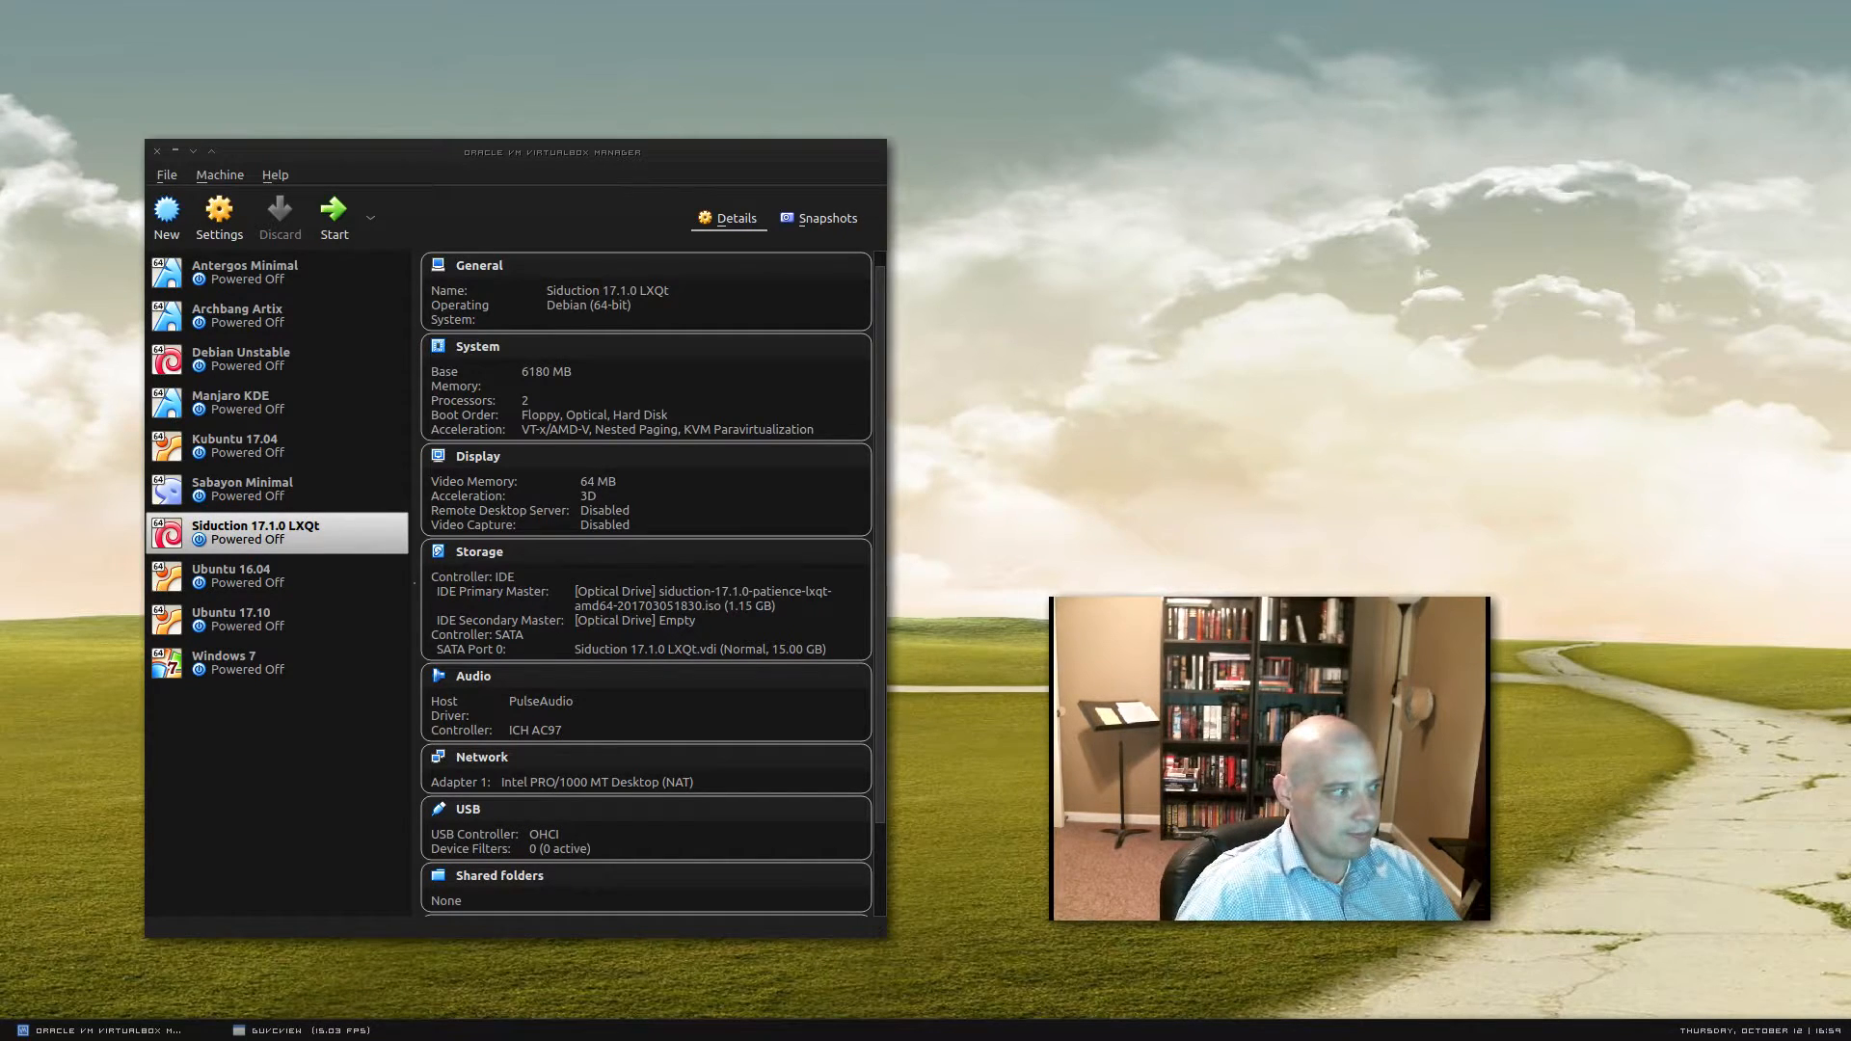
# Start the Siduction 17.1.0 LXQt VM so it boots to the siduction live boot menu.
pyautogui.click(333, 216)
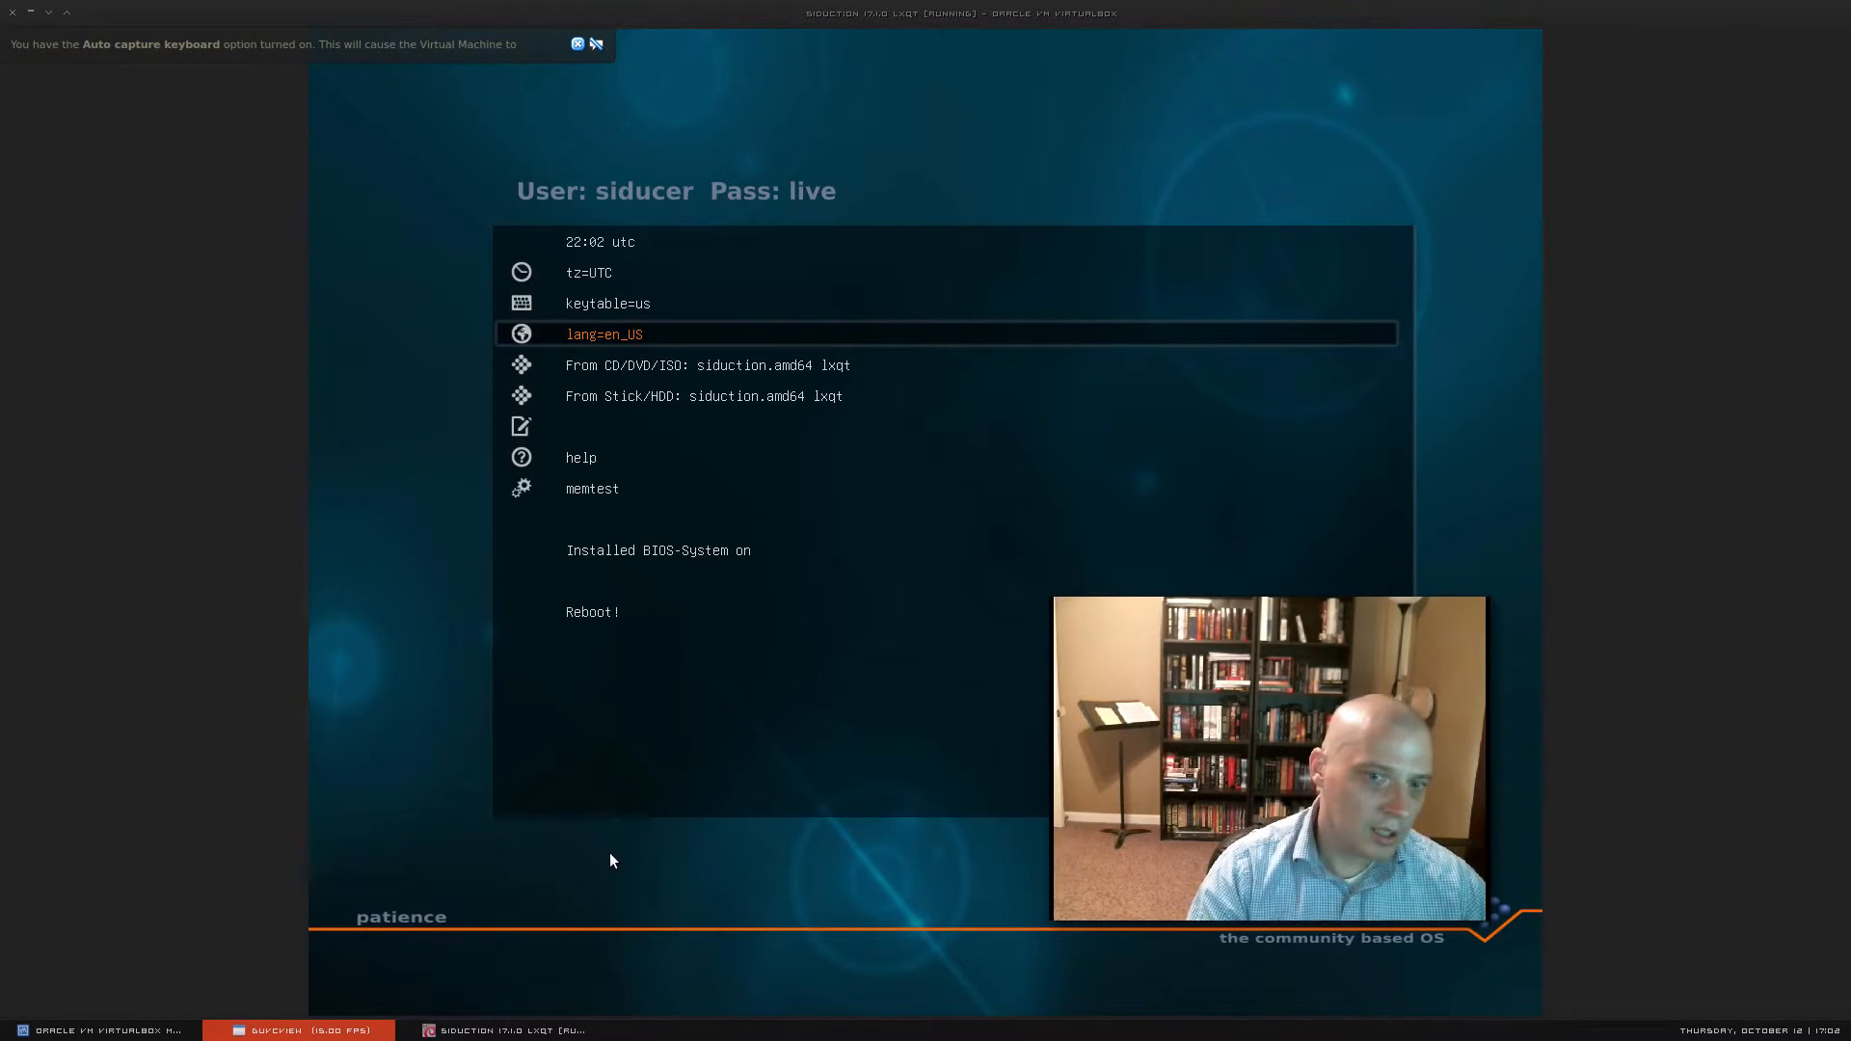
pyautogui.moveTo(637, 275)
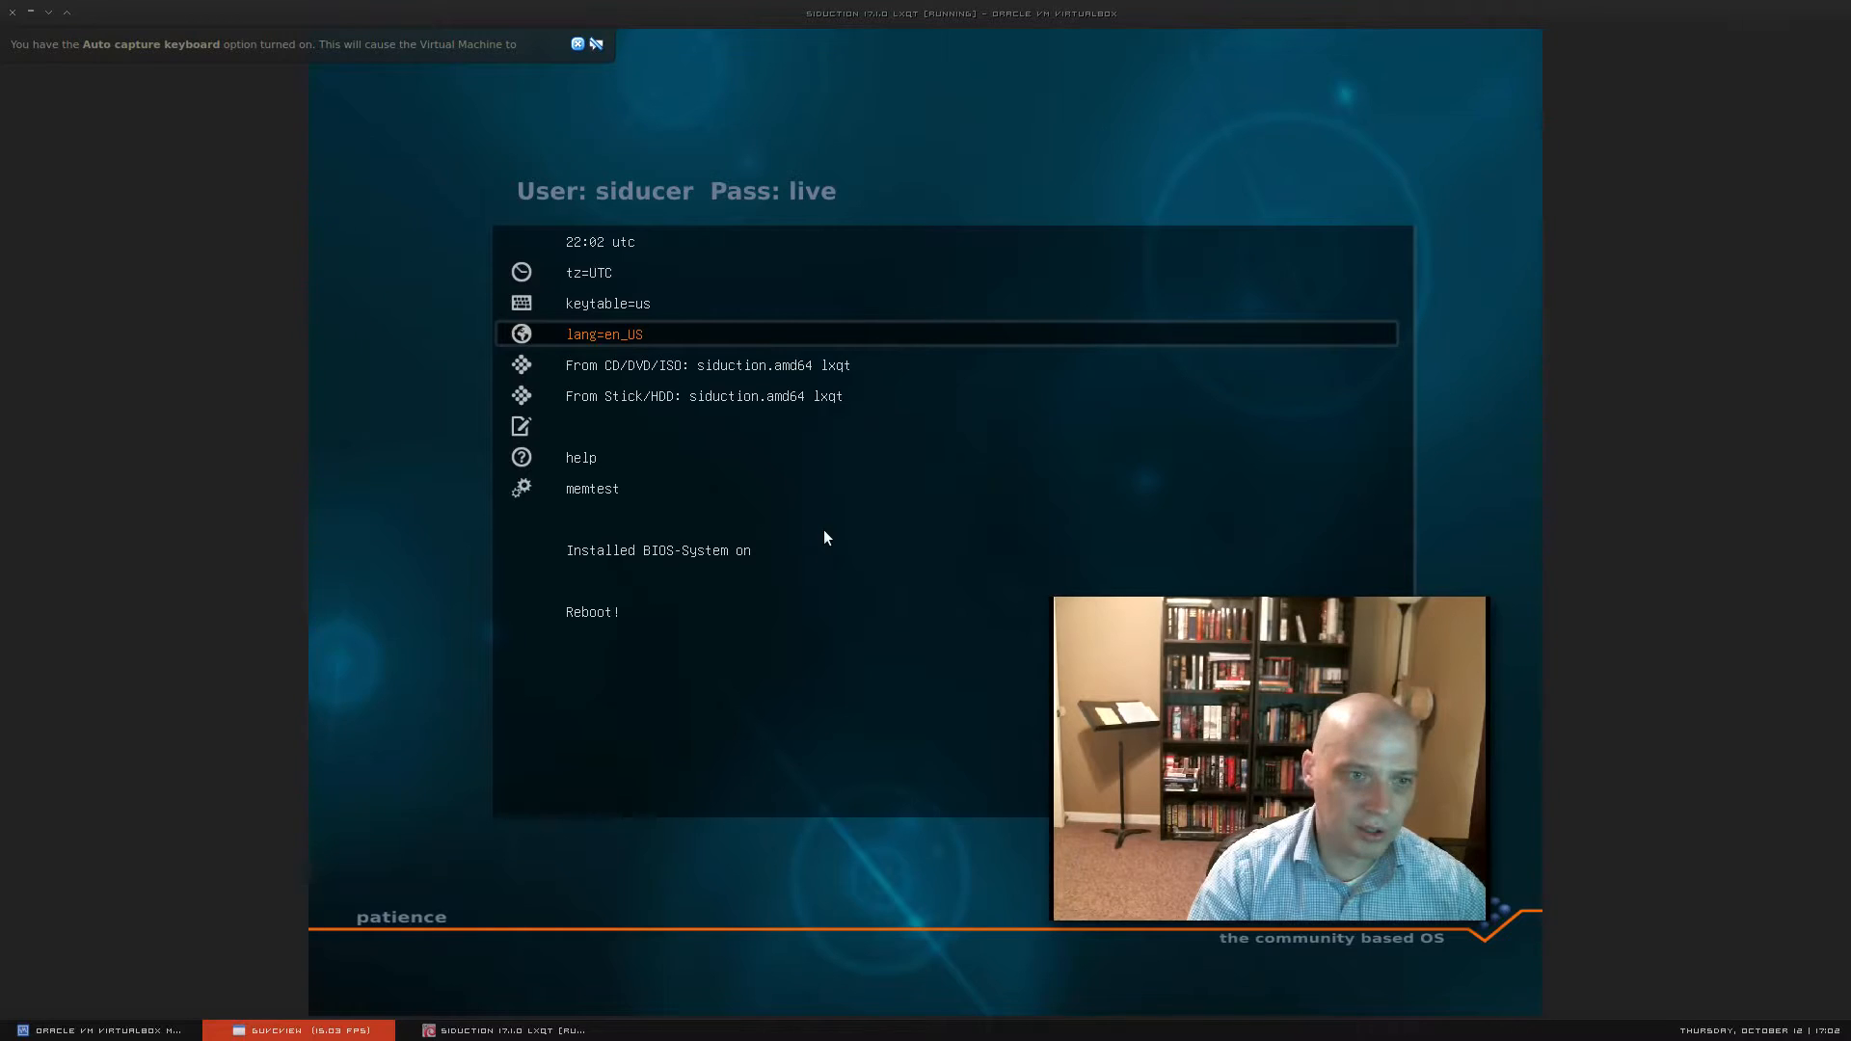
pyautogui.moveTo(1001, 527)
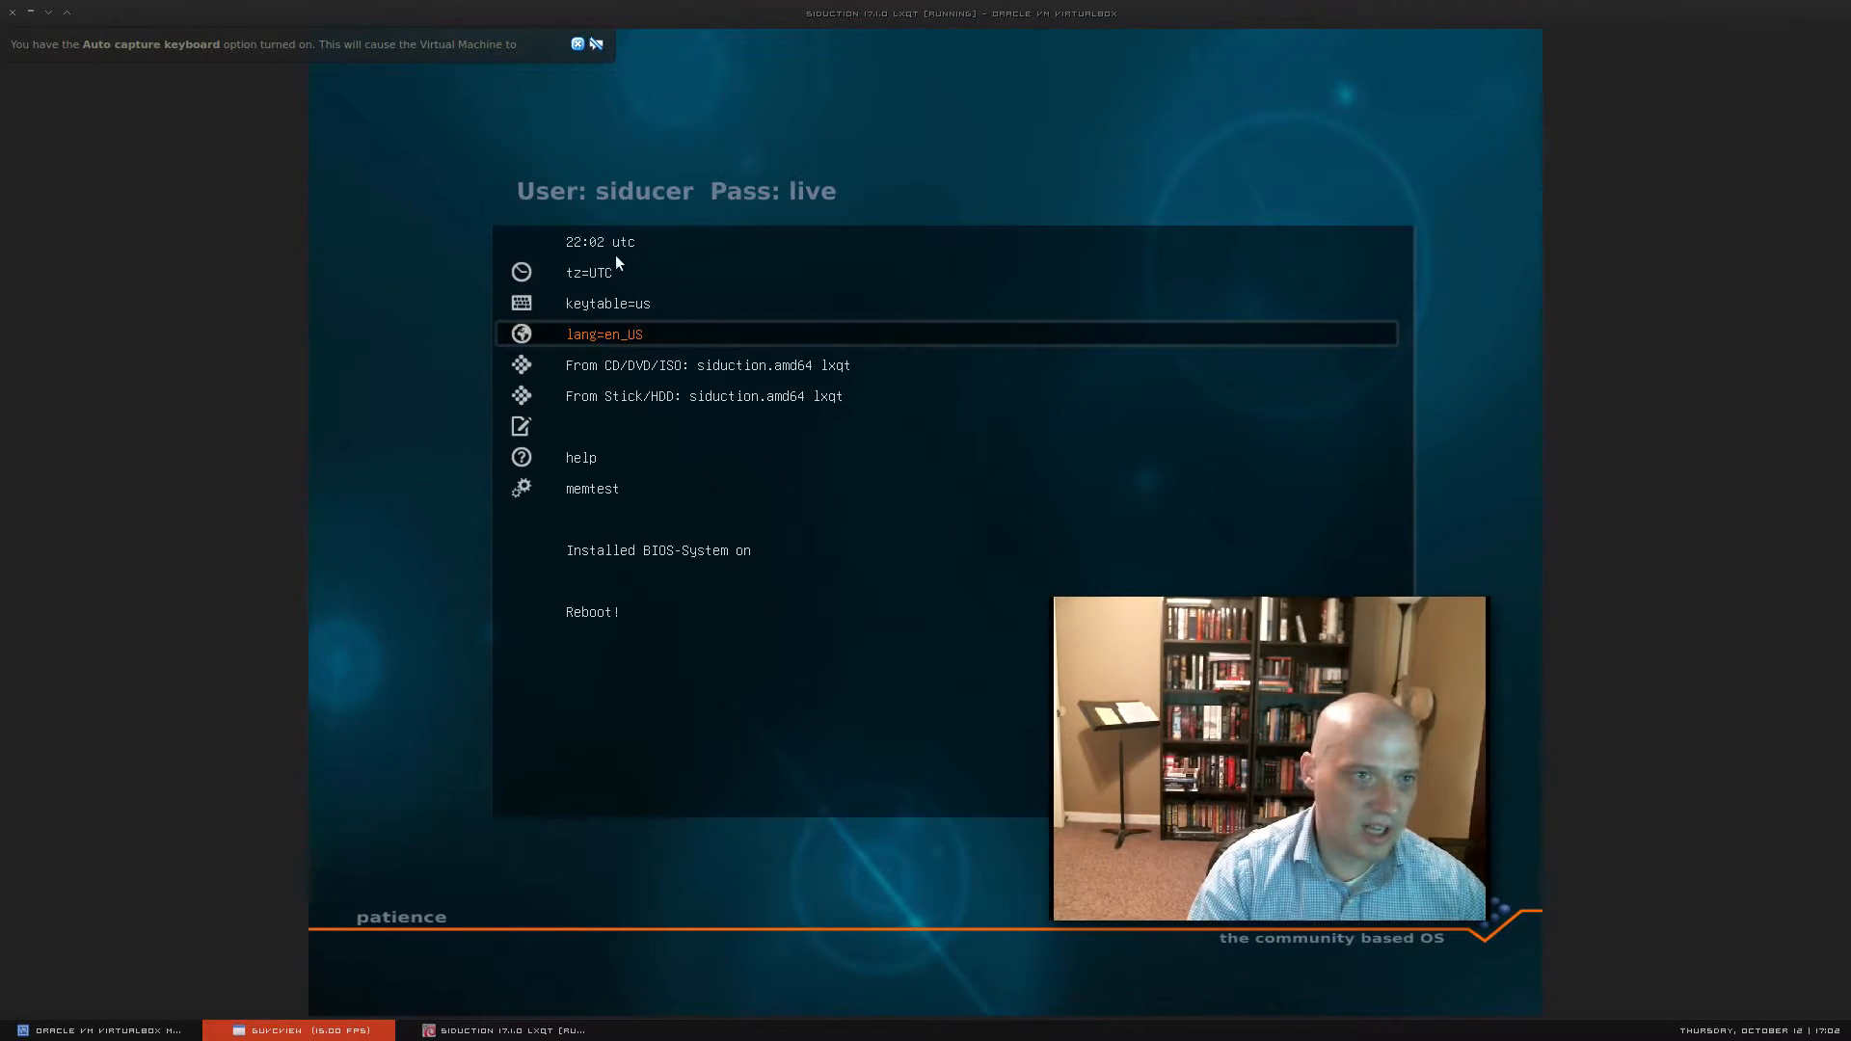
pyautogui.moveTo(677, 361)
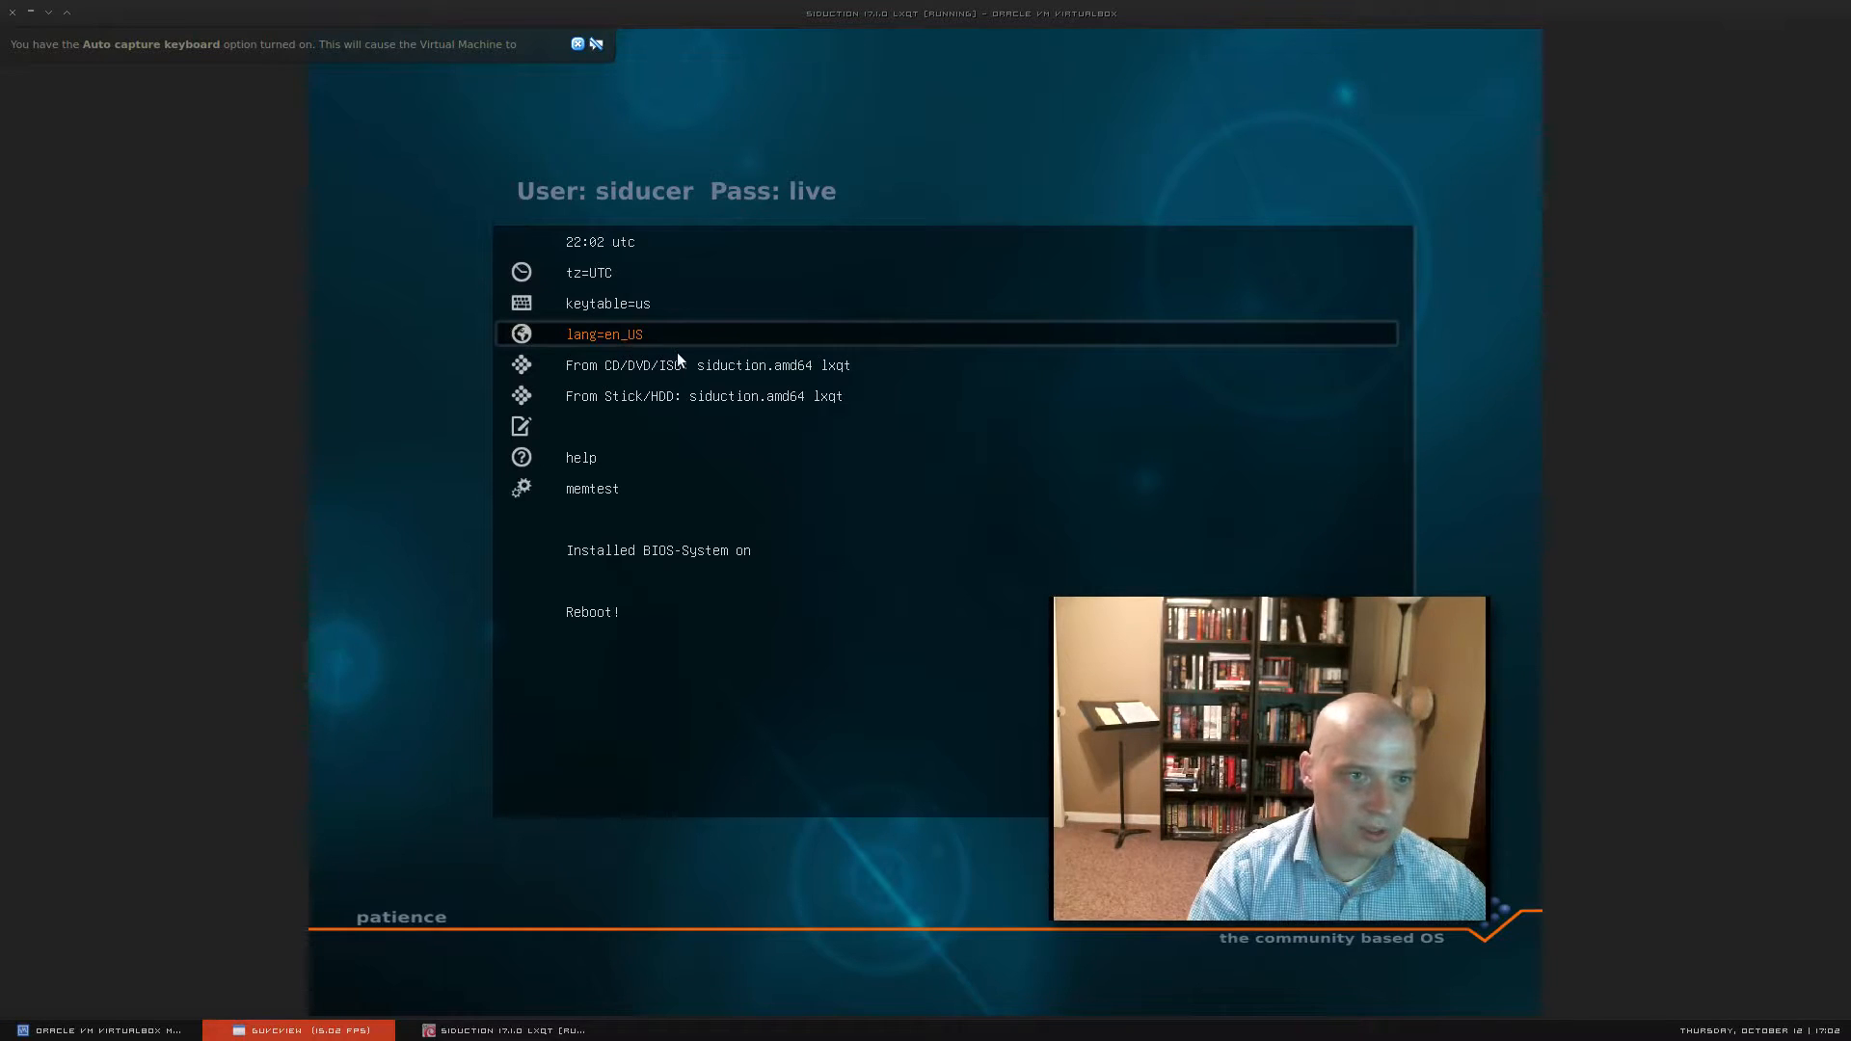
pyautogui.moveTo(684, 391)
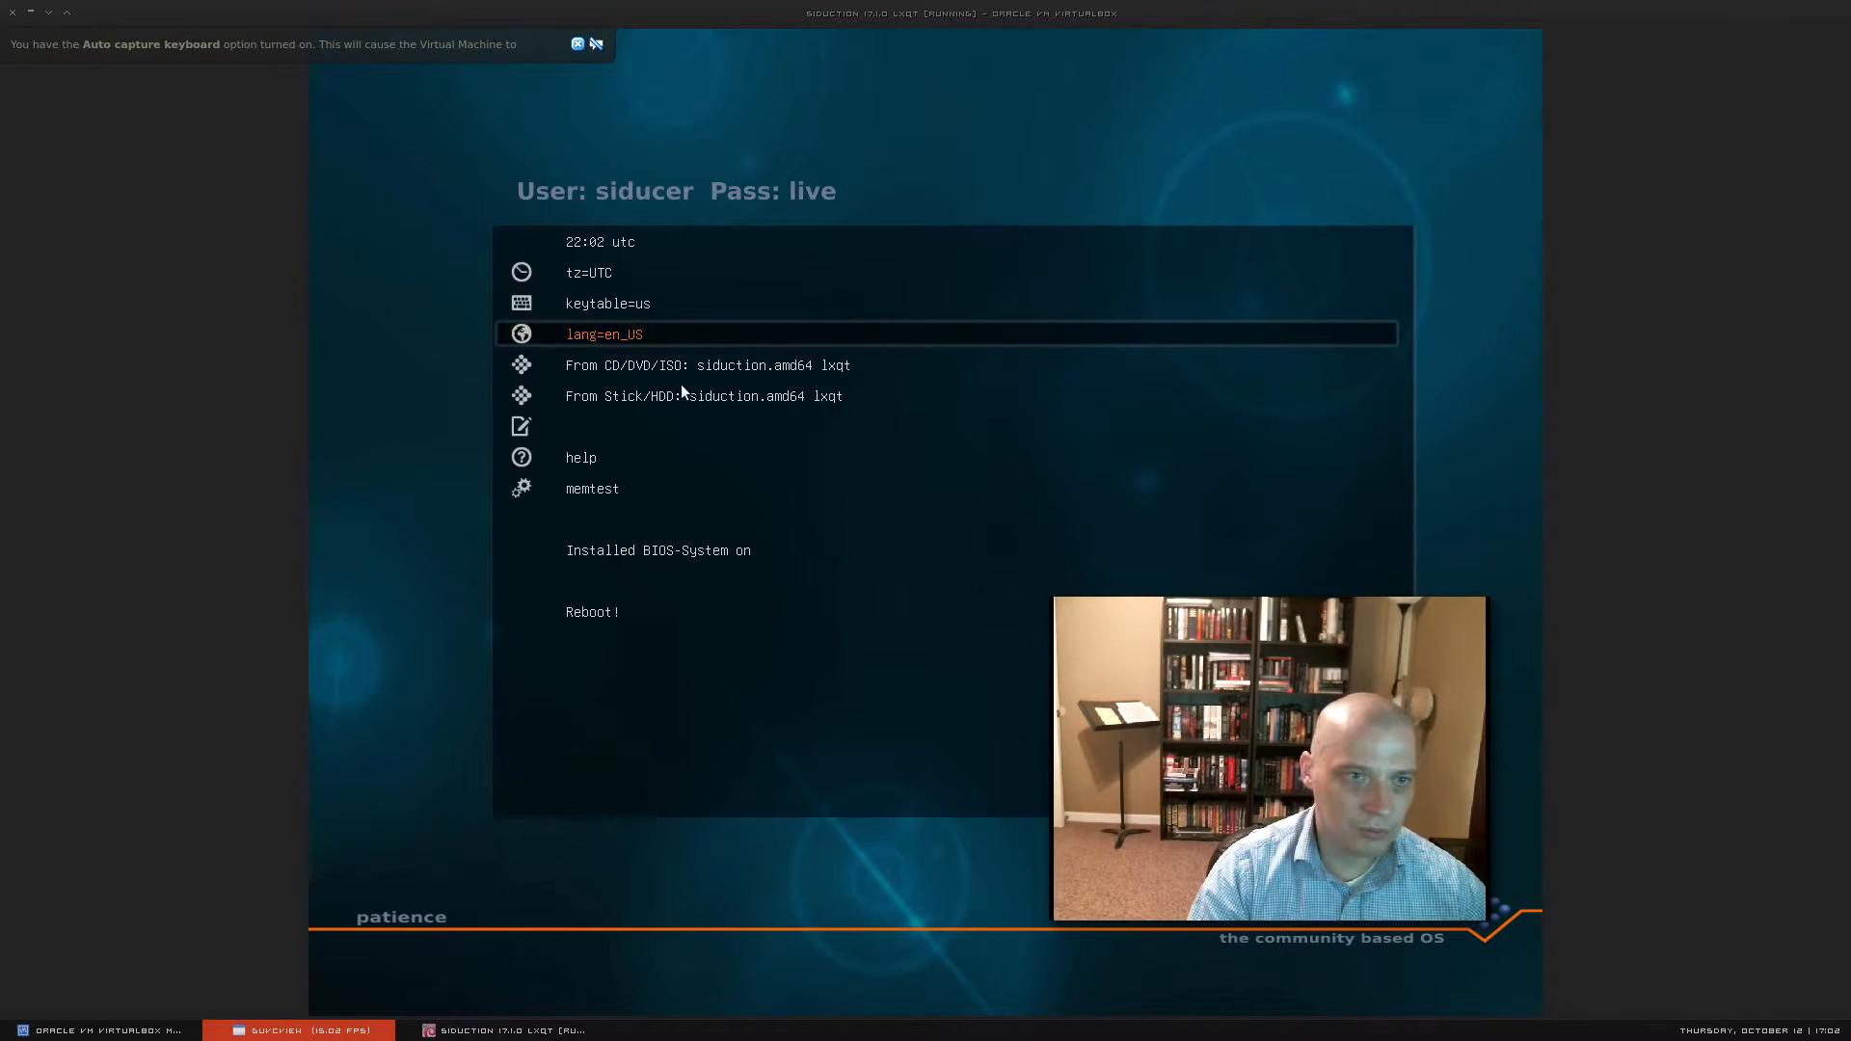
pyautogui.moveTo(758, 727)
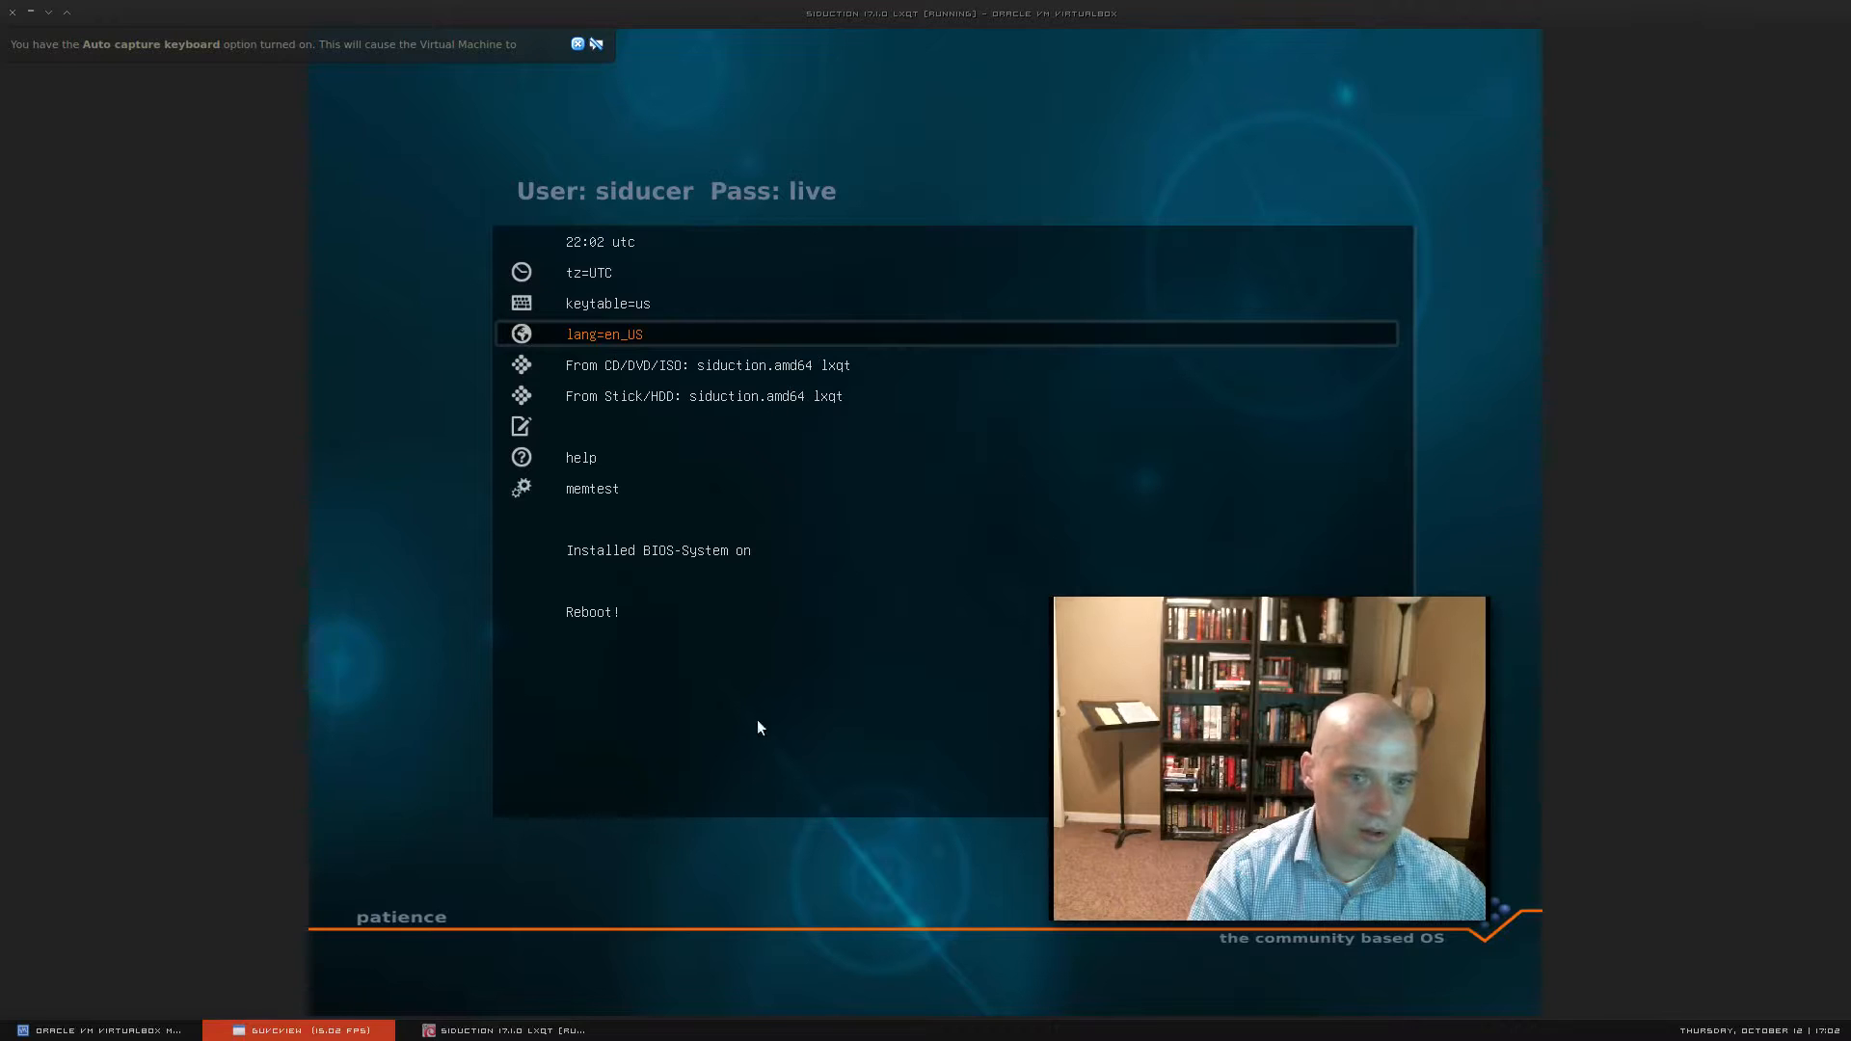
pyautogui.moveTo(762, 509)
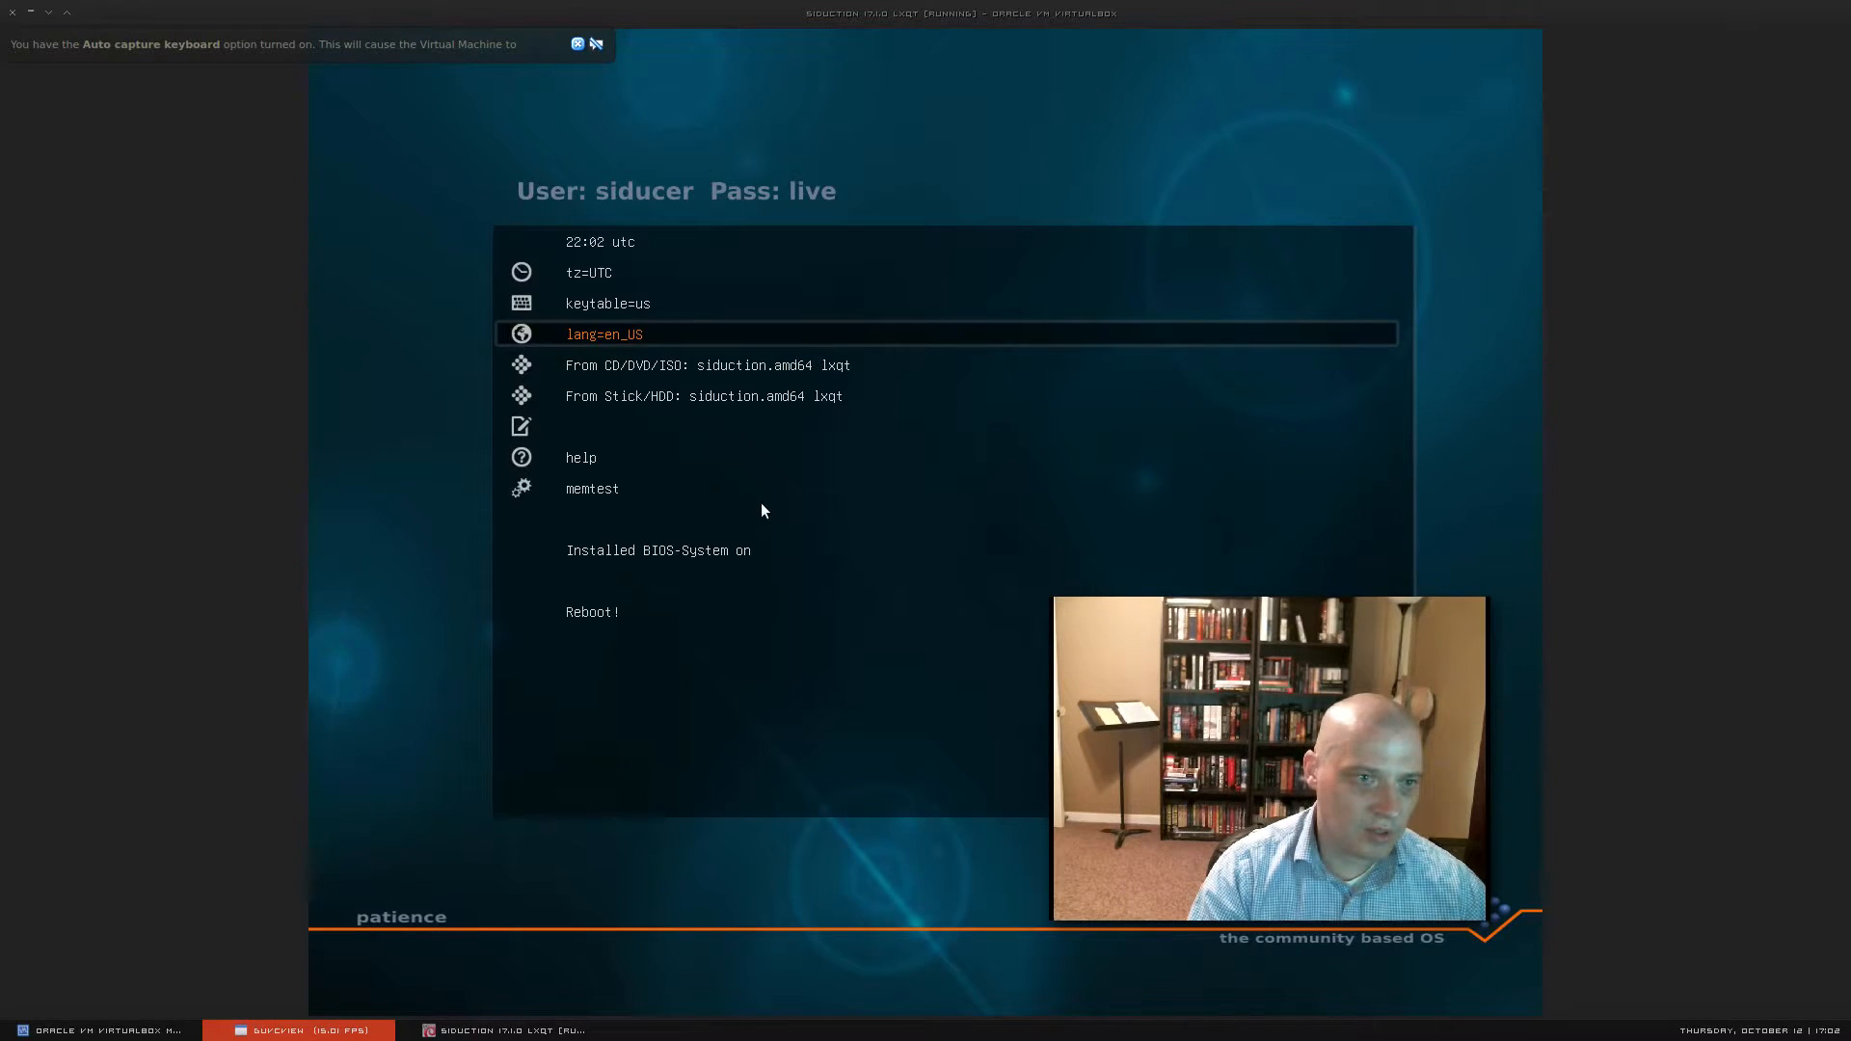
pyautogui.moveTo(567, 480)
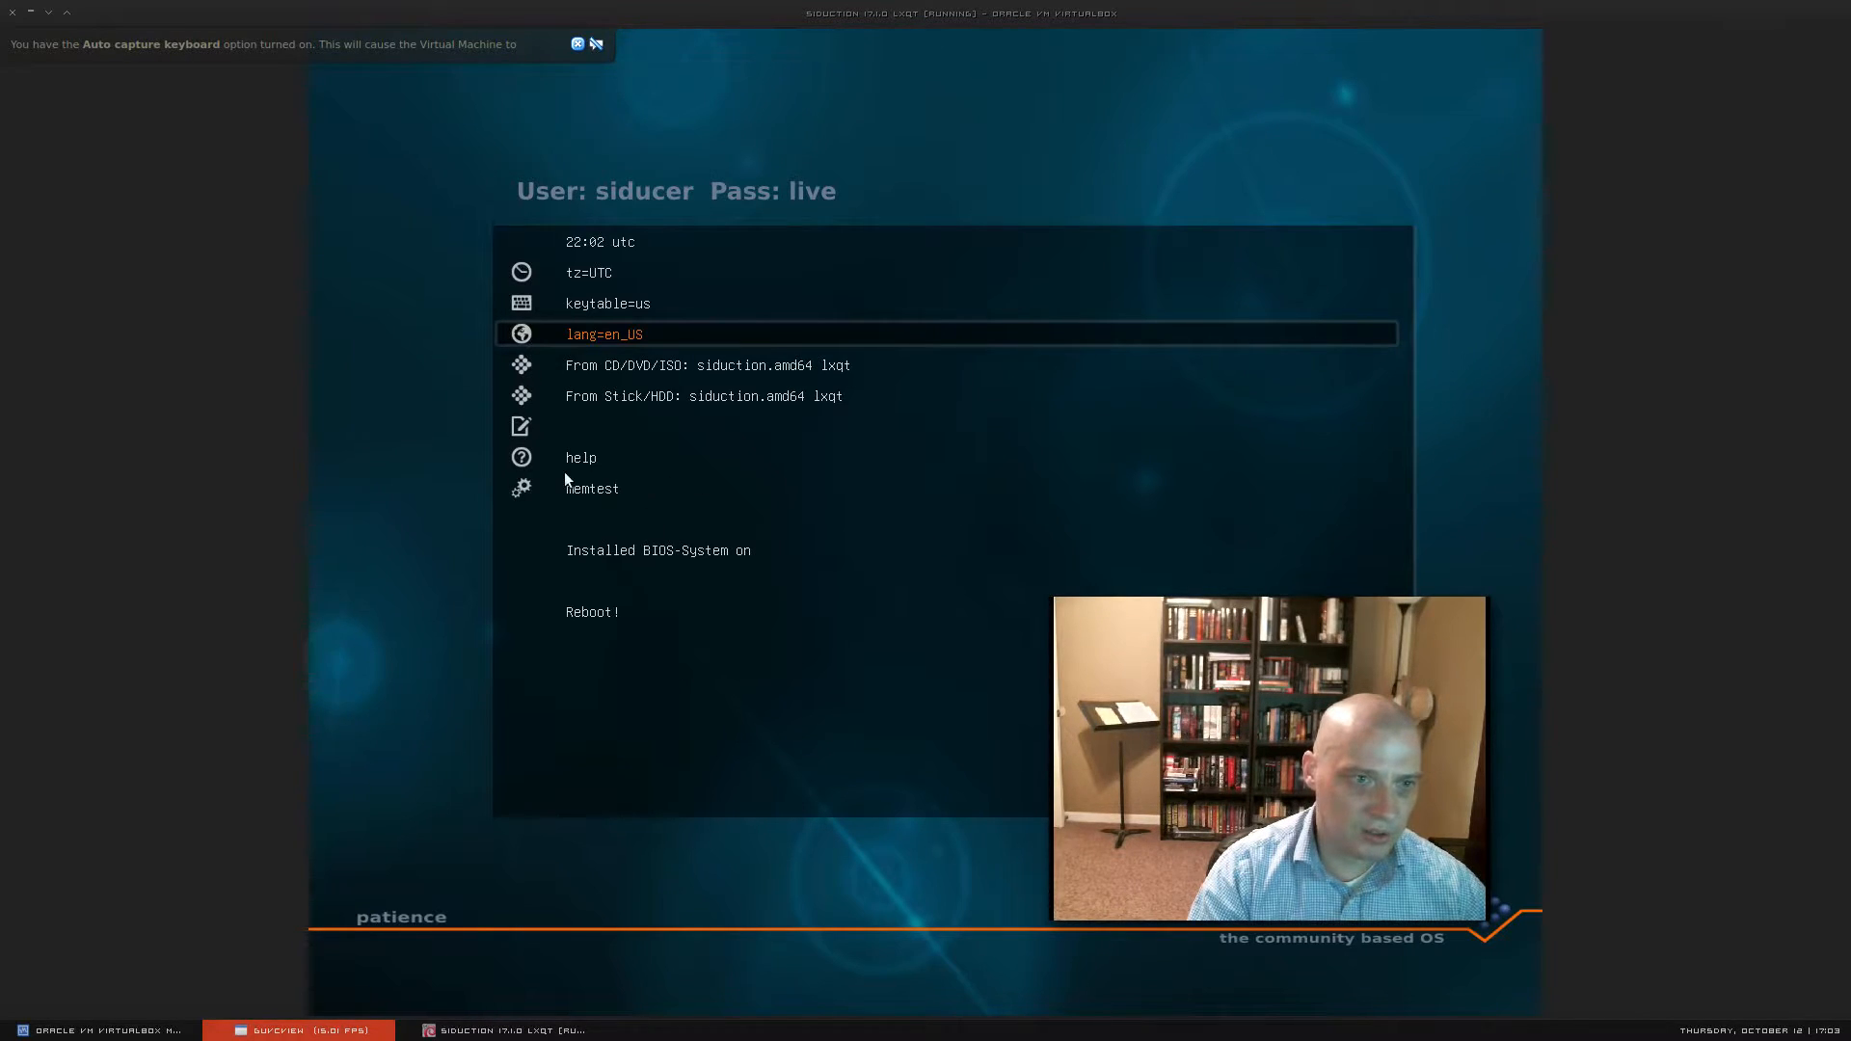
pyautogui.moveTo(600, 617)
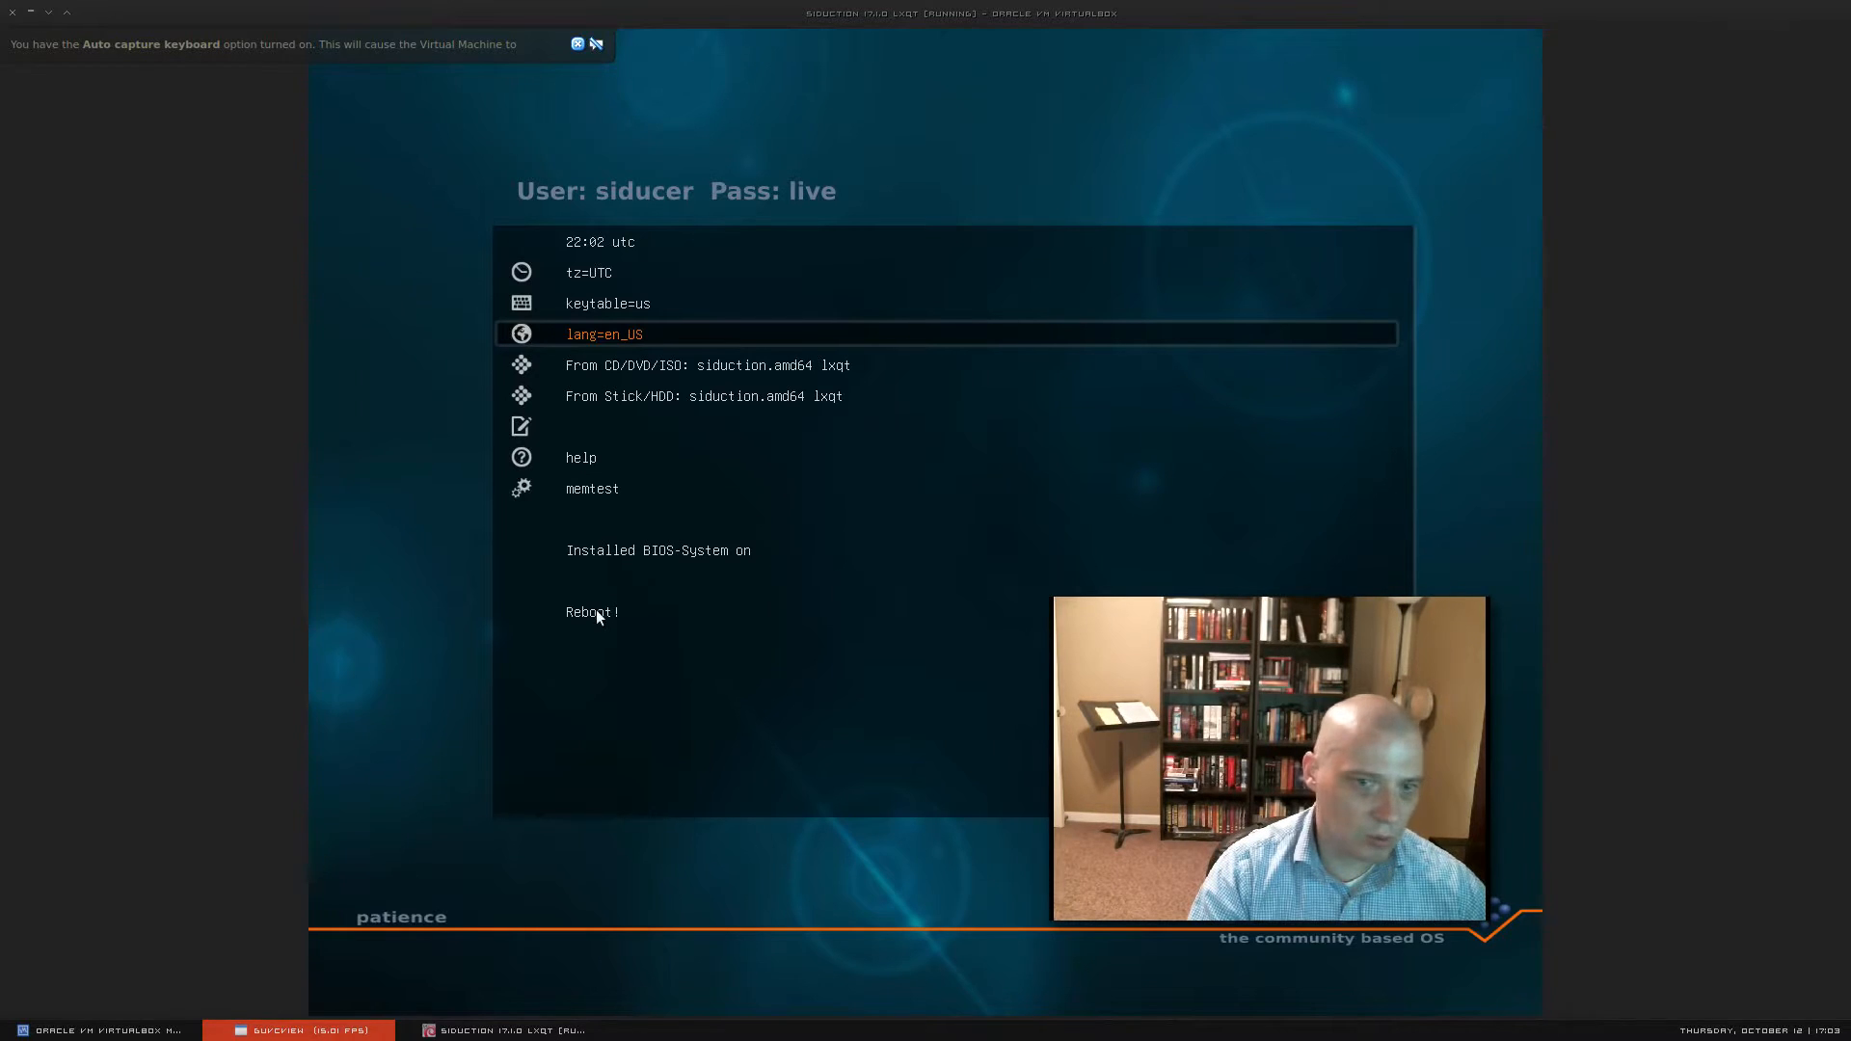
pyautogui.moveTo(879, 592)
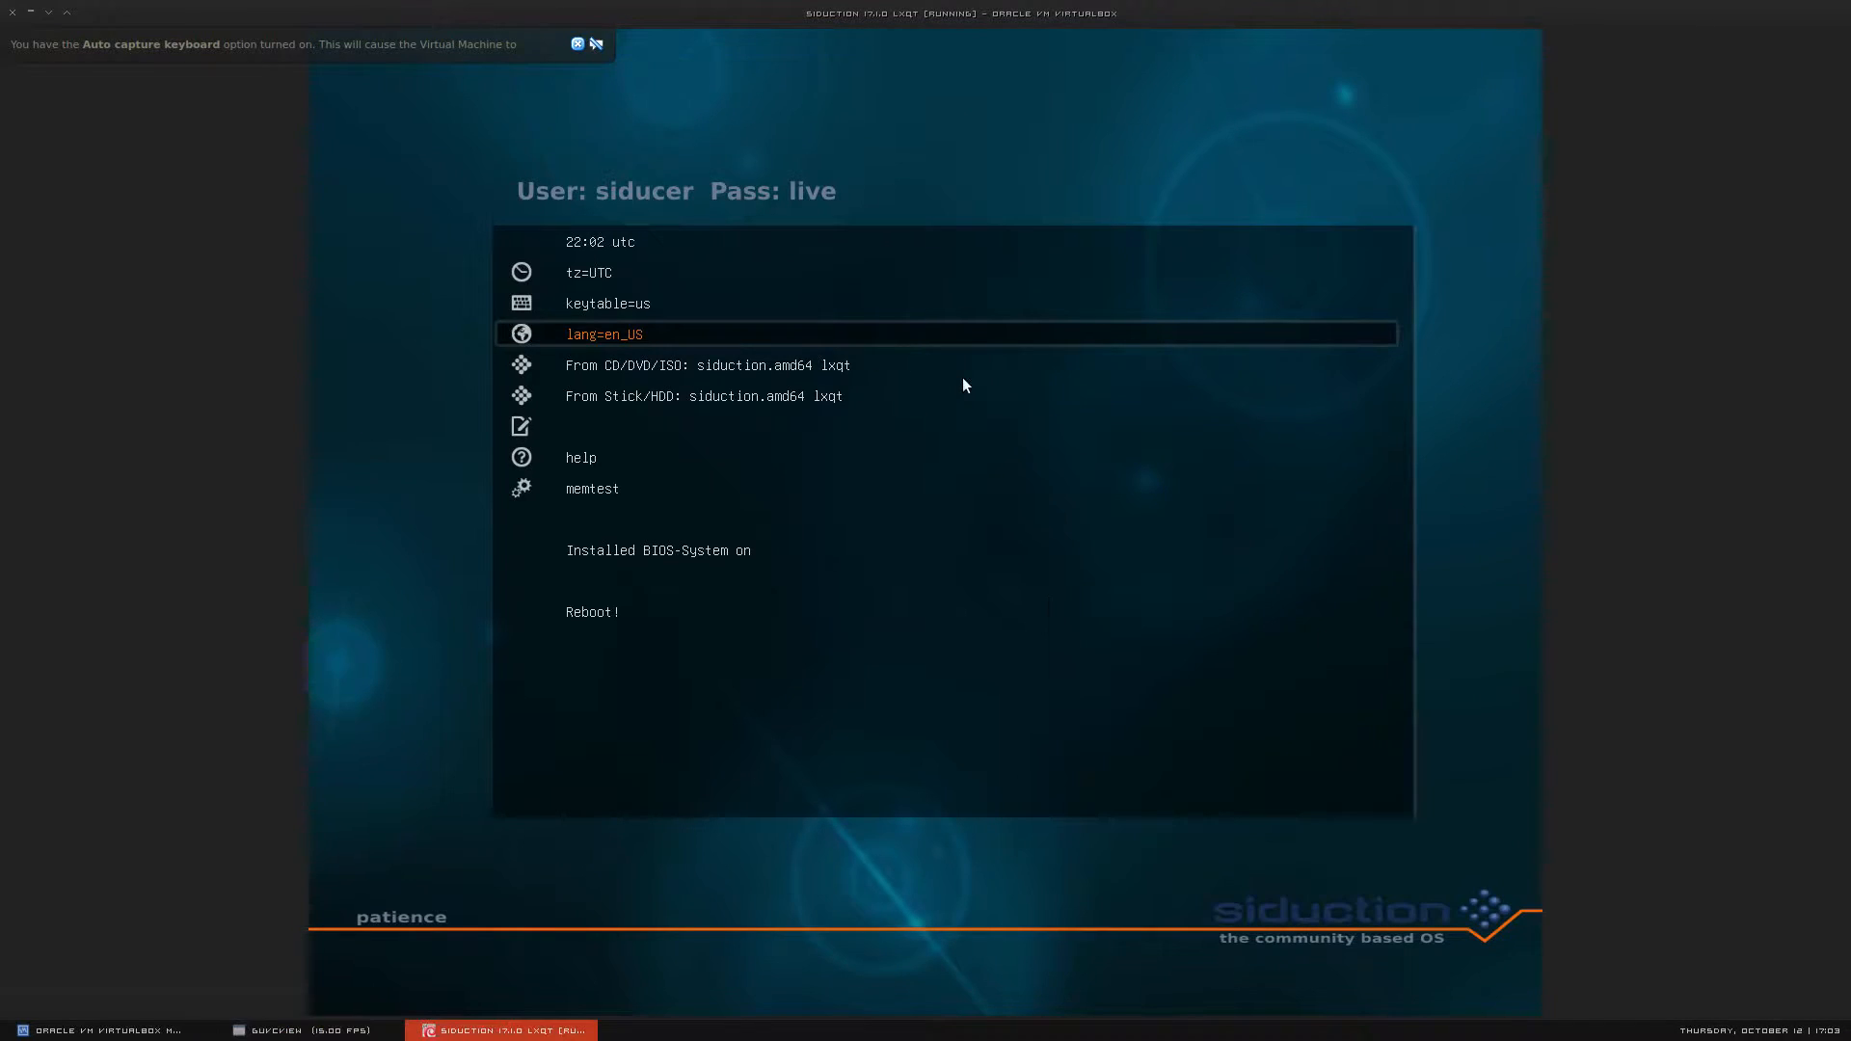
# Boot the From CD/DVD/ISO entry and let the live session load the LXQt desktop.
pyautogui.click(964, 385)
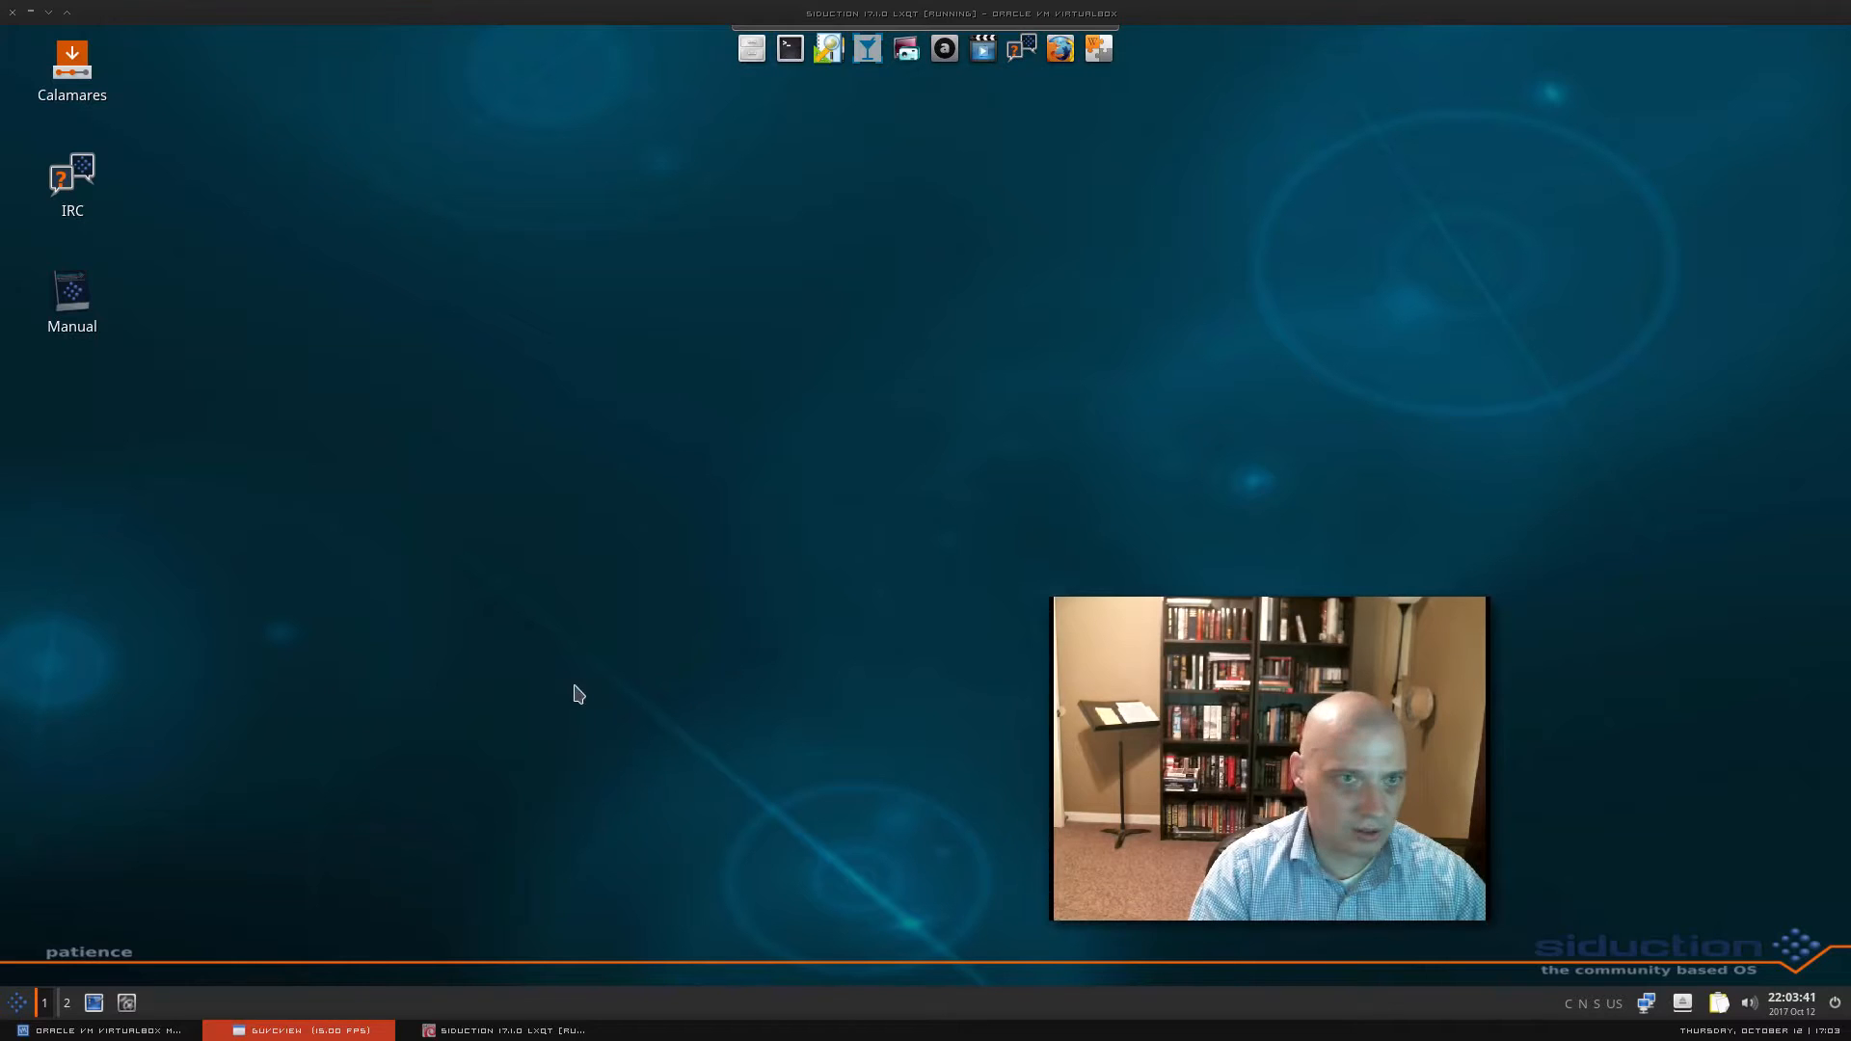
pyautogui.moveTo(683, 619)
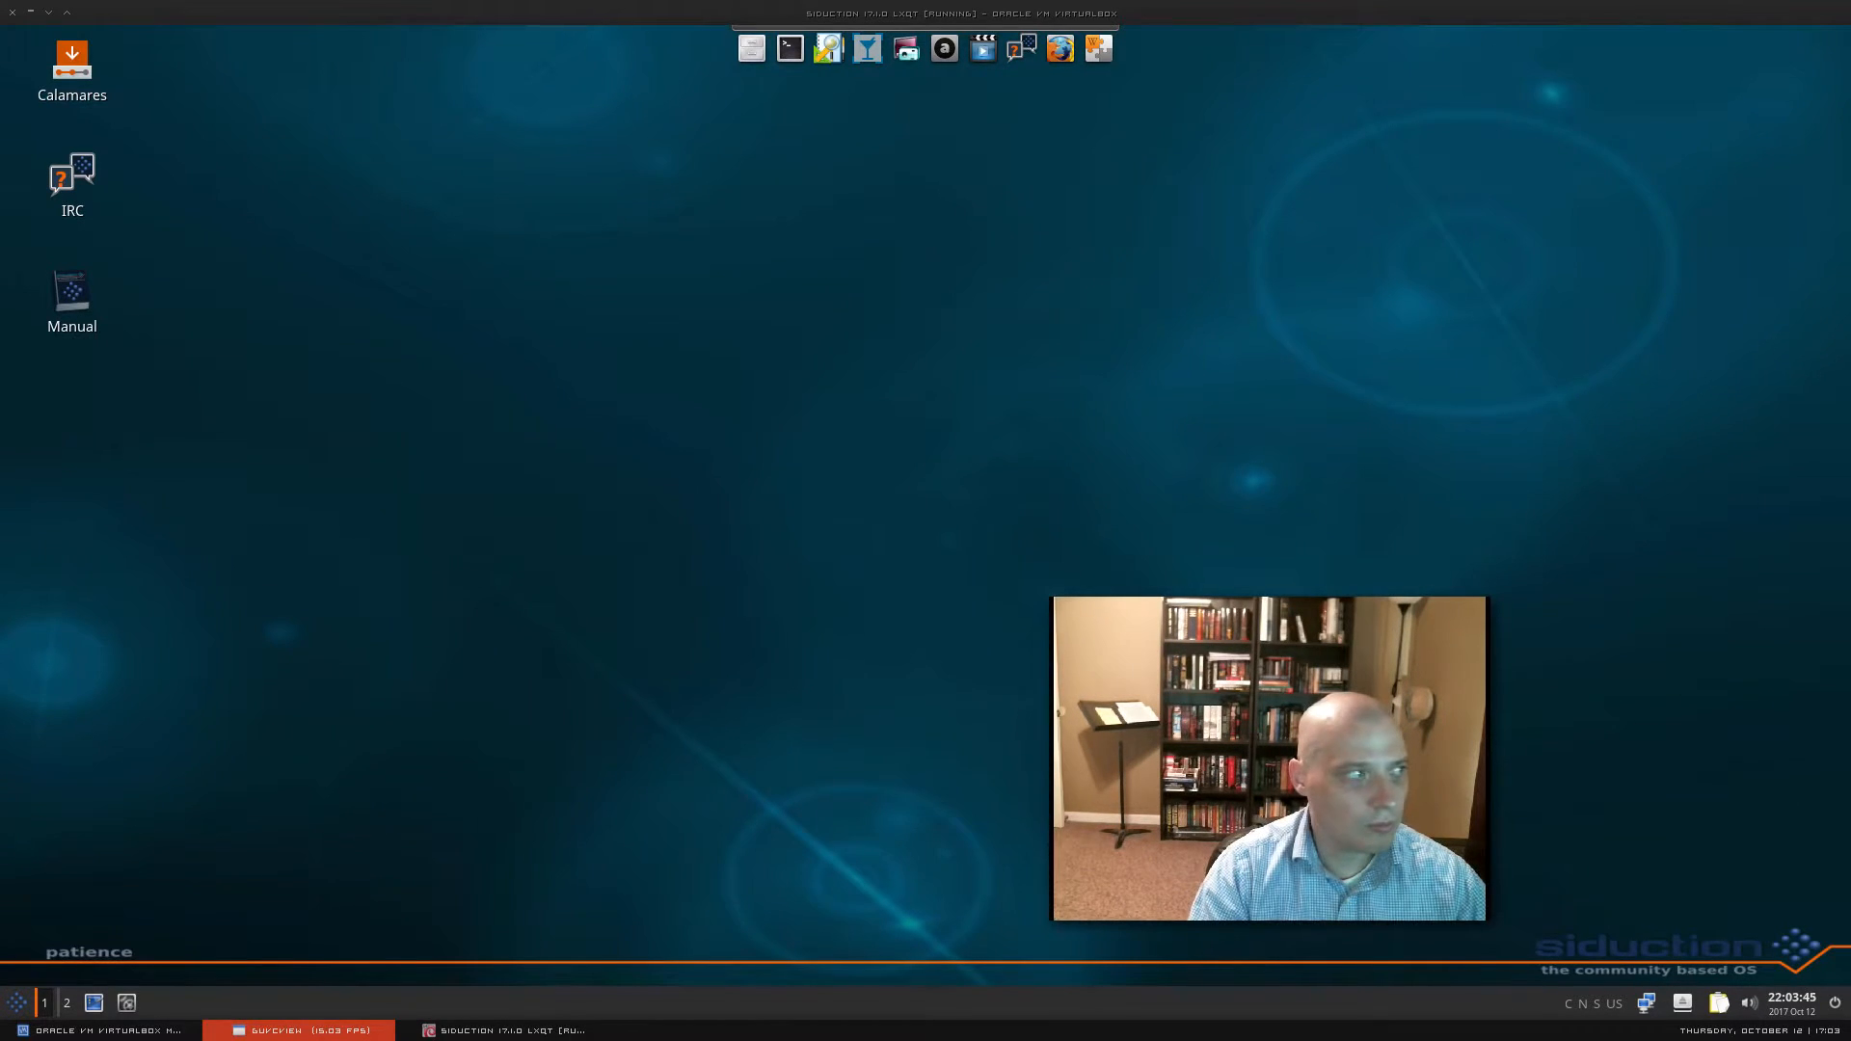
# Launch Calamares from the desktop icon and continue past the Welcome page to the release notes.
pyautogui.doubleClick(72, 62)
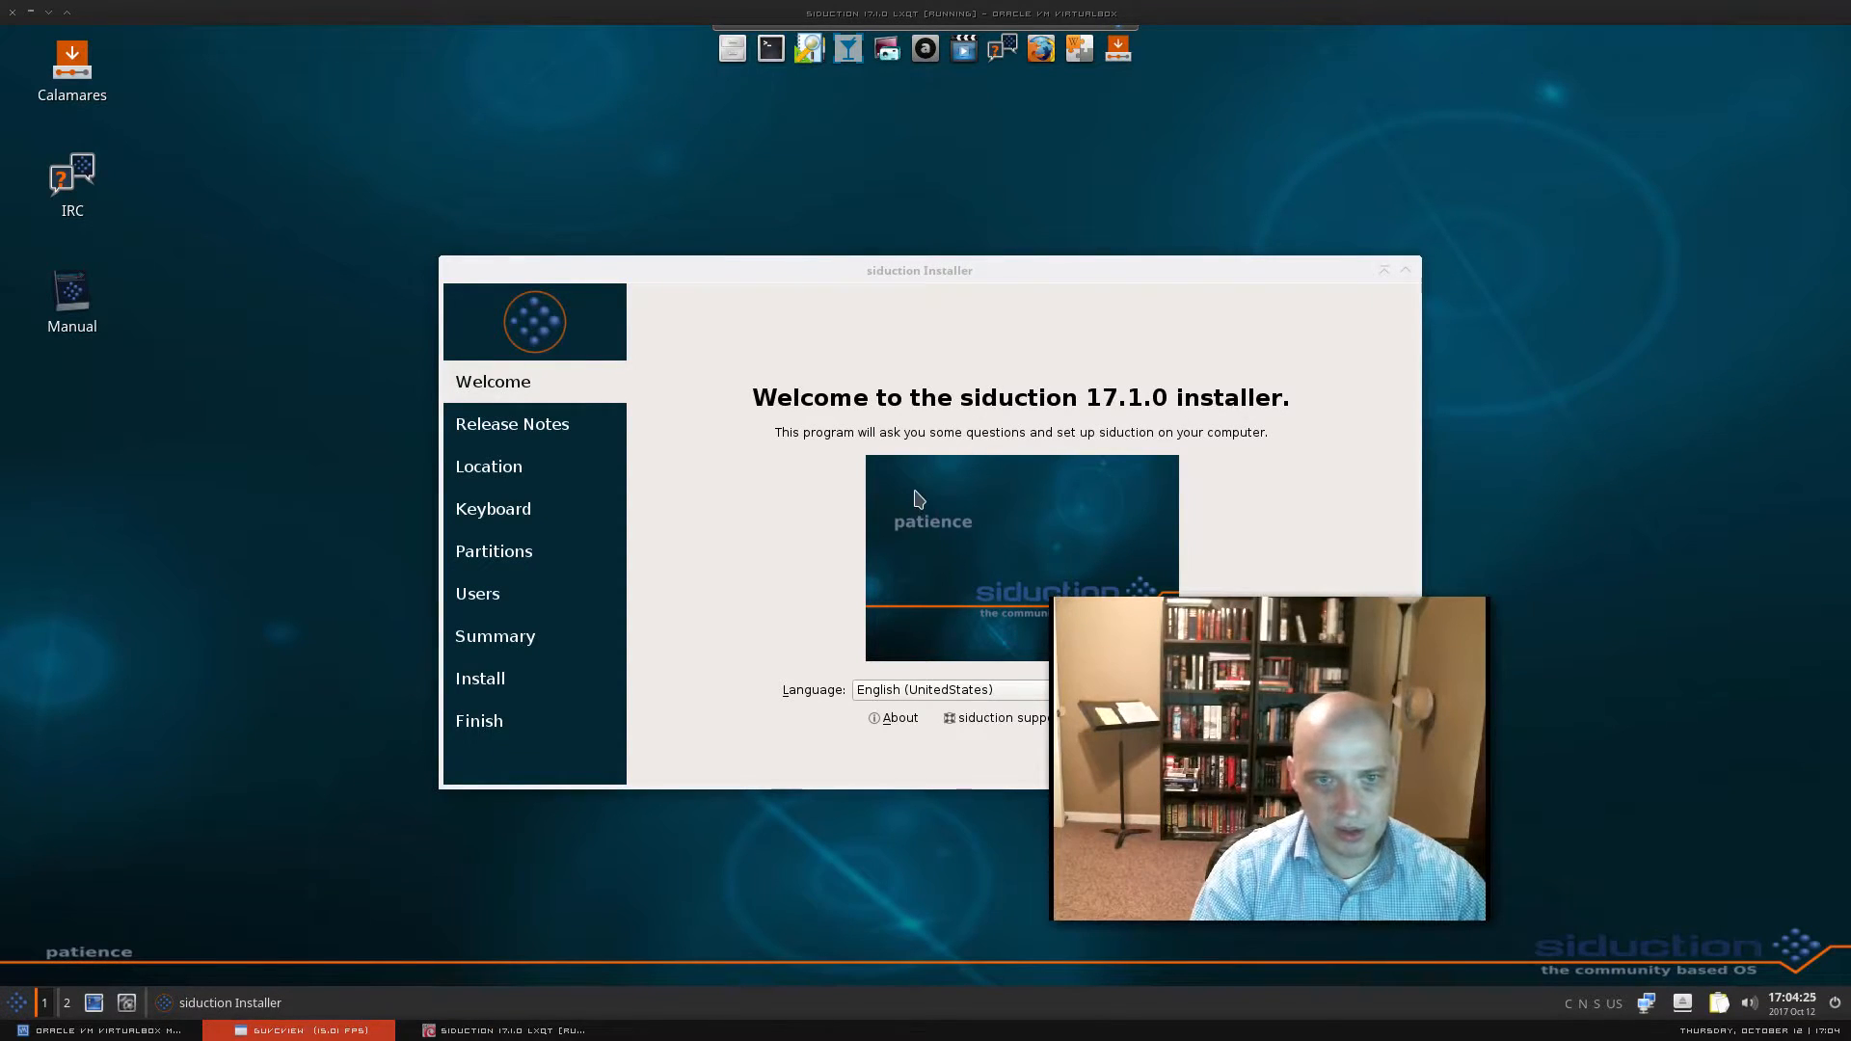
pyautogui.moveTo(1369, 793)
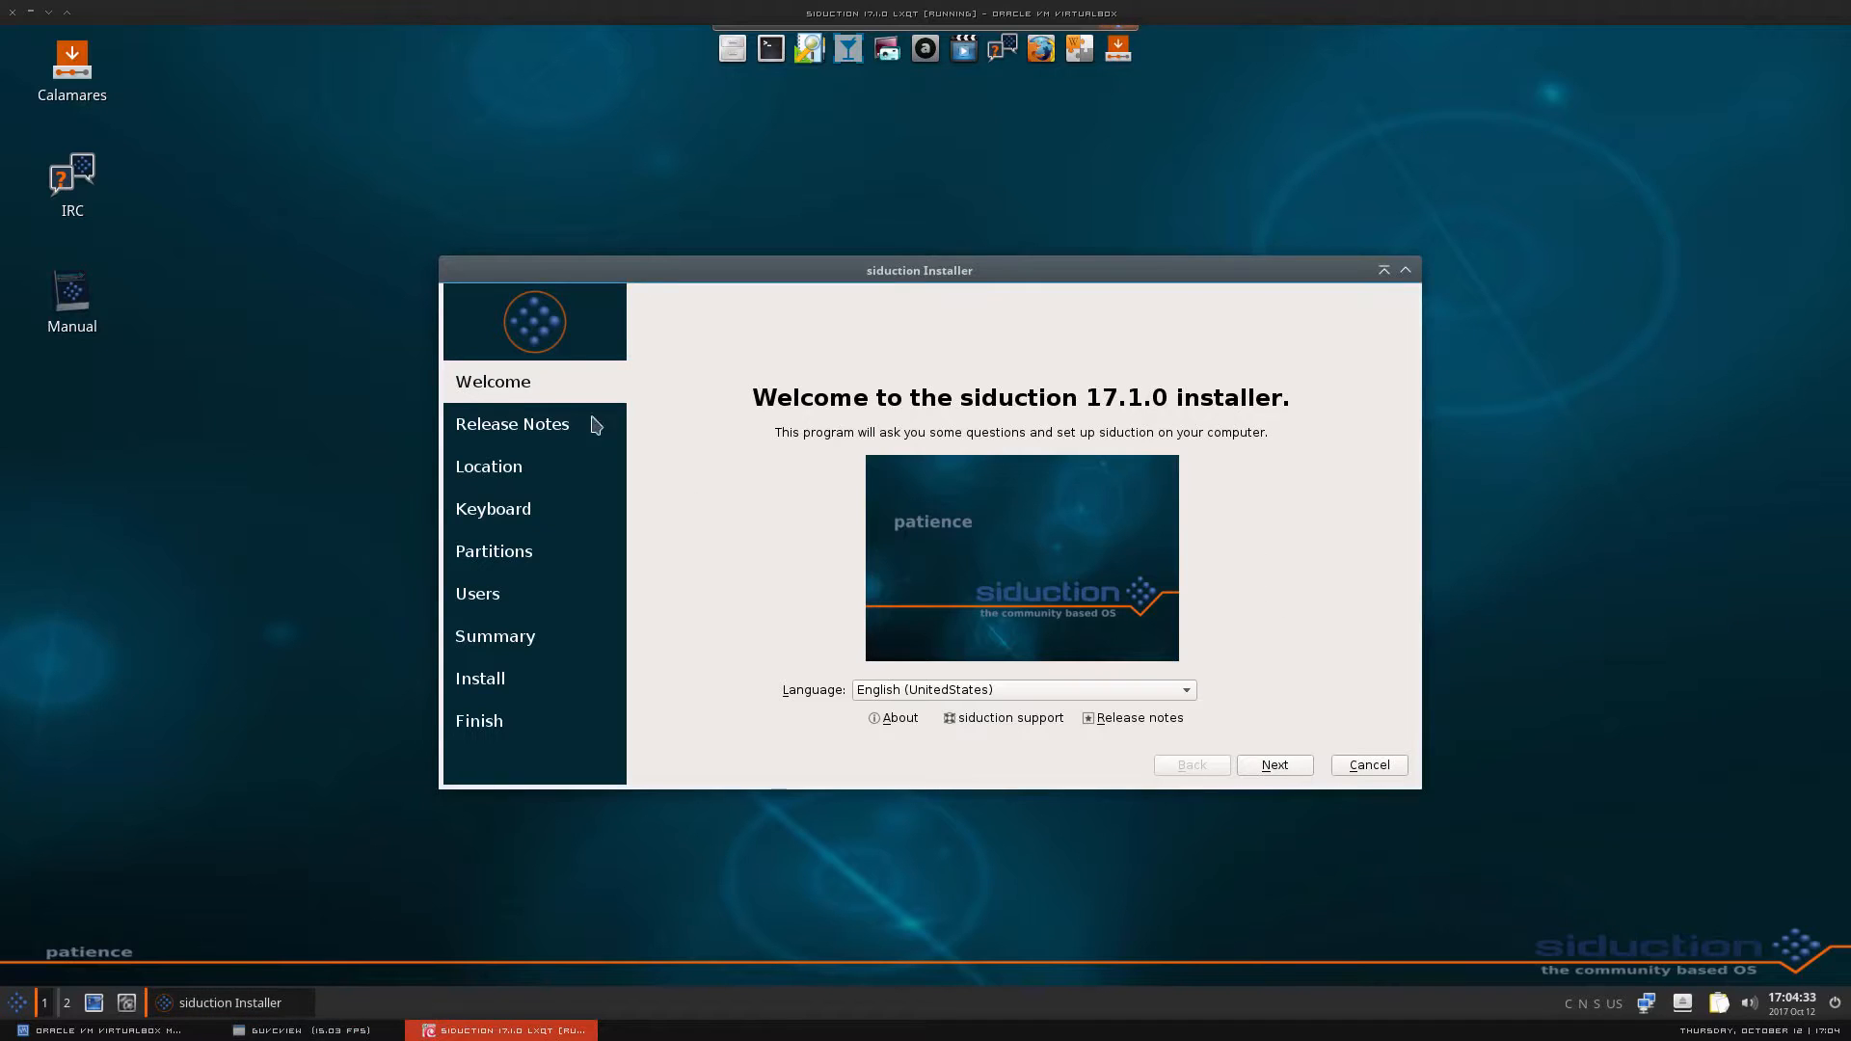
pyautogui.moveTo(791, 625)
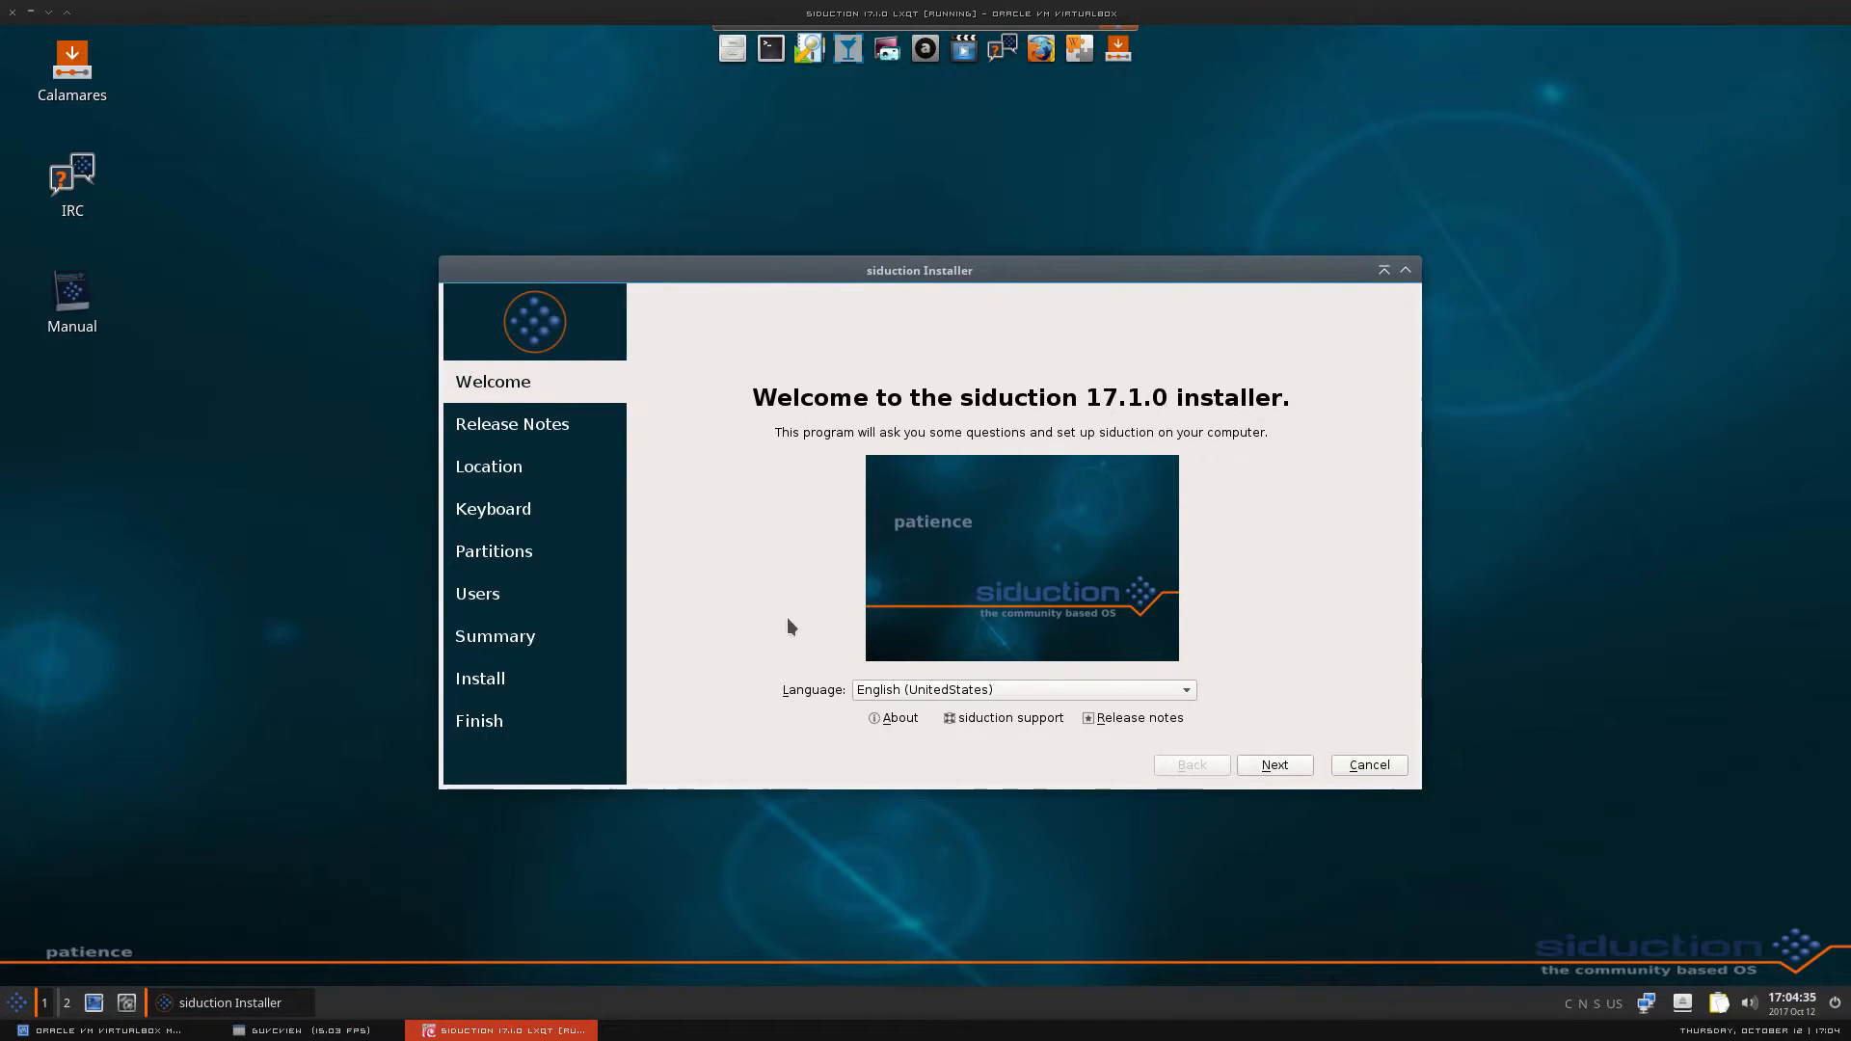
pyautogui.moveTo(877, 706)
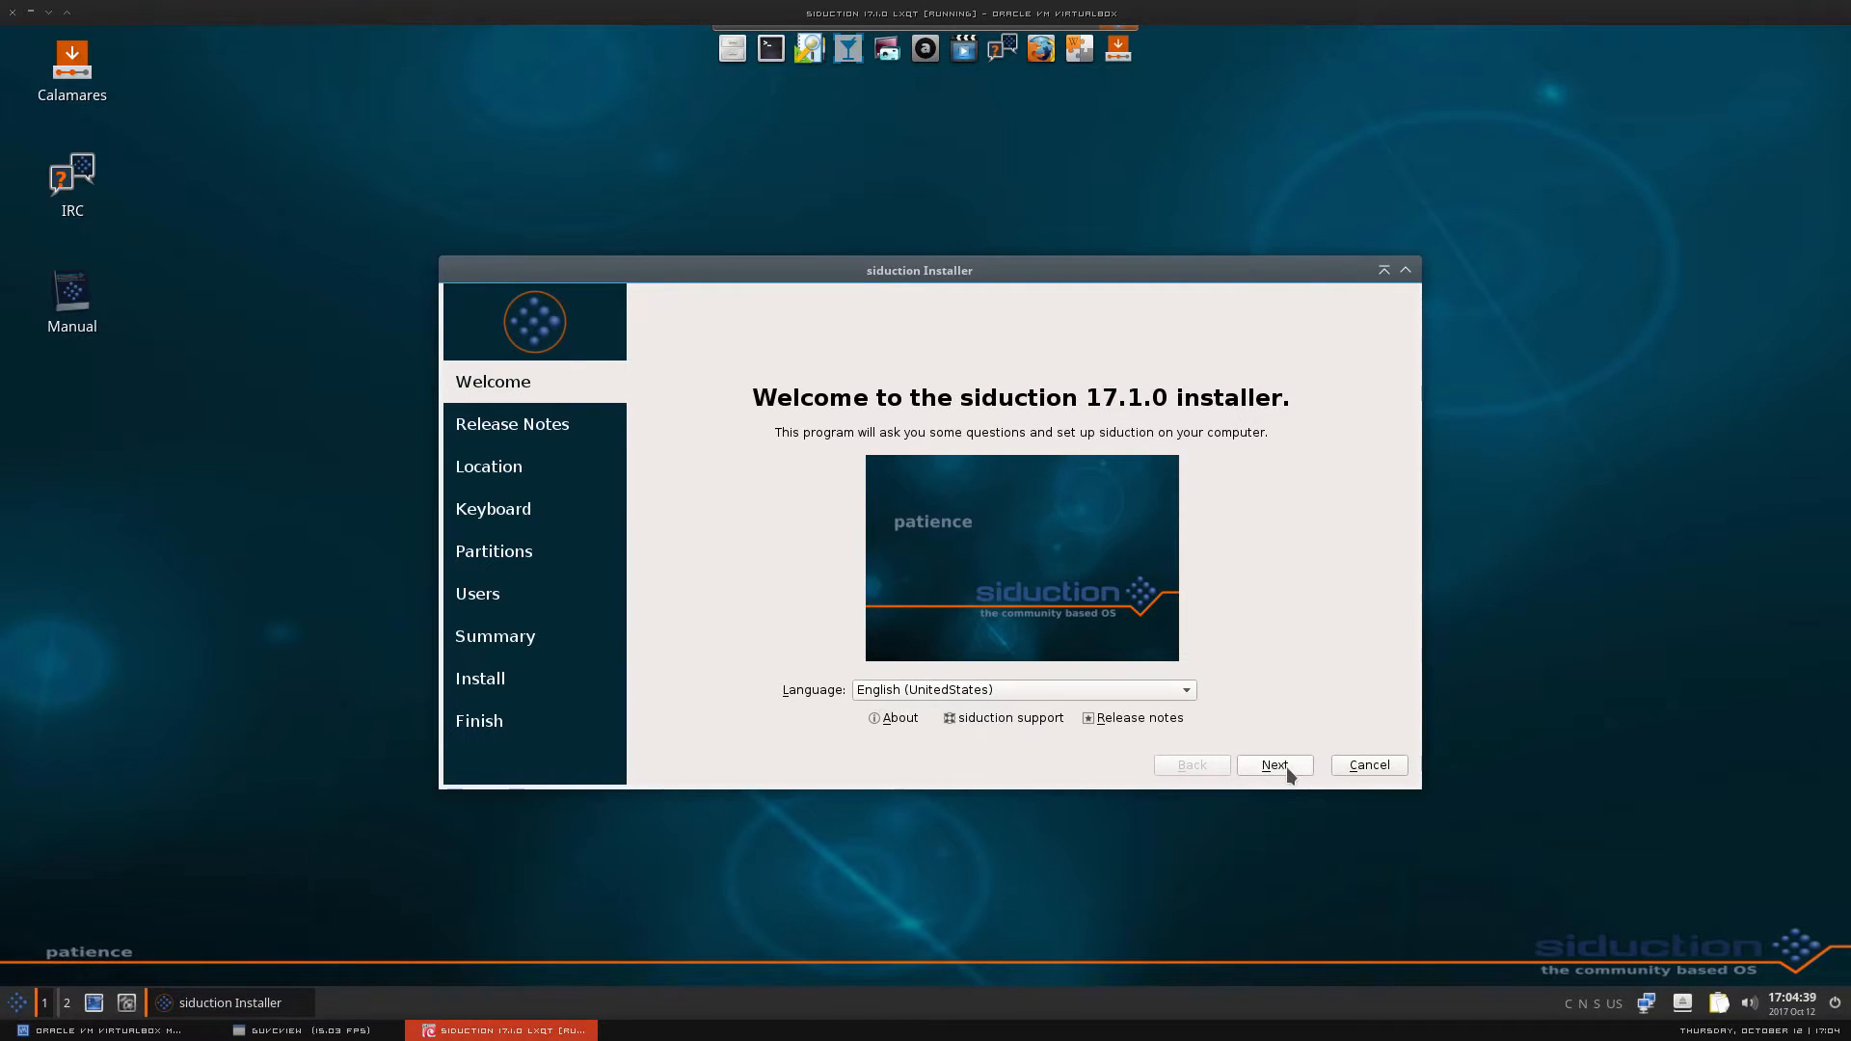
pyautogui.click(1274, 763)
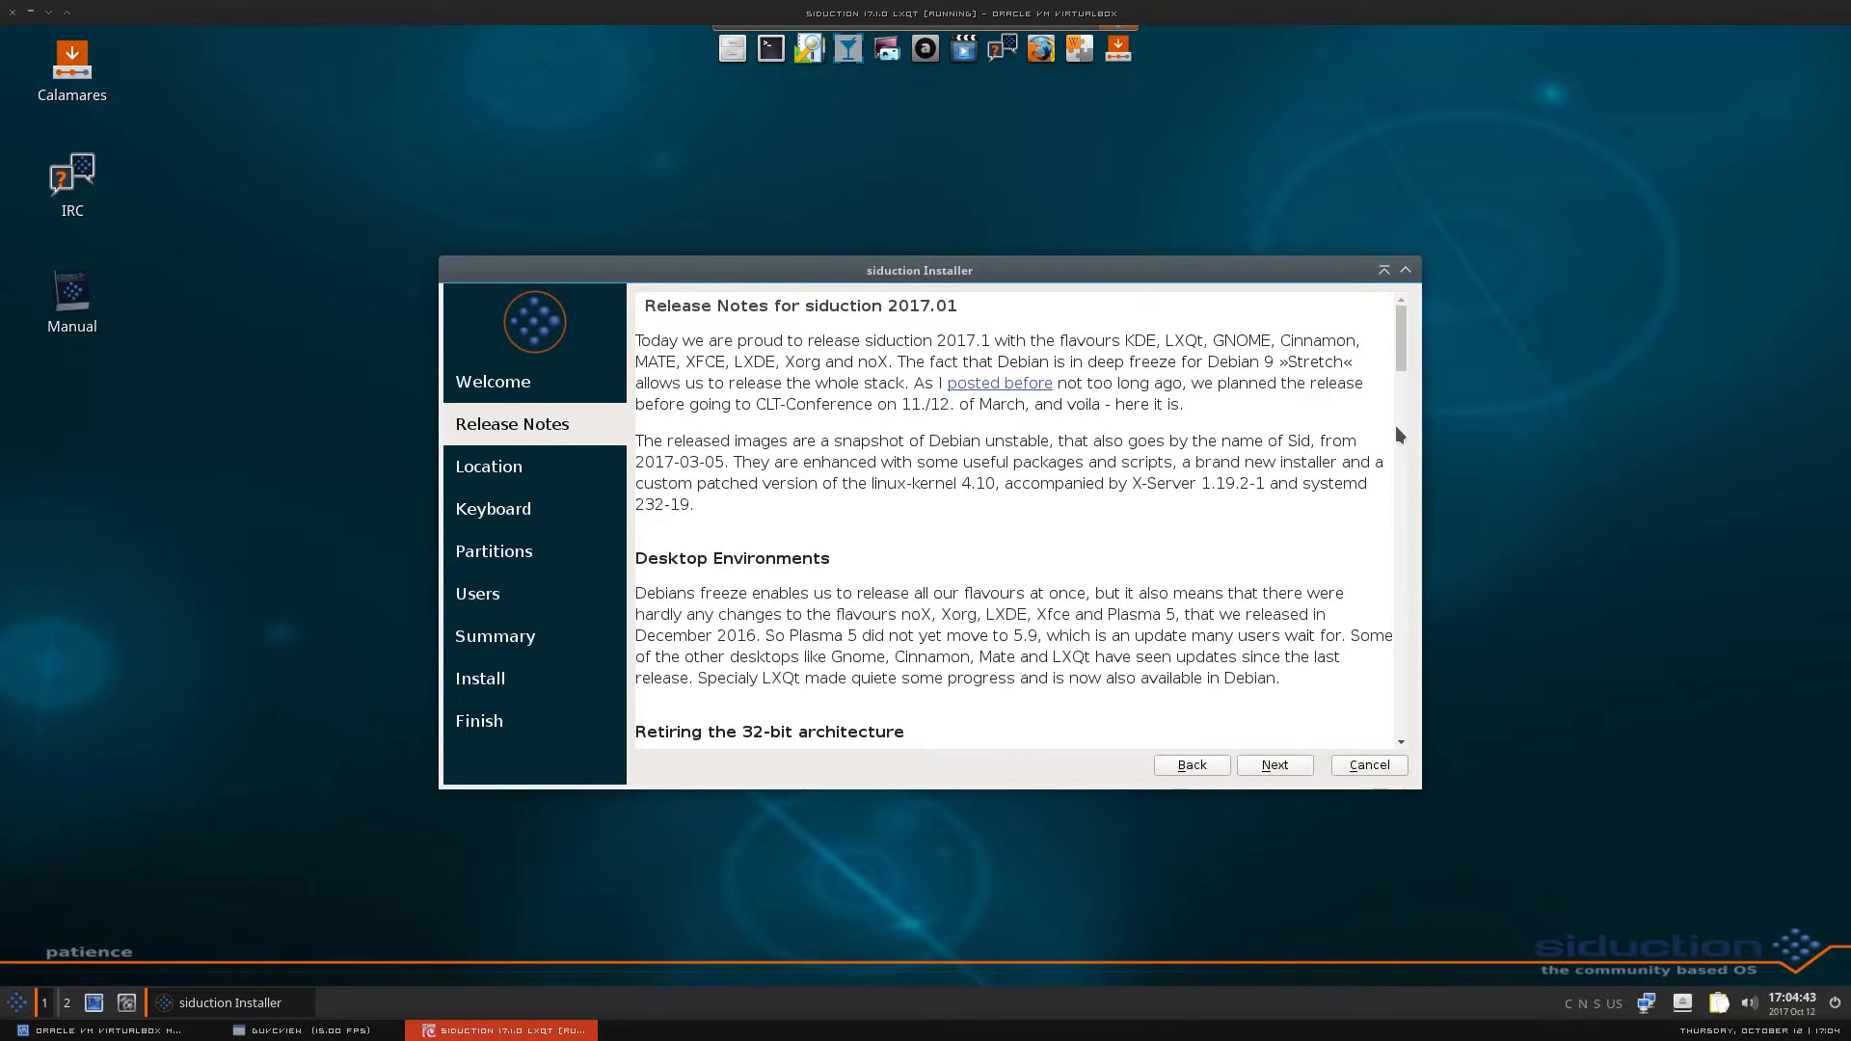
# Skim the release notes and keep Region America, Zone Chicago, continuing to the keyboard step.
pyautogui.scroll(-3)
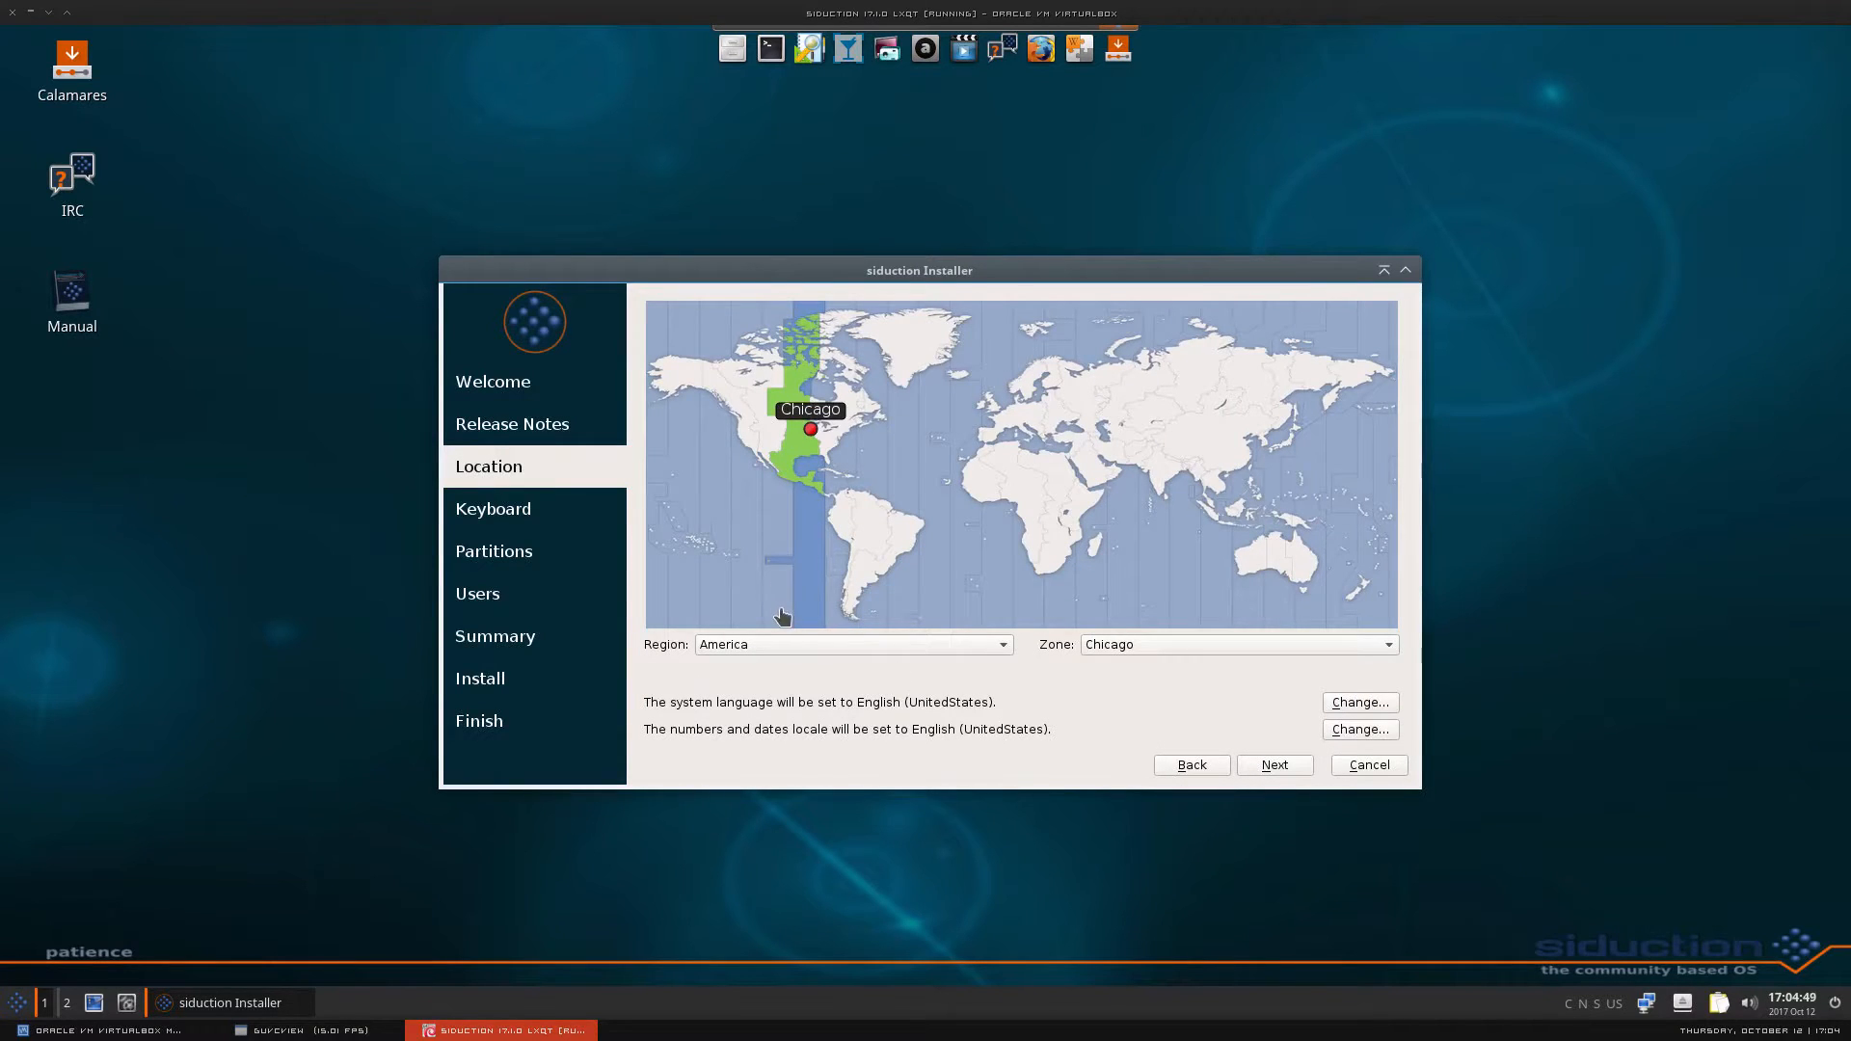
pyautogui.moveTo(951, 579)
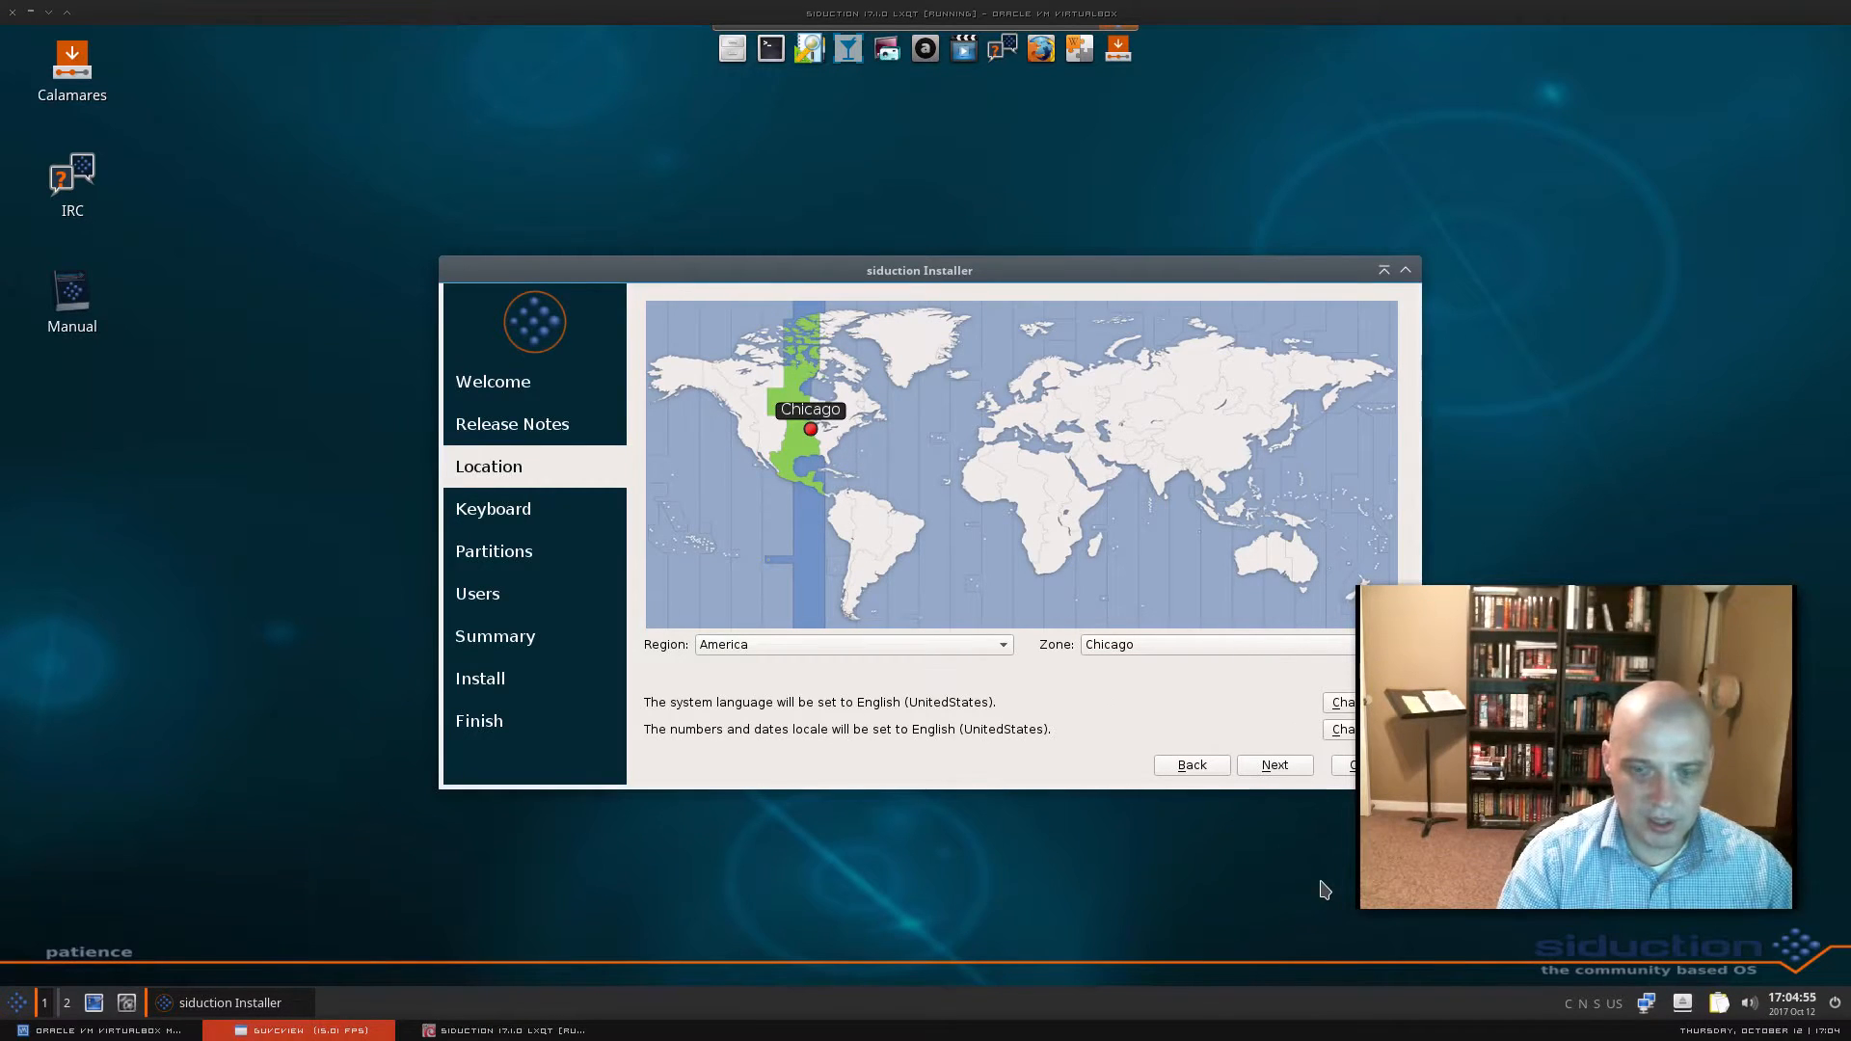
pyautogui.moveTo(1078, 744)
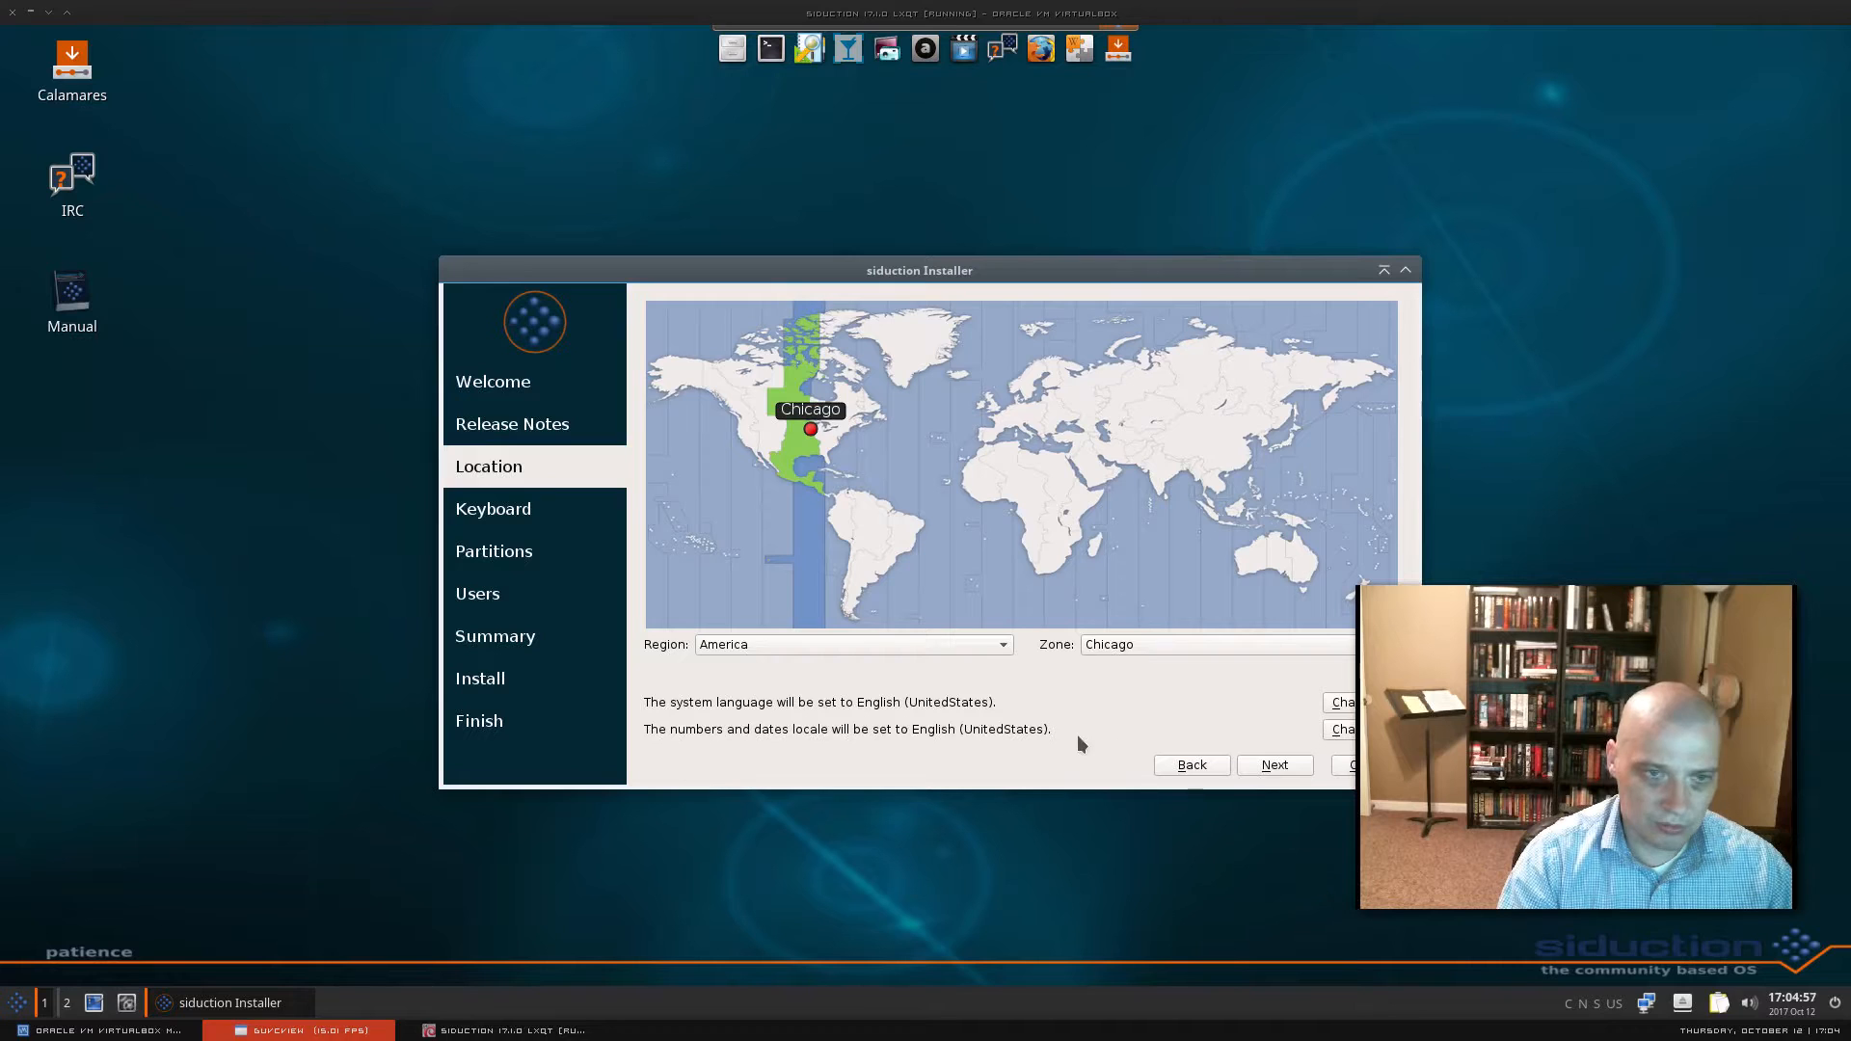
pyautogui.moveTo(791, 675)
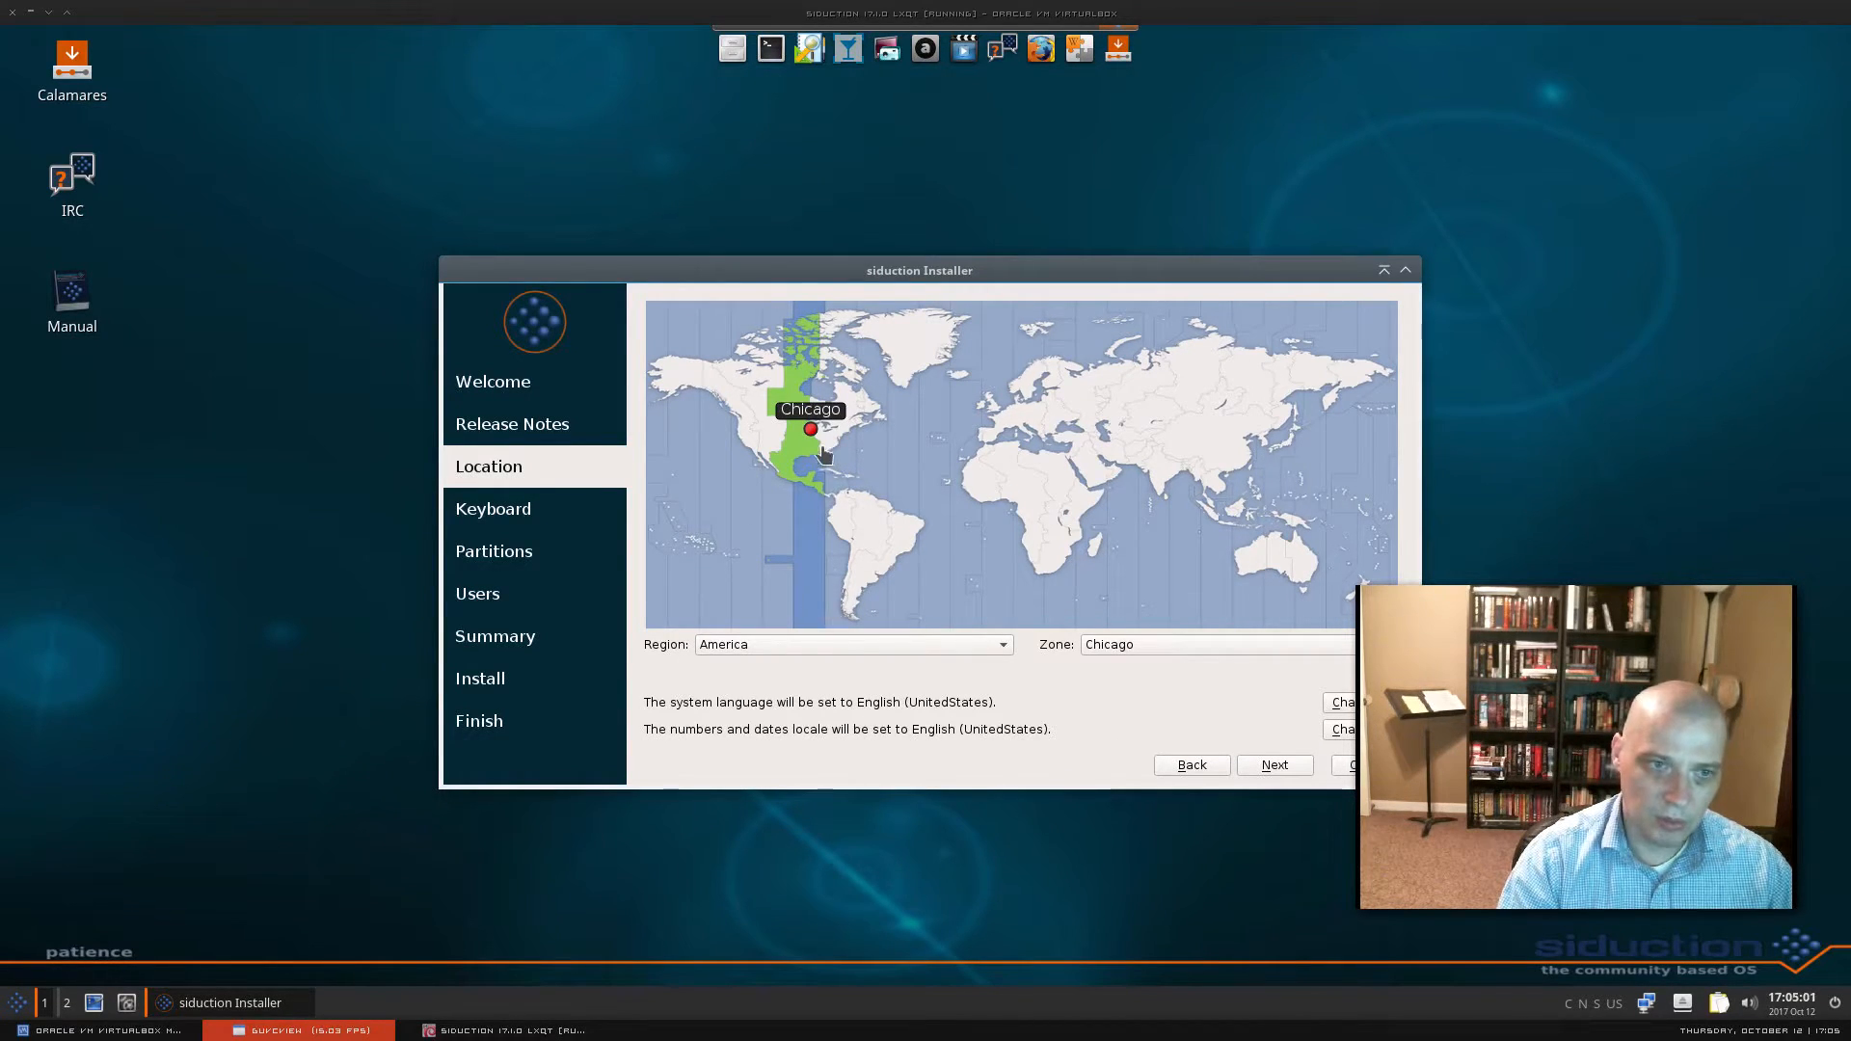
pyautogui.click(1274, 764)
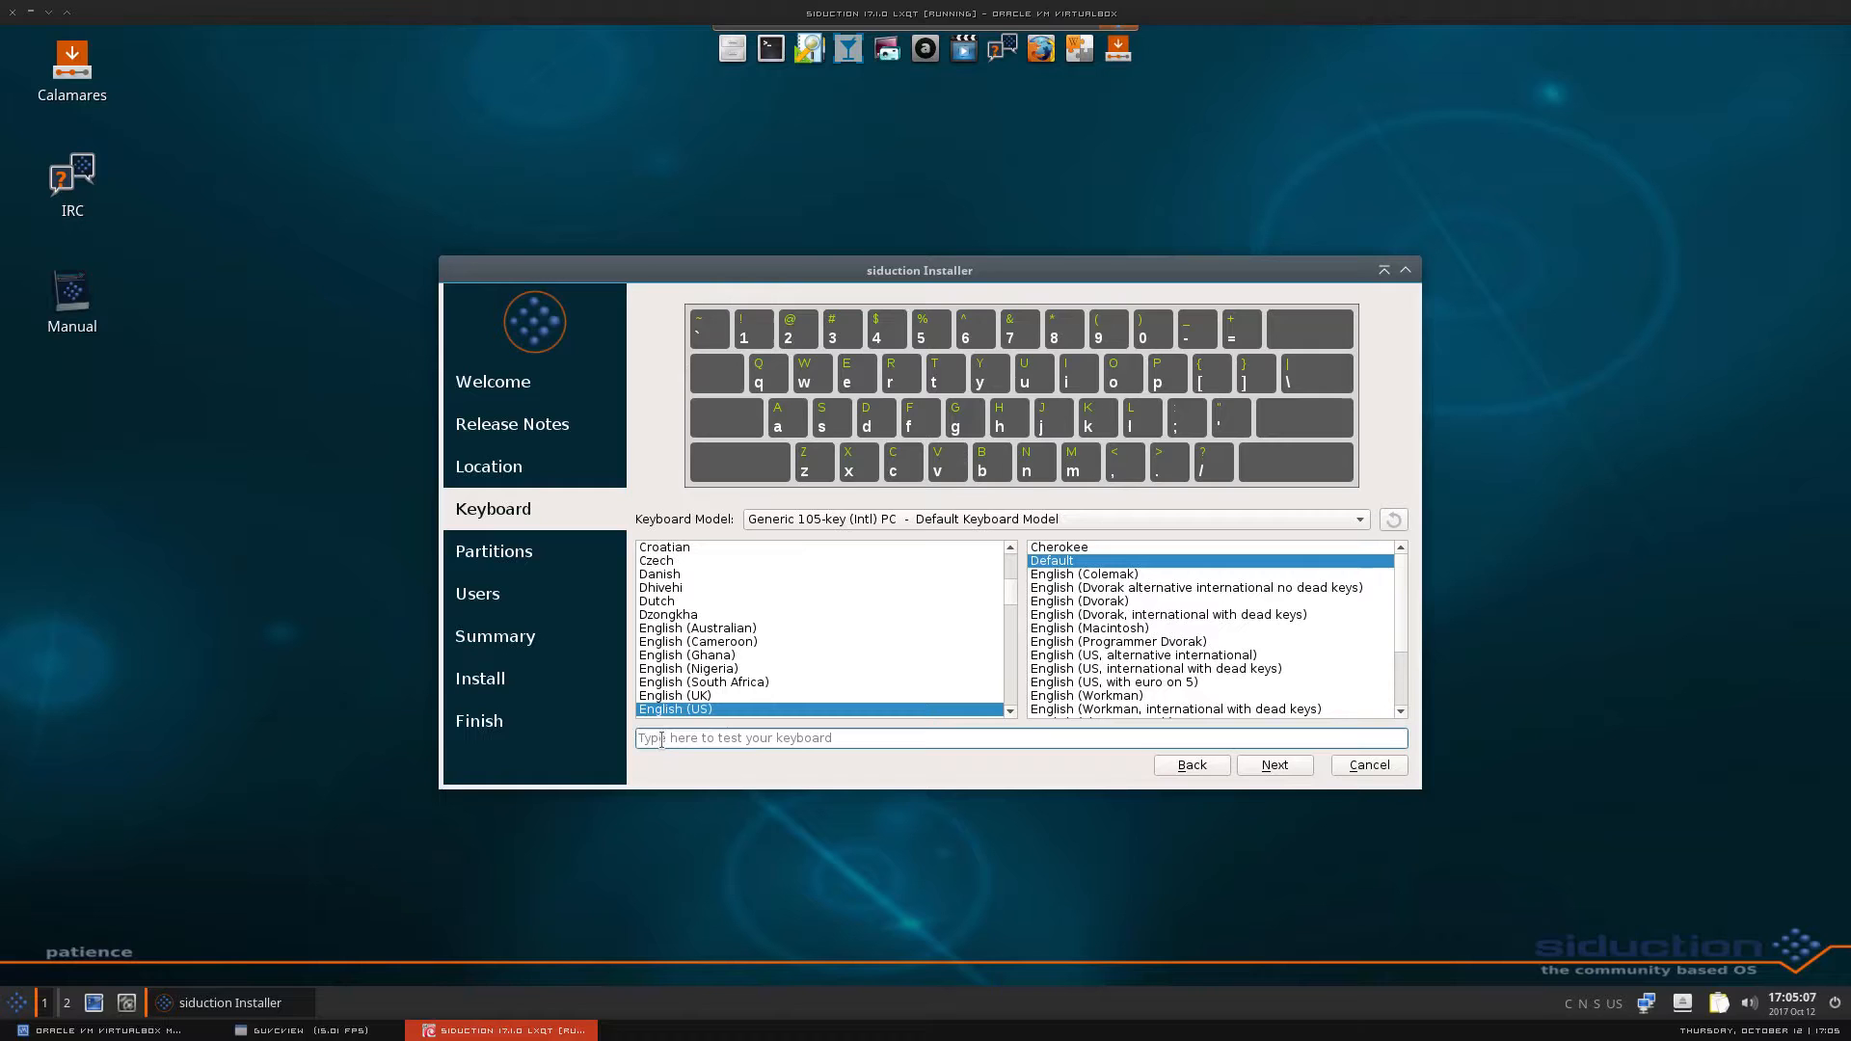
# Test the English (US) layout with 'test test 12 34' and continue to partitioning.
pyautogui.write('test test 12 3')
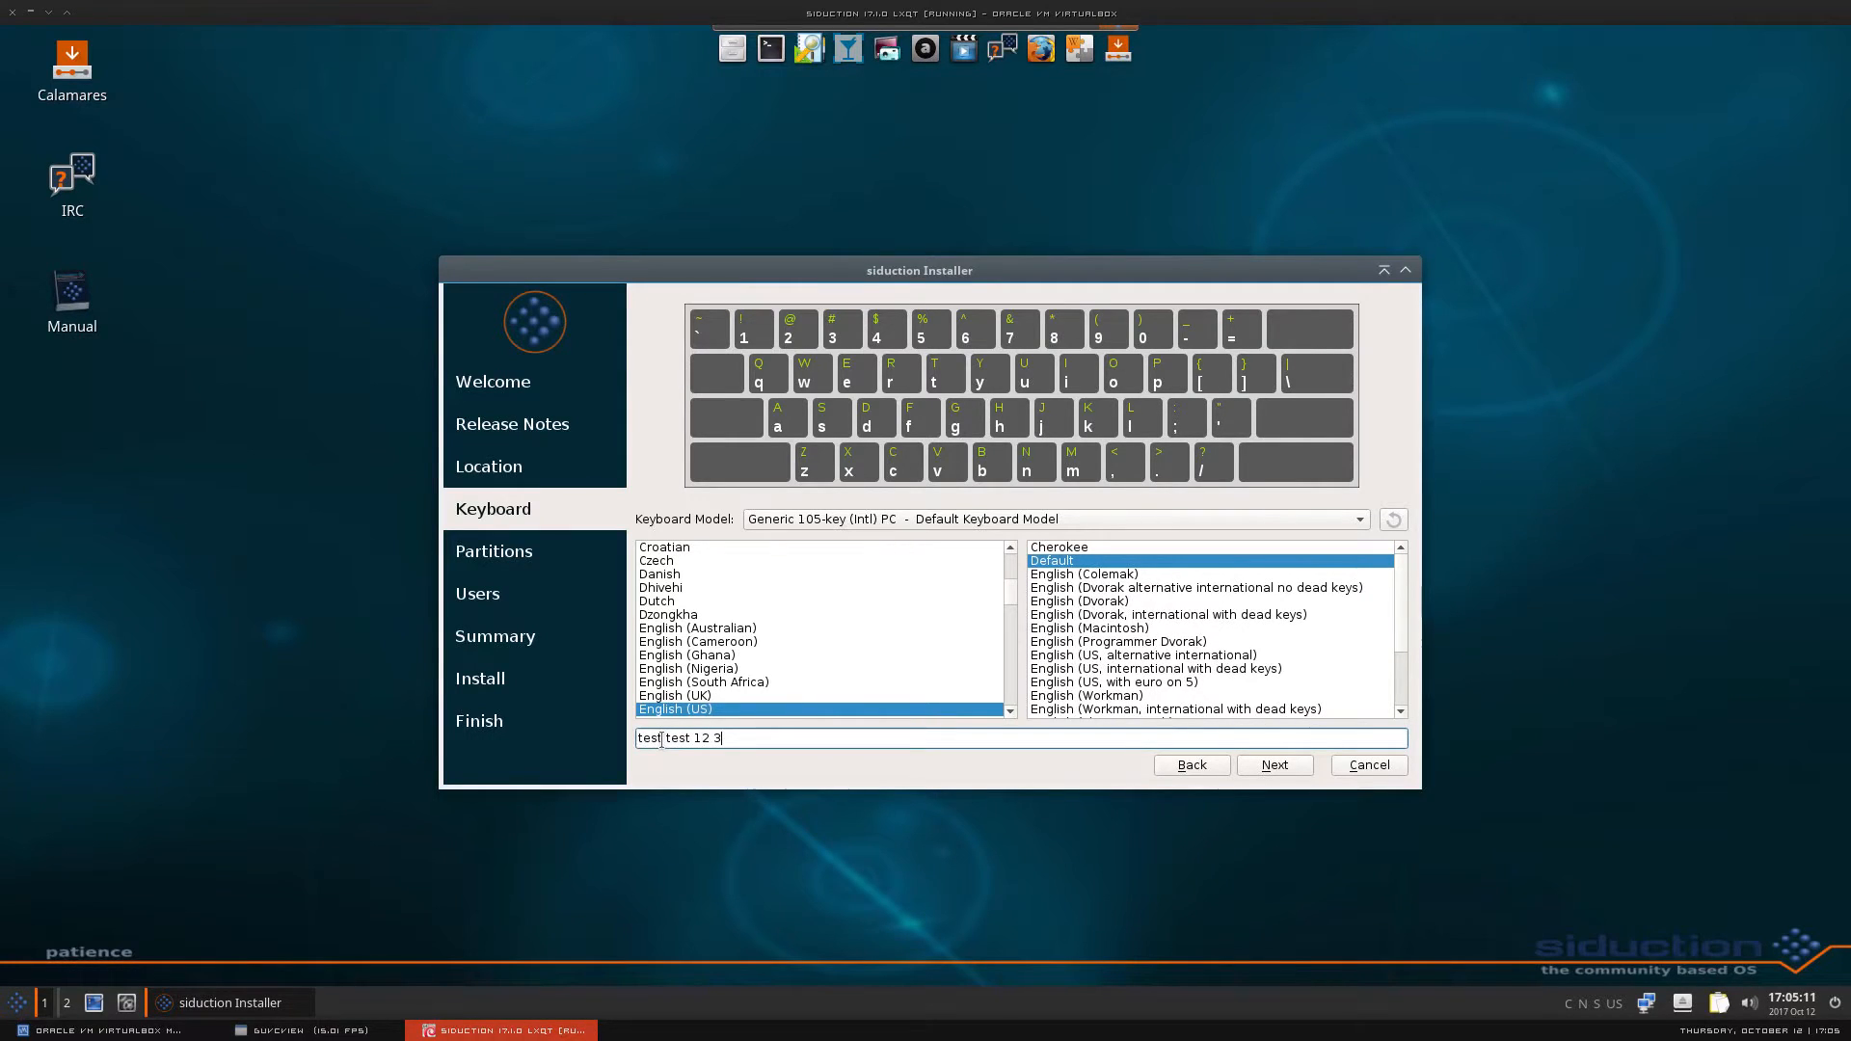
pyautogui.write('4')
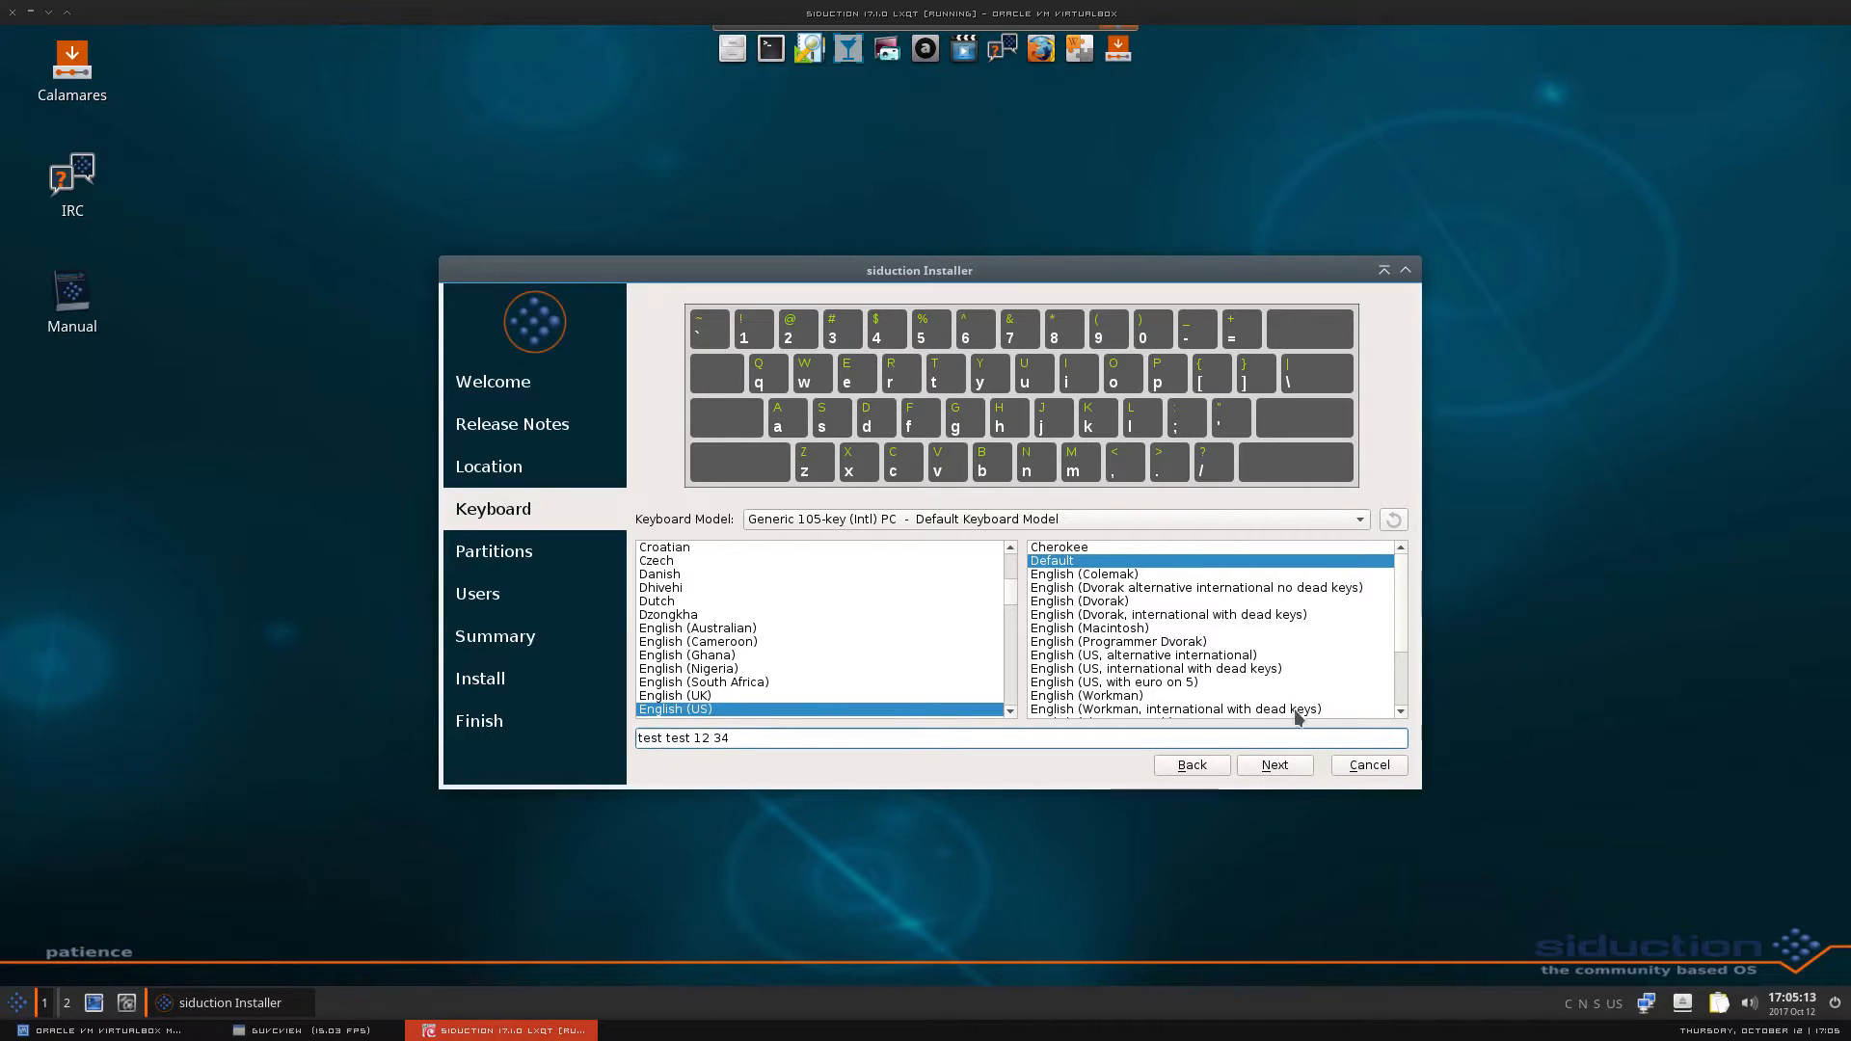
pyautogui.click(1275, 766)
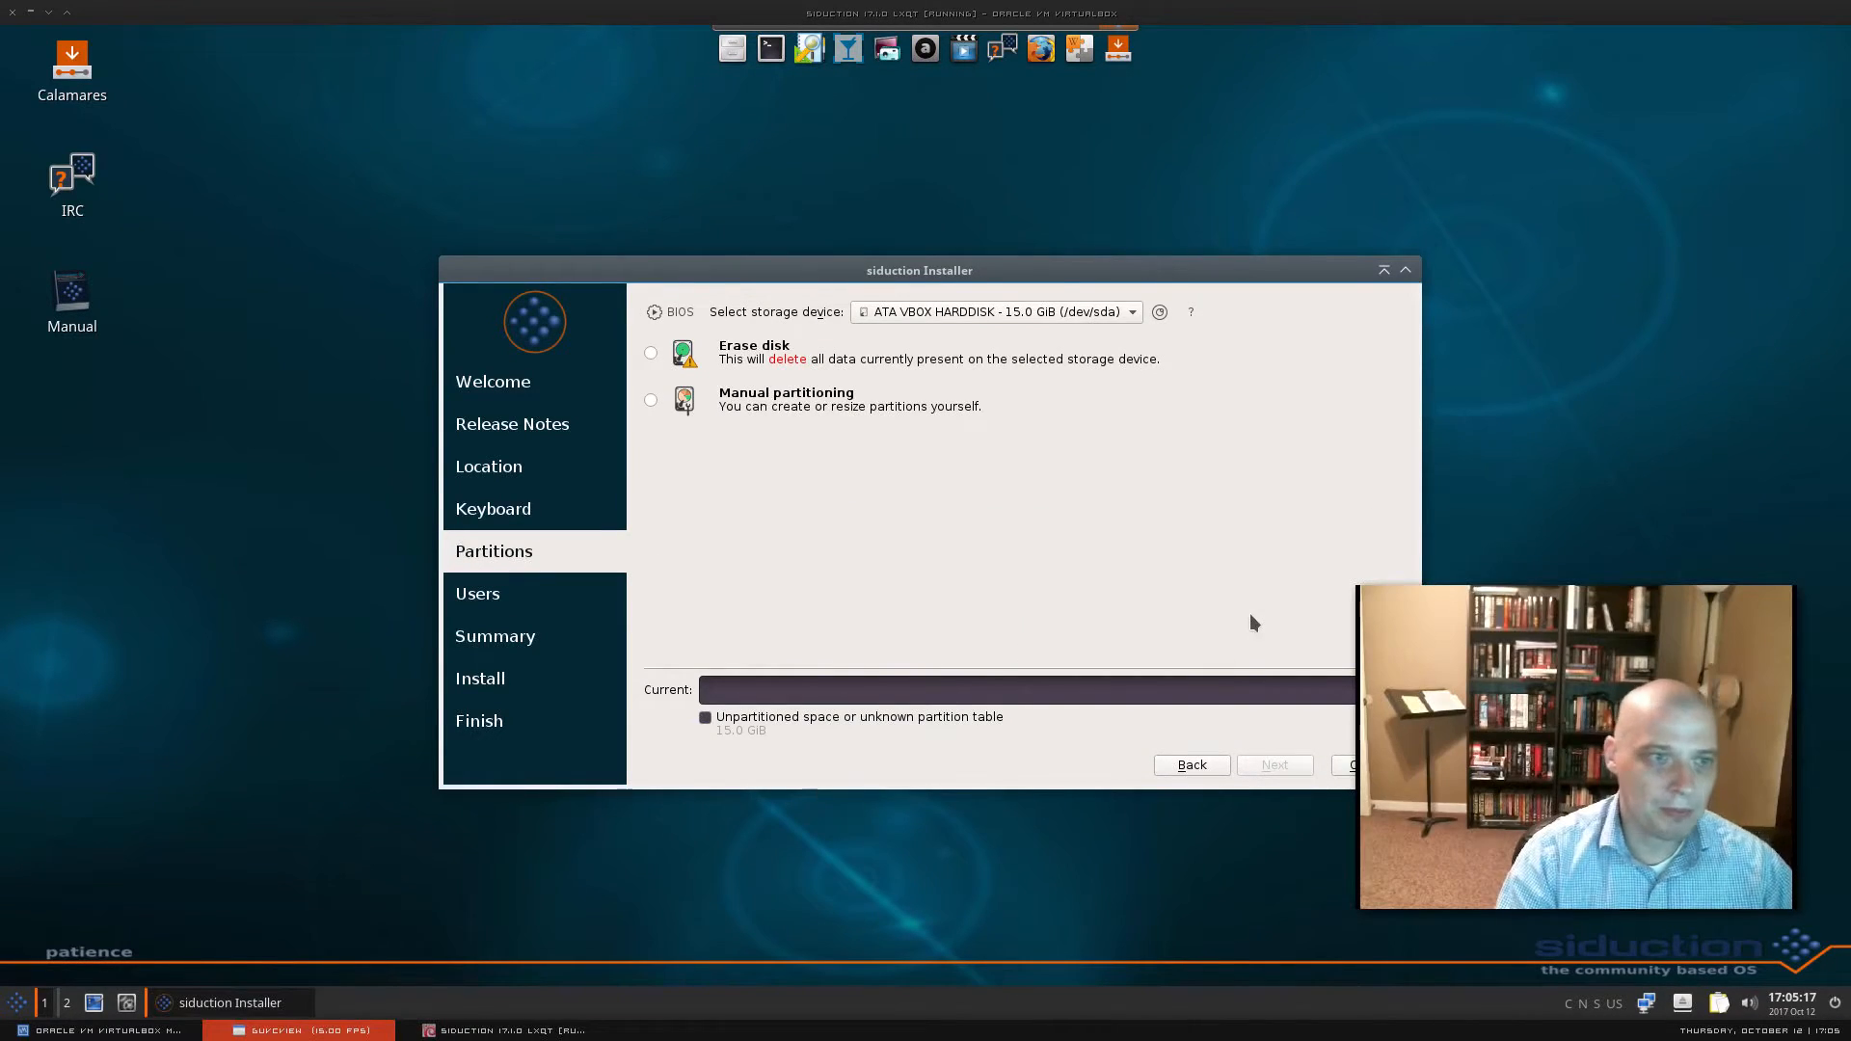
pyautogui.moveTo(1357, 696)
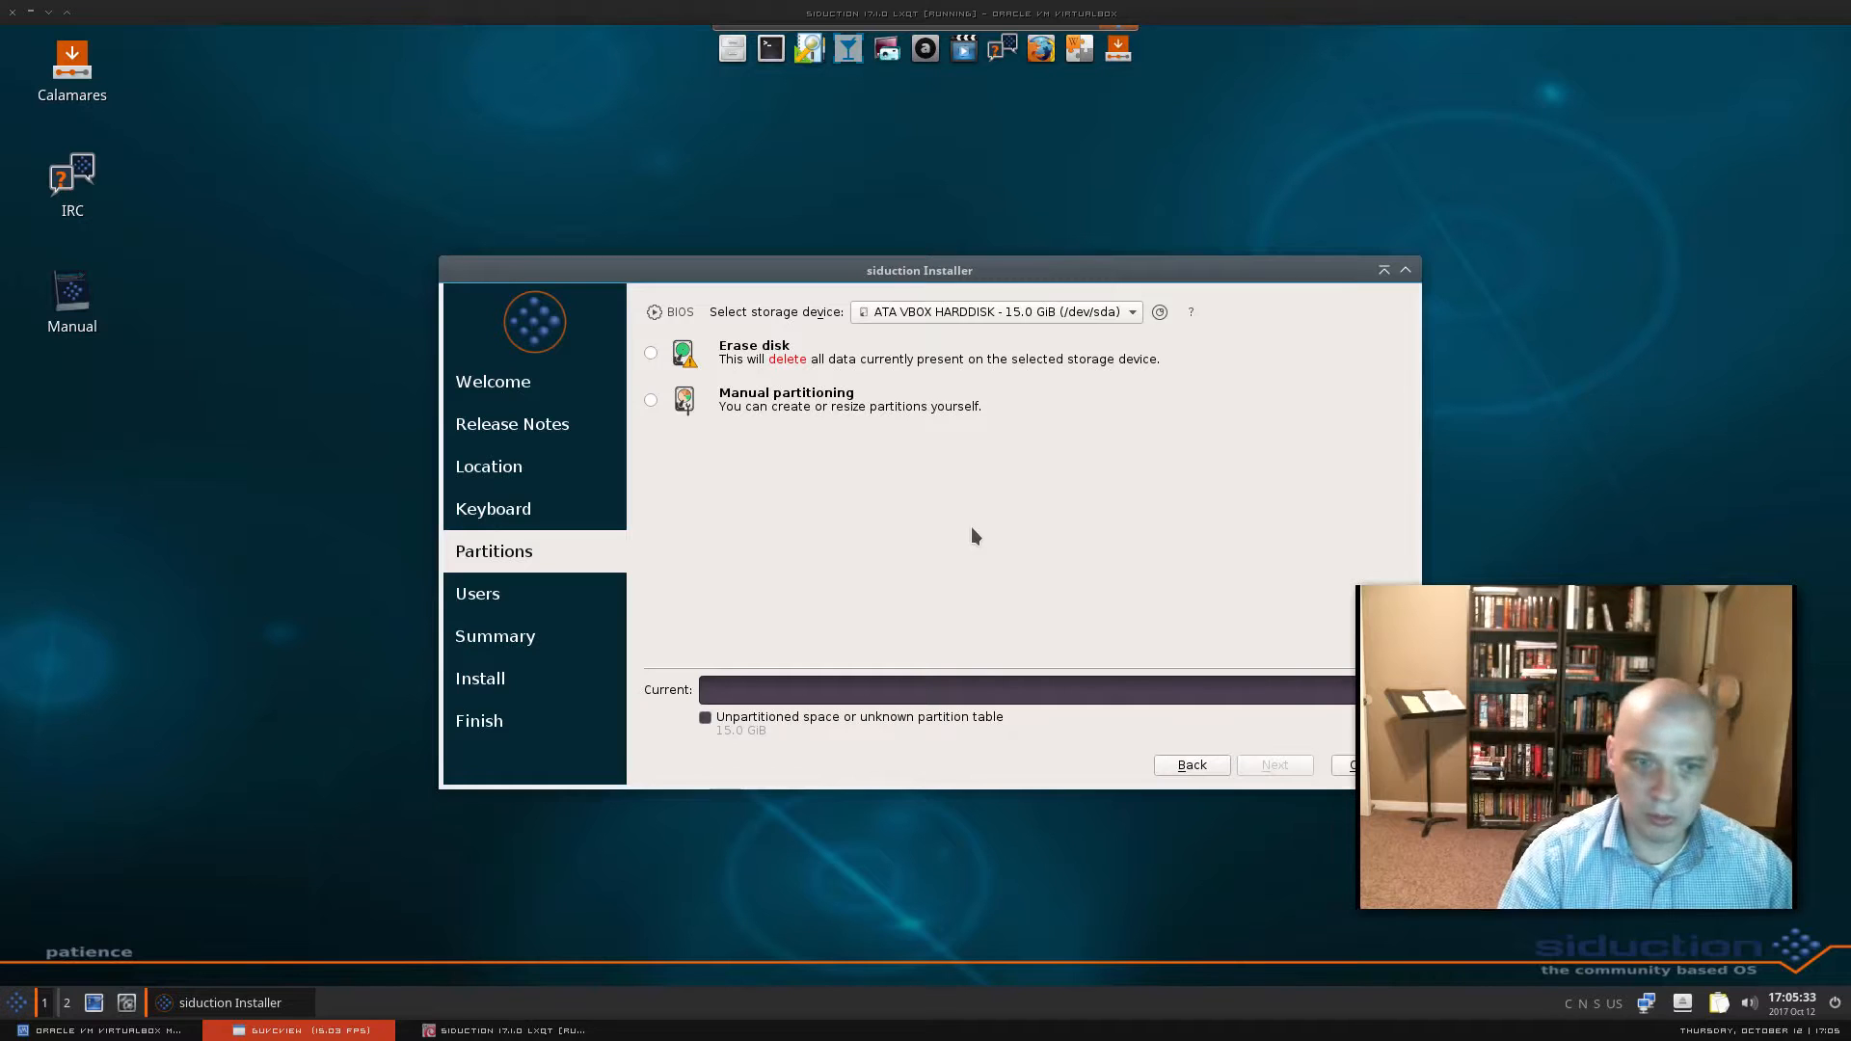
pyautogui.moveTo(766, 517)
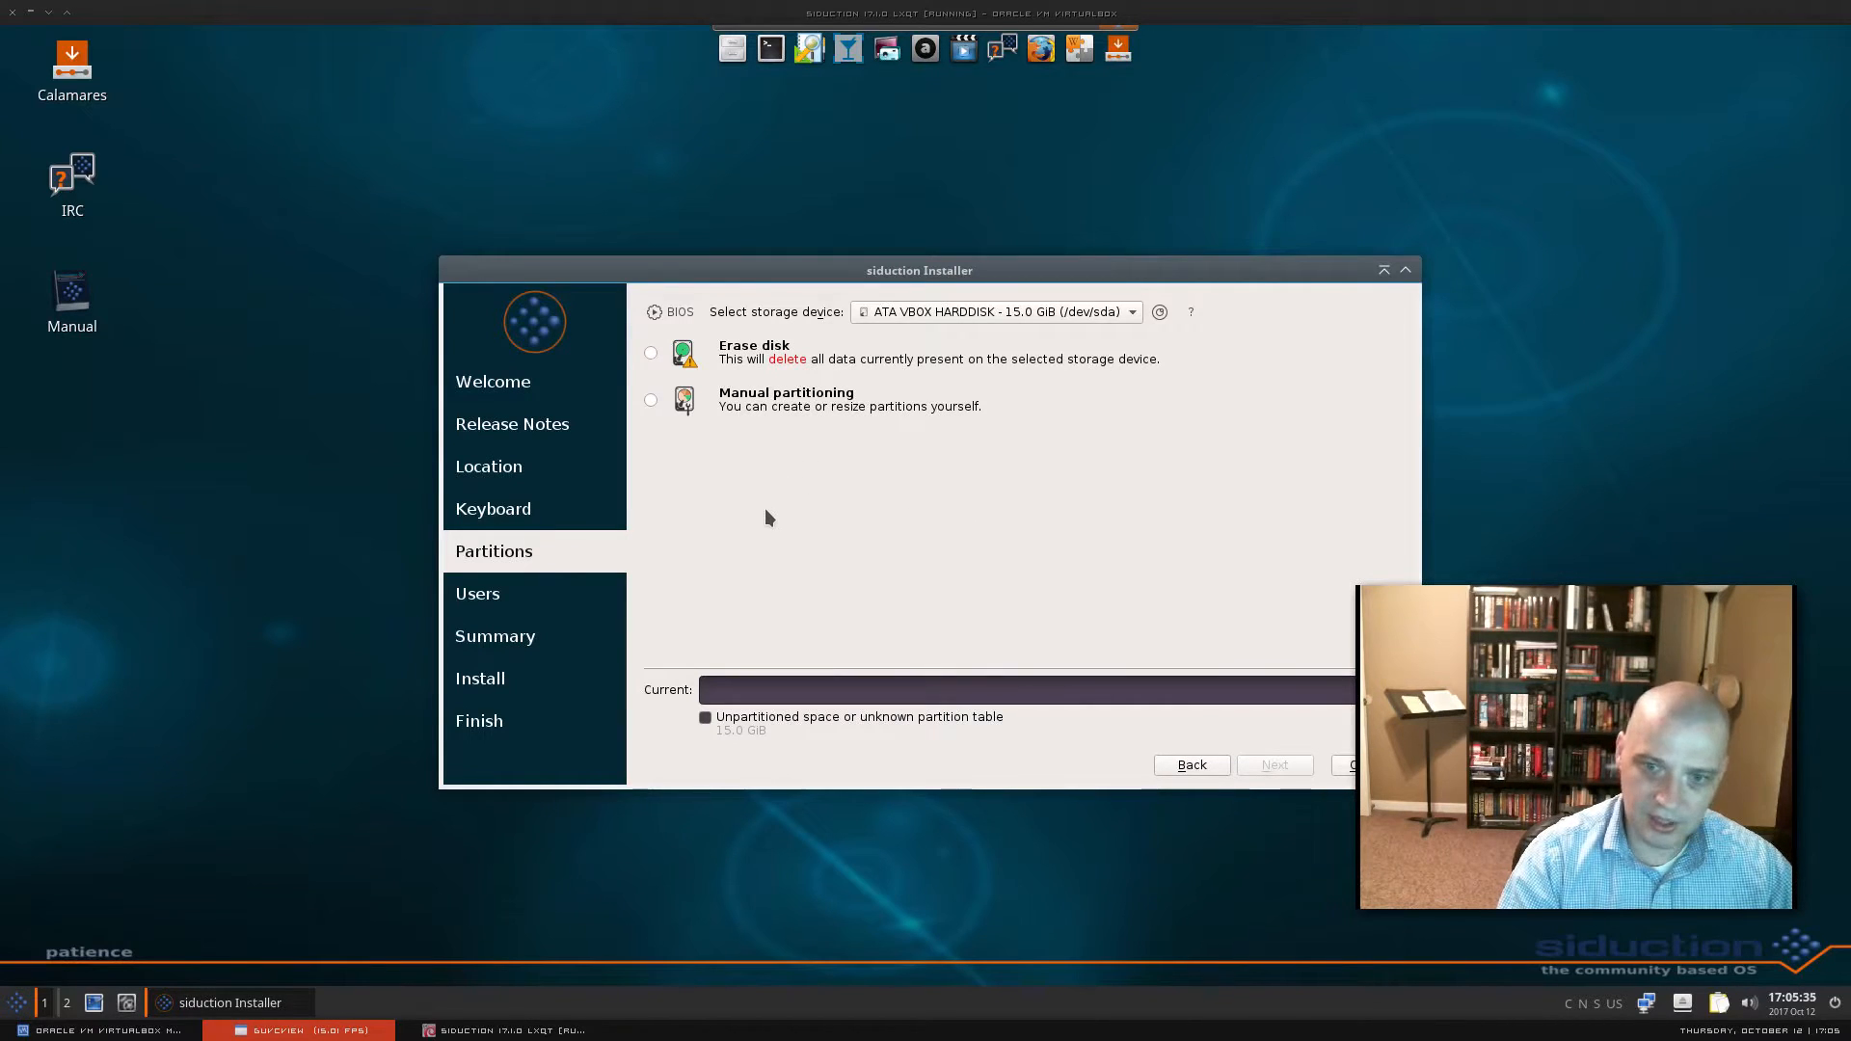
pyautogui.moveTo(758, 521)
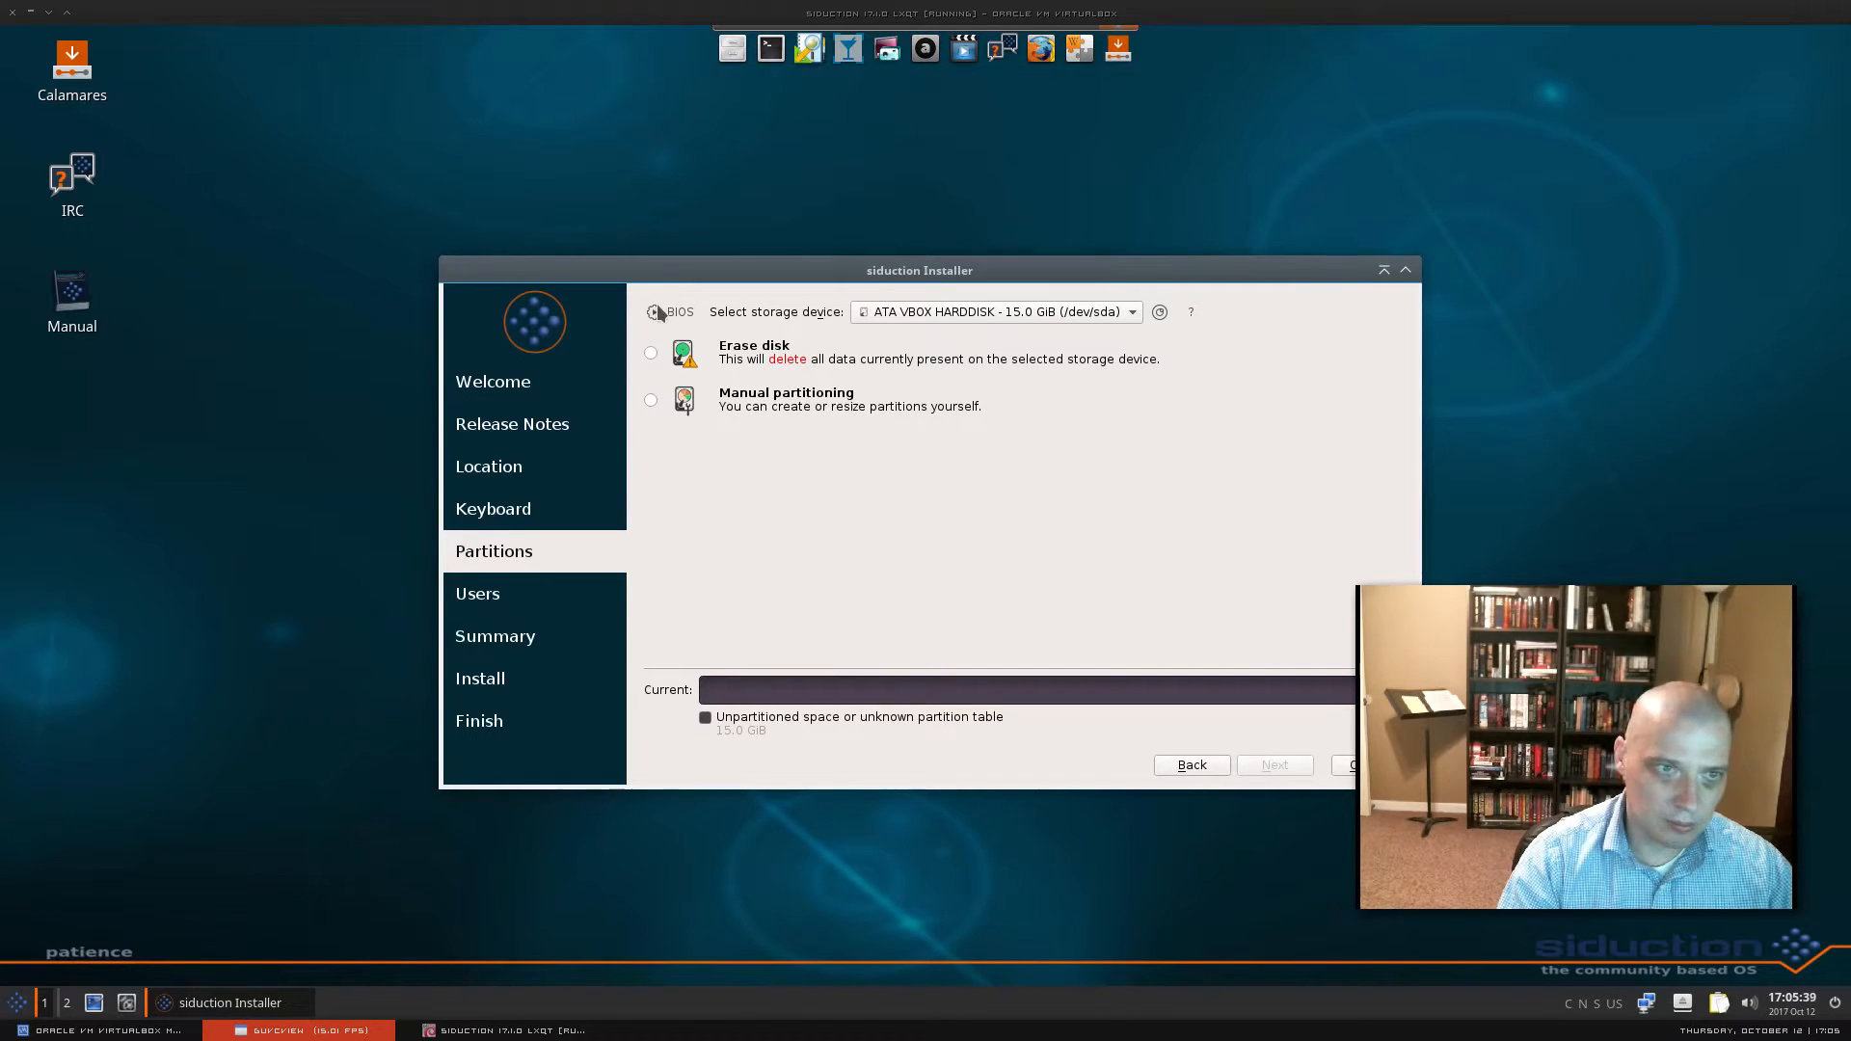
# Choose Erase disk for the whole 15 GiB disk and continue to user account setup.
pyautogui.click(650, 351)
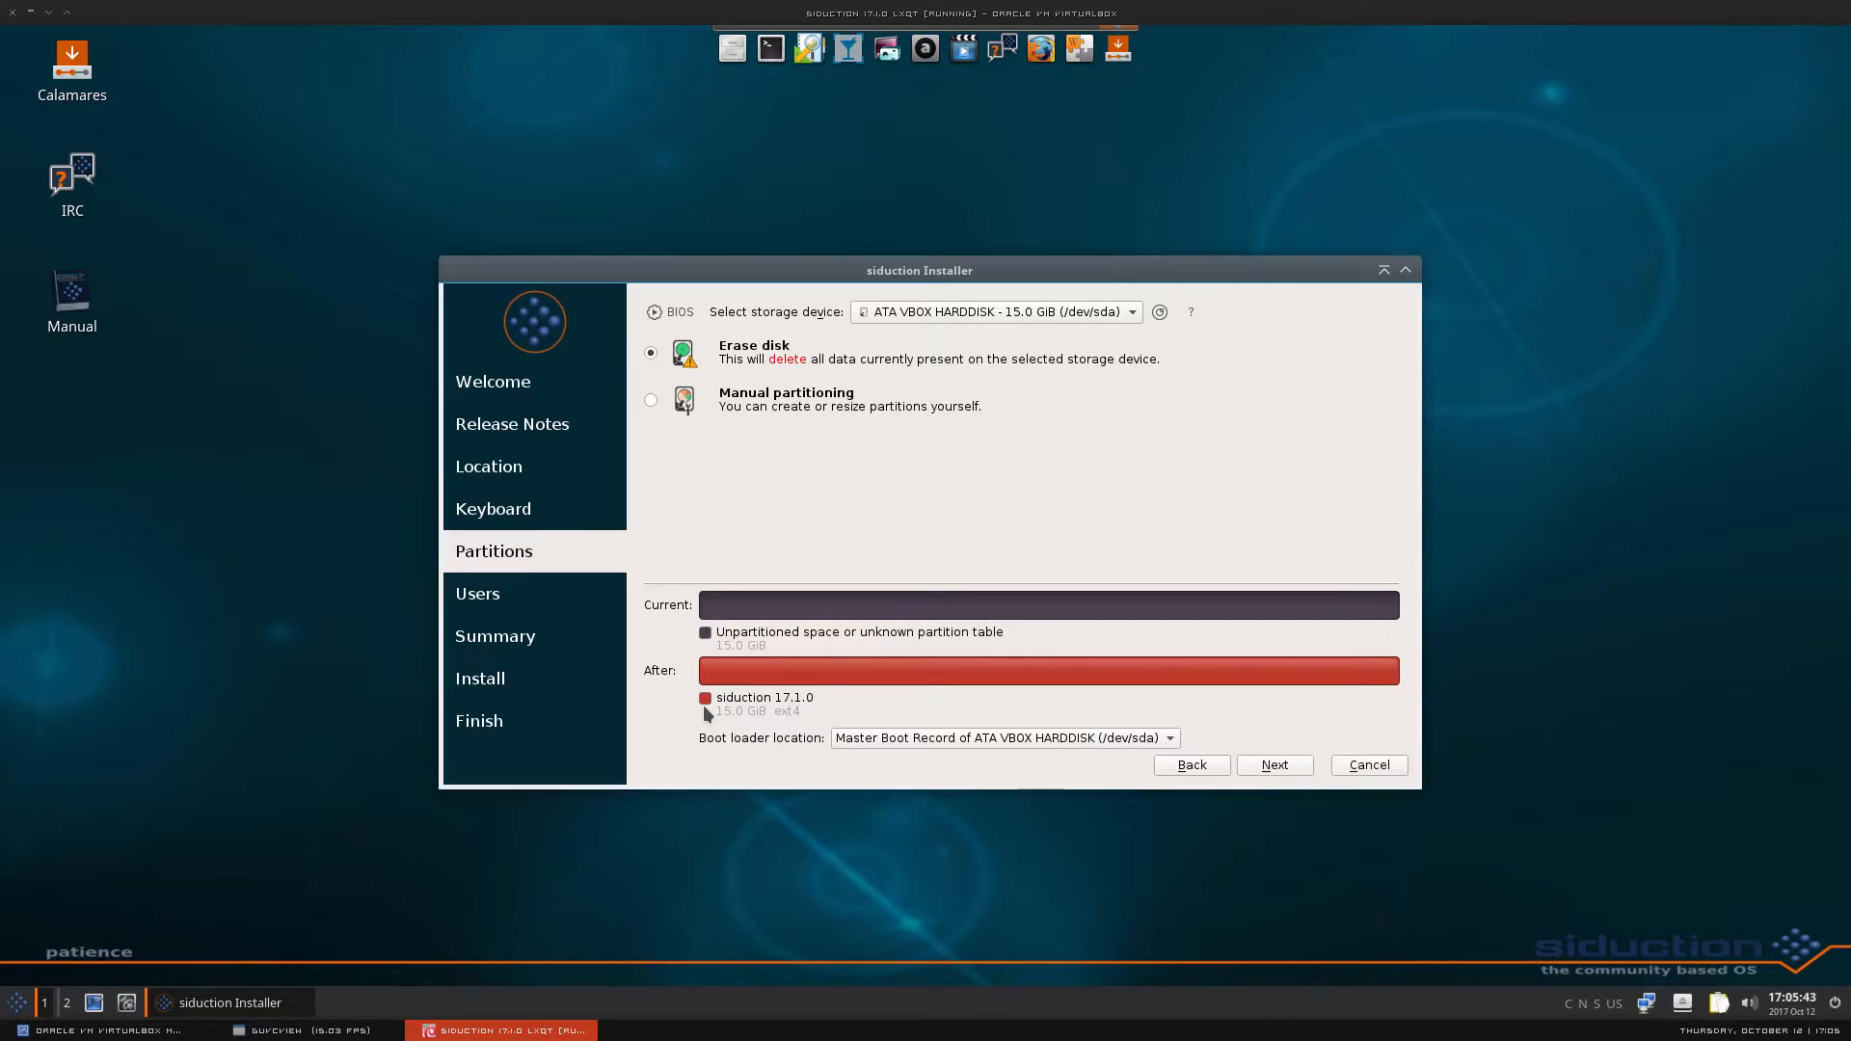
pyautogui.moveTo(941, 710)
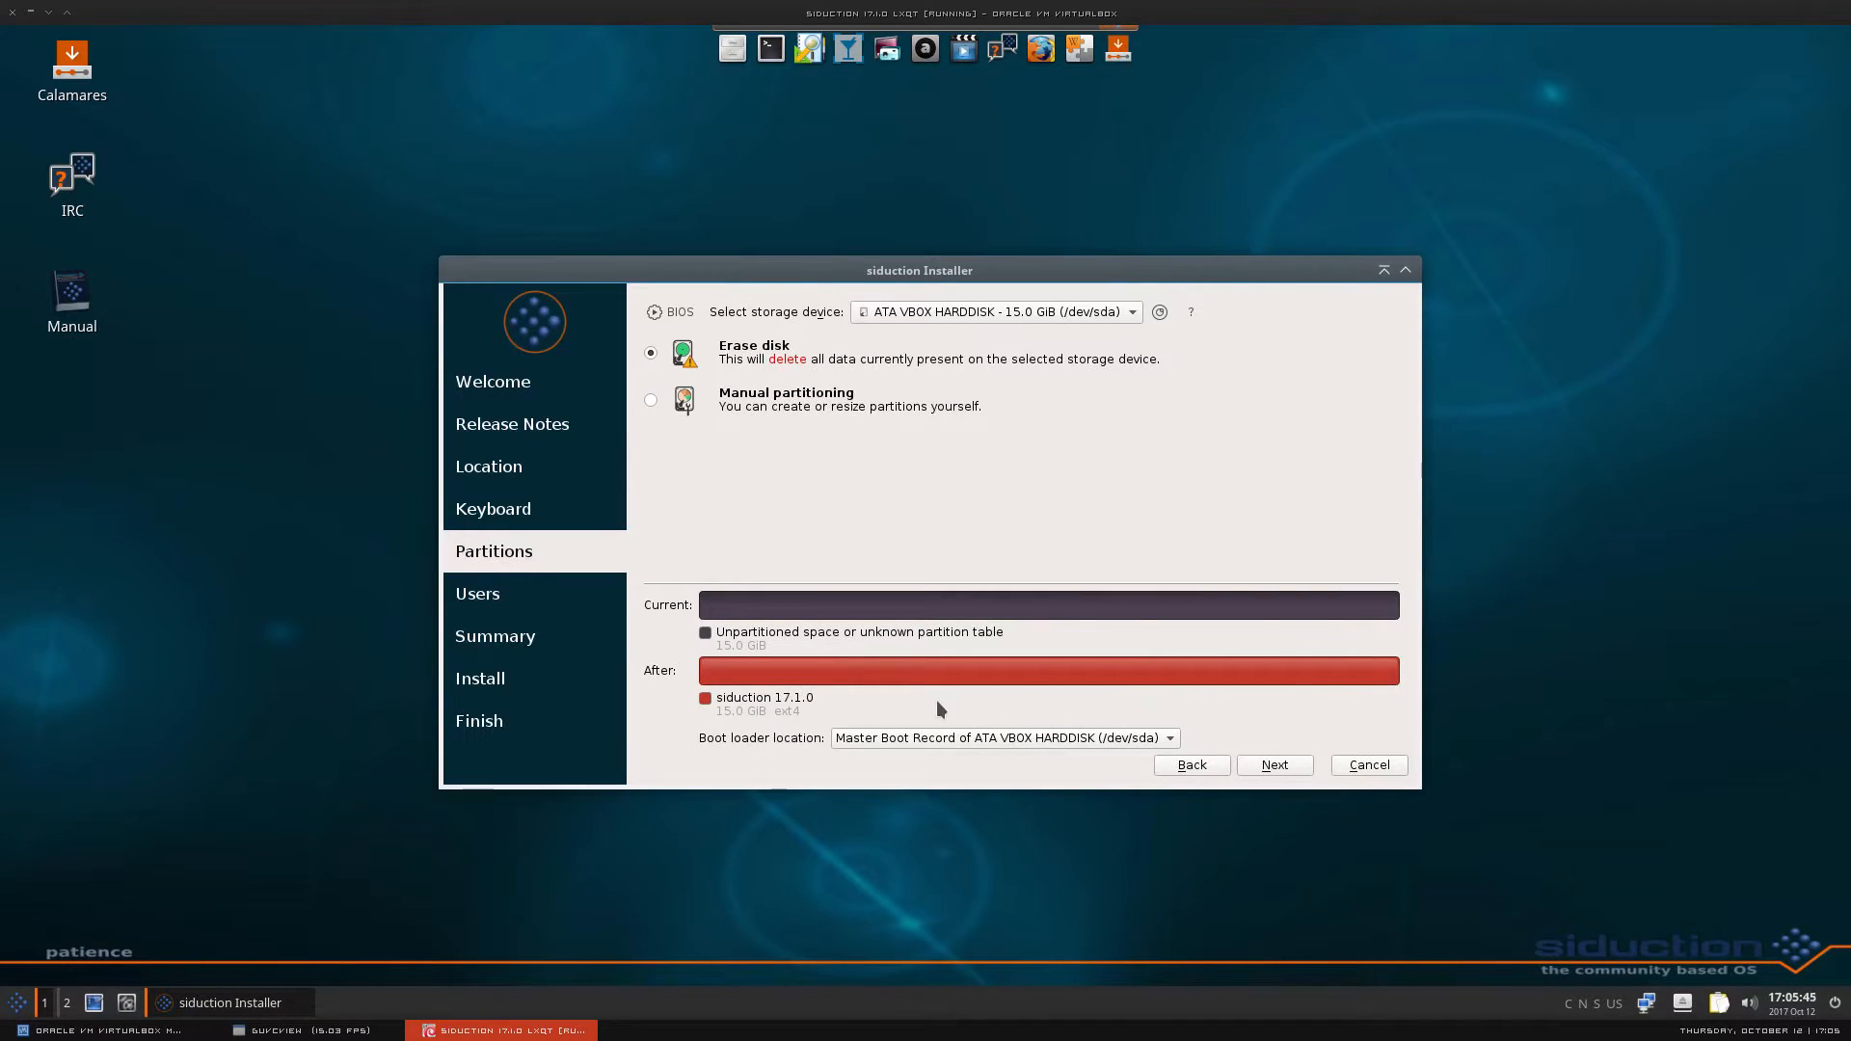
pyautogui.moveTo(713, 720)
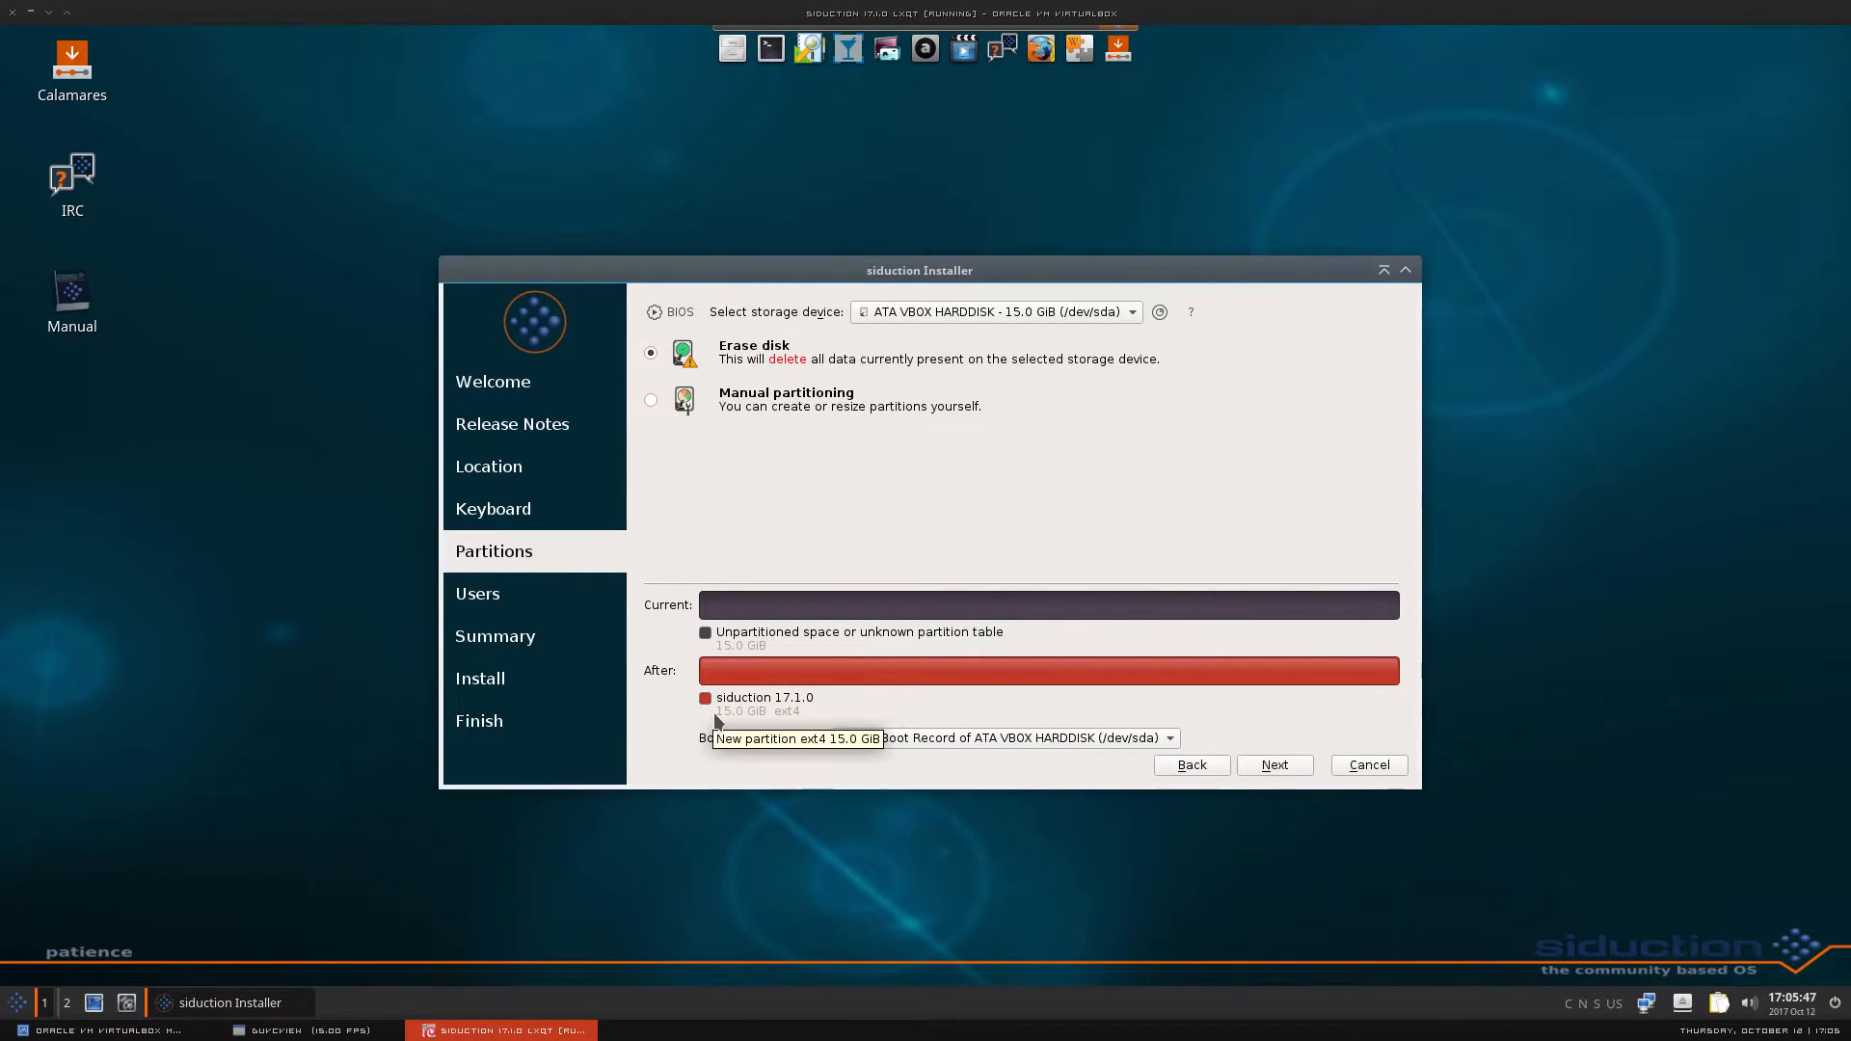
pyautogui.moveTo(1059, 689)
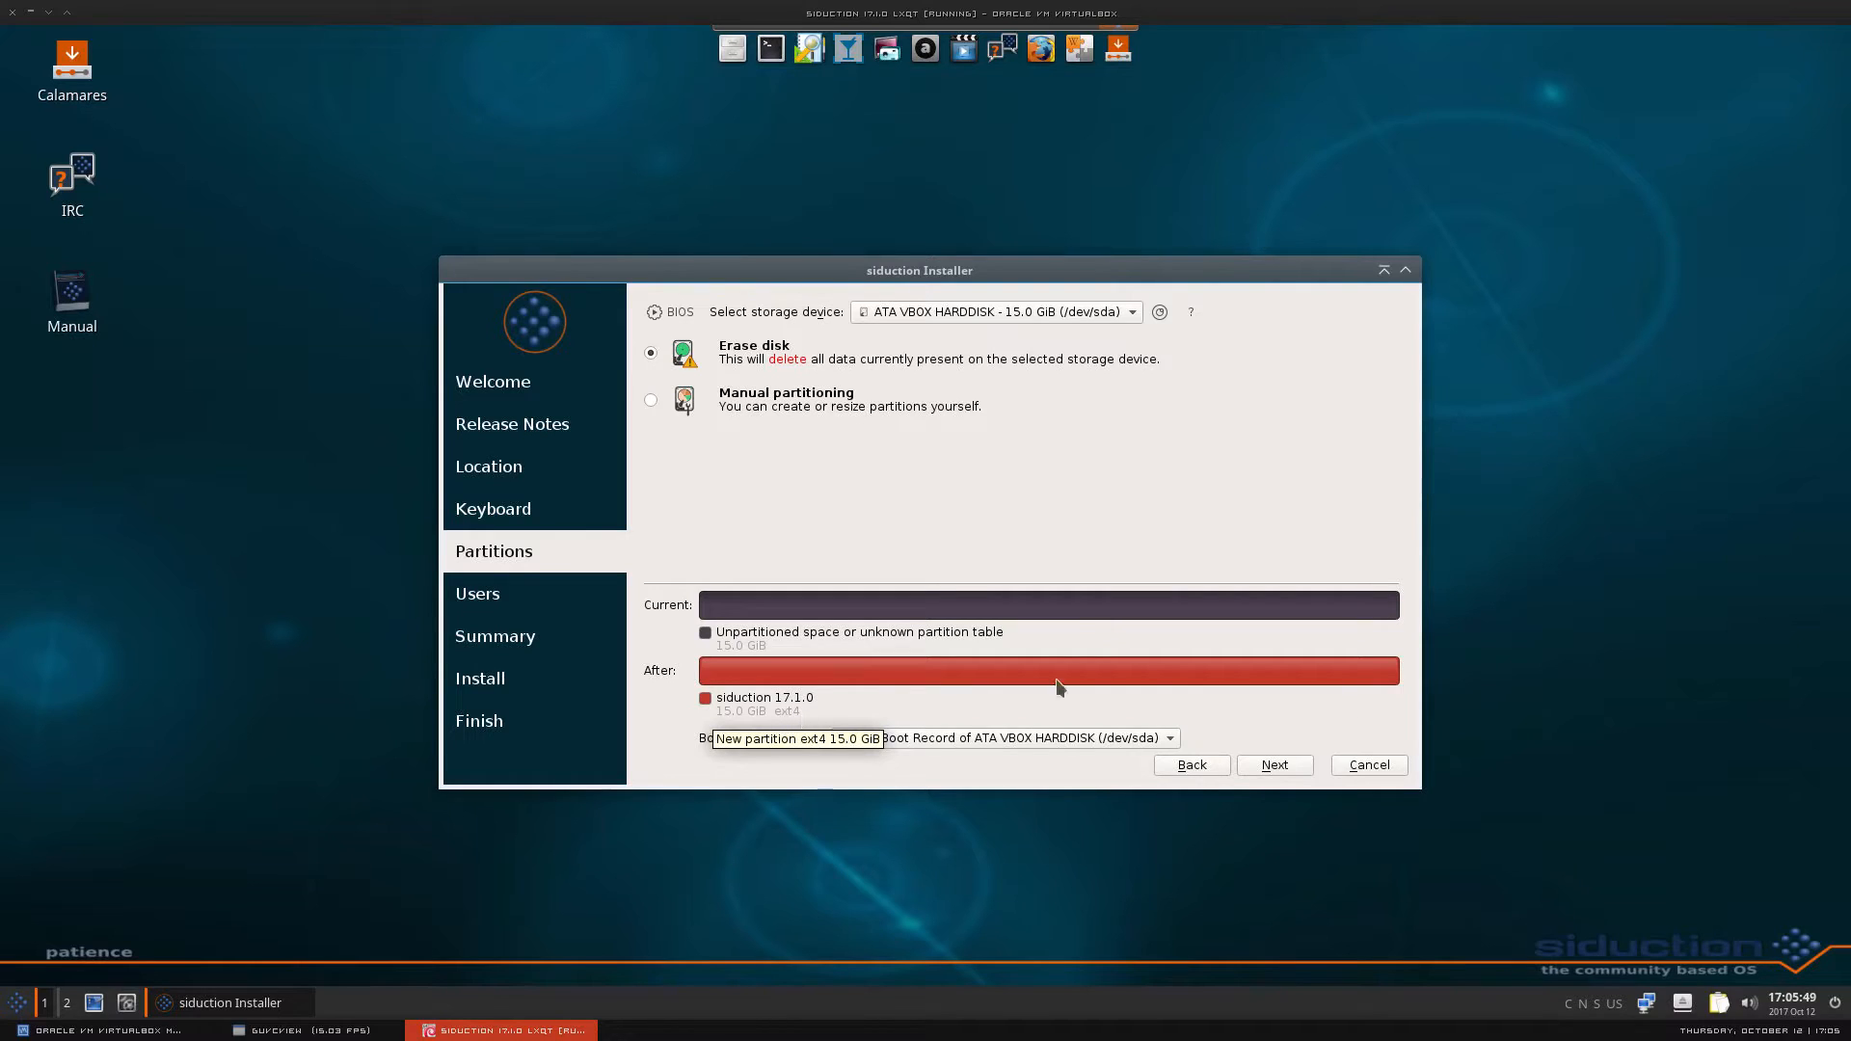
pyautogui.click(1275, 766)
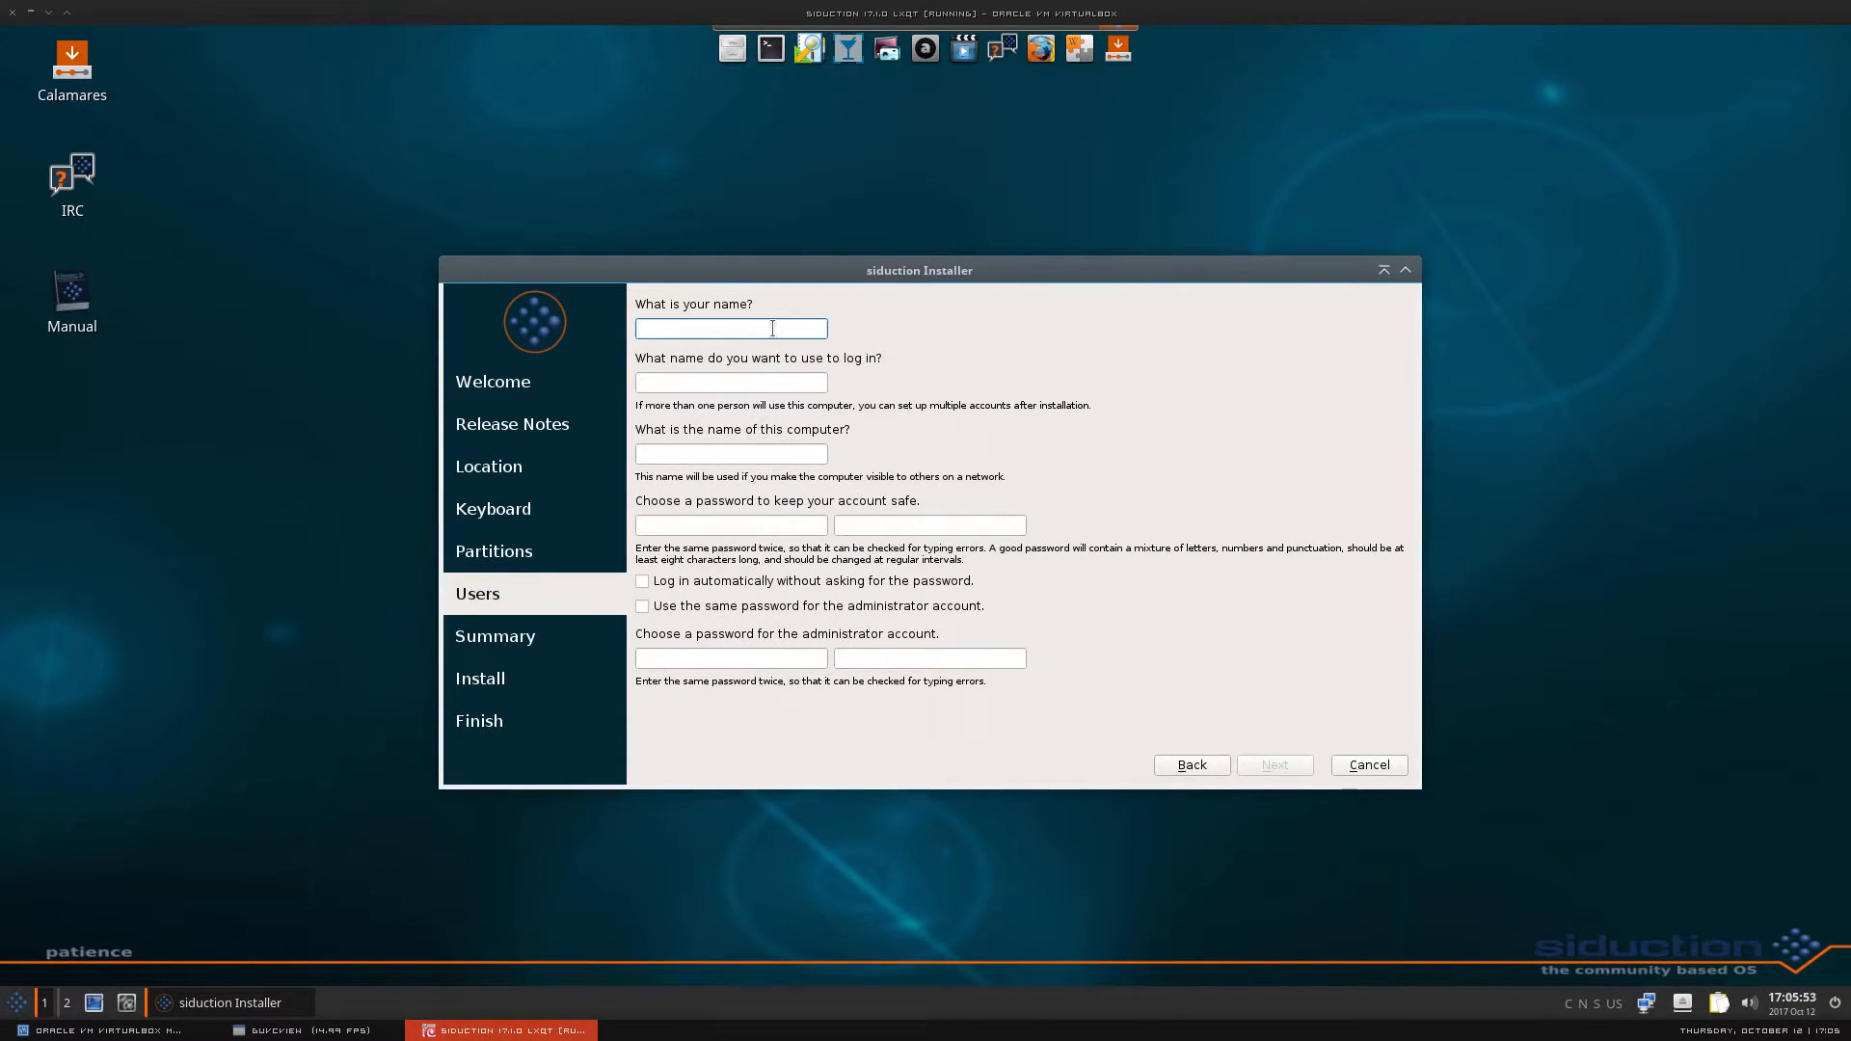
# Create user siduction on siduction-pc with a password reused for the administrator, then continue to the summary.
pyautogui.write('siduction')
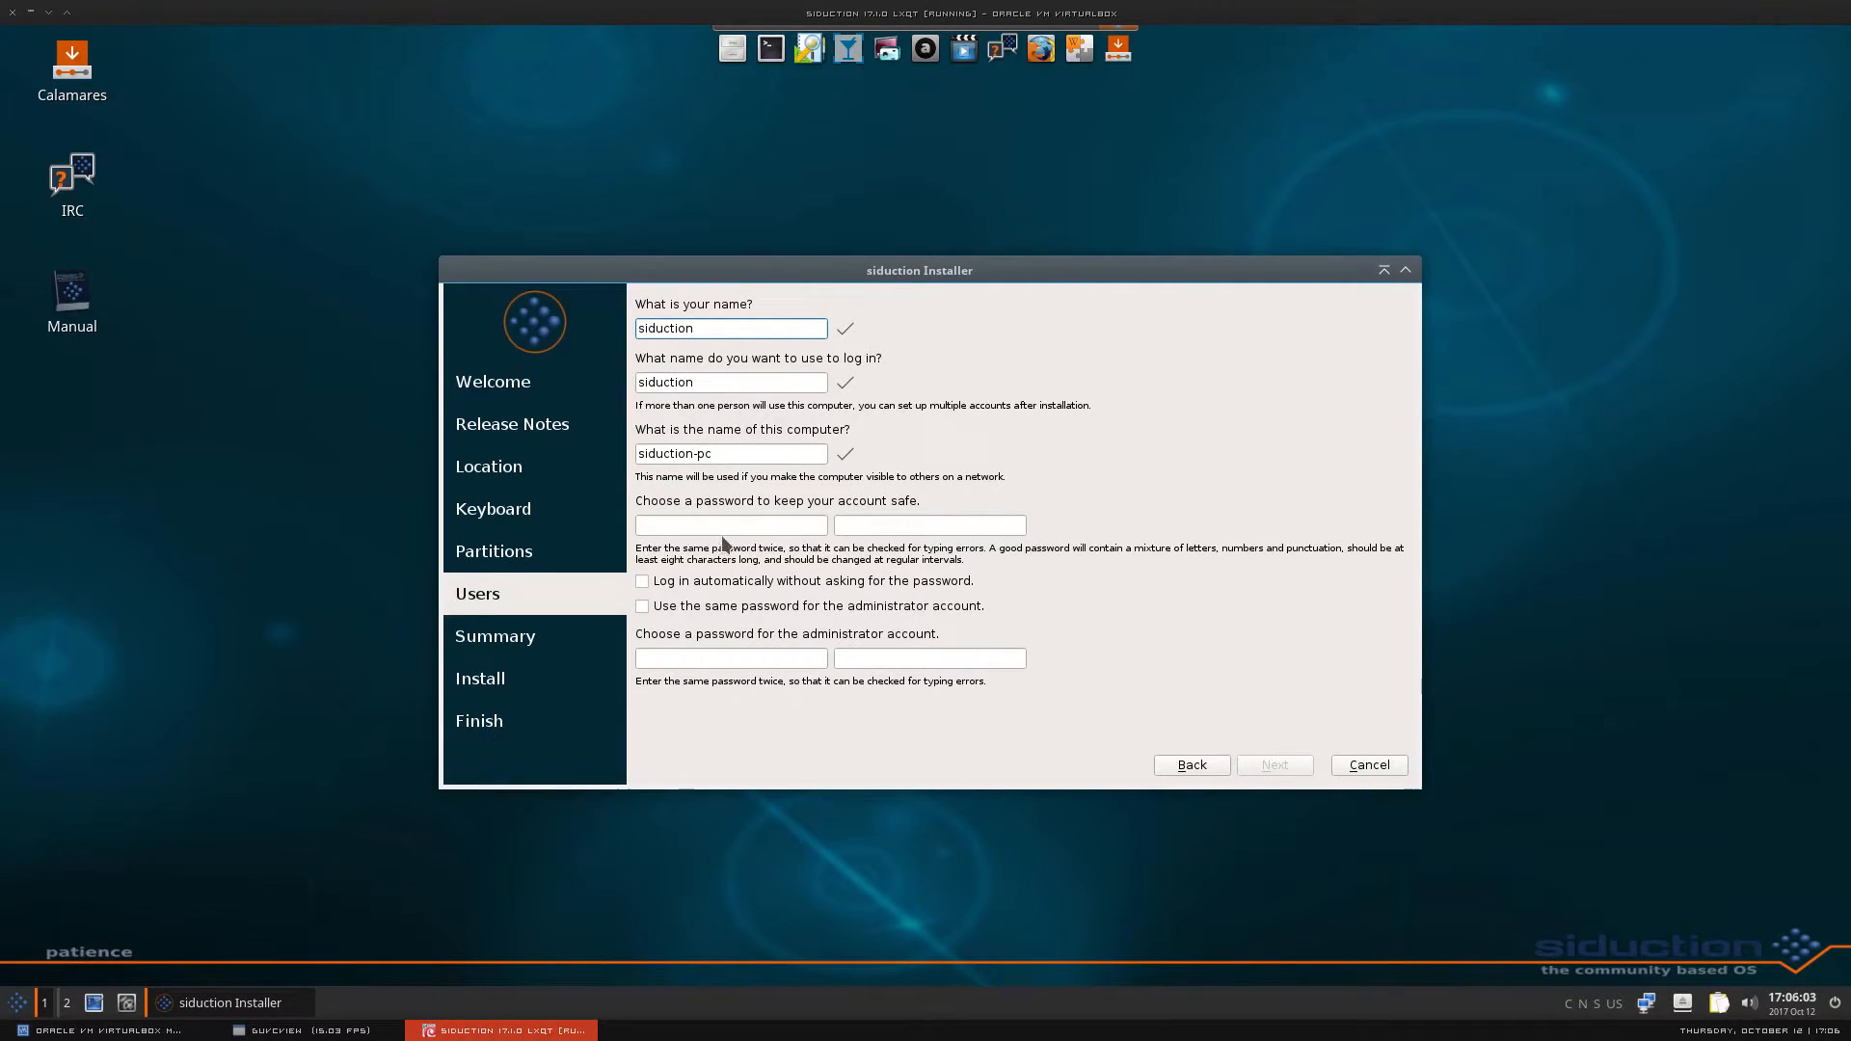
pyautogui.click(729, 524)
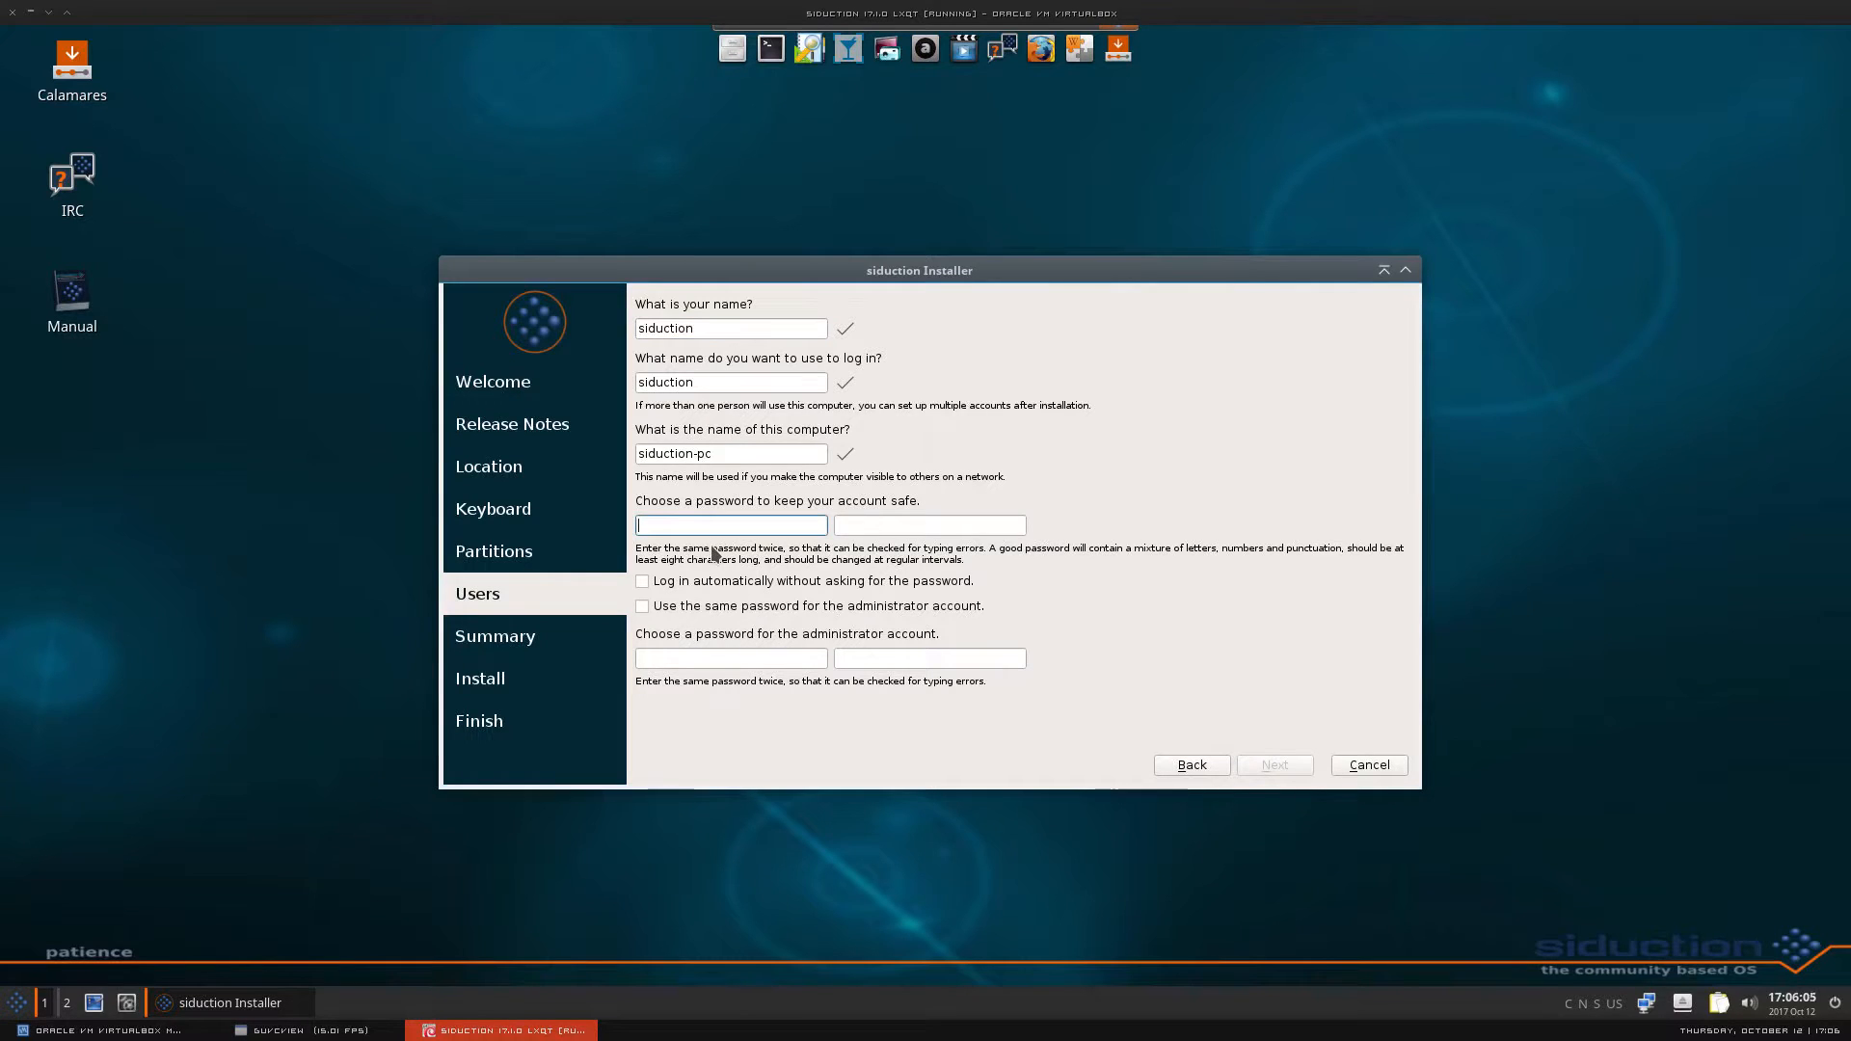
pyautogui.write('password')
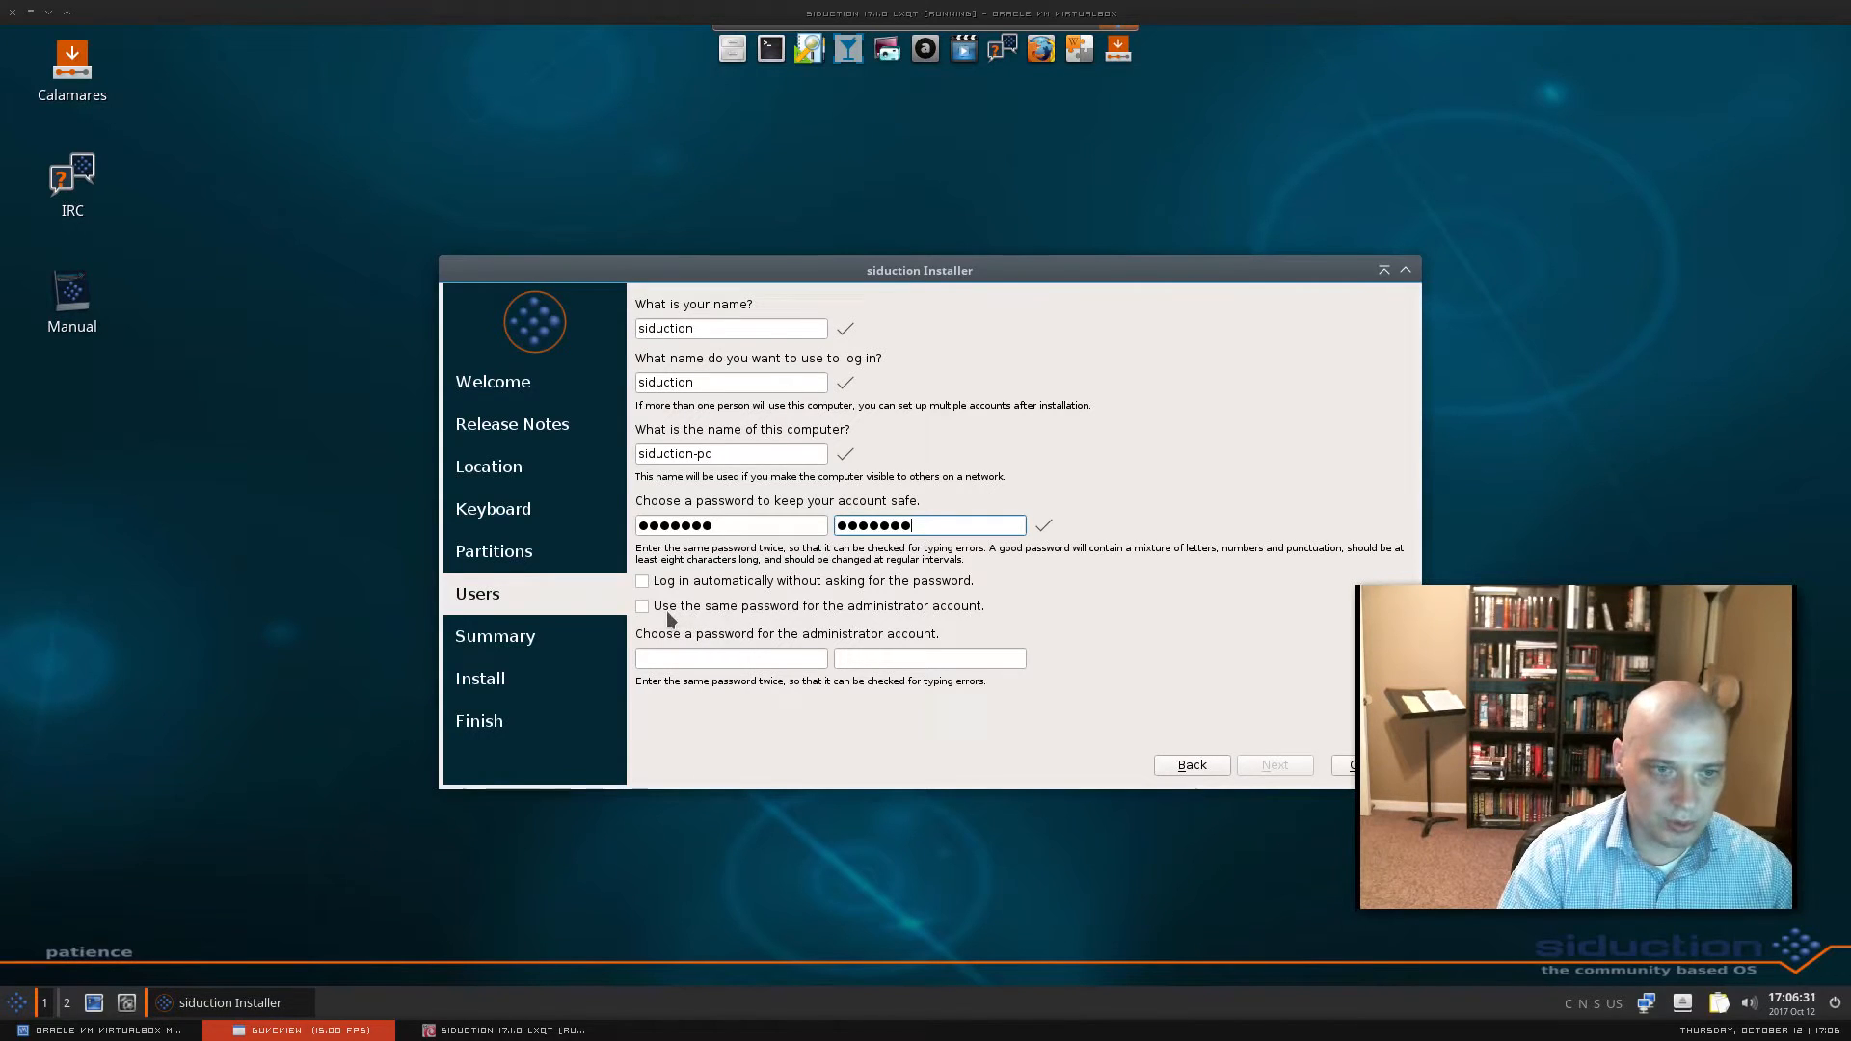
pyautogui.moveTo(1027, 623)
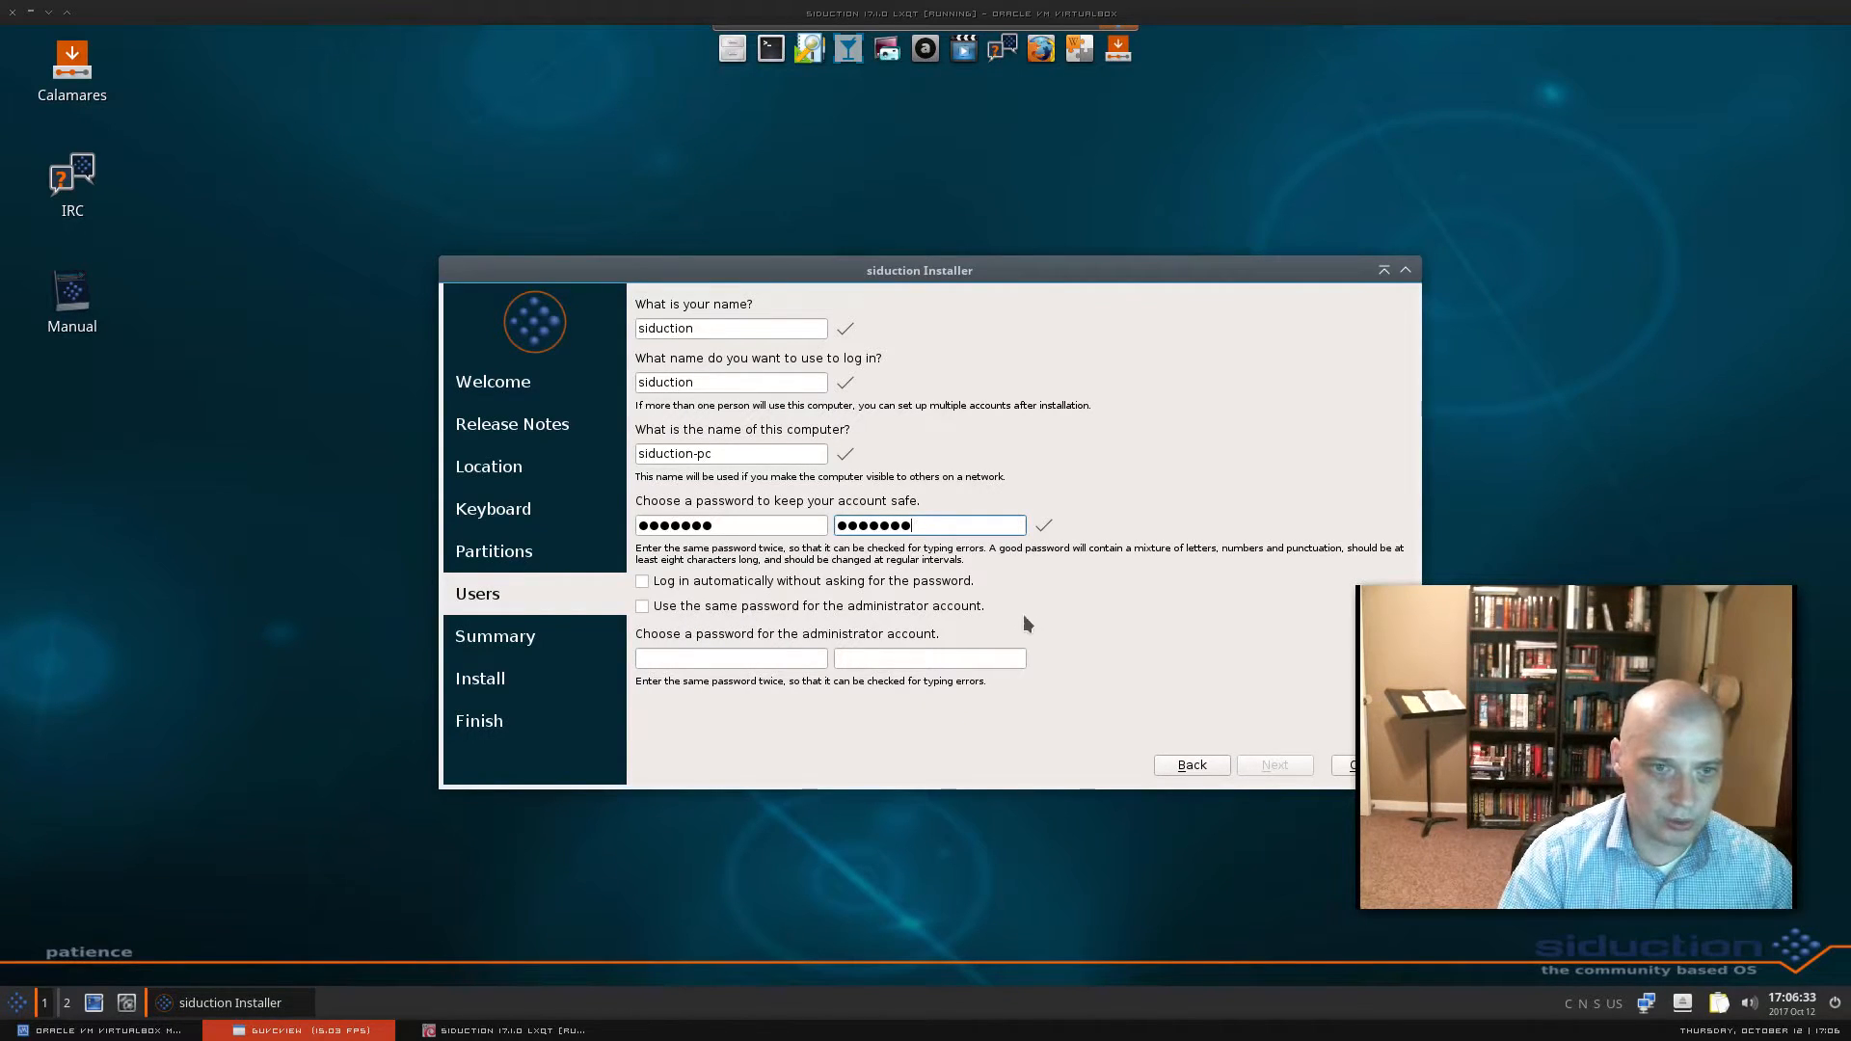
pyautogui.moveTo(867, 679)
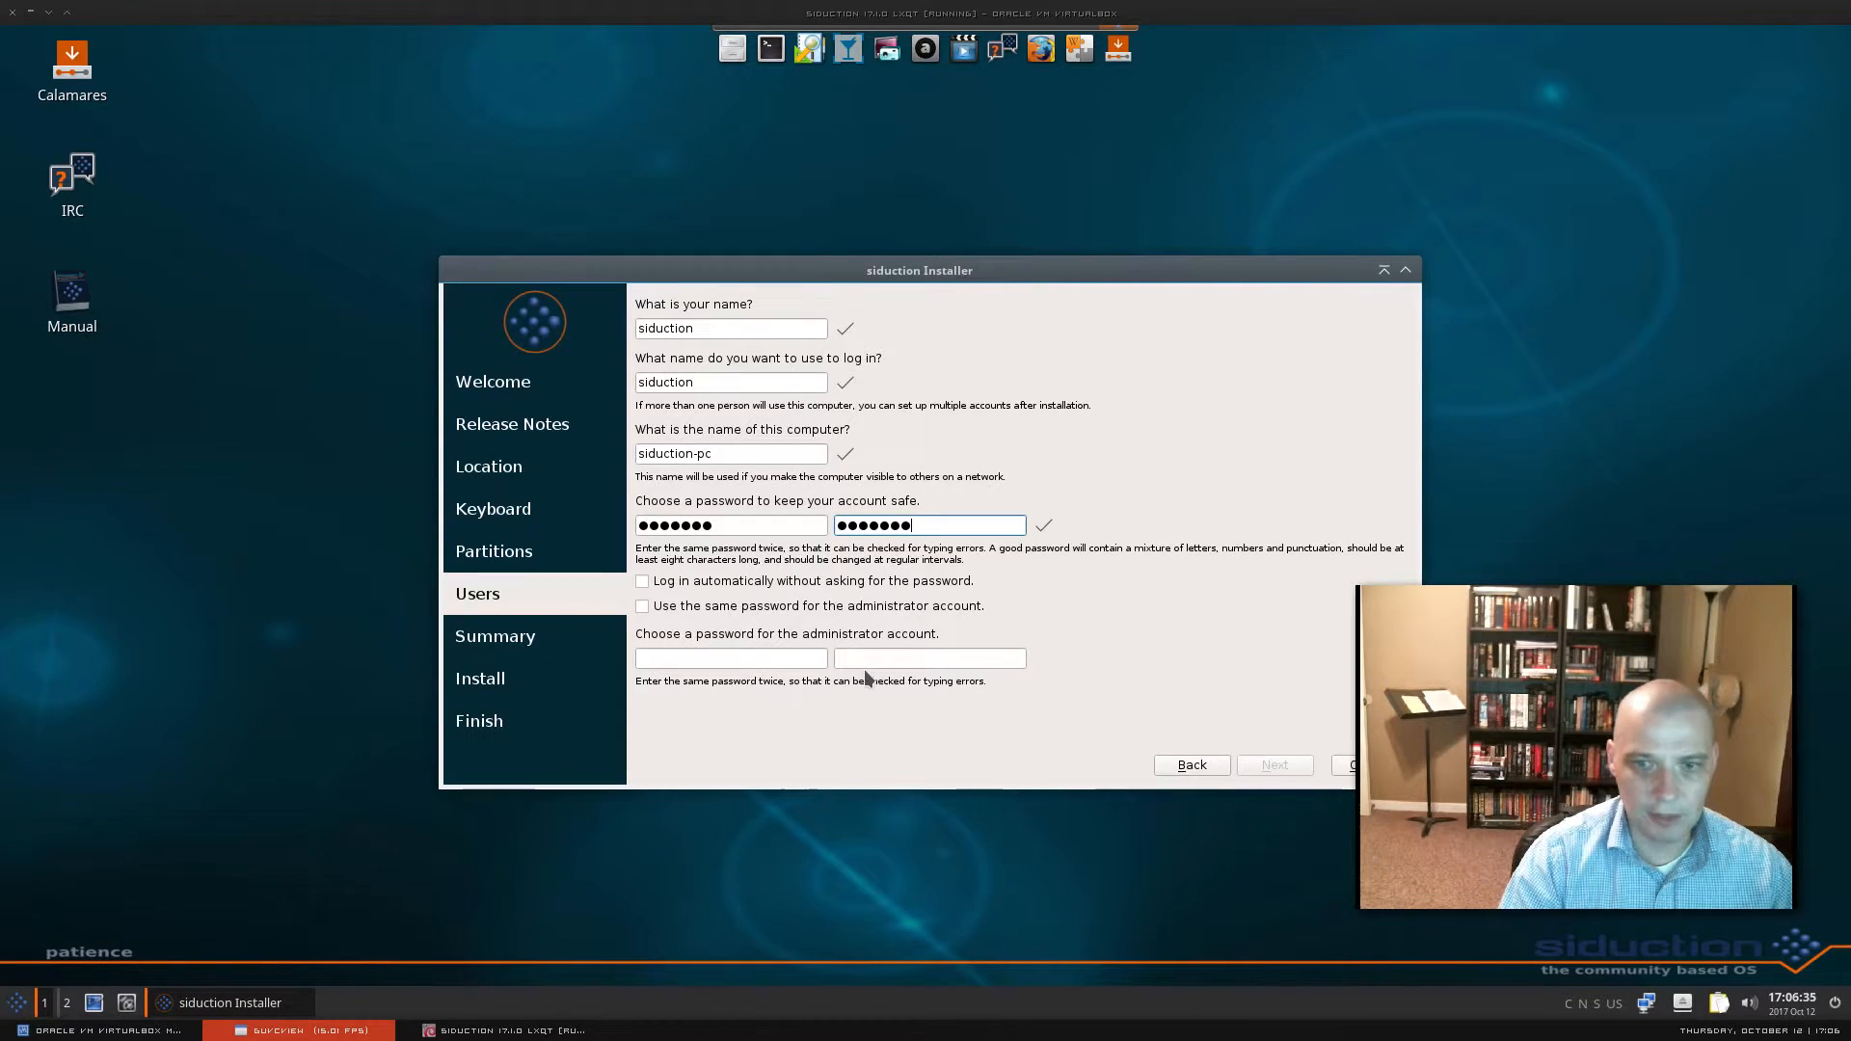
pyautogui.click(643, 605)
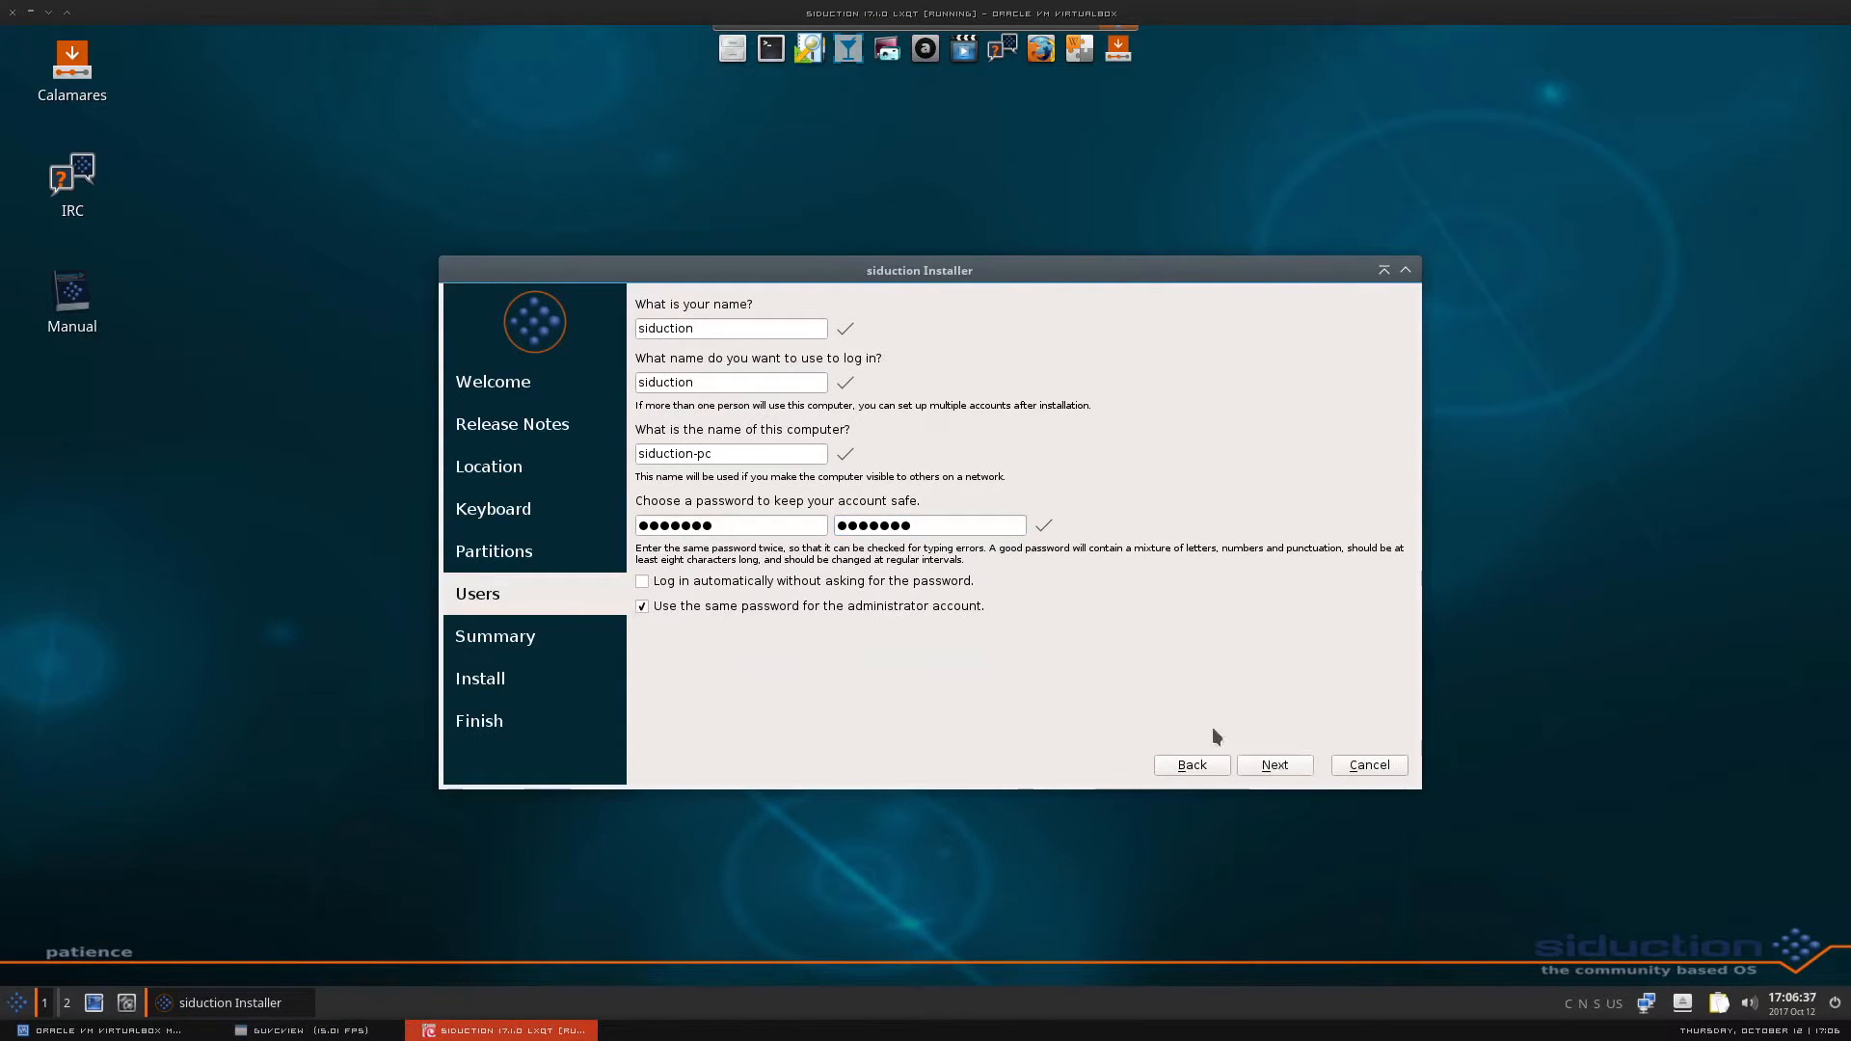
pyautogui.click(1275, 764)
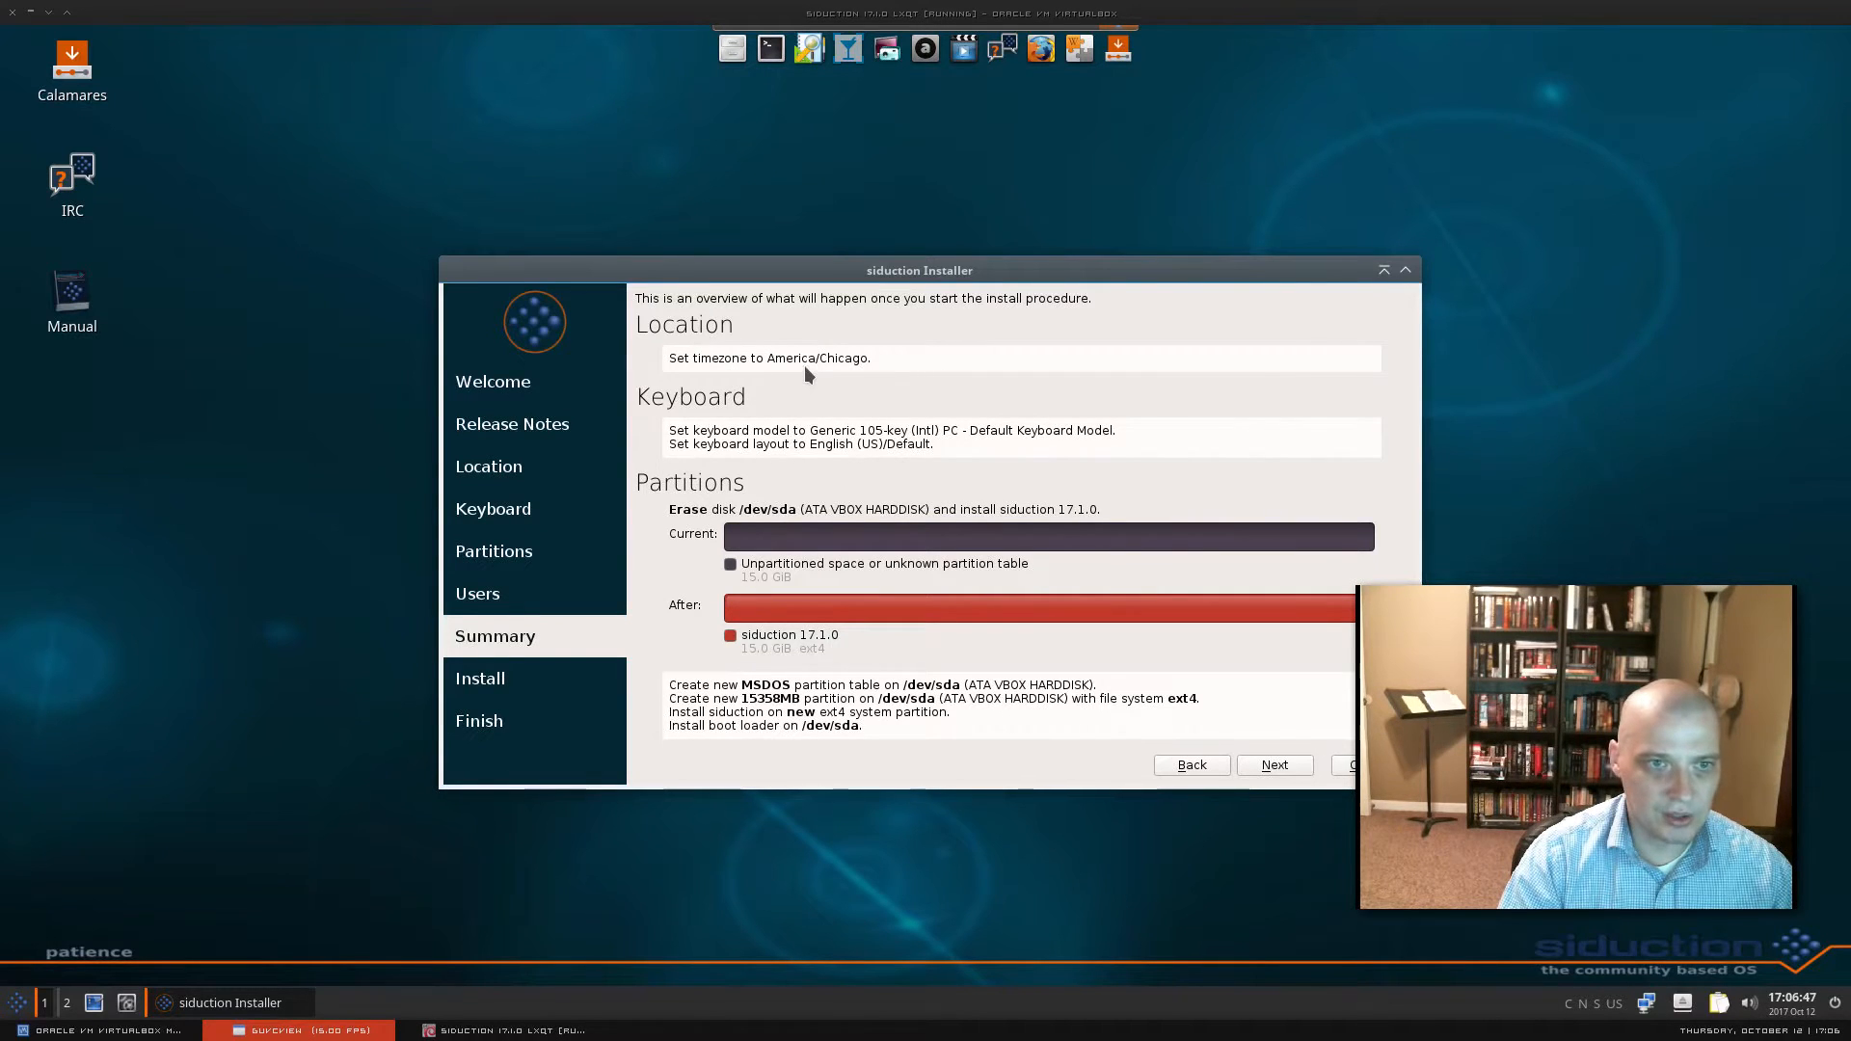
pyautogui.moveTo(866, 380)
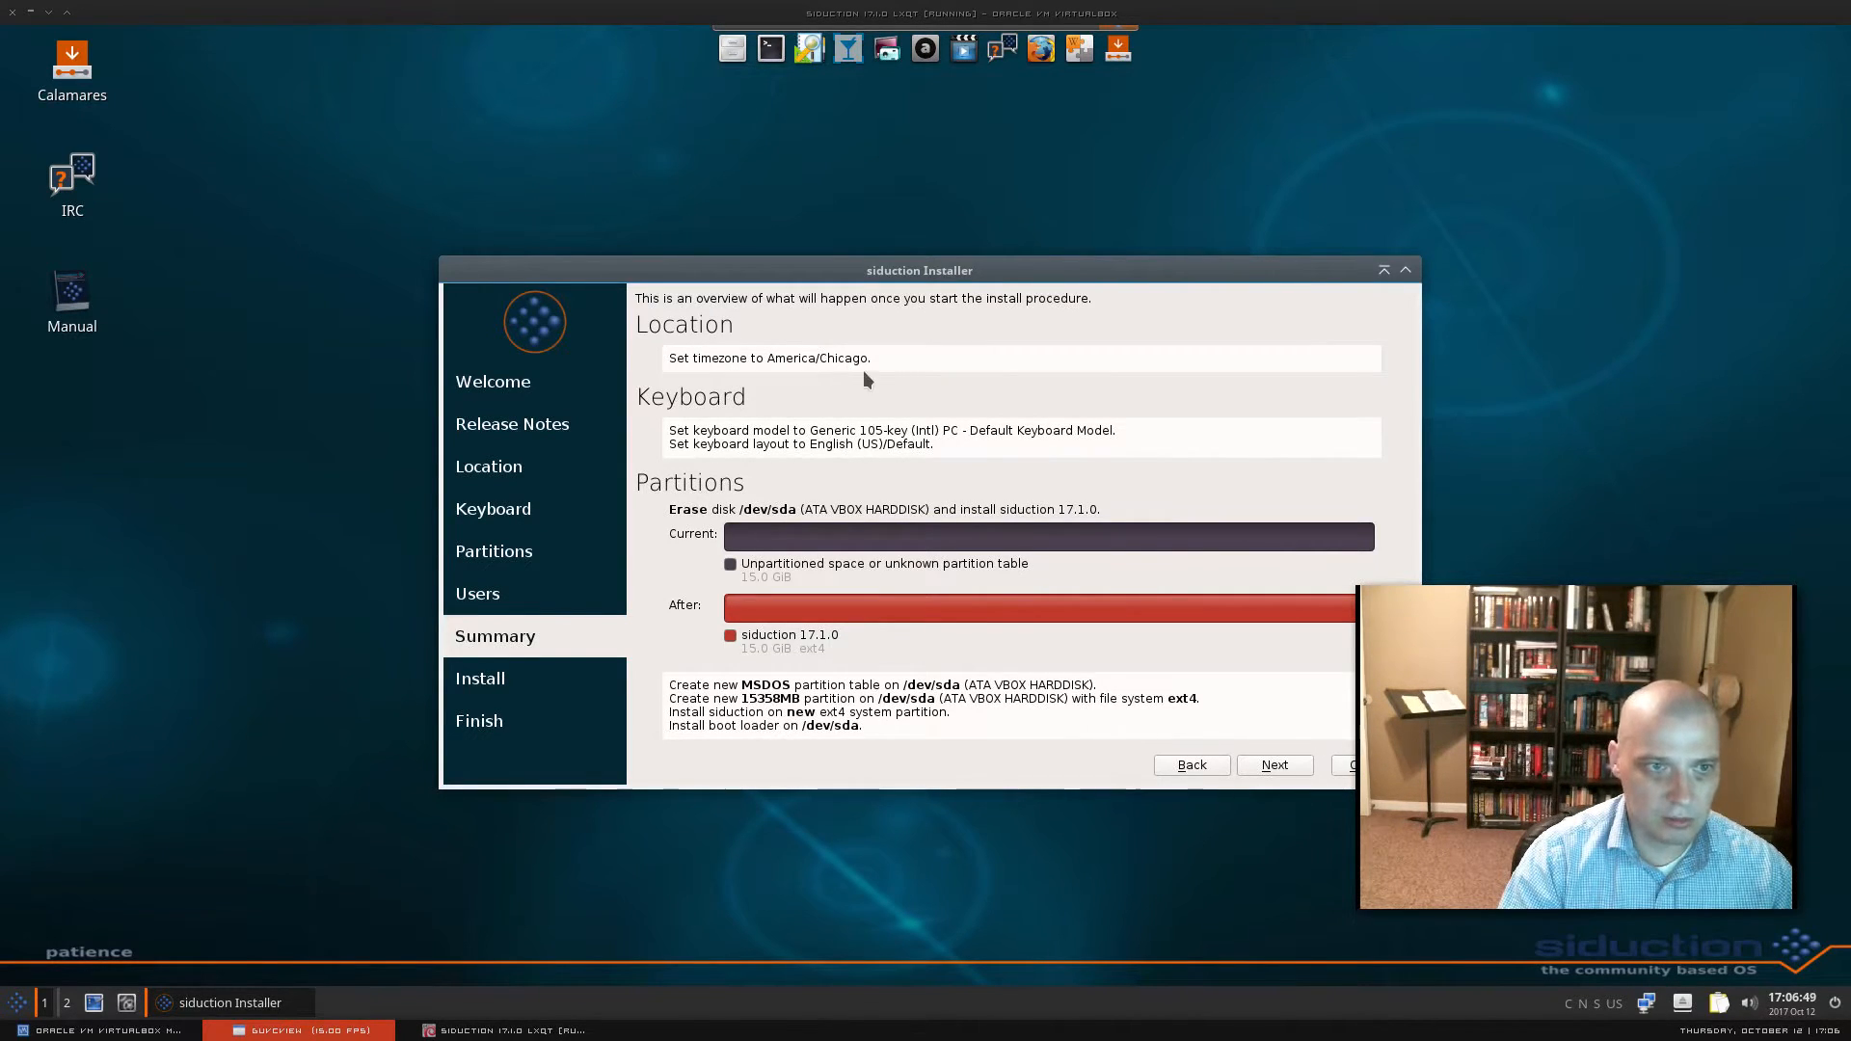
pyautogui.moveTo(746, 473)
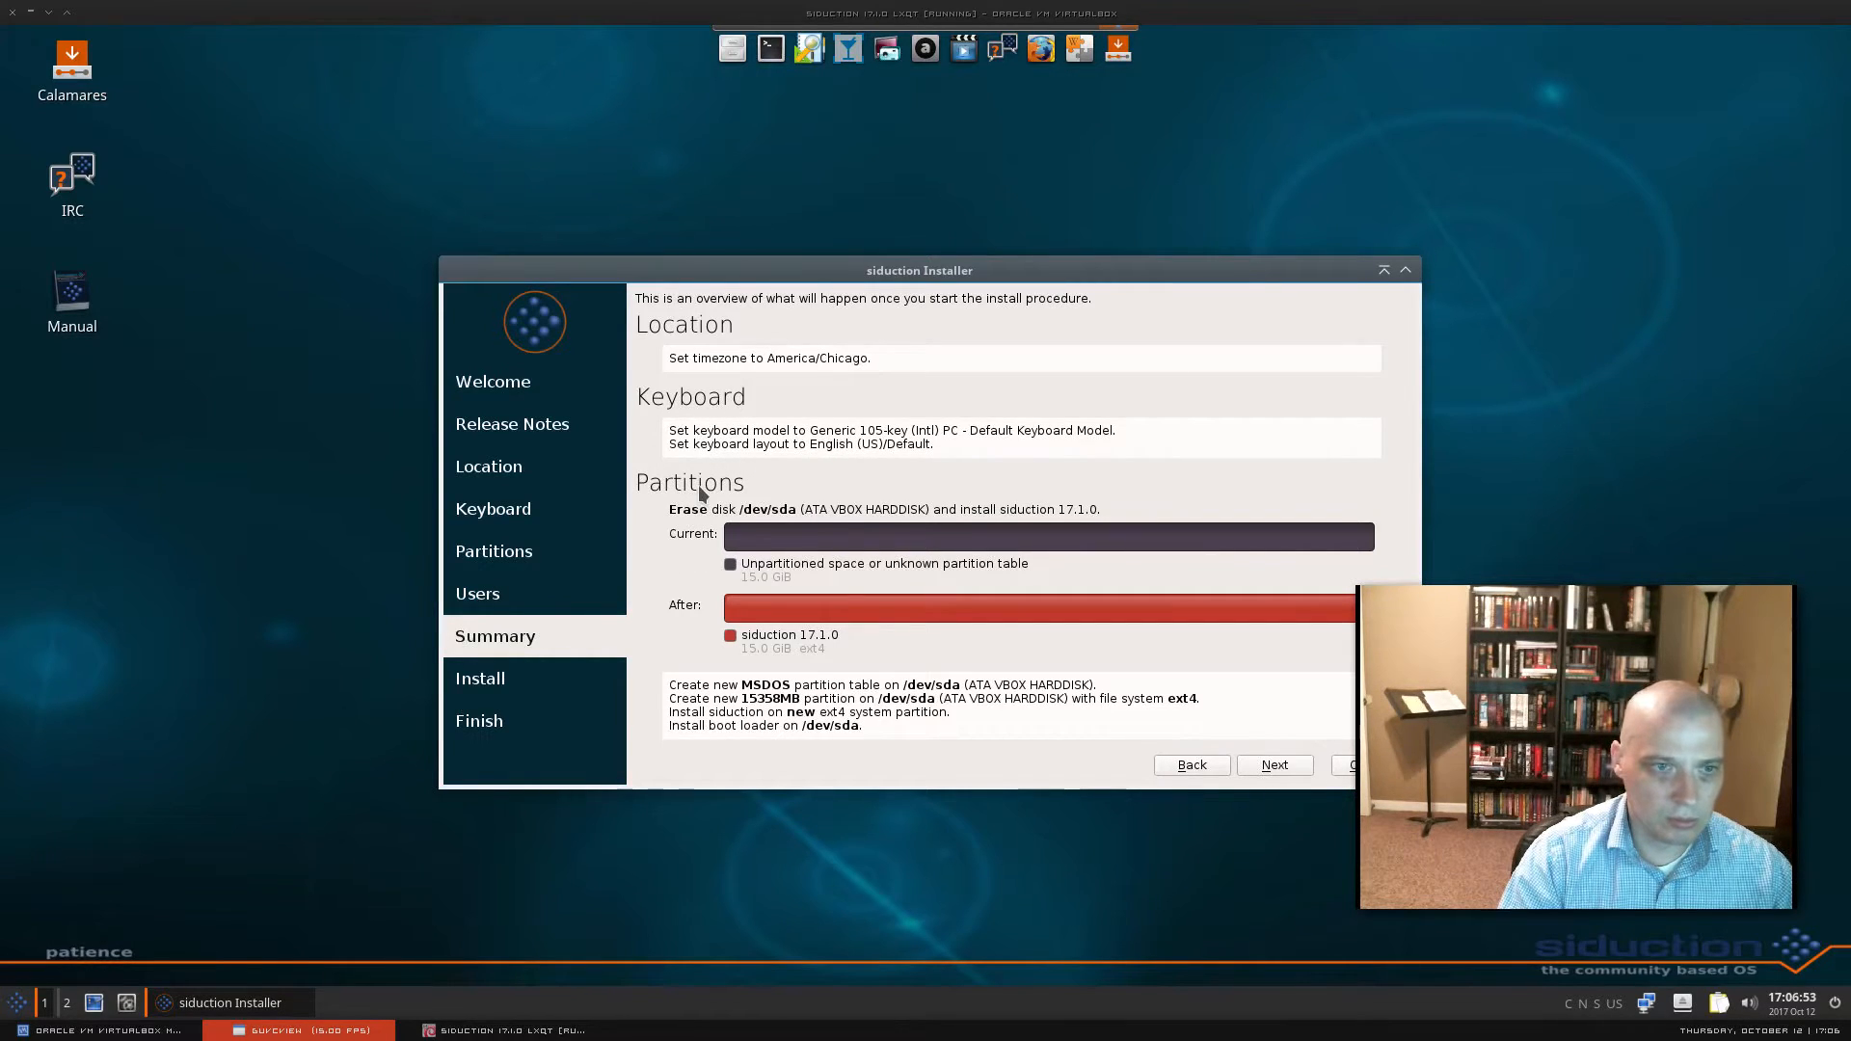
pyautogui.moveTo(1211, 576)
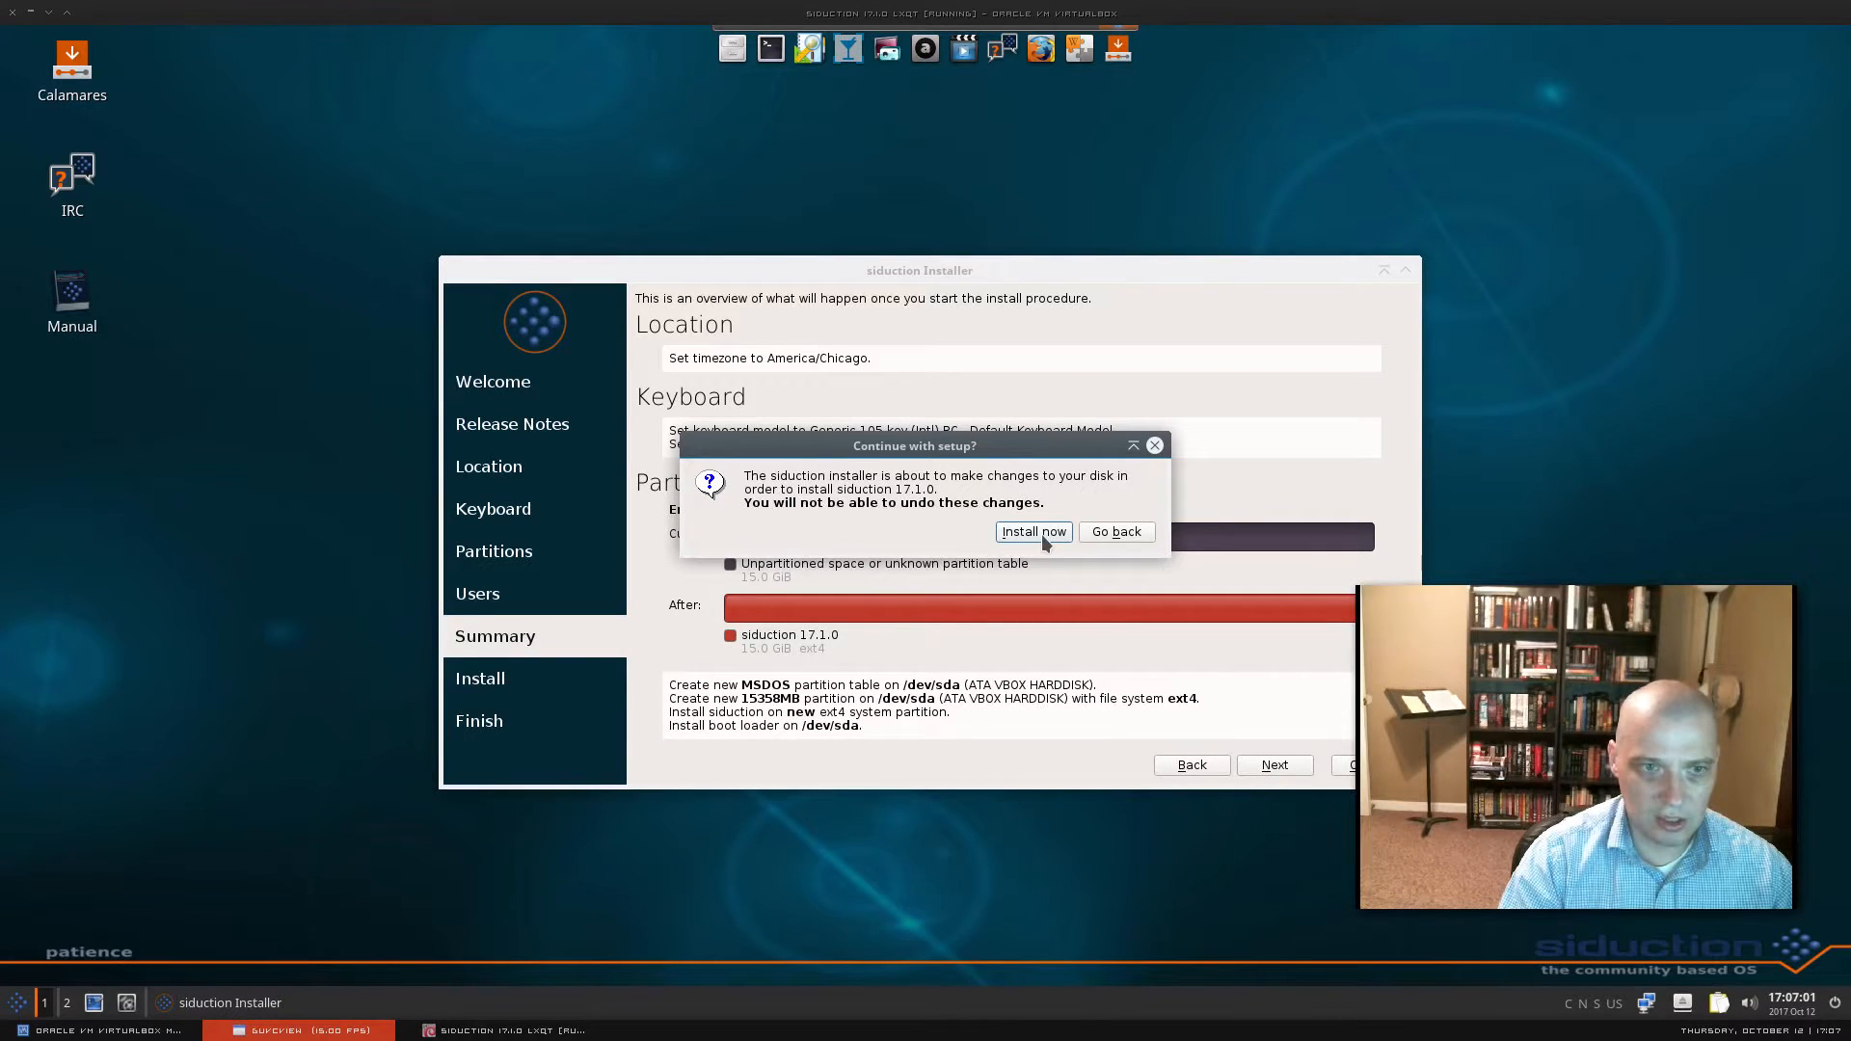
pyautogui.moveTo(986, 507)
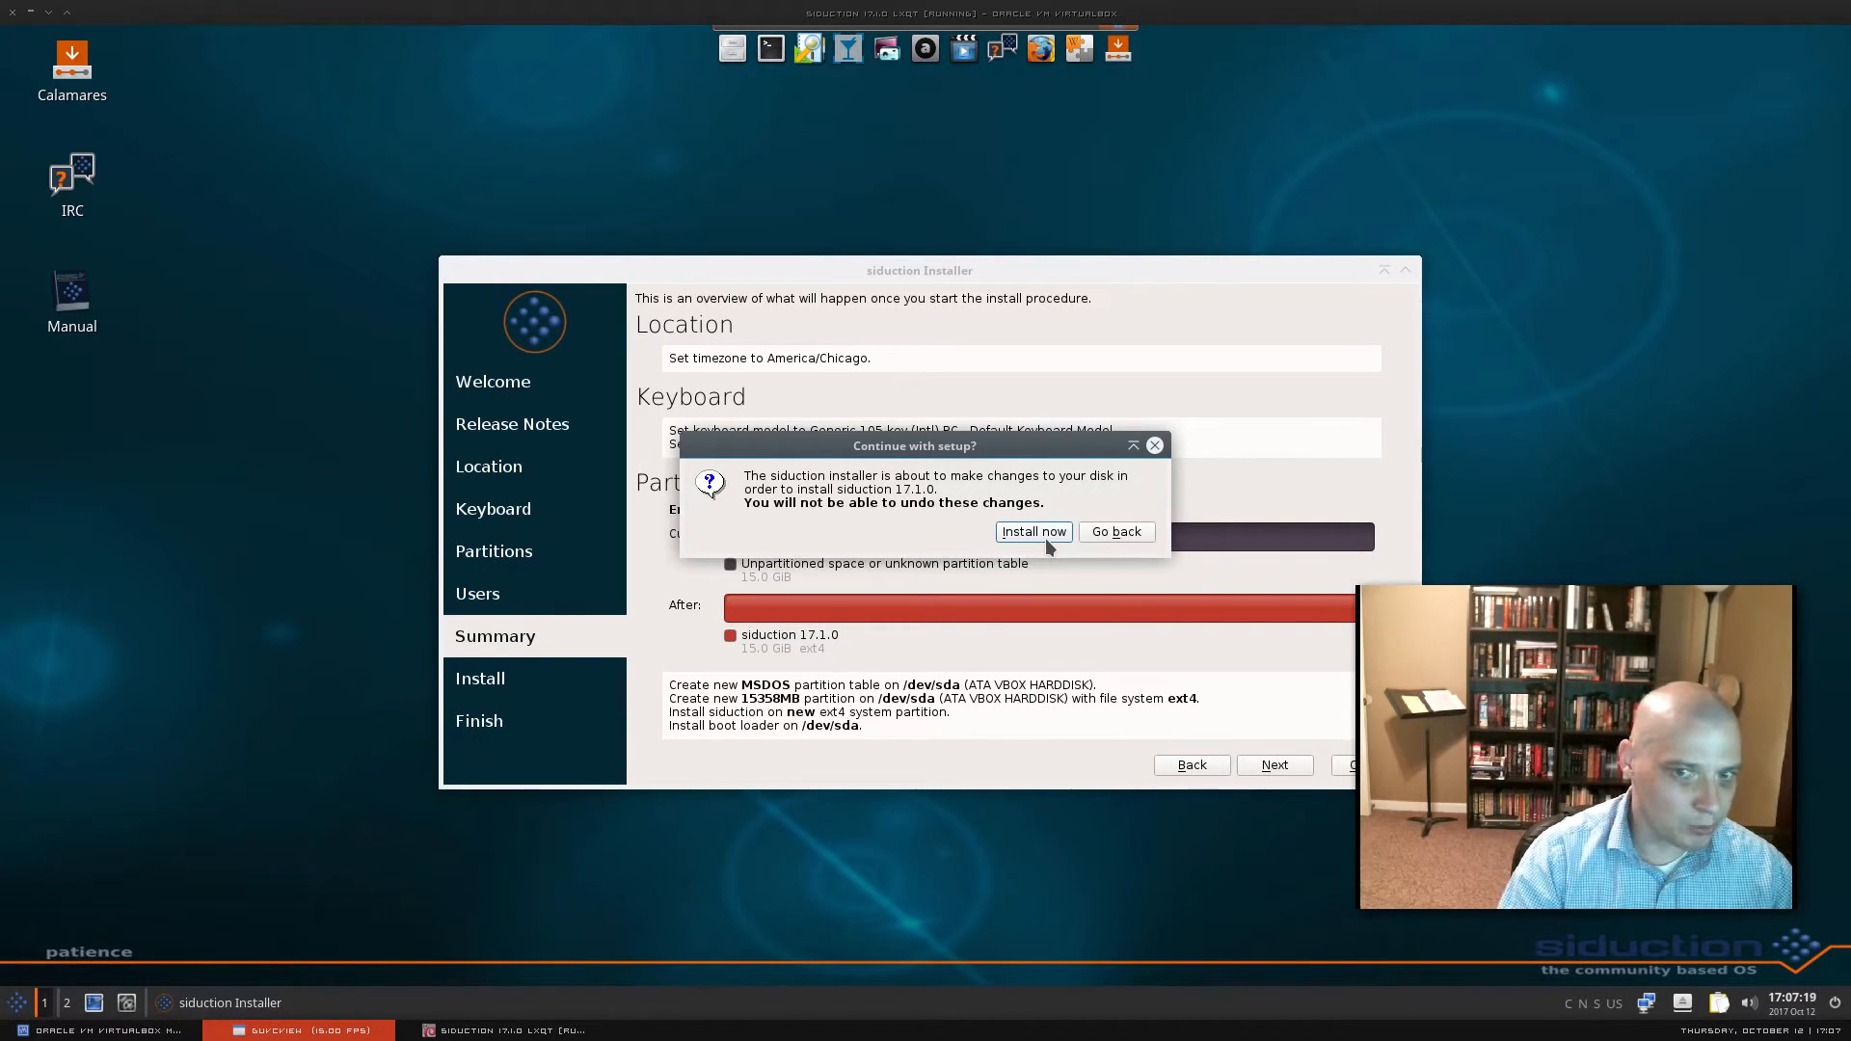
# Confirm 'Install now' in the Continue with setup? dialog to start installing siduction.
pyautogui.click(1031, 532)
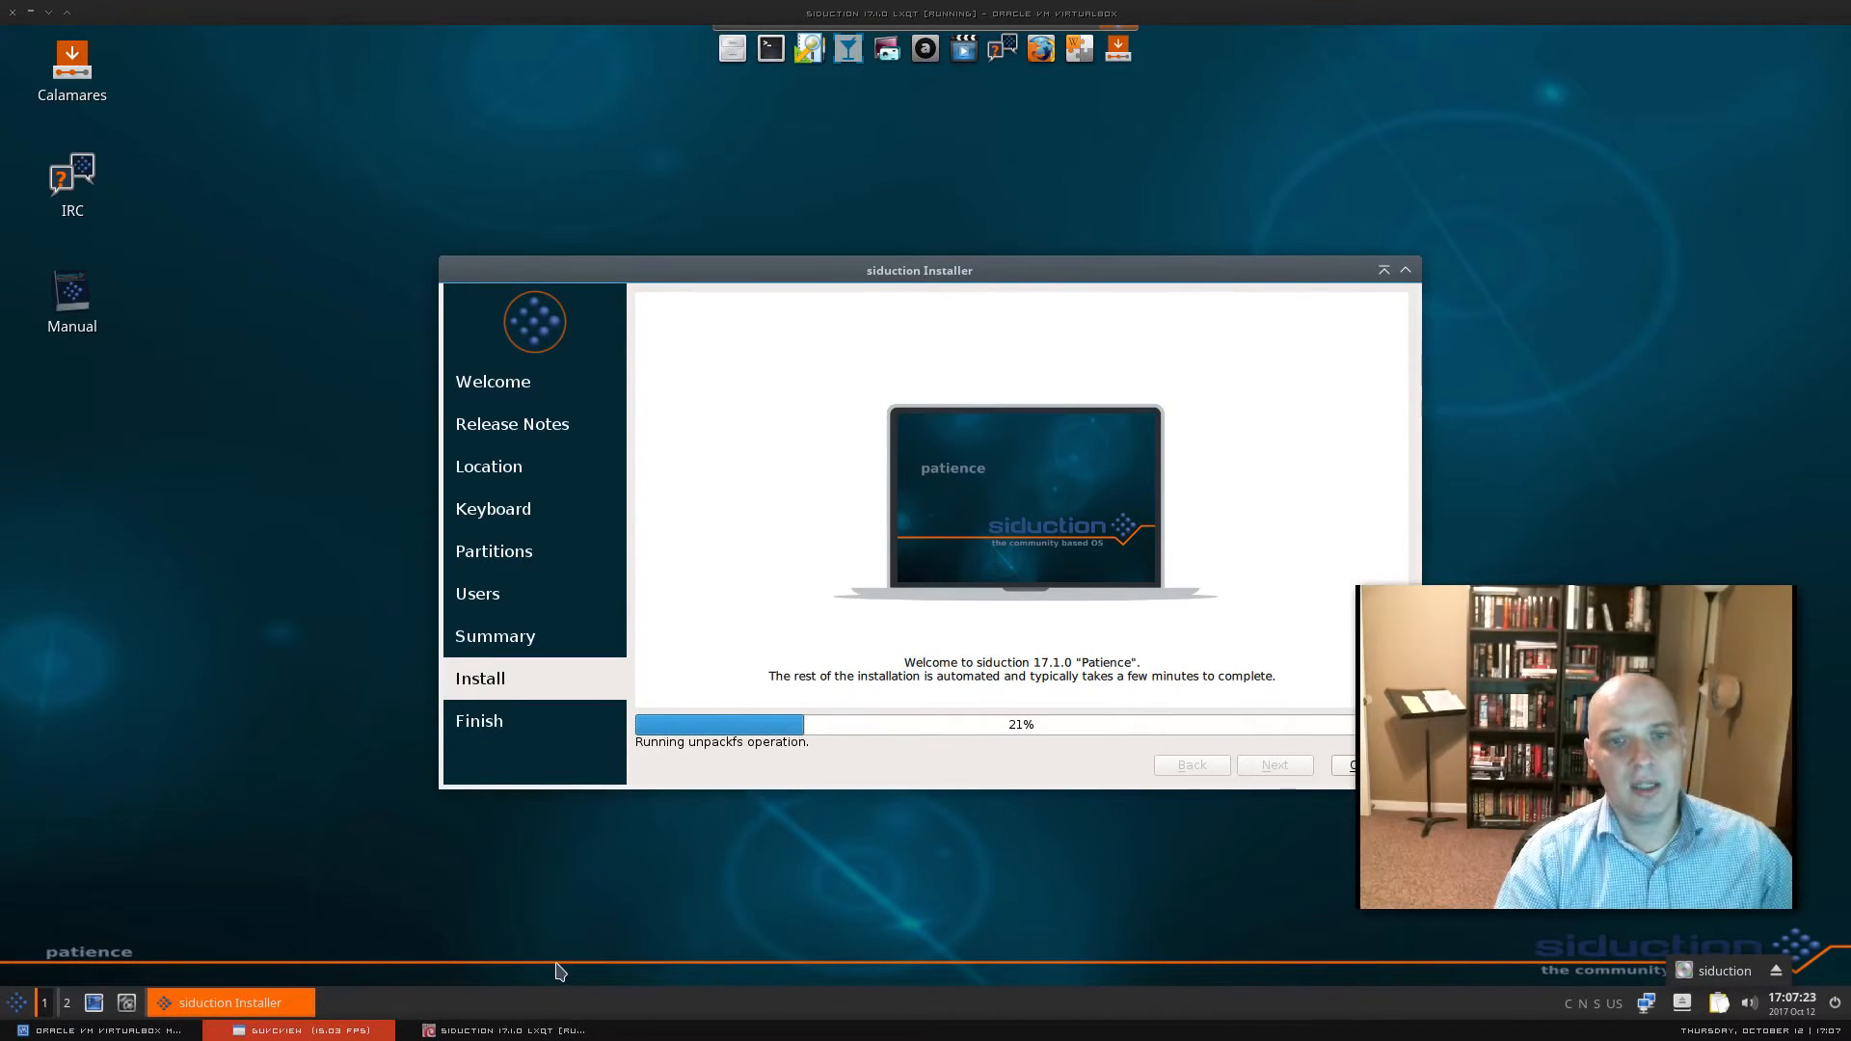
pyautogui.moveTo(518, 958)
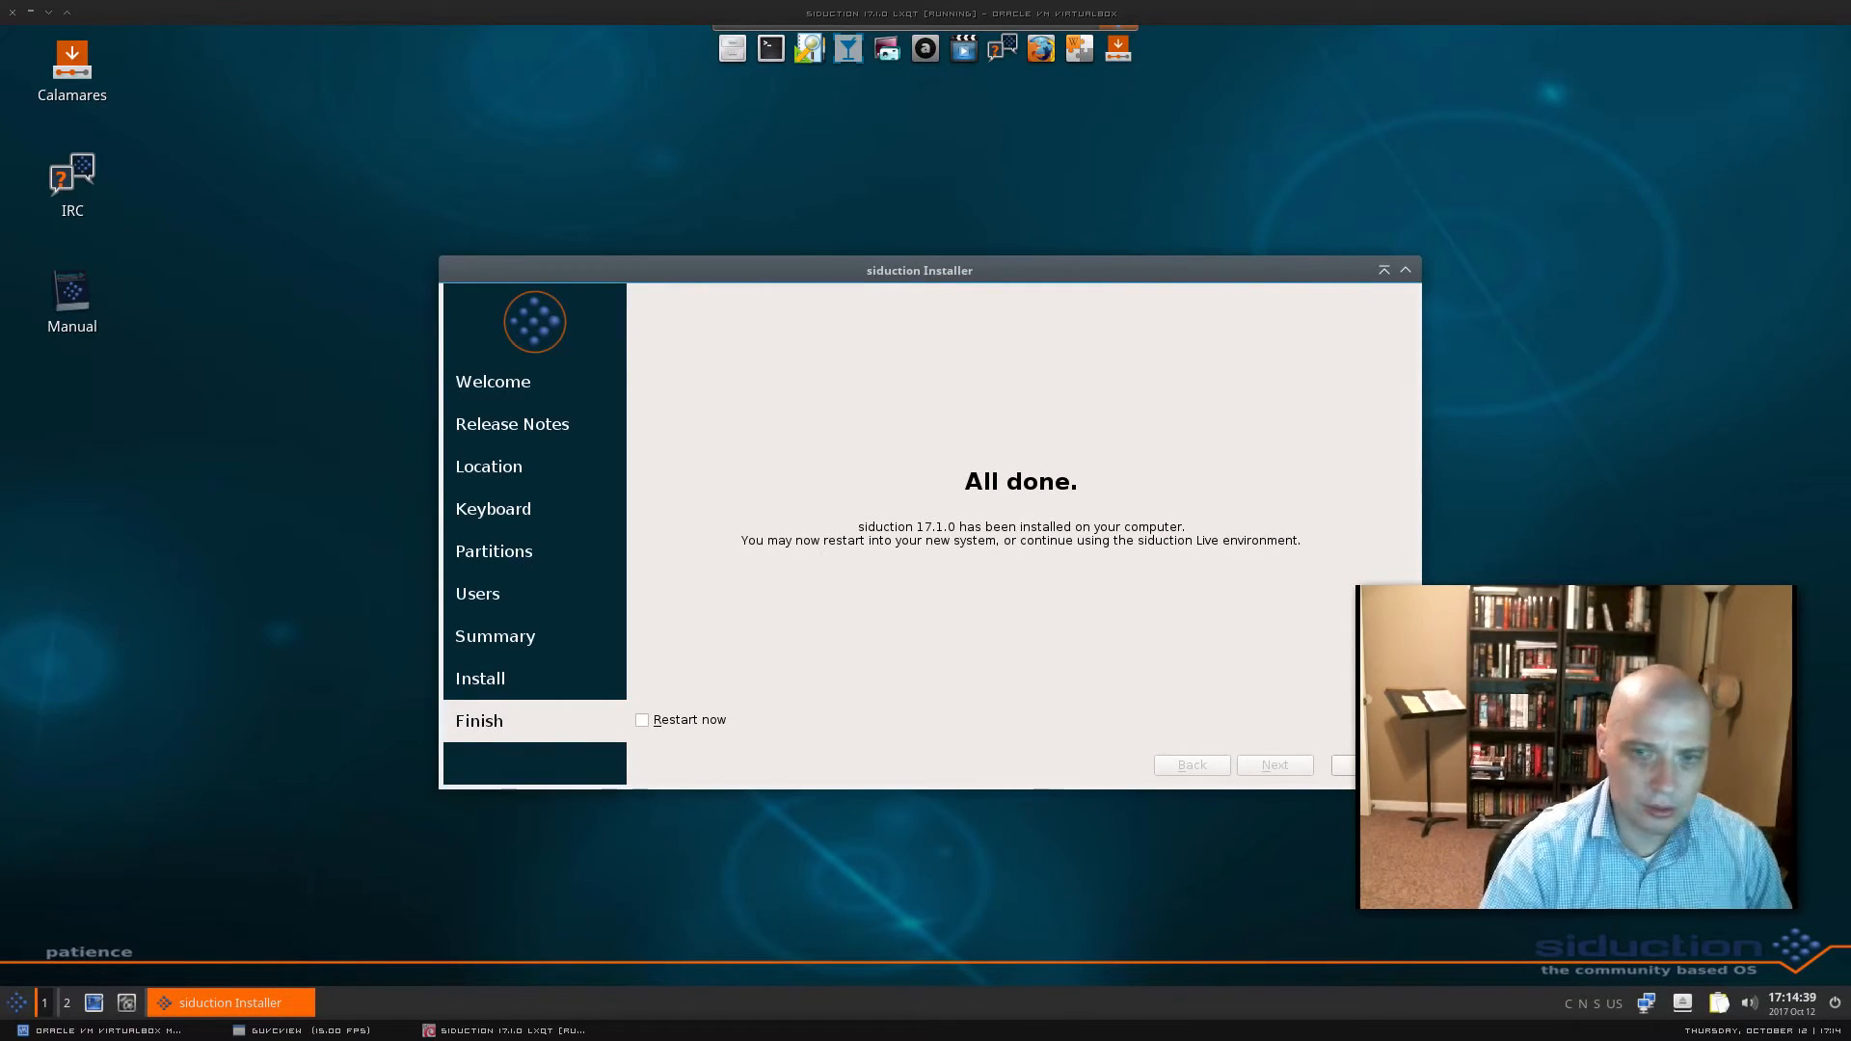
pyautogui.moveTo(721, 576)
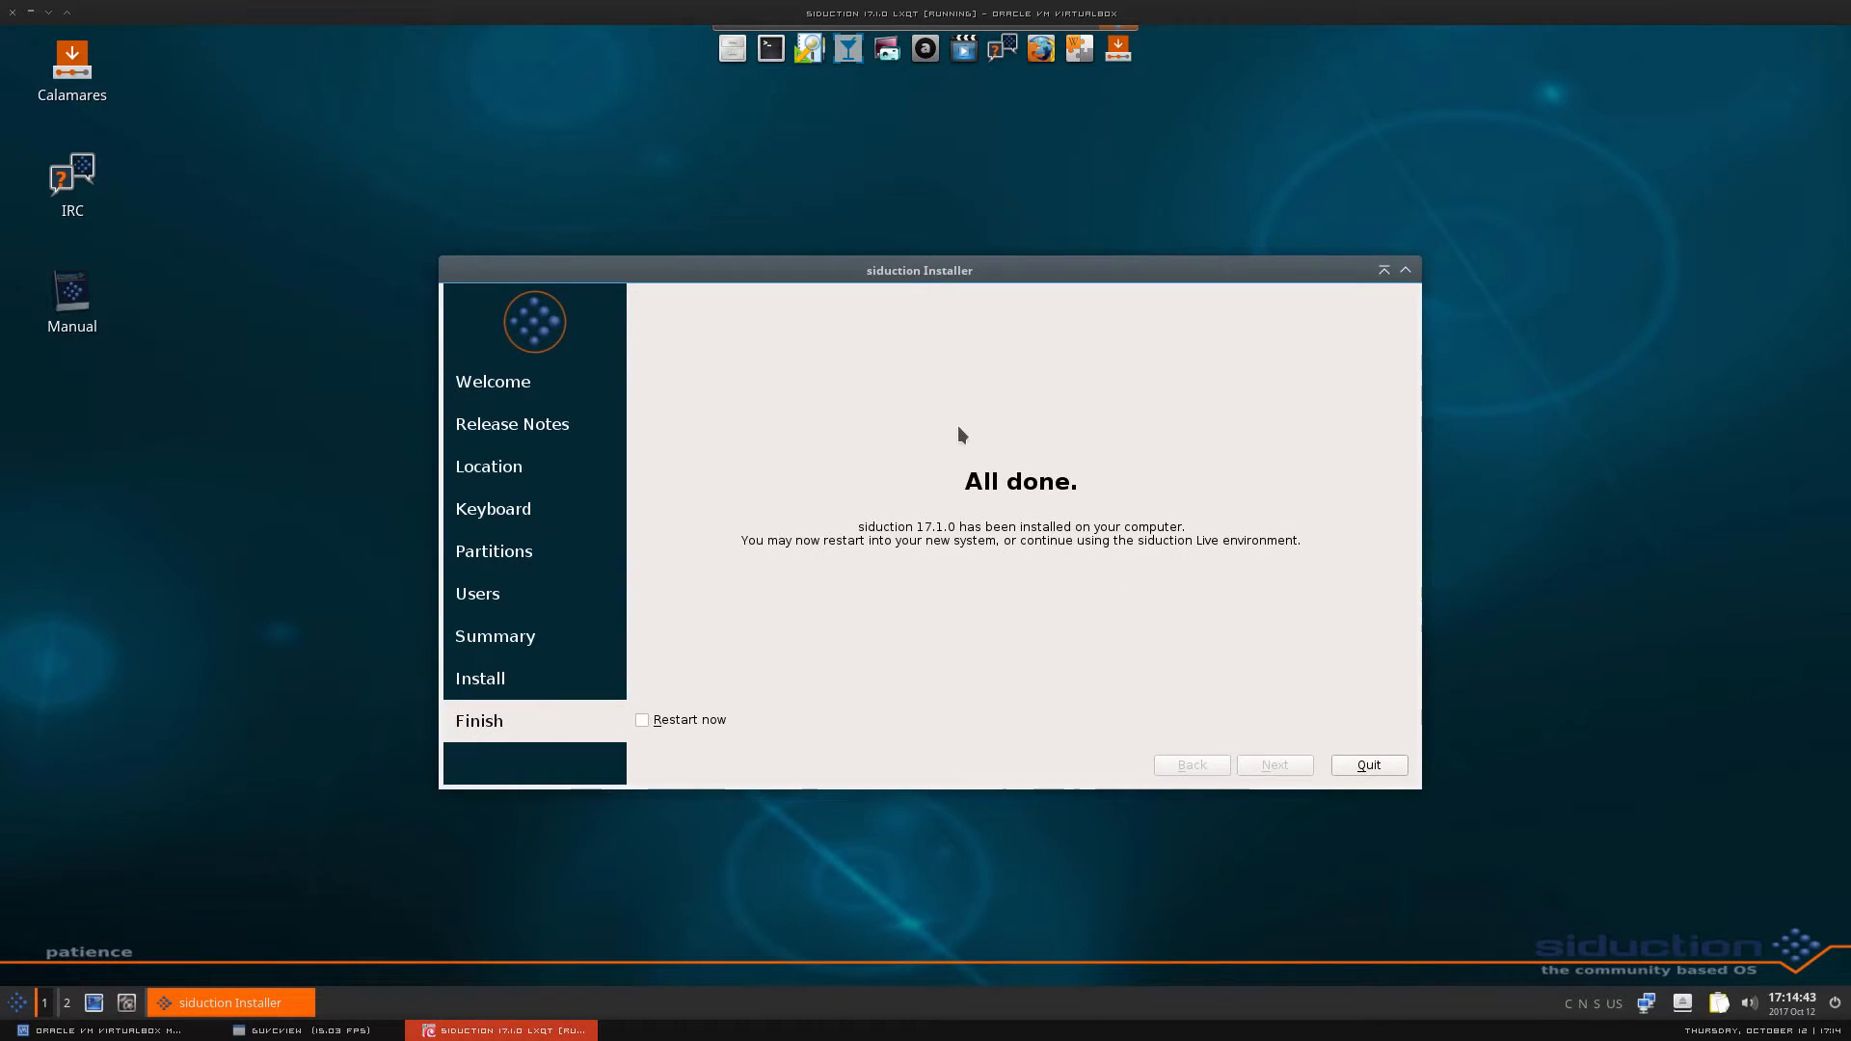
pyautogui.moveTo(909, 495)
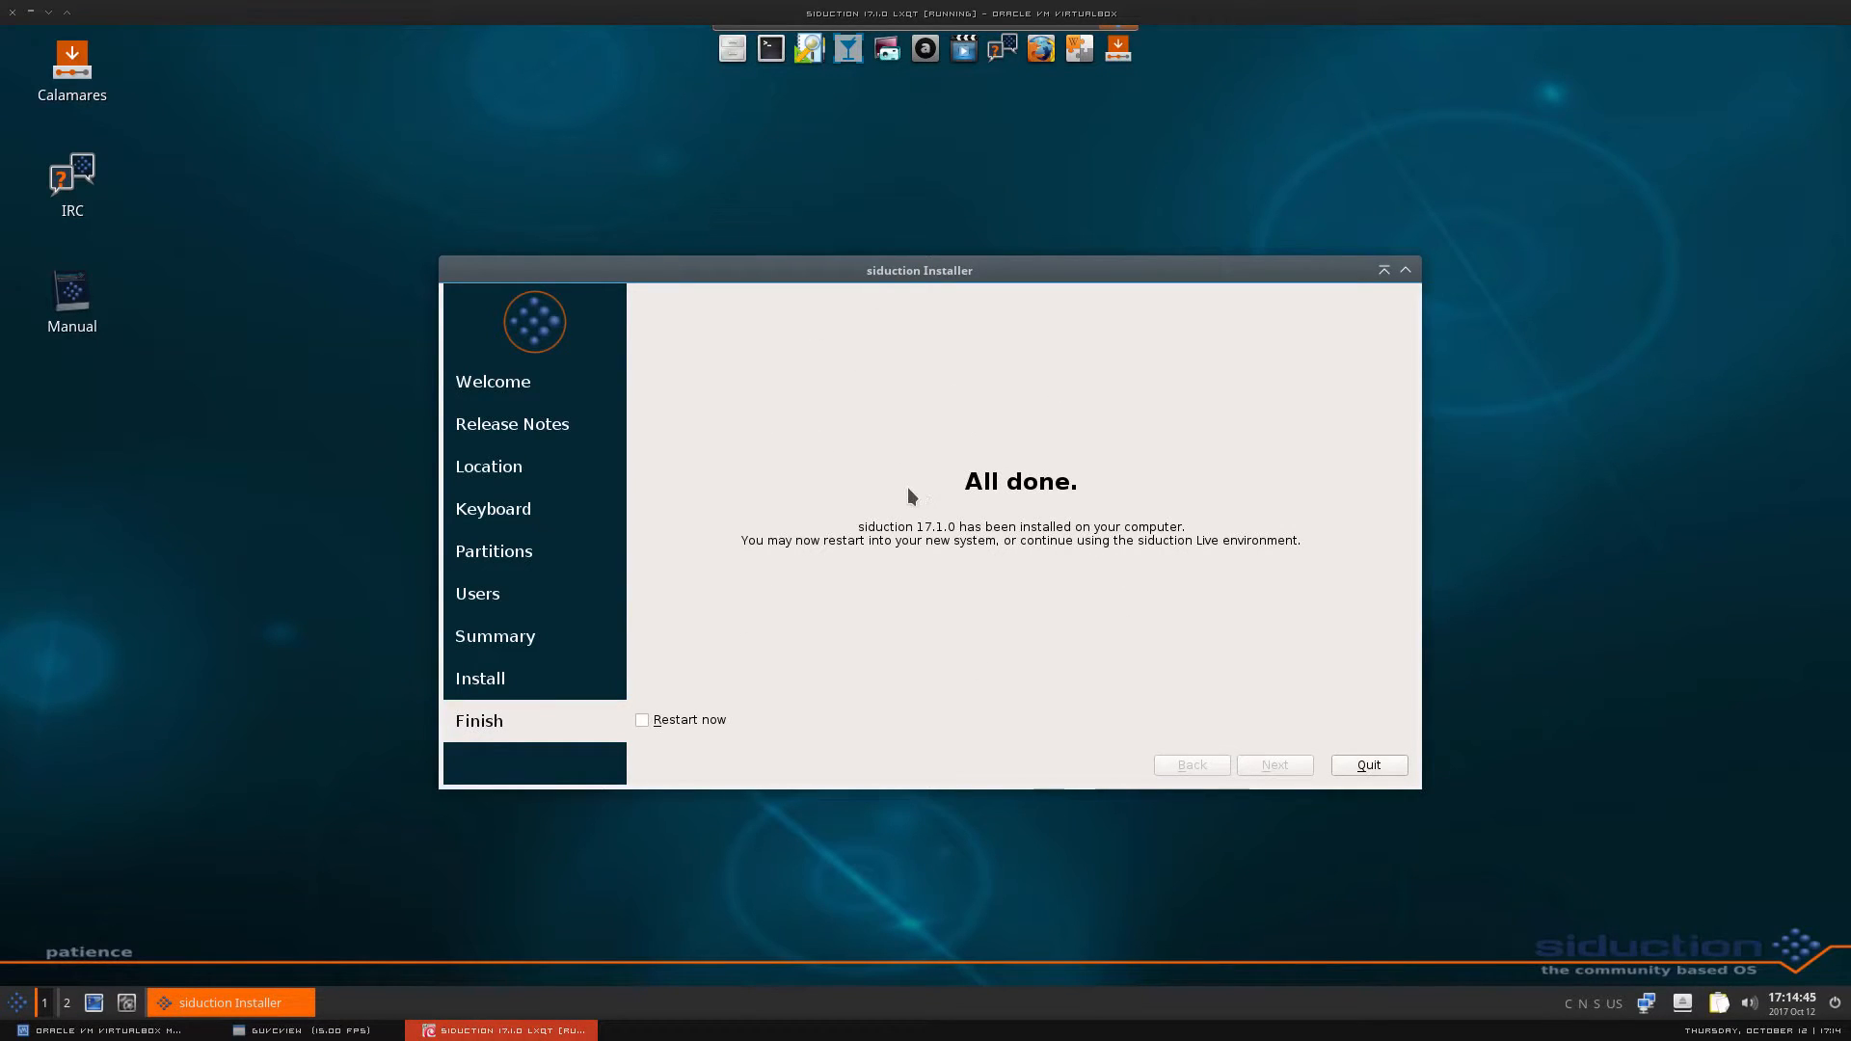
pyautogui.moveTo(1311, 584)
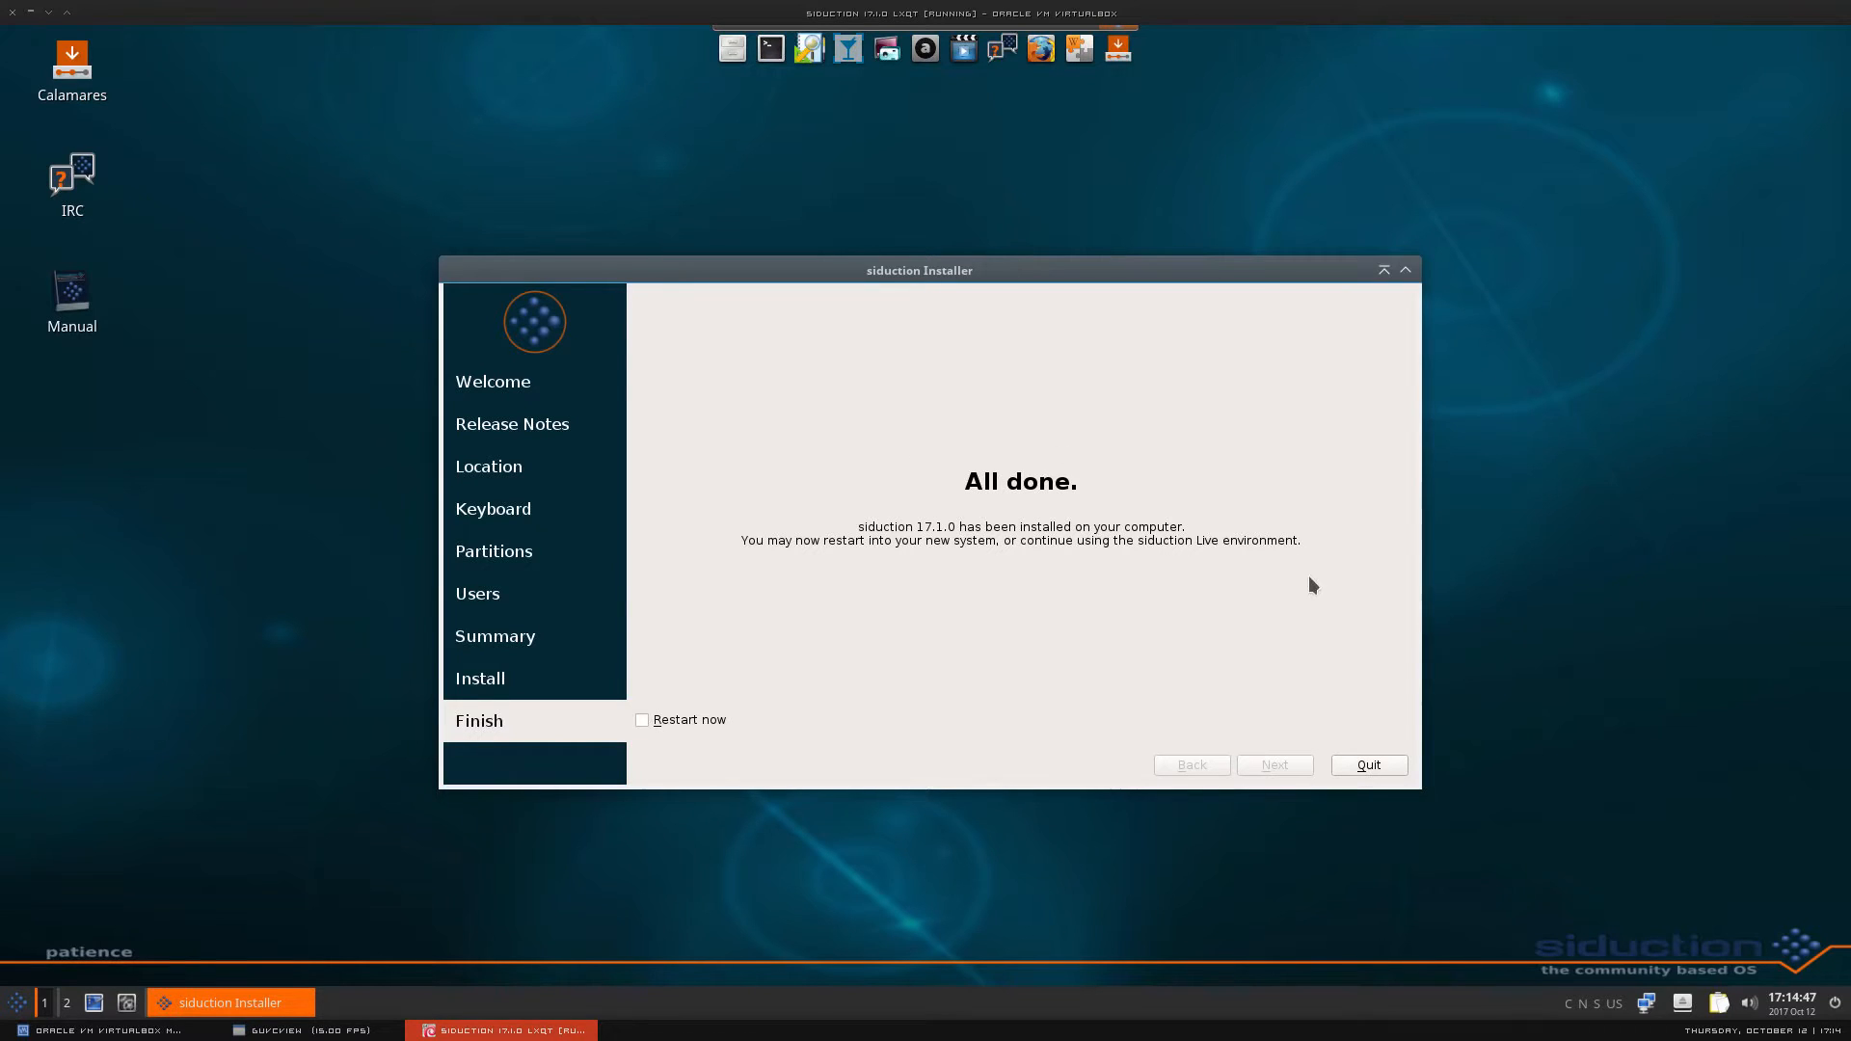
pyautogui.moveTo(496, 467)
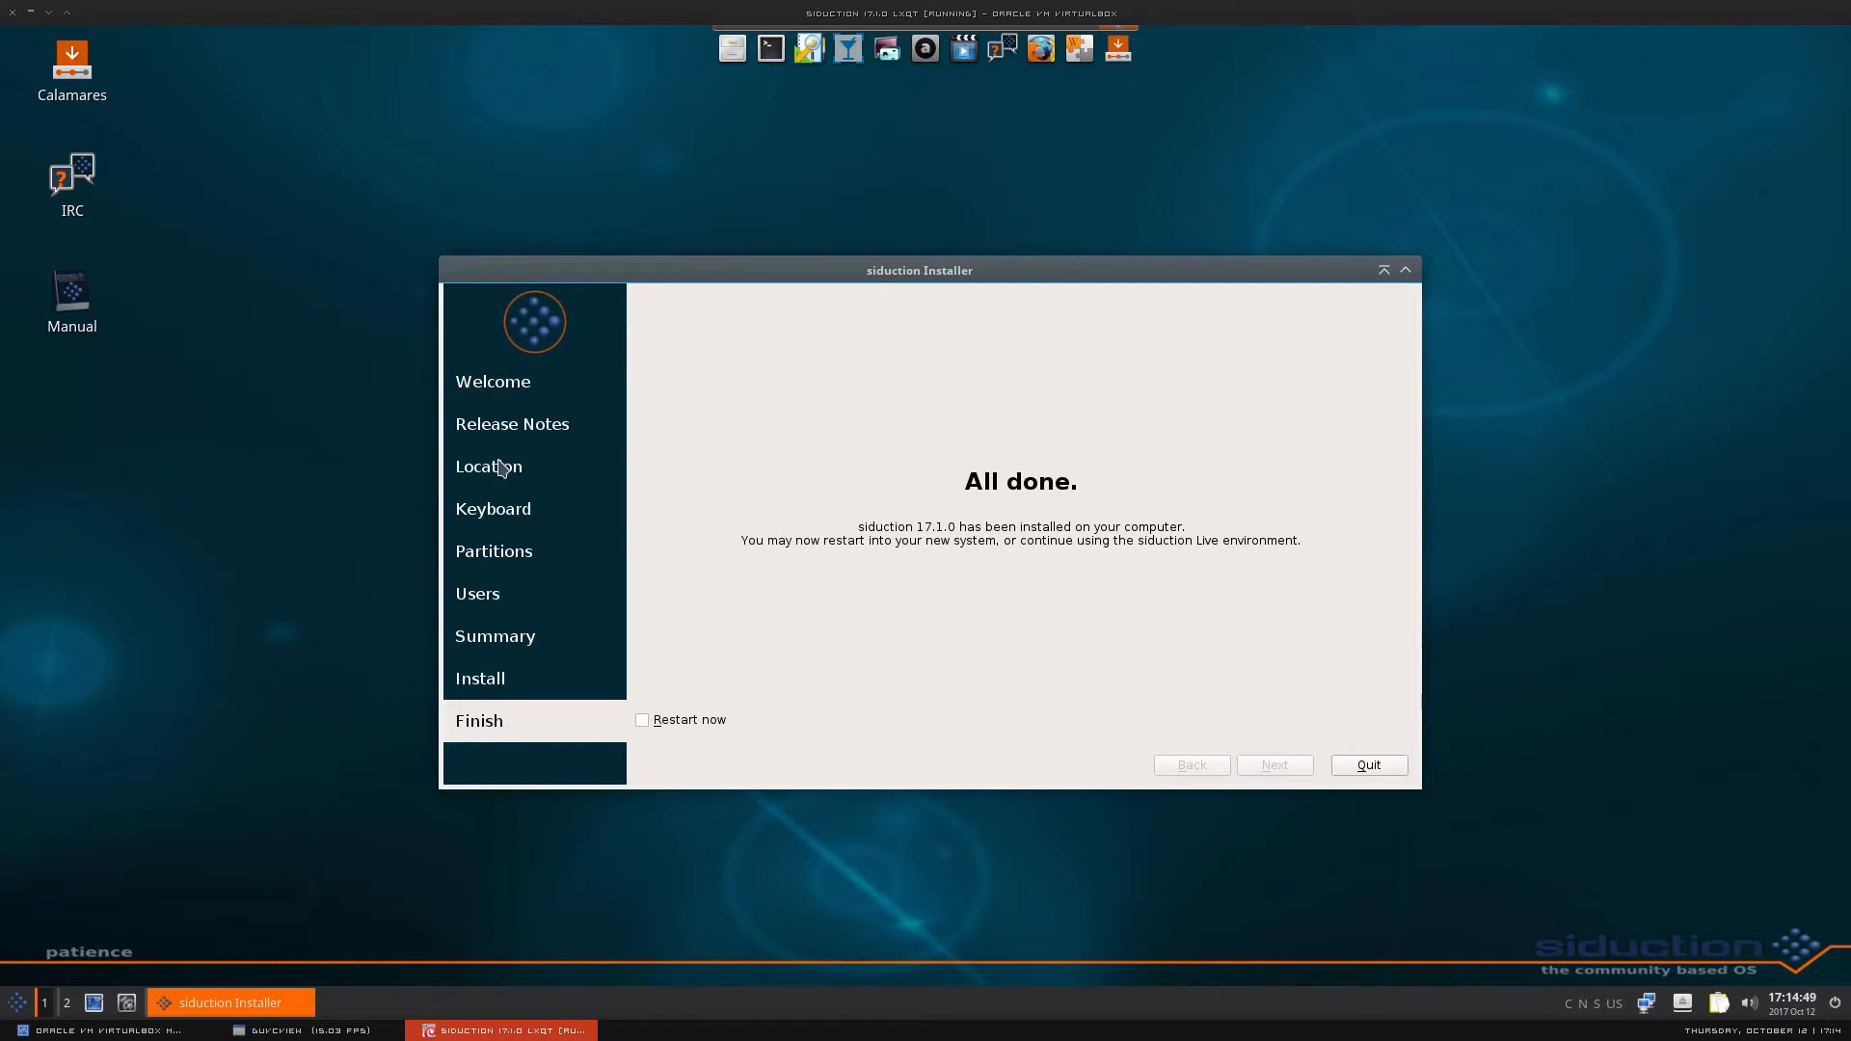
pyautogui.moveTo(862, 823)
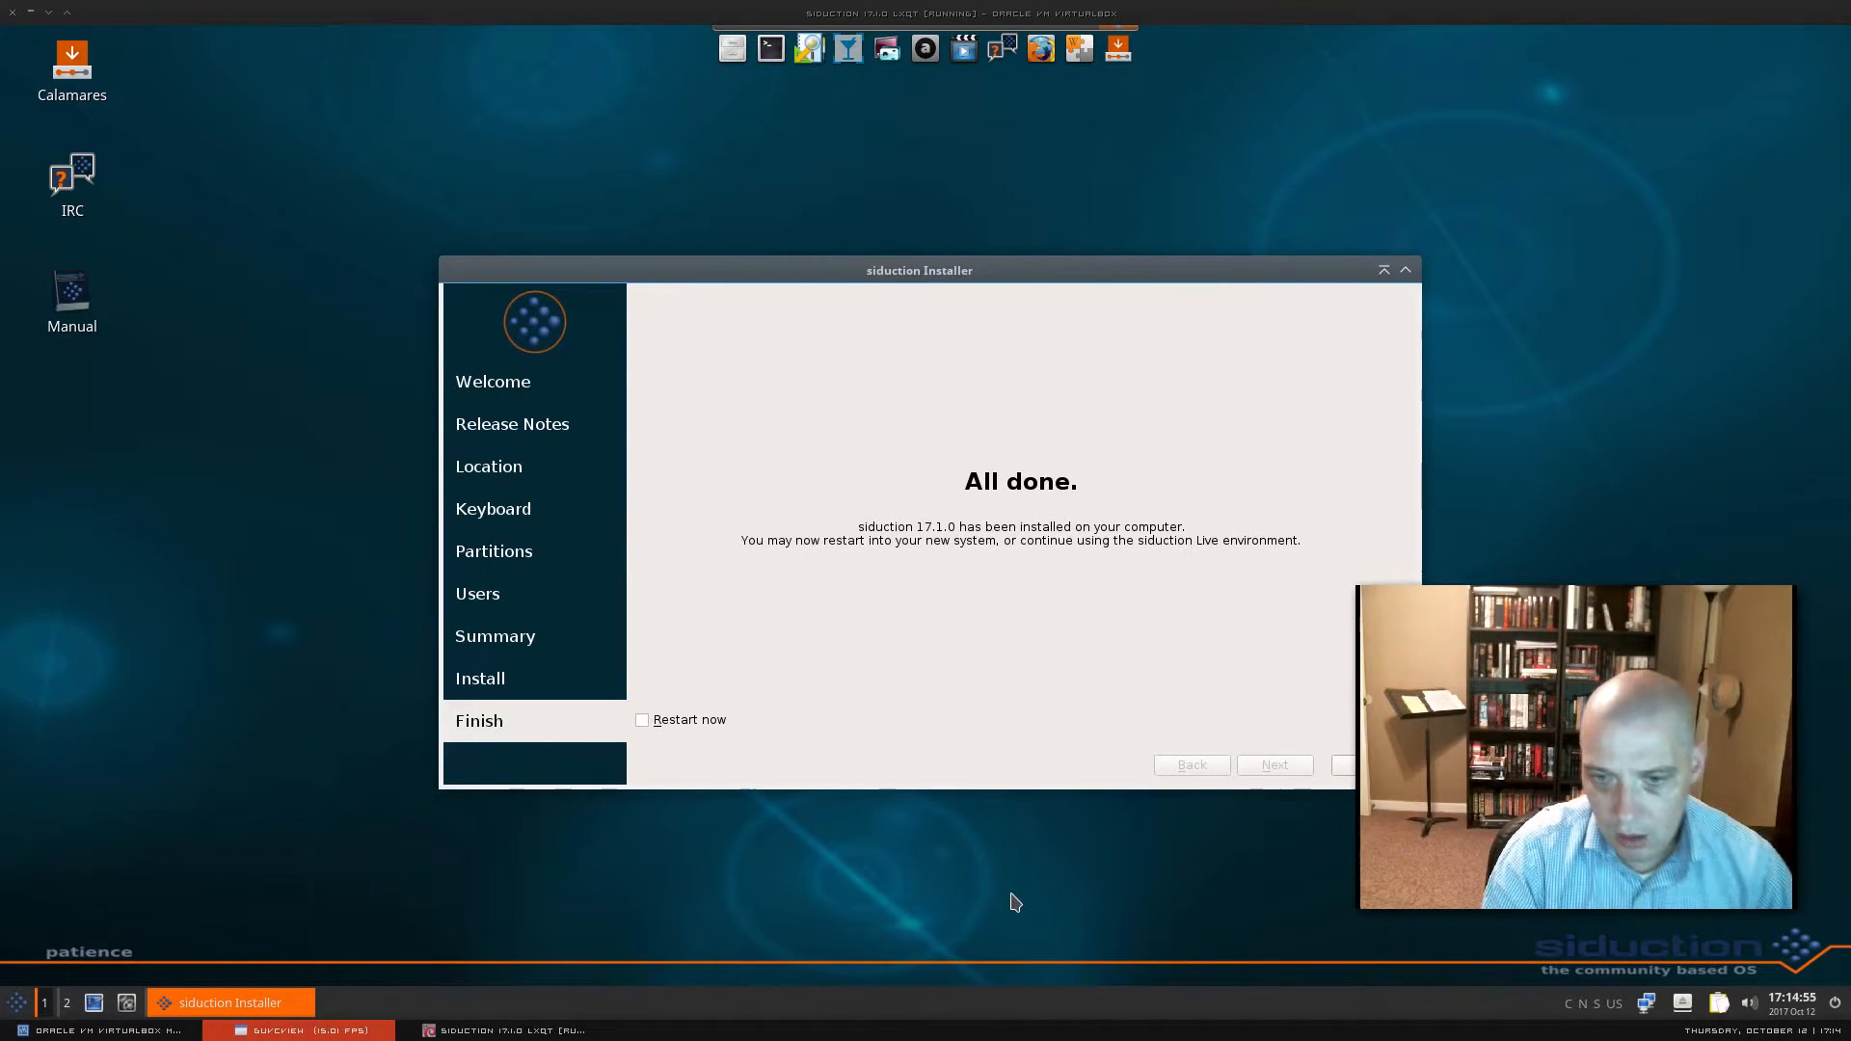
pyautogui.moveTo(1024, 900)
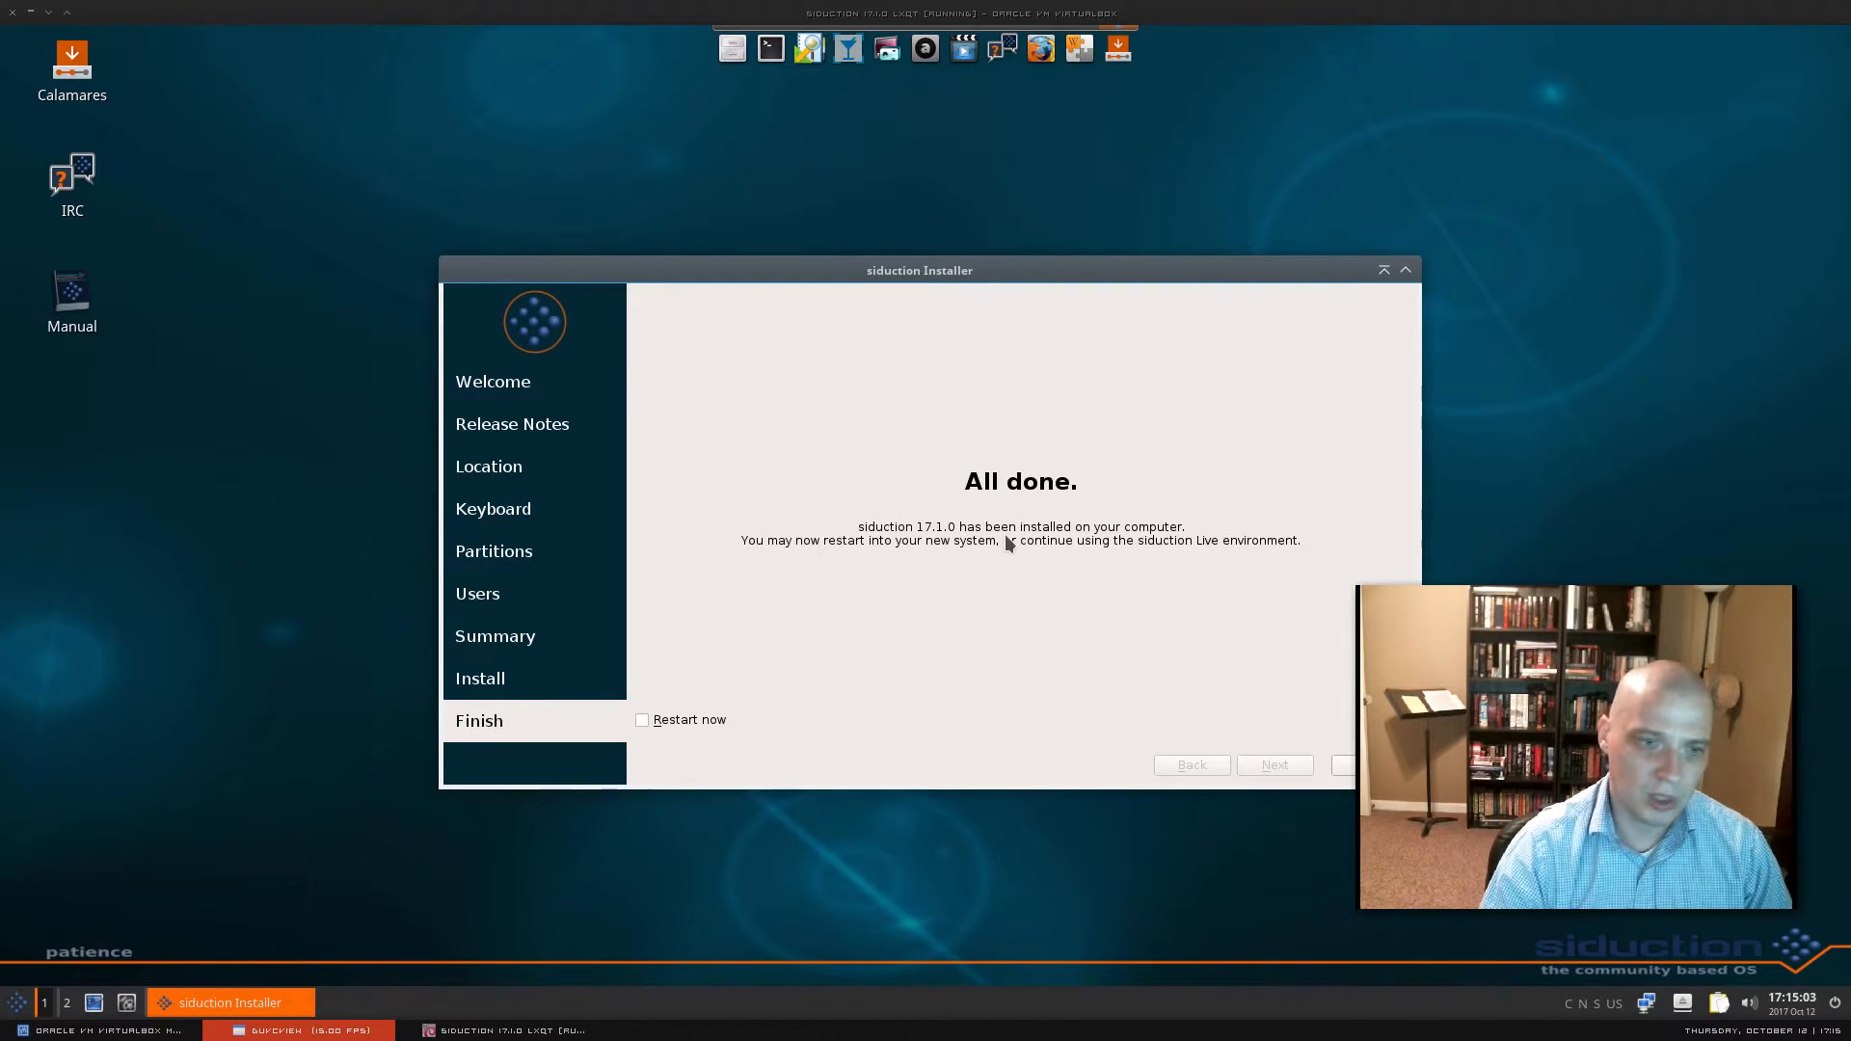
pyautogui.moveTo(875, 681)
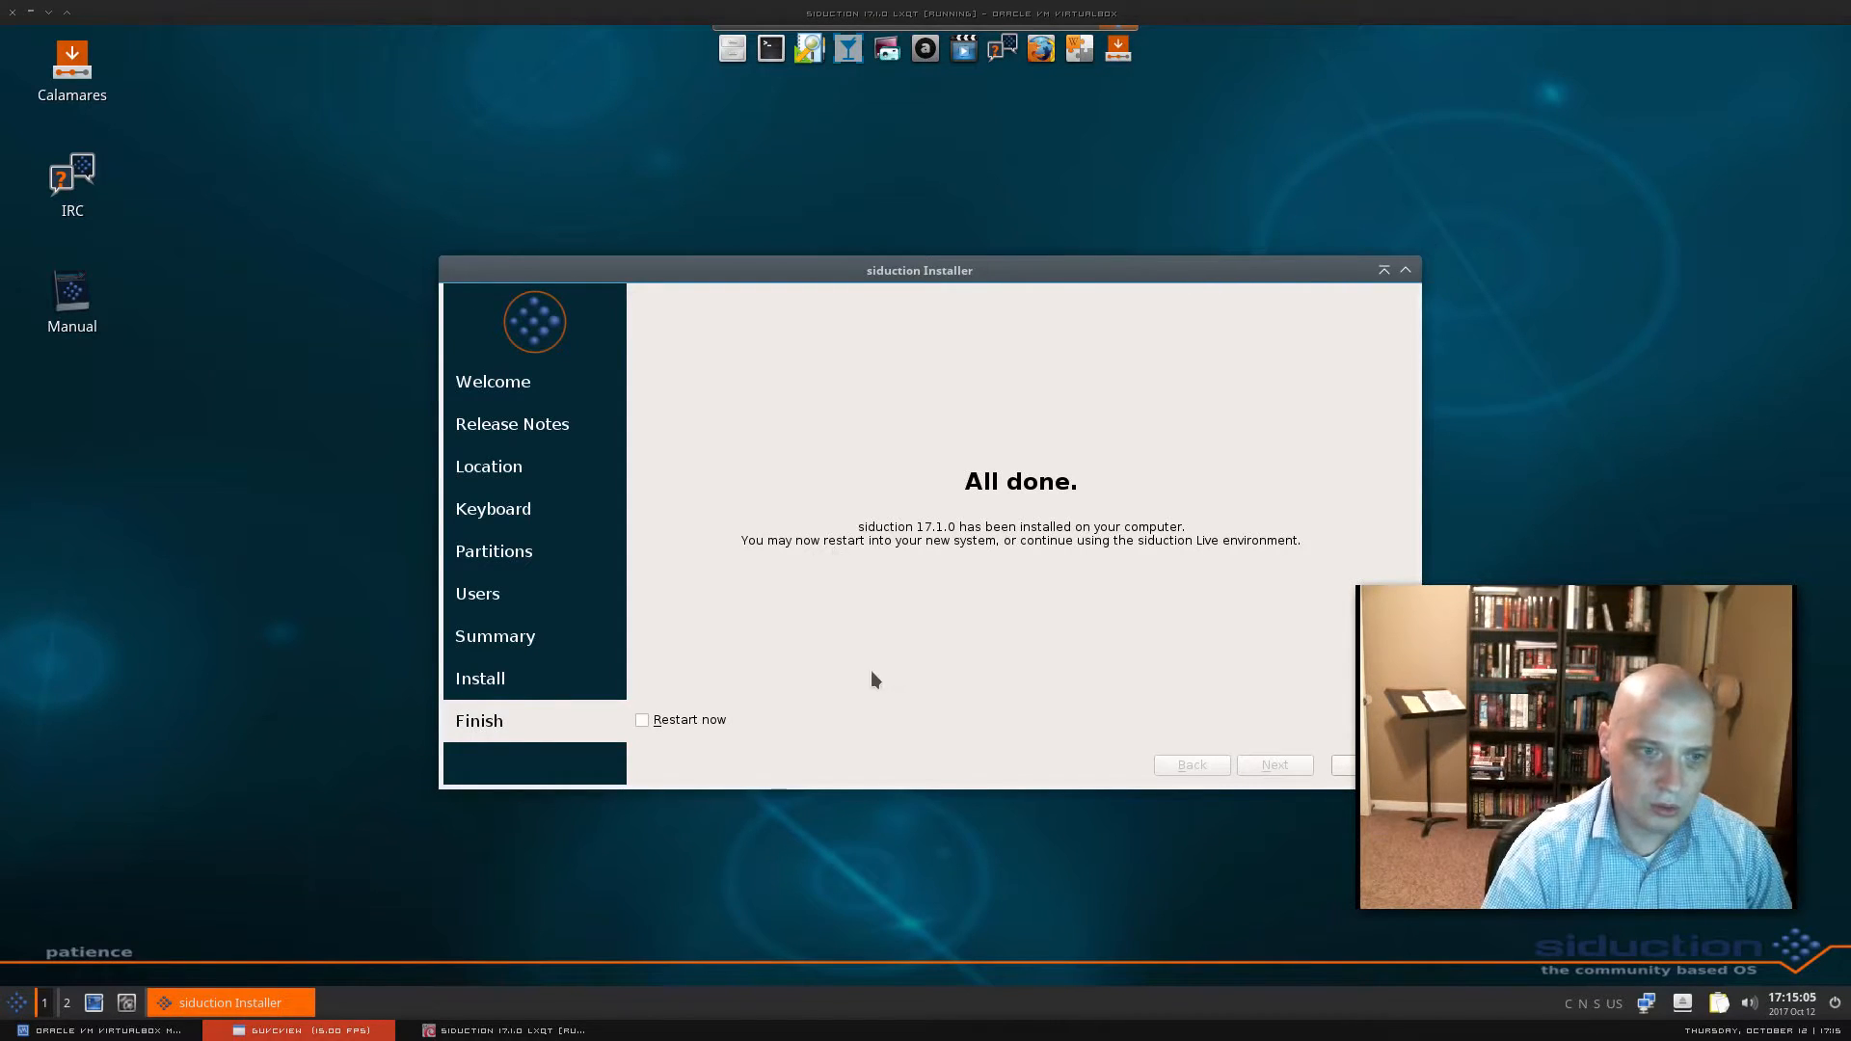
pyautogui.moveTo(677, 733)
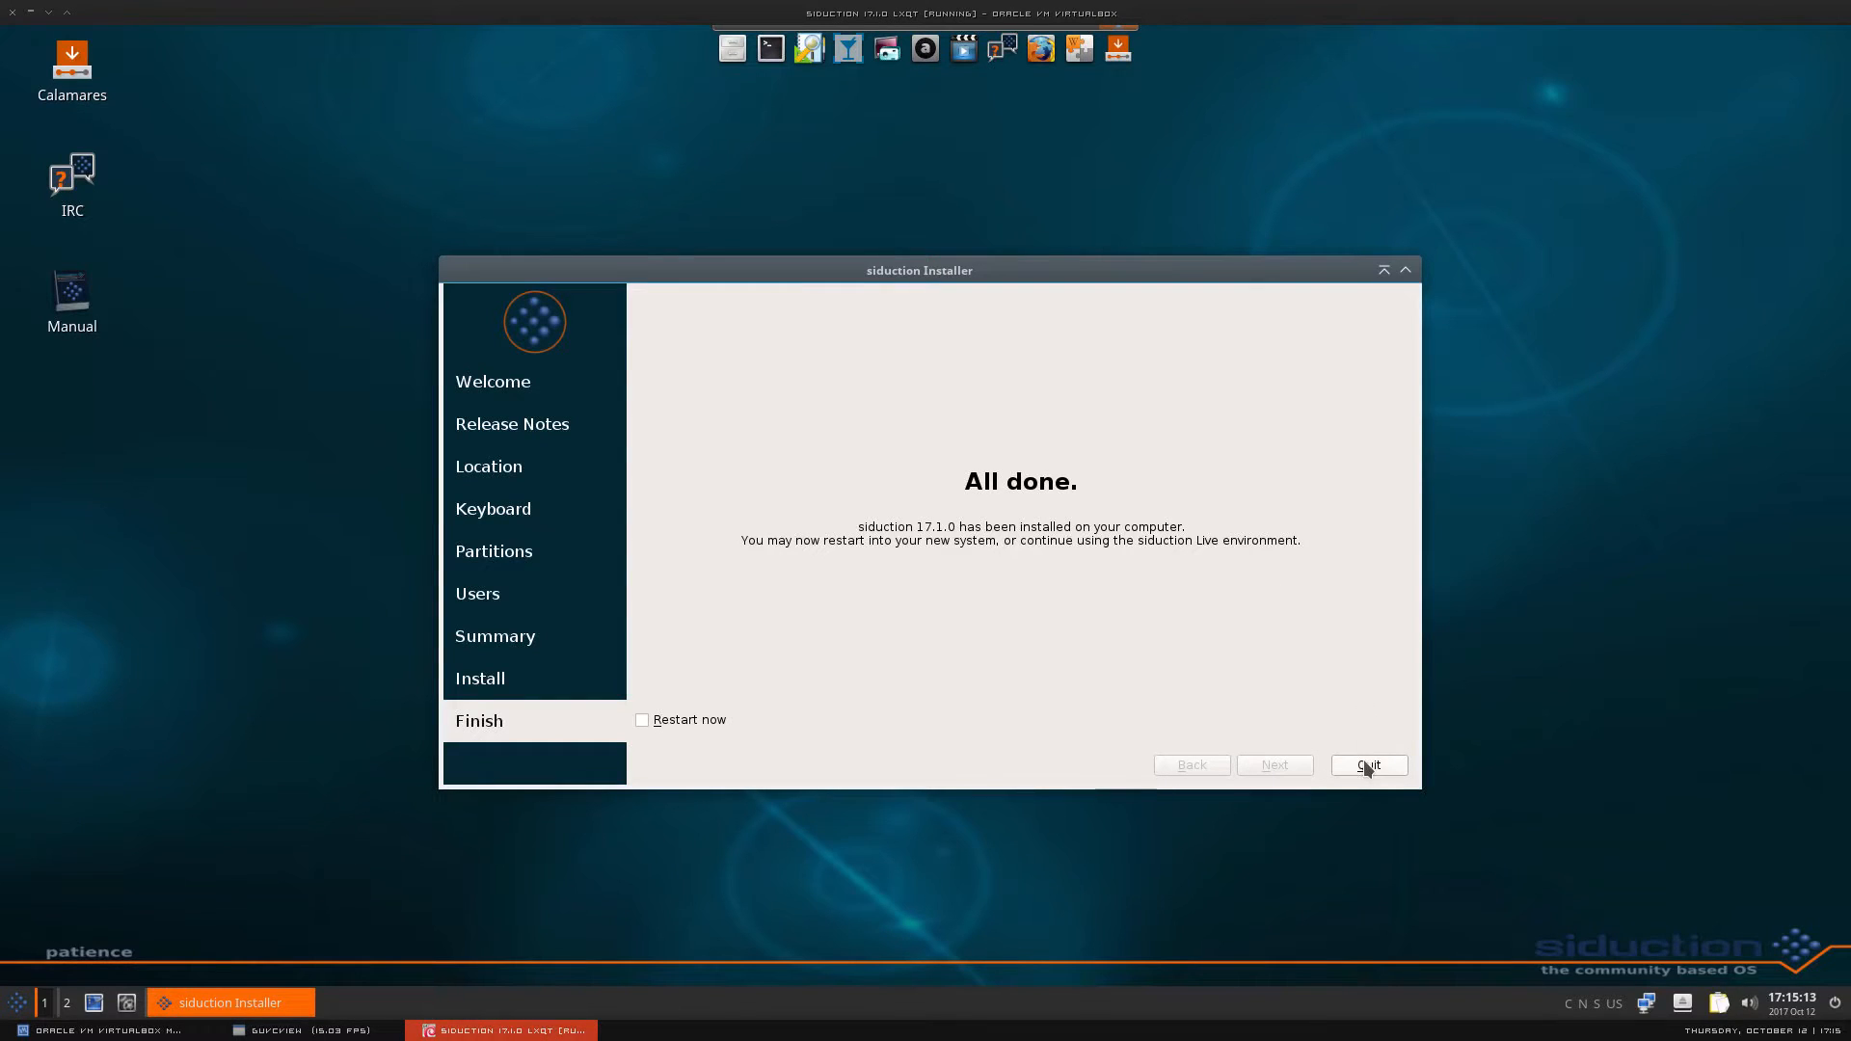
pyautogui.moveTo(1402, 777)
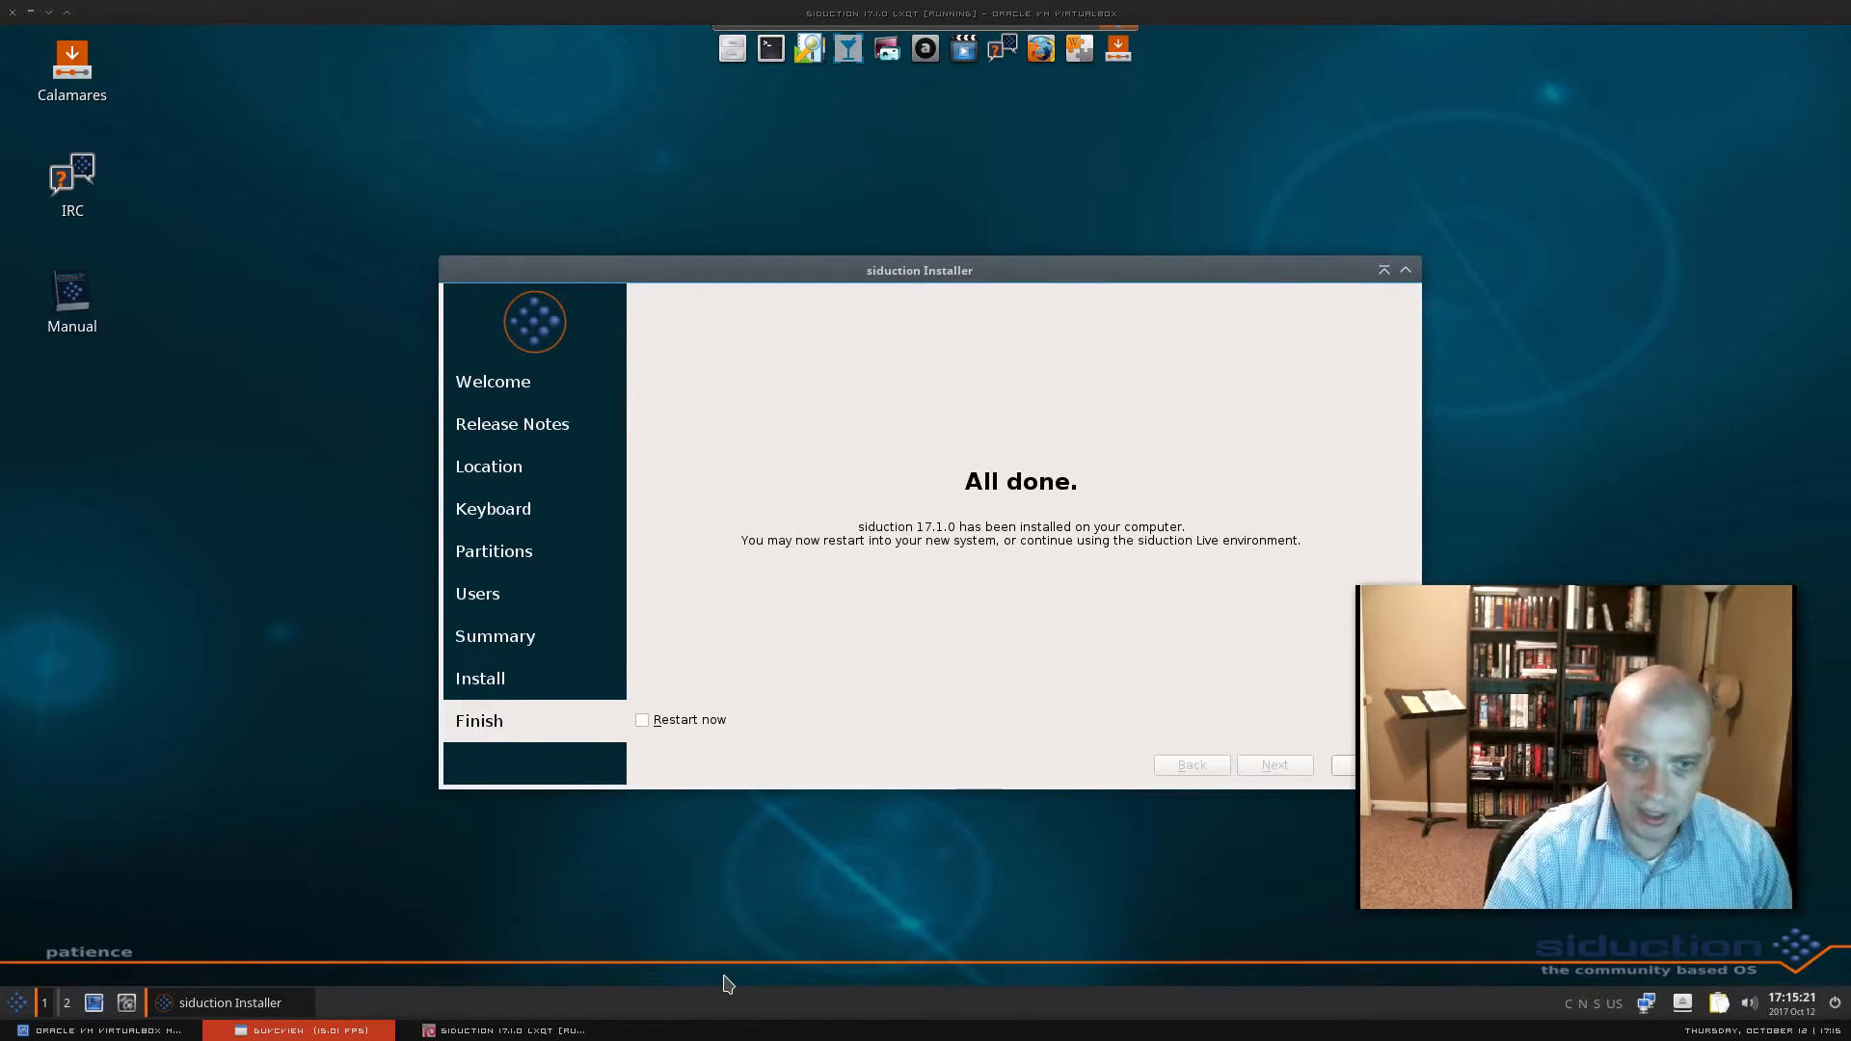
pyautogui.moveTo(814, 893)
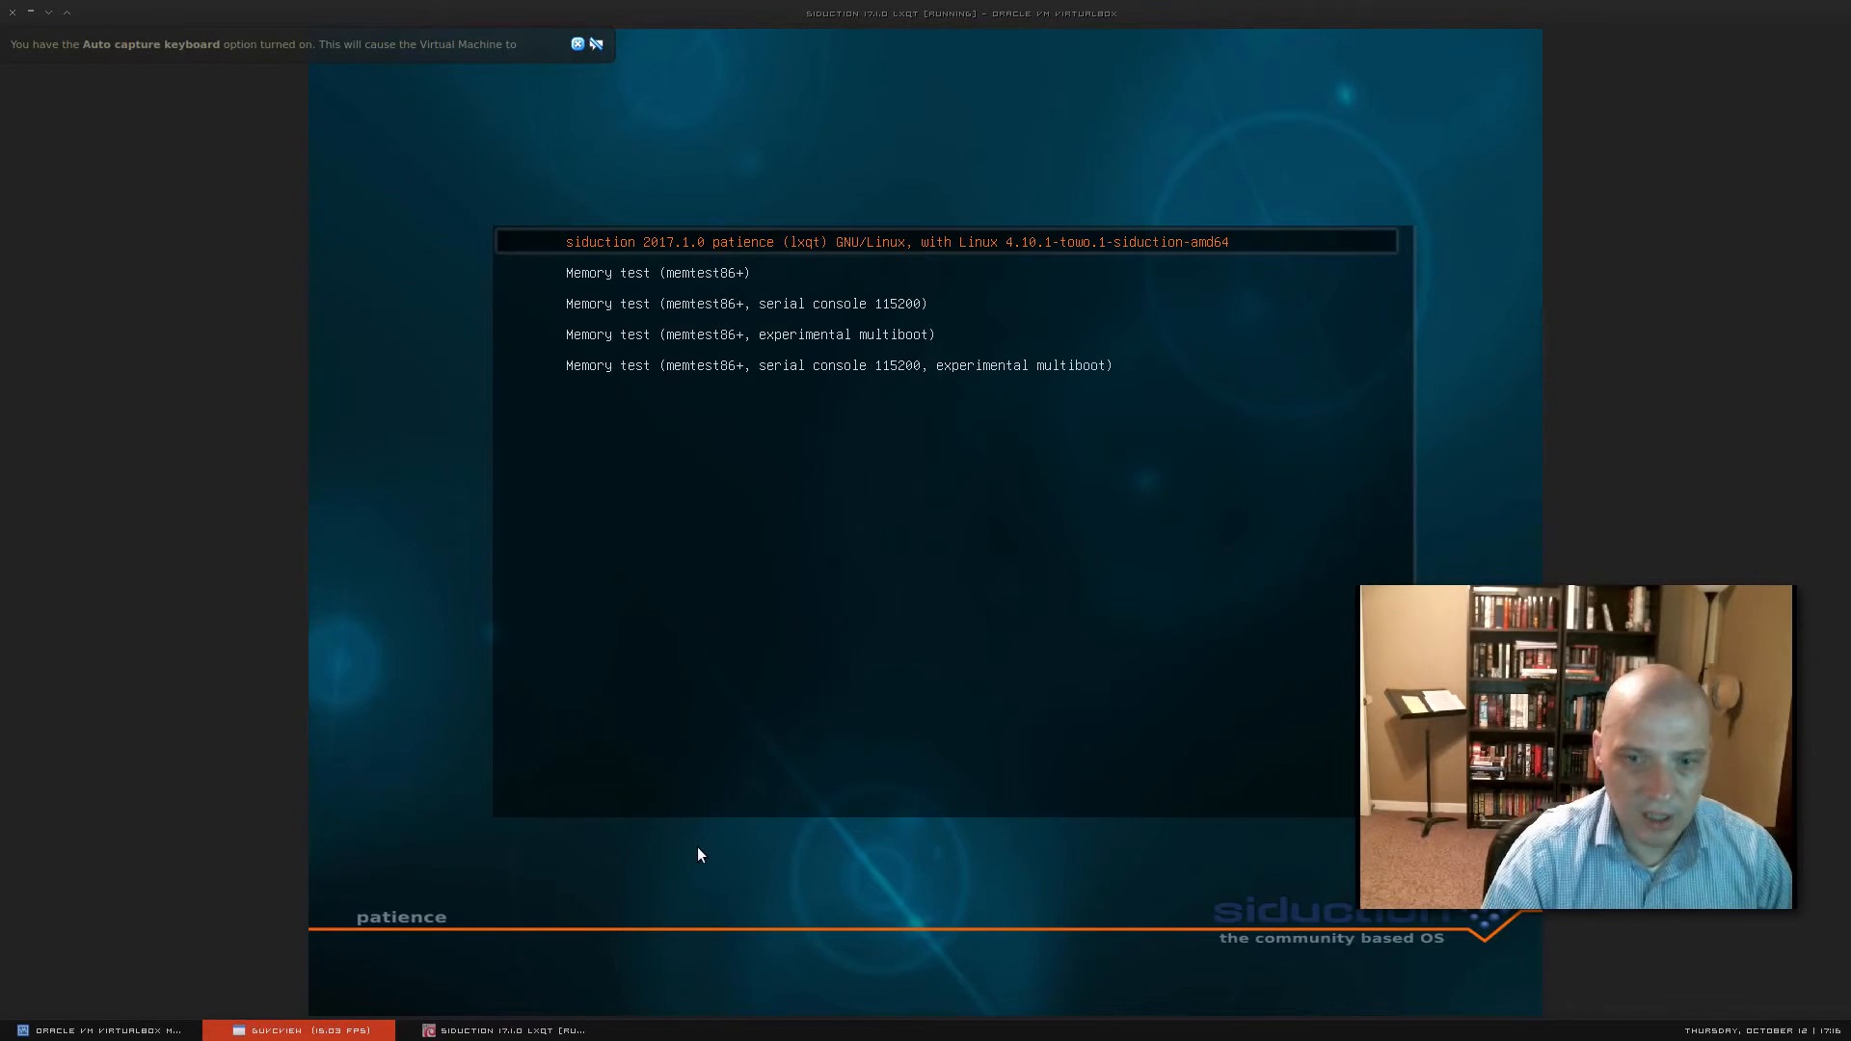
pyautogui.moveTo(744, 795)
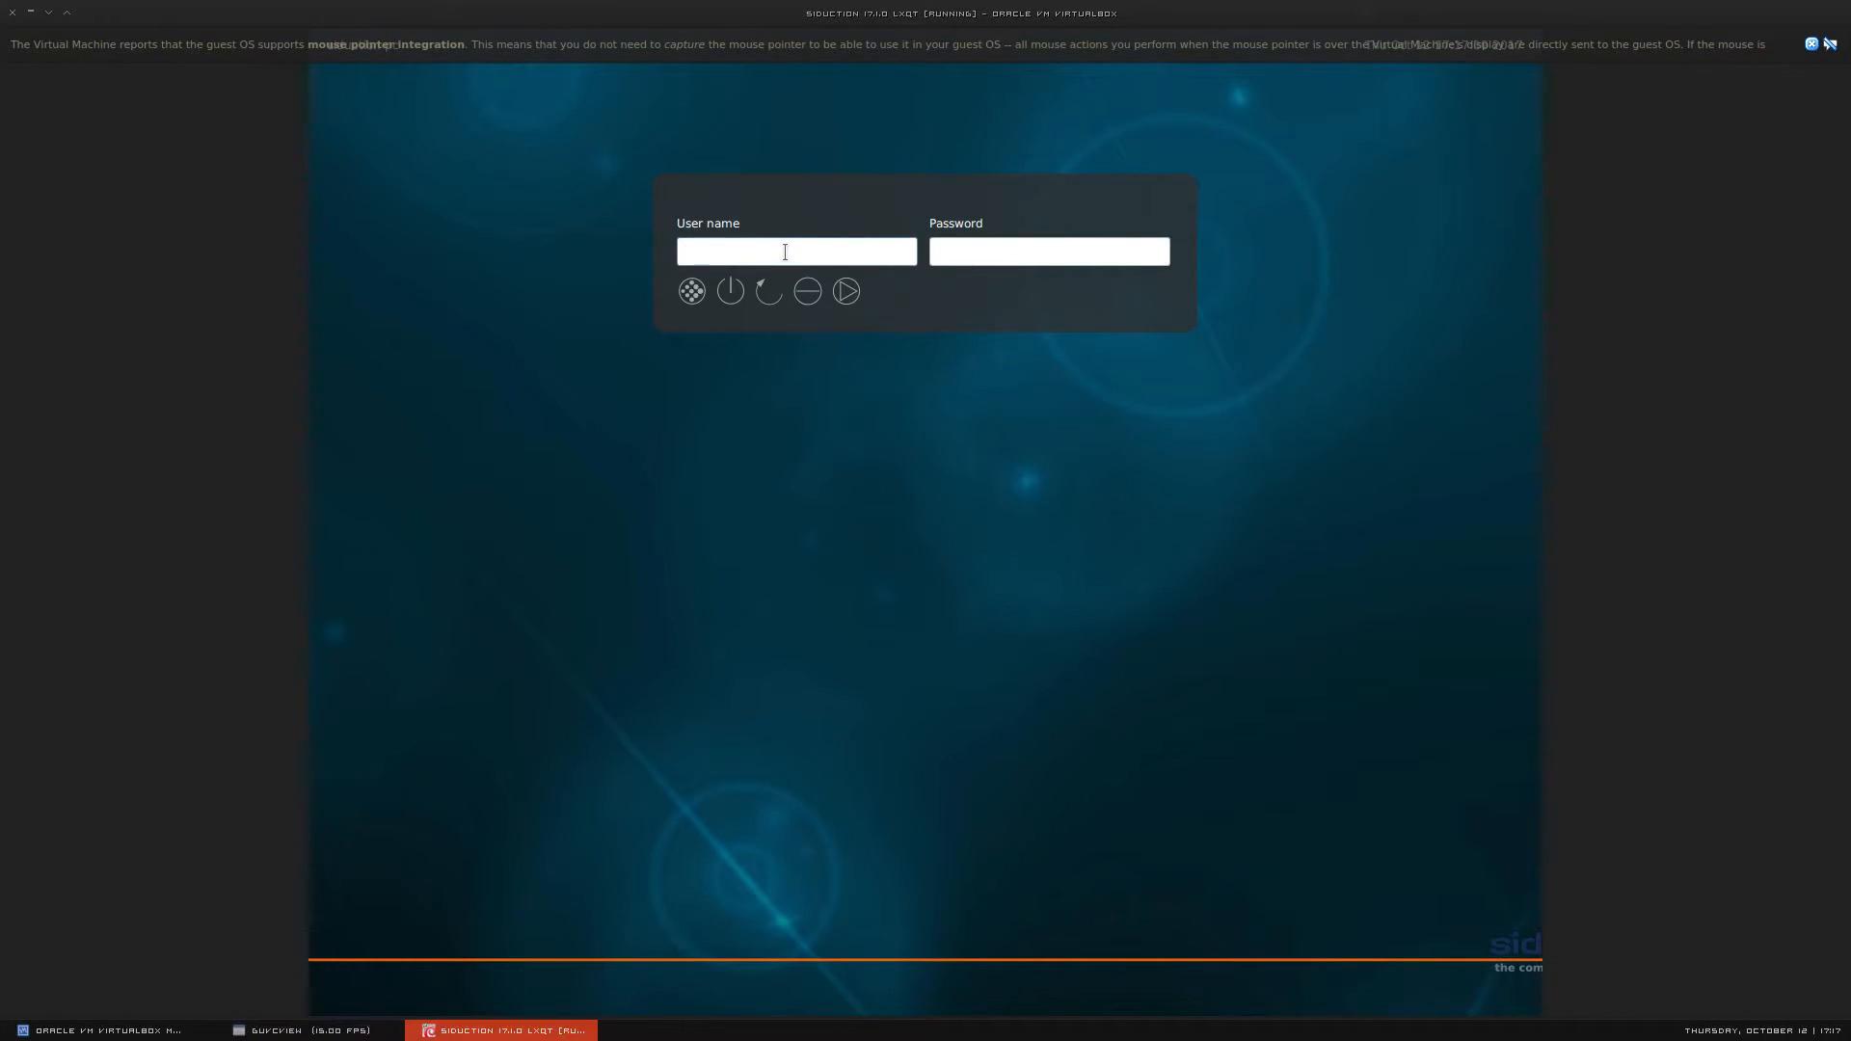
# Sign in as siduction to reach the installed system's LXQt desktop.
pyautogui.write('si')
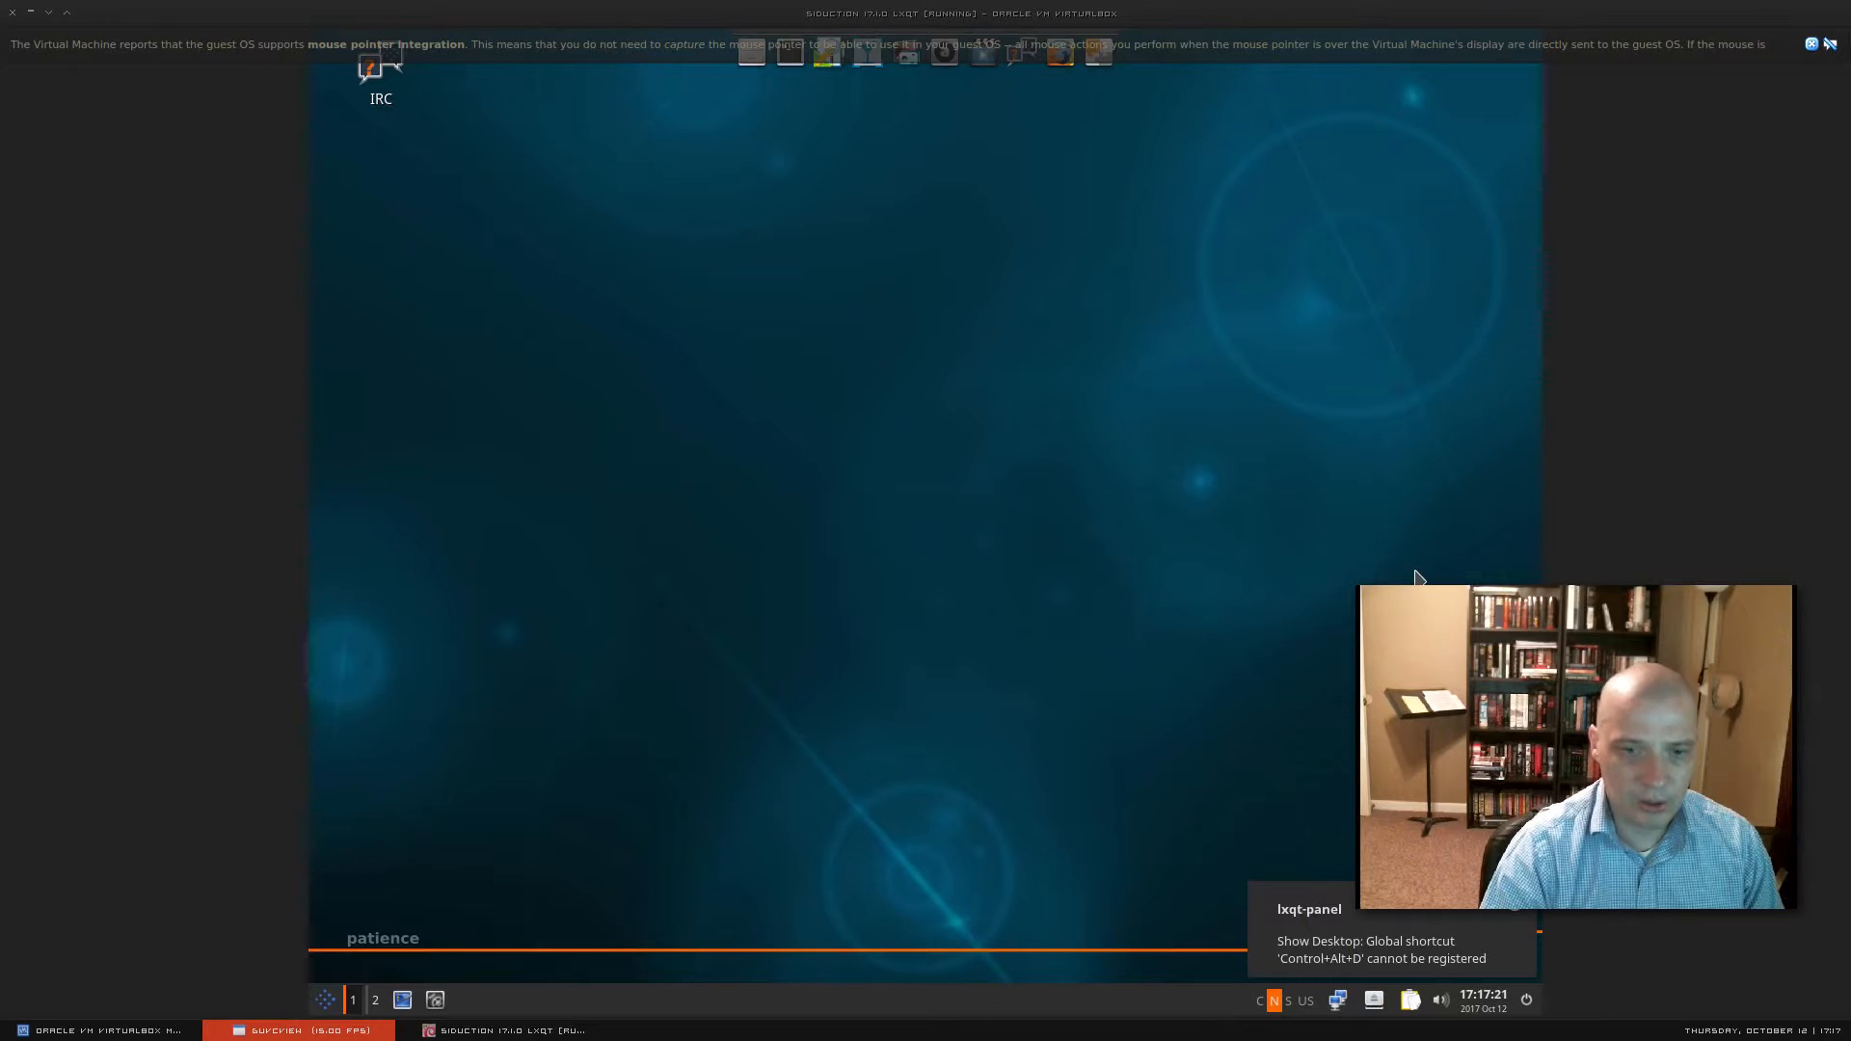
pyautogui.moveTo(1253, 682)
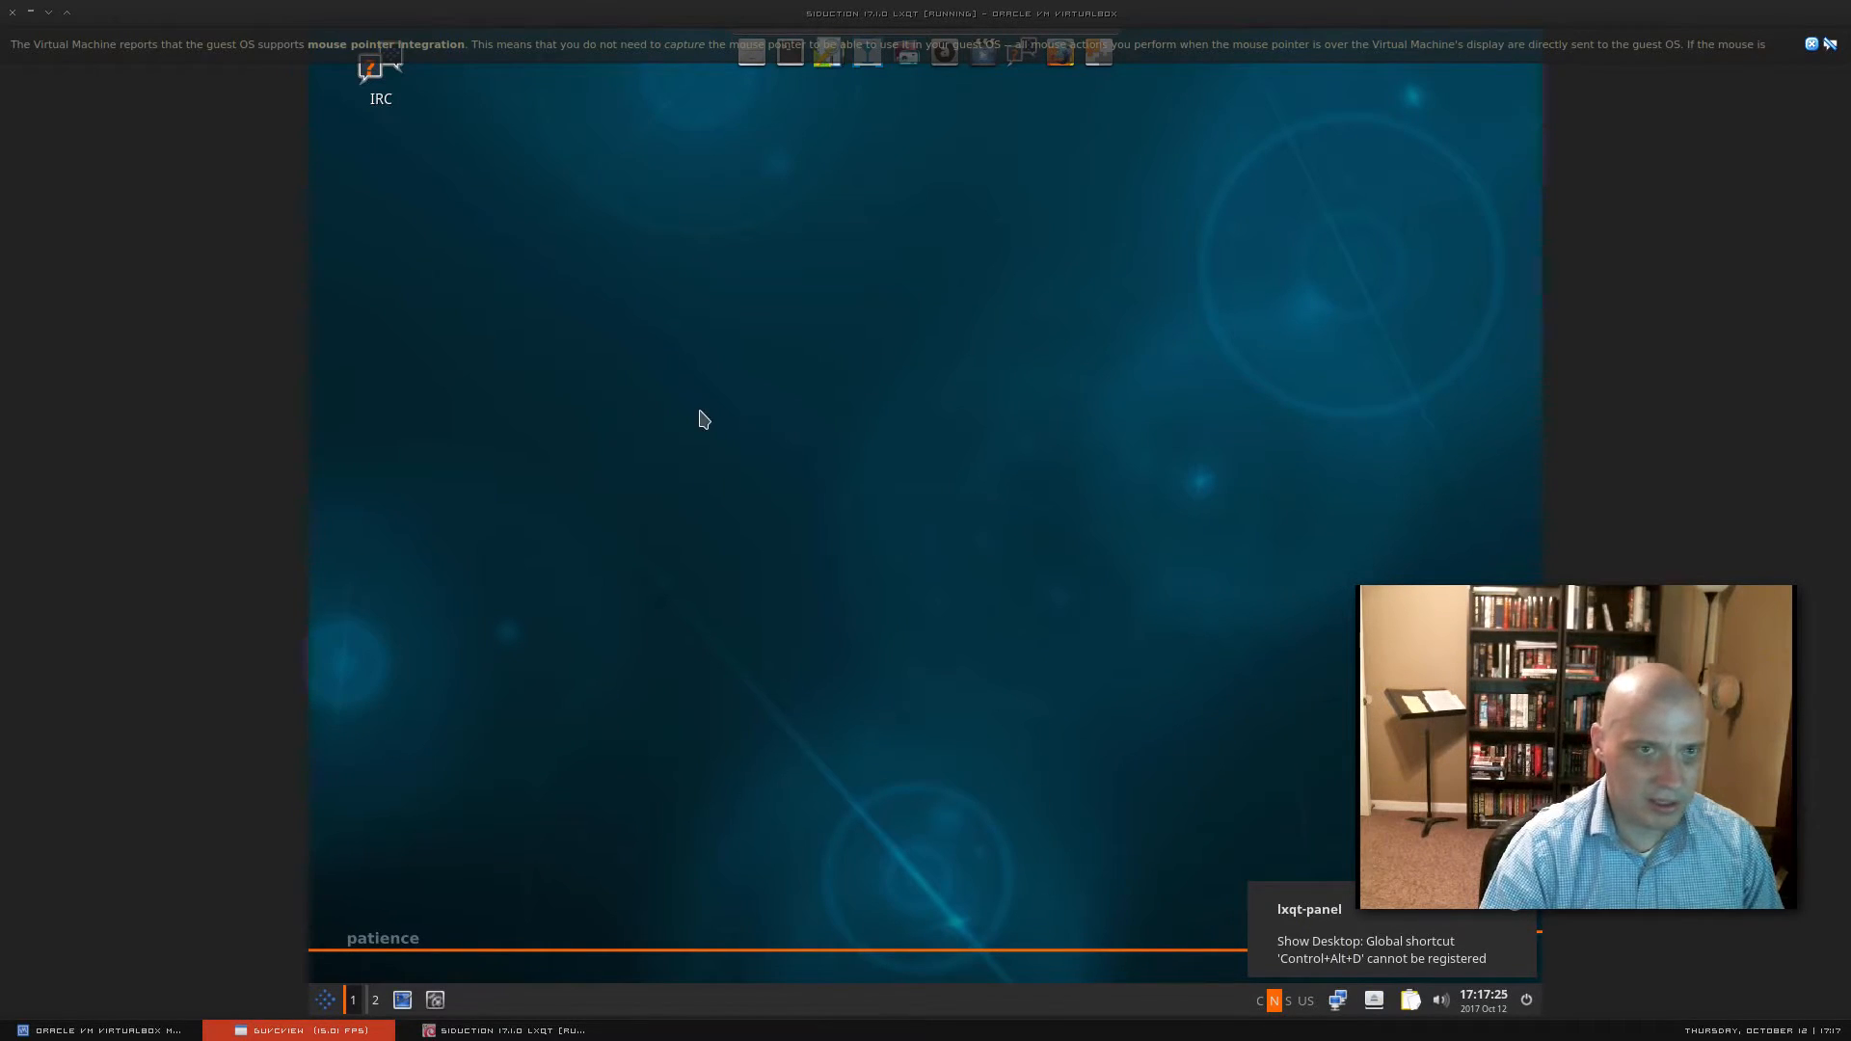
pyautogui.moveTo(1022, 438)
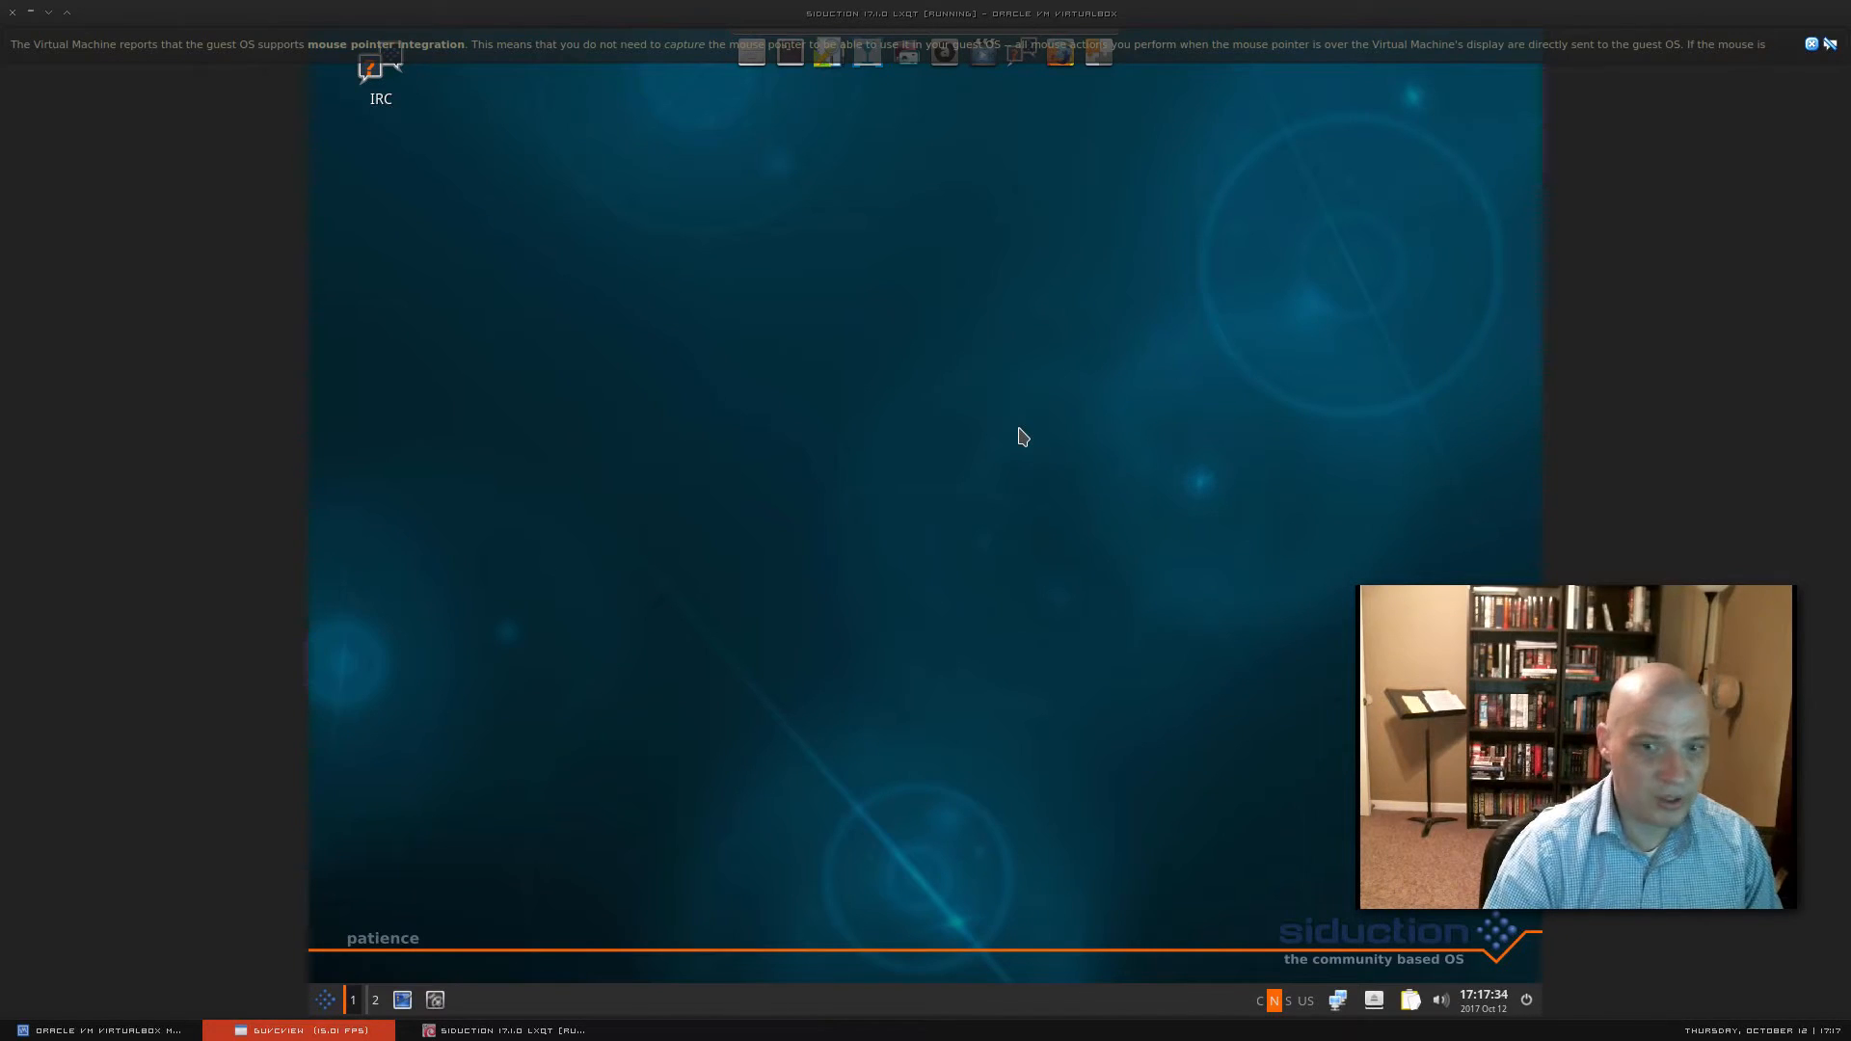
pyautogui.moveTo(893, 419)
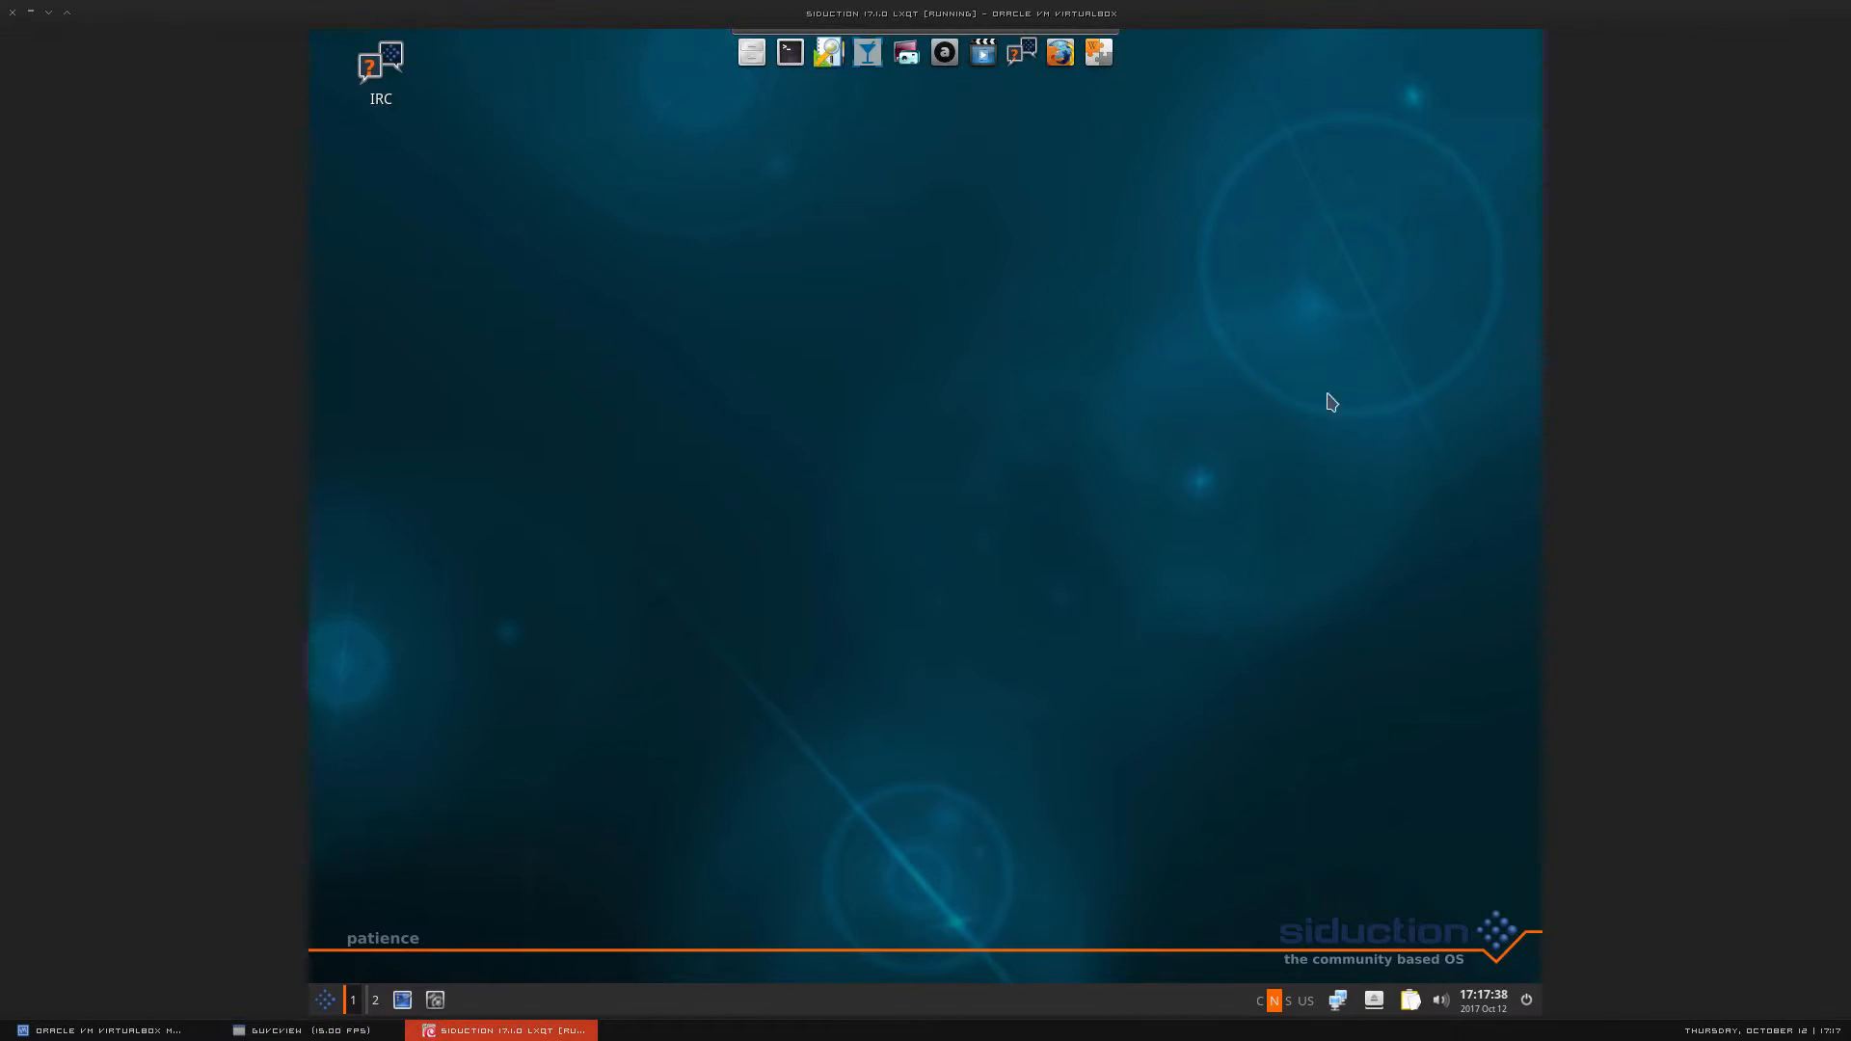
pyautogui.moveTo(509, 768)
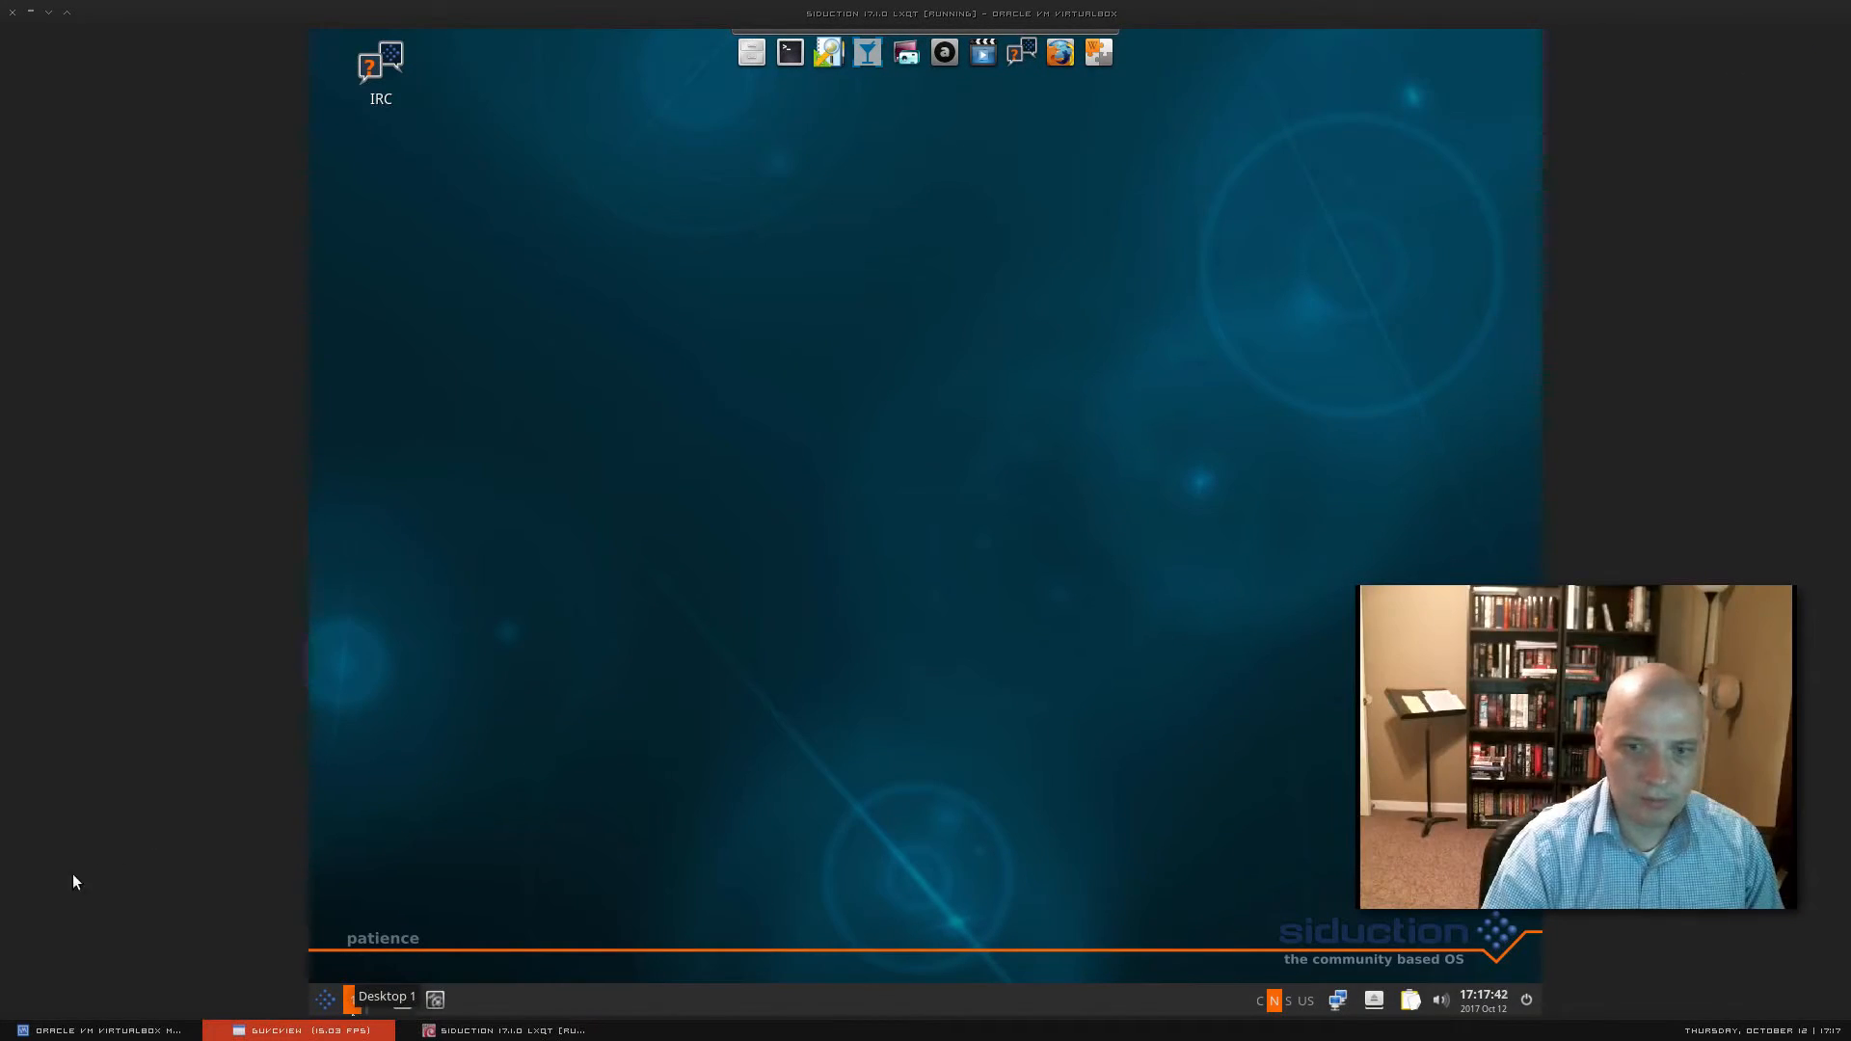
pyautogui.moveTo(790, 765)
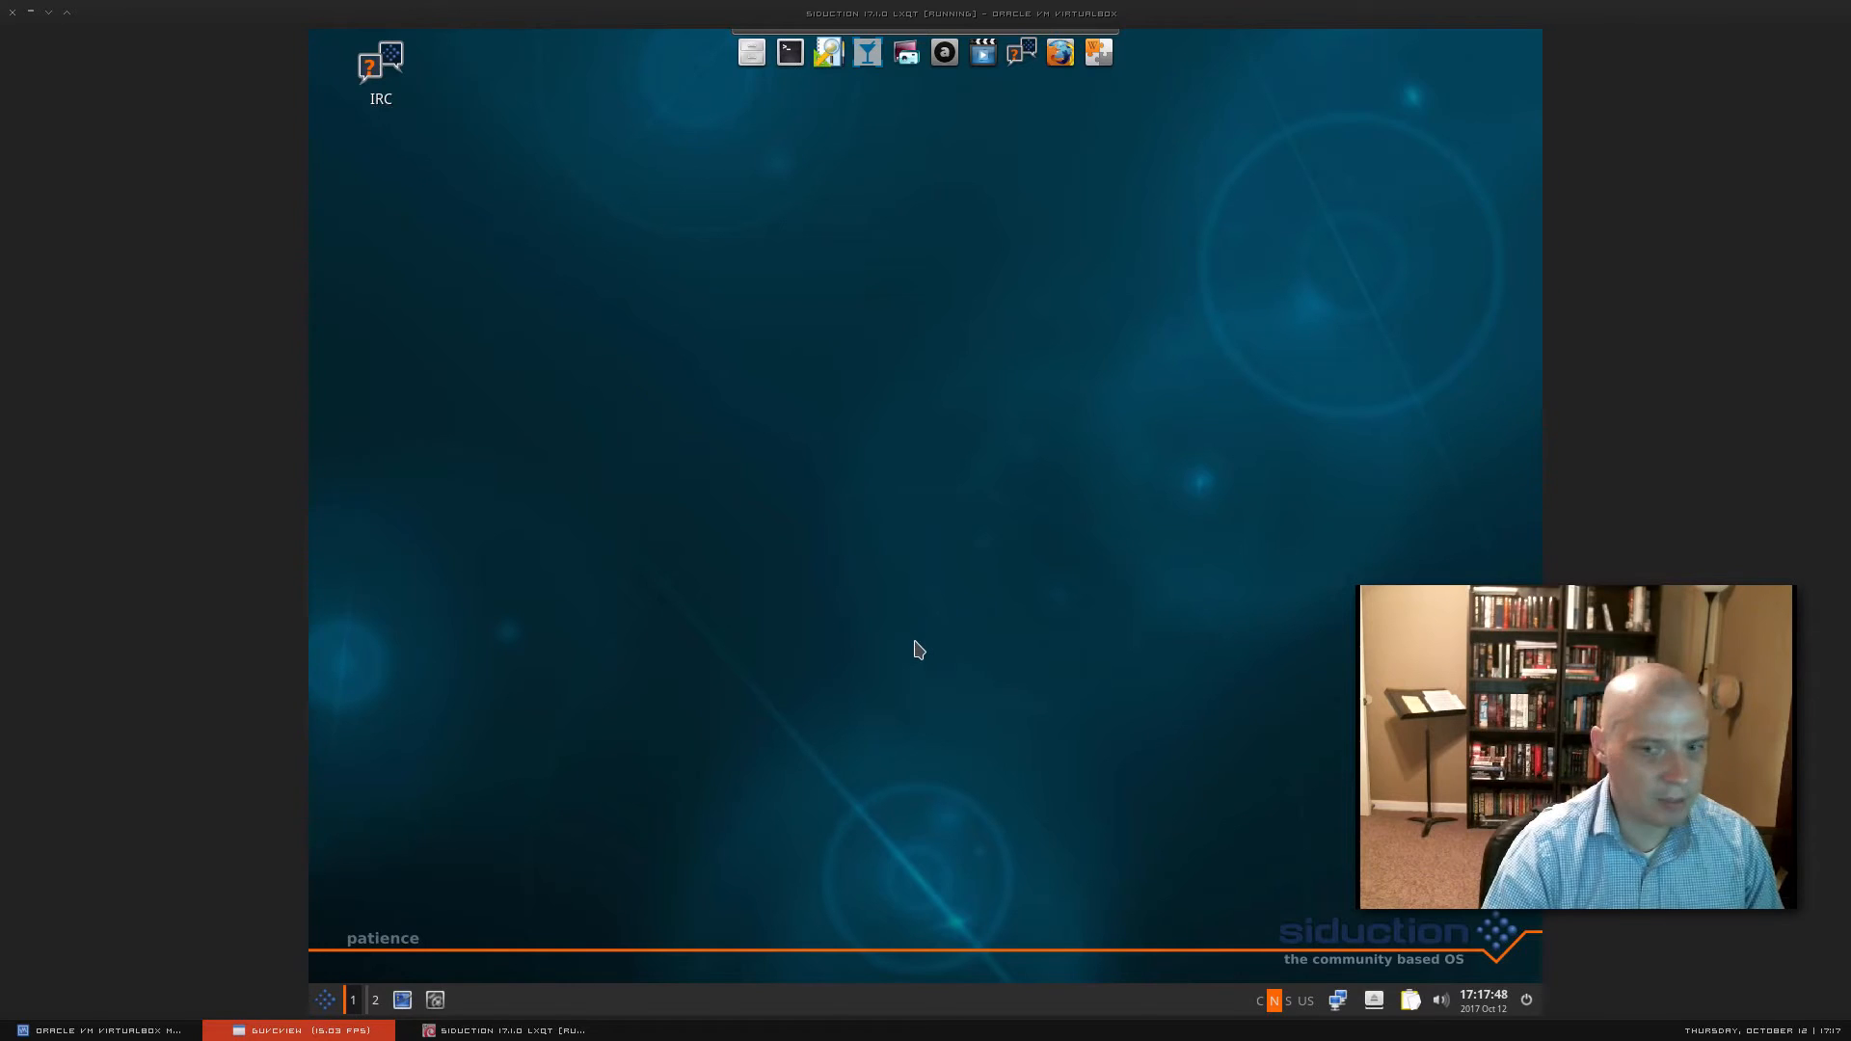
pyautogui.moveTo(312, 887)
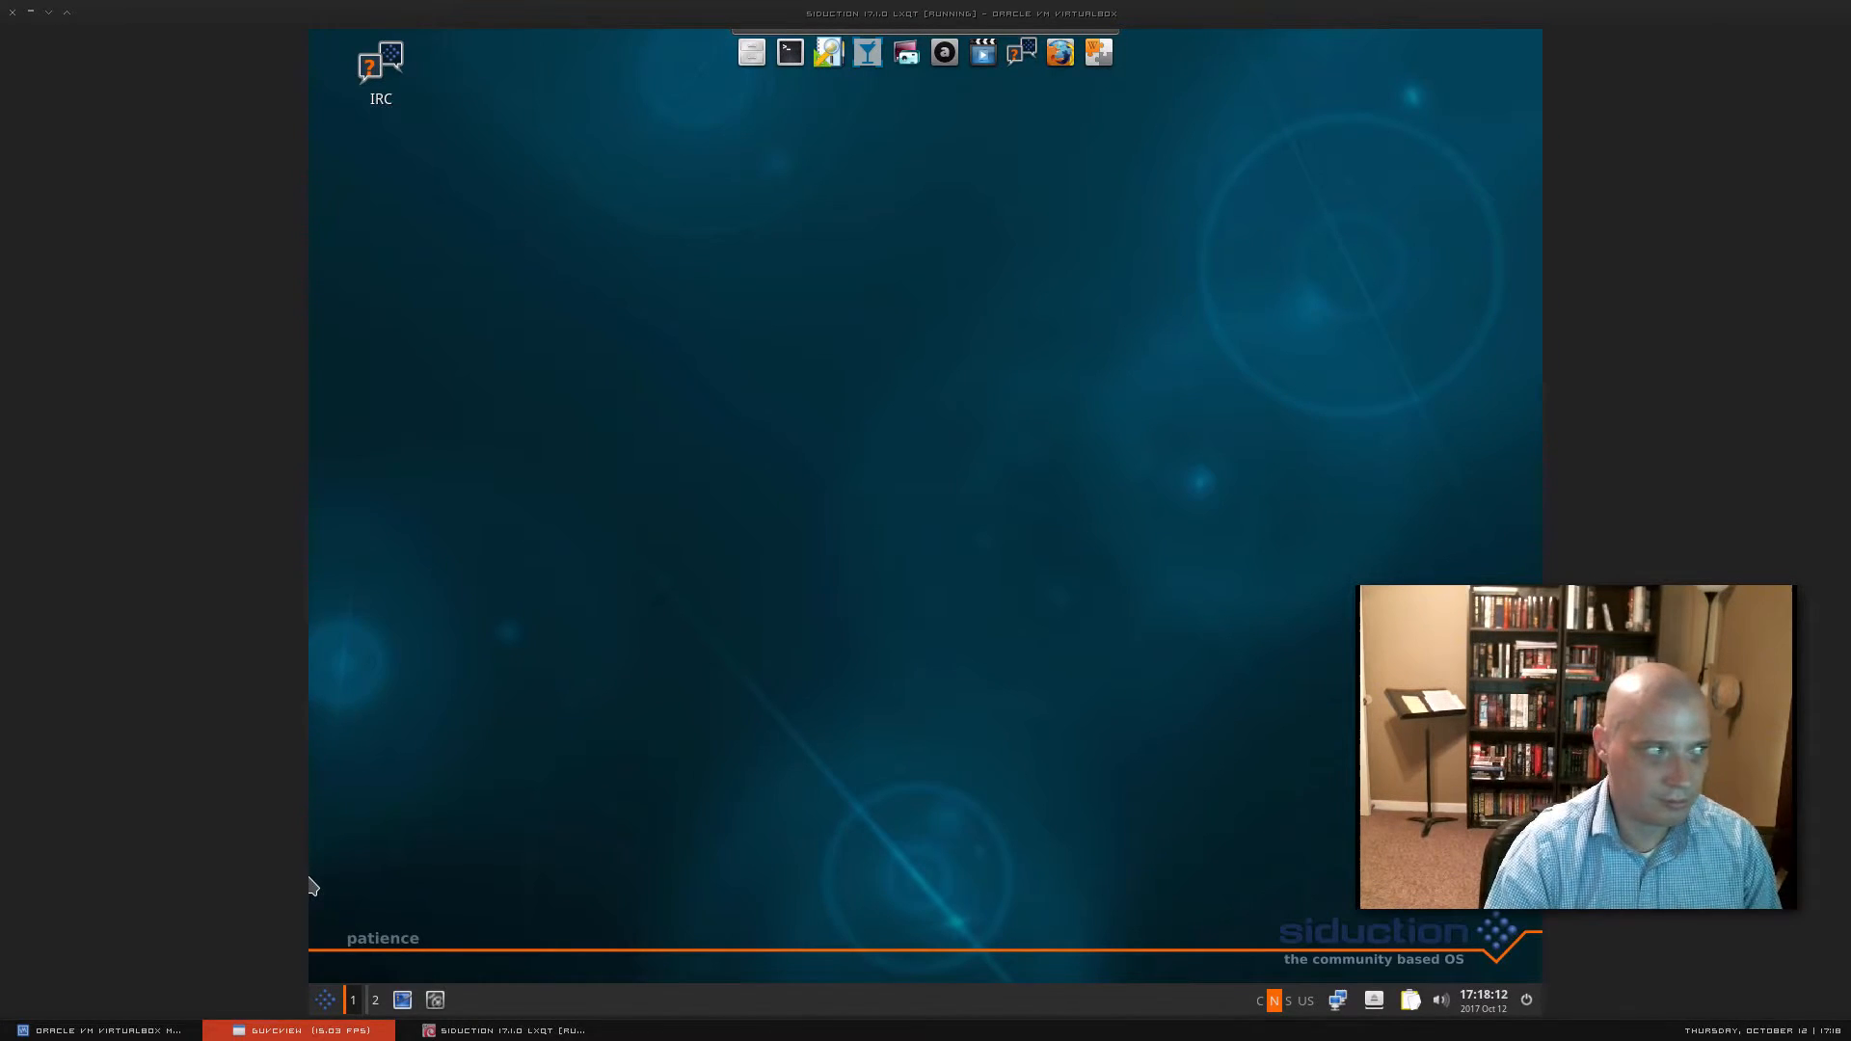
pyautogui.moveTo(497, 810)
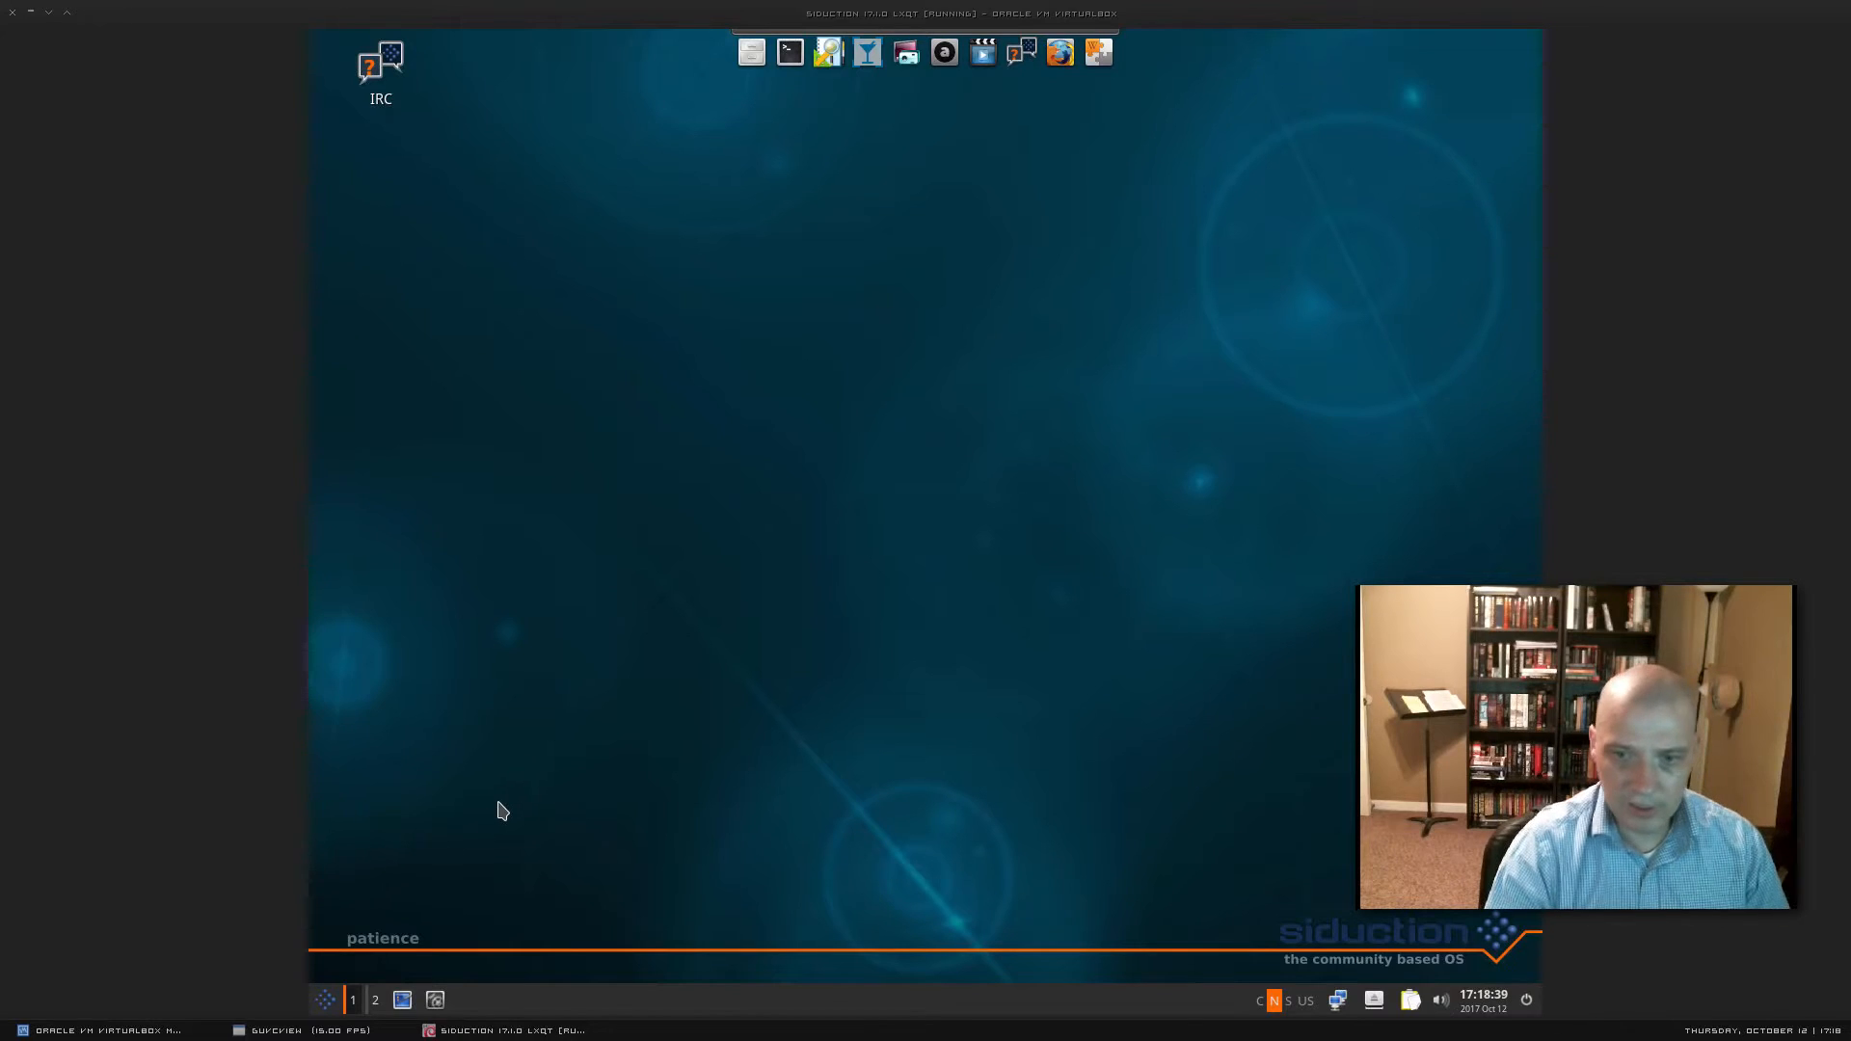
pyautogui.moveTo(802, 723)
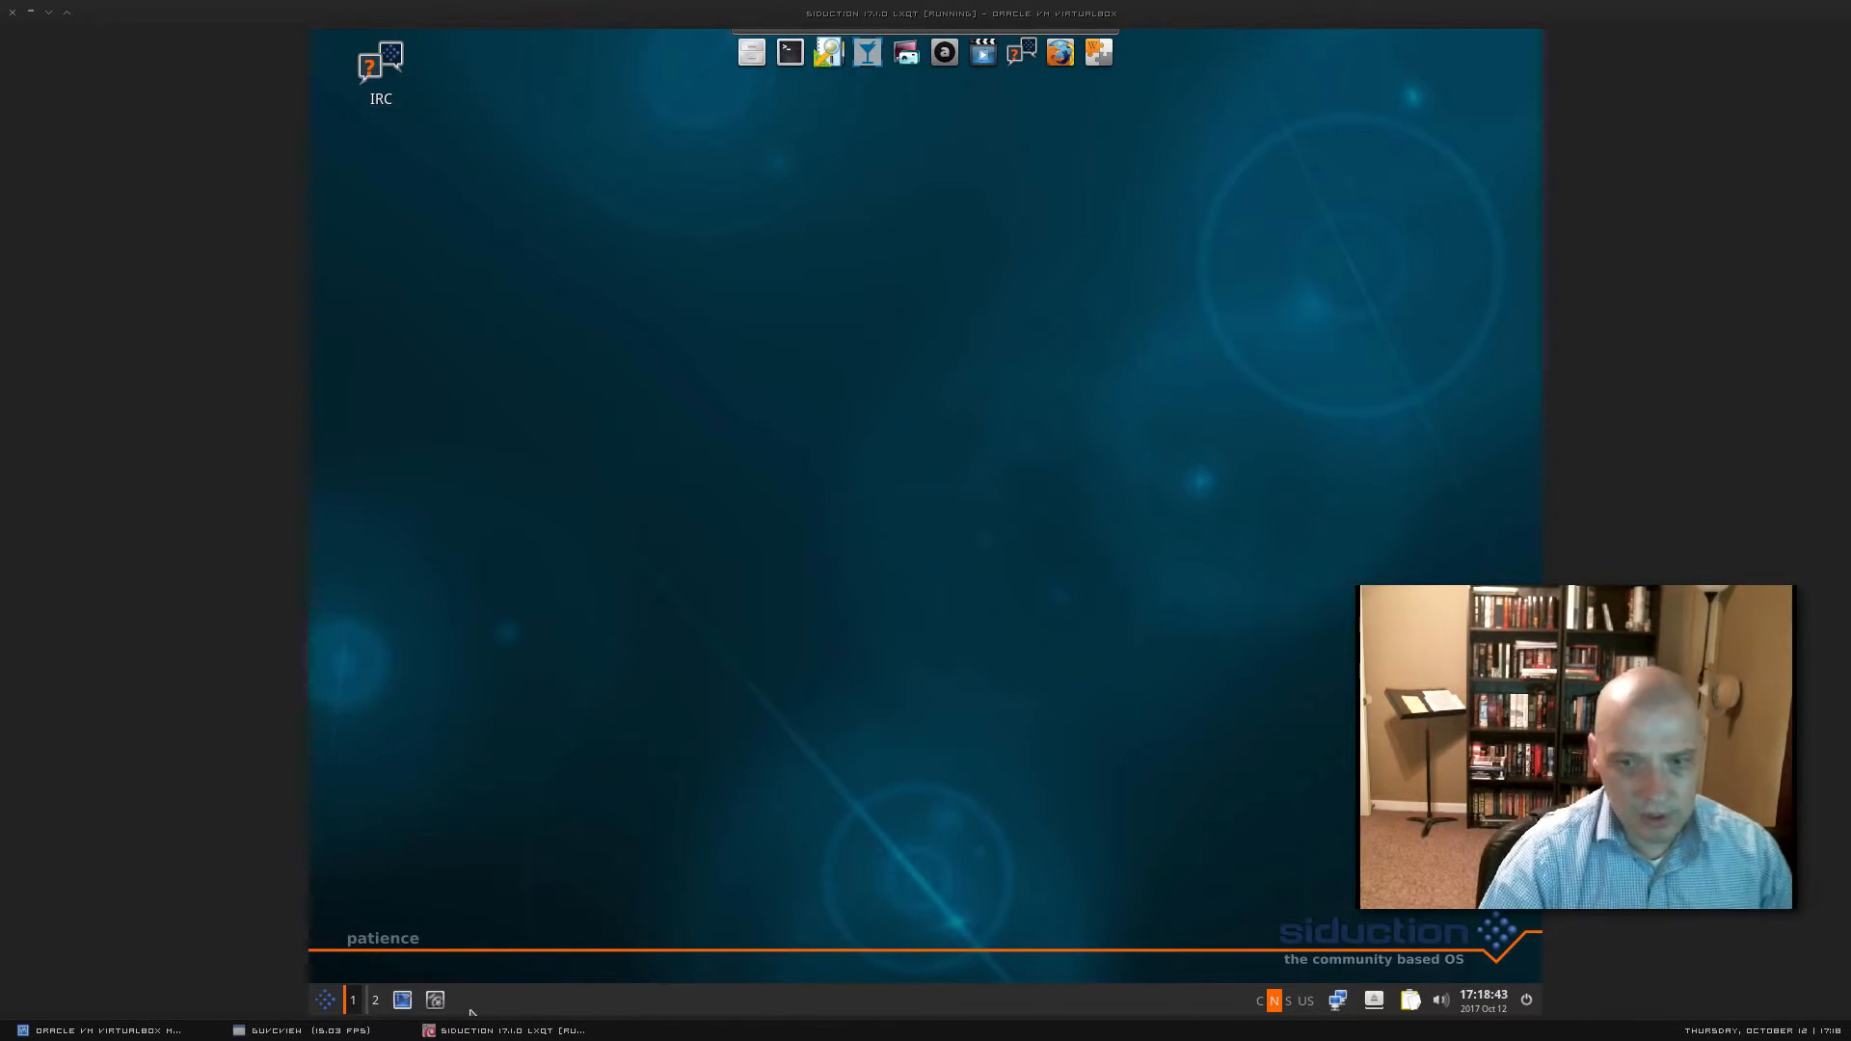
pyautogui.moveTo(413, 962)
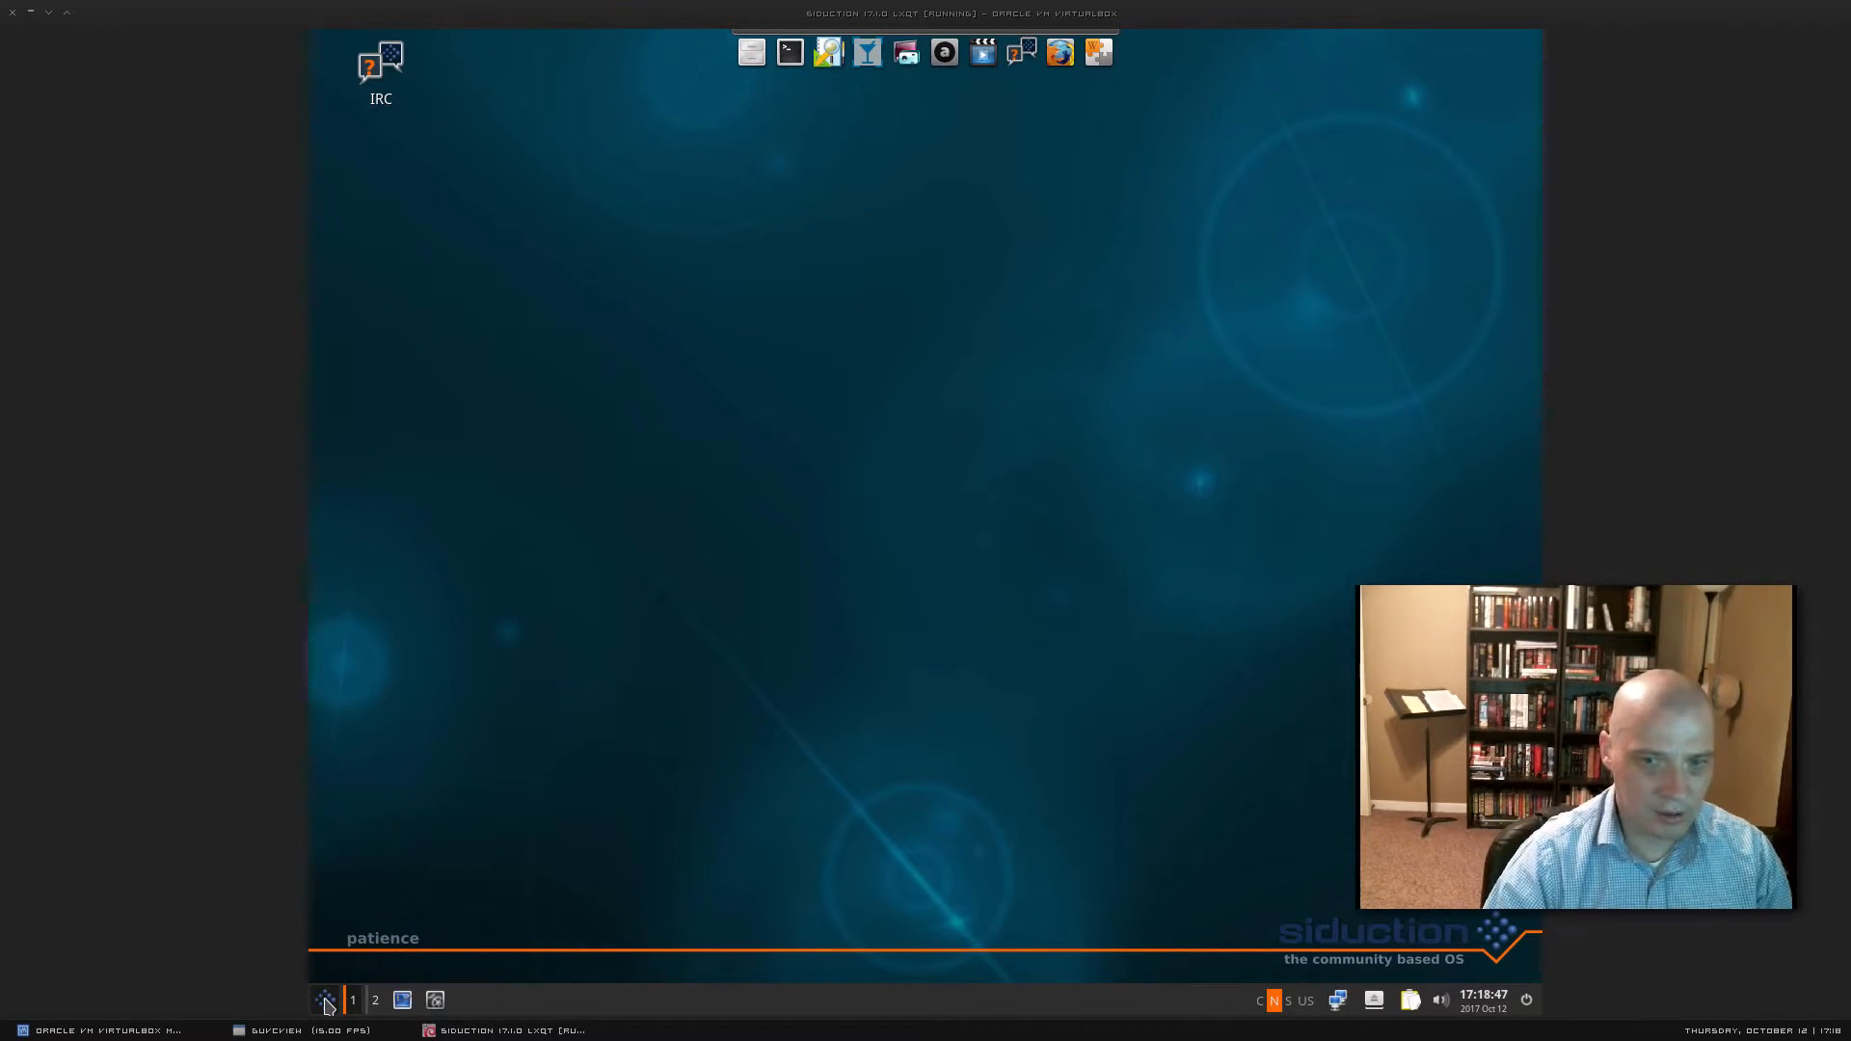
pyautogui.click(324, 1001)
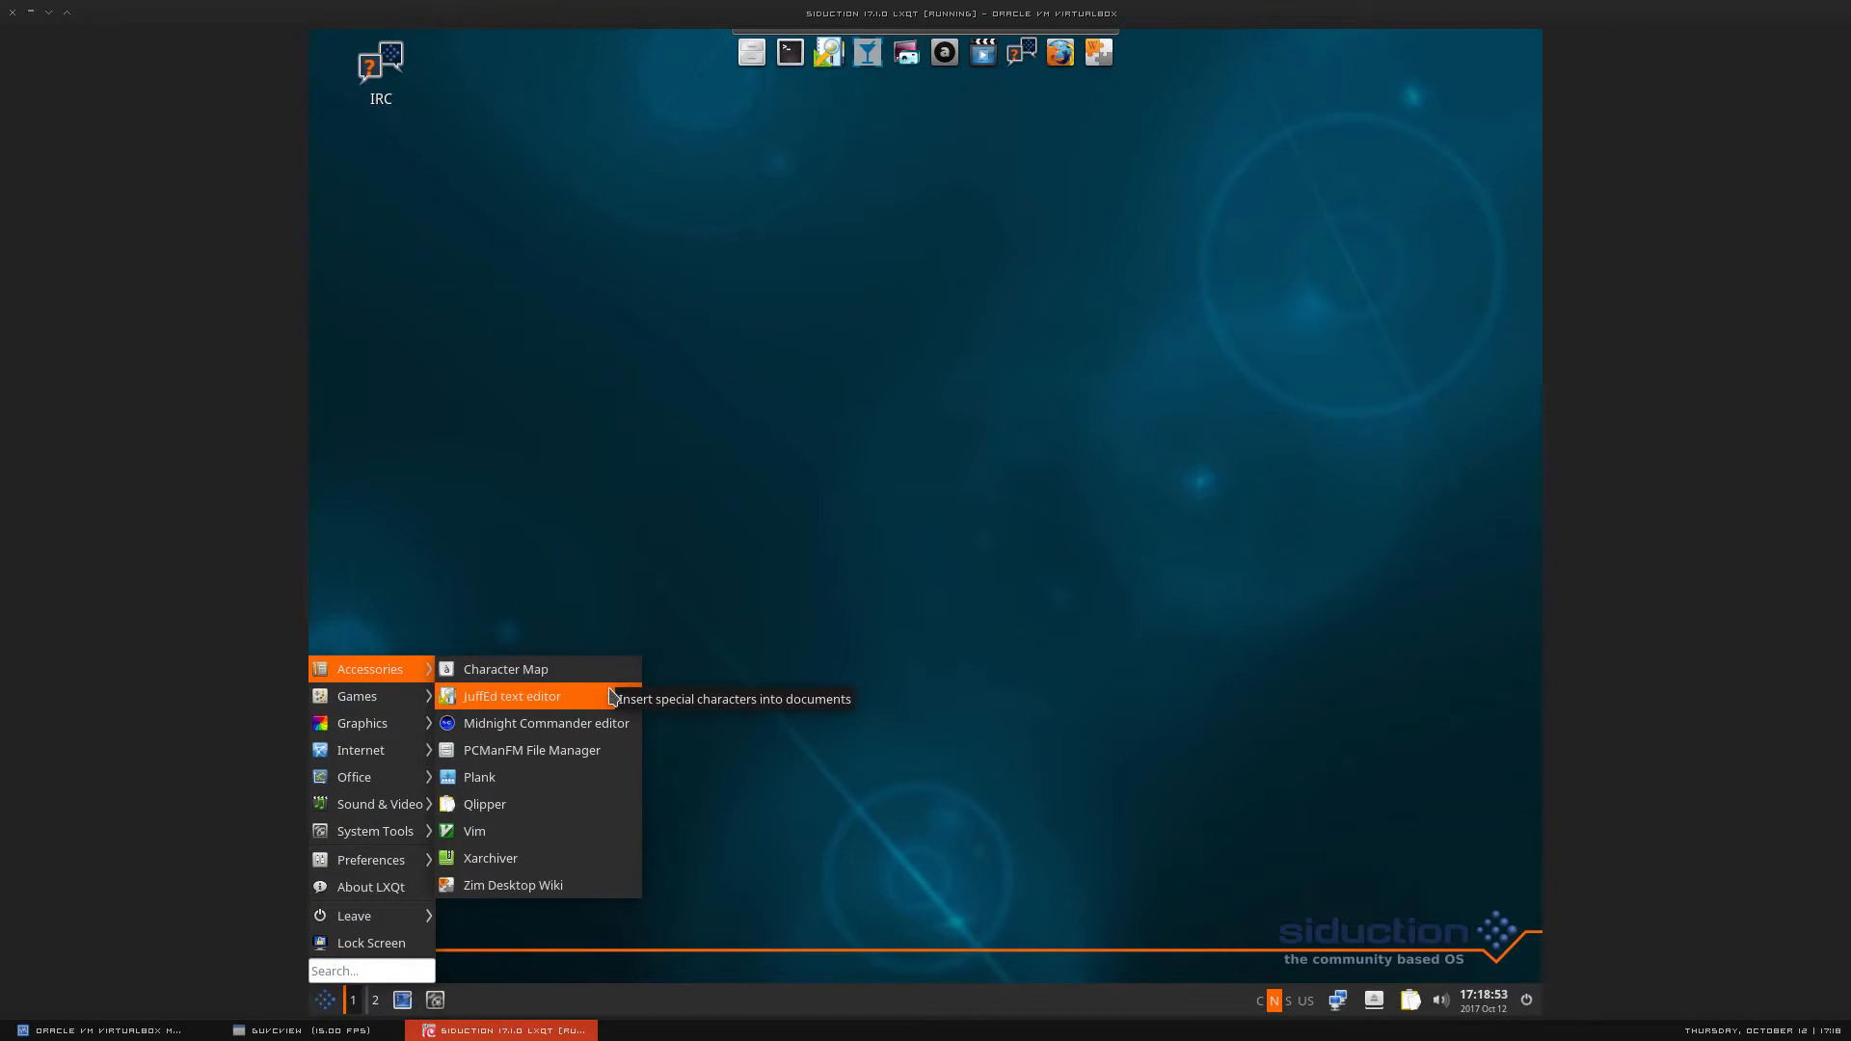
pyautogui.moveTo(573, 706)
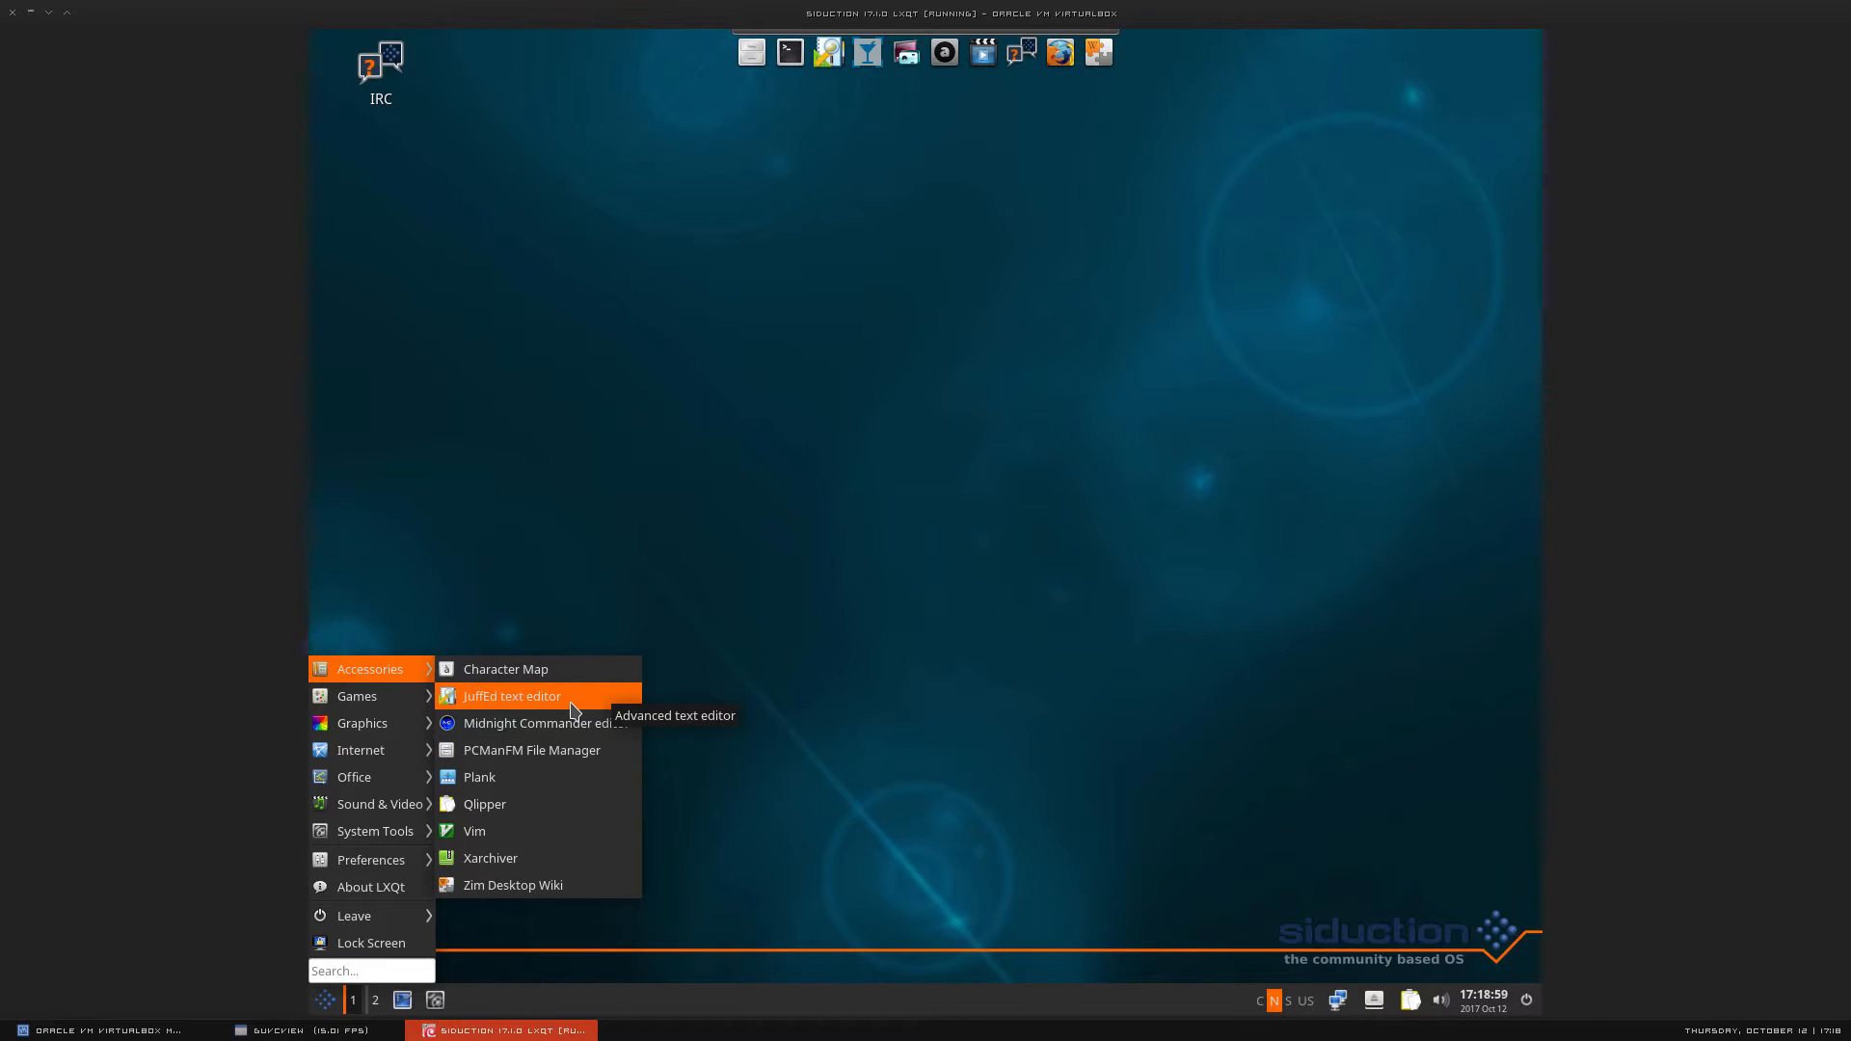
pyautogui.click(513, 696)
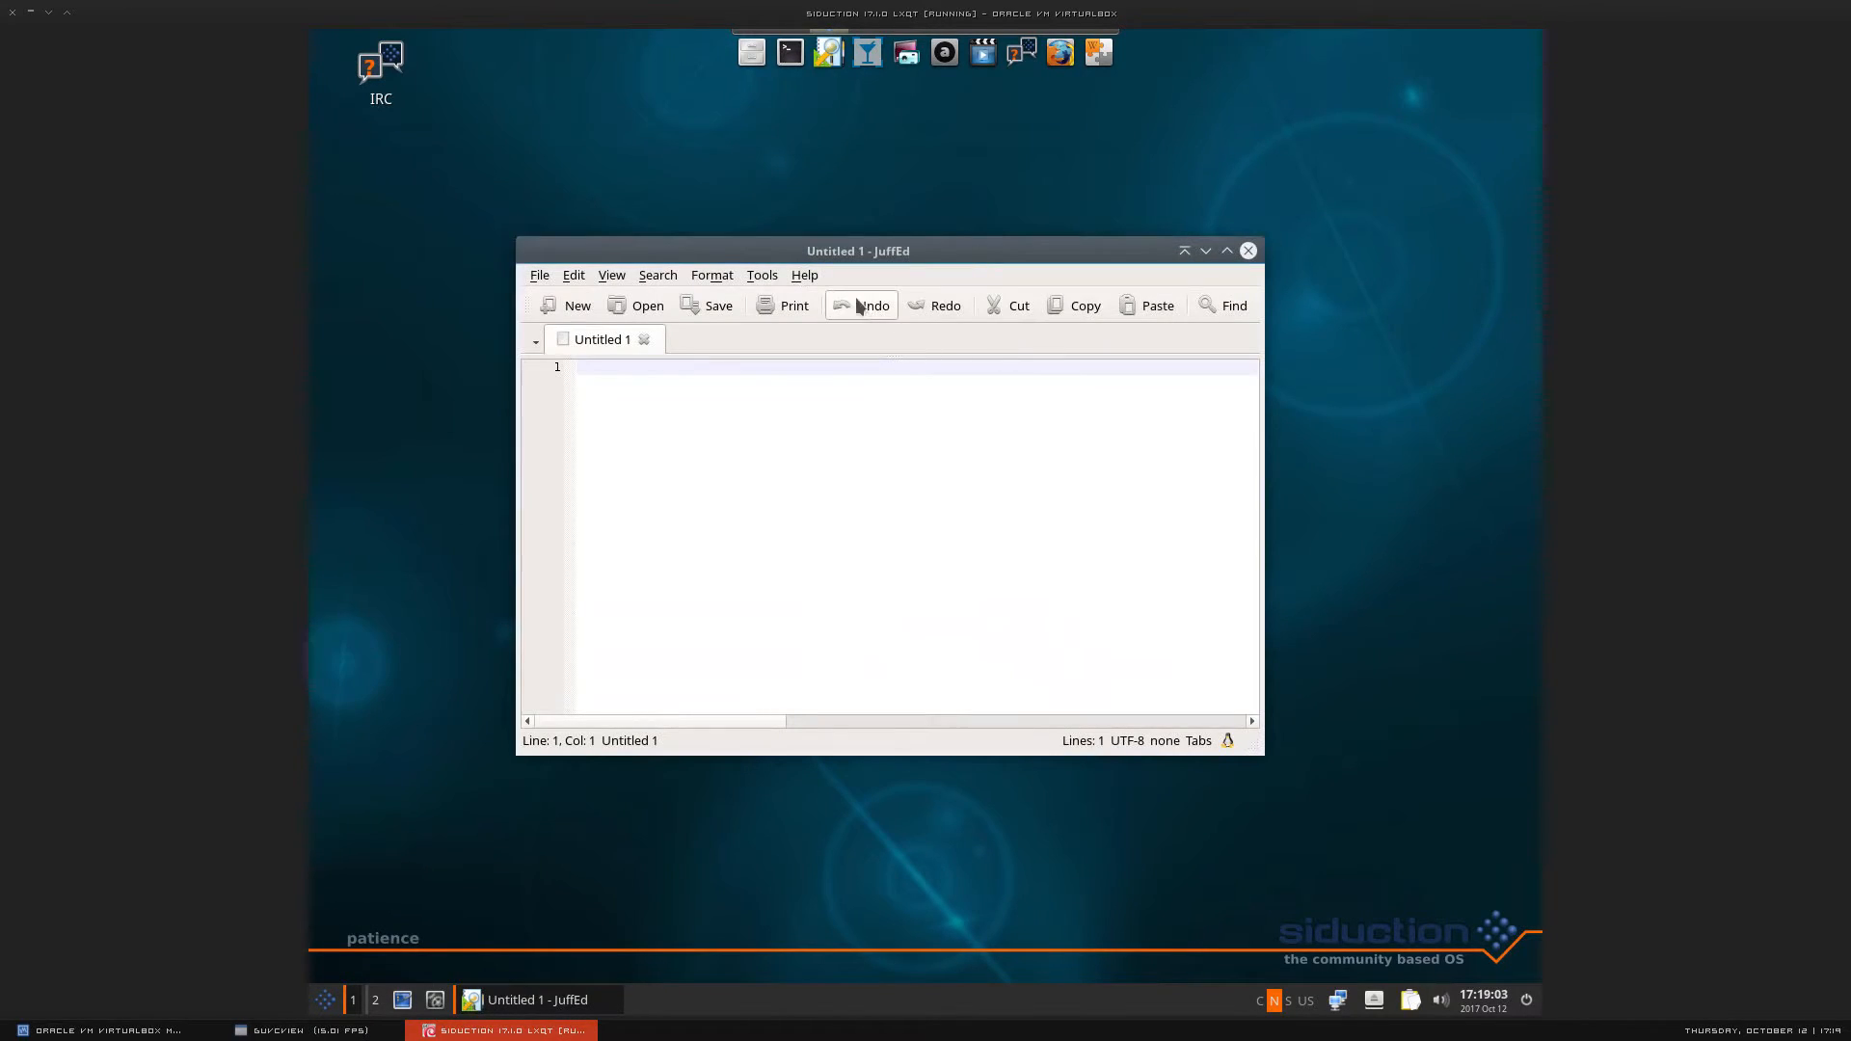
pyautogui.moveTo(775, 283)
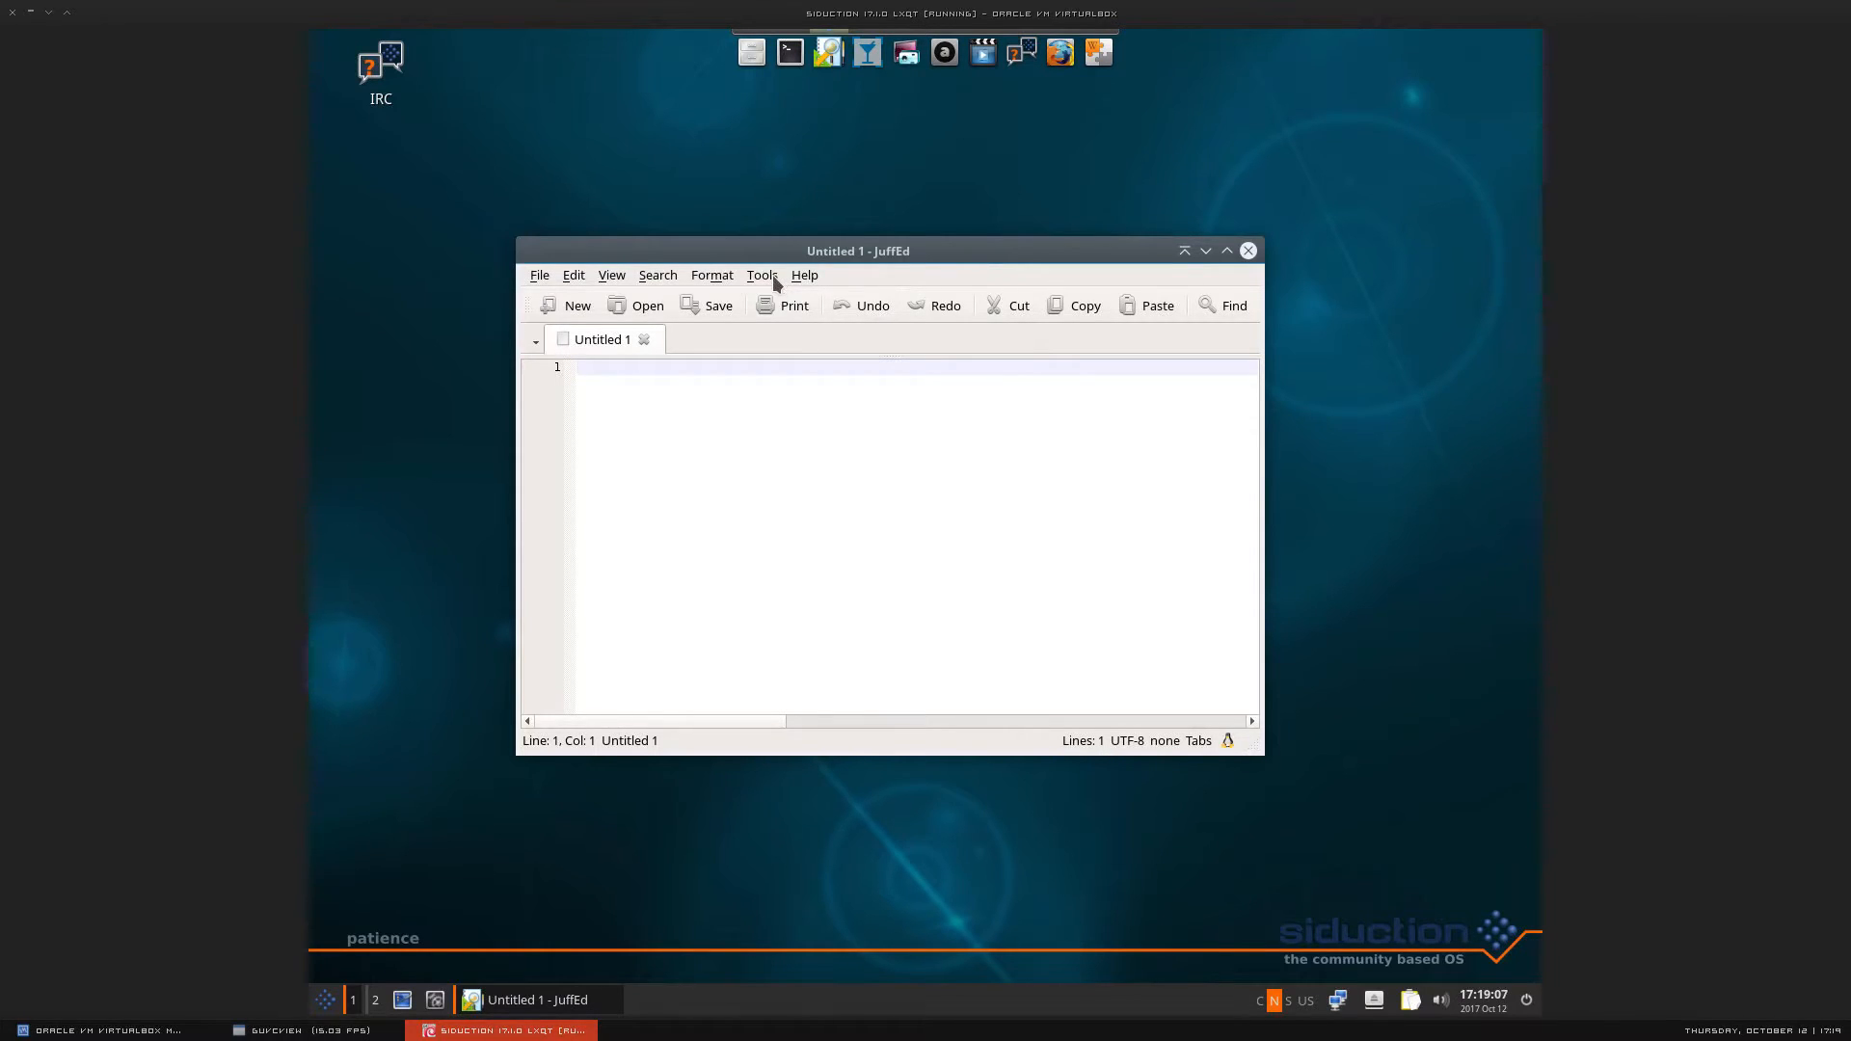
pyautogui.moveTo(800, 276)
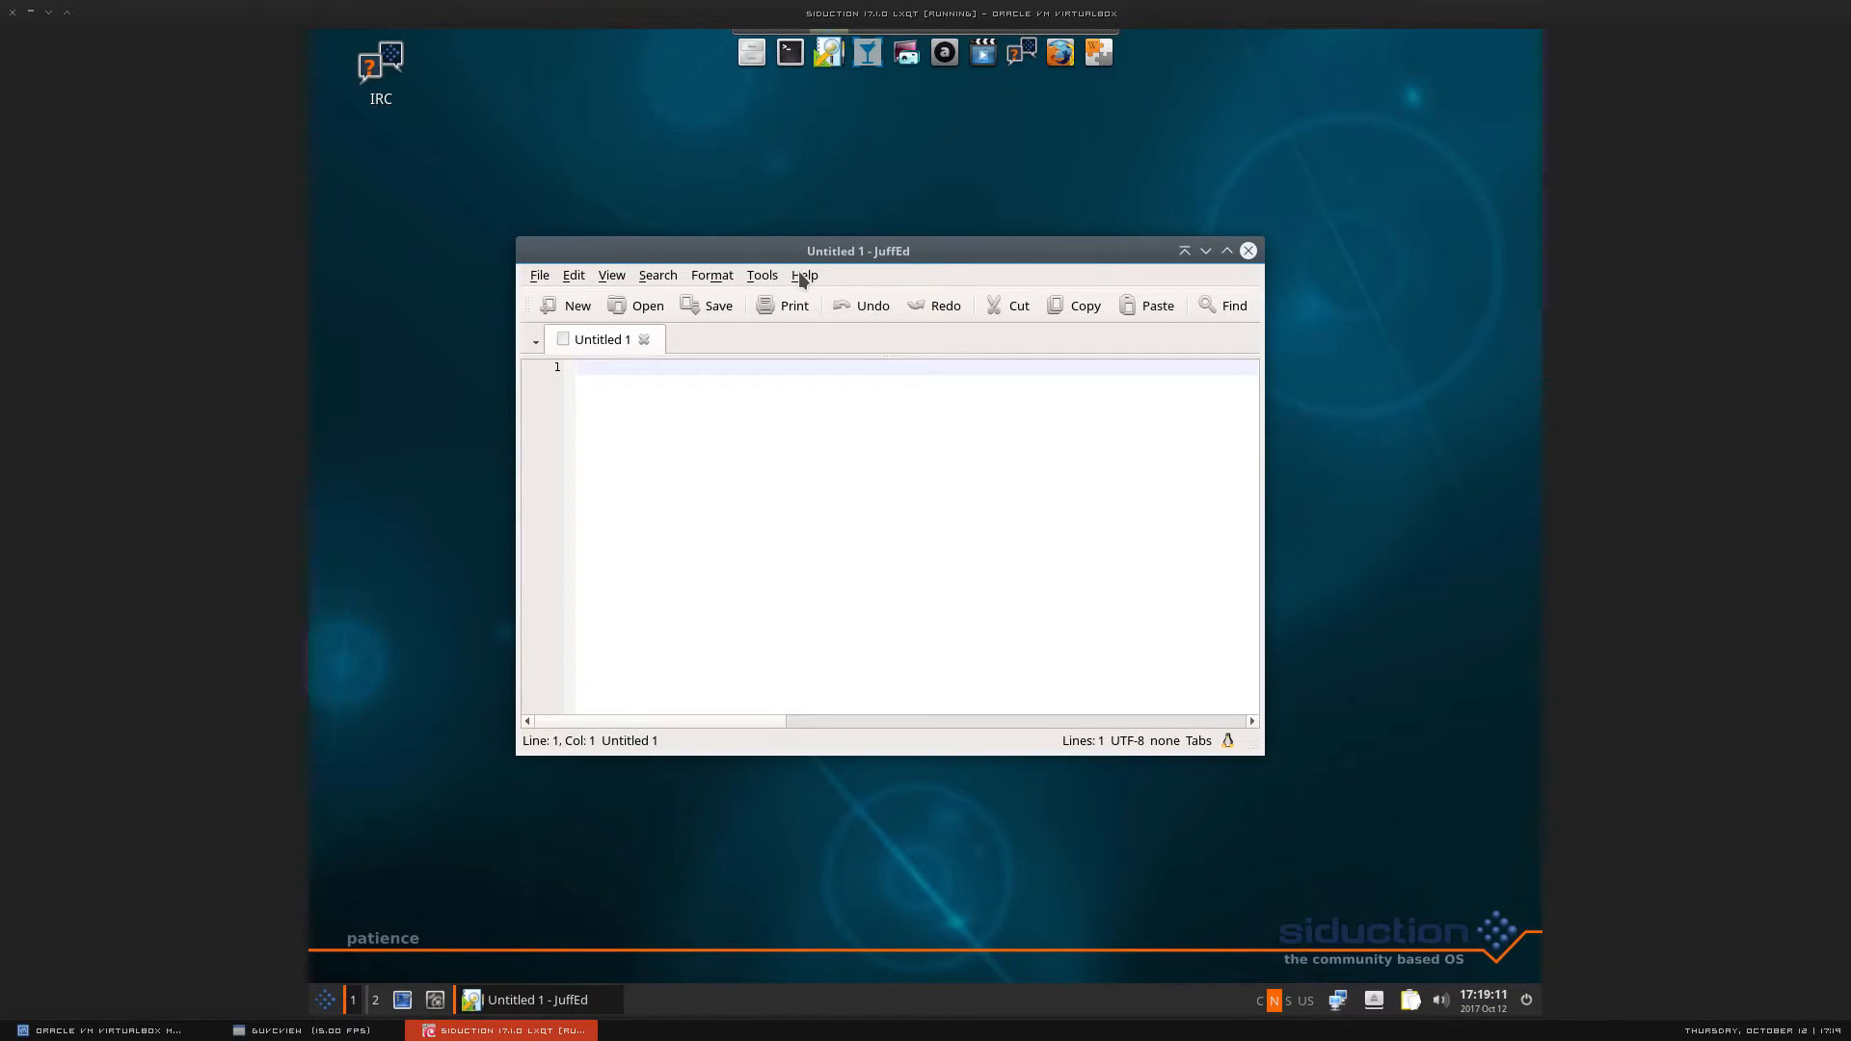
pyautogui.click(804, 276)
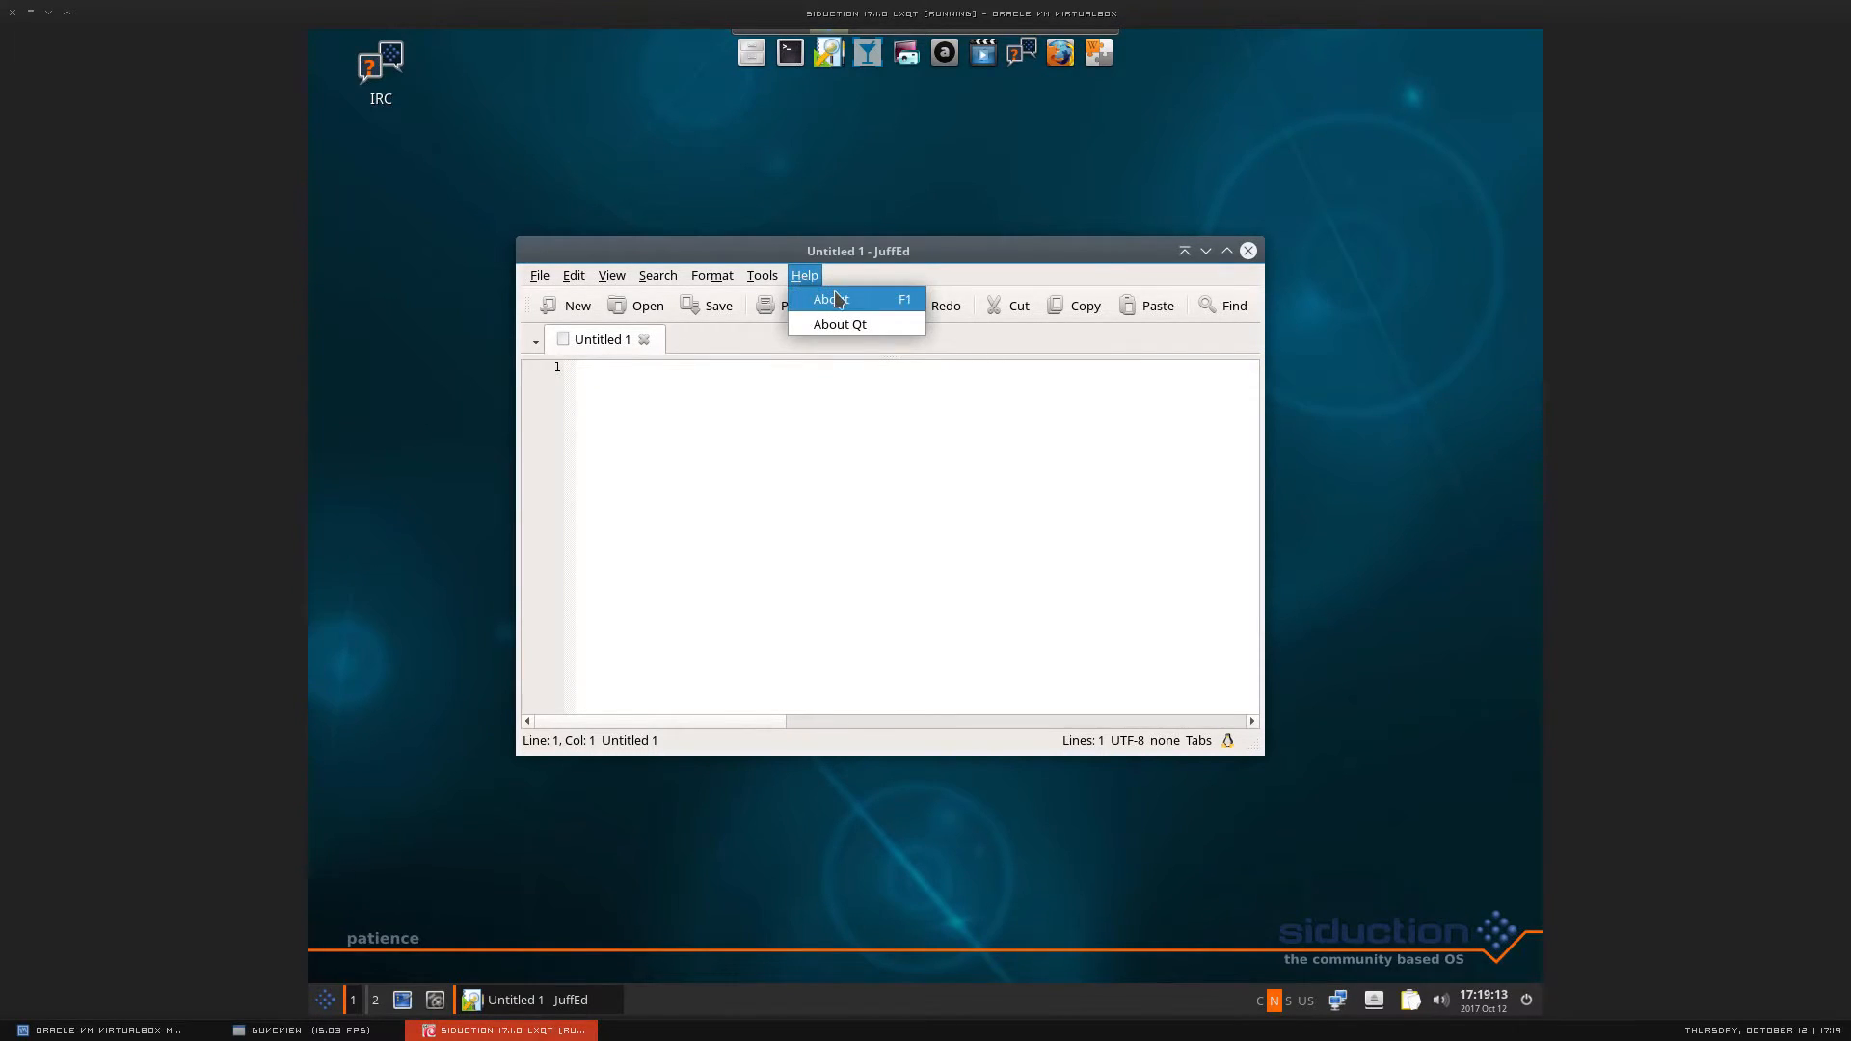
pyautogui.moveTo(868, 268)
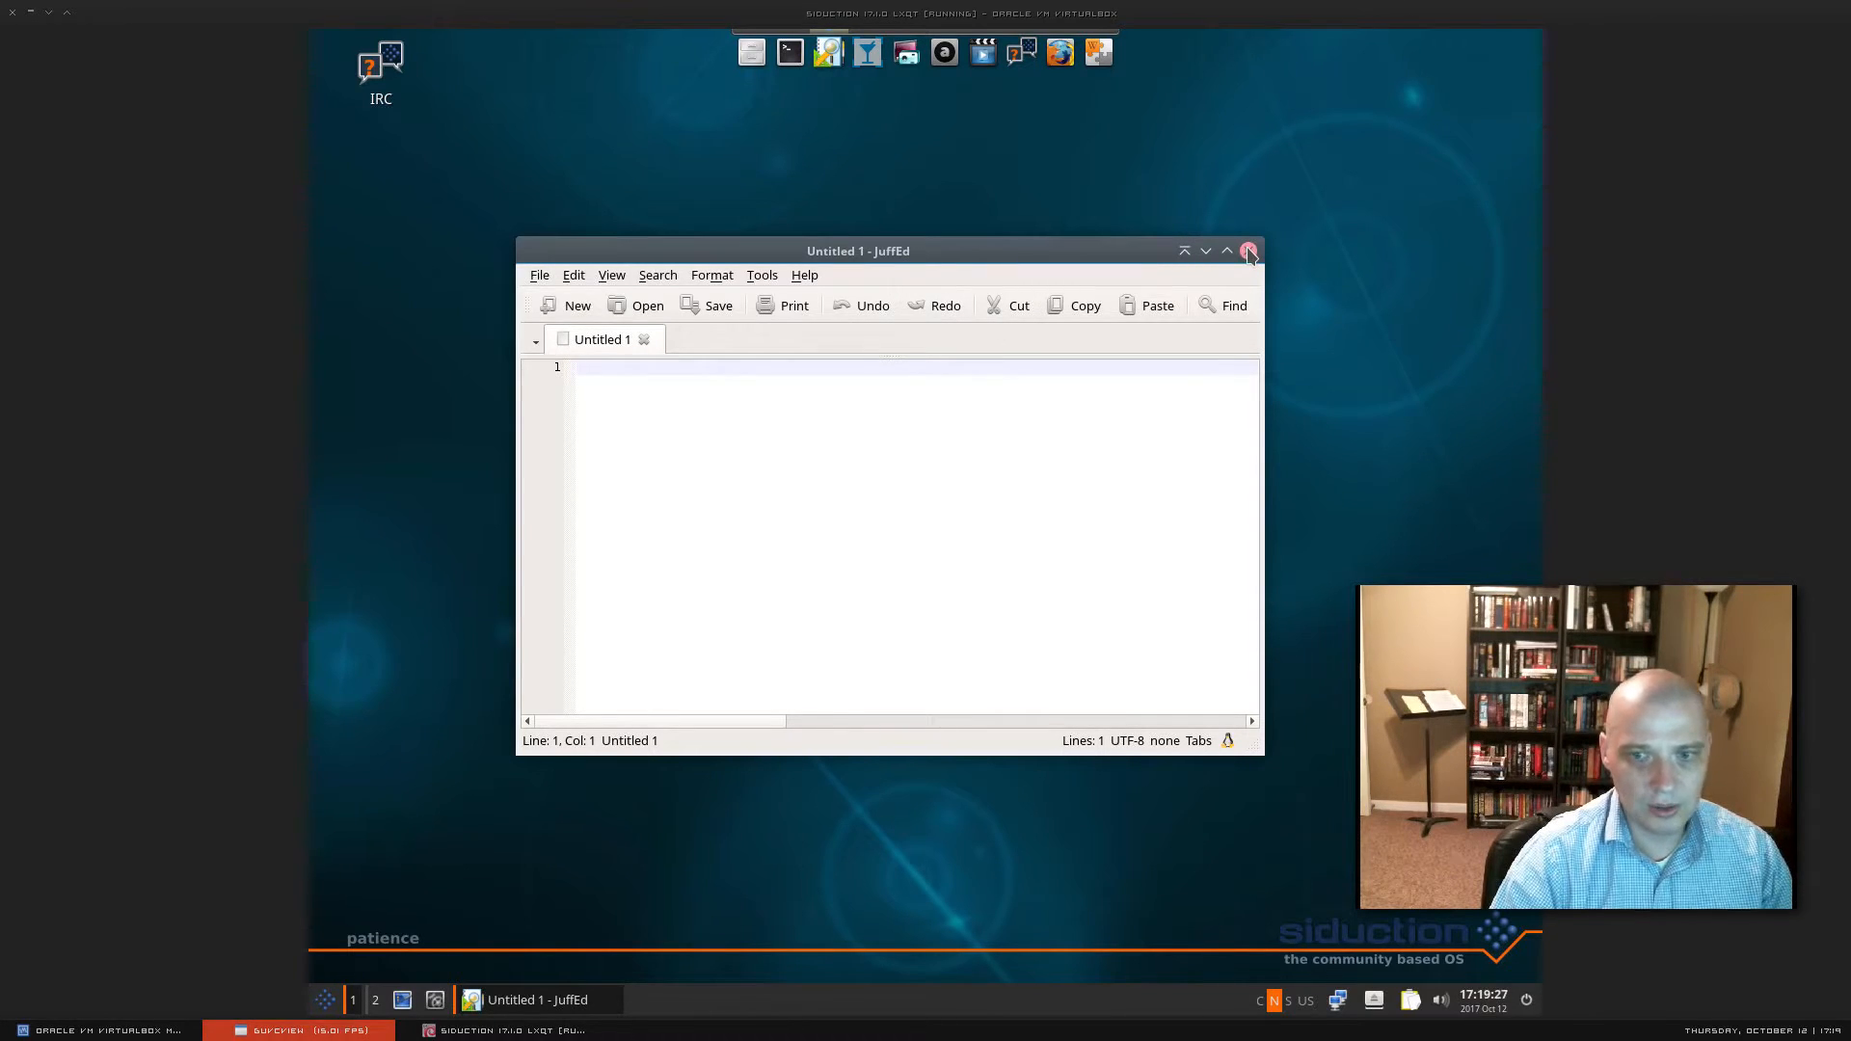
pyautogui.click(324, 998)
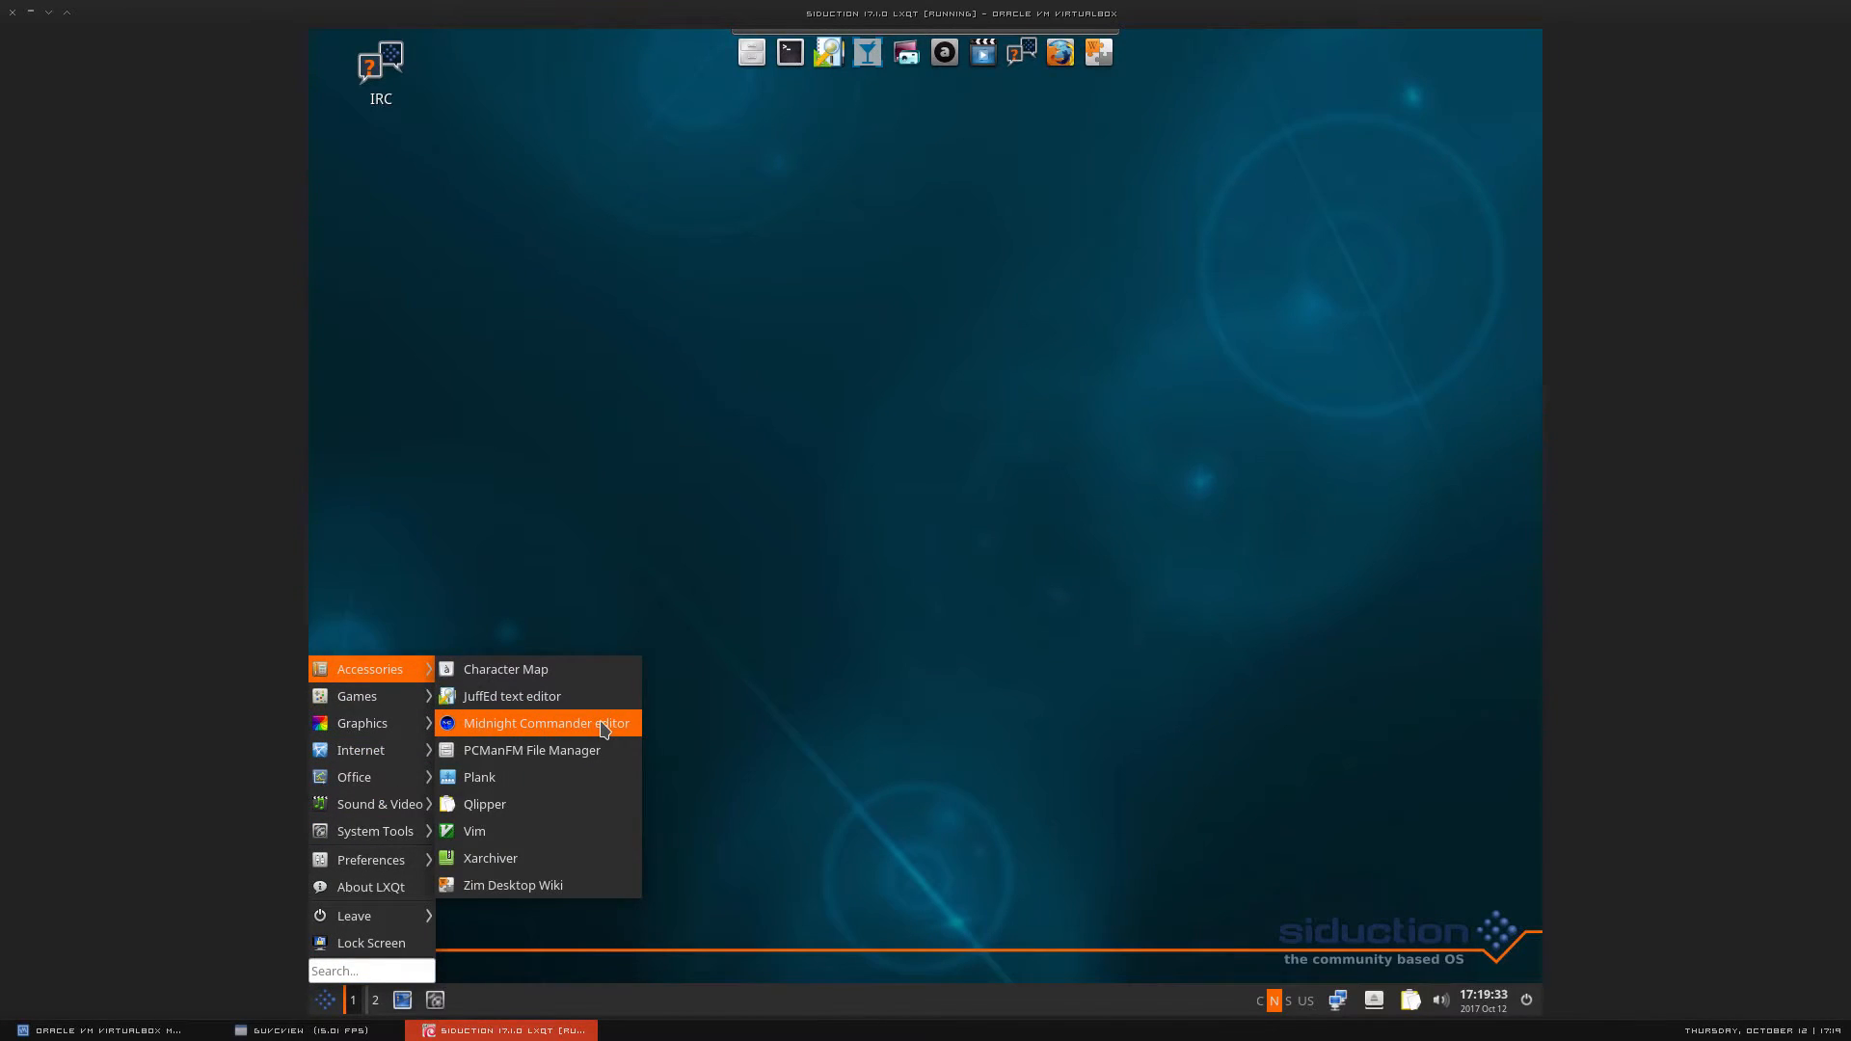
pyautogui.moveTo(578, 765)
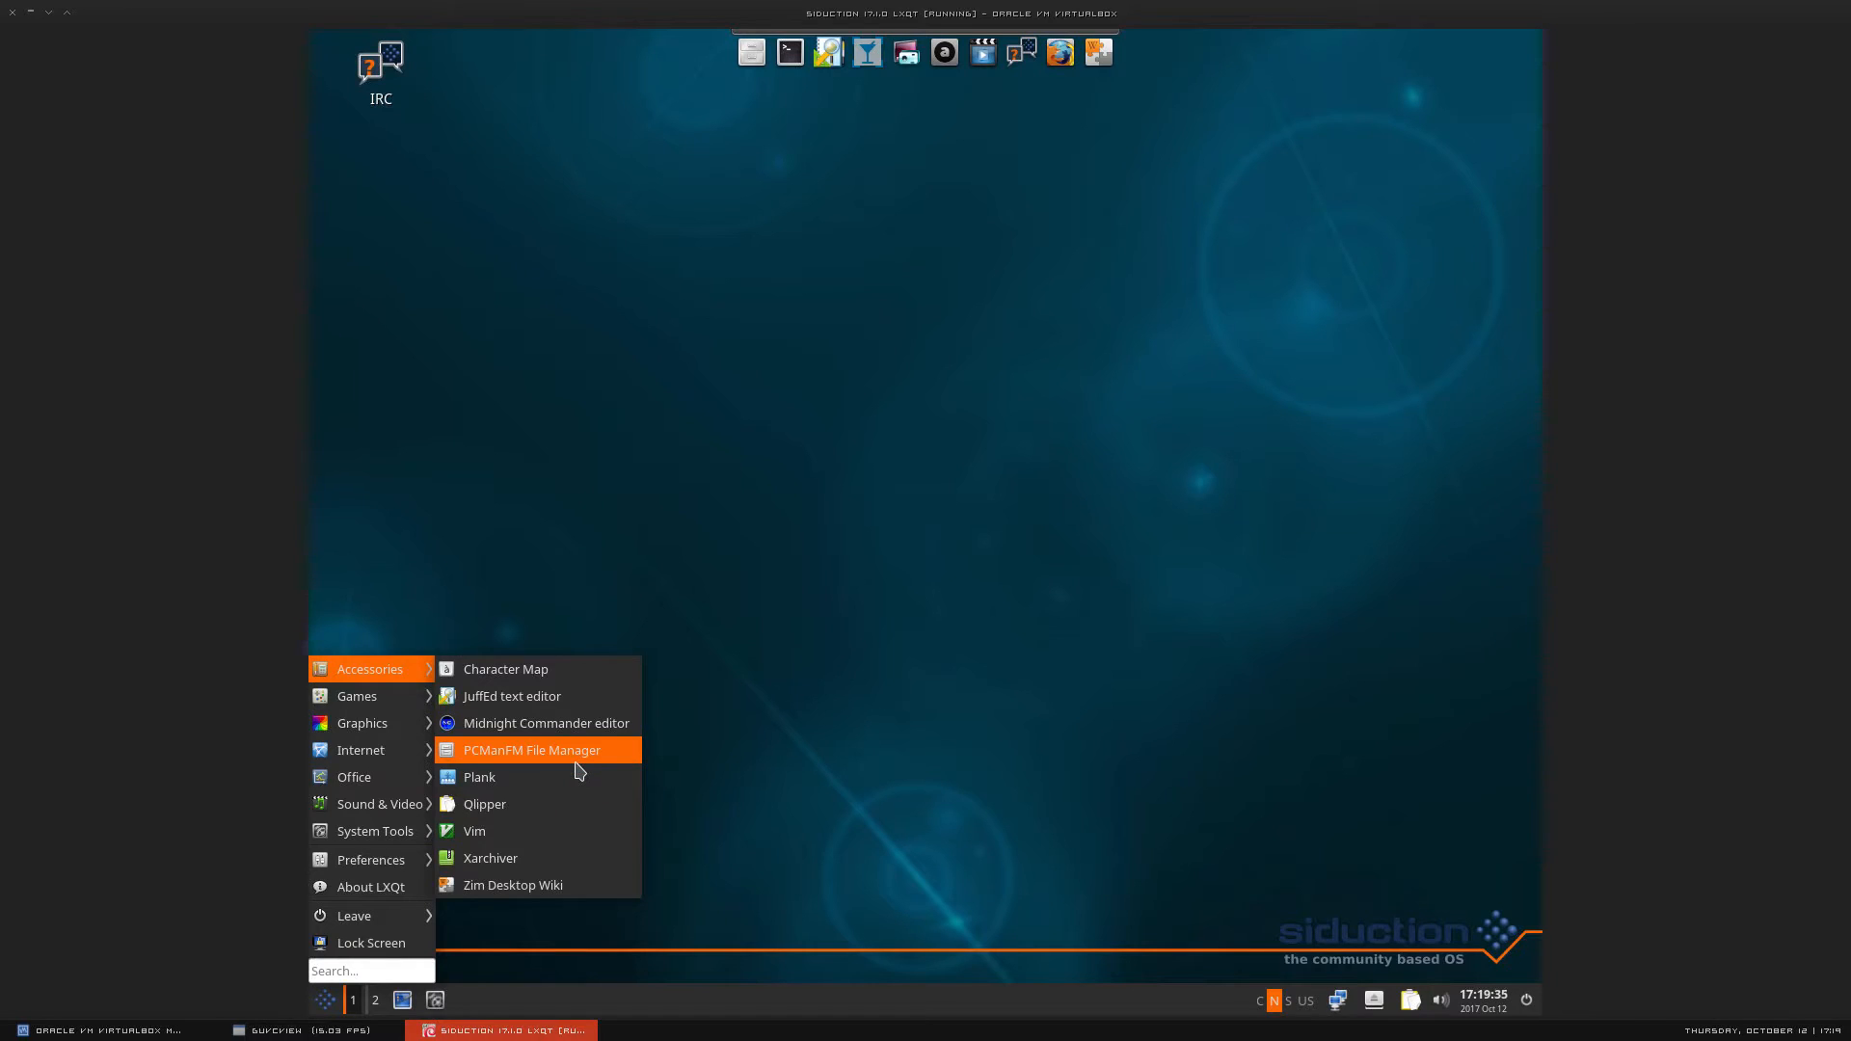
pyautogui.click(530, 751)
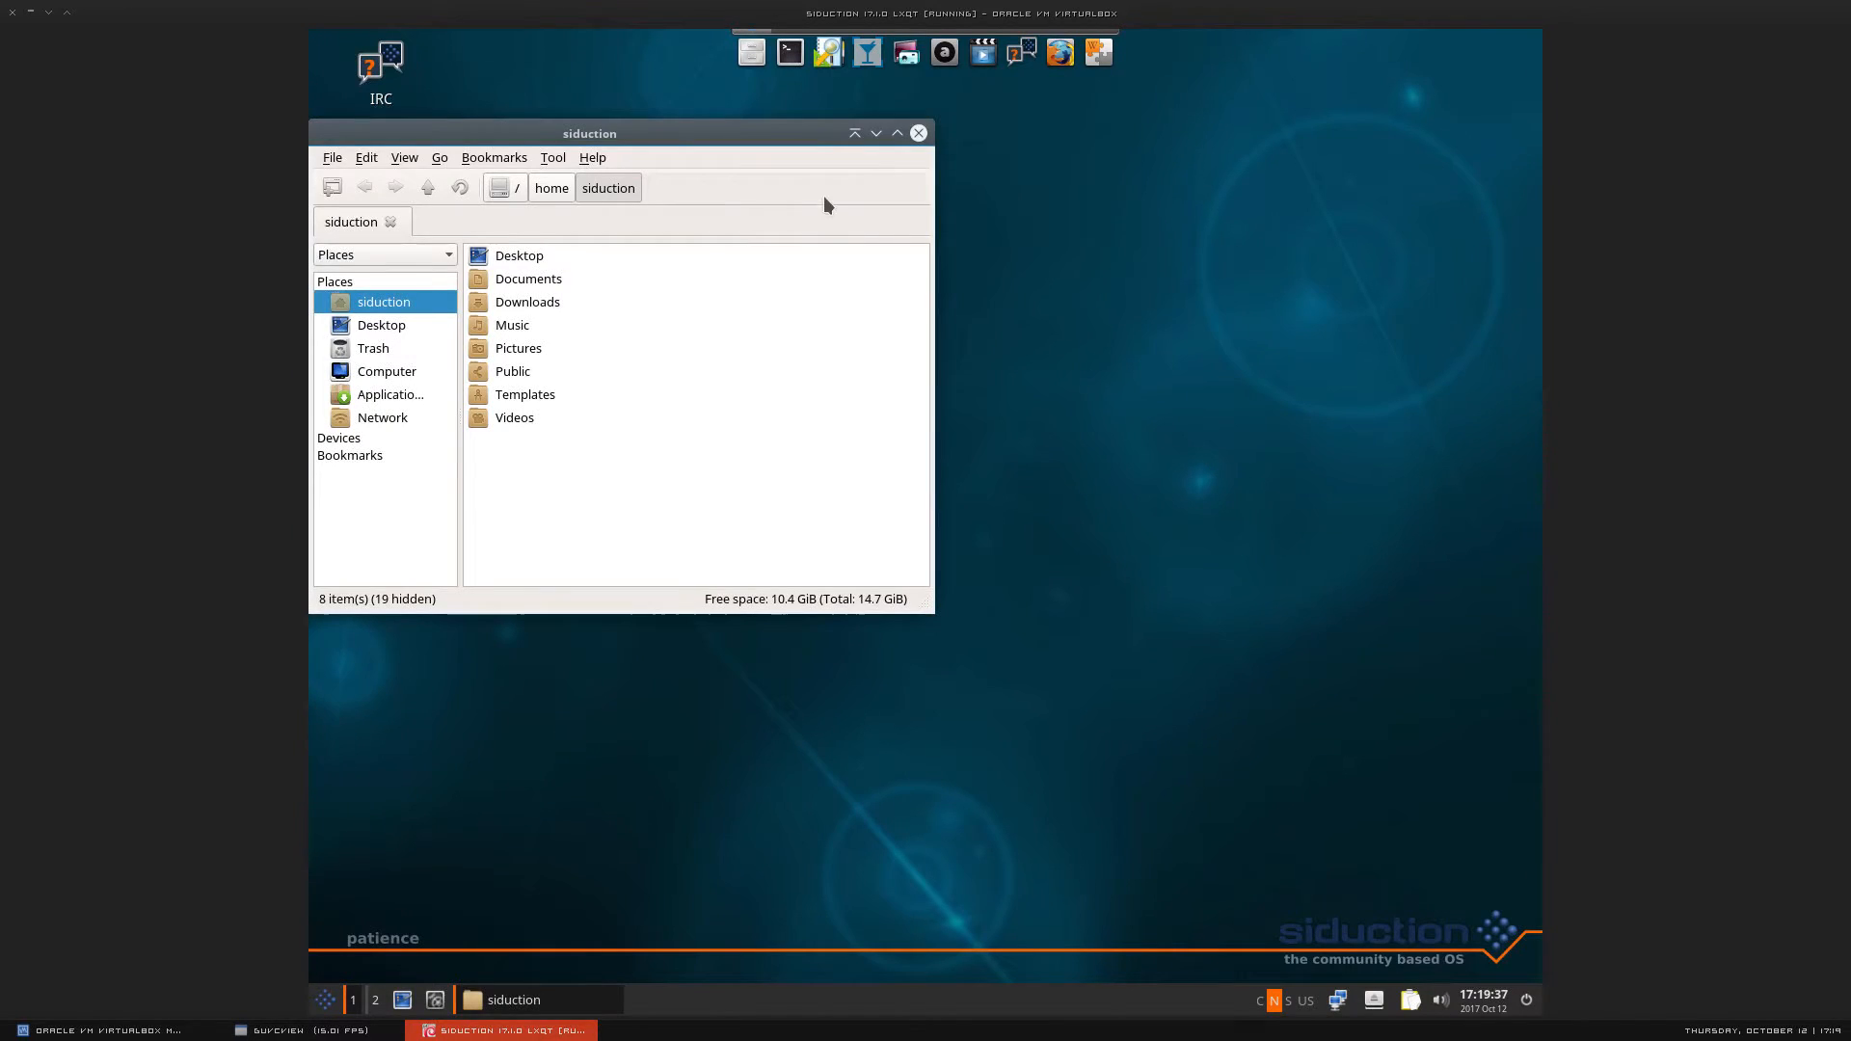
pyautogui.moveTo(590, 133); pyautogui.dragTo(793, 301)
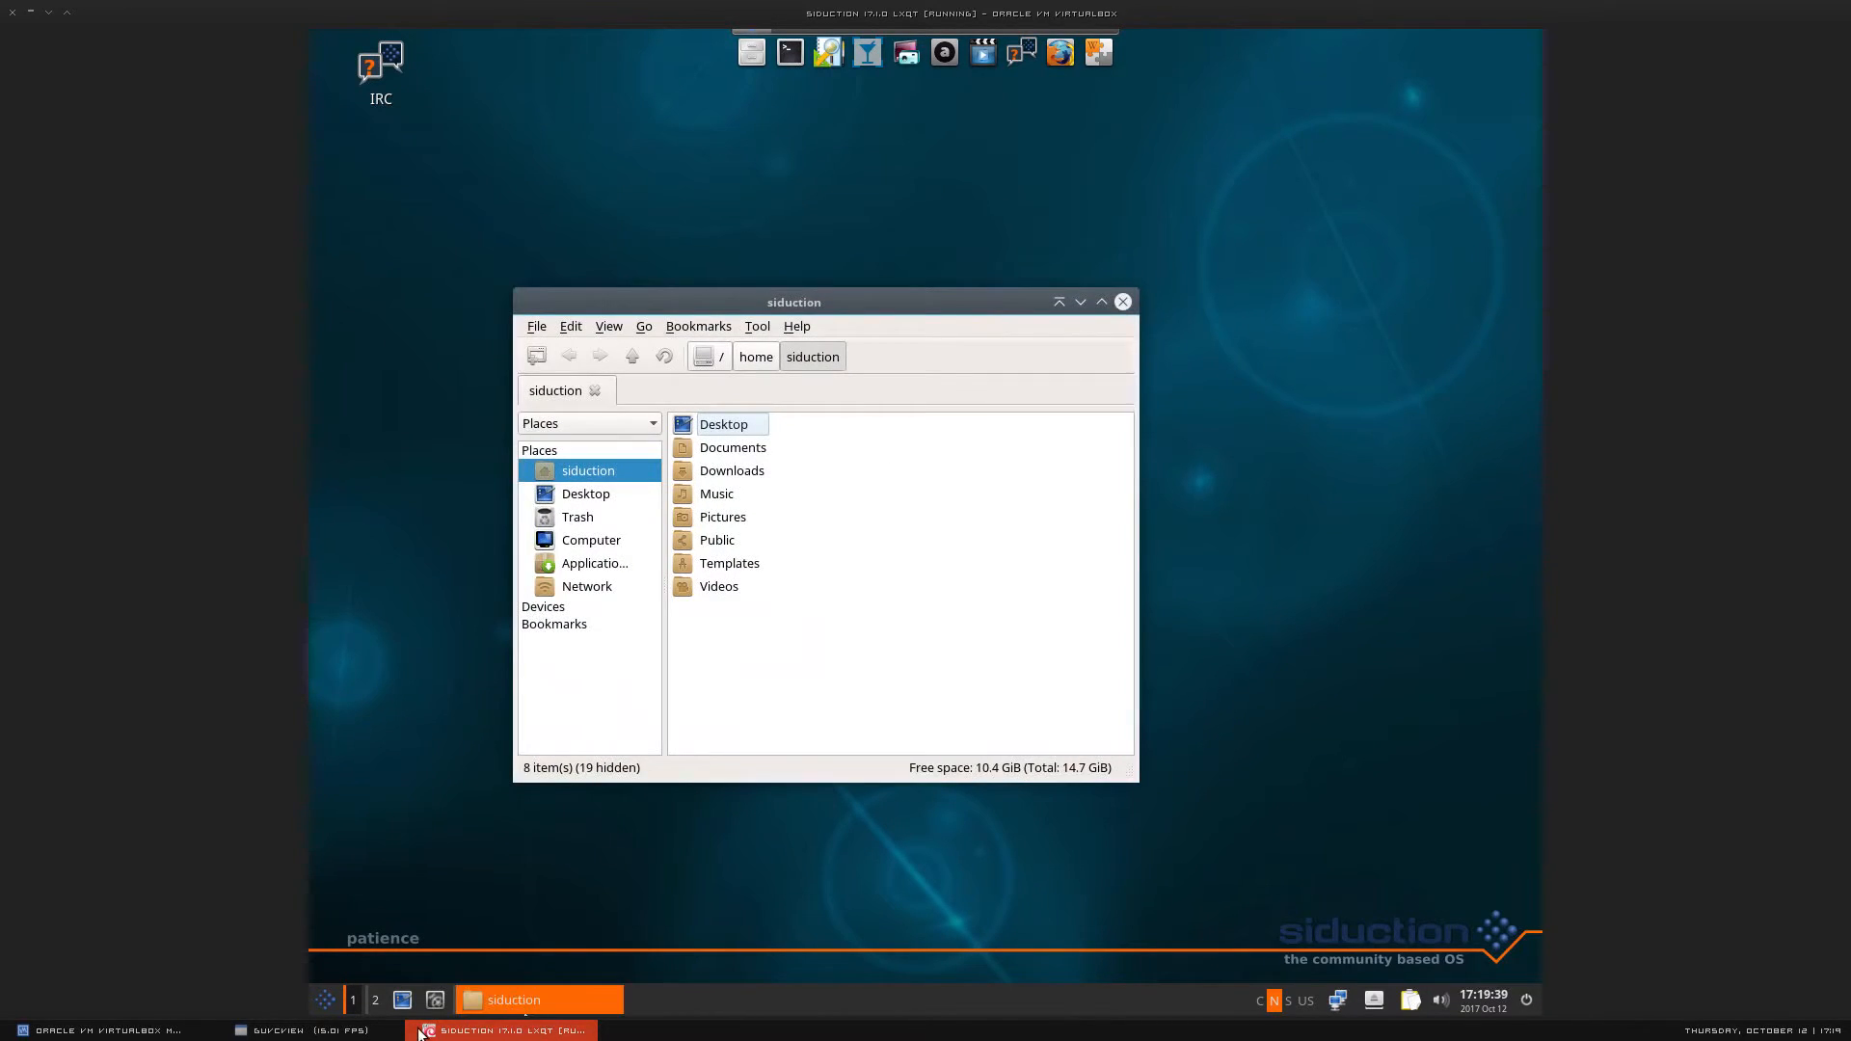
pyautogui.moveTo(812, 537)
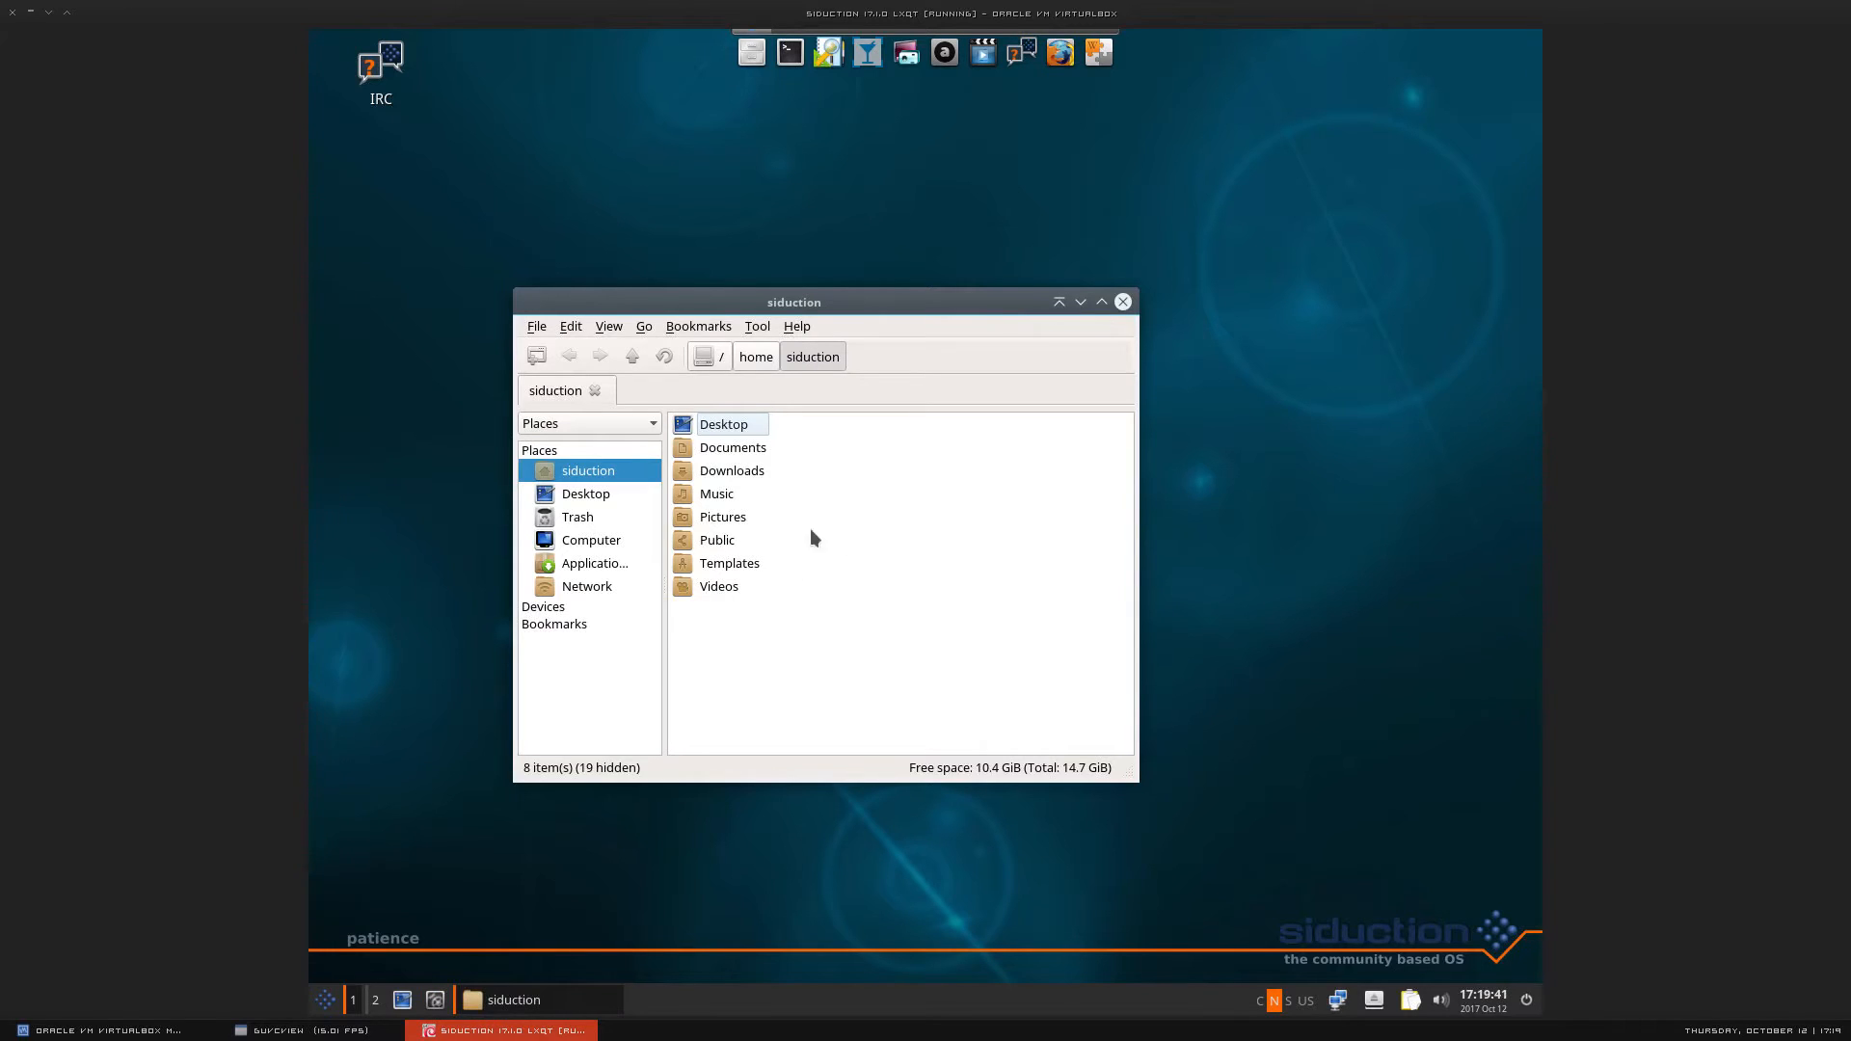
pyautogui.moveTo(696, 818)
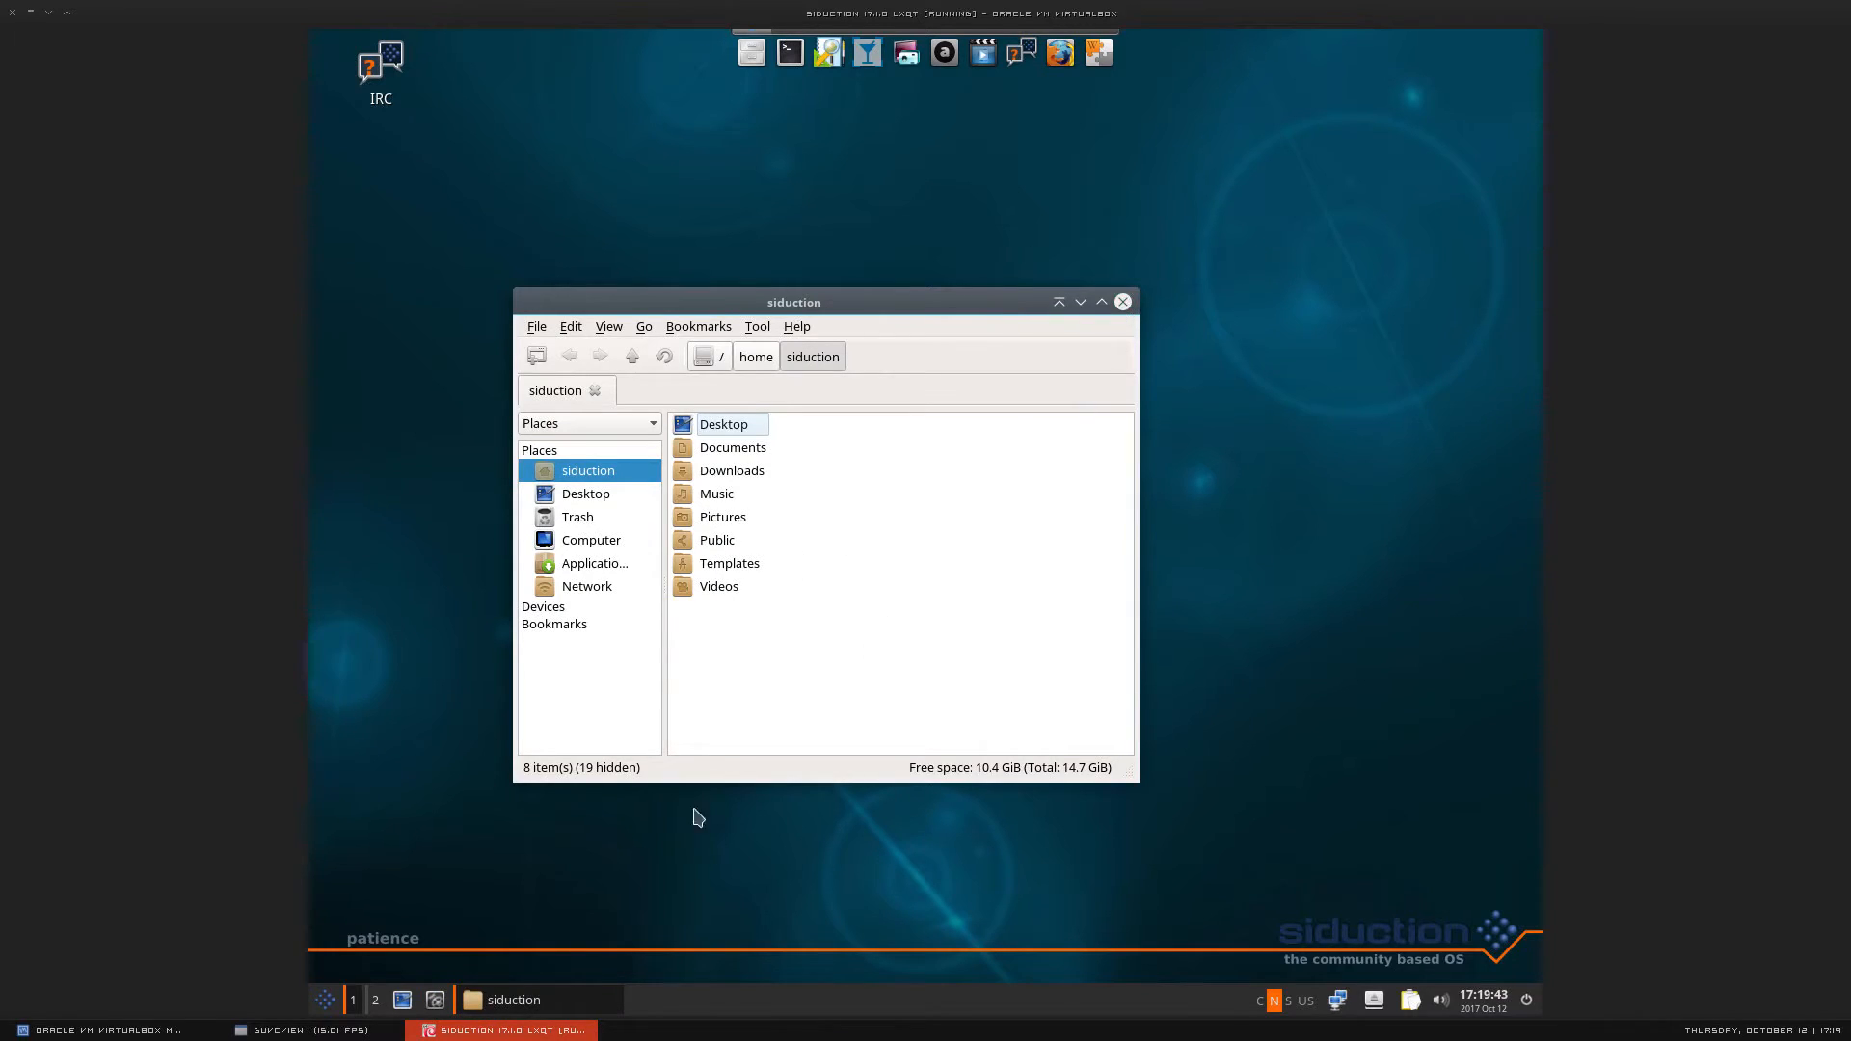
pyautogui.click(1120, 301)
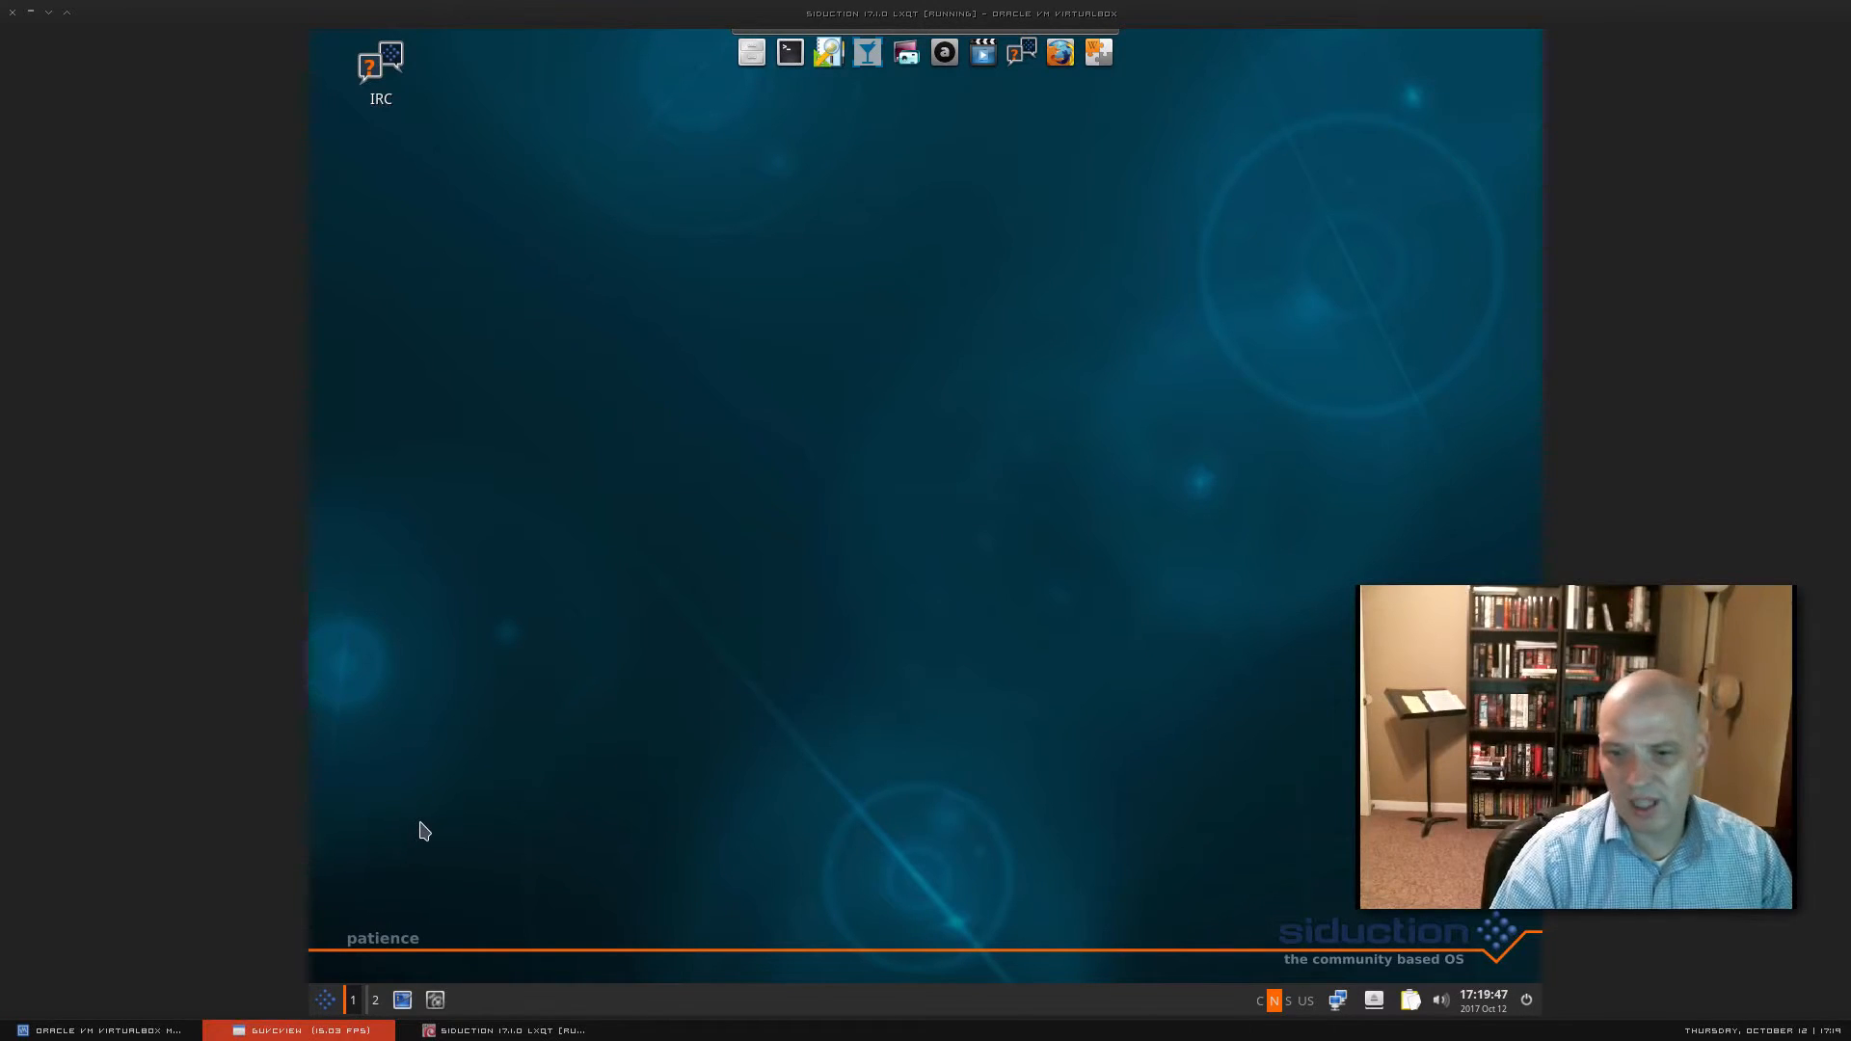
pyautogui.moveTo(446, 849)
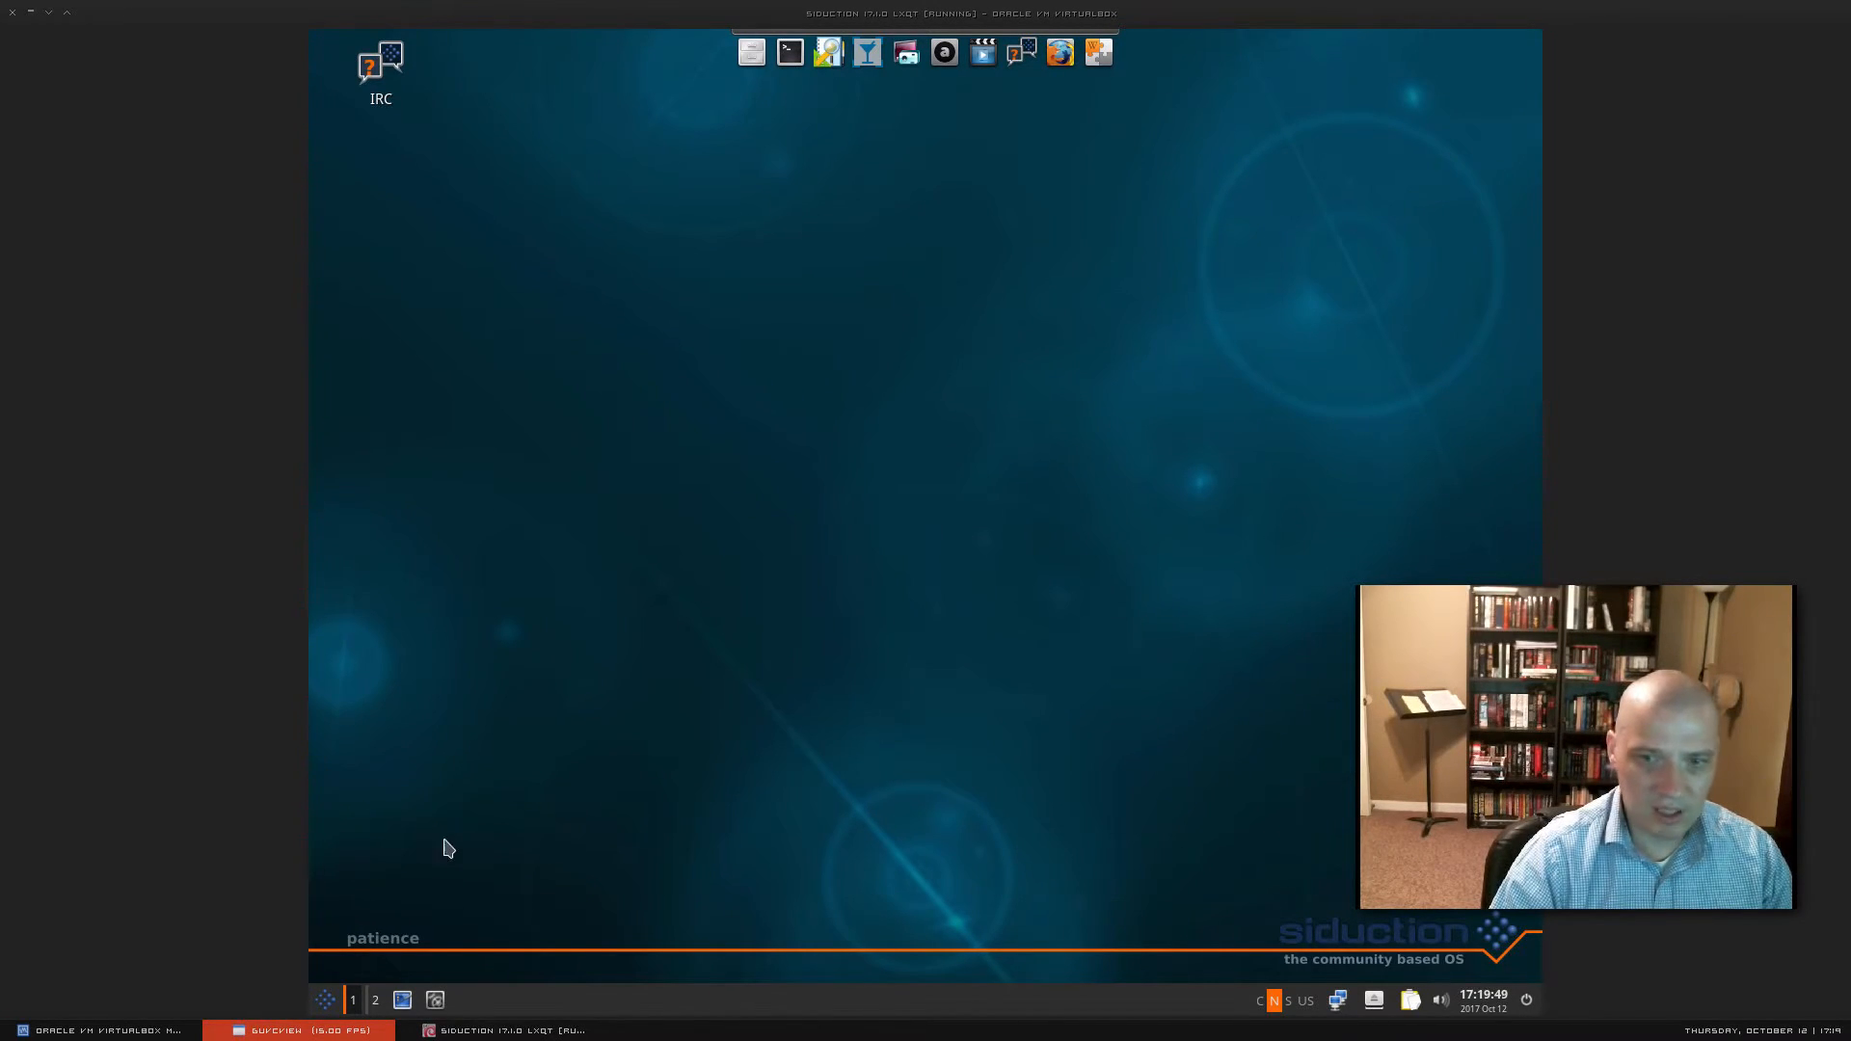
# Bring up the LXQt application menu to browse the Accessories programs.
pyautogui.click(322, 1001)
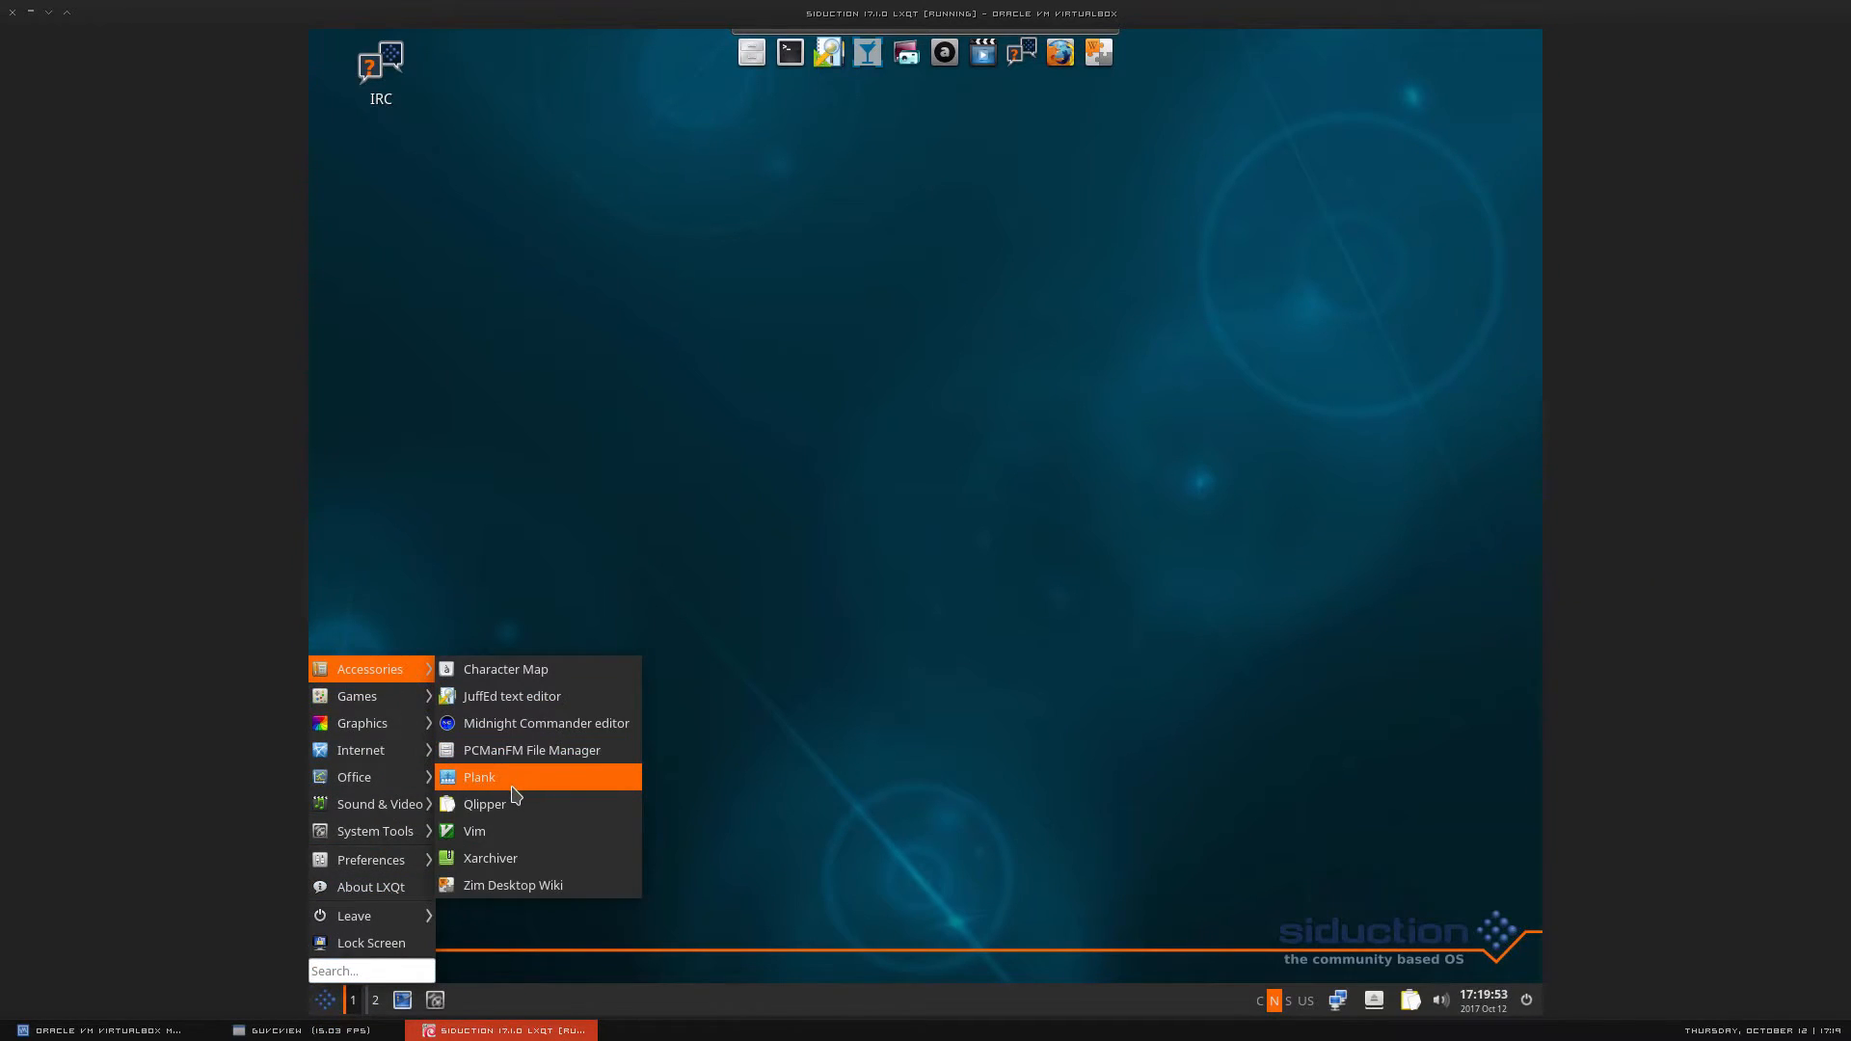
pyautogui.moveTo(784, 509)
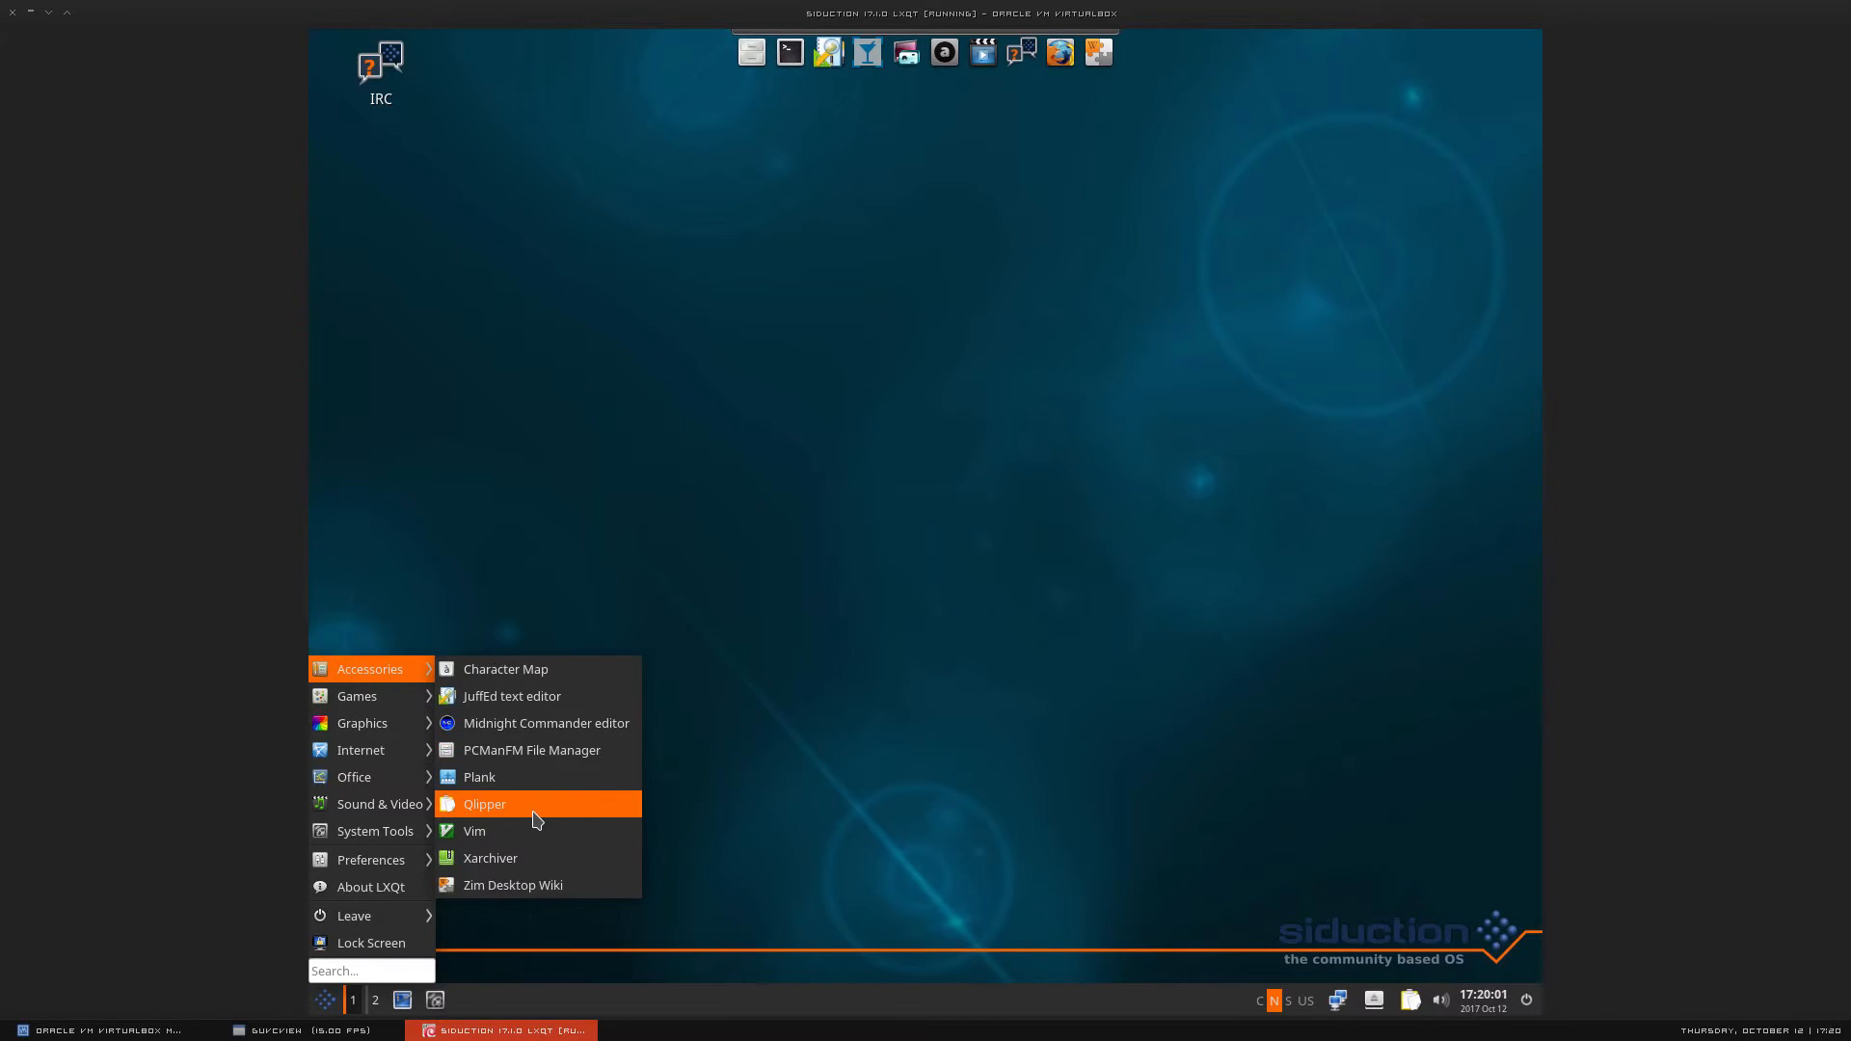
pyautogui.moveTo(475, 829)
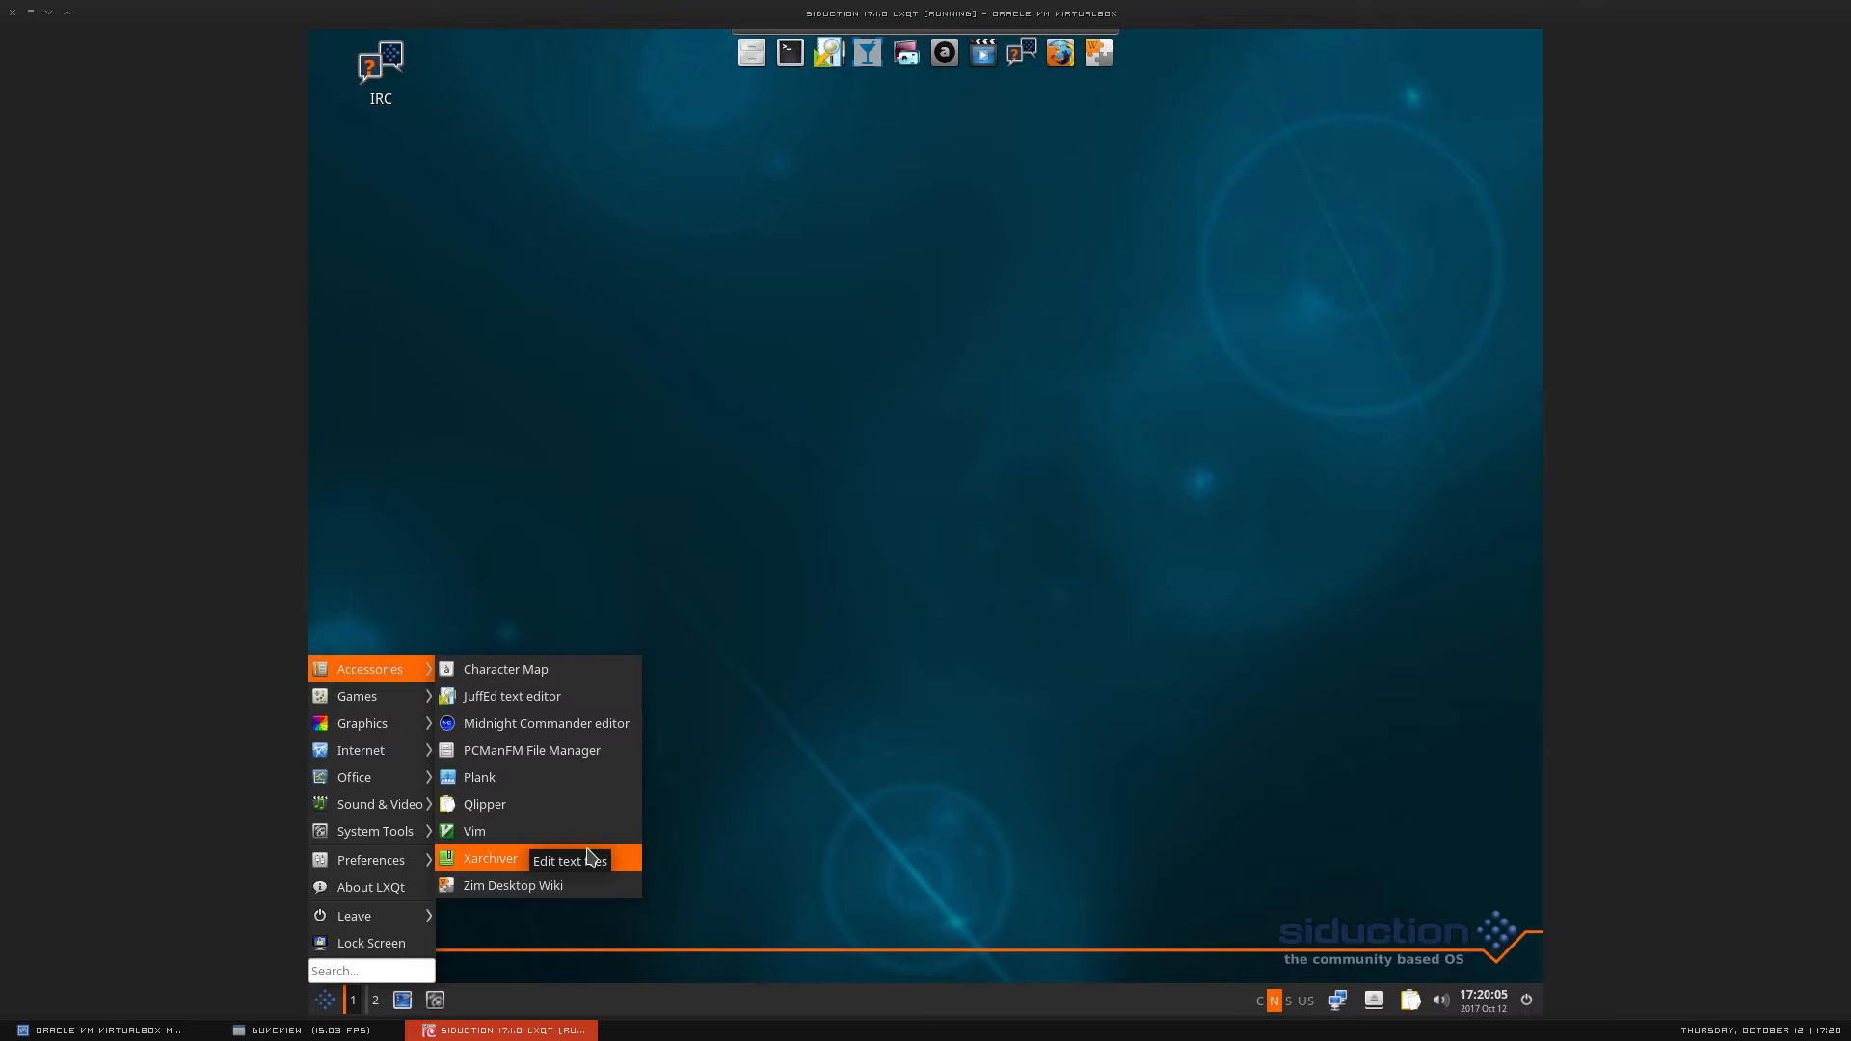
pyautogui.moveTo(536, 829)
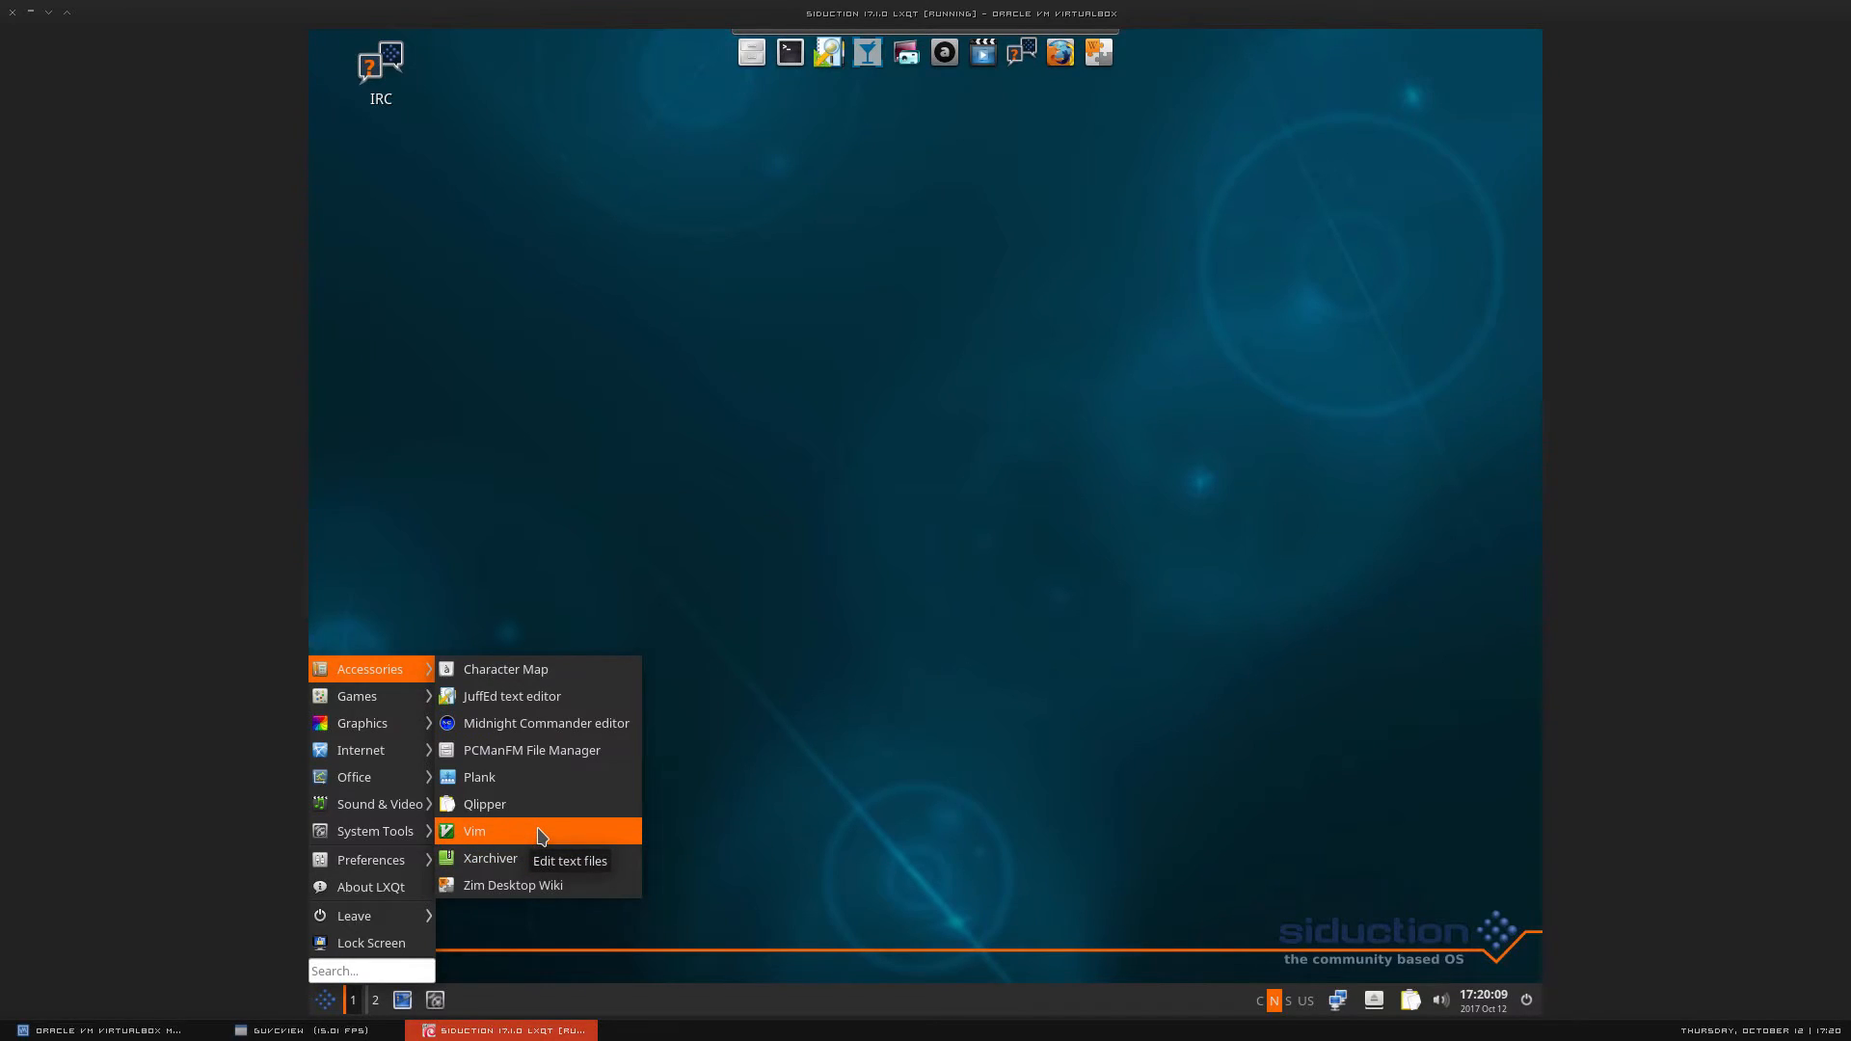
pyautogui.moveTo(557, 839)
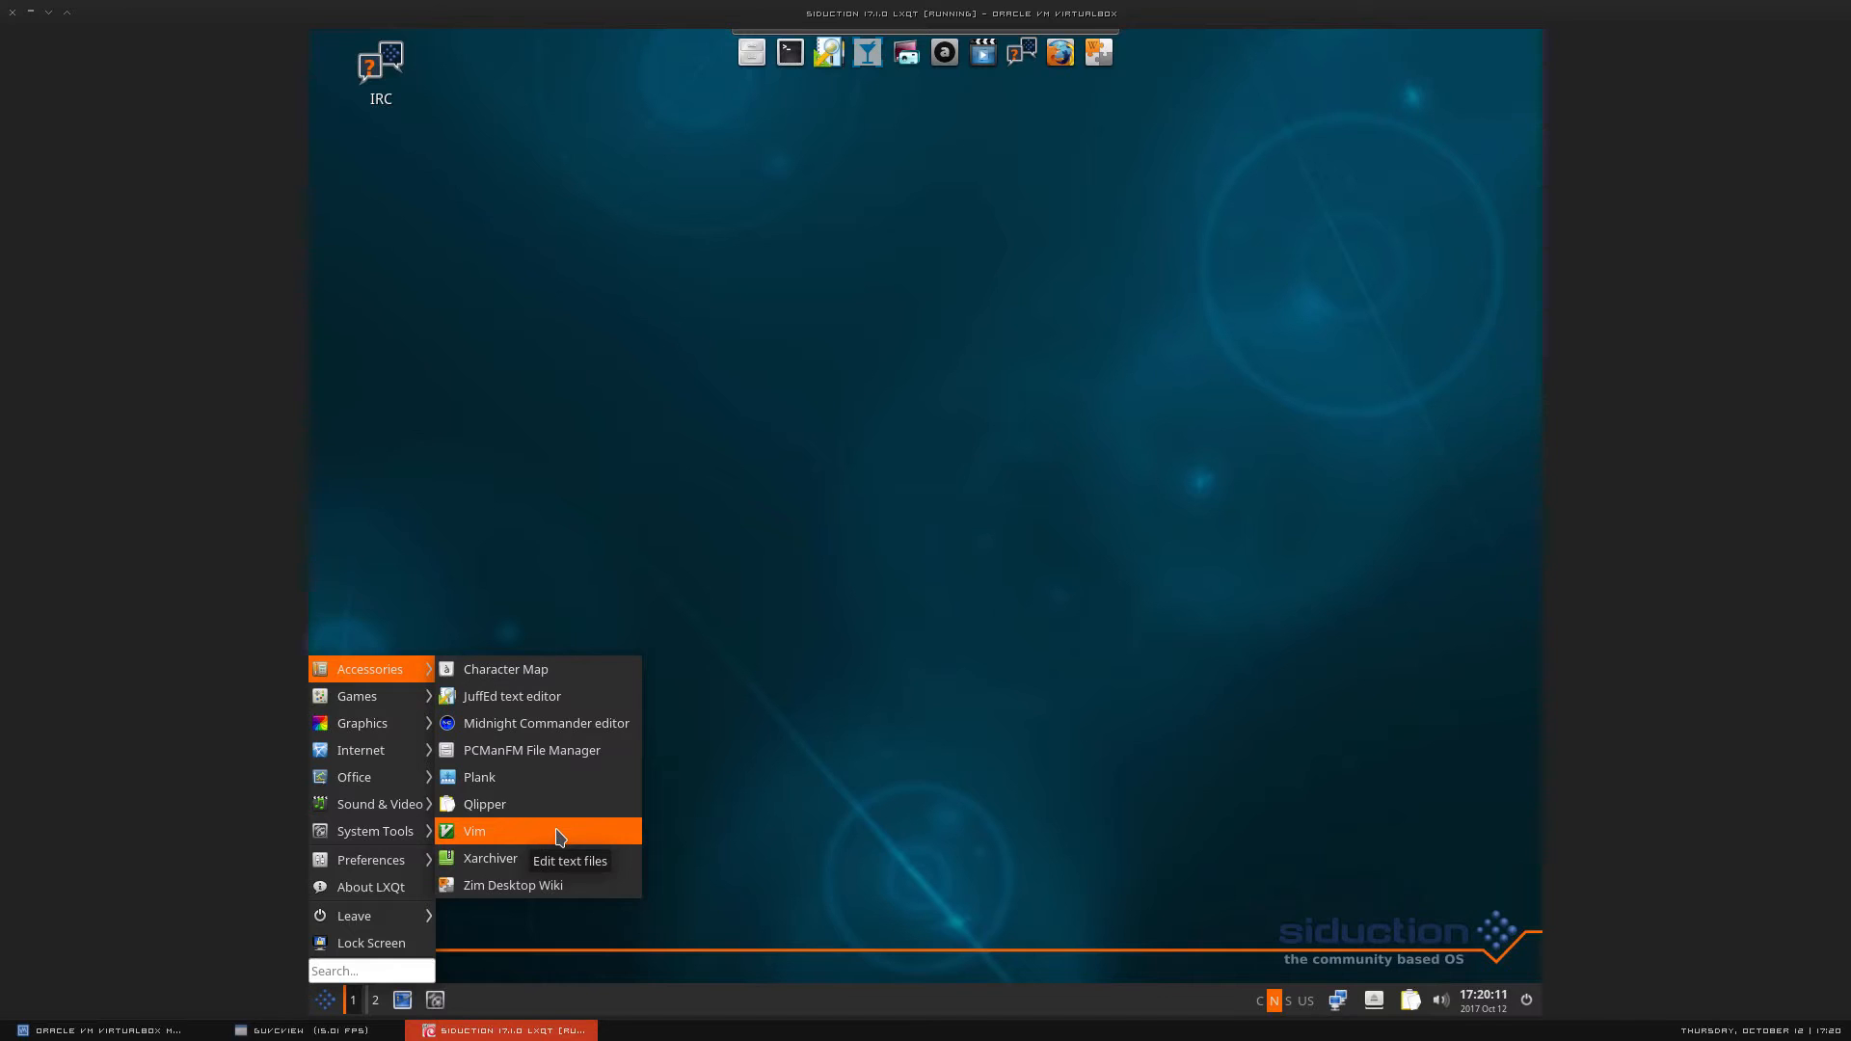
pyautogui.moveTo(494, 833)
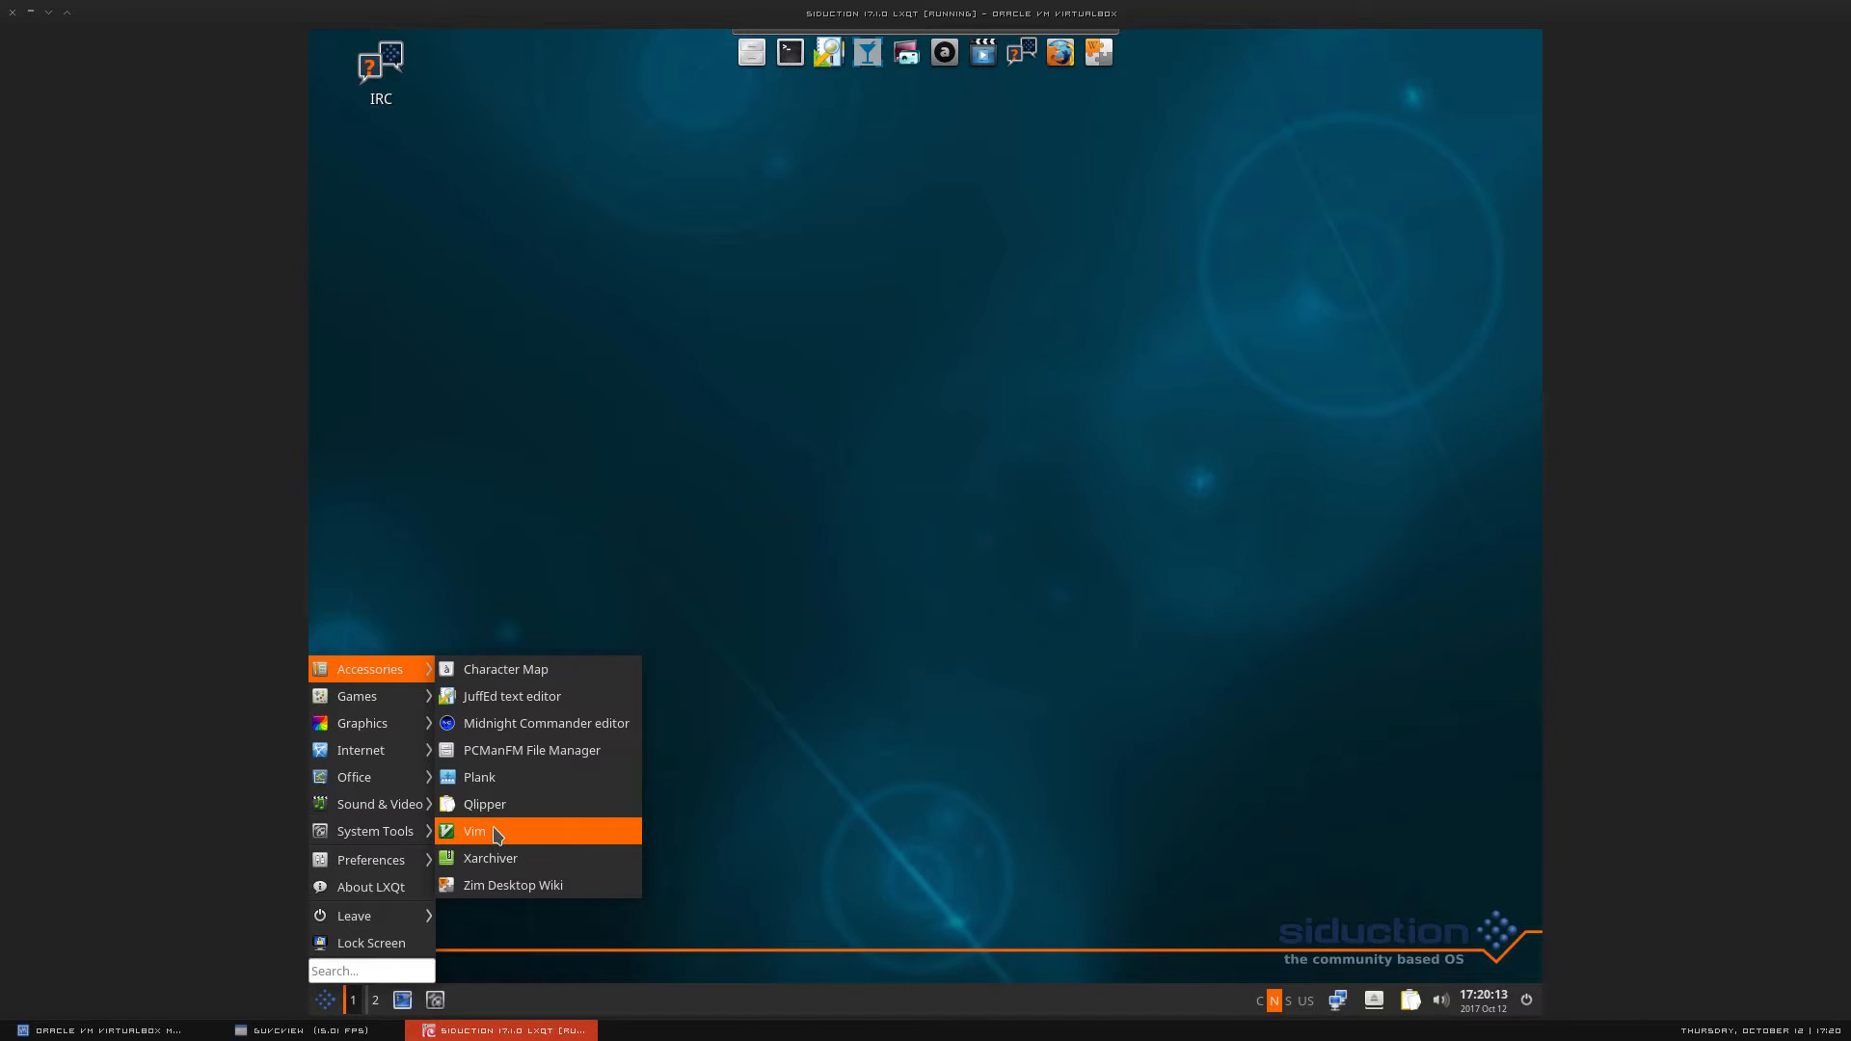
pyautogui.moveTo(546, 839)
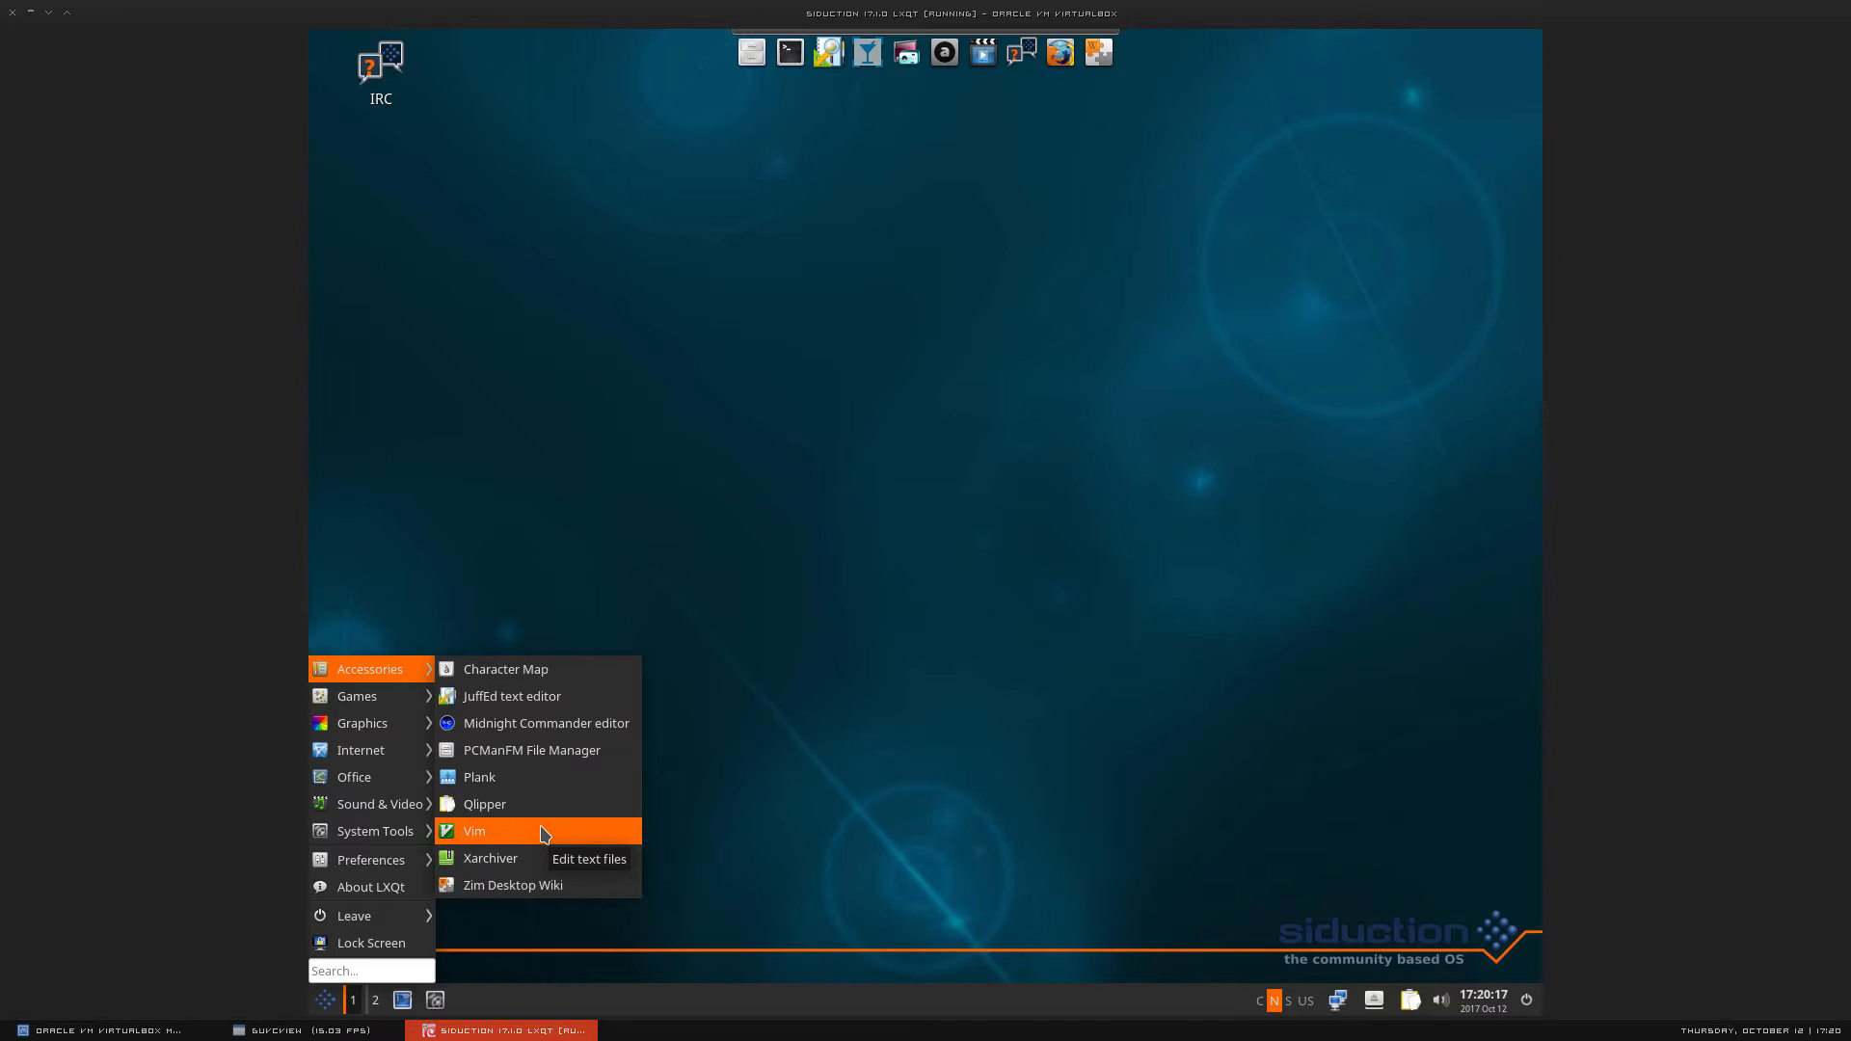
pyautogui.moveTo(513, 868)
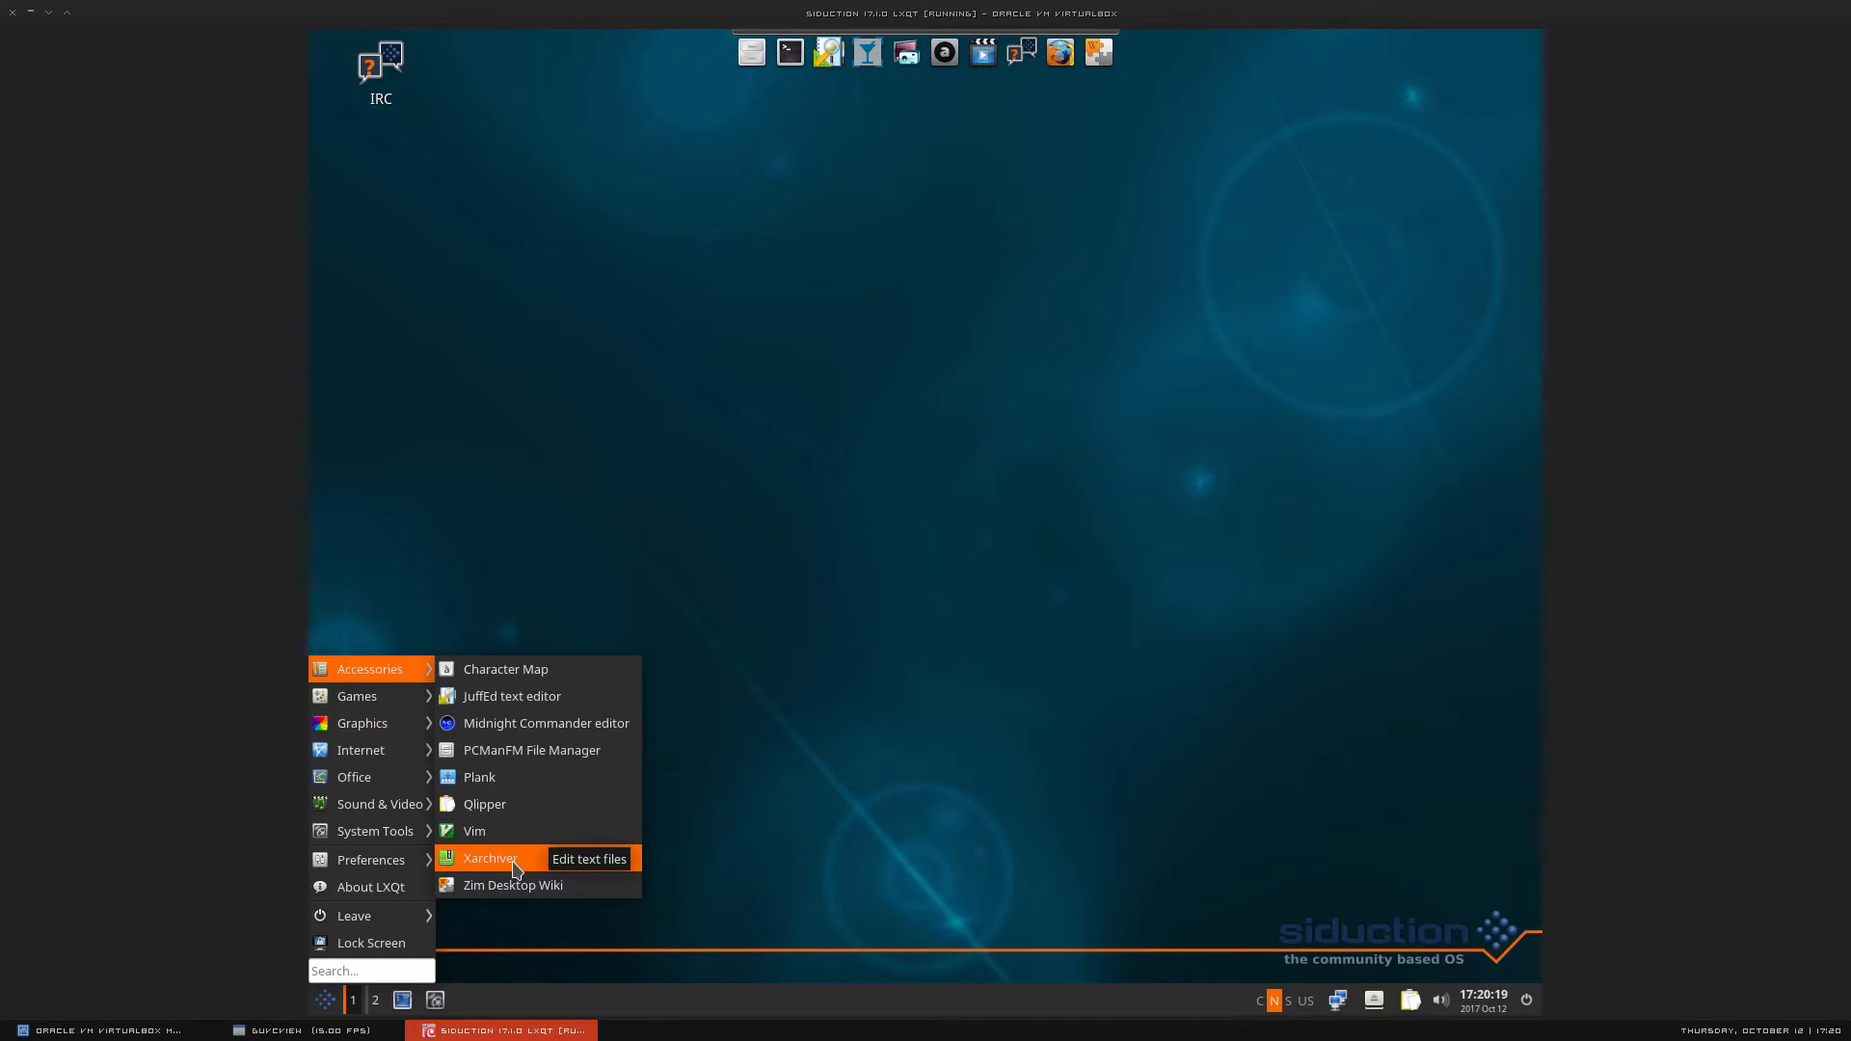
pyautogui.moveTo(489, 858)
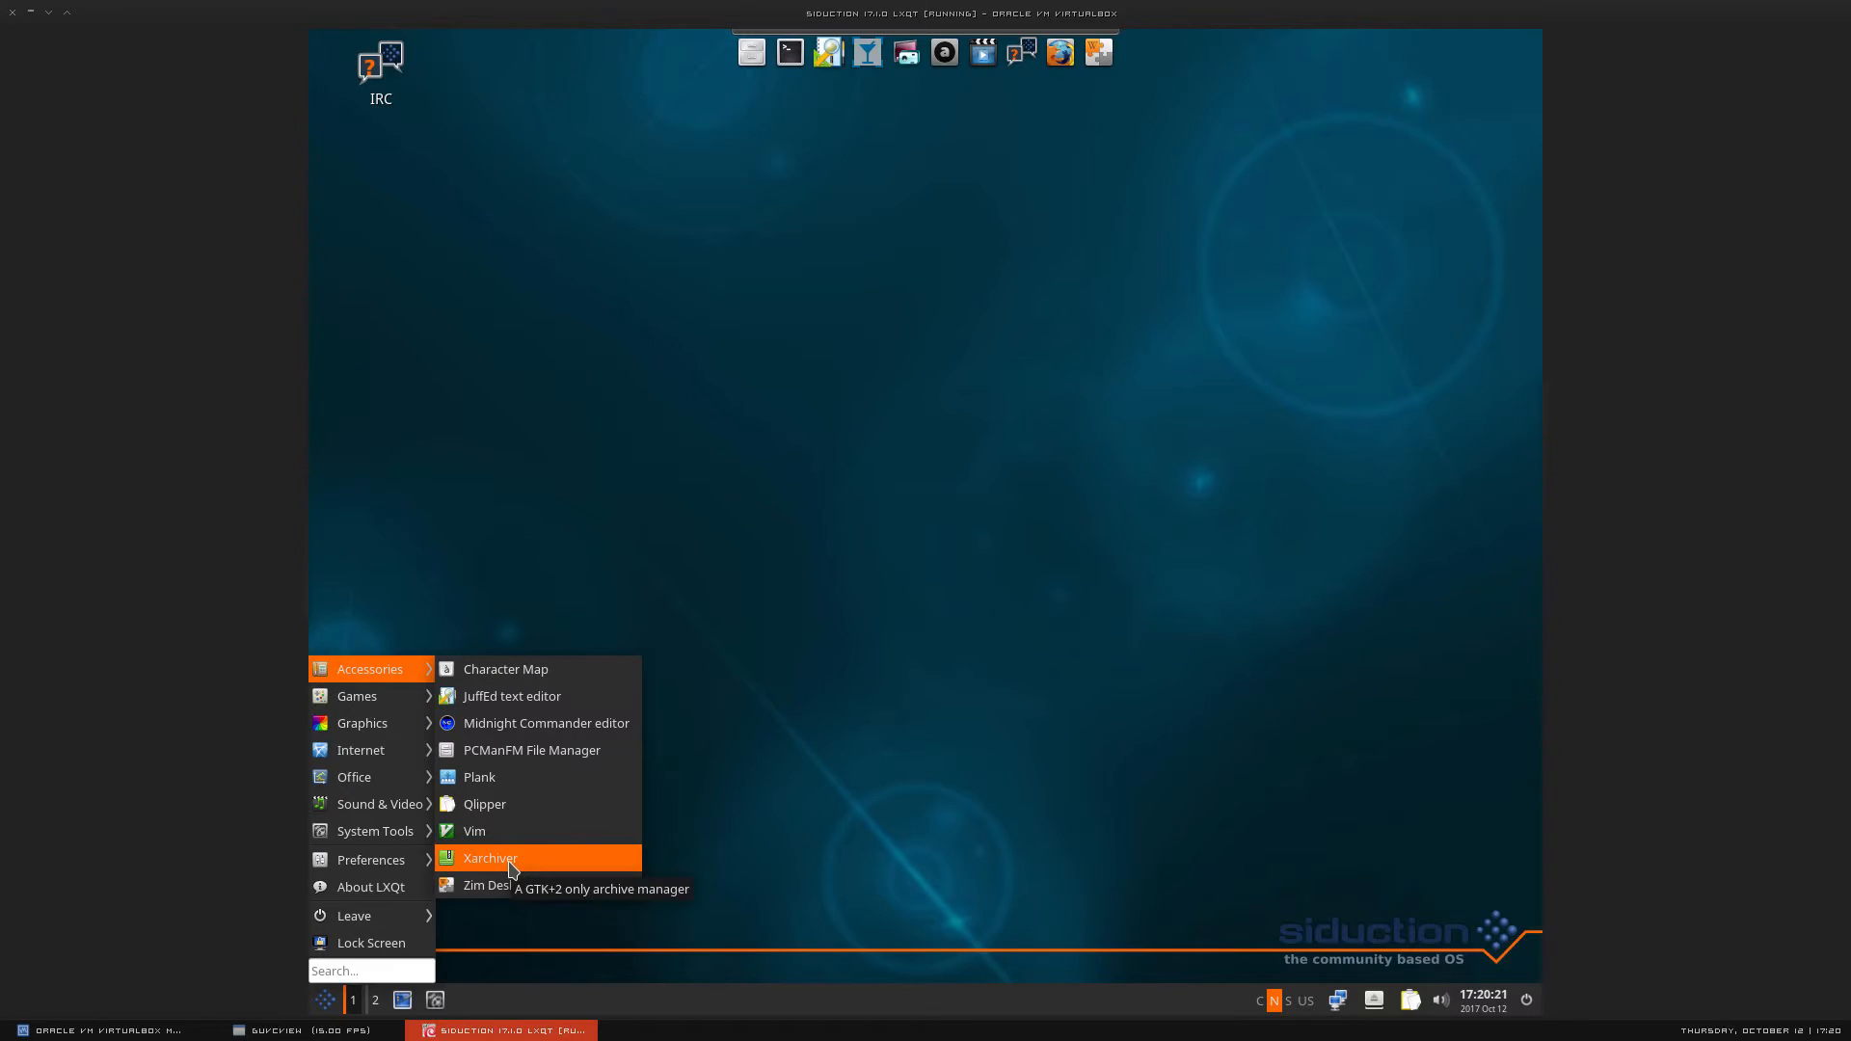
pyautogui.moveTo(551, 888)
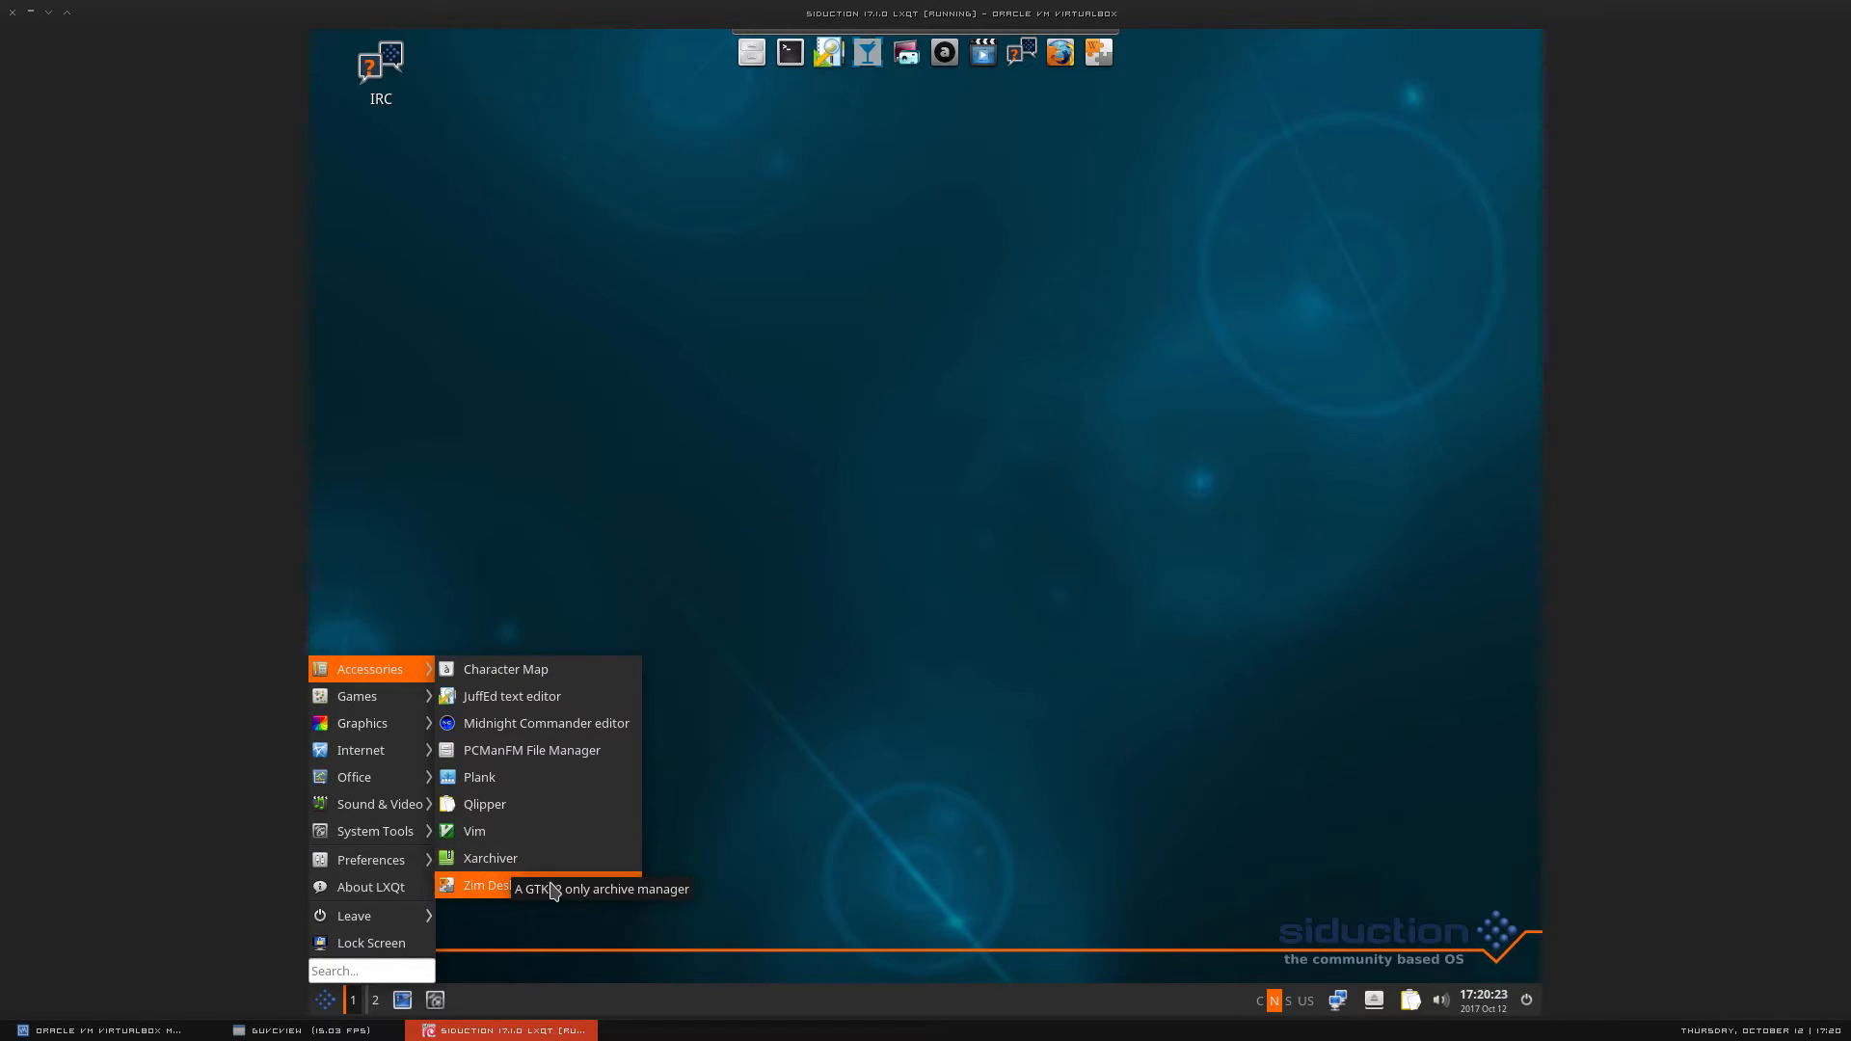
pyautogui.moveTo(528, 900)
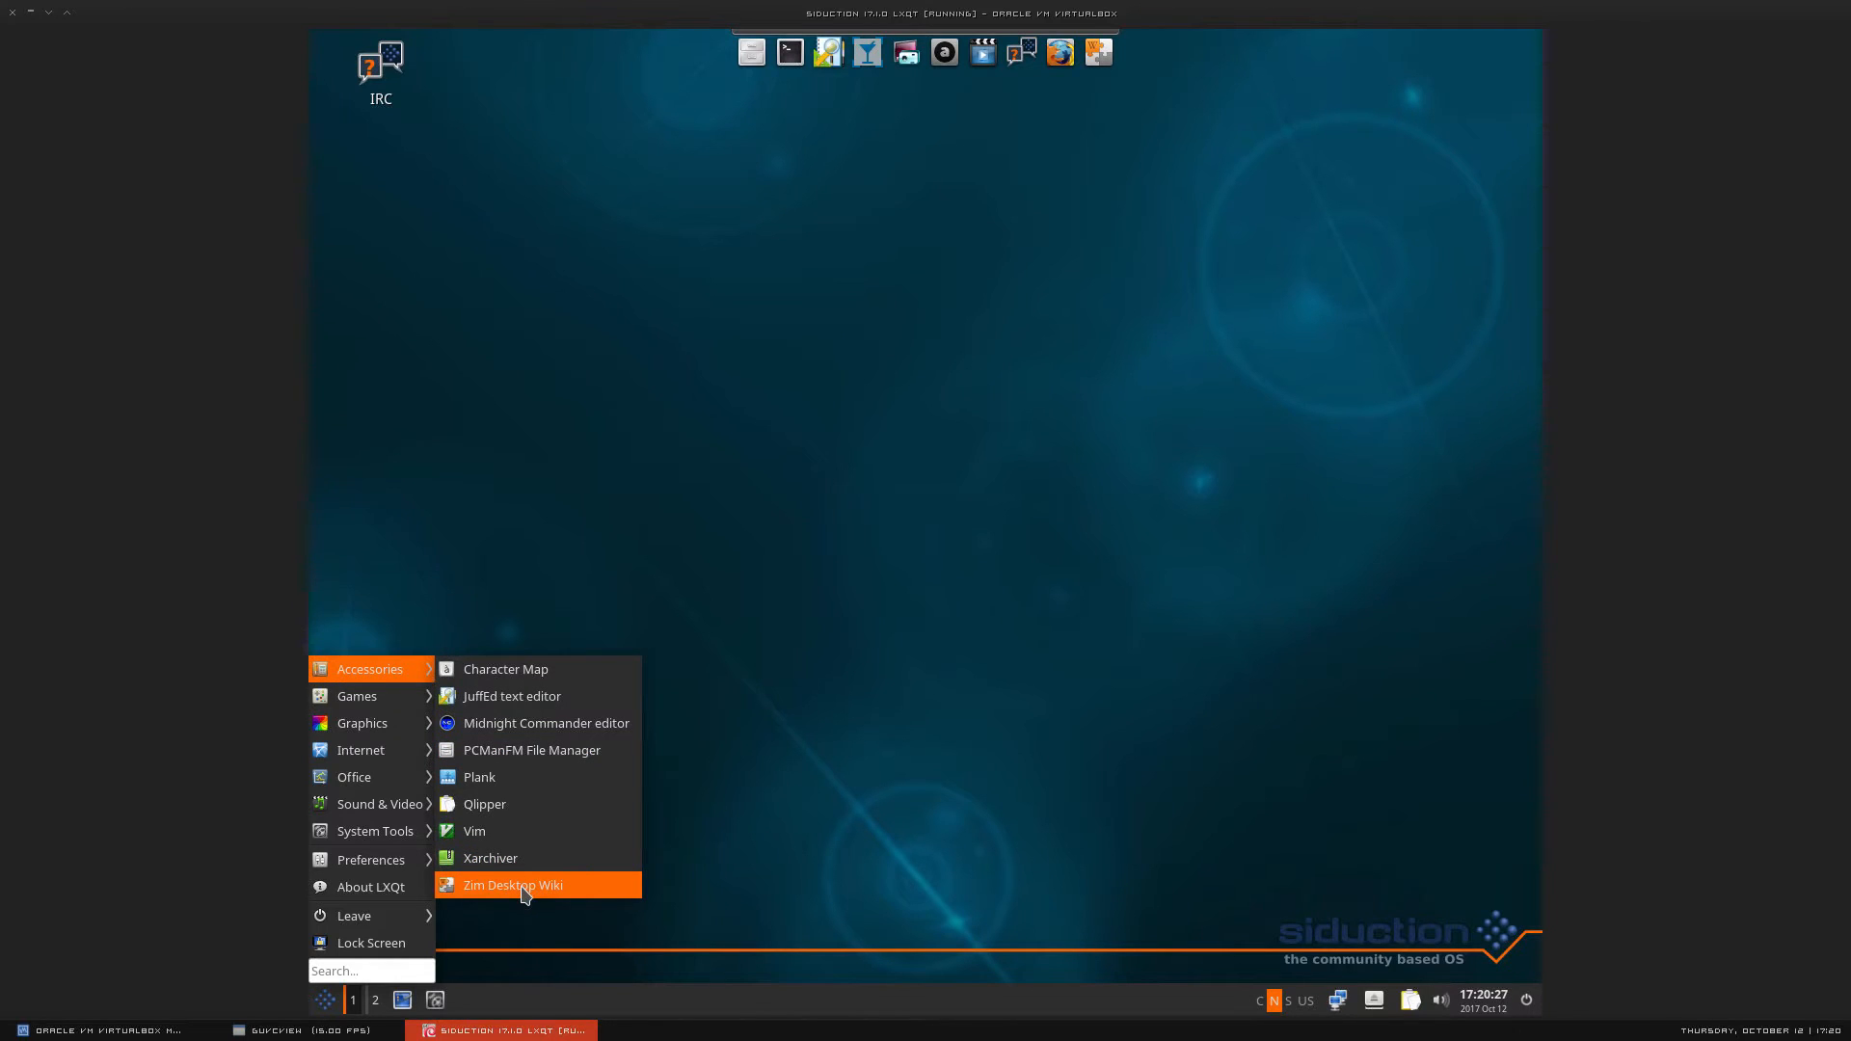
# Launch Zim Desktop Wiki from Accessories, close Add Notebook and dismiss the 'Please specify a notebook' error.
pyautogui.click(513, 885)
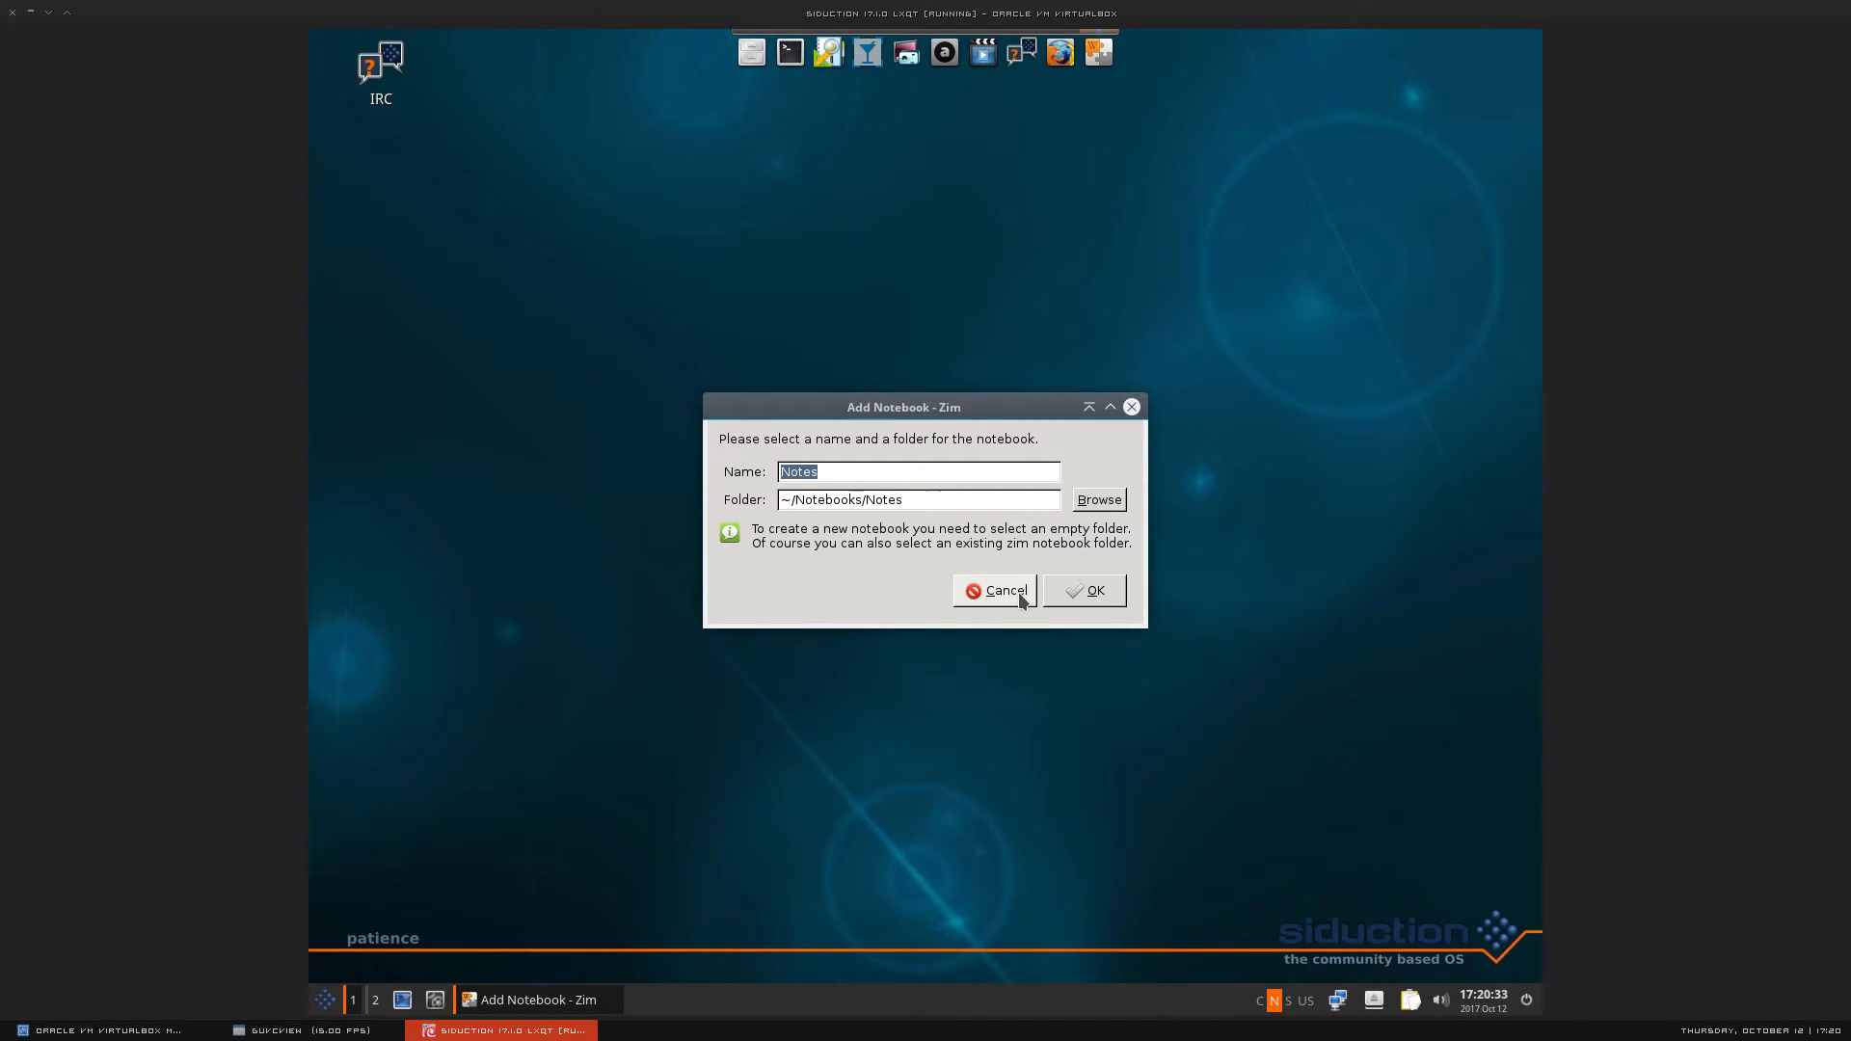
pyautogui.moveTo(368, 654)
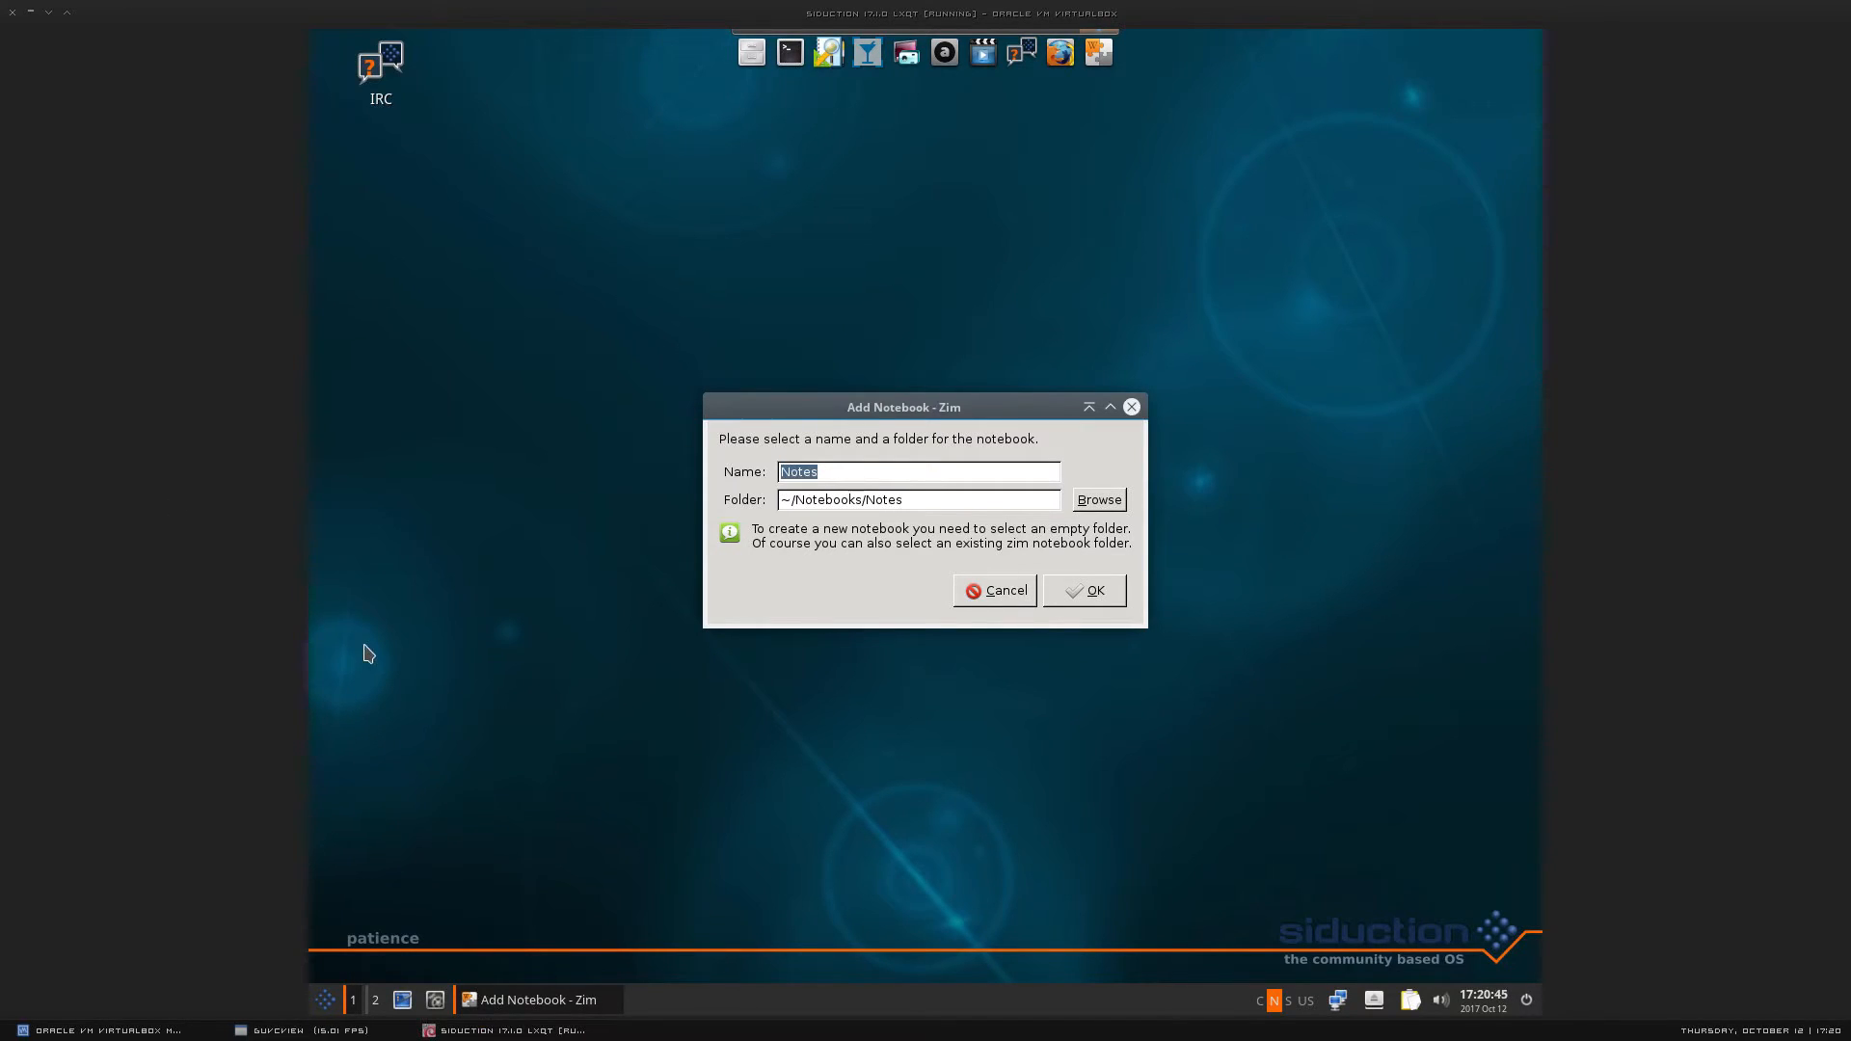
pyautogui.moveTo(866, 495)
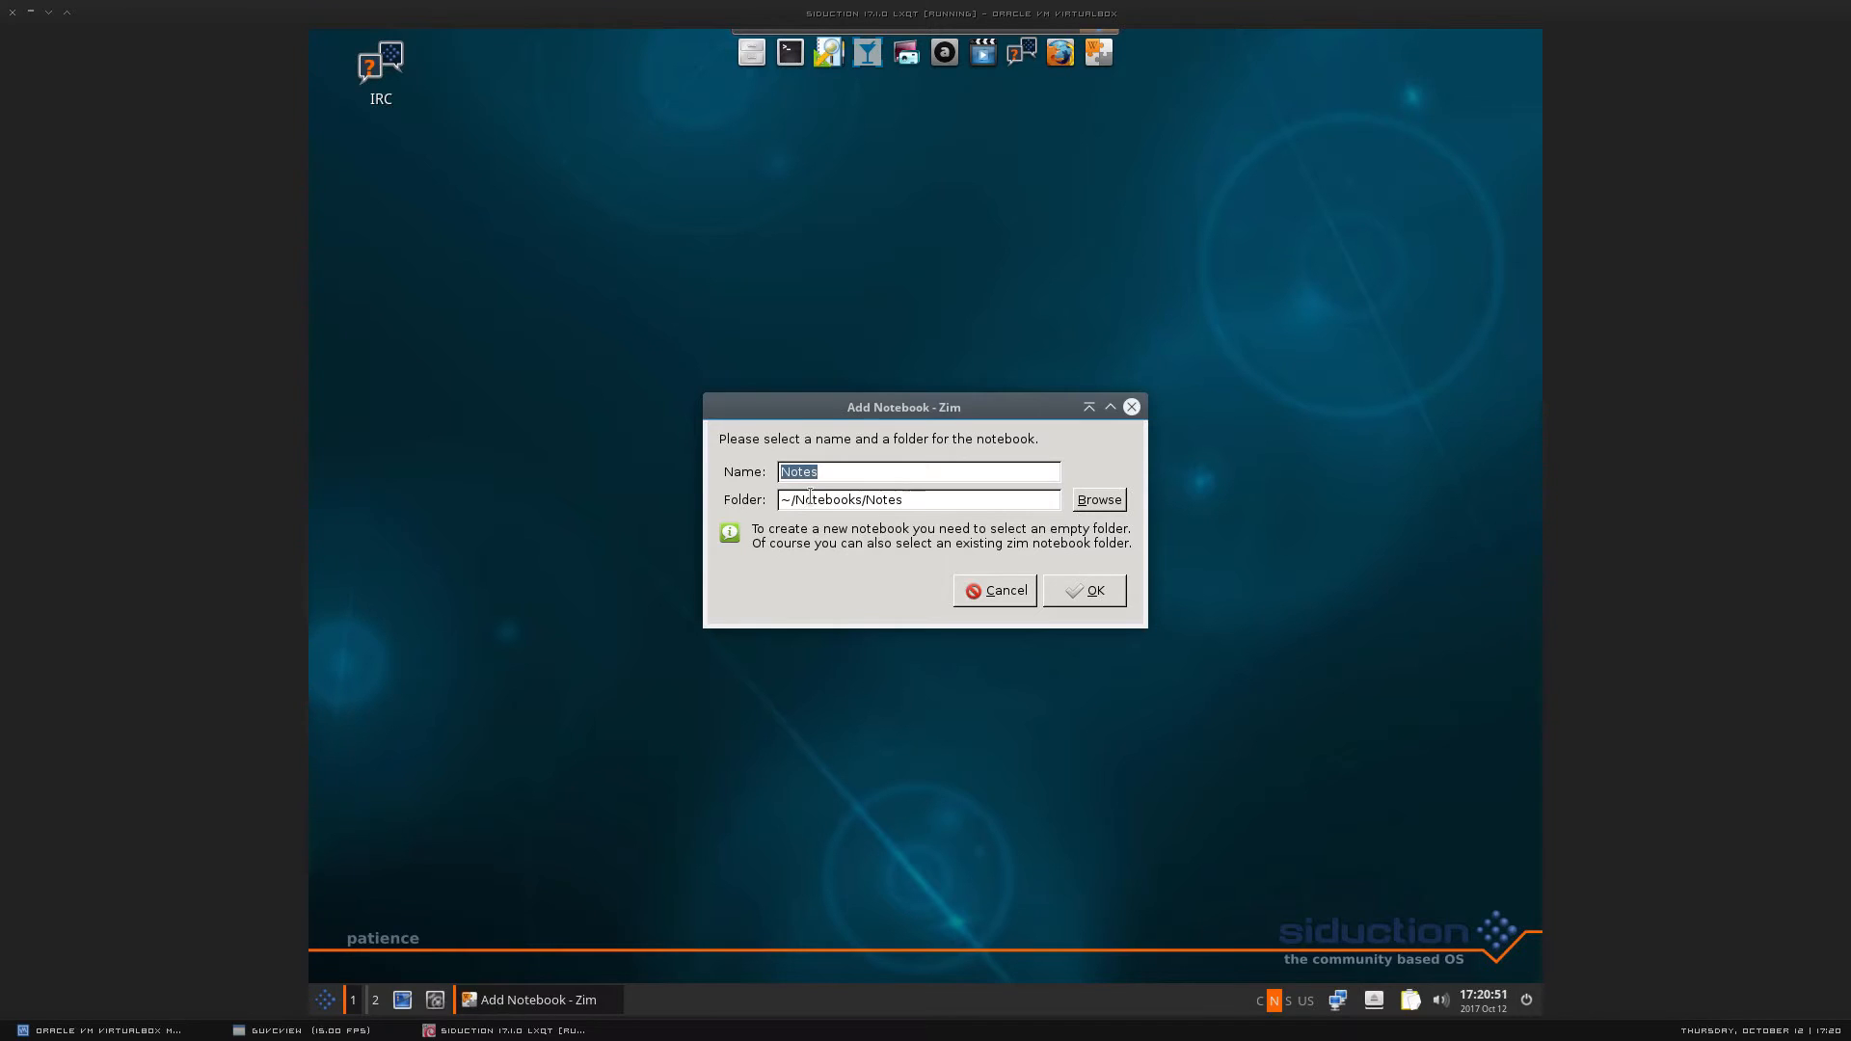
pyautogui.moveTo(1105, 432)
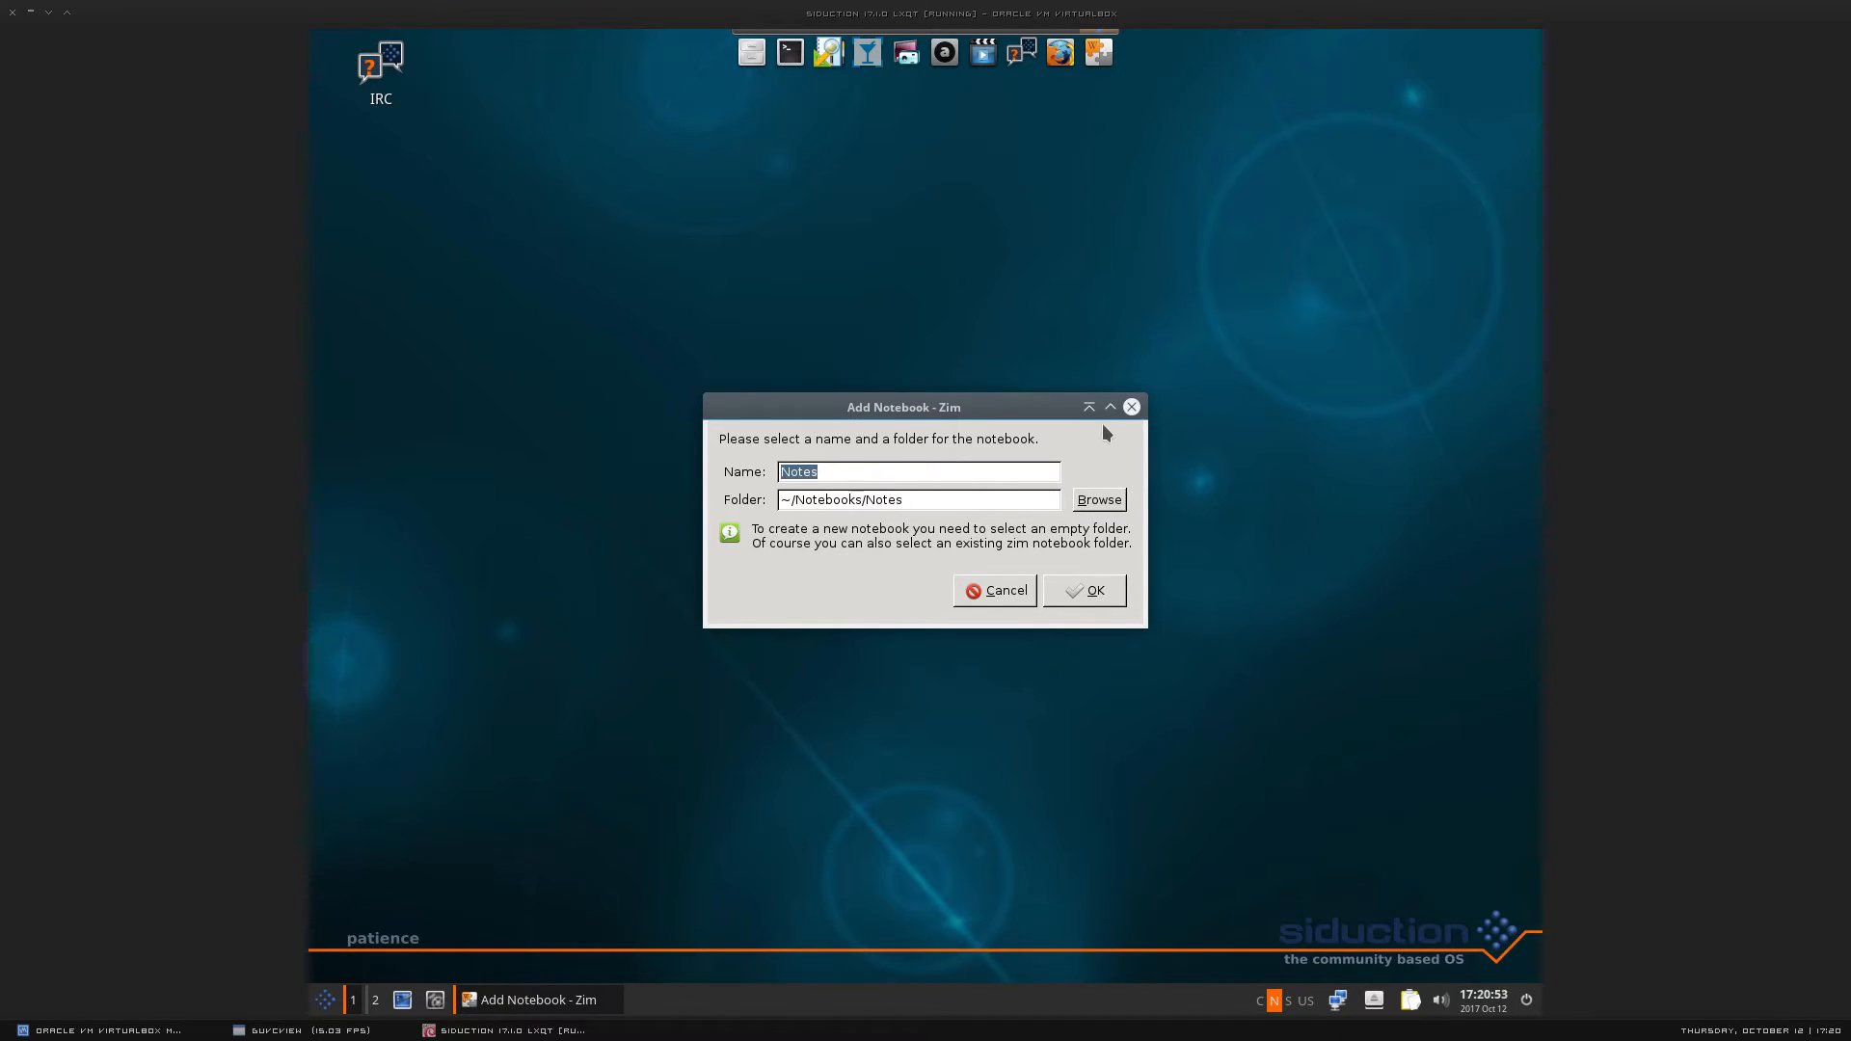
pyautogui.click(1084, 590)
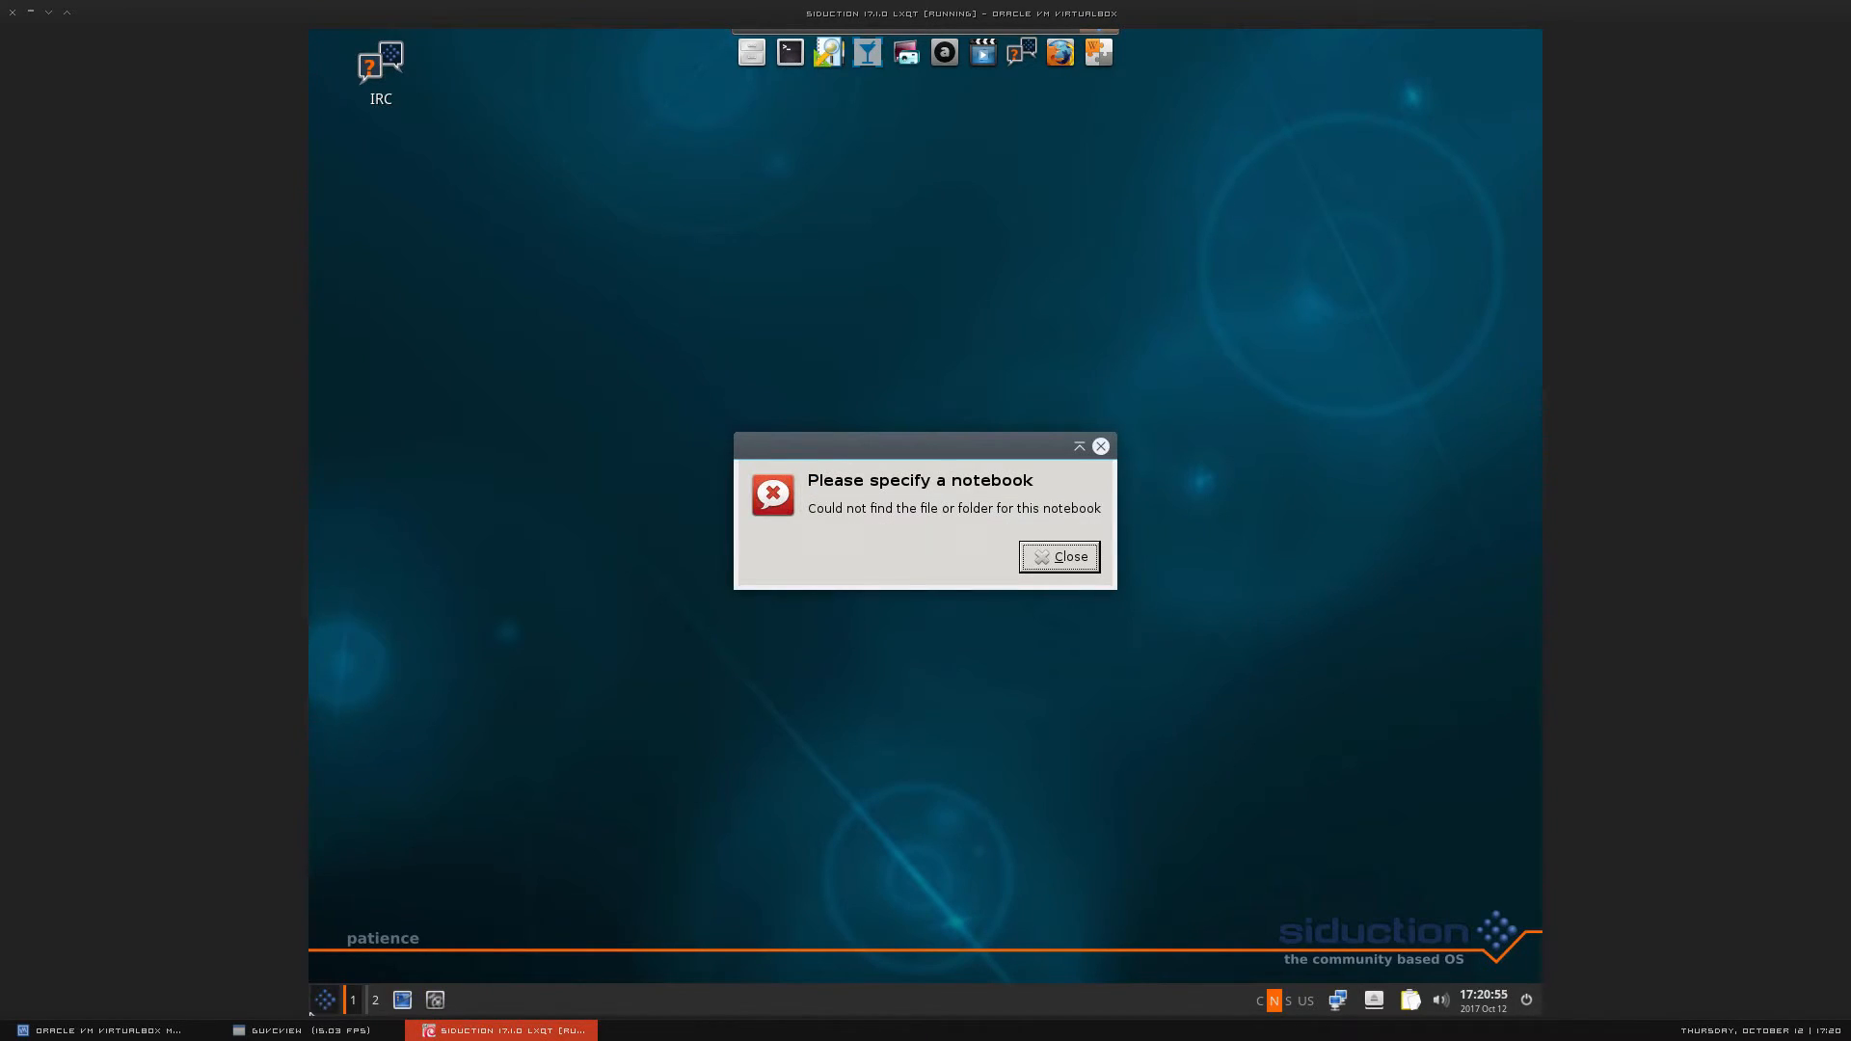
pyautogui.click(1056, 556)
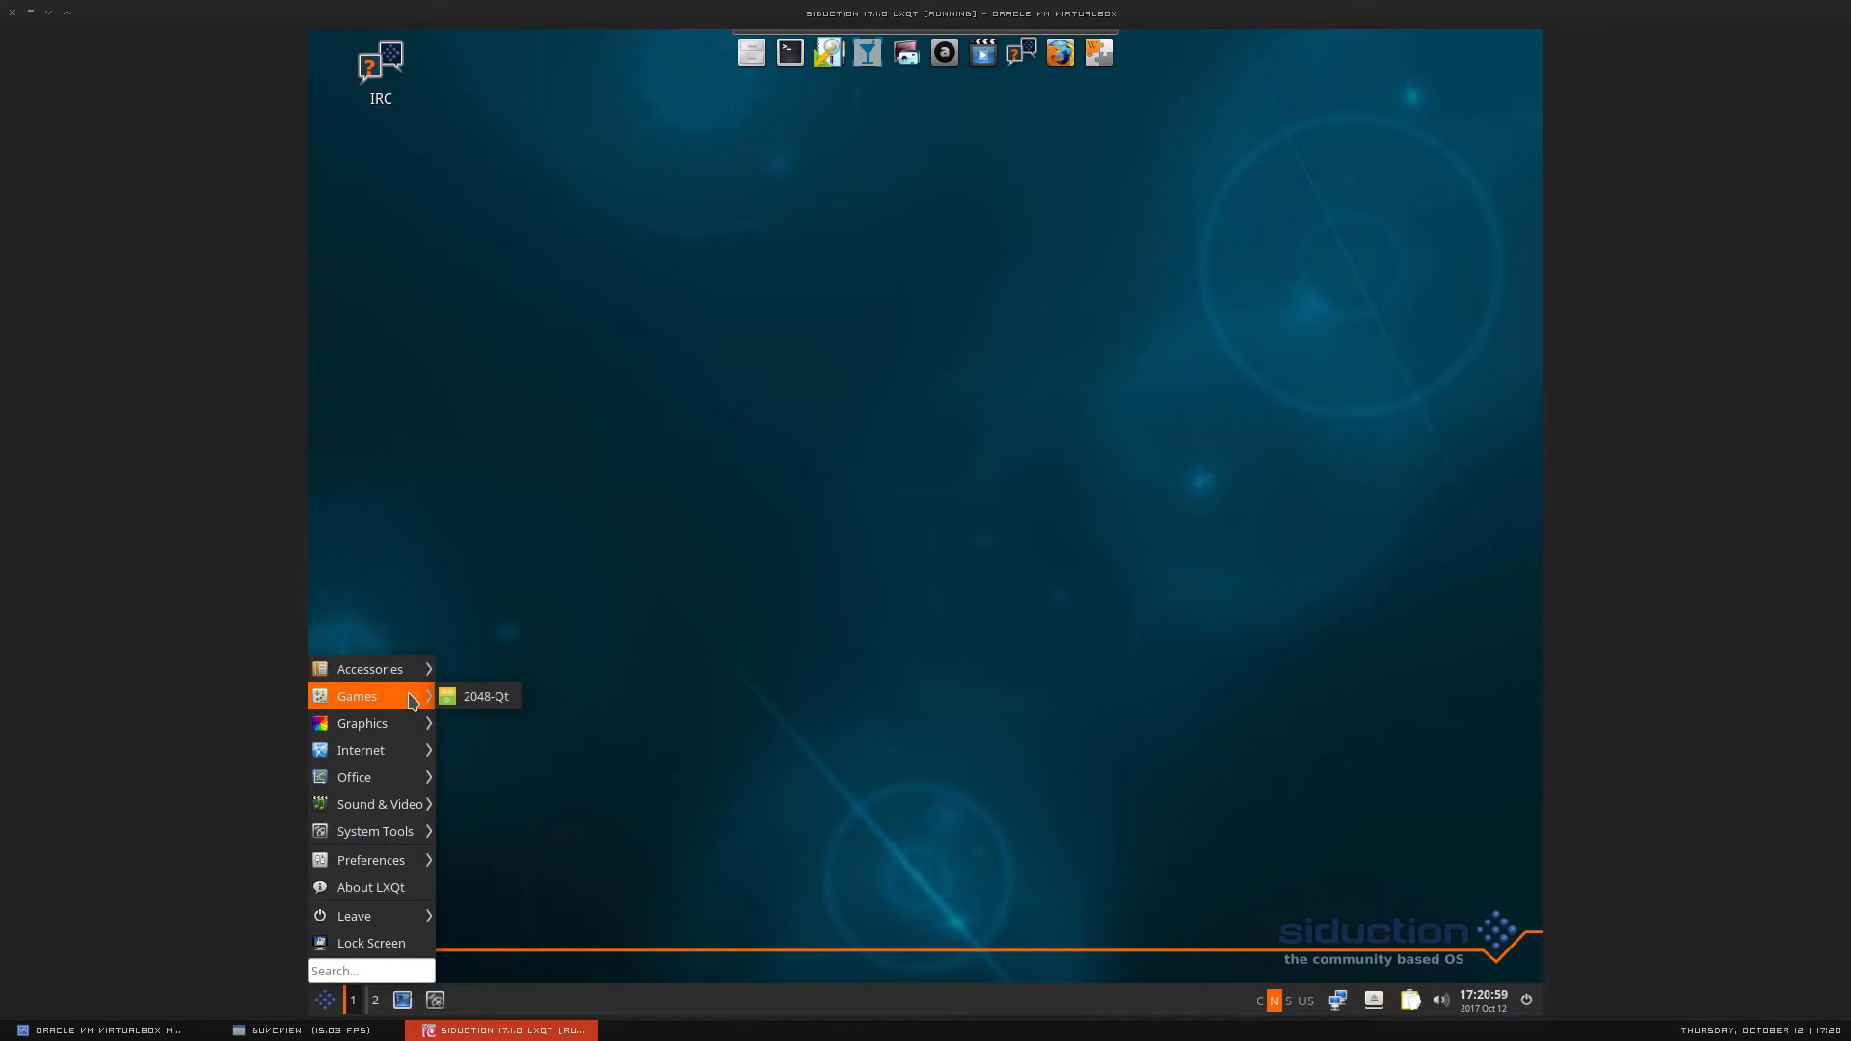
pyautogui.moveTo(484, 696)
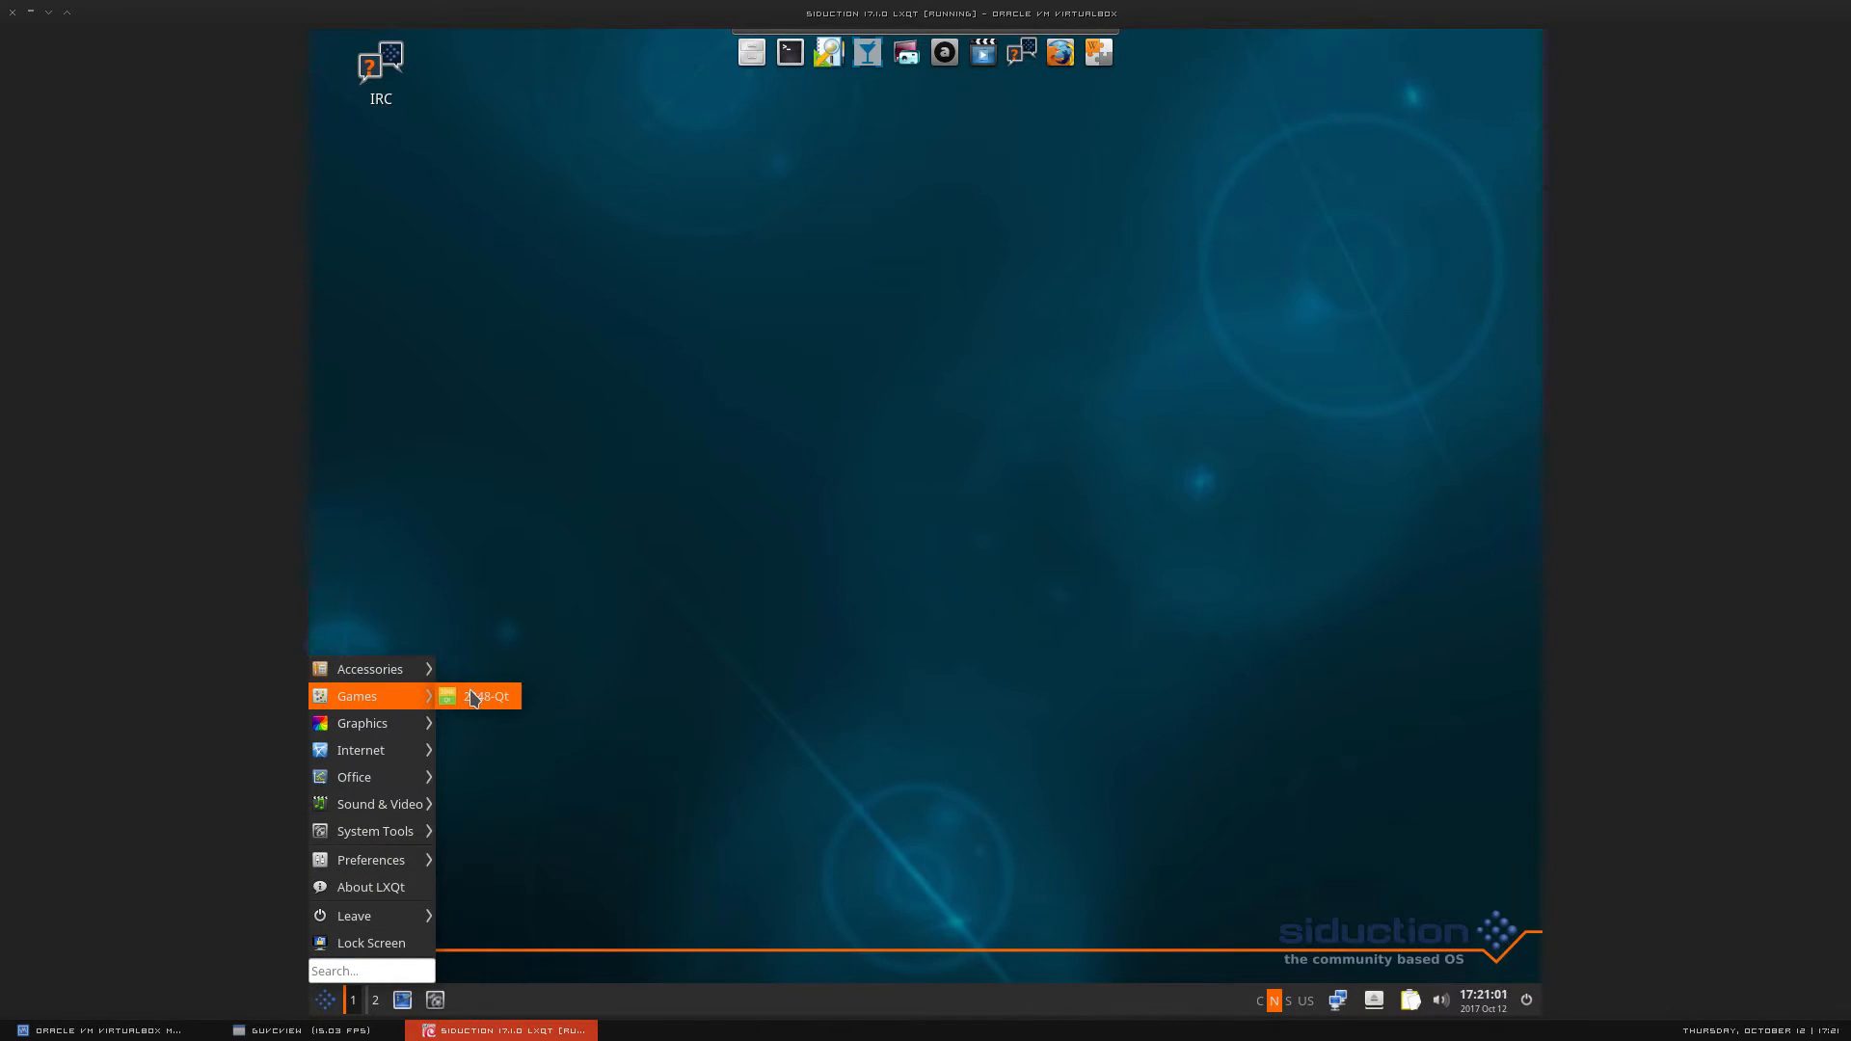
pyautogui.moveTo(490, 696)
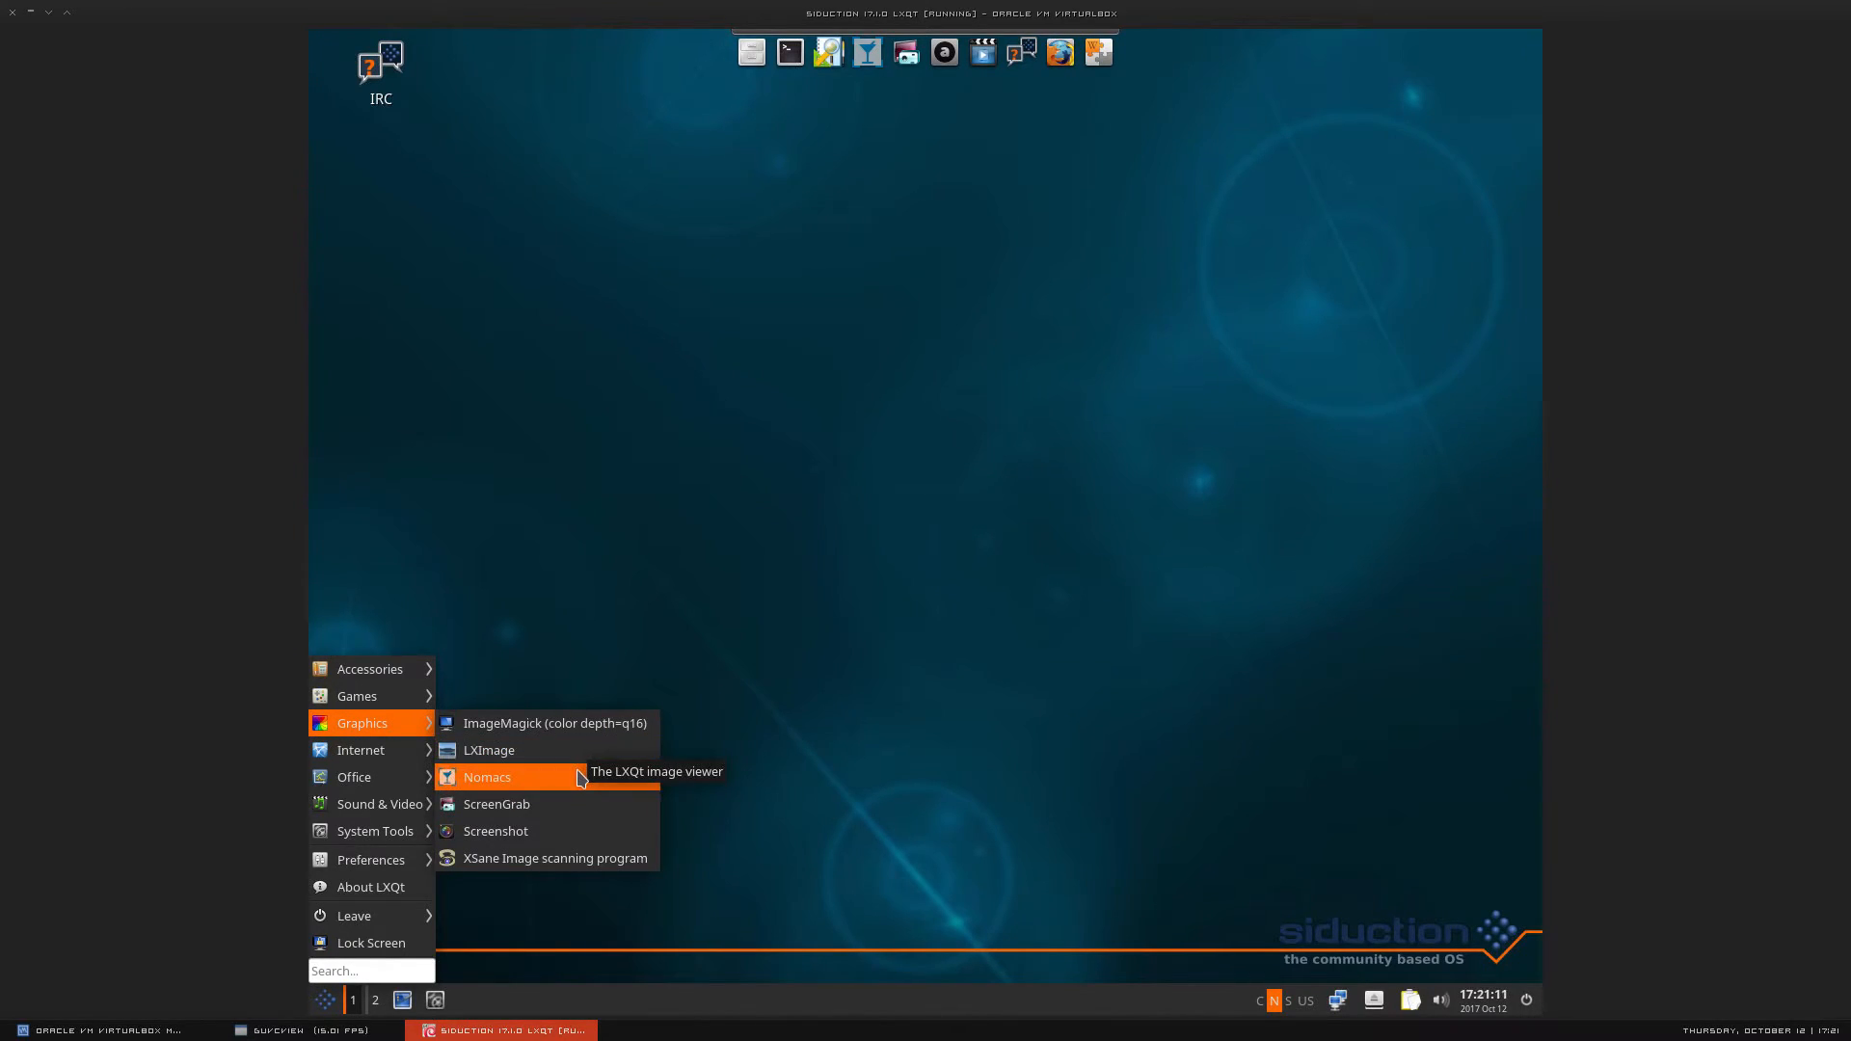
pyautogui.moveTo(561, 837)
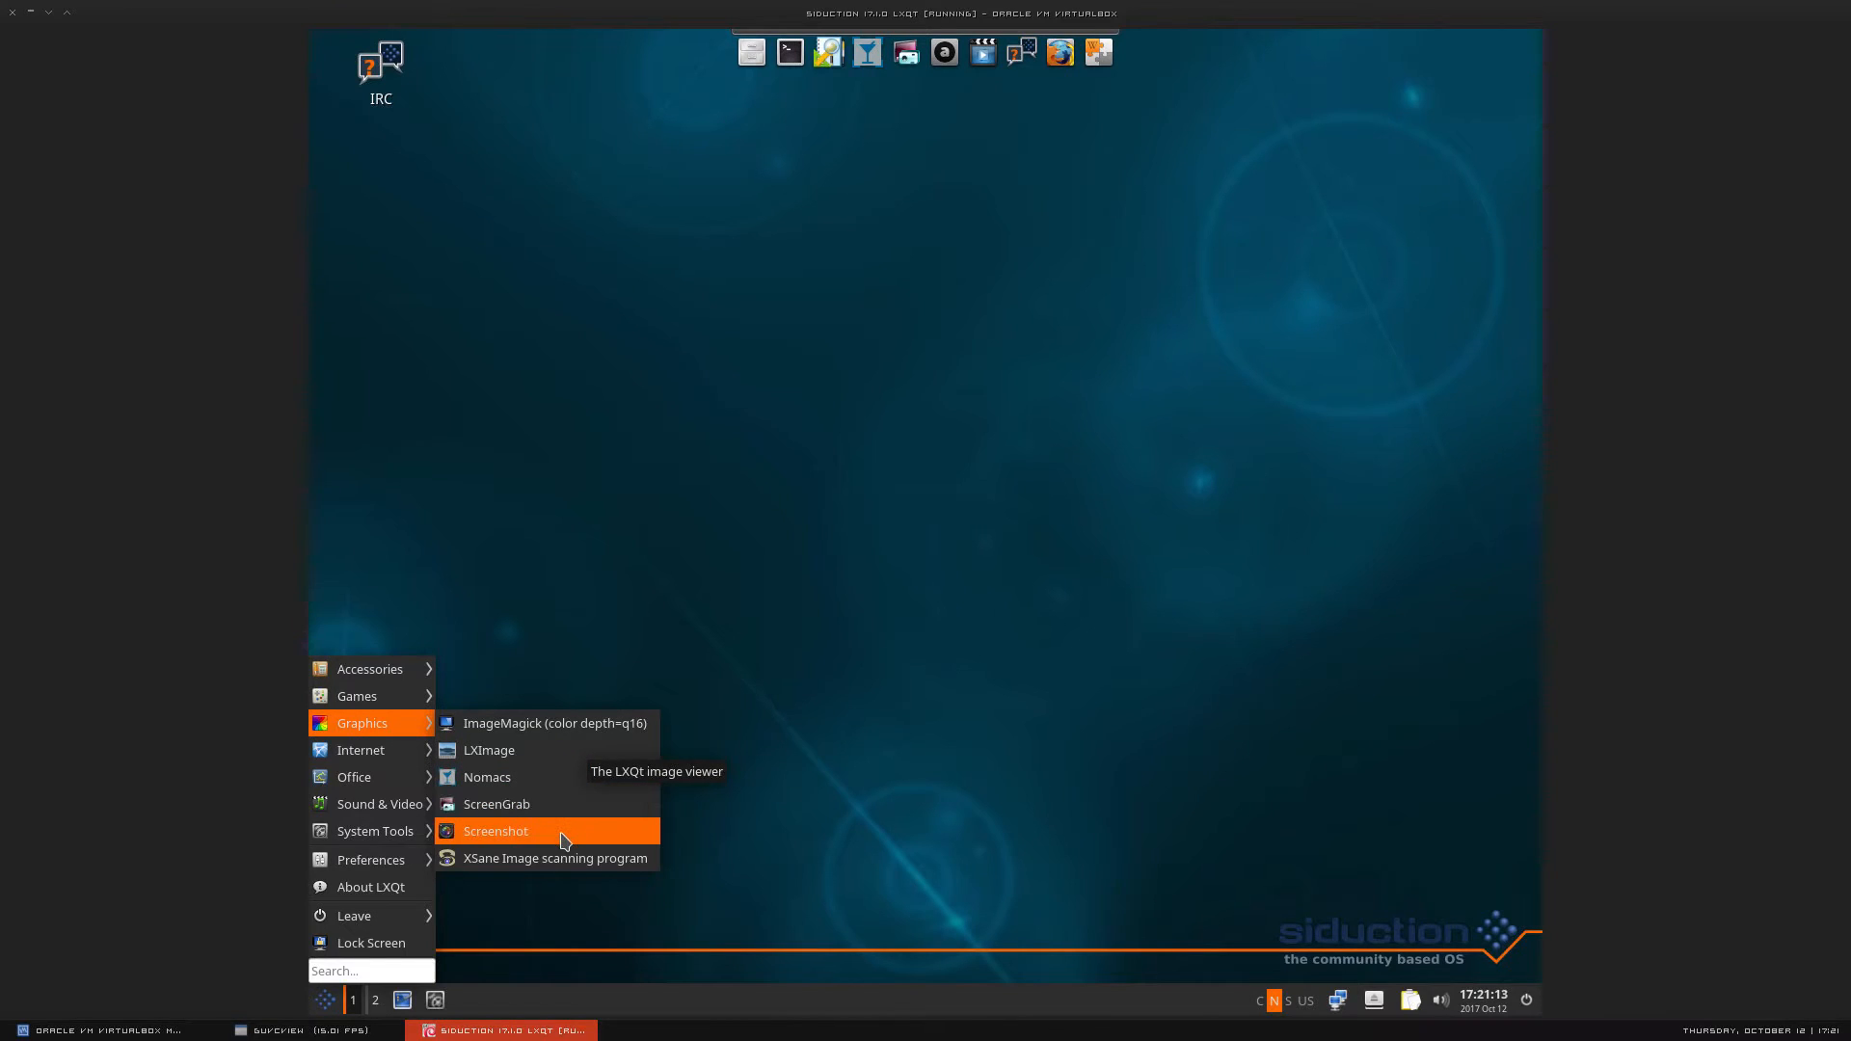
pyautogui.moveTo(632, 893)
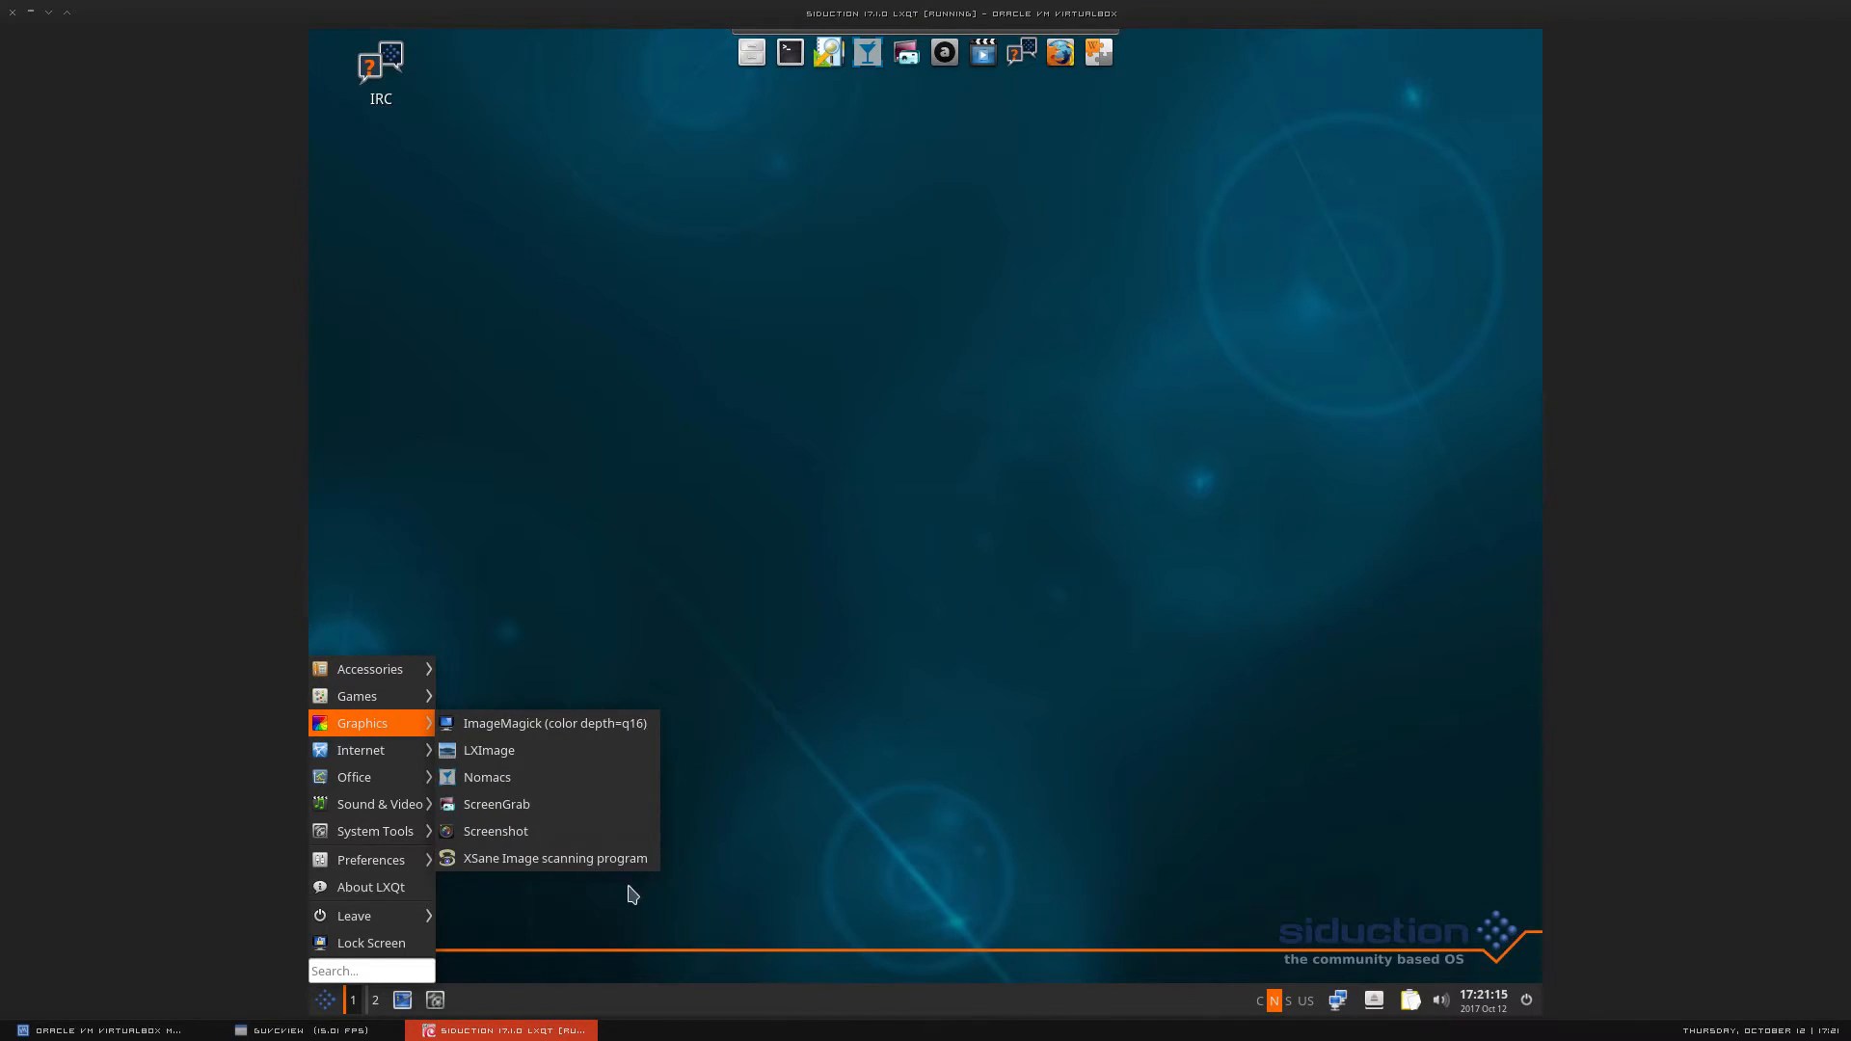
pyautogui.moveTo(354, 696)
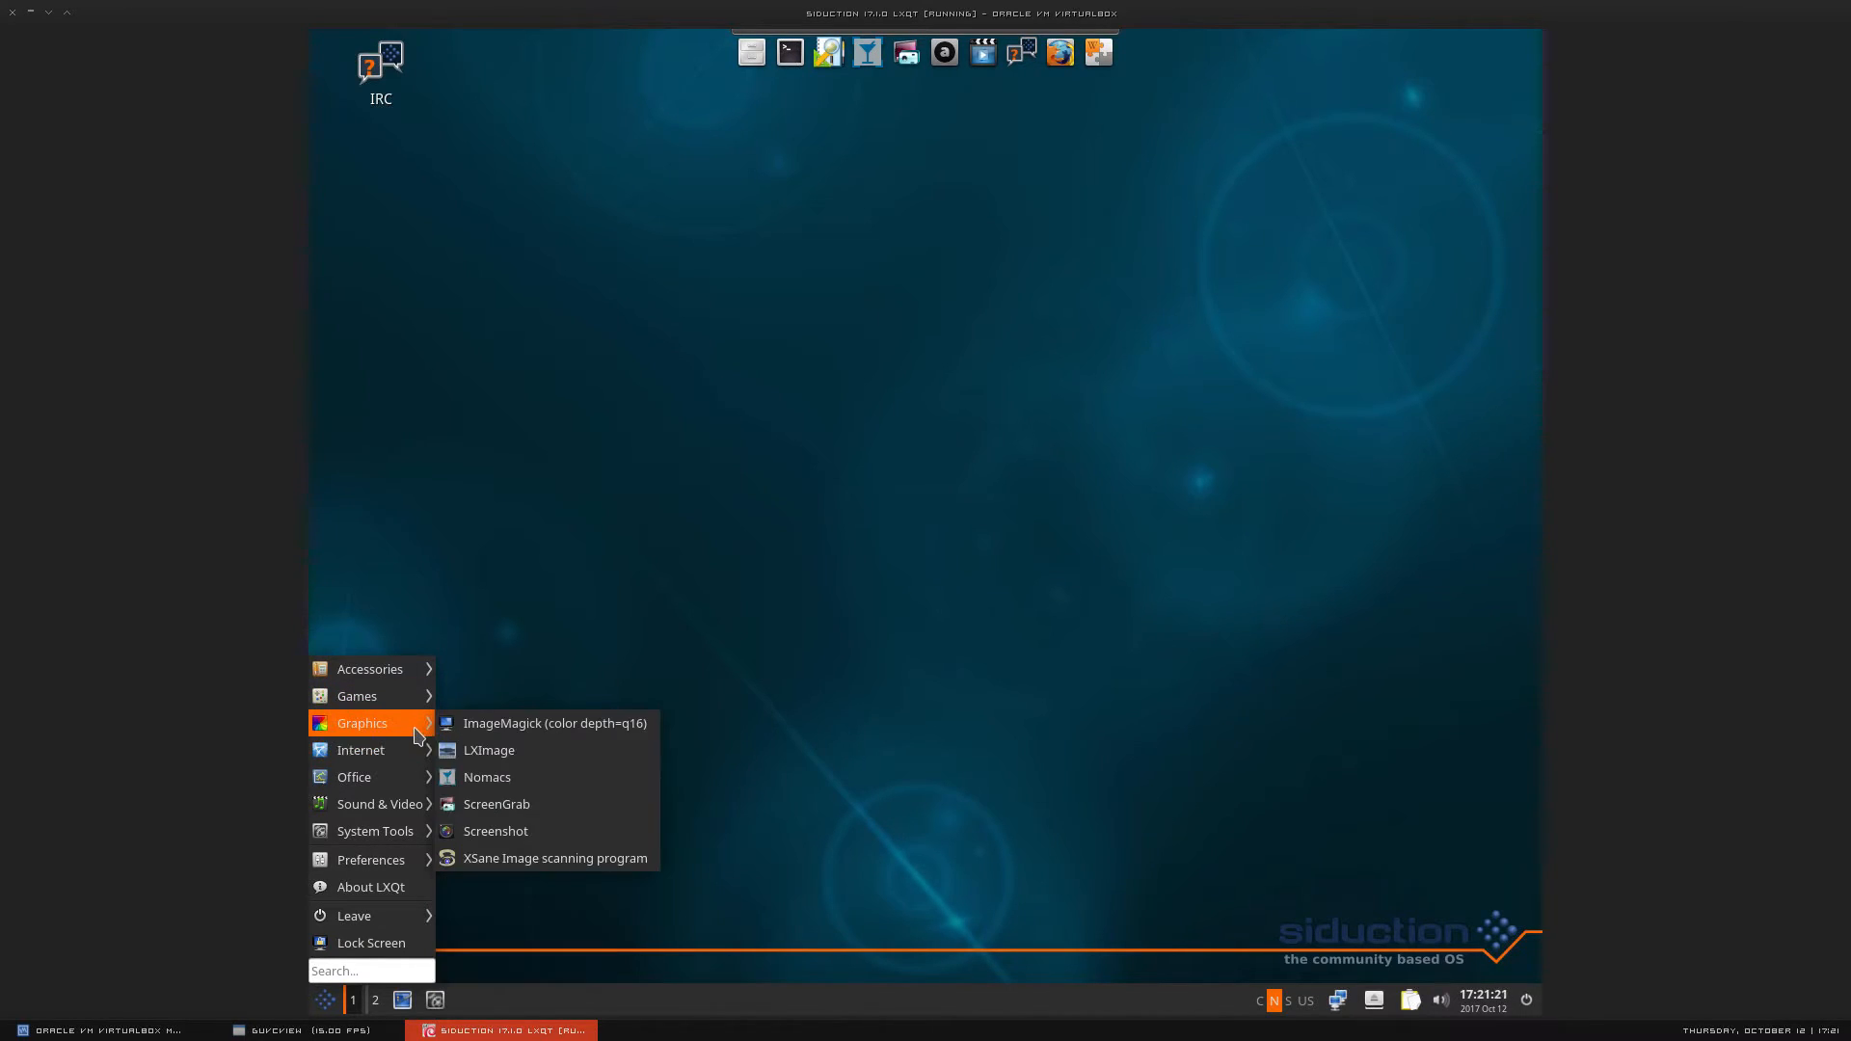
pyautogui.moveTo(538, 729)
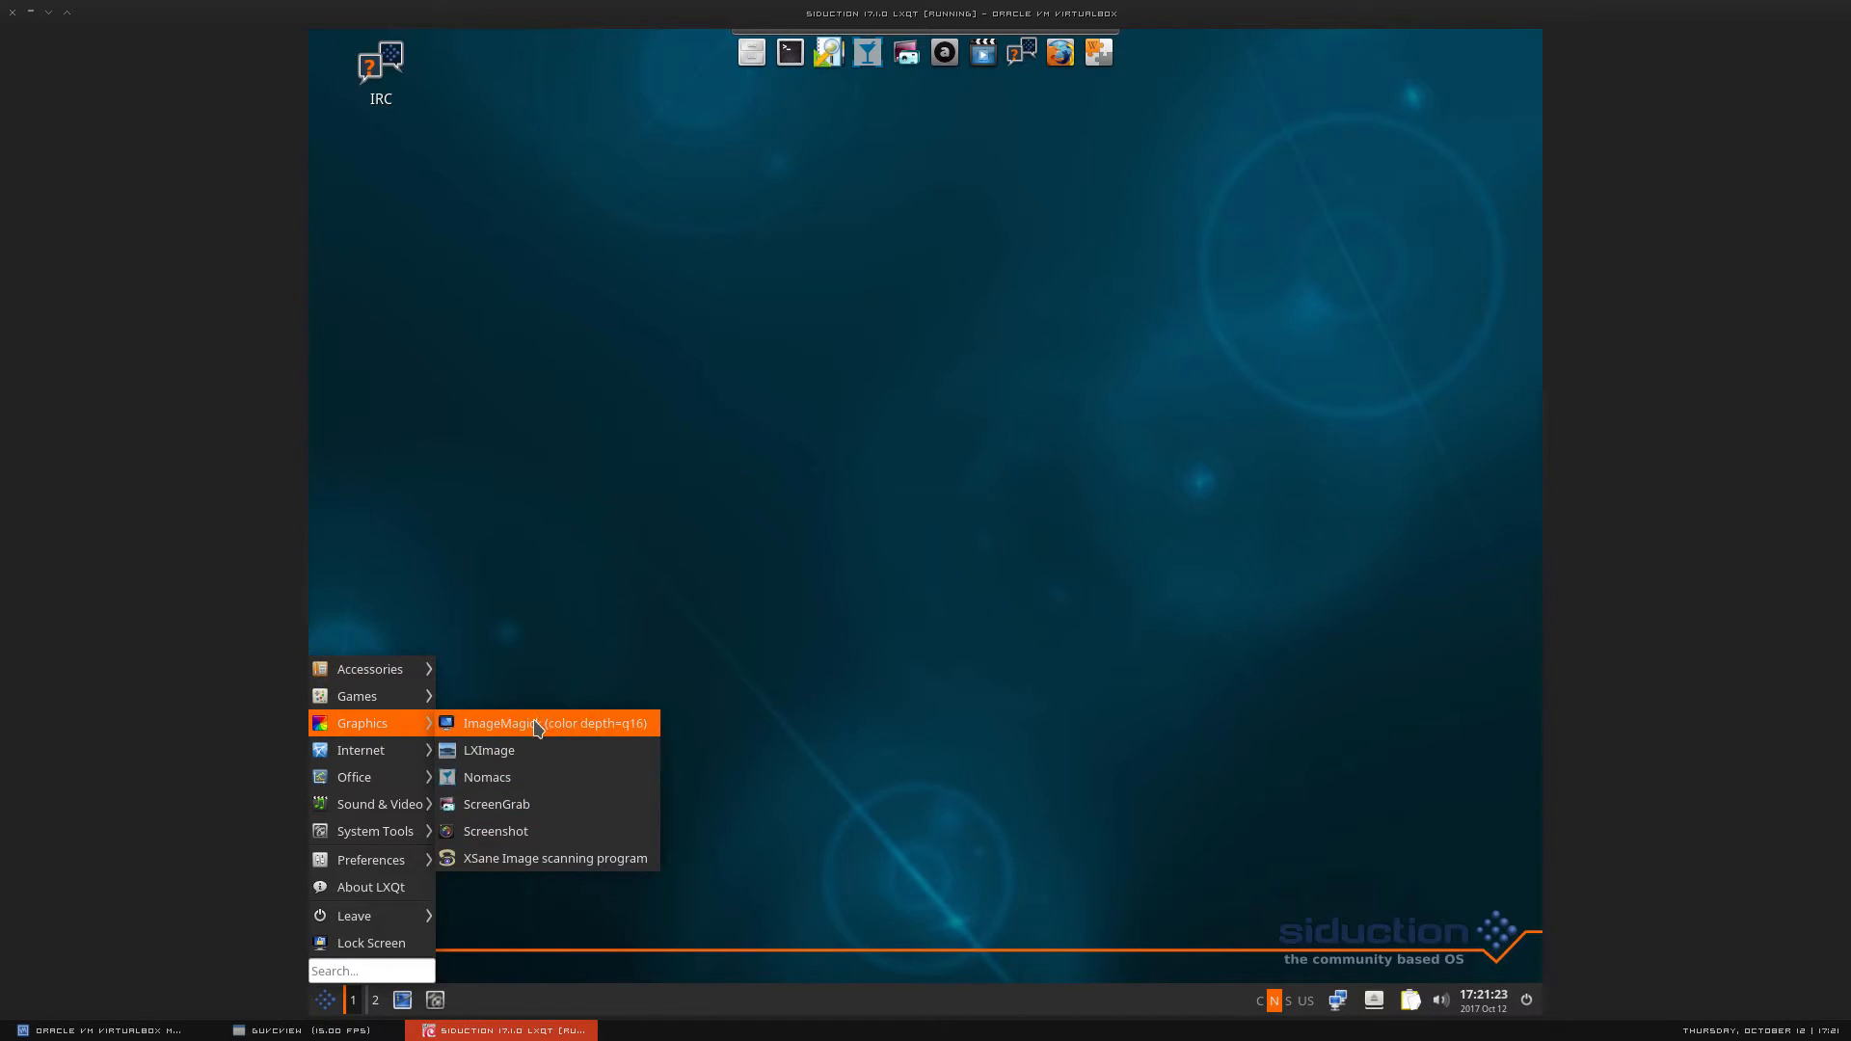
pyautogui.moveTo(529, 750)
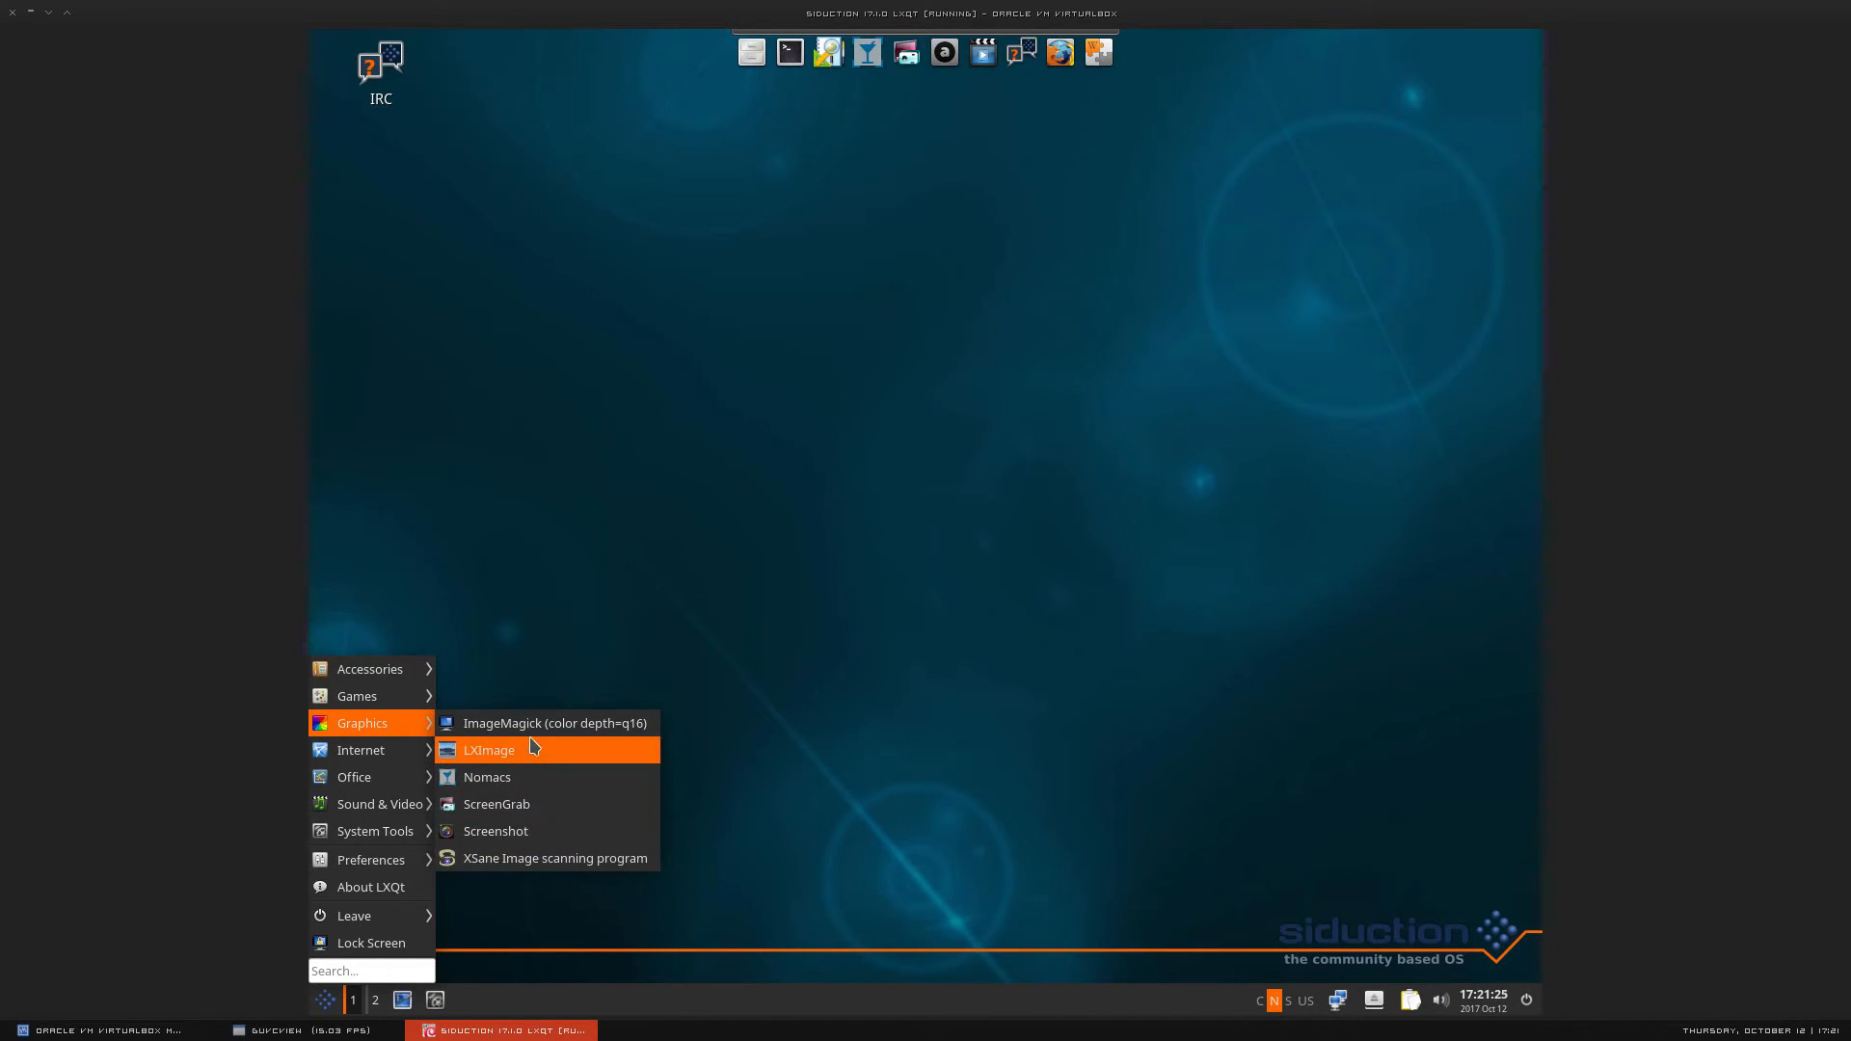
pyautogui.moveTo(548, 723)
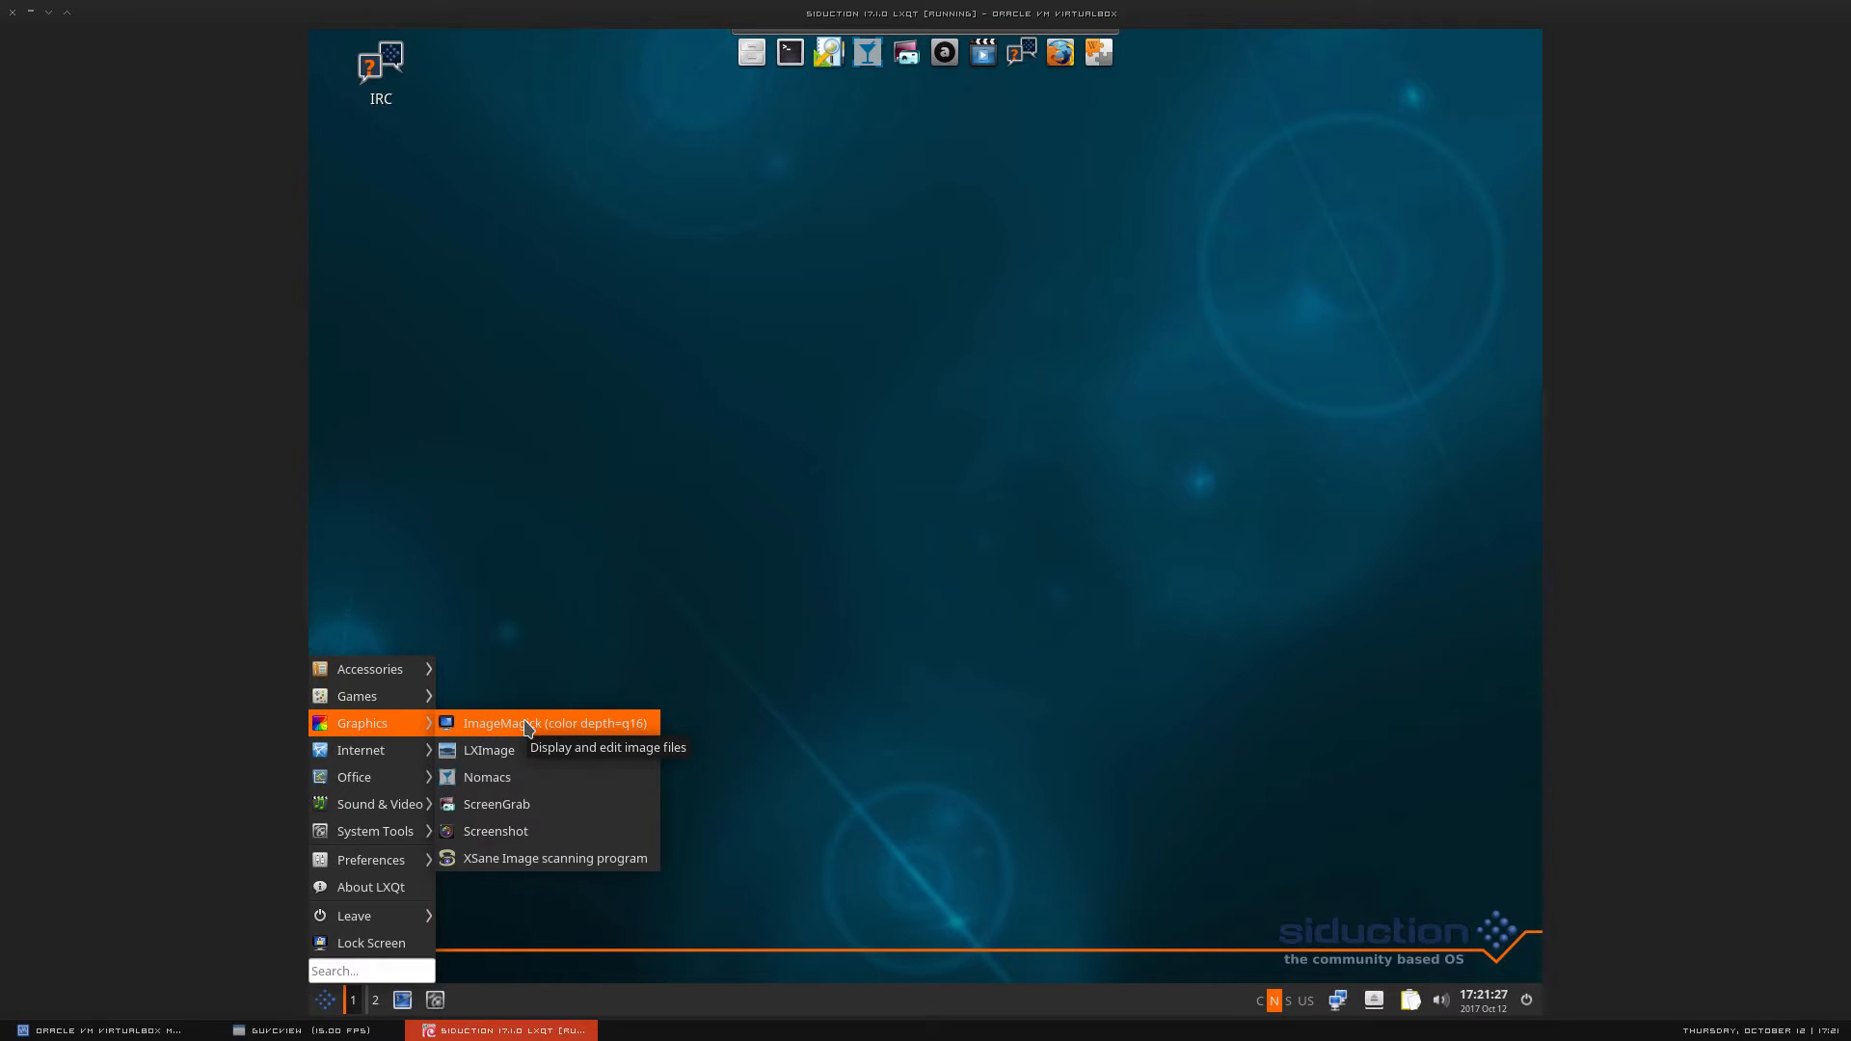
pyautogui.moveTo(602, 835)
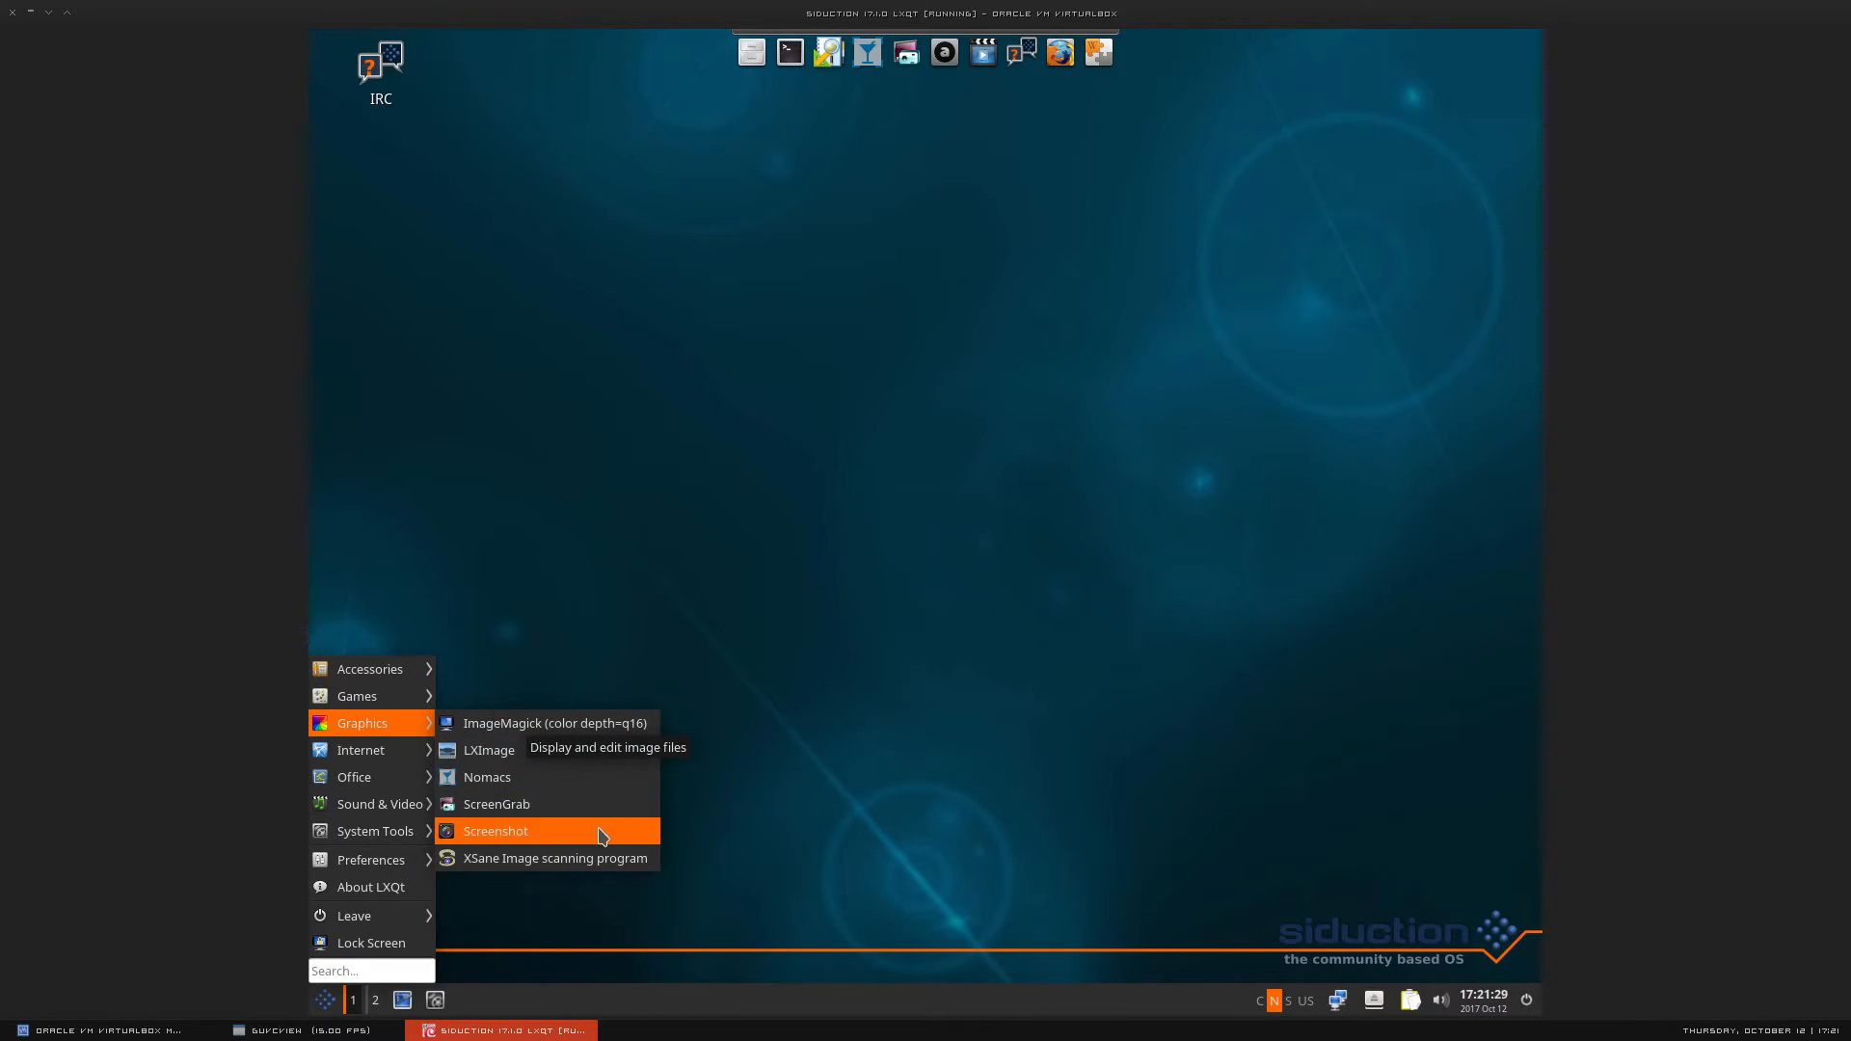
pyautogui.moveTo(488, 750)
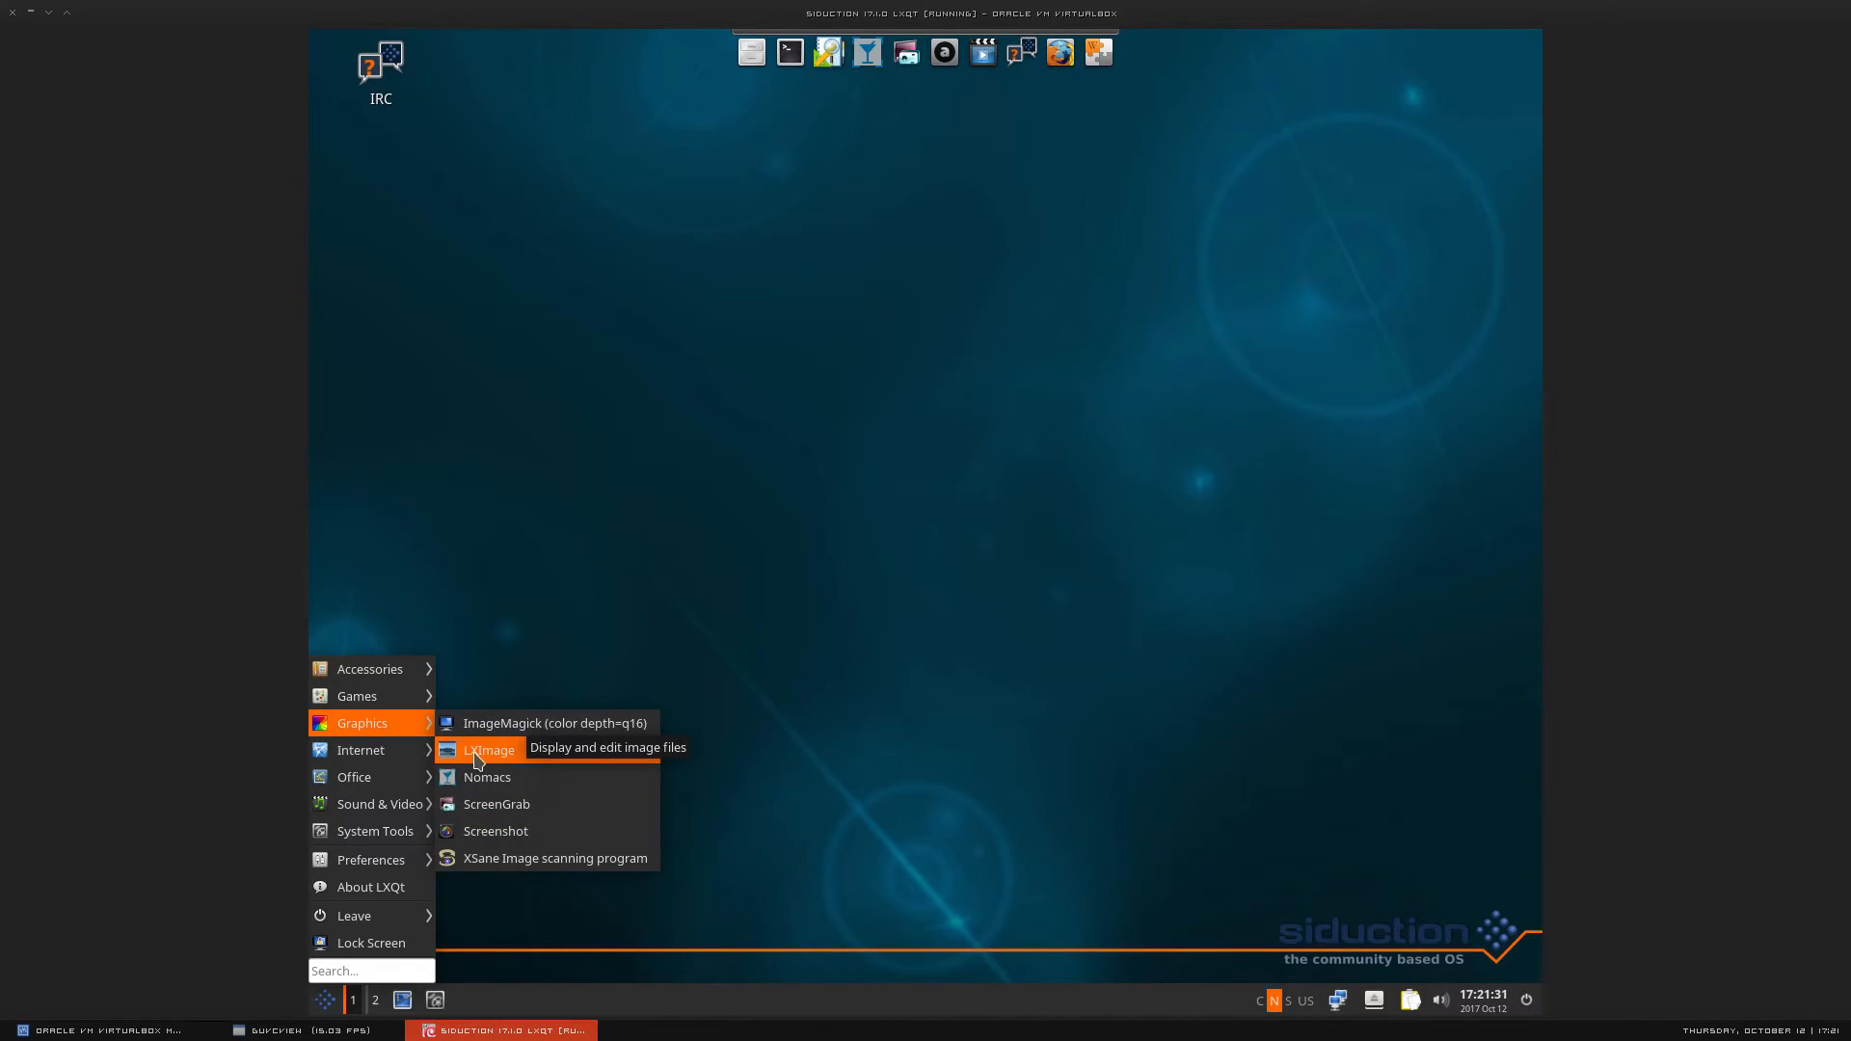
pyautogui.moveTo(486, 777)
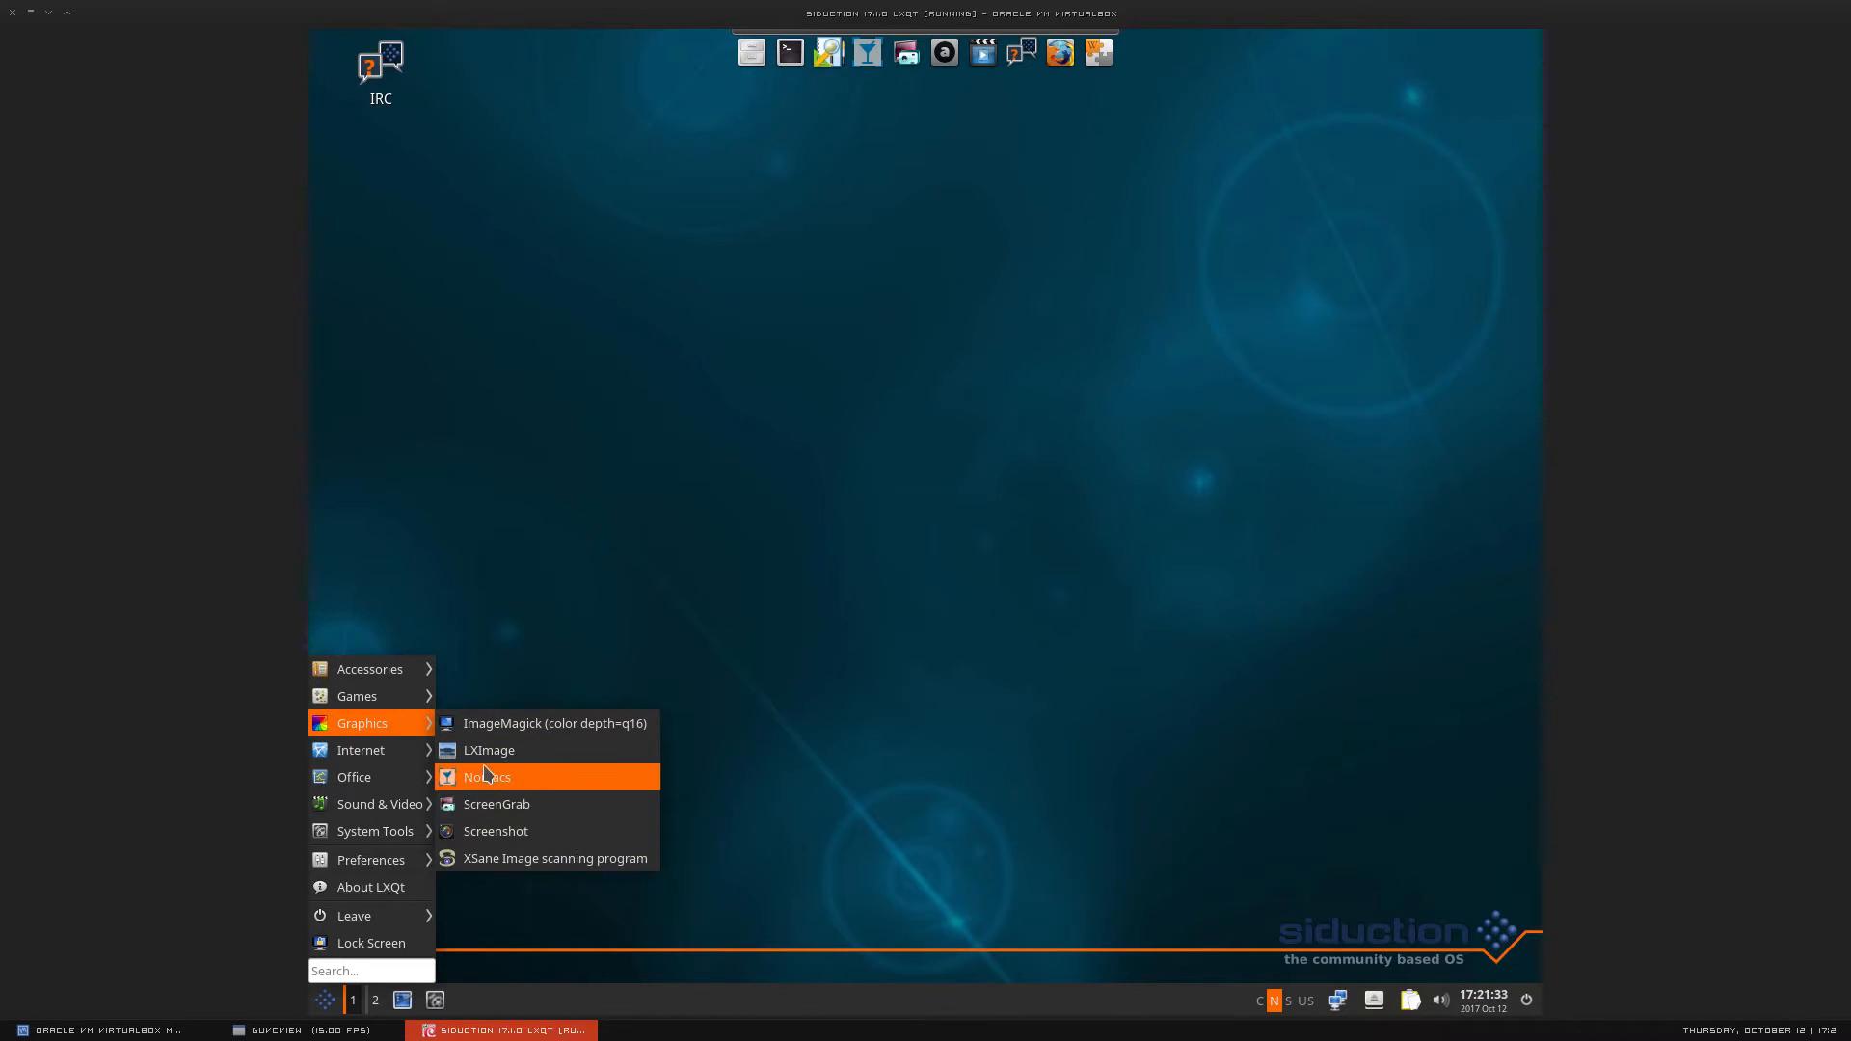
pyautogui.moveTo(496, 804)
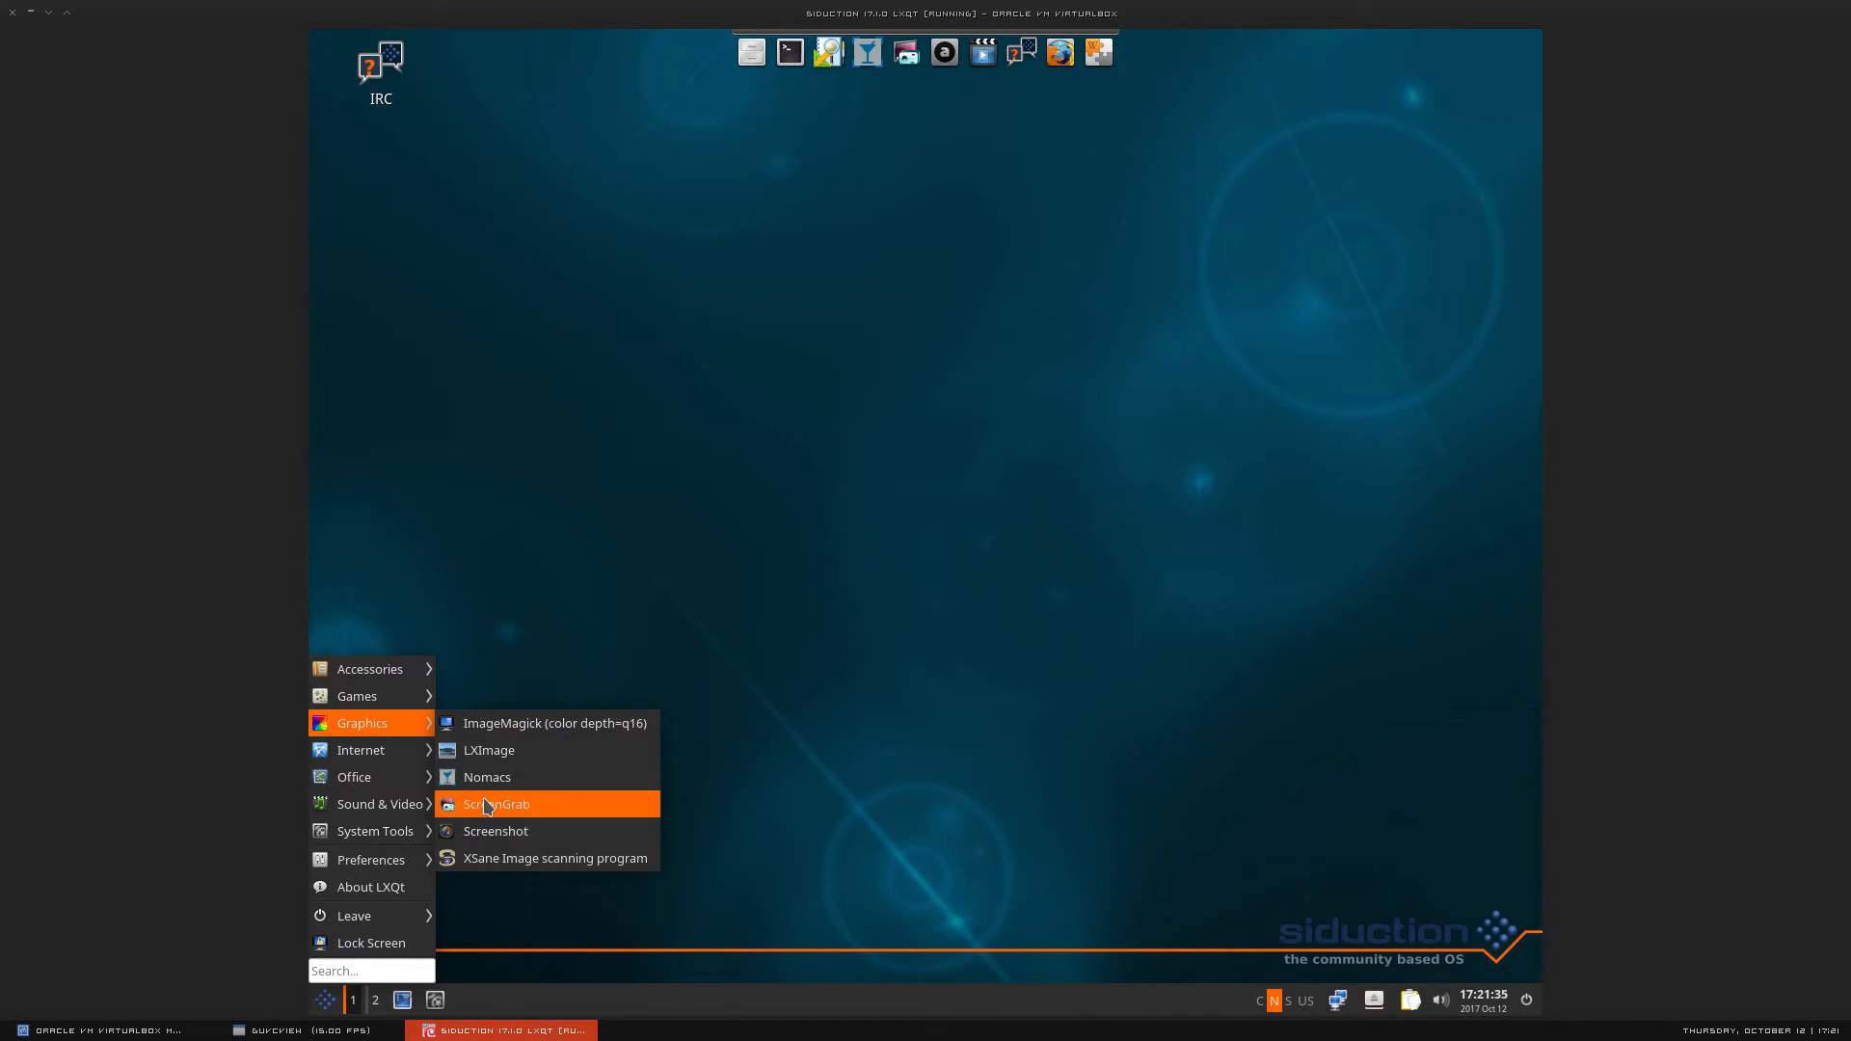
pyautogui.moveTo(370, 750)
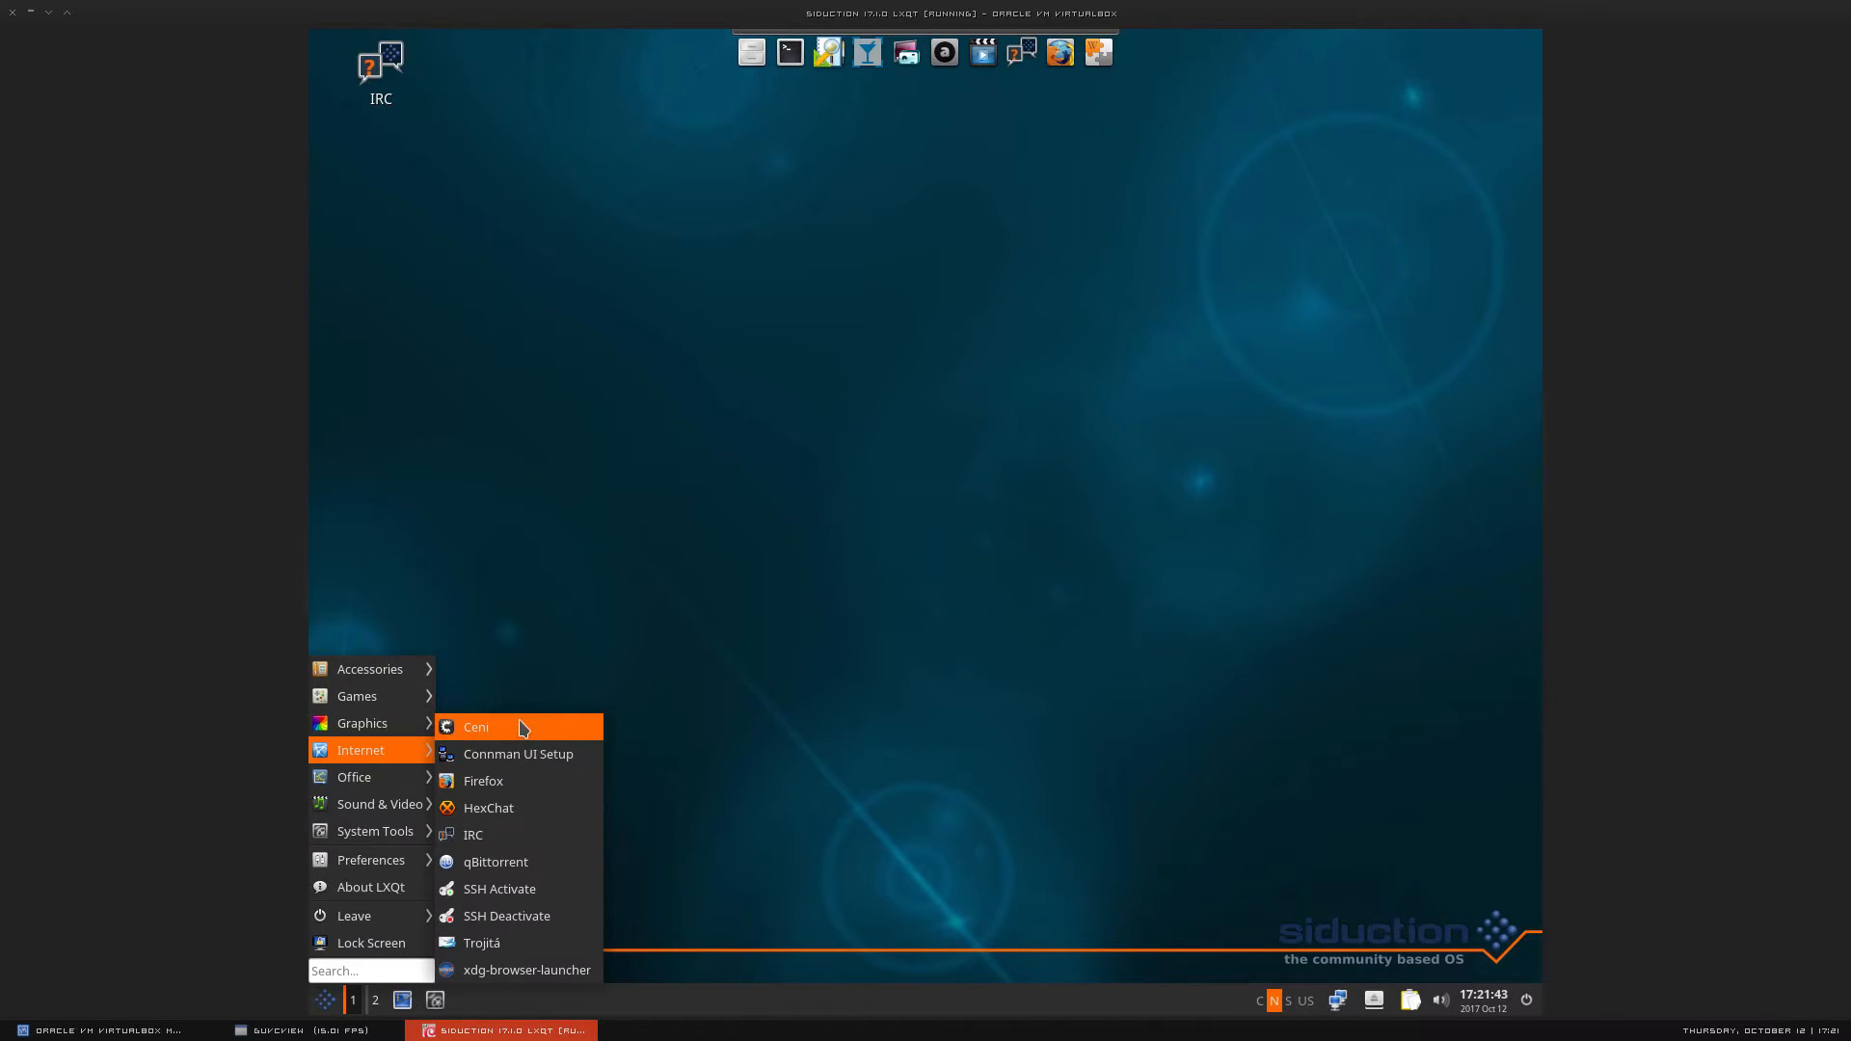
# Launch Ceni from Internet and close its Shell No. 1 root-password window.
pyautogui.click(476, 727)
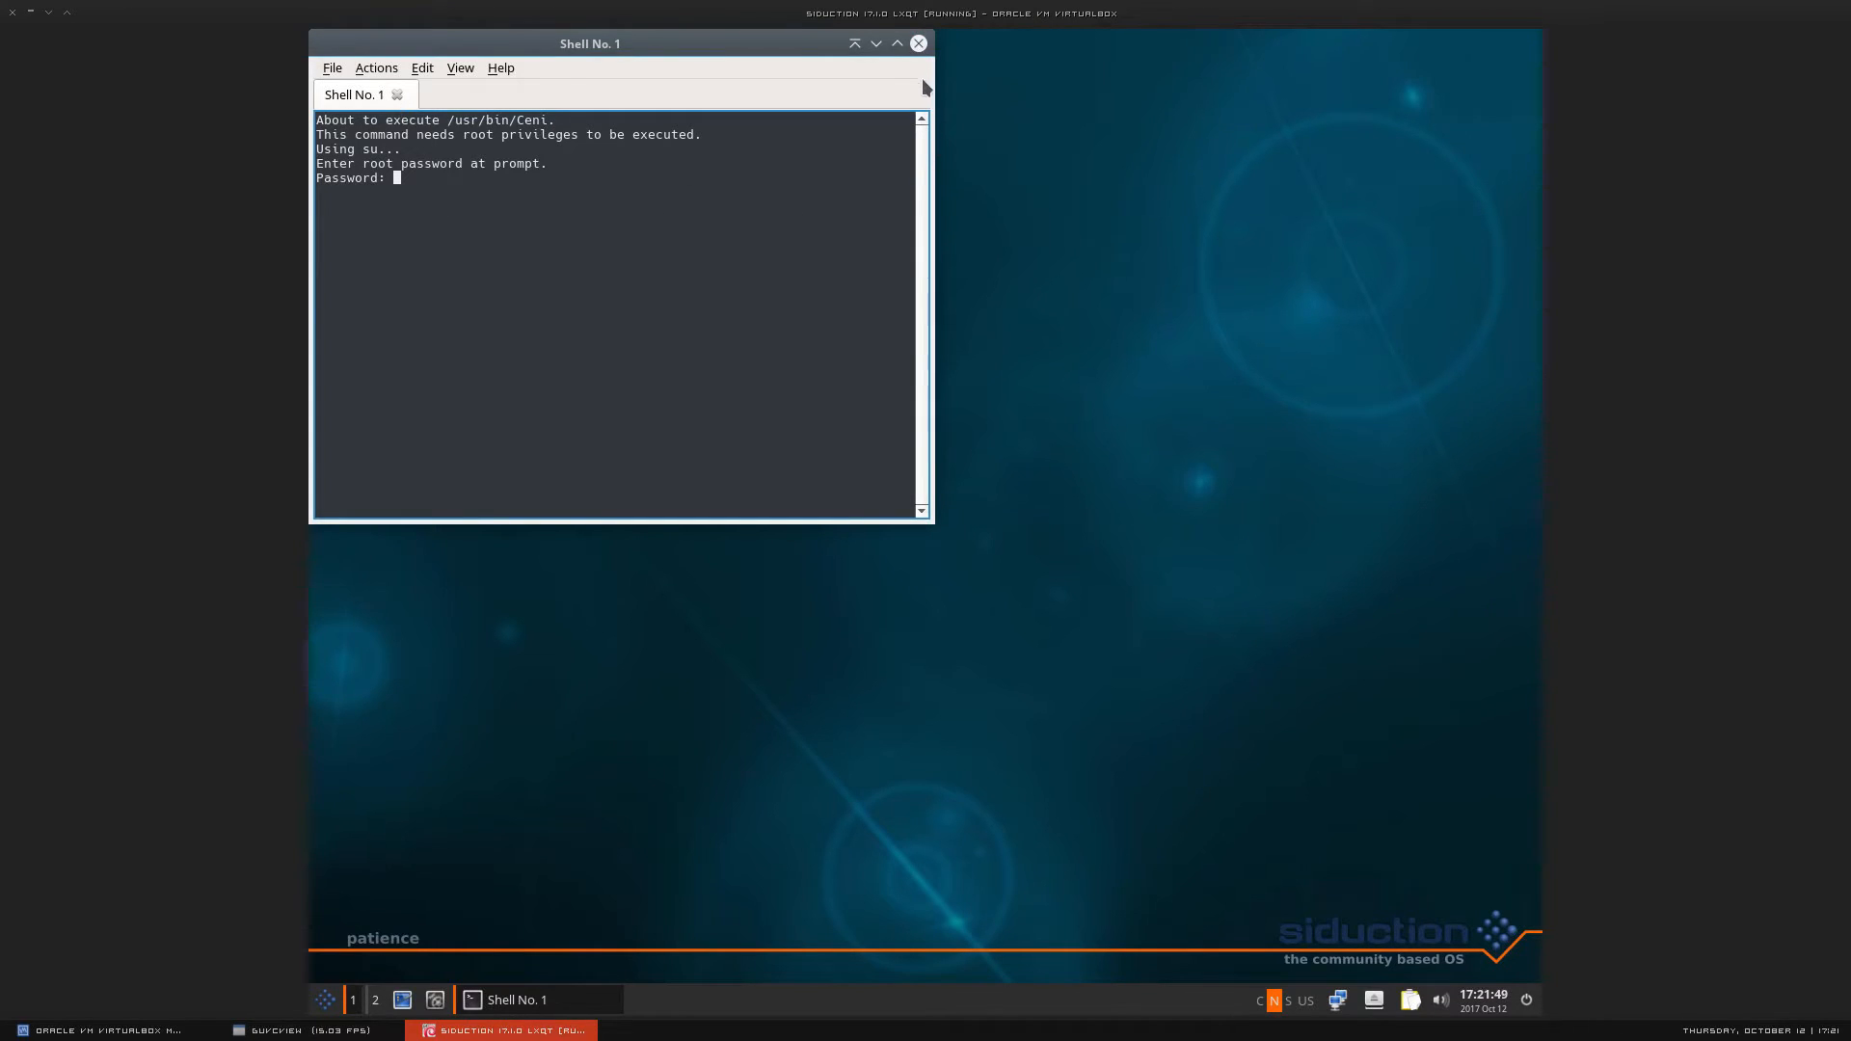
pyautogui.click(918, 43)
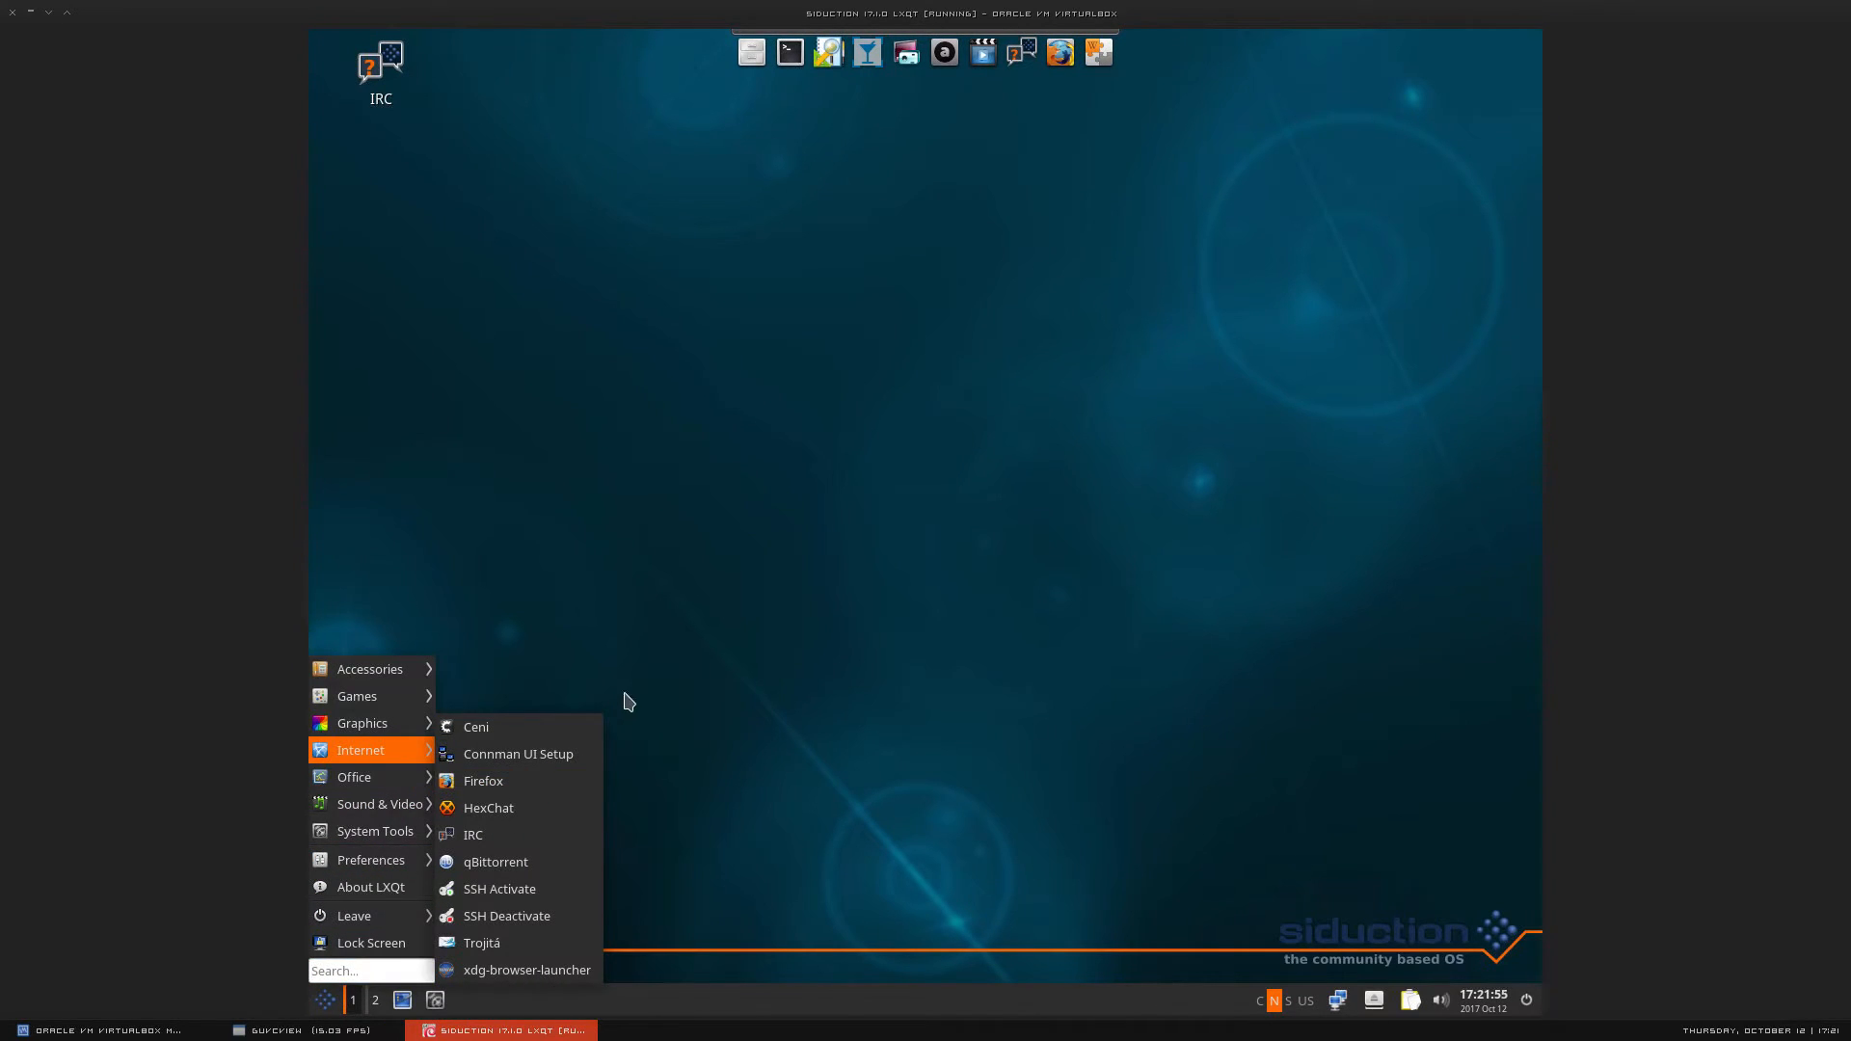
pyautogui.moveTo(518, 754)
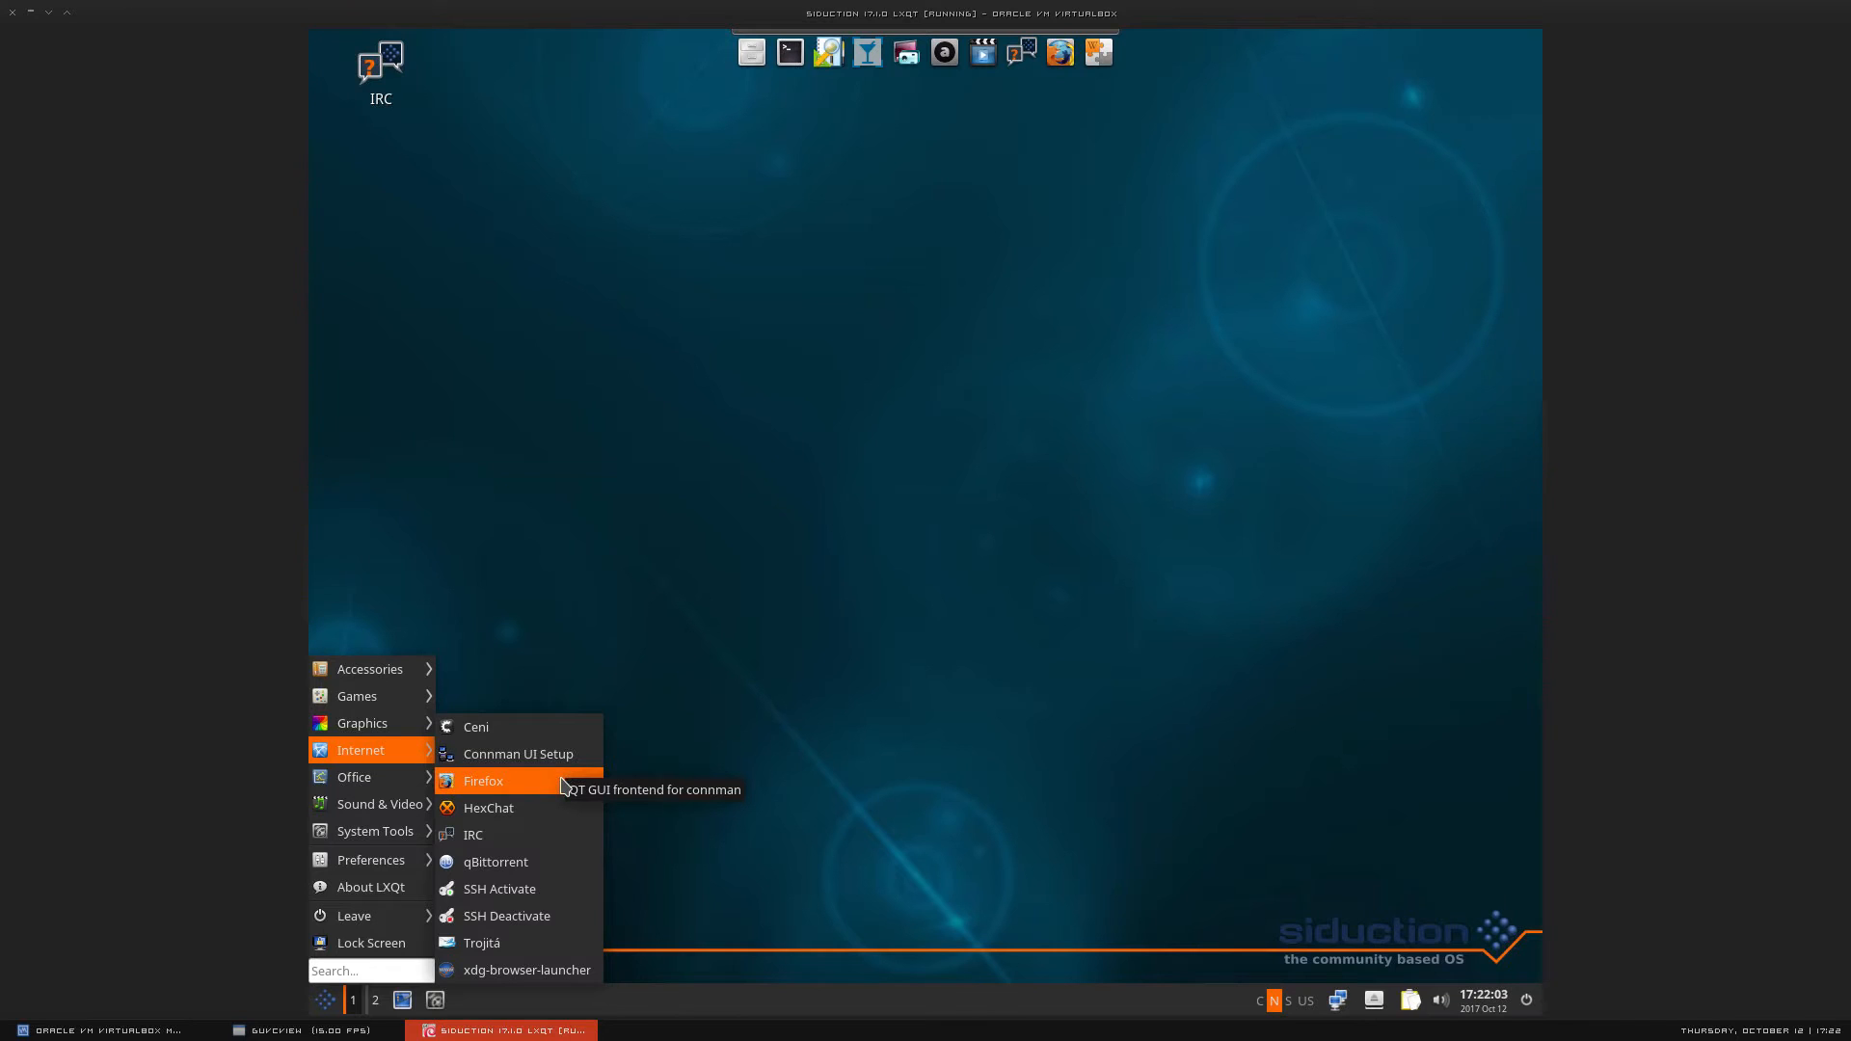
pyautogui.moveTo(564, 788)
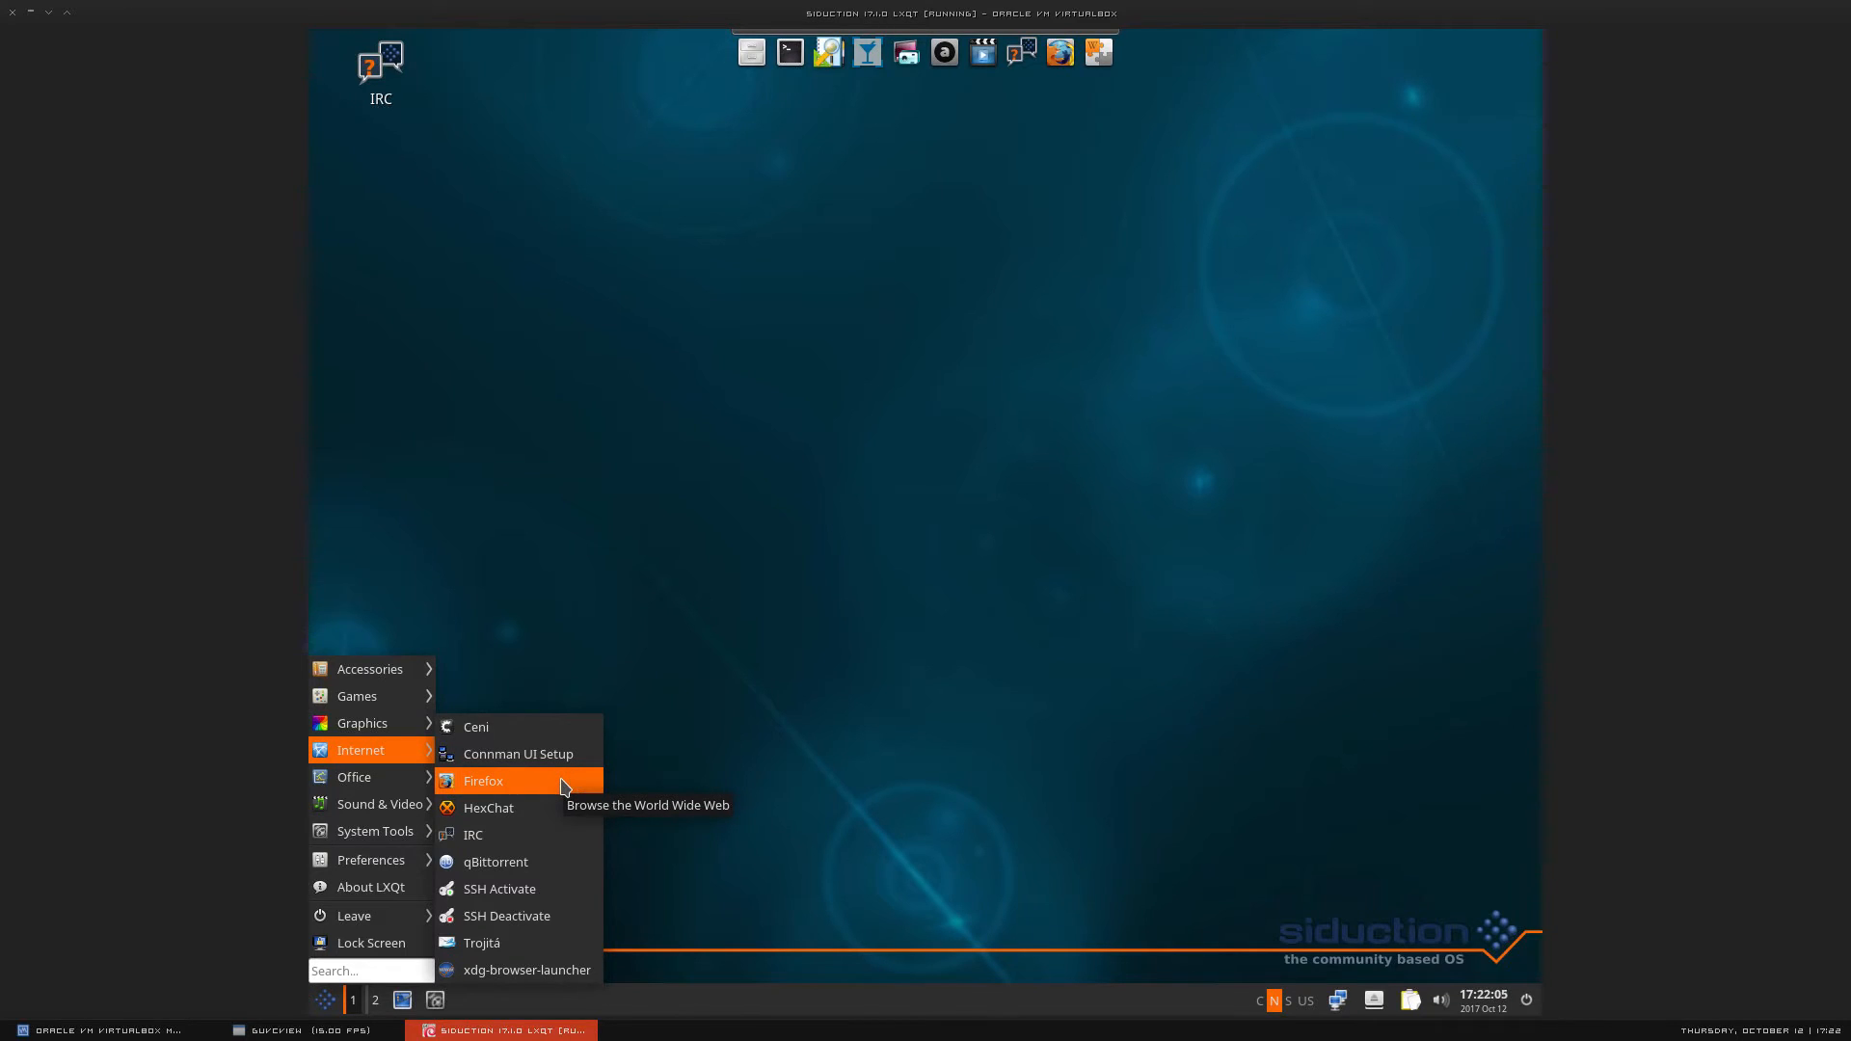
pyautogui.moveTo(555, 814)
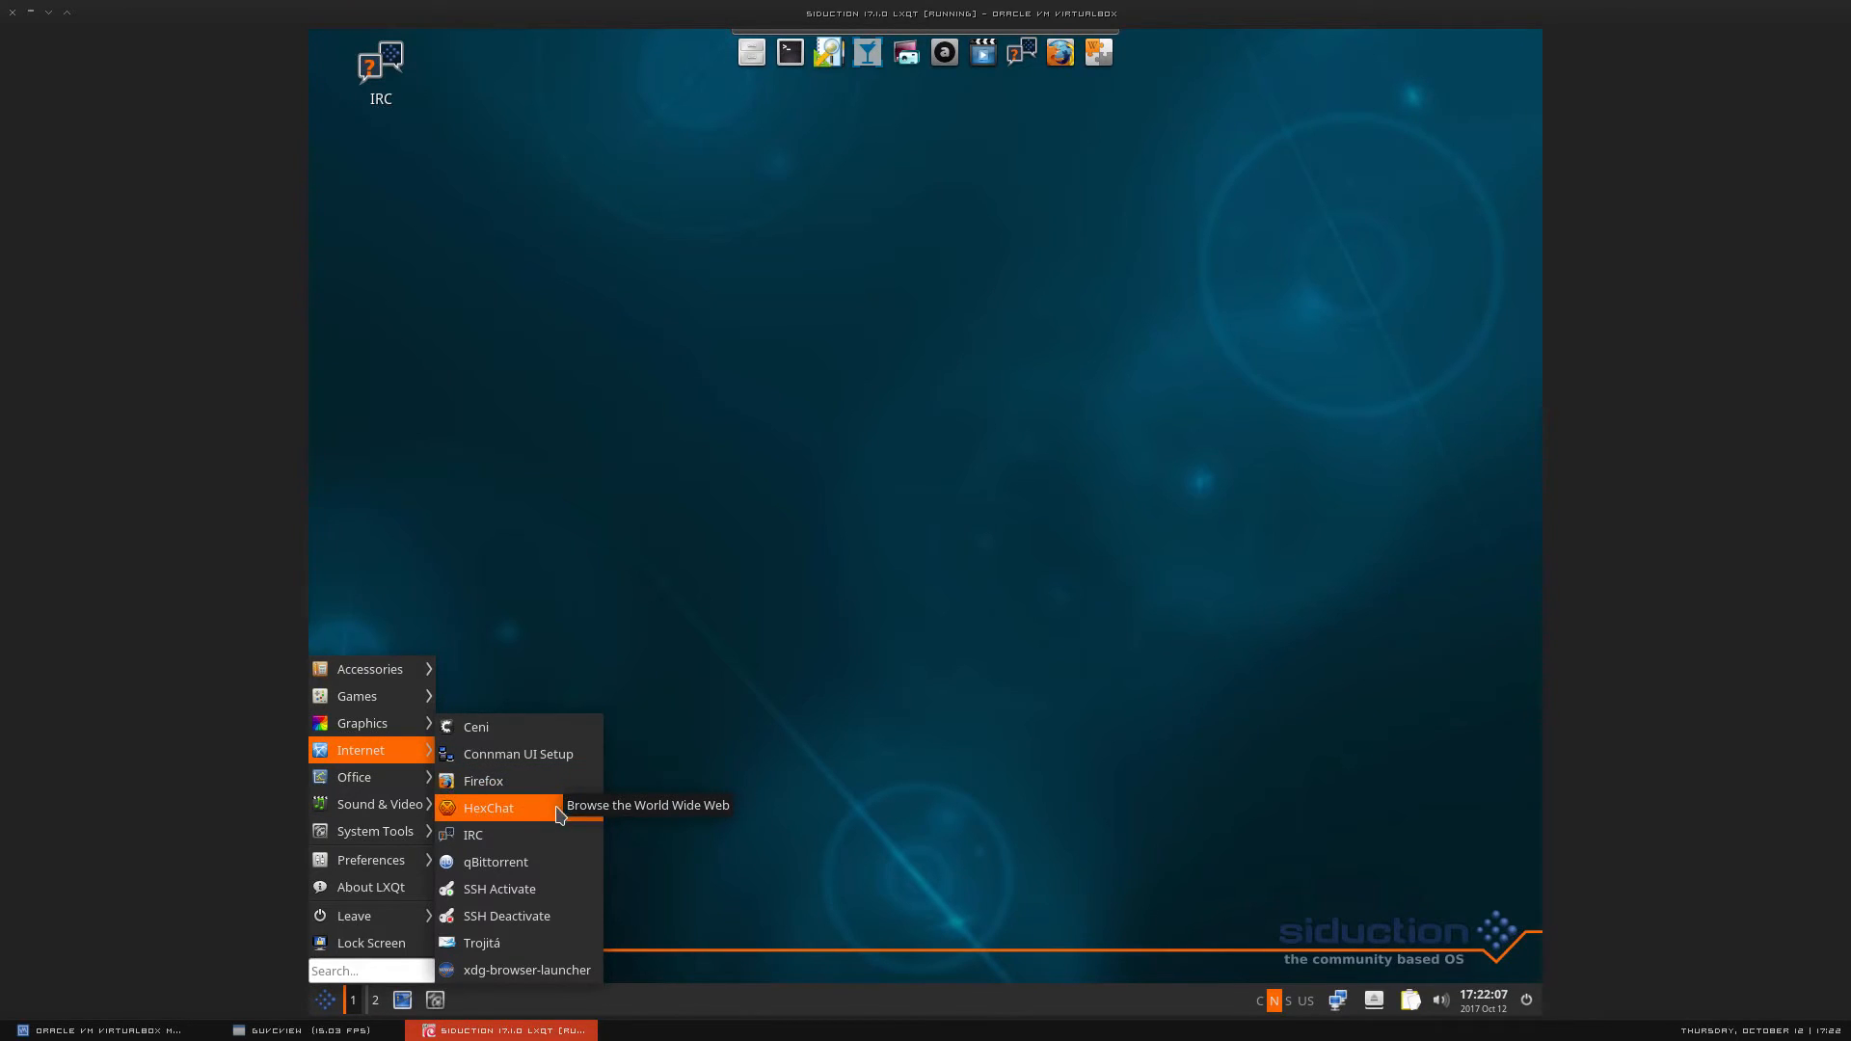
pyautogui.moveTo(472, 835)
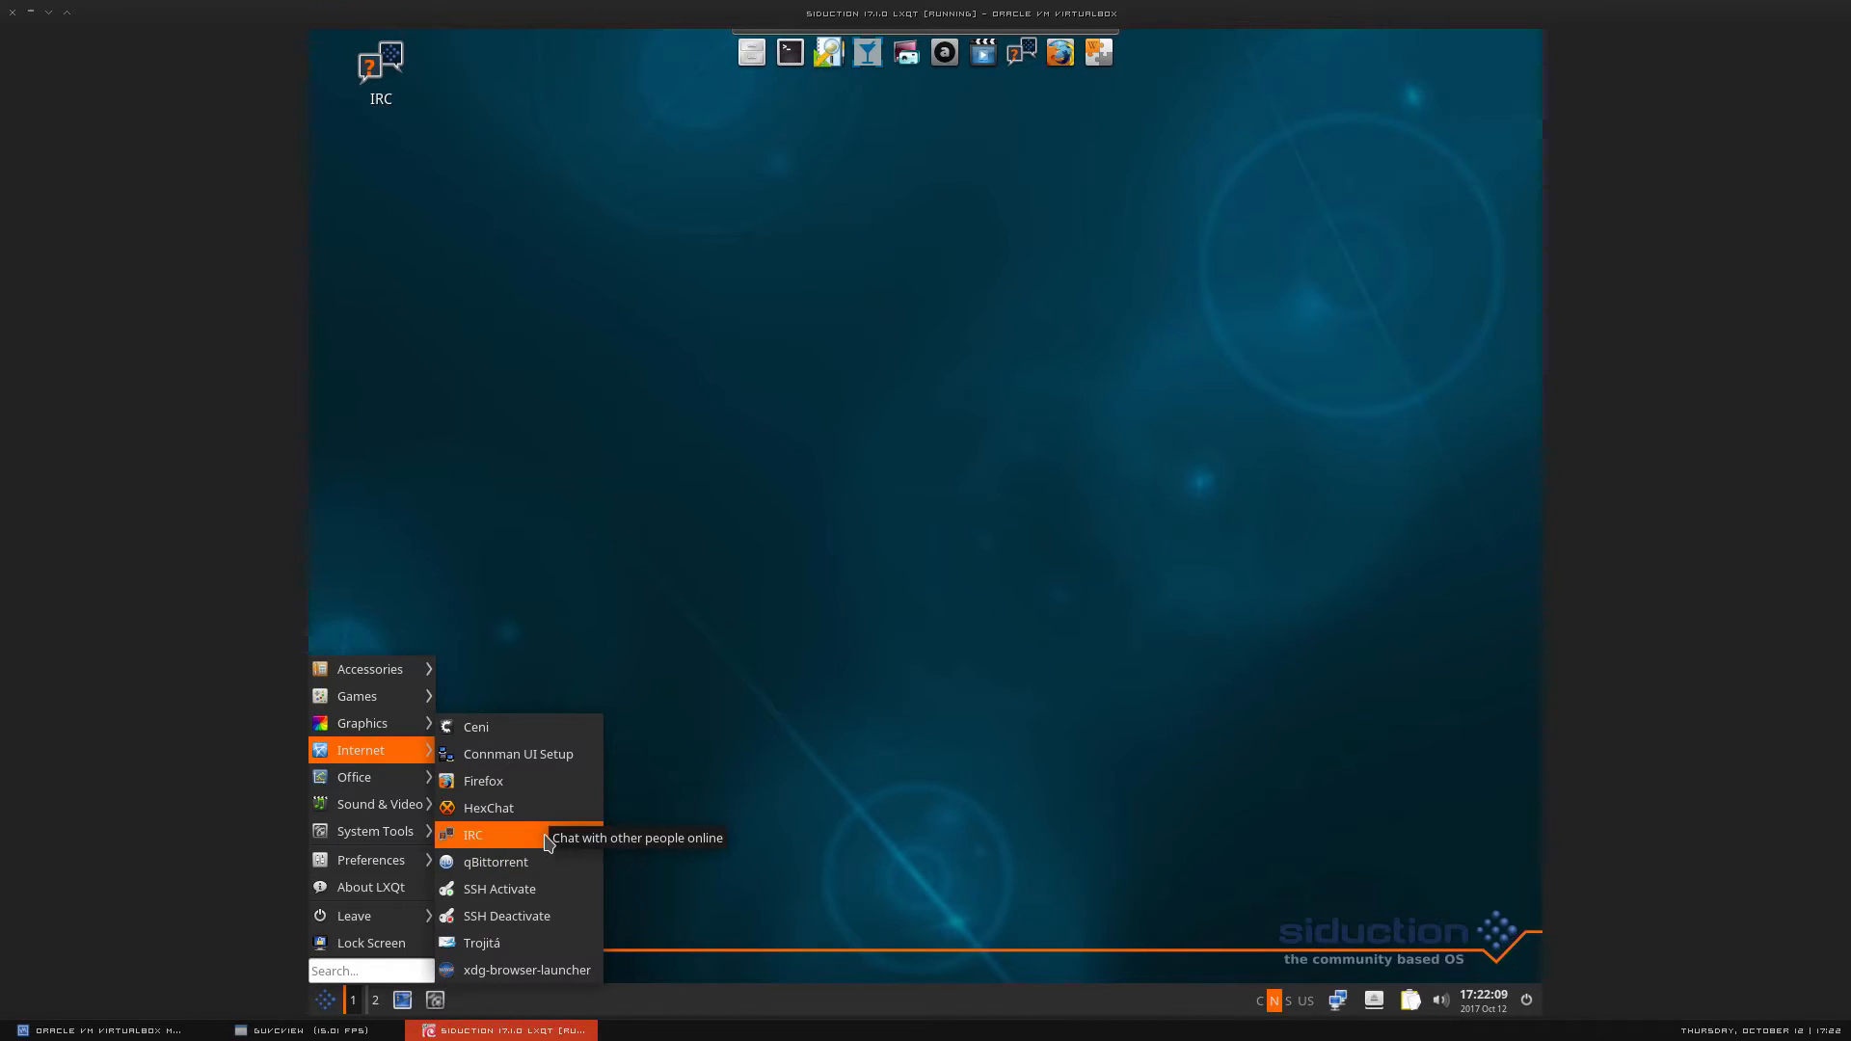
# Launch HexChat from IRC, move its window, then choose Minimize to Tray instead of quitting.
pyautogui.click(473, 835)
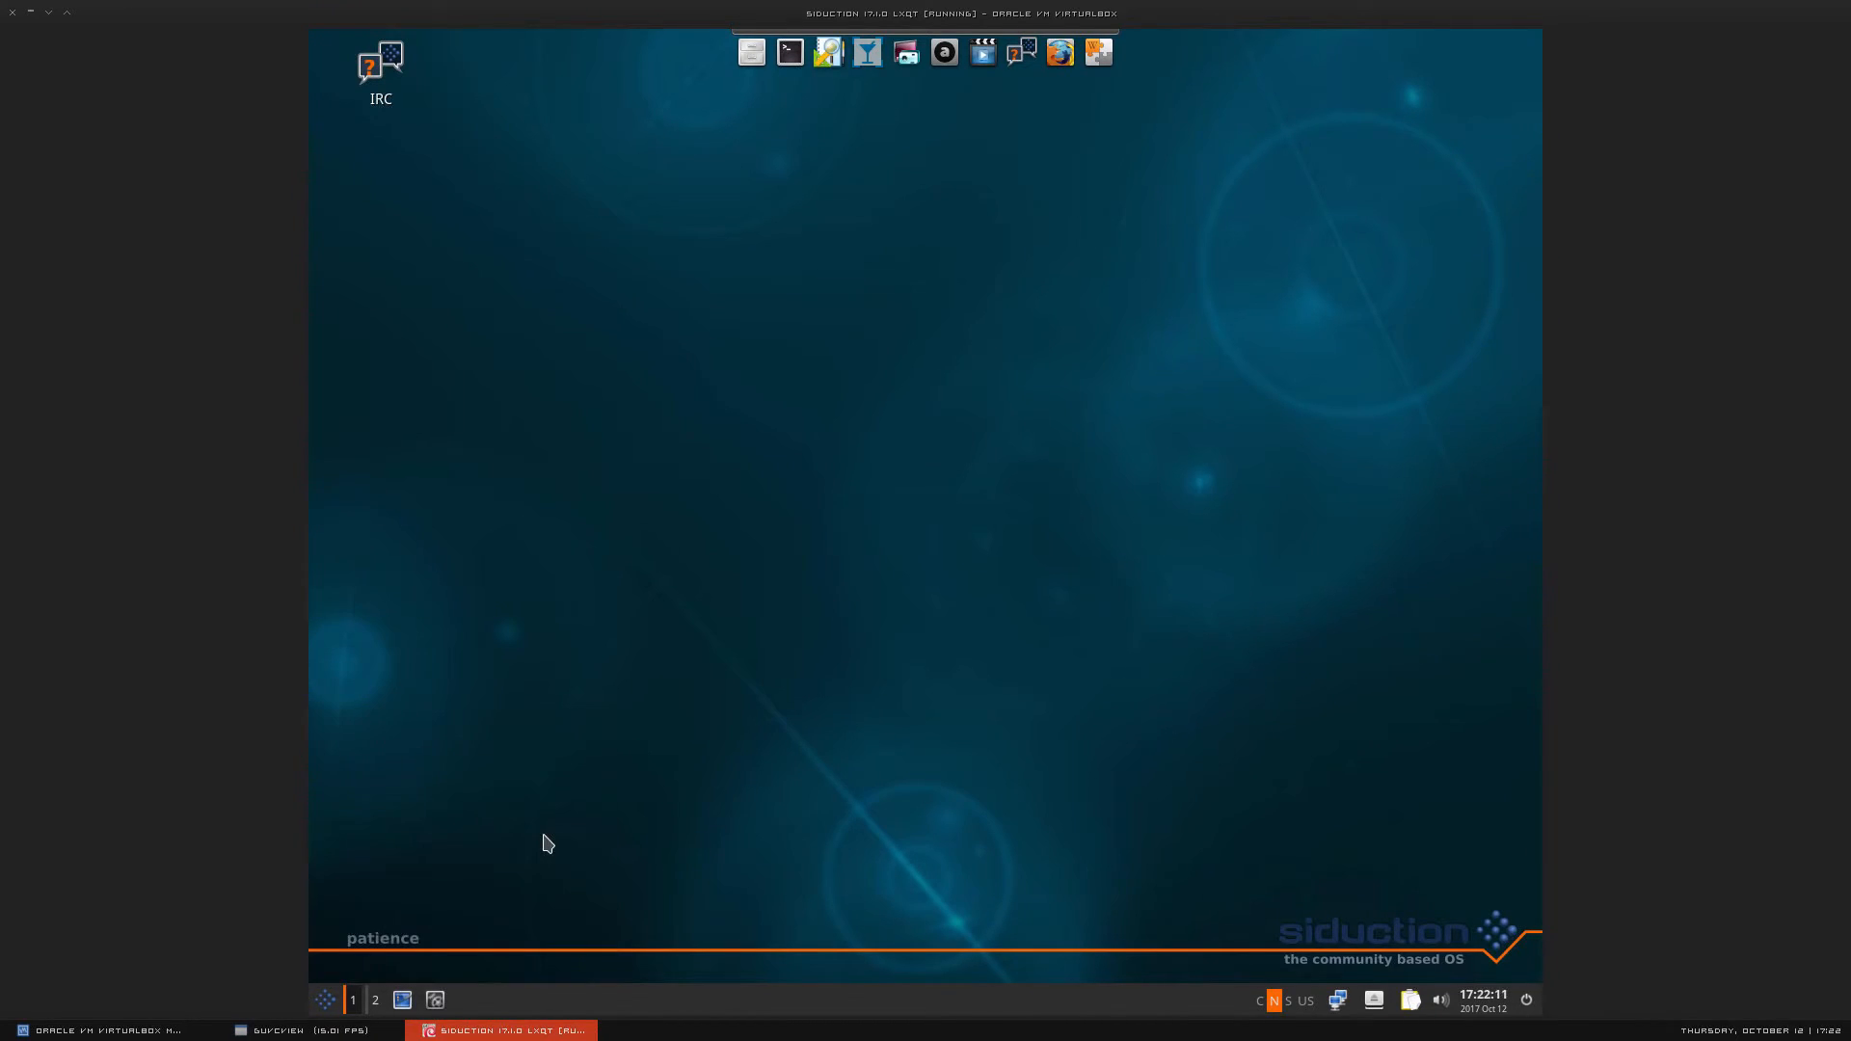
pyautogui.doubleClick(380, 62)
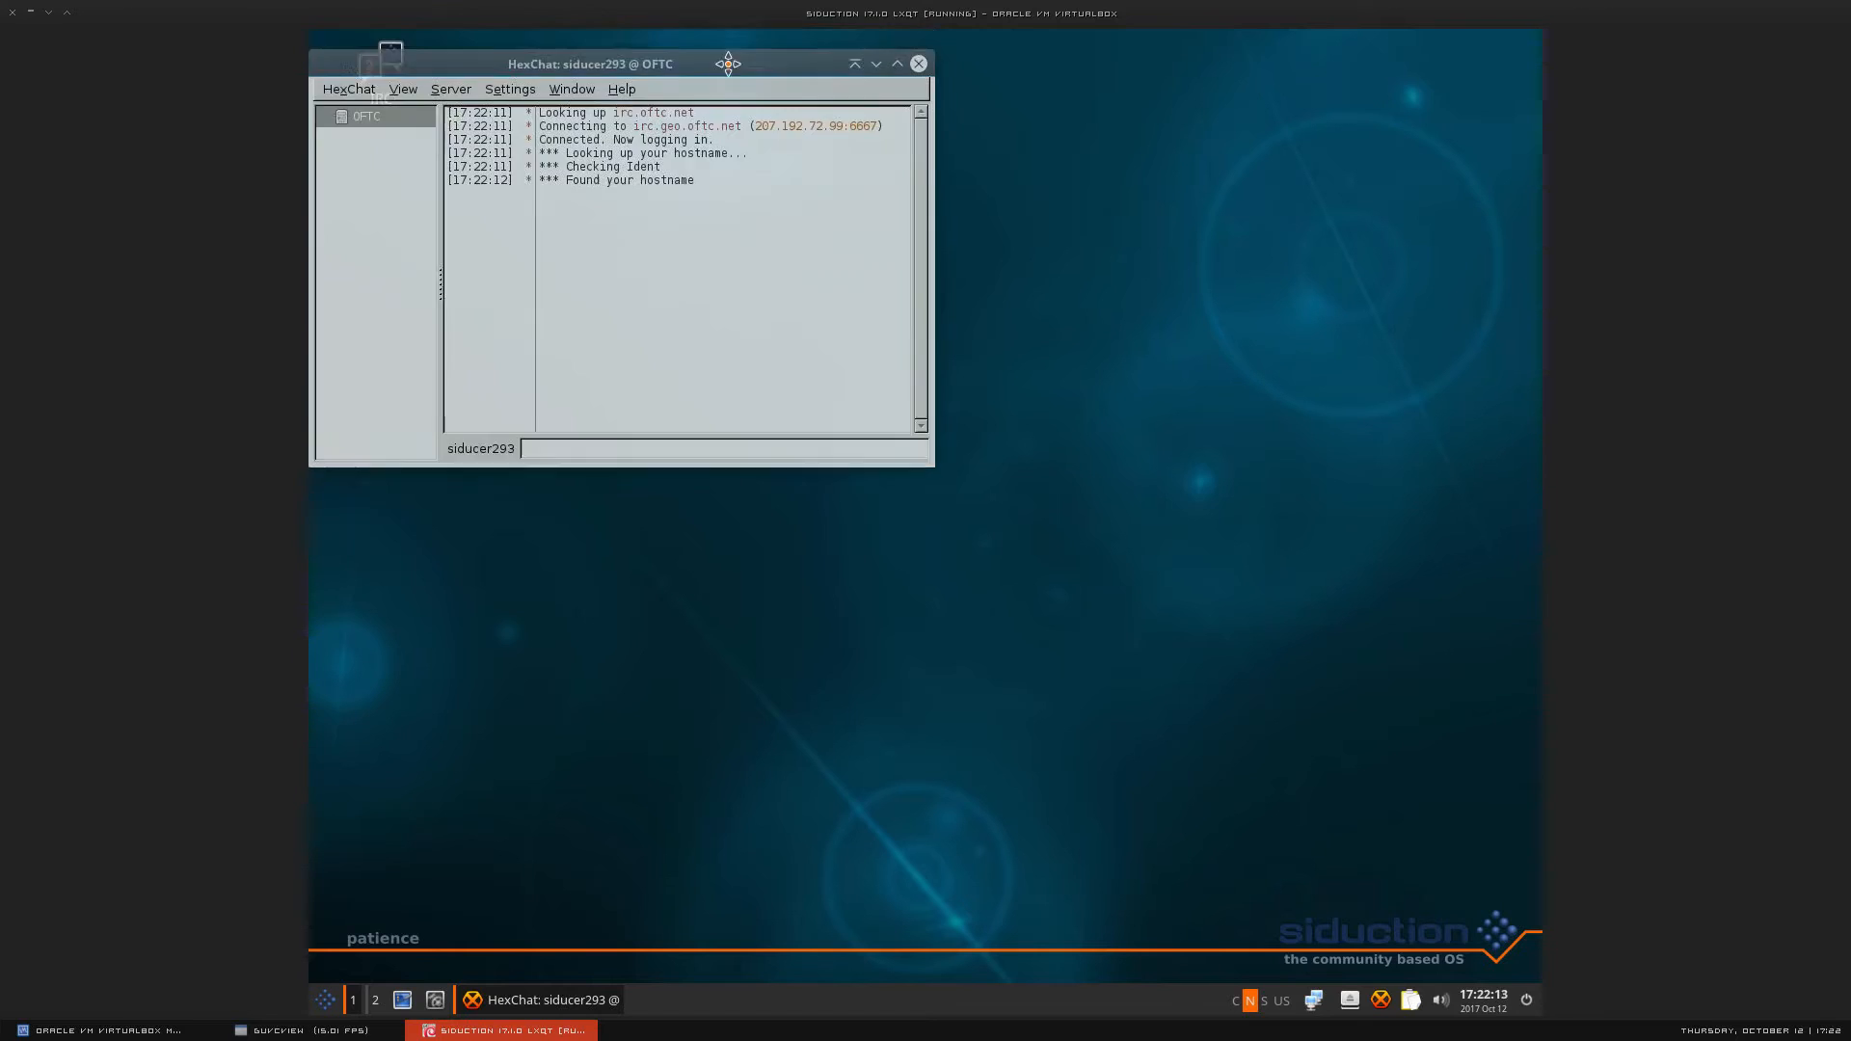
pyautogui.moveTo(590, 63); pyautogui.dragTo(694, 301)
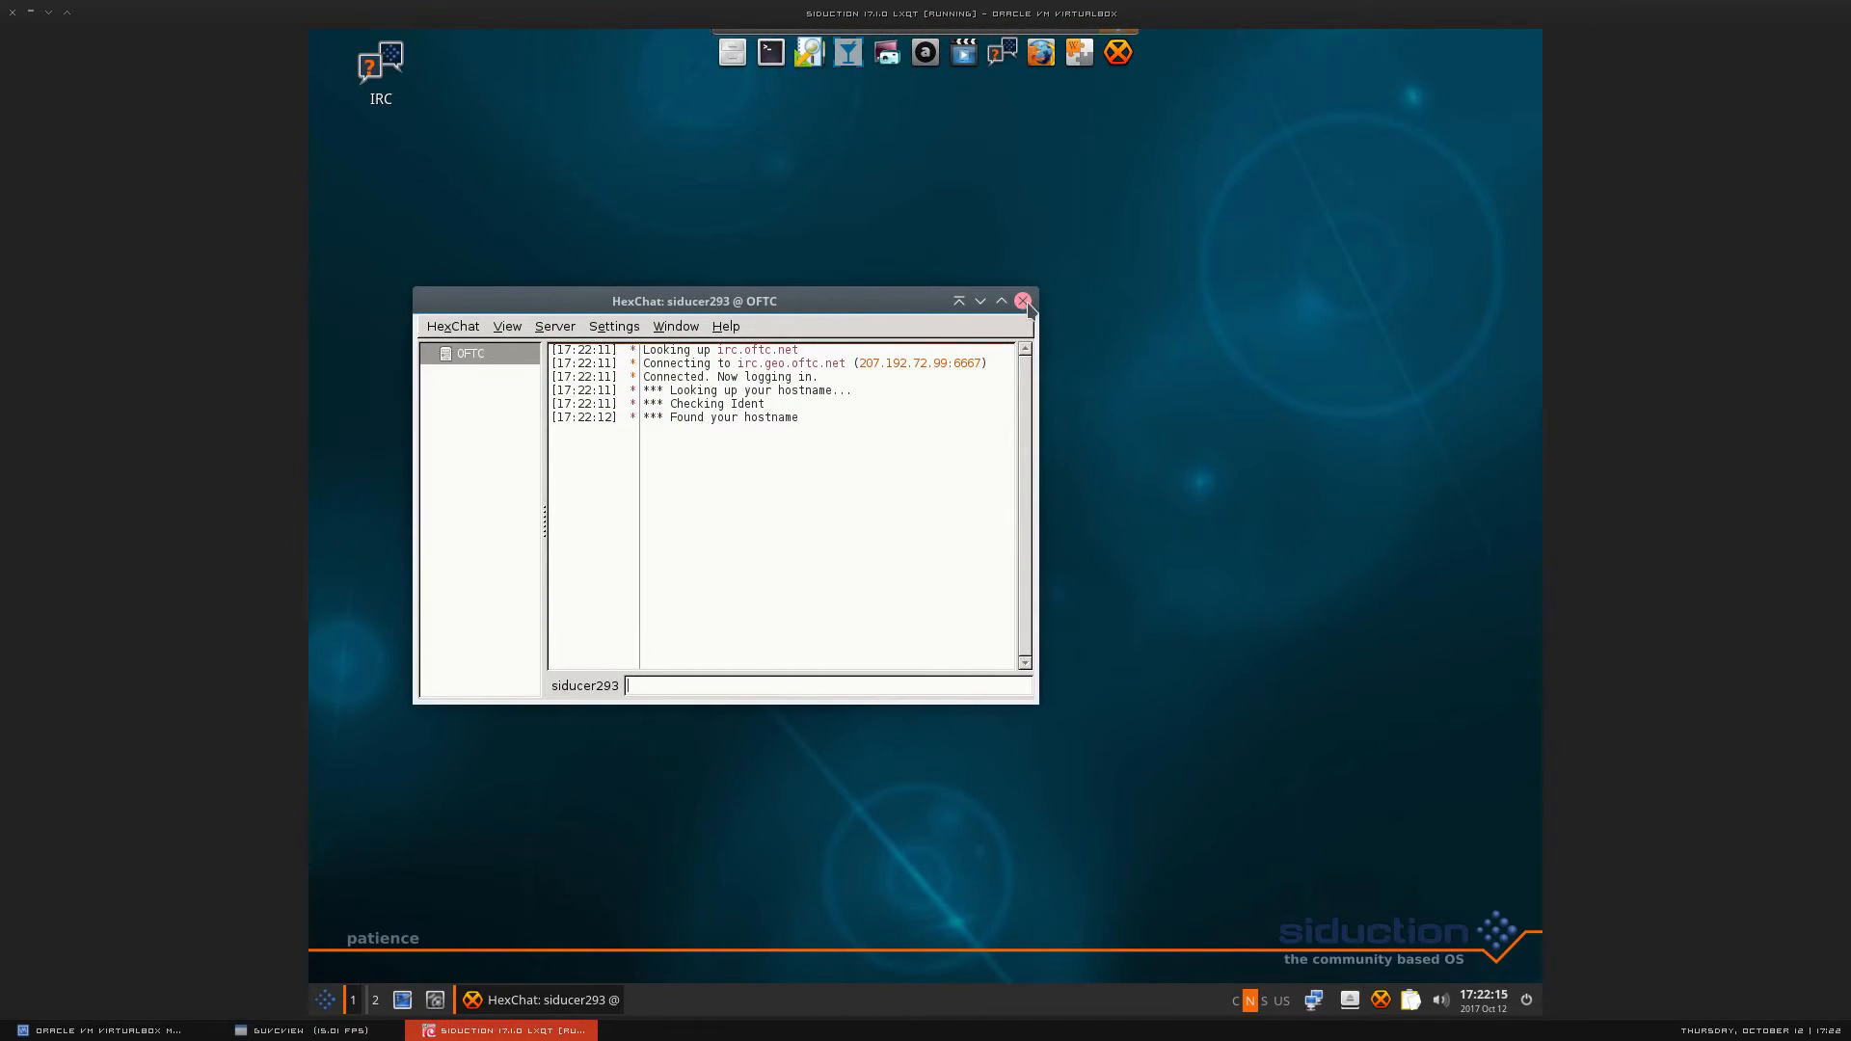
pyautogui.click(1022, 300)
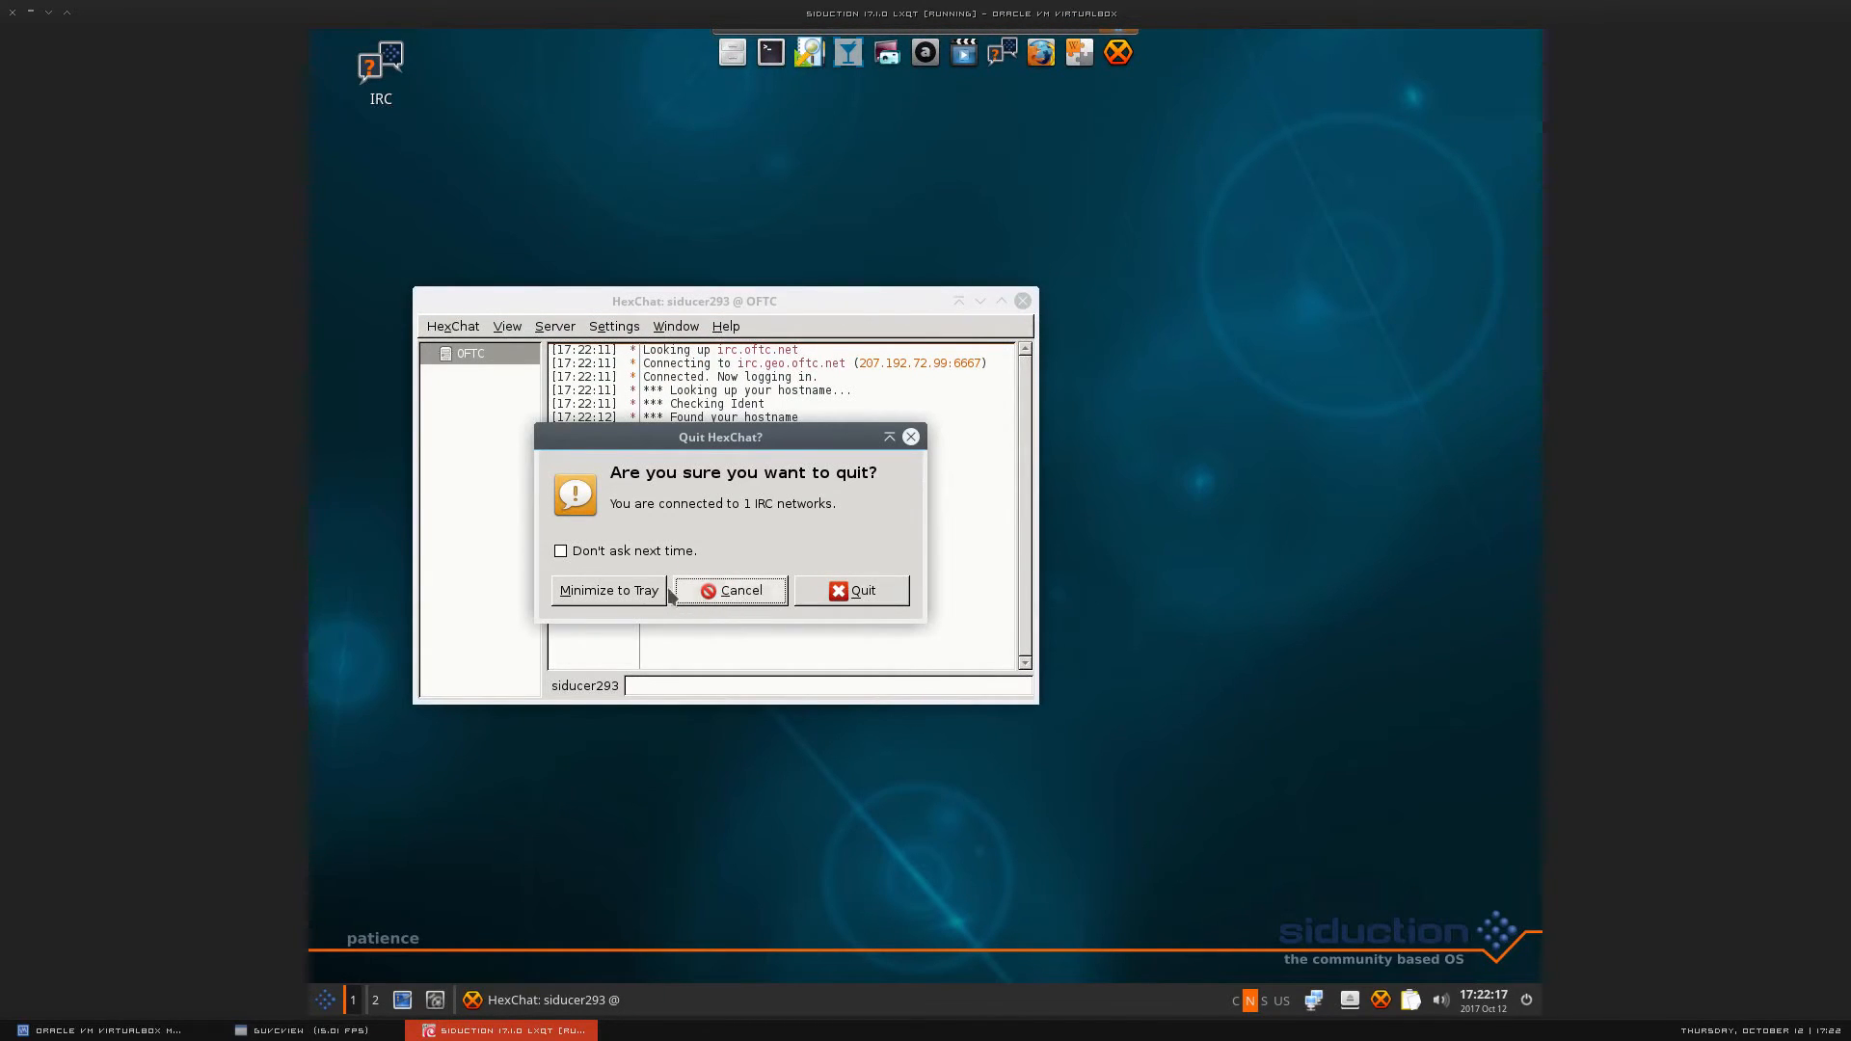
pyautogui.click(851, 590)
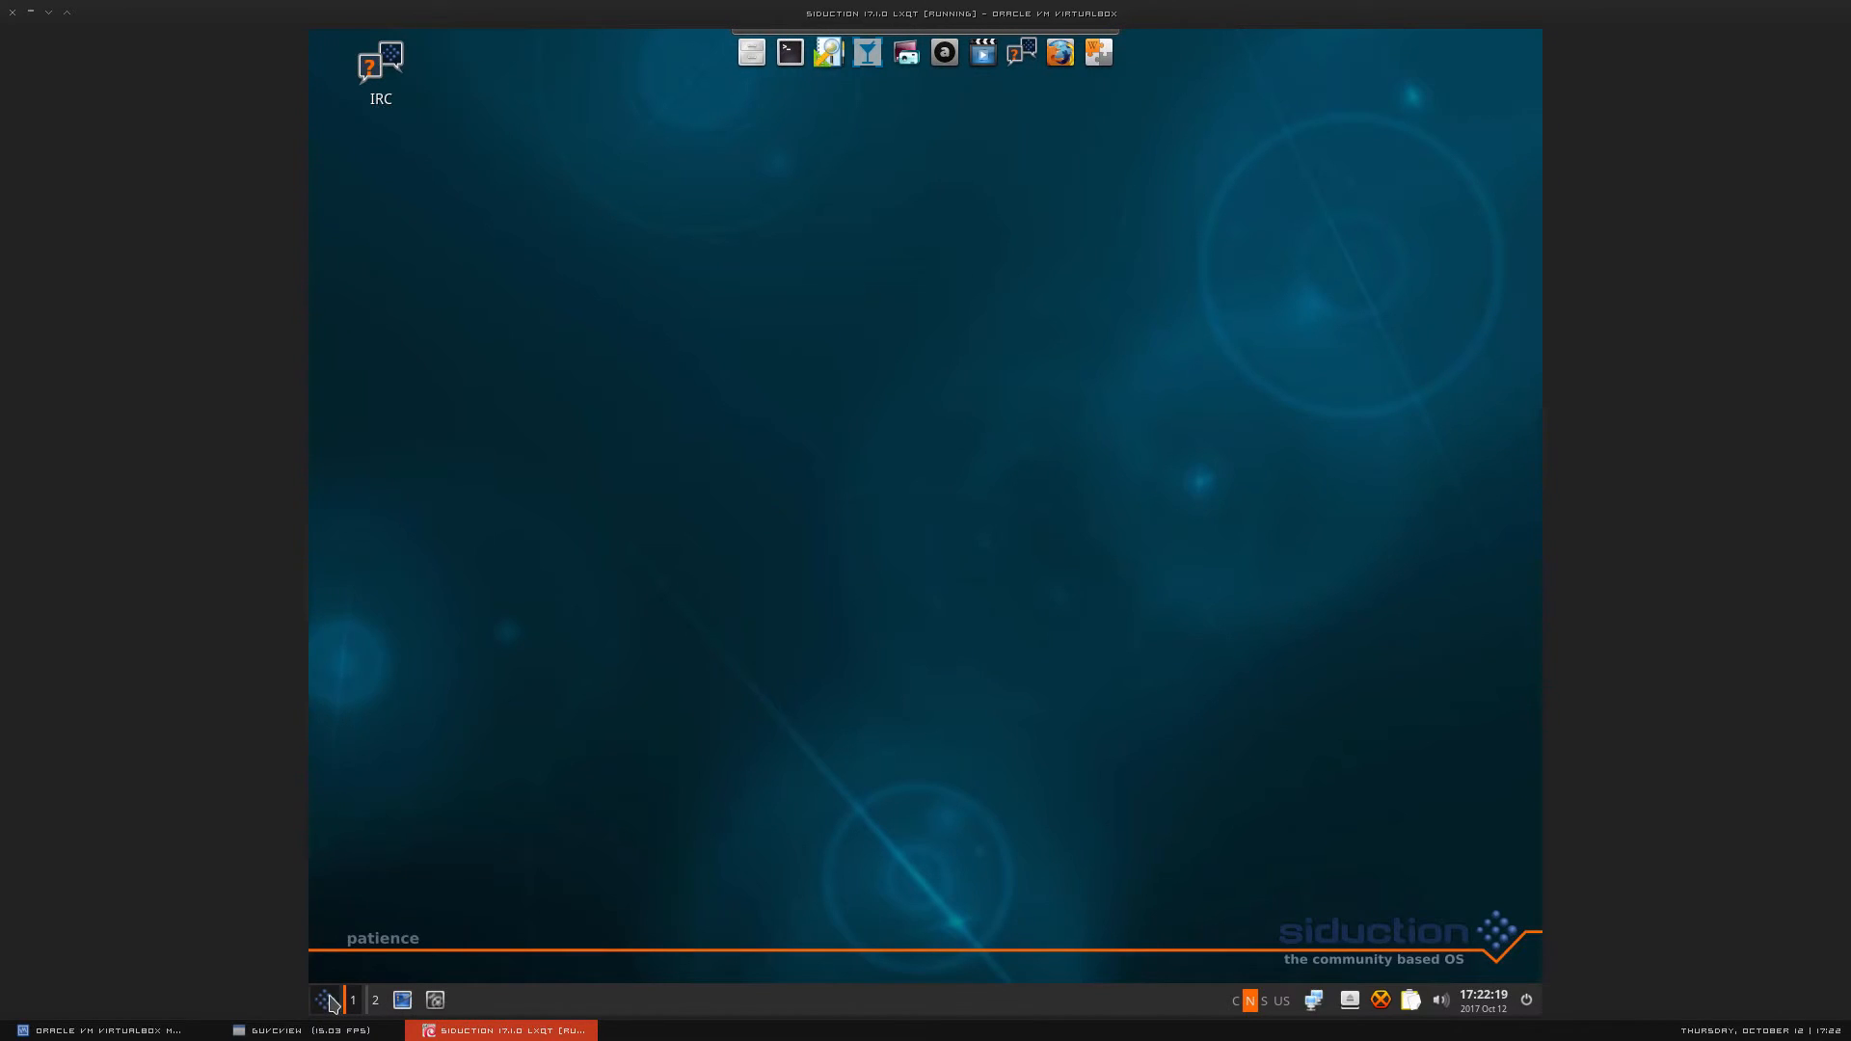
pyautogui.click(323, 1001)
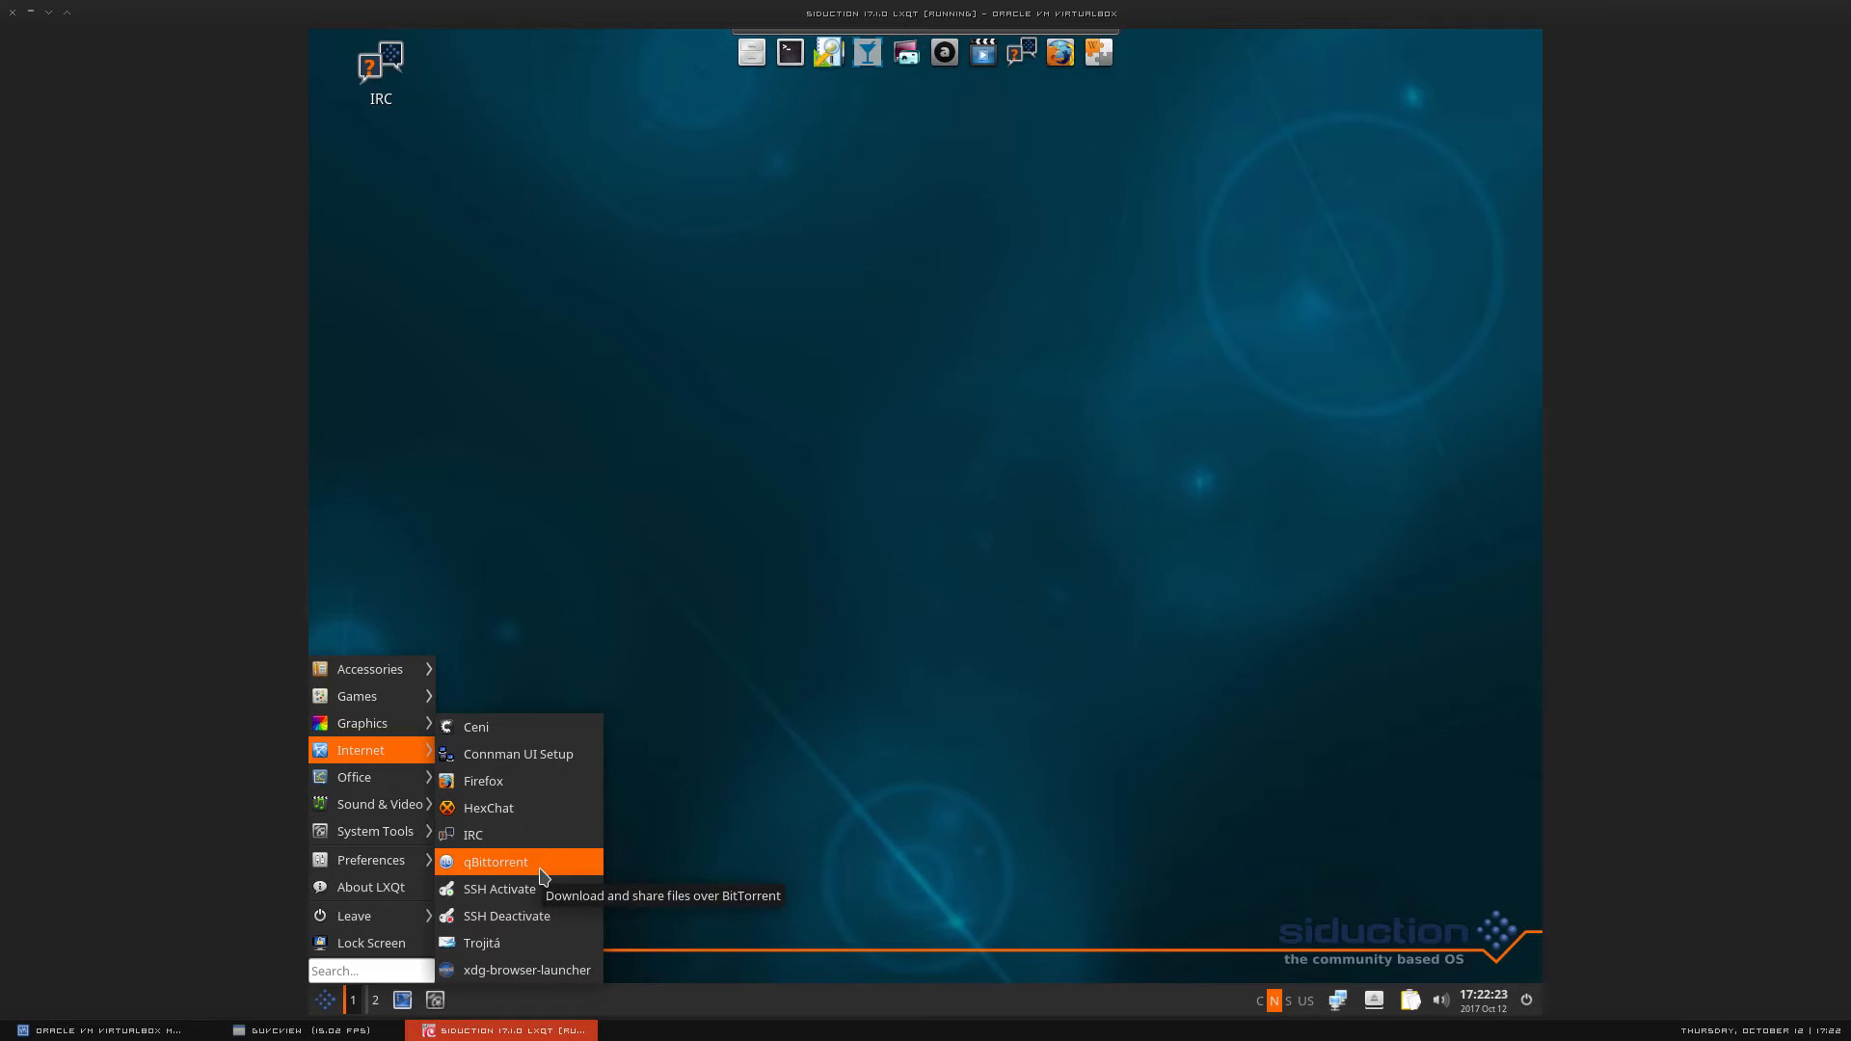
pyautogui.moveTo(501, 889)
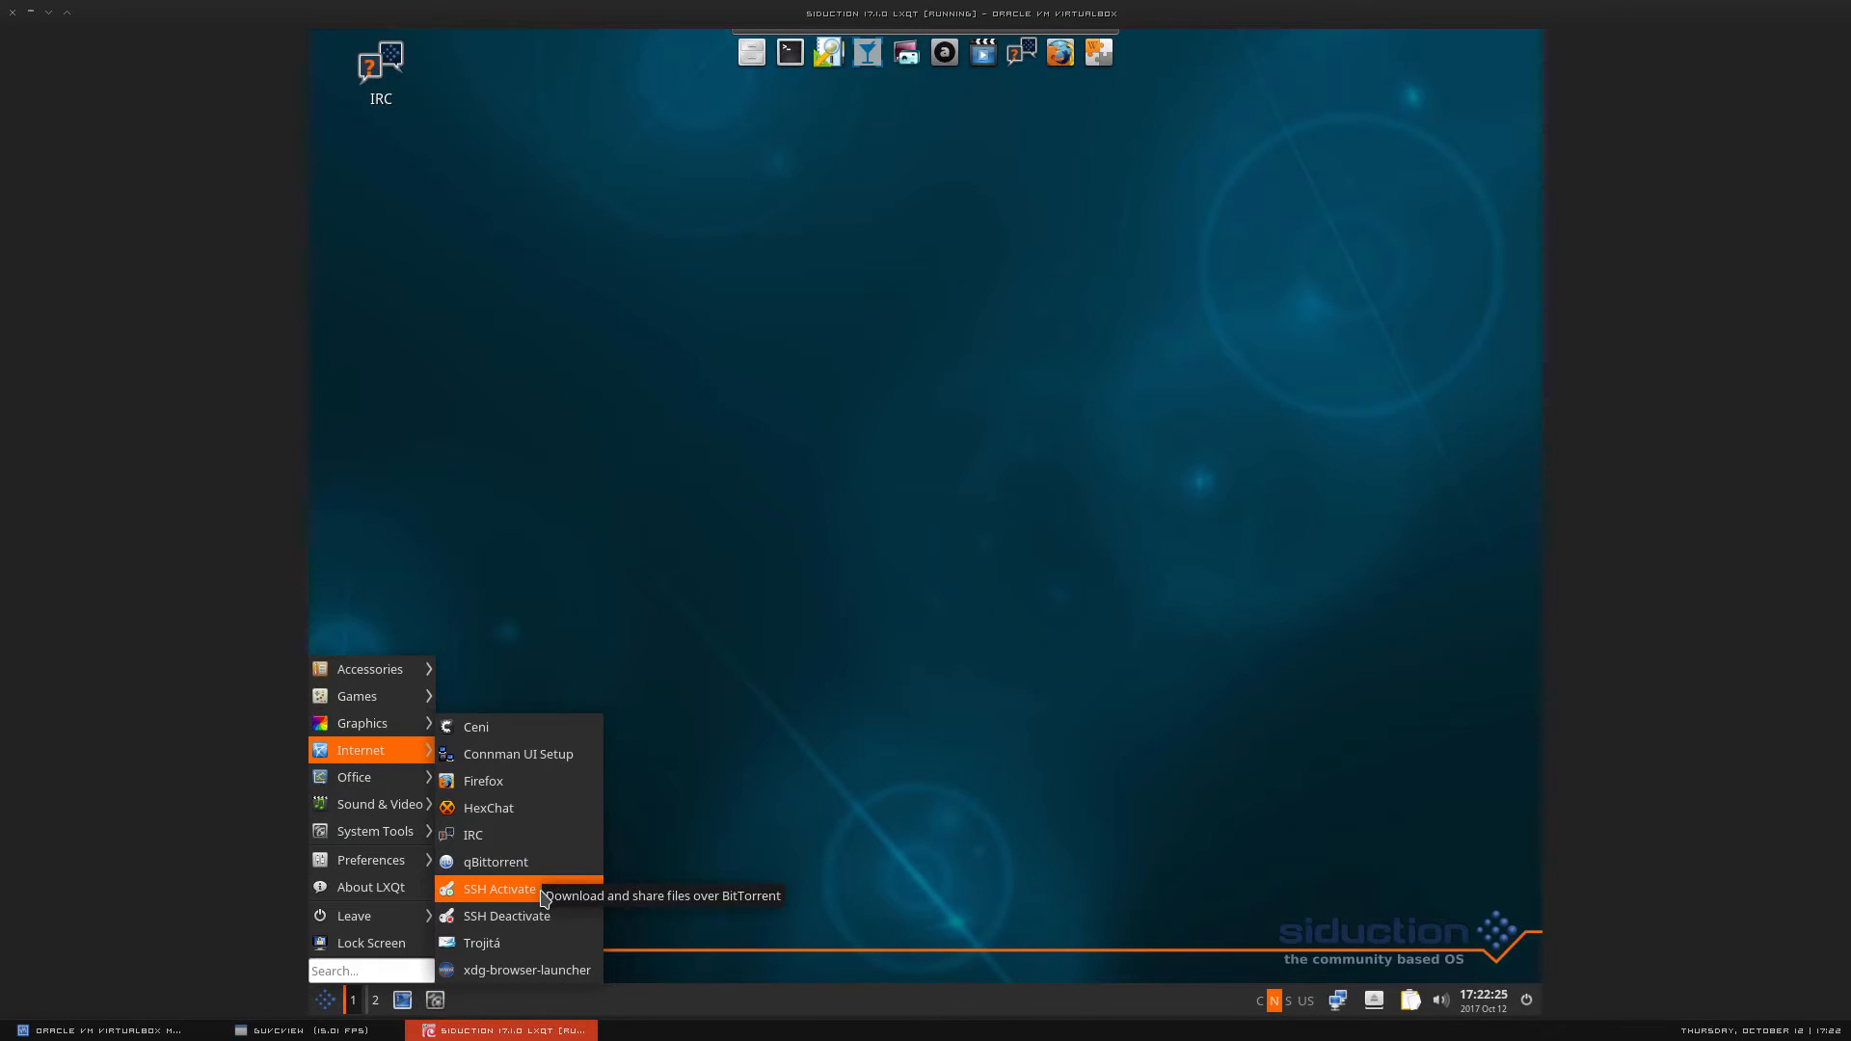
pyautogui.moveTo(501, 916)
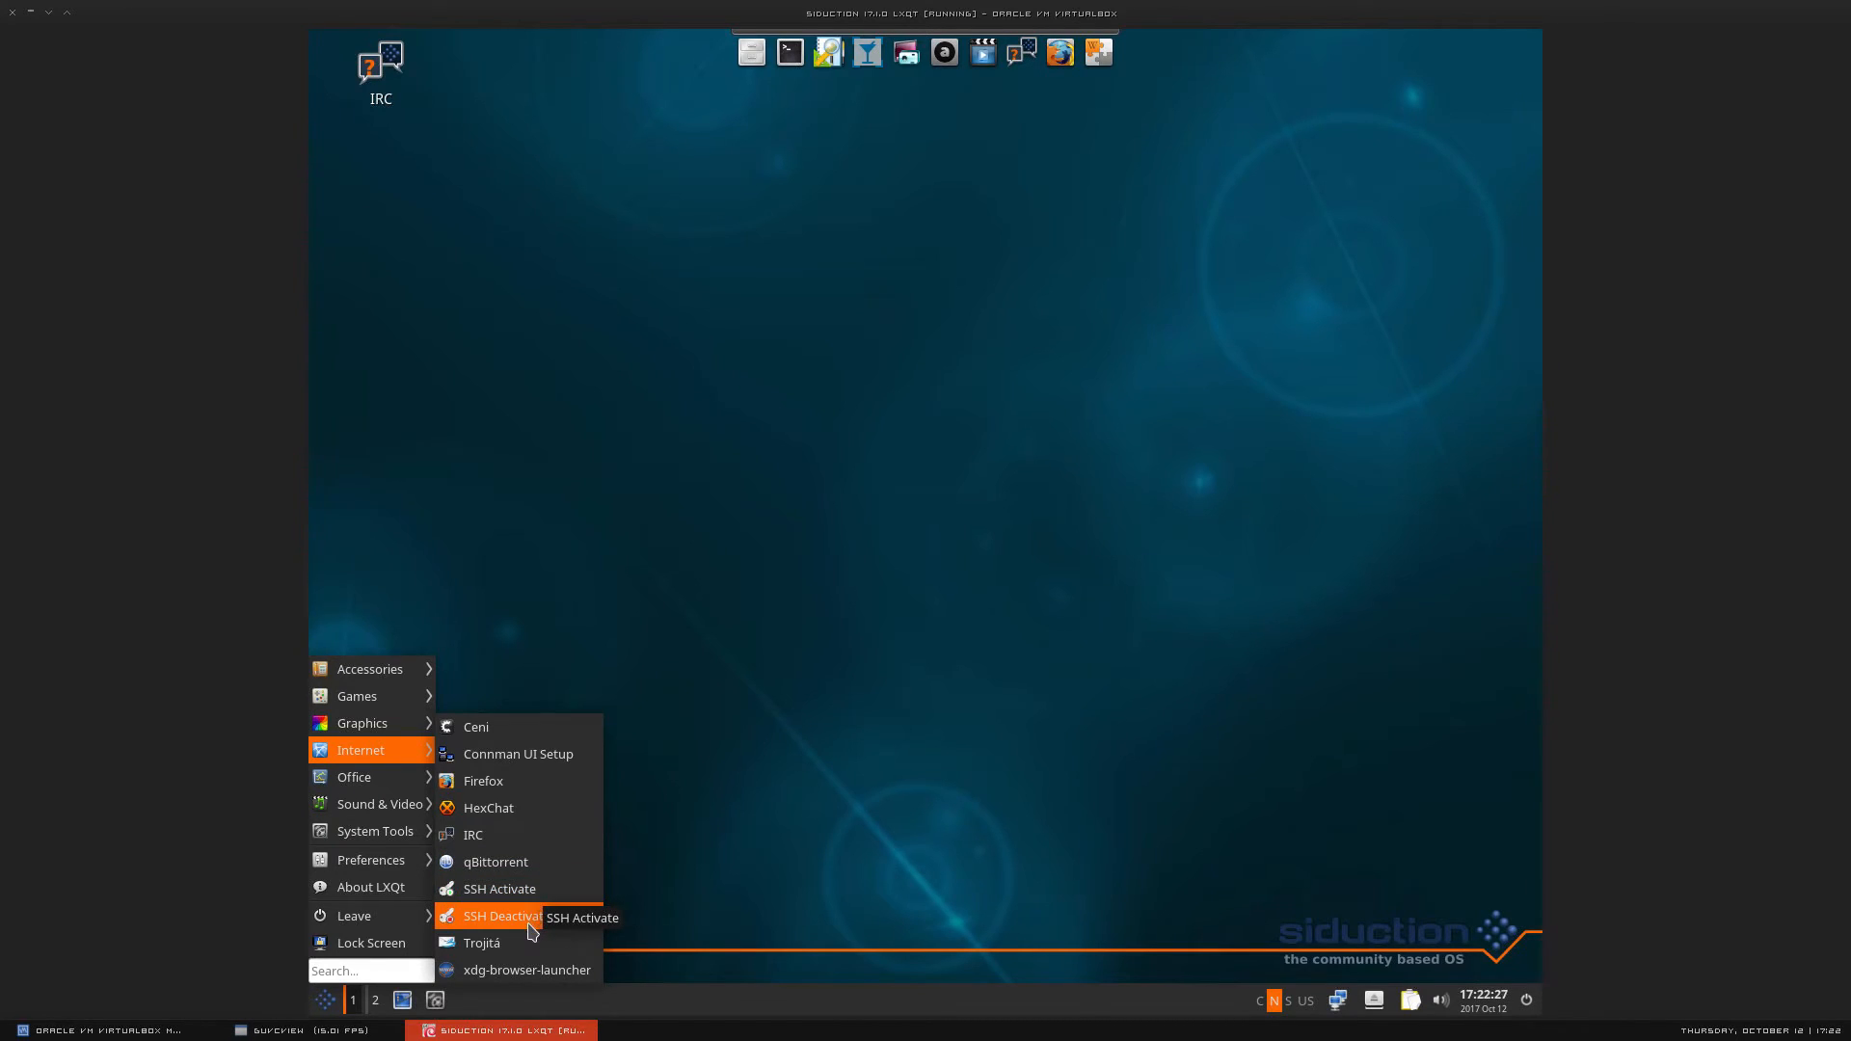
pyautogui.moveTo(522, 951)
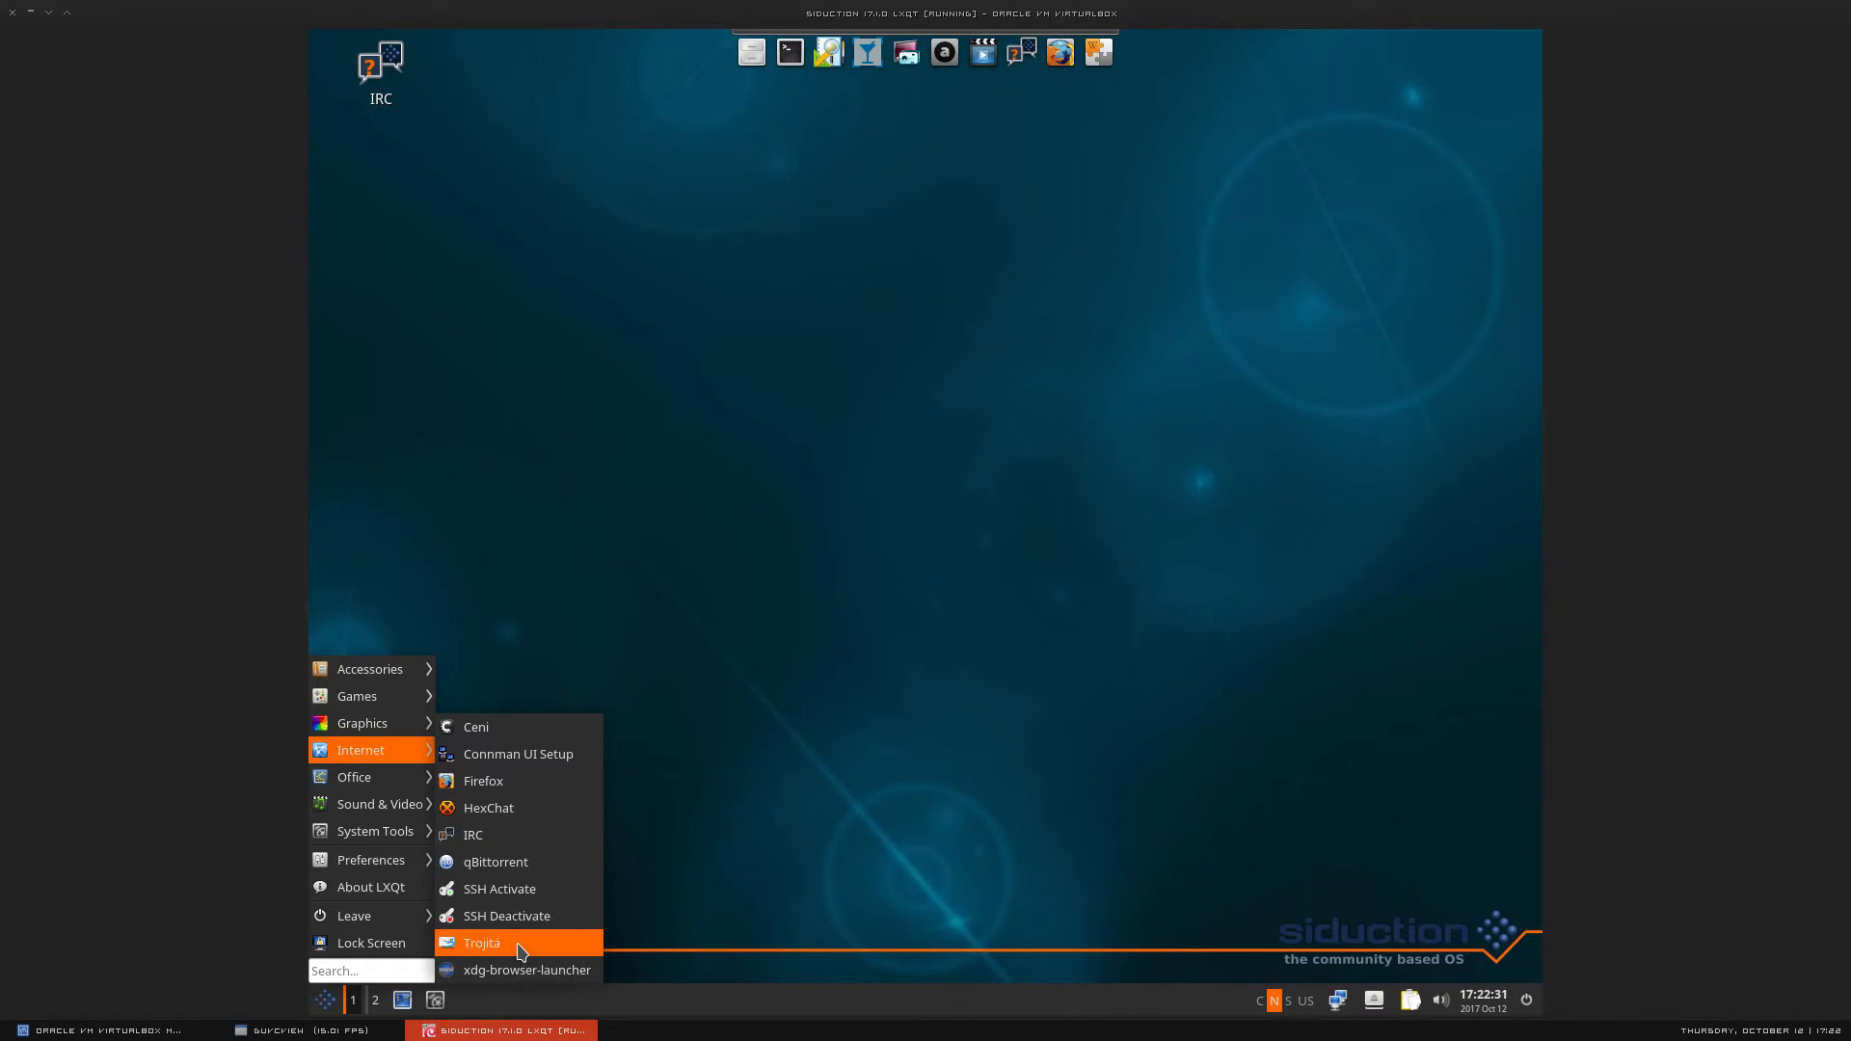
# Launch Trojitá, cancel its Settings, and OK the no-account warning and systray notice.
pyautogui.click(482, 943)
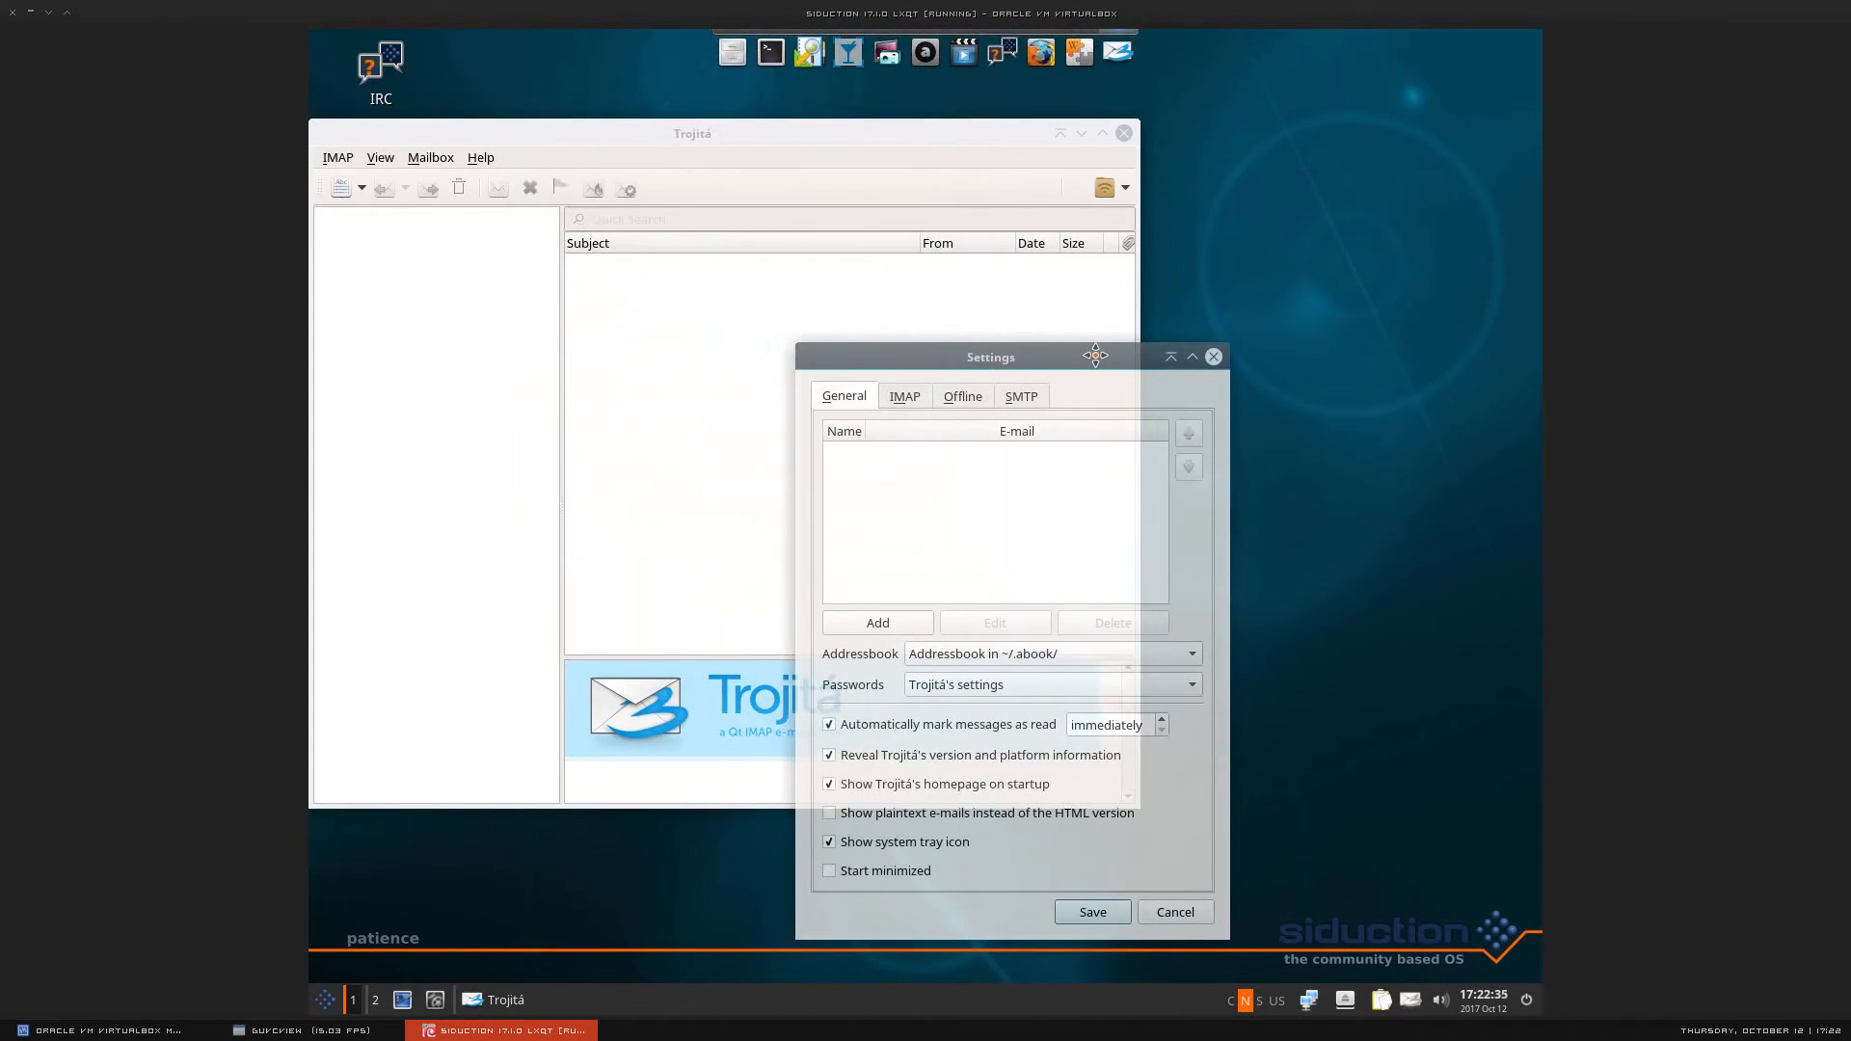
pyautogui.click(1090, 912)
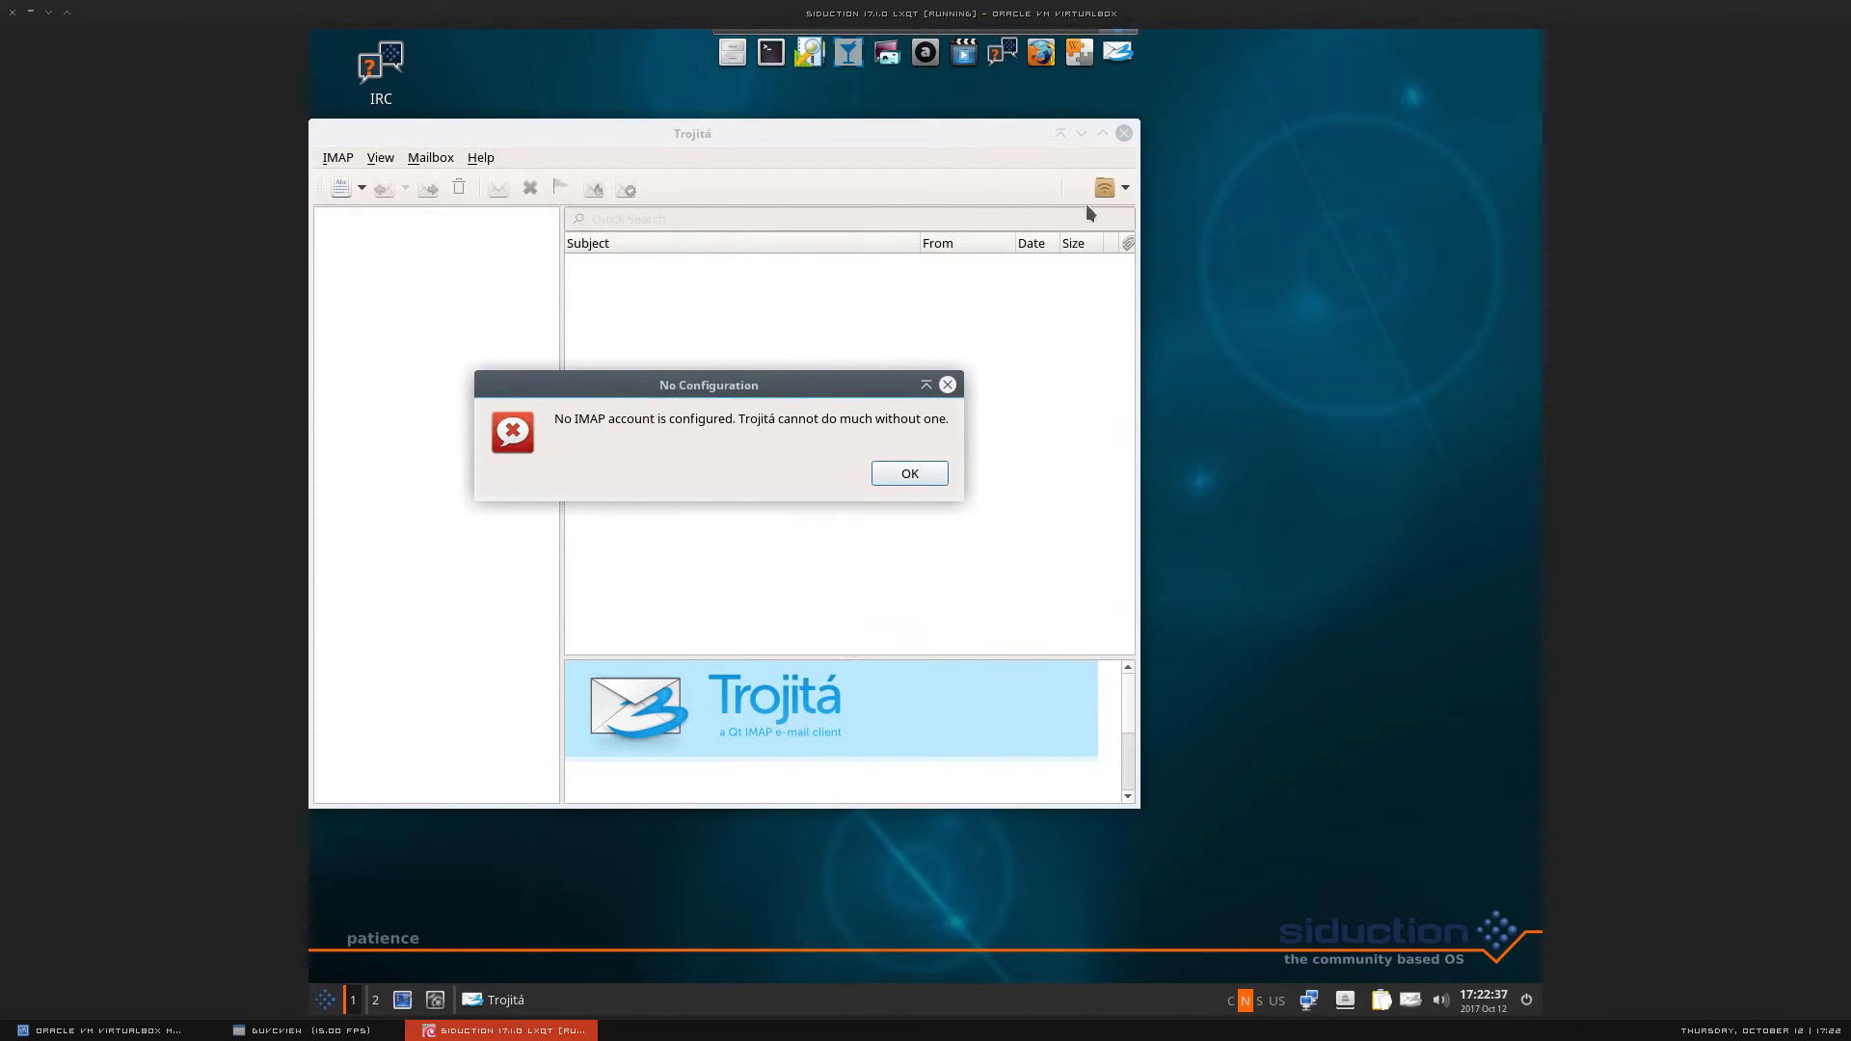
pyautogui.click(908, 473)
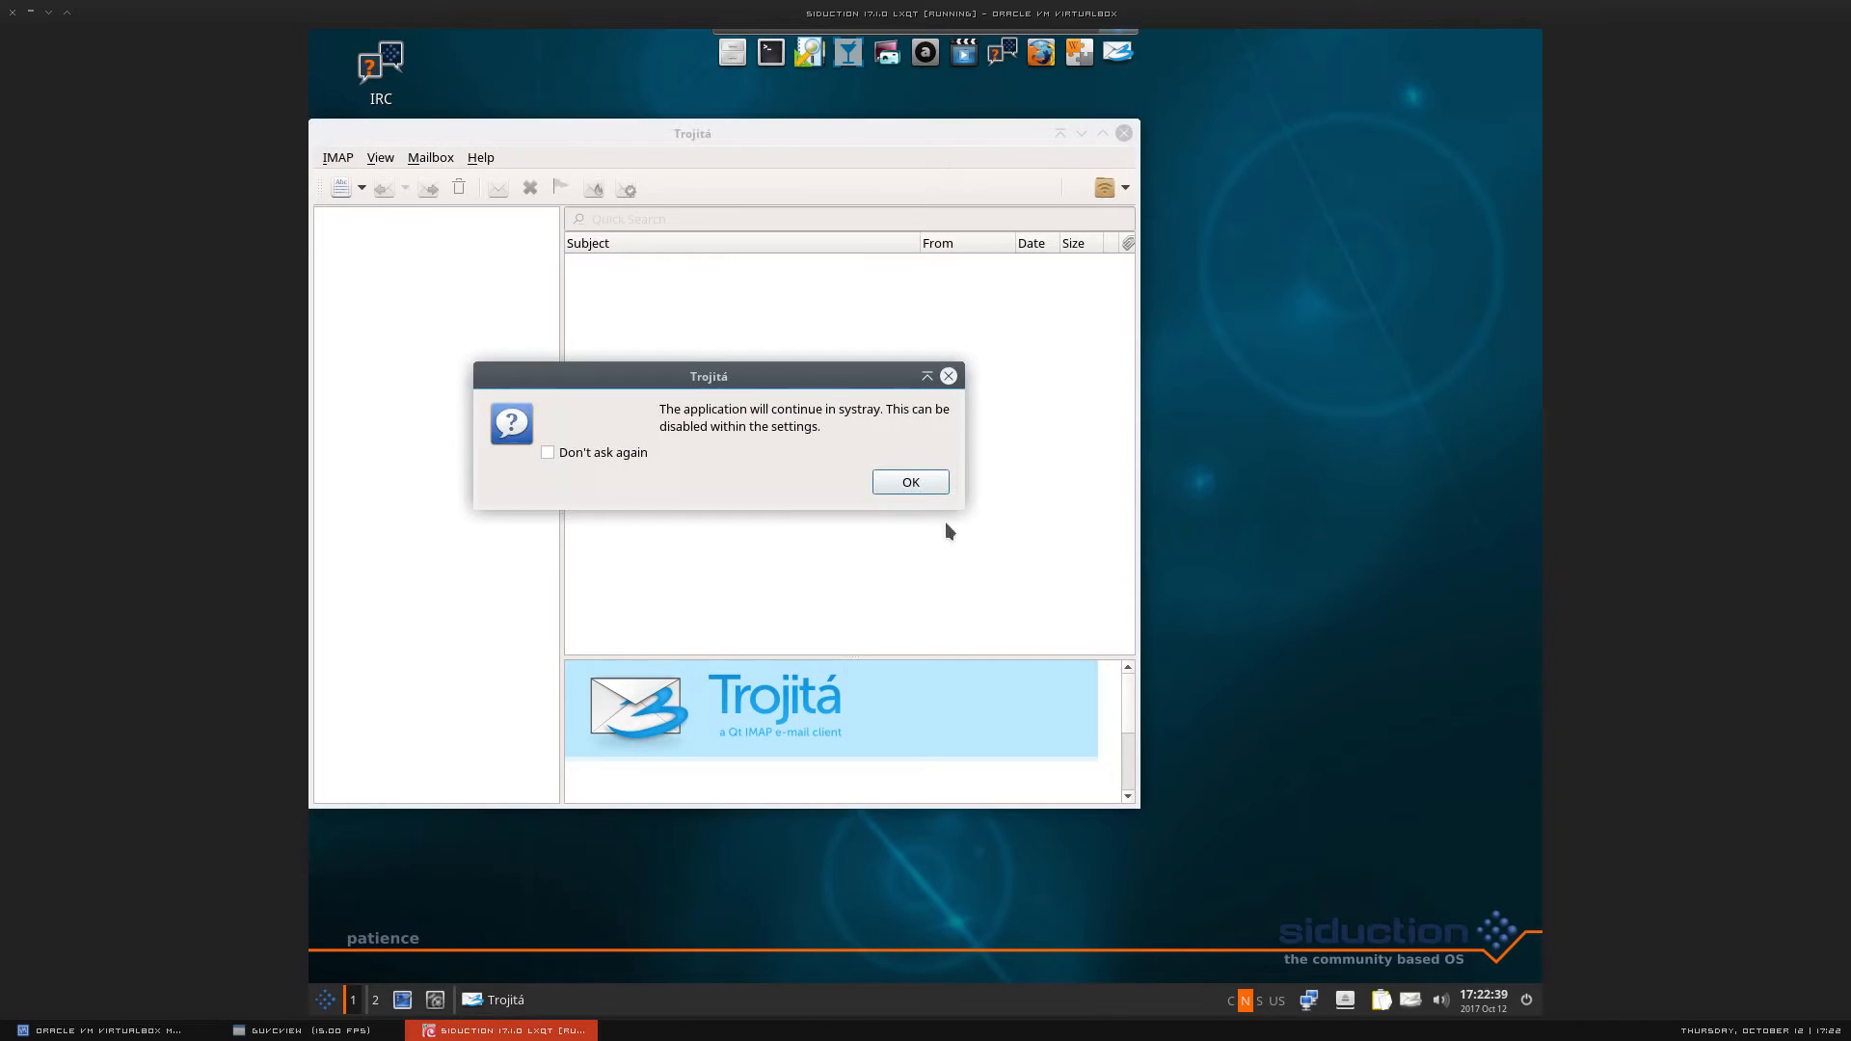
pyautogui.click(908, 482)
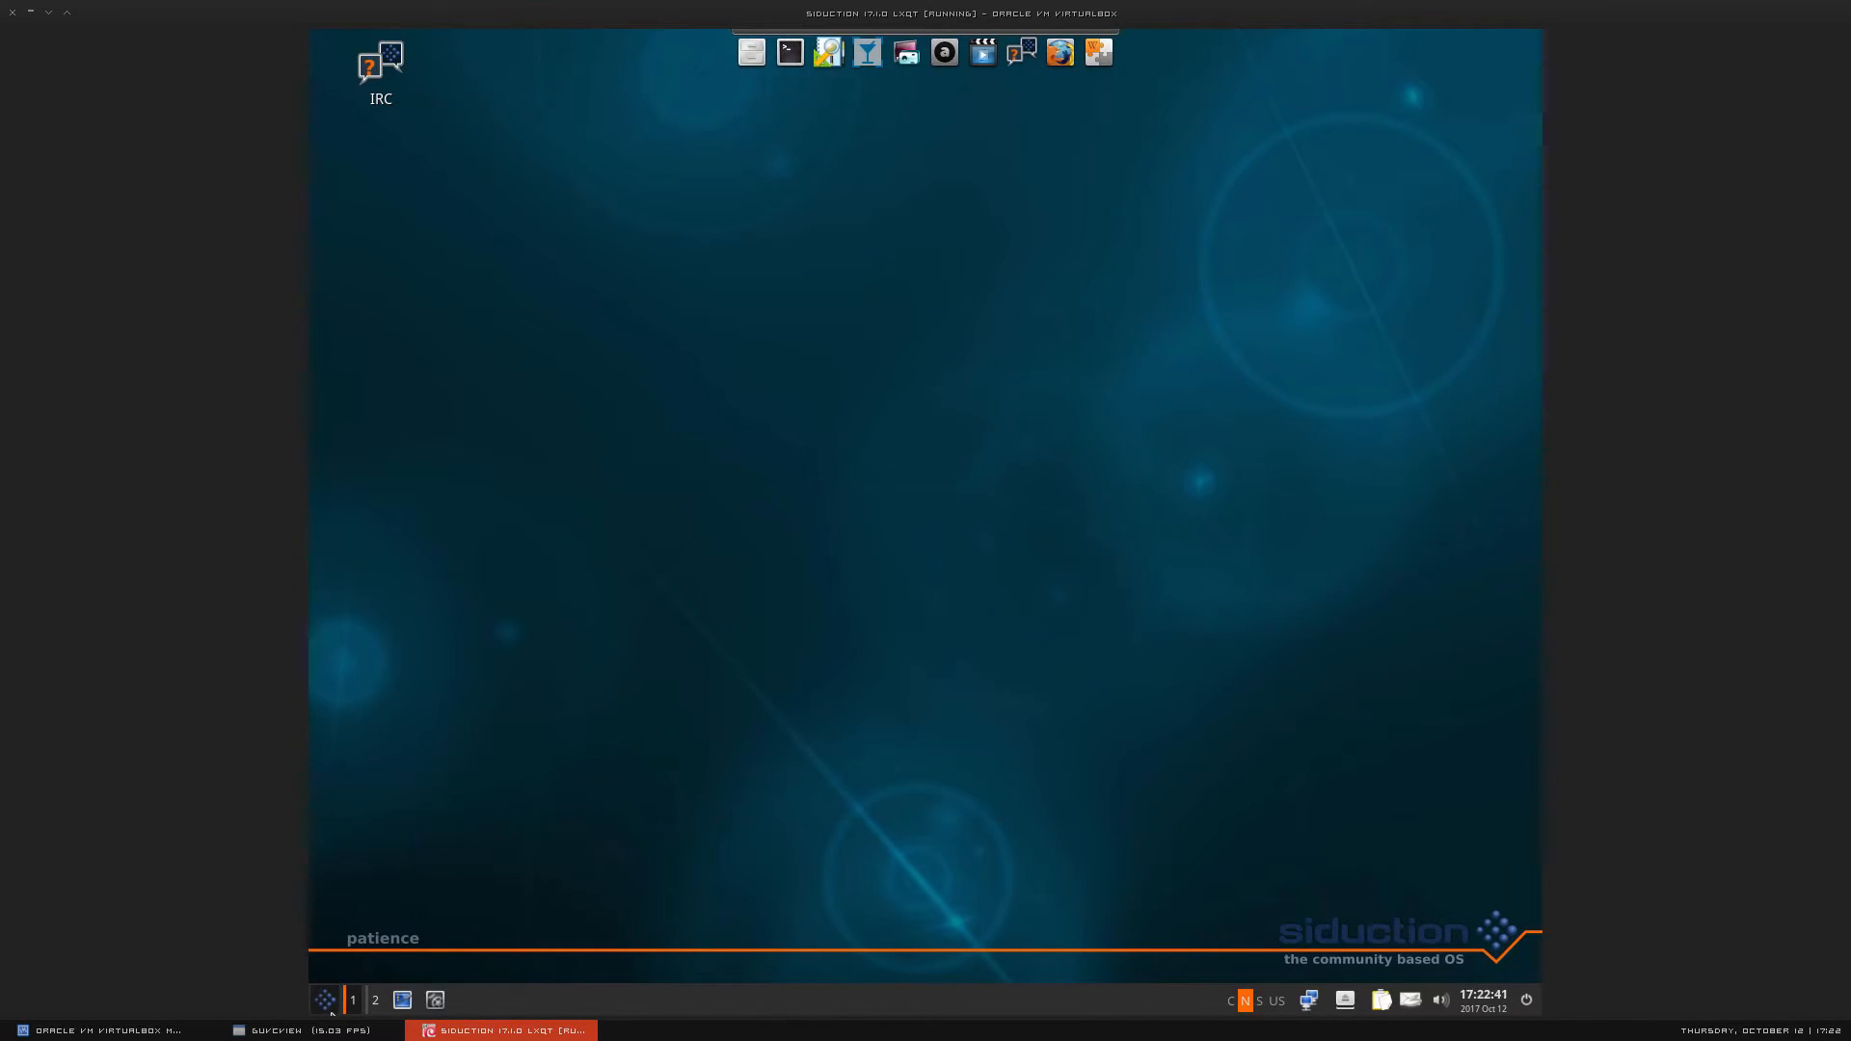
pyautogui.click(324, 1001)
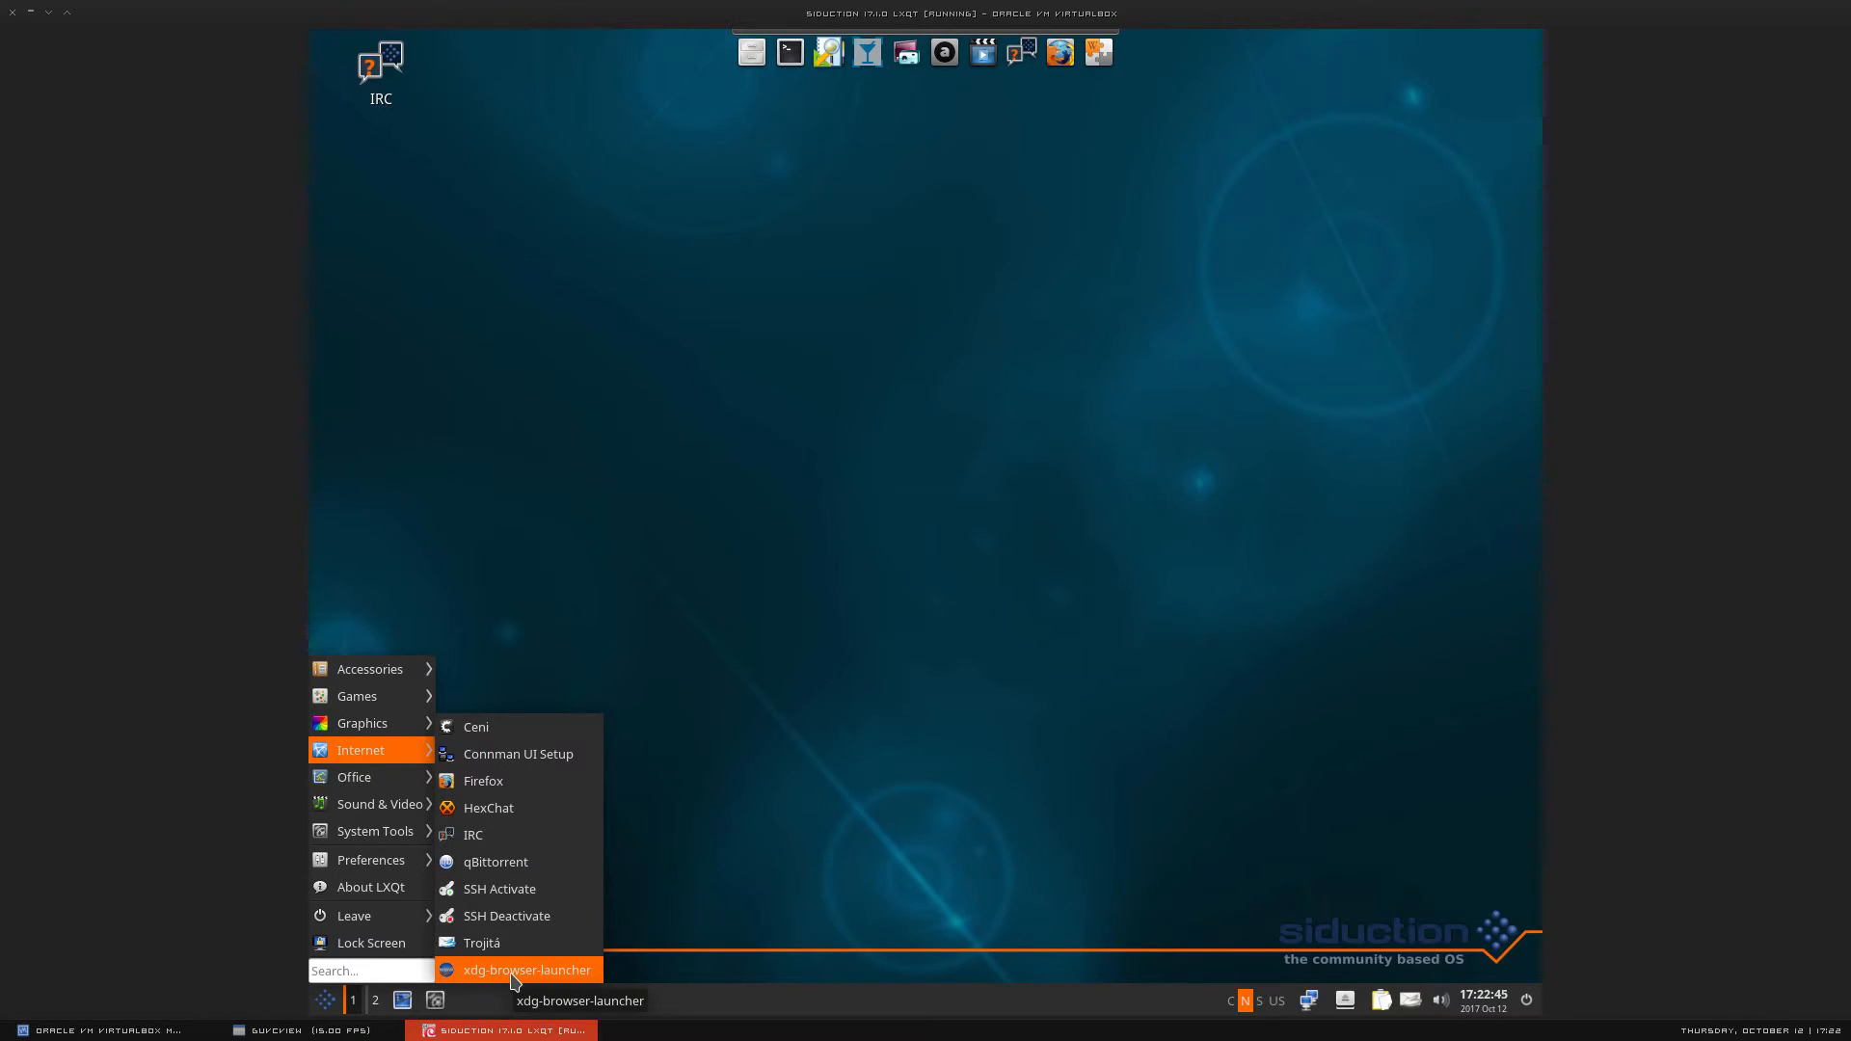
# Launch xdg-browser-launcher, click the desktop, then reopen the menu on Office showing qpdfview and Trojitá.
pyautogui.click(526, 969)
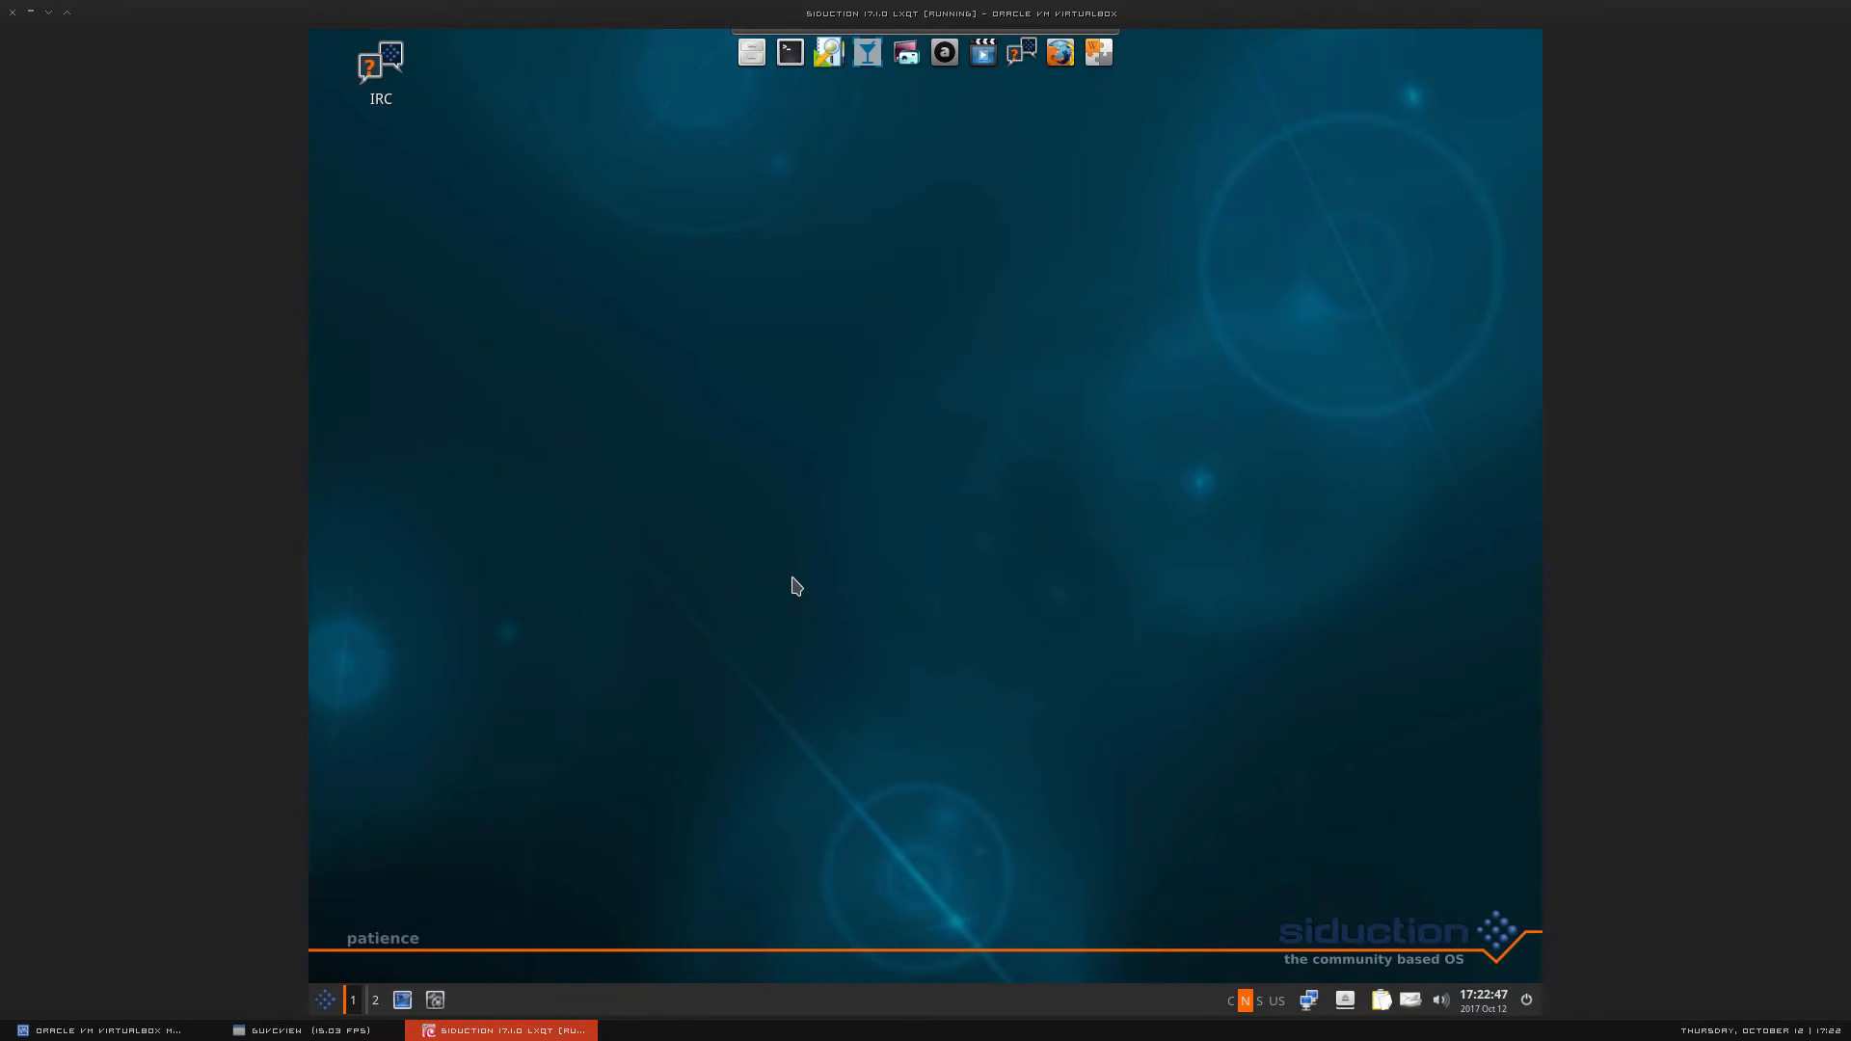
pyautogui.moveTo(768, 422)
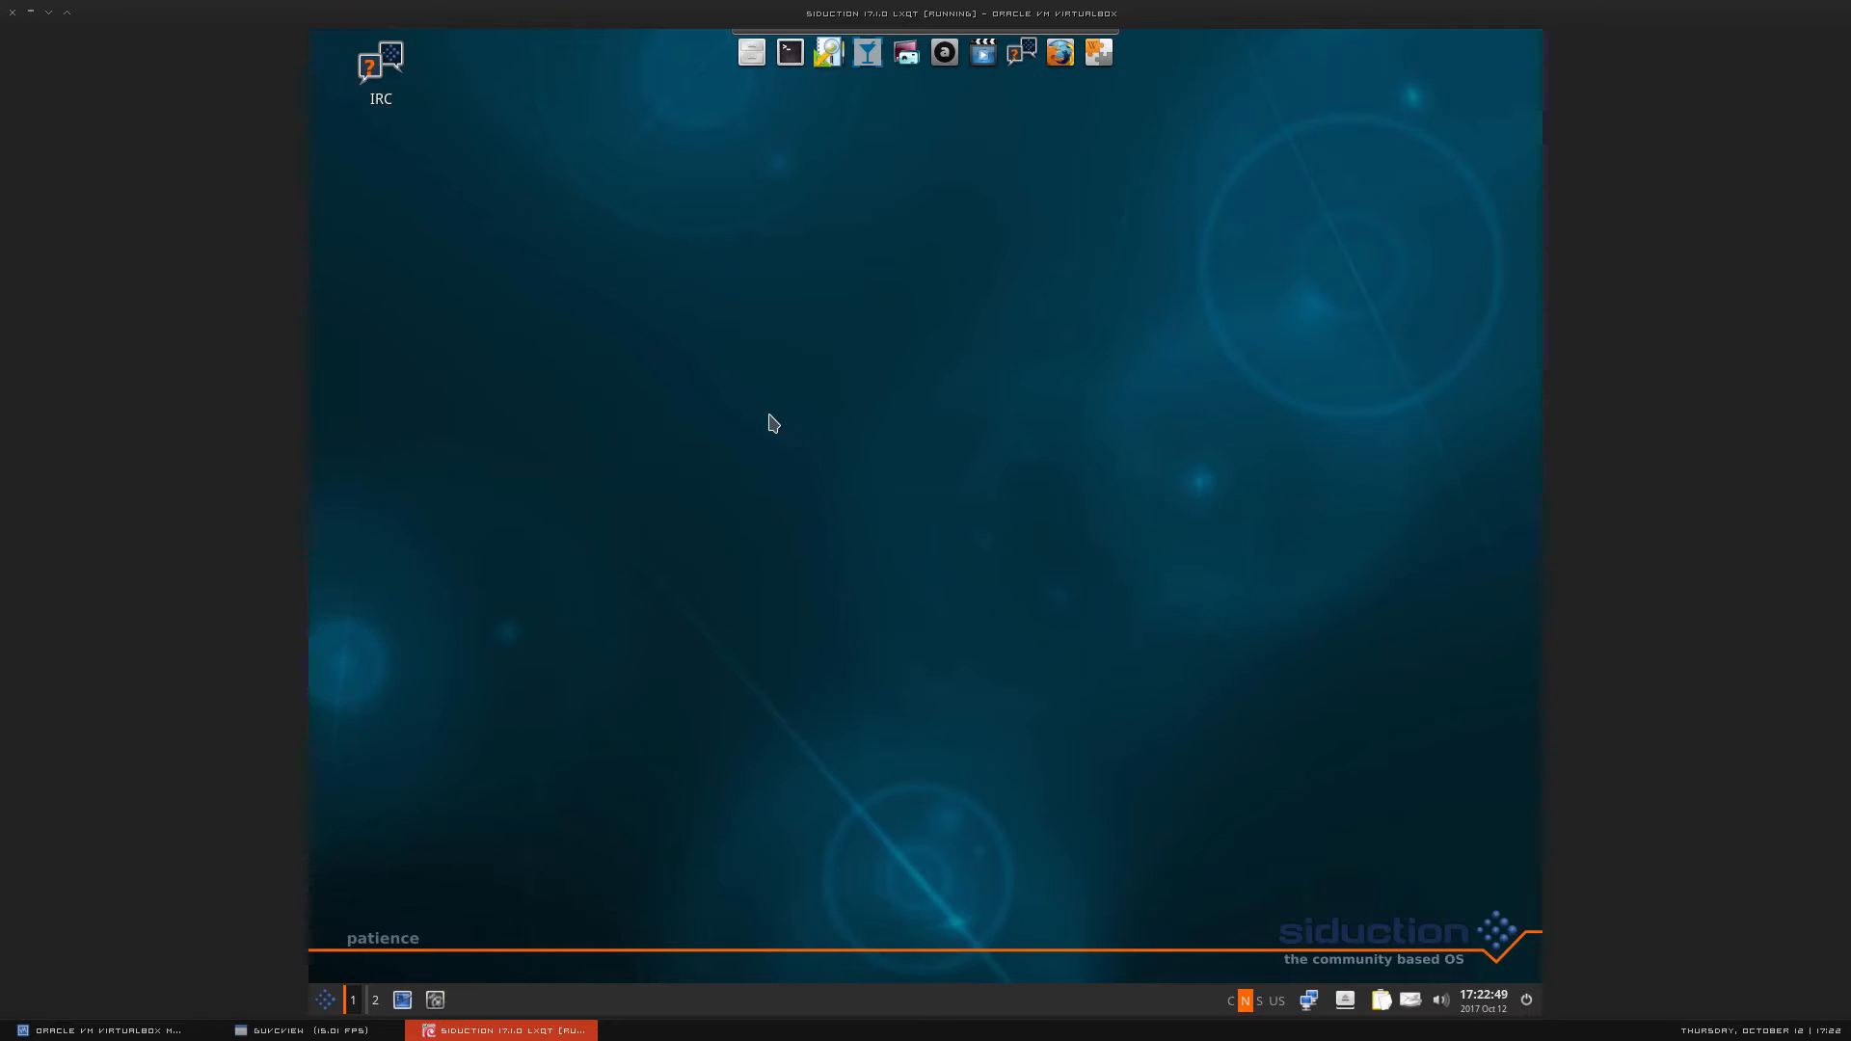
pyautogui.click(1057, 50)
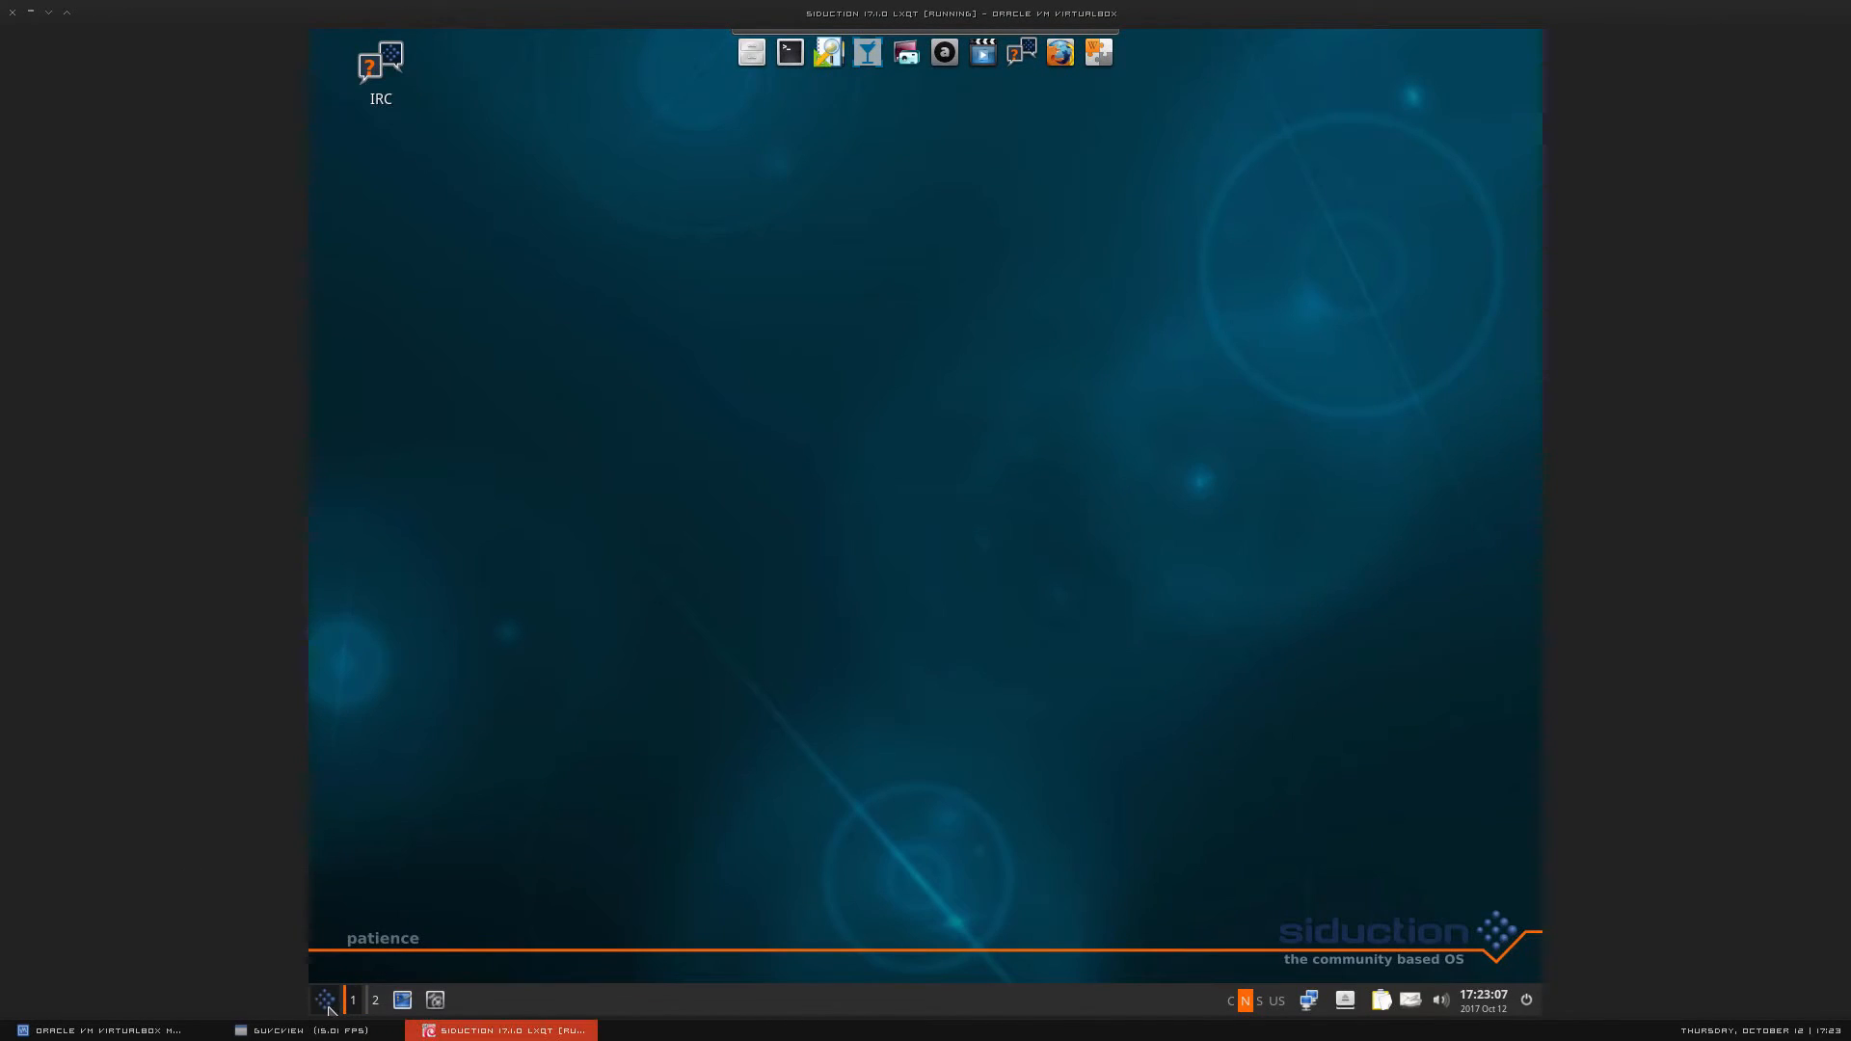
pyautogui.click(322, 1000)
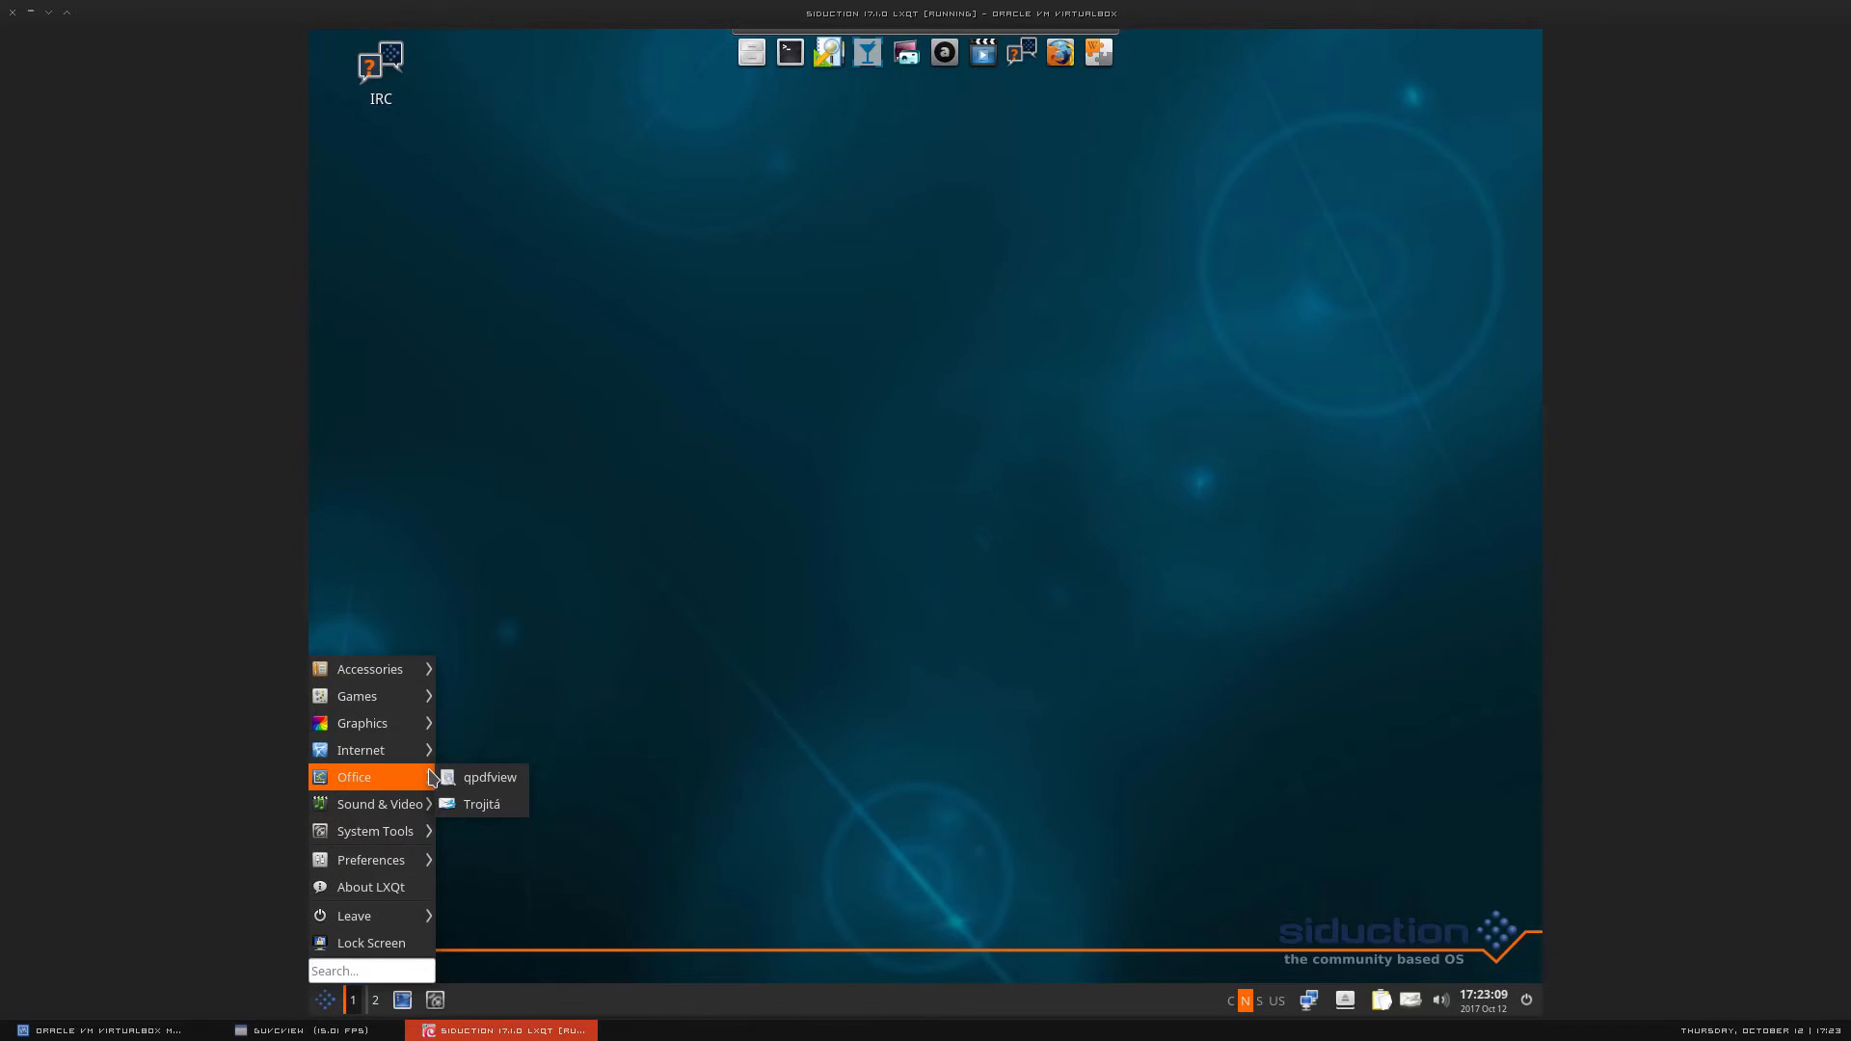
pyautogui.moveTo(480, 804)
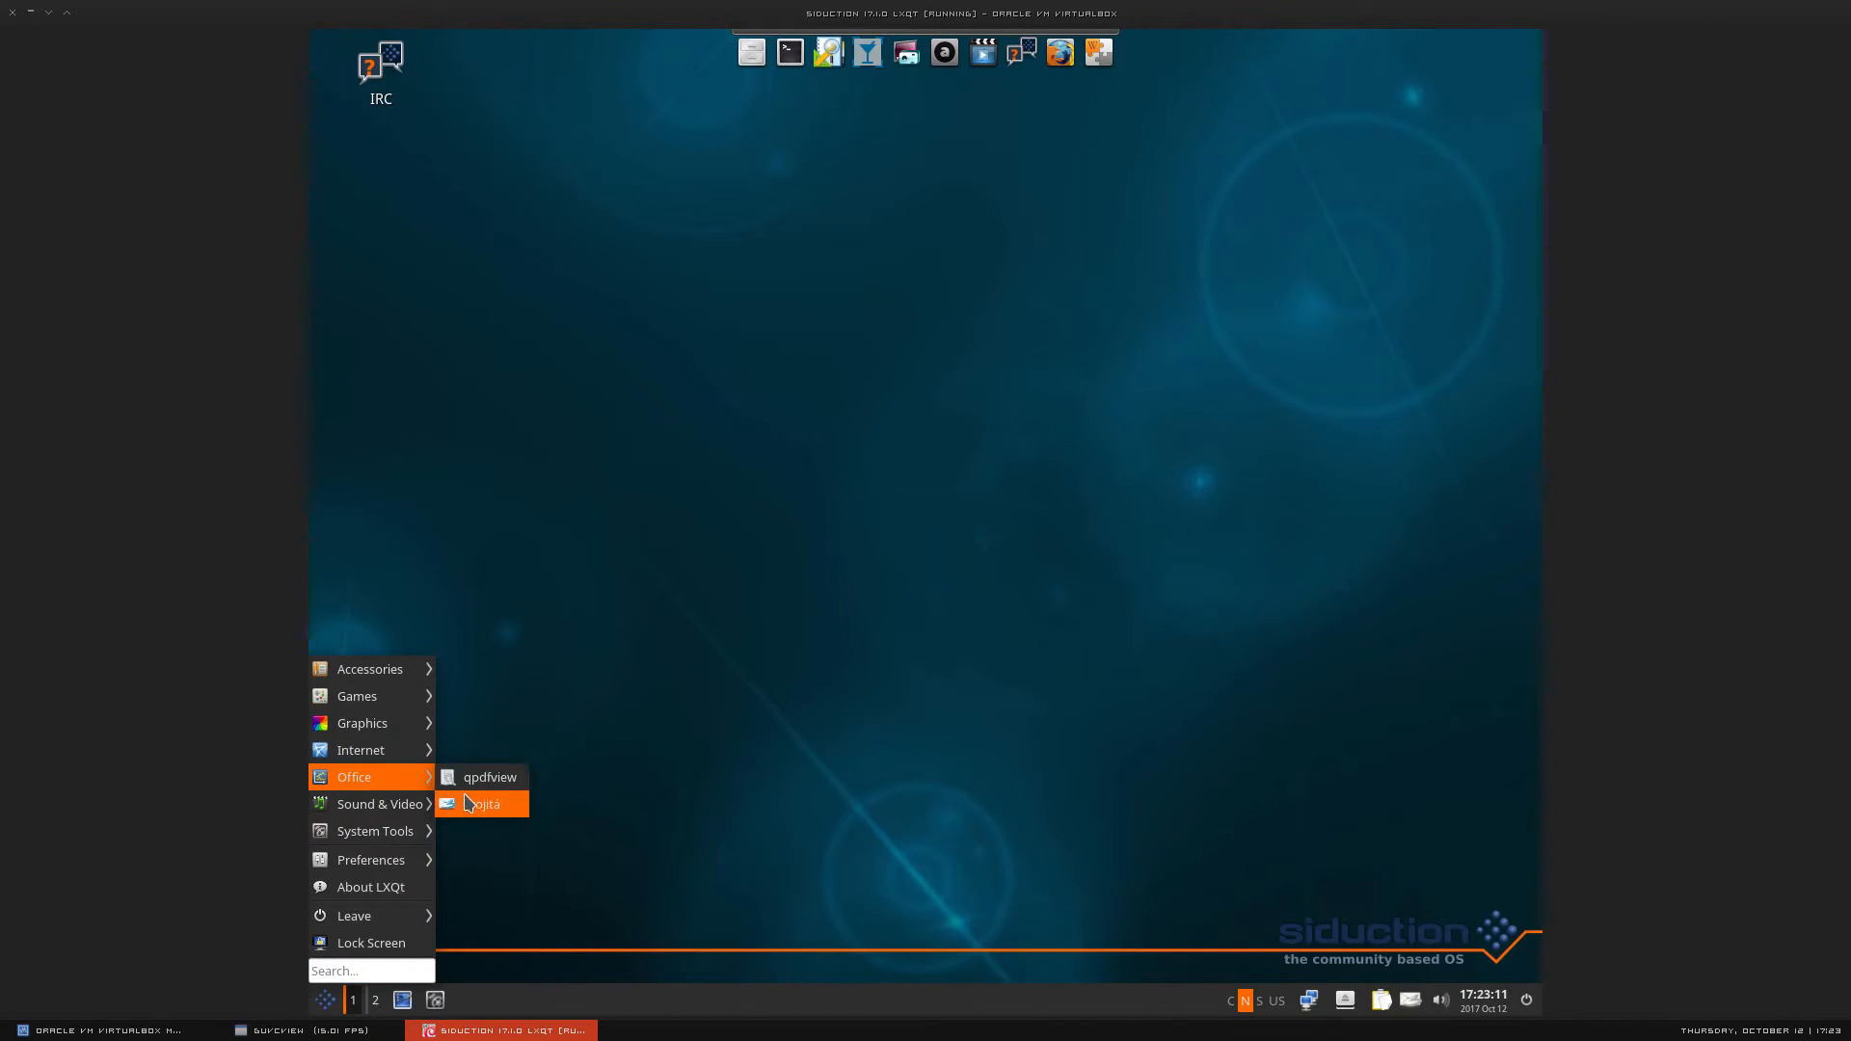
pyautogui.moveTo(488, 777)
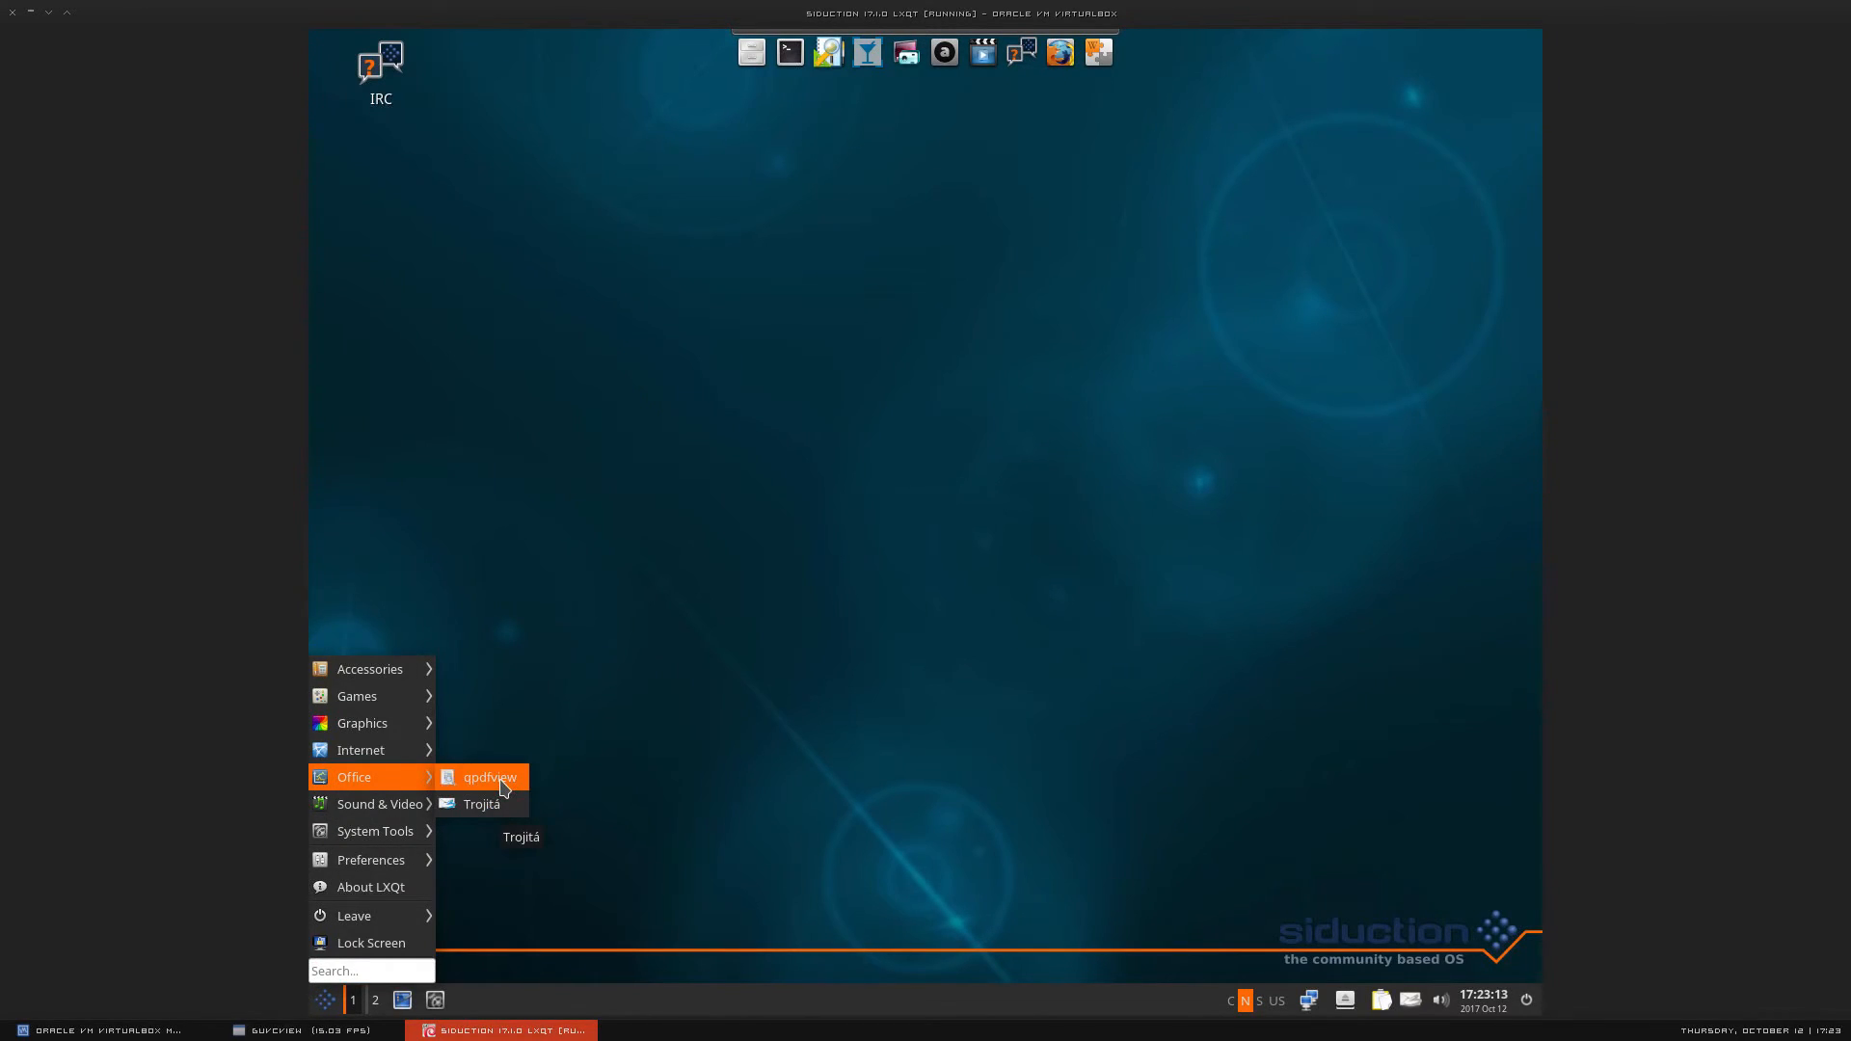
pyautogui.click(486, 777)
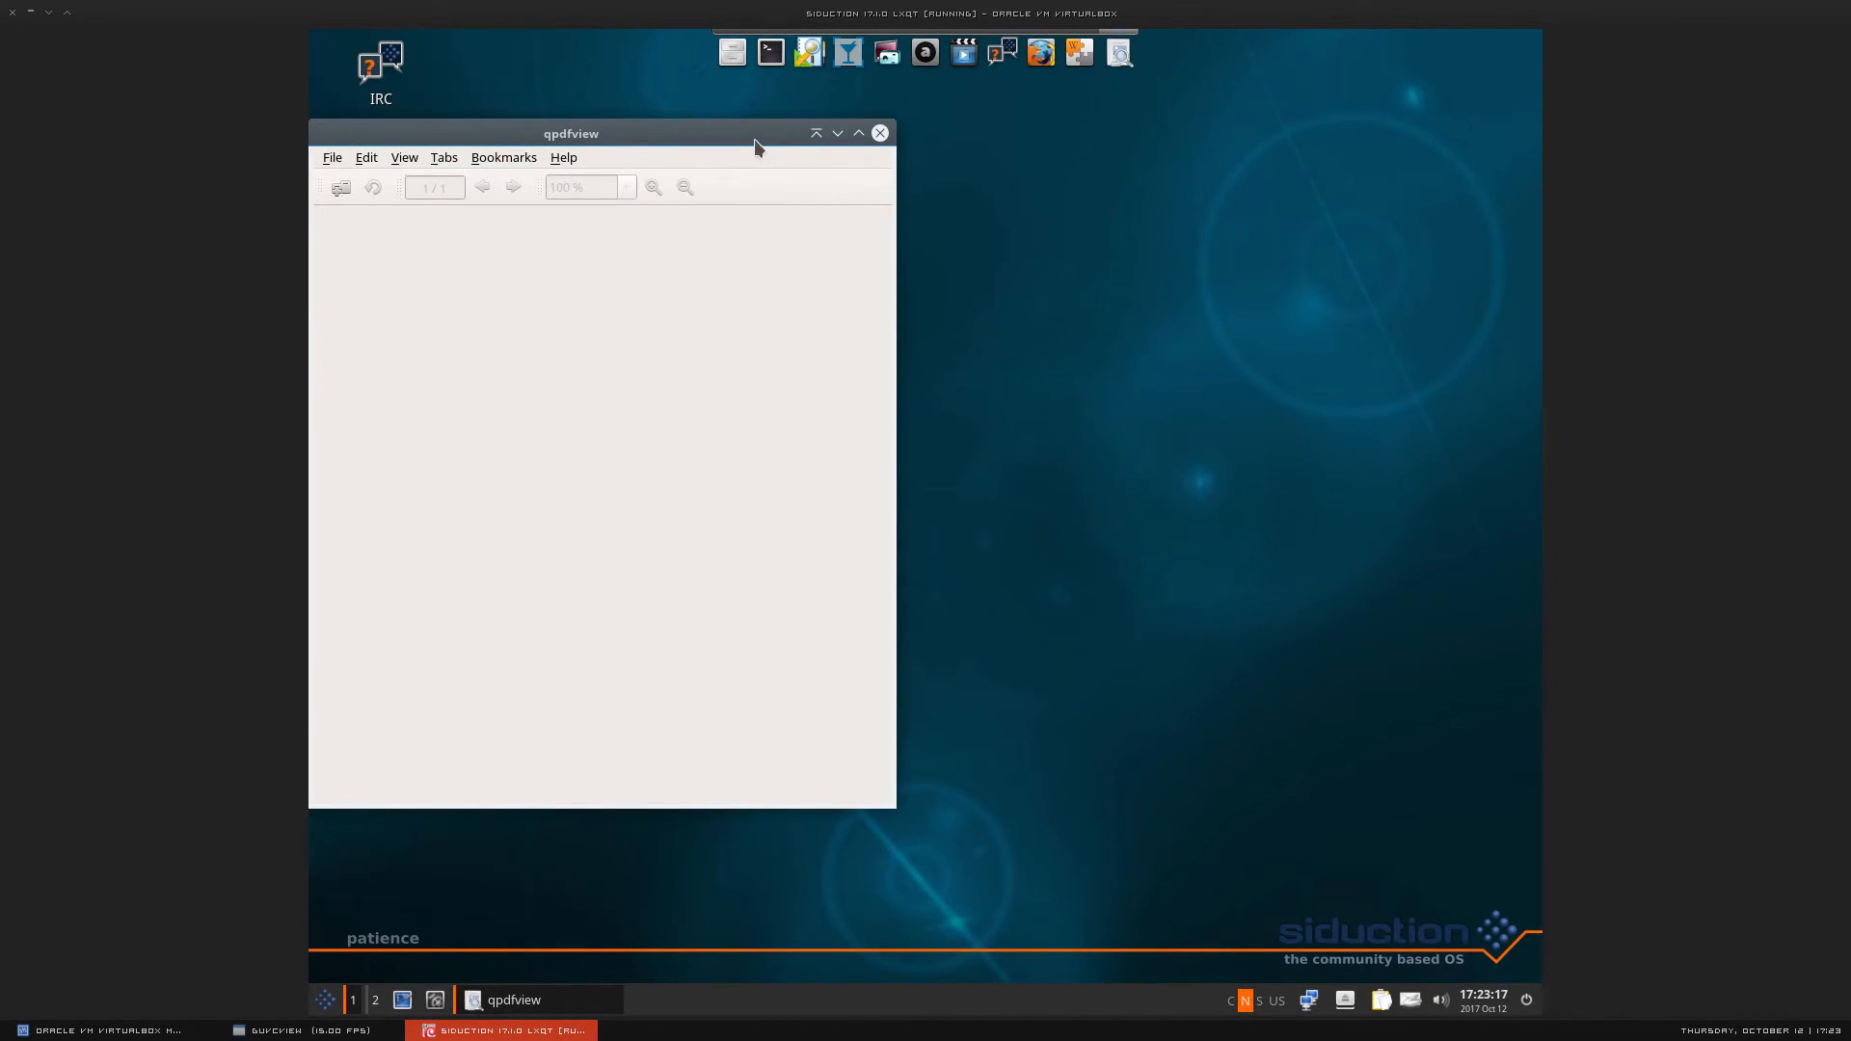
pyautogui.click(880, 133)
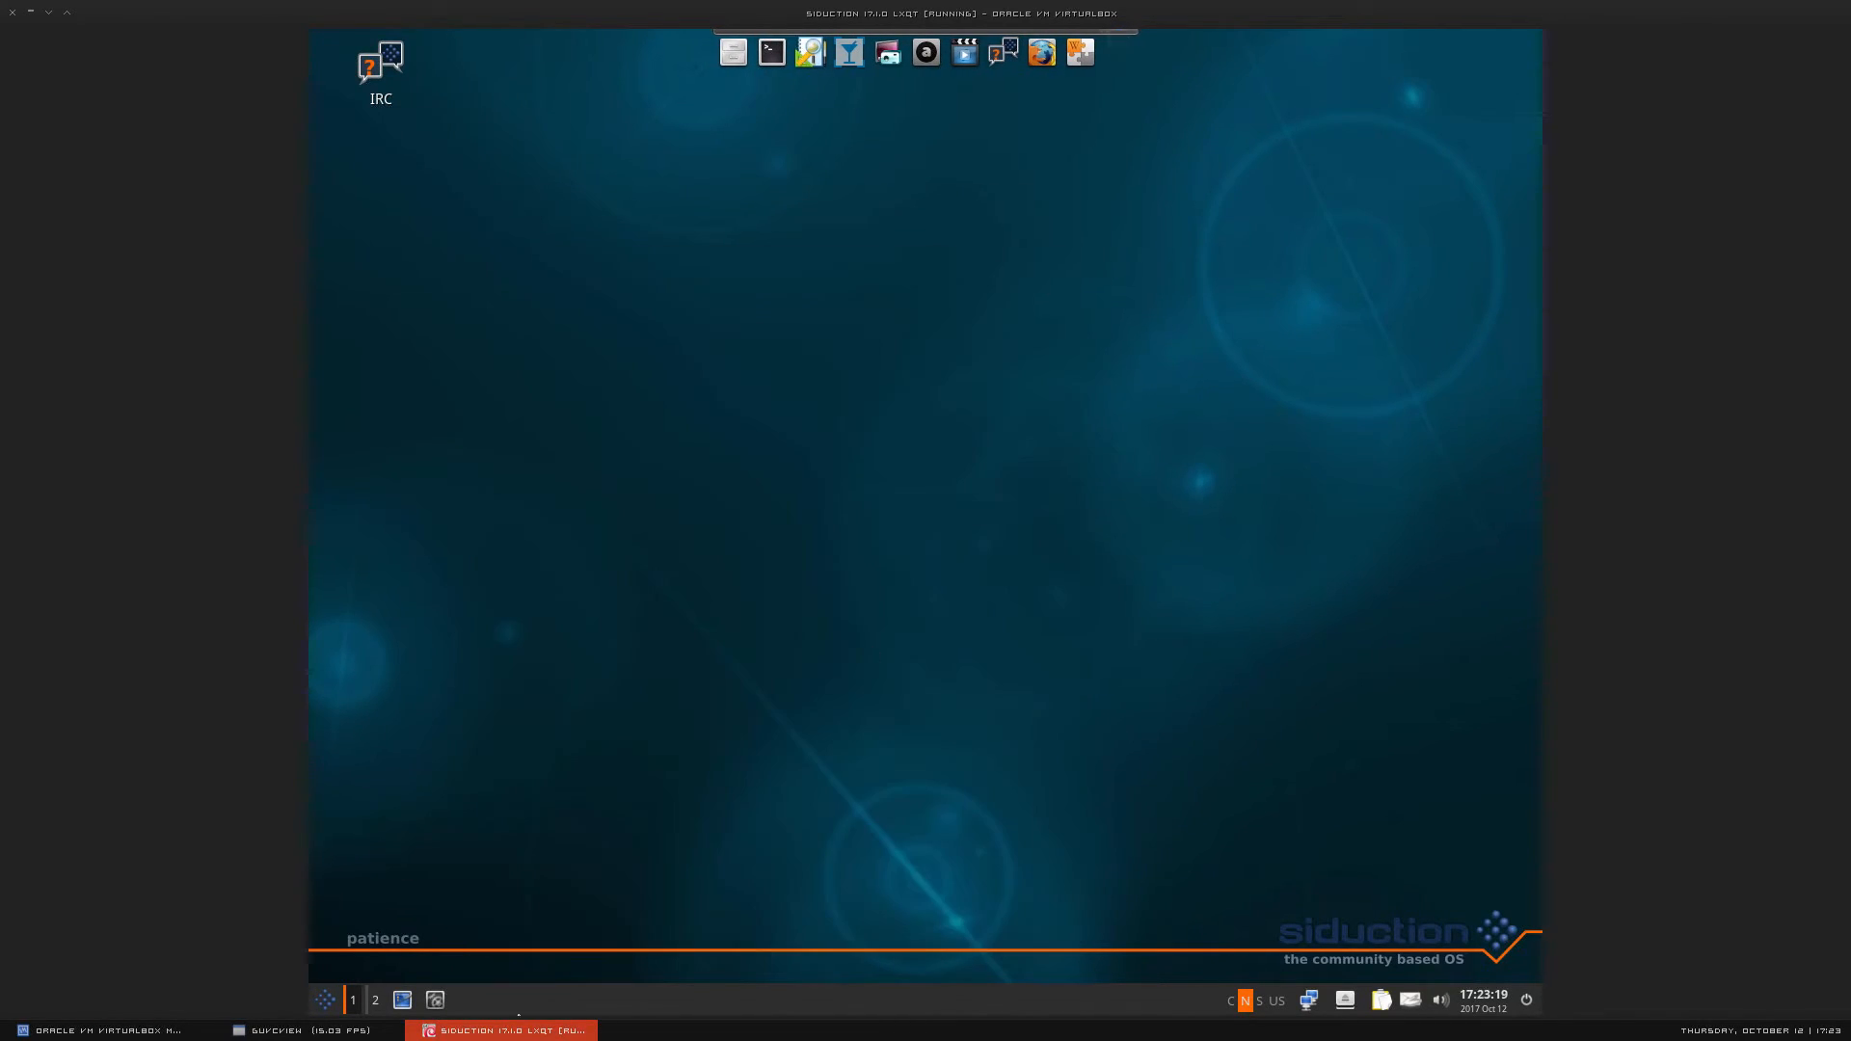
pyautogui.click(324, 999)
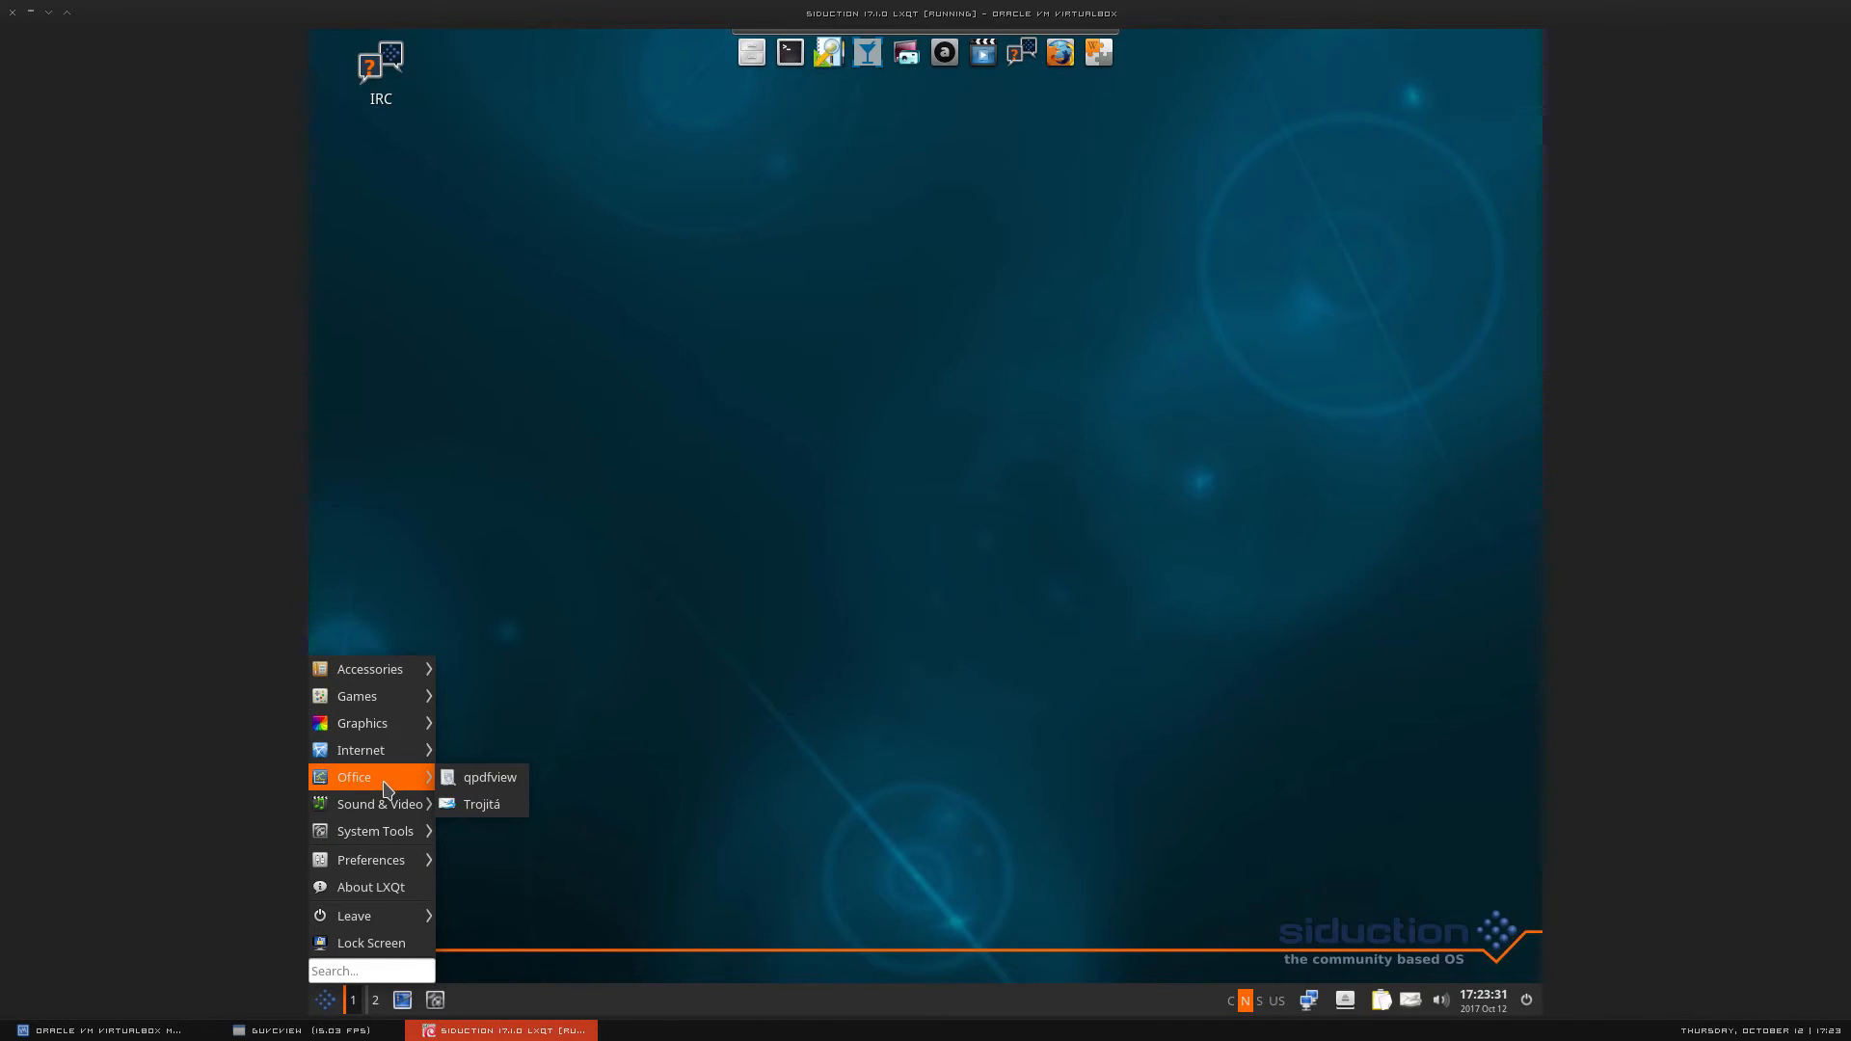
pyautogui.moveTo(353, 914)
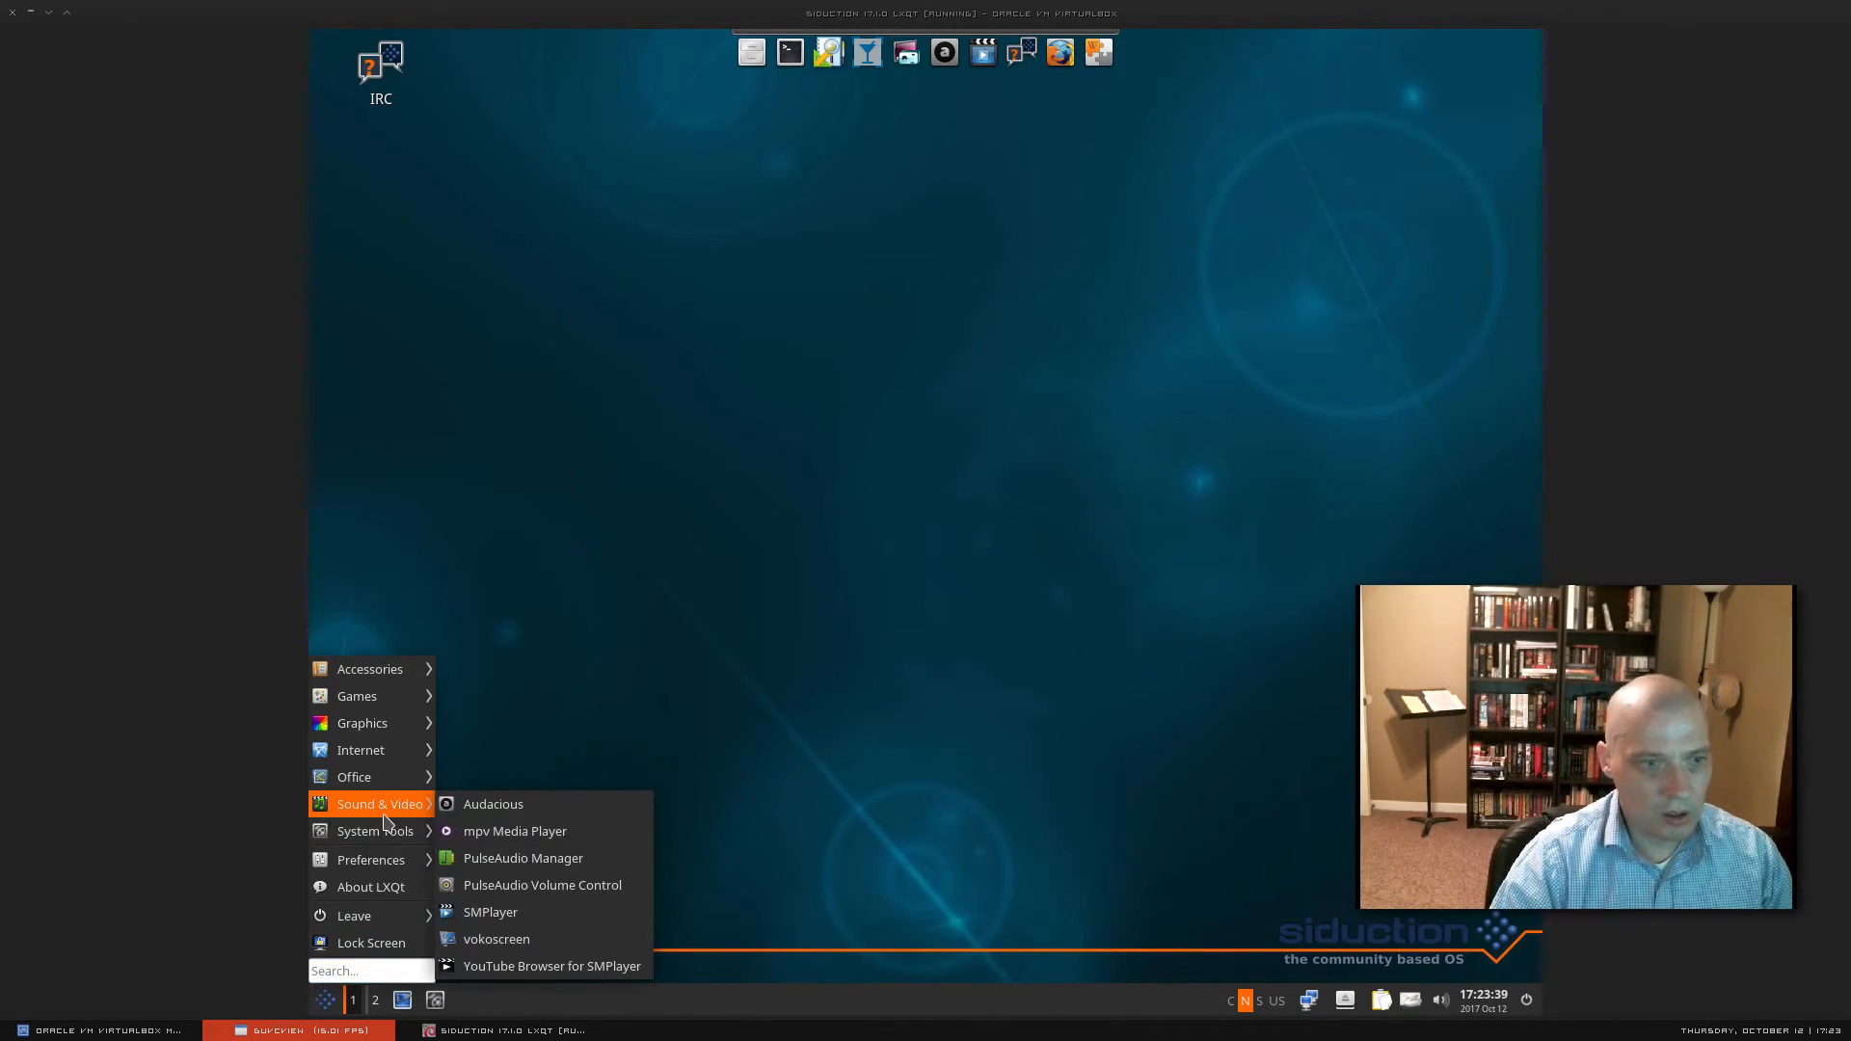
pyautogui.moveTo(492, 804)
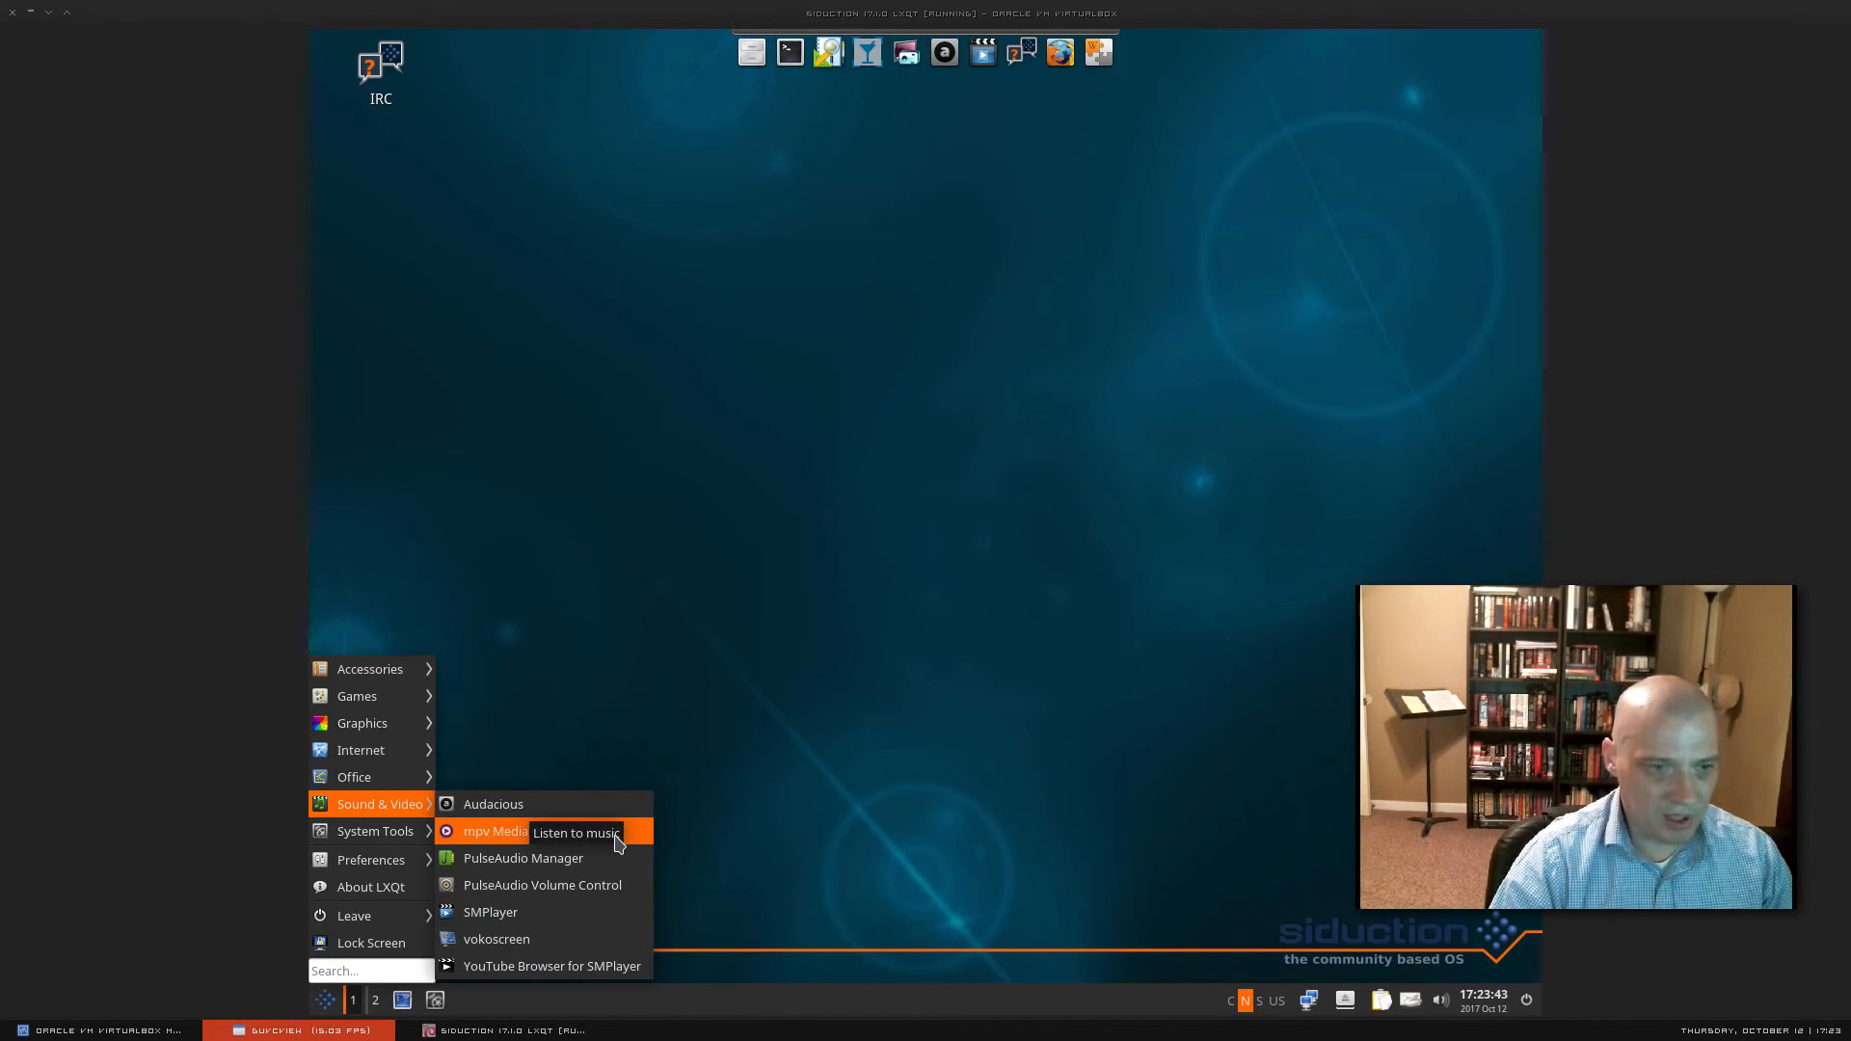
pyautogui.moveTo(549, 841)
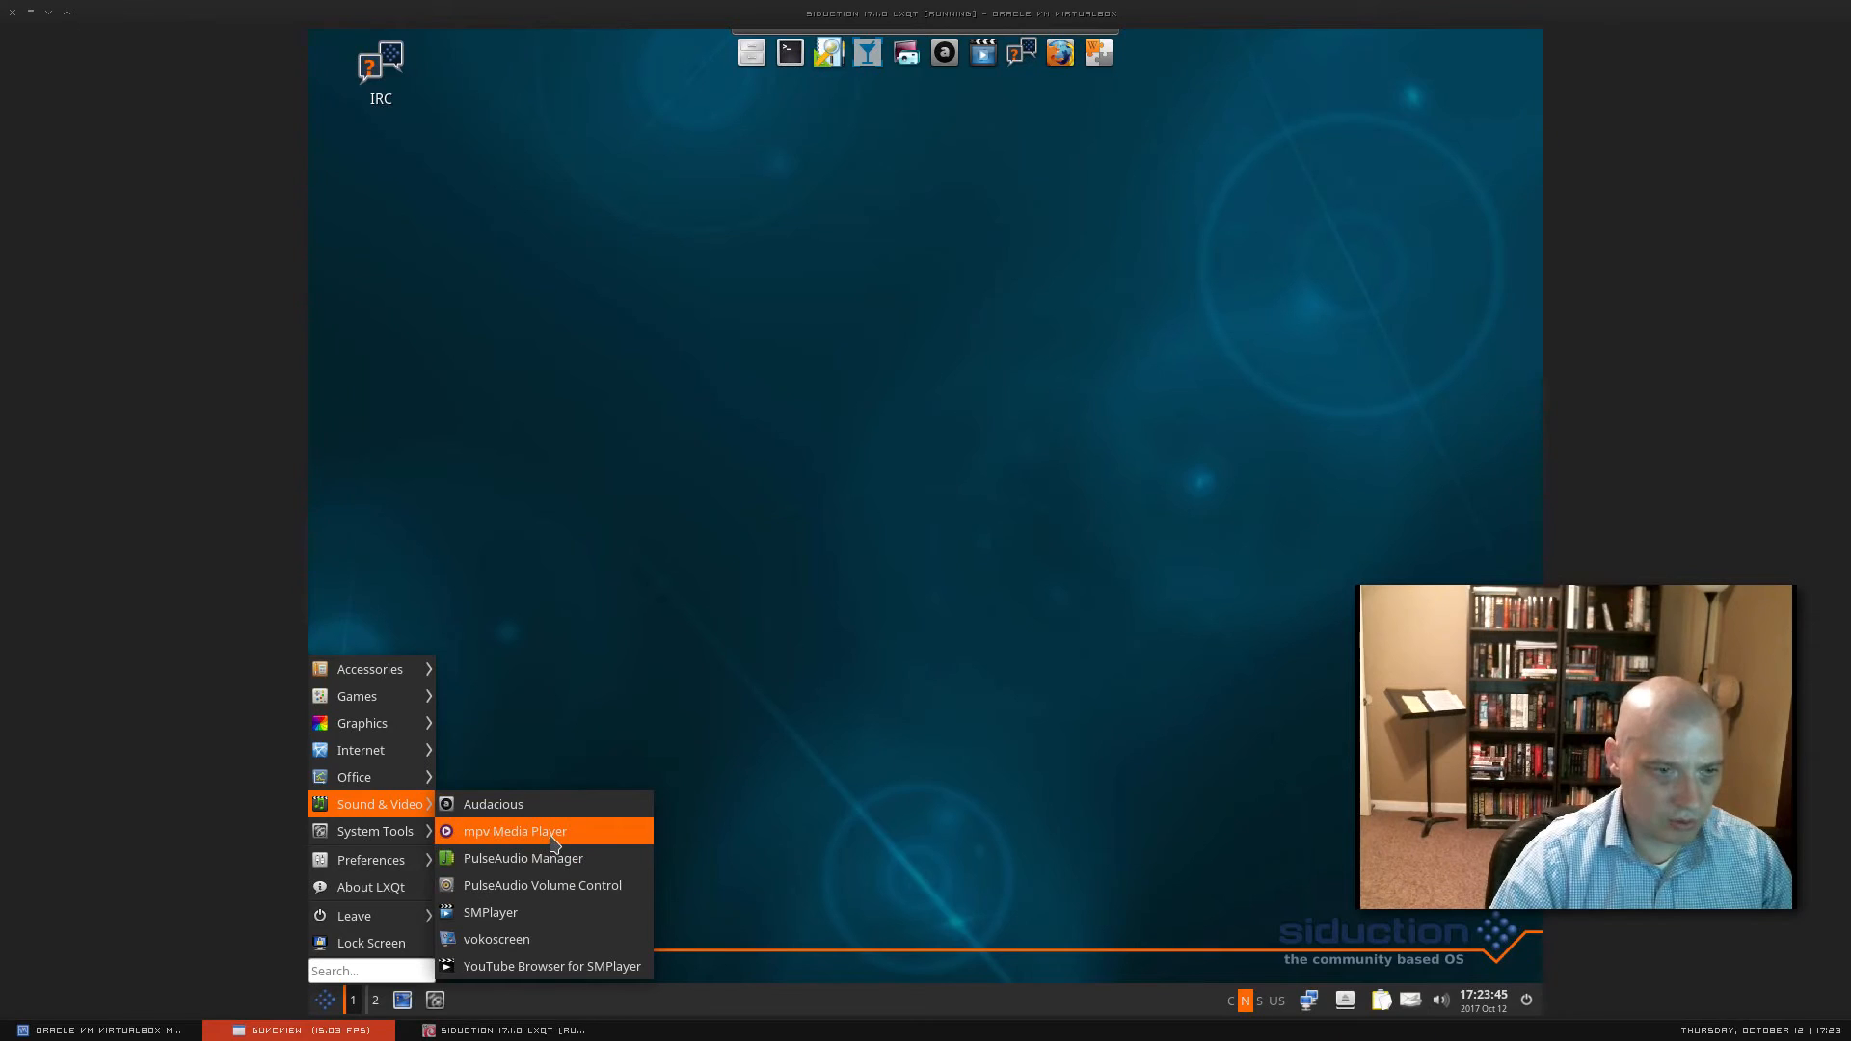
pyautogui.moveTo(546, 815)
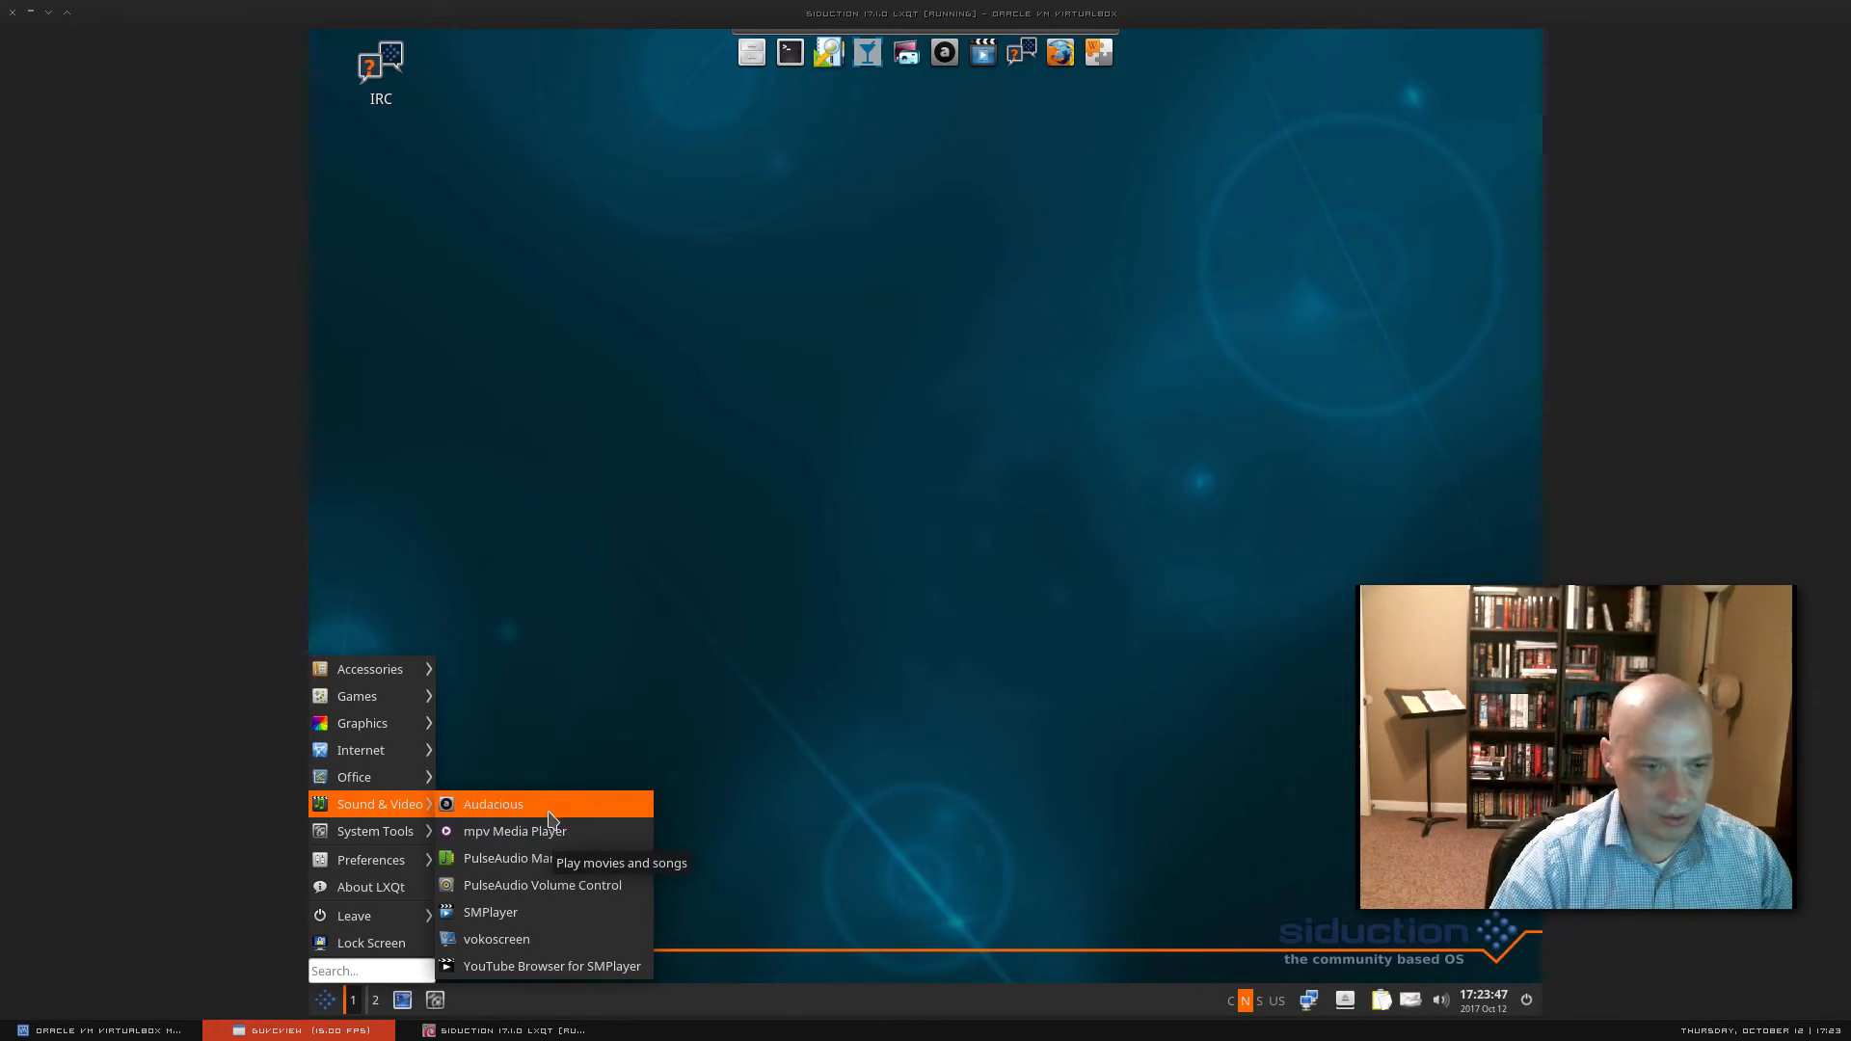
pyautogui.moveTo(543, 886)
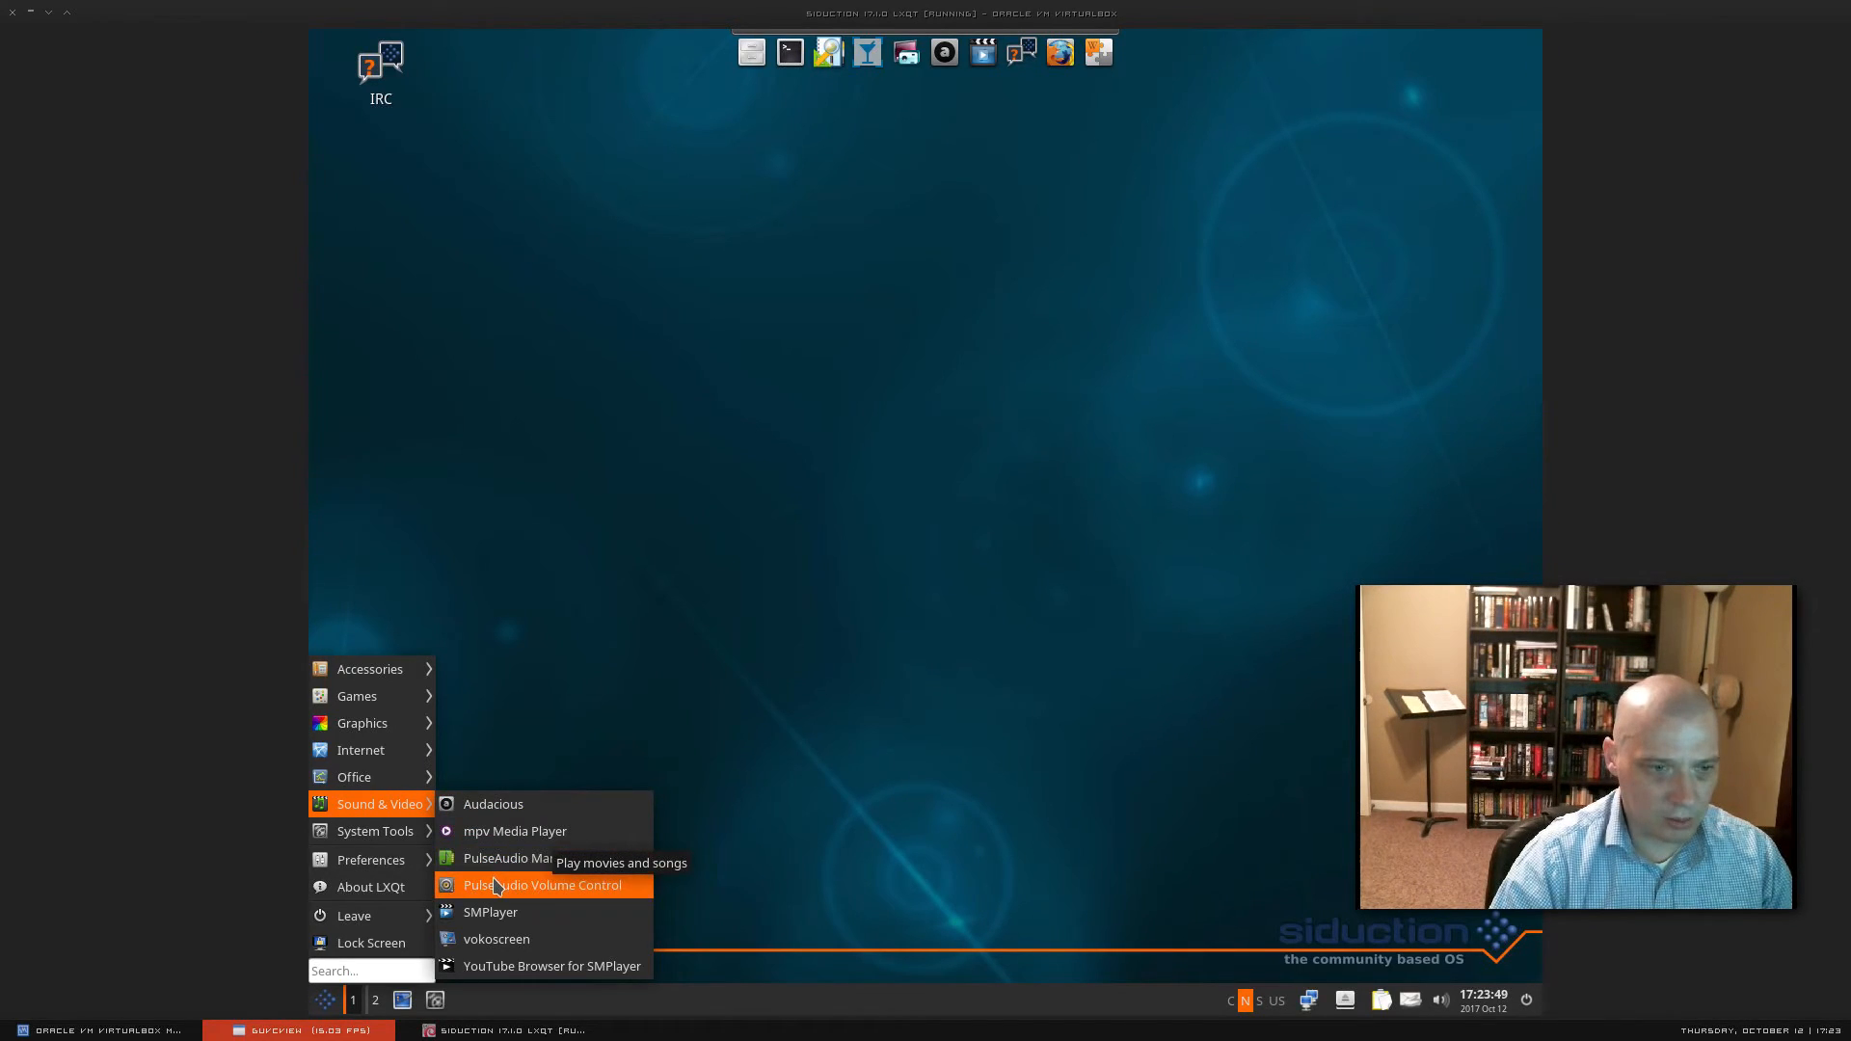
pyautogui.moveTo(489, 913)
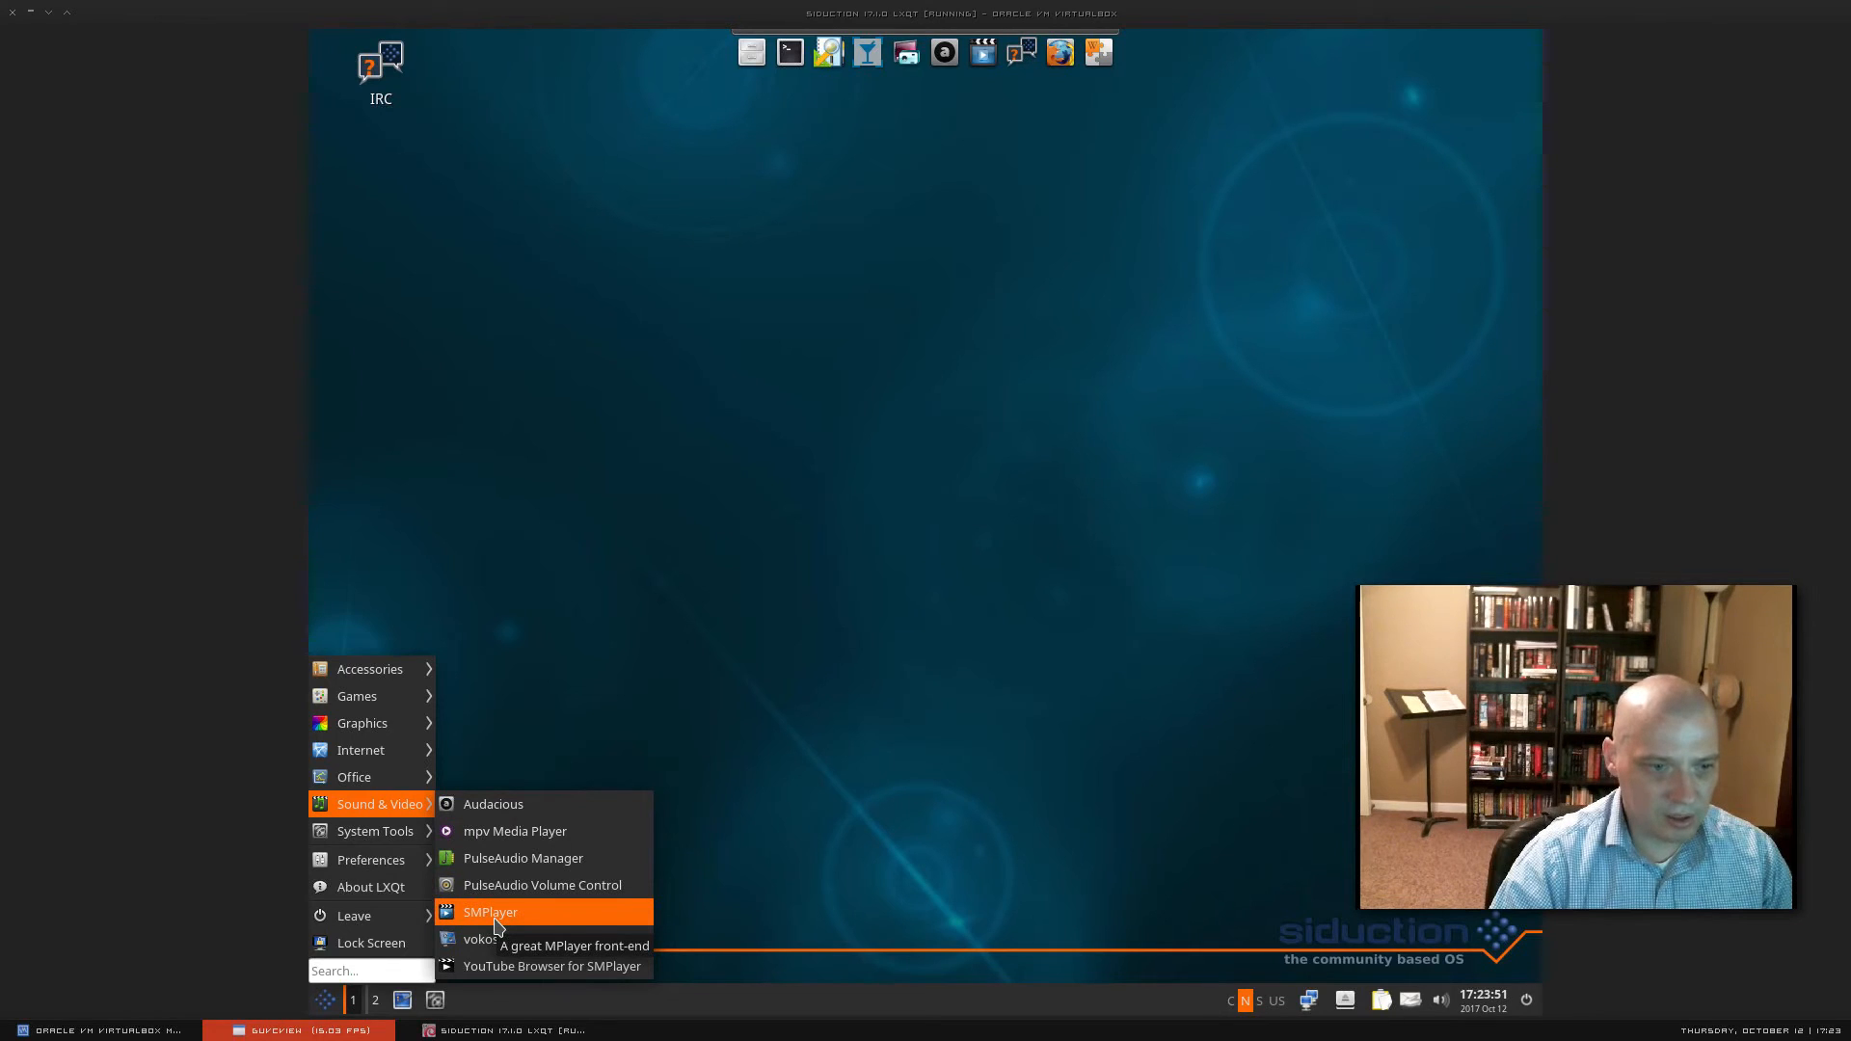
pyautogui.moveTo(370, 943)
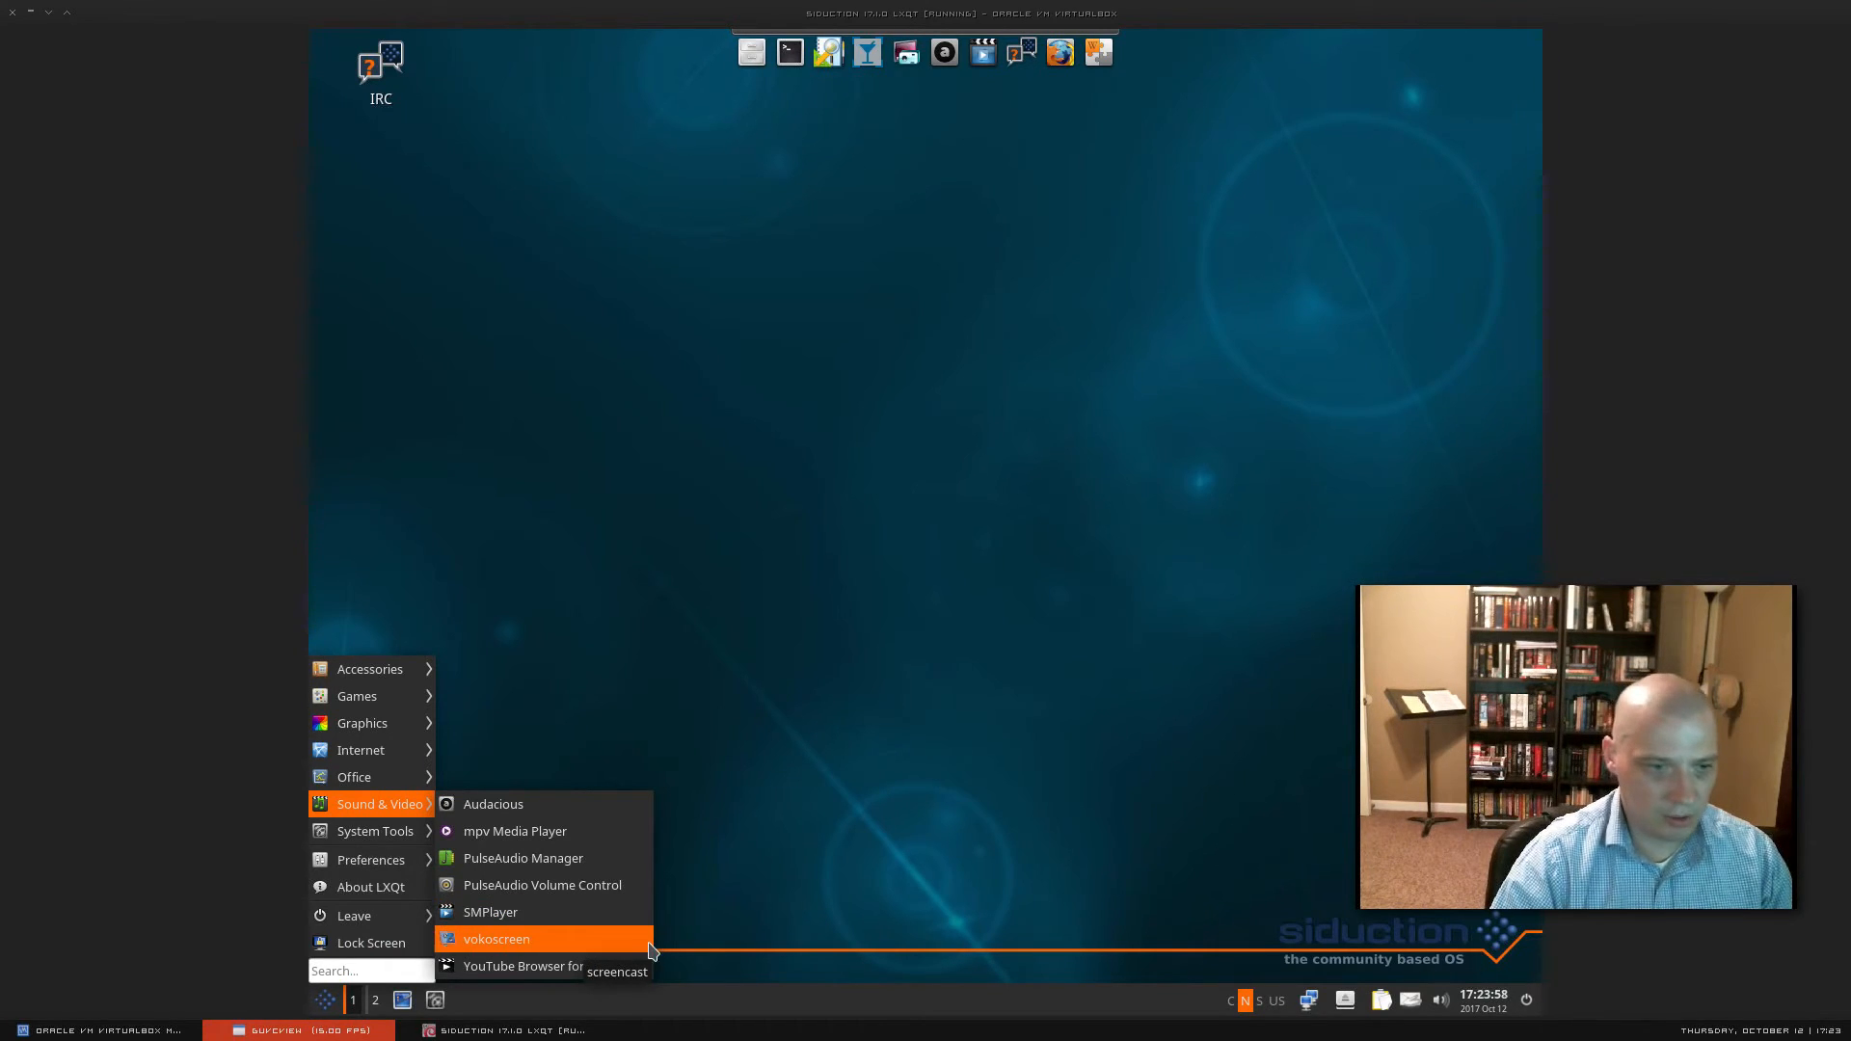
pyautogui.moveTo(543, 966)
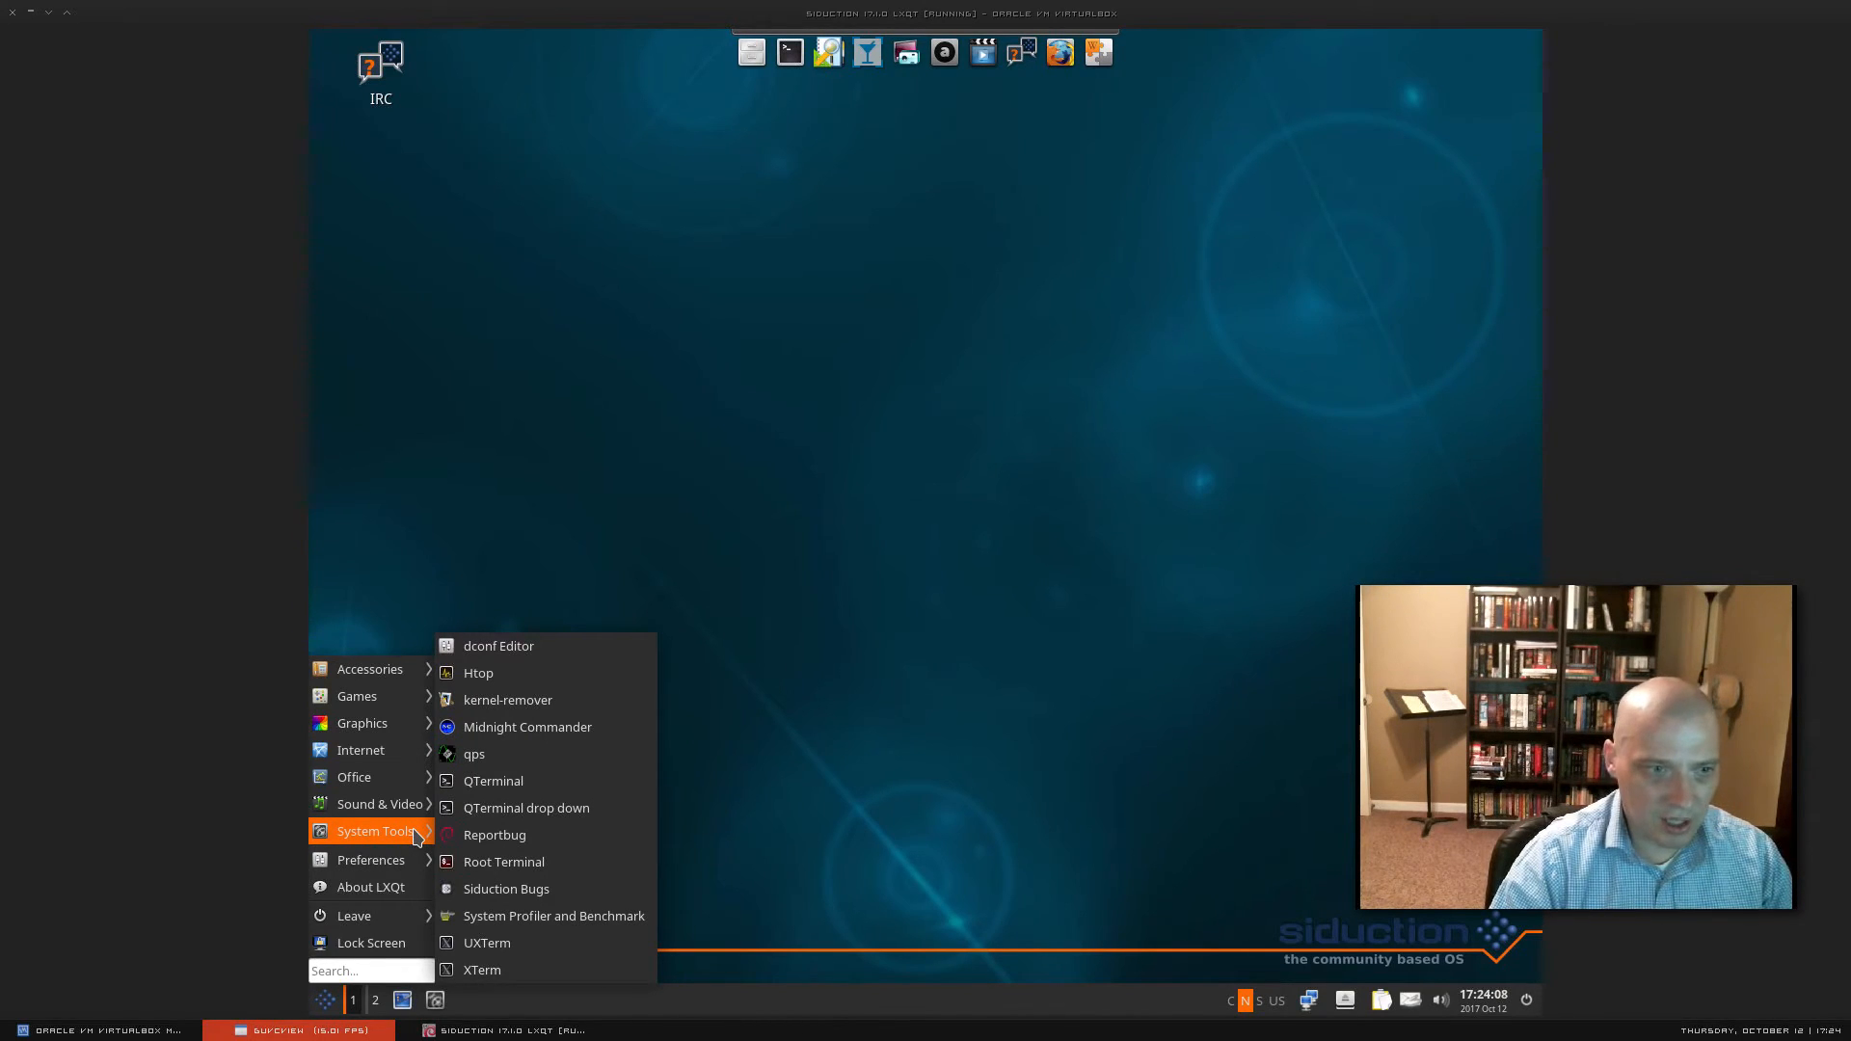
pyautogui.moveTo(525, 807)
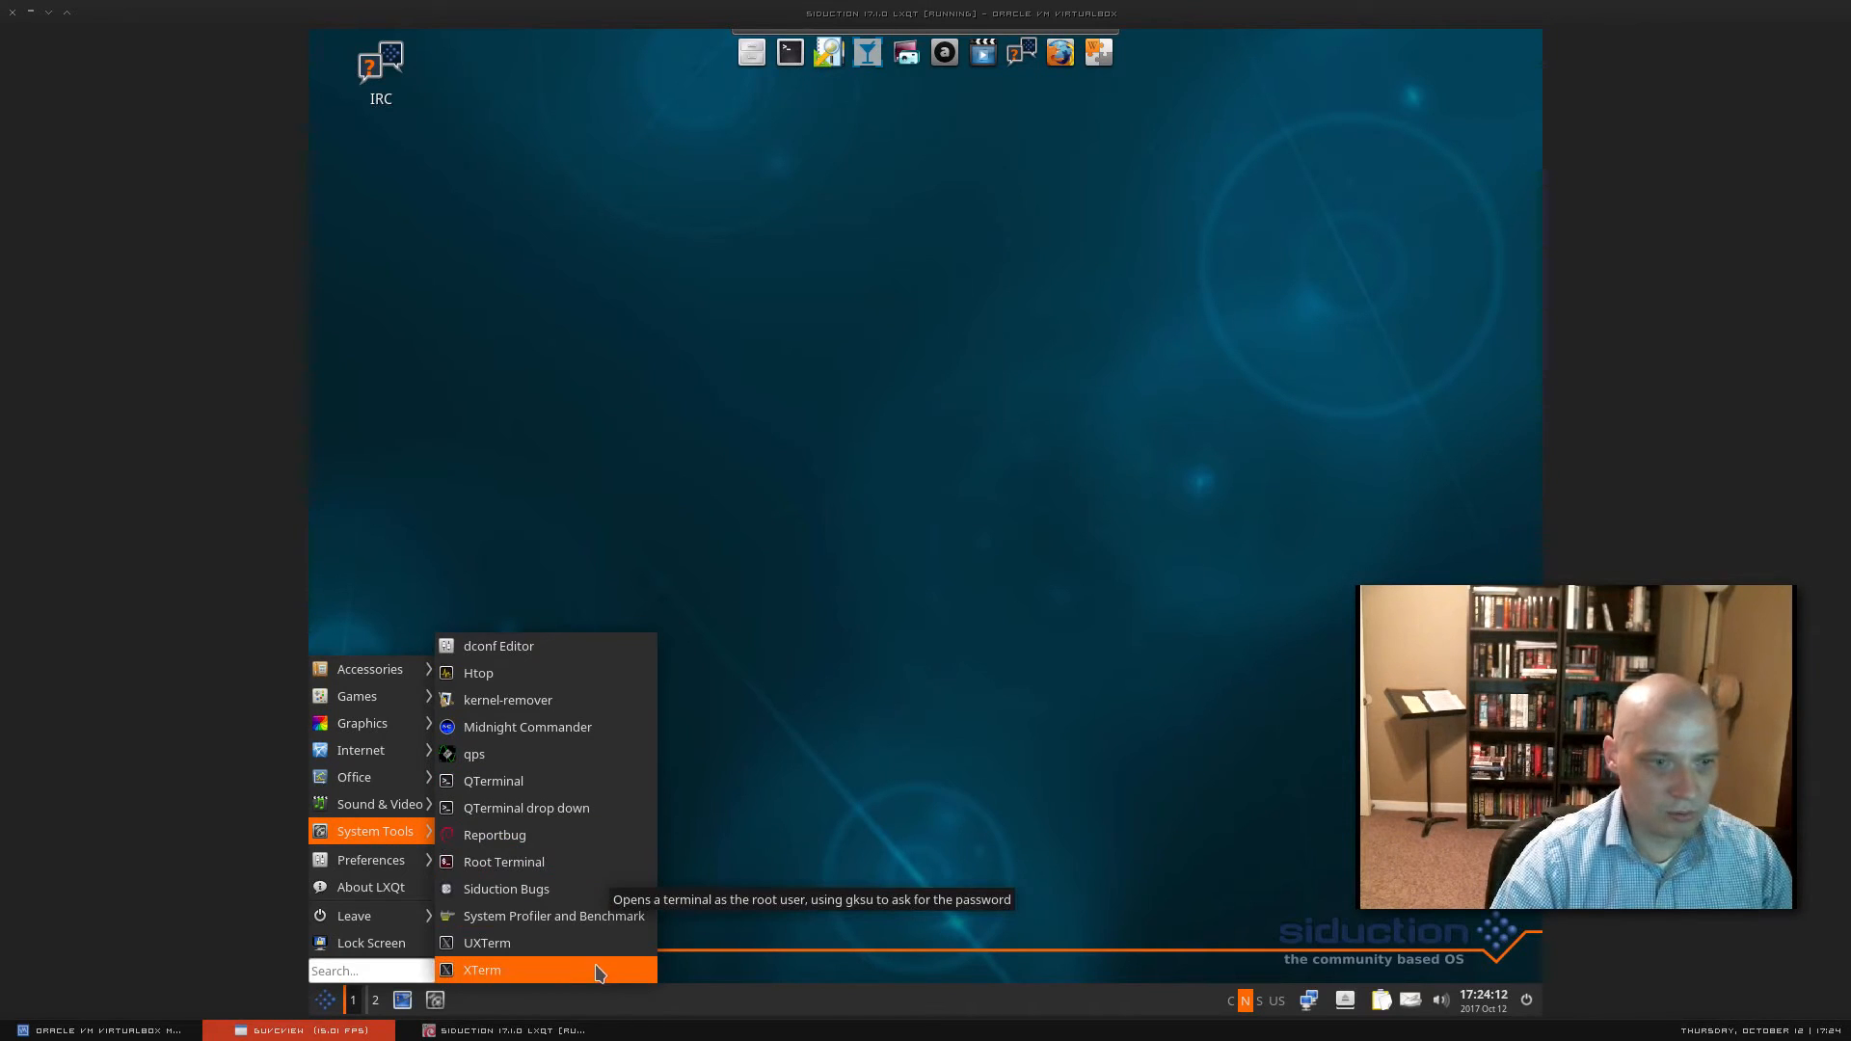
pyautogui.moveTo(613, 927)
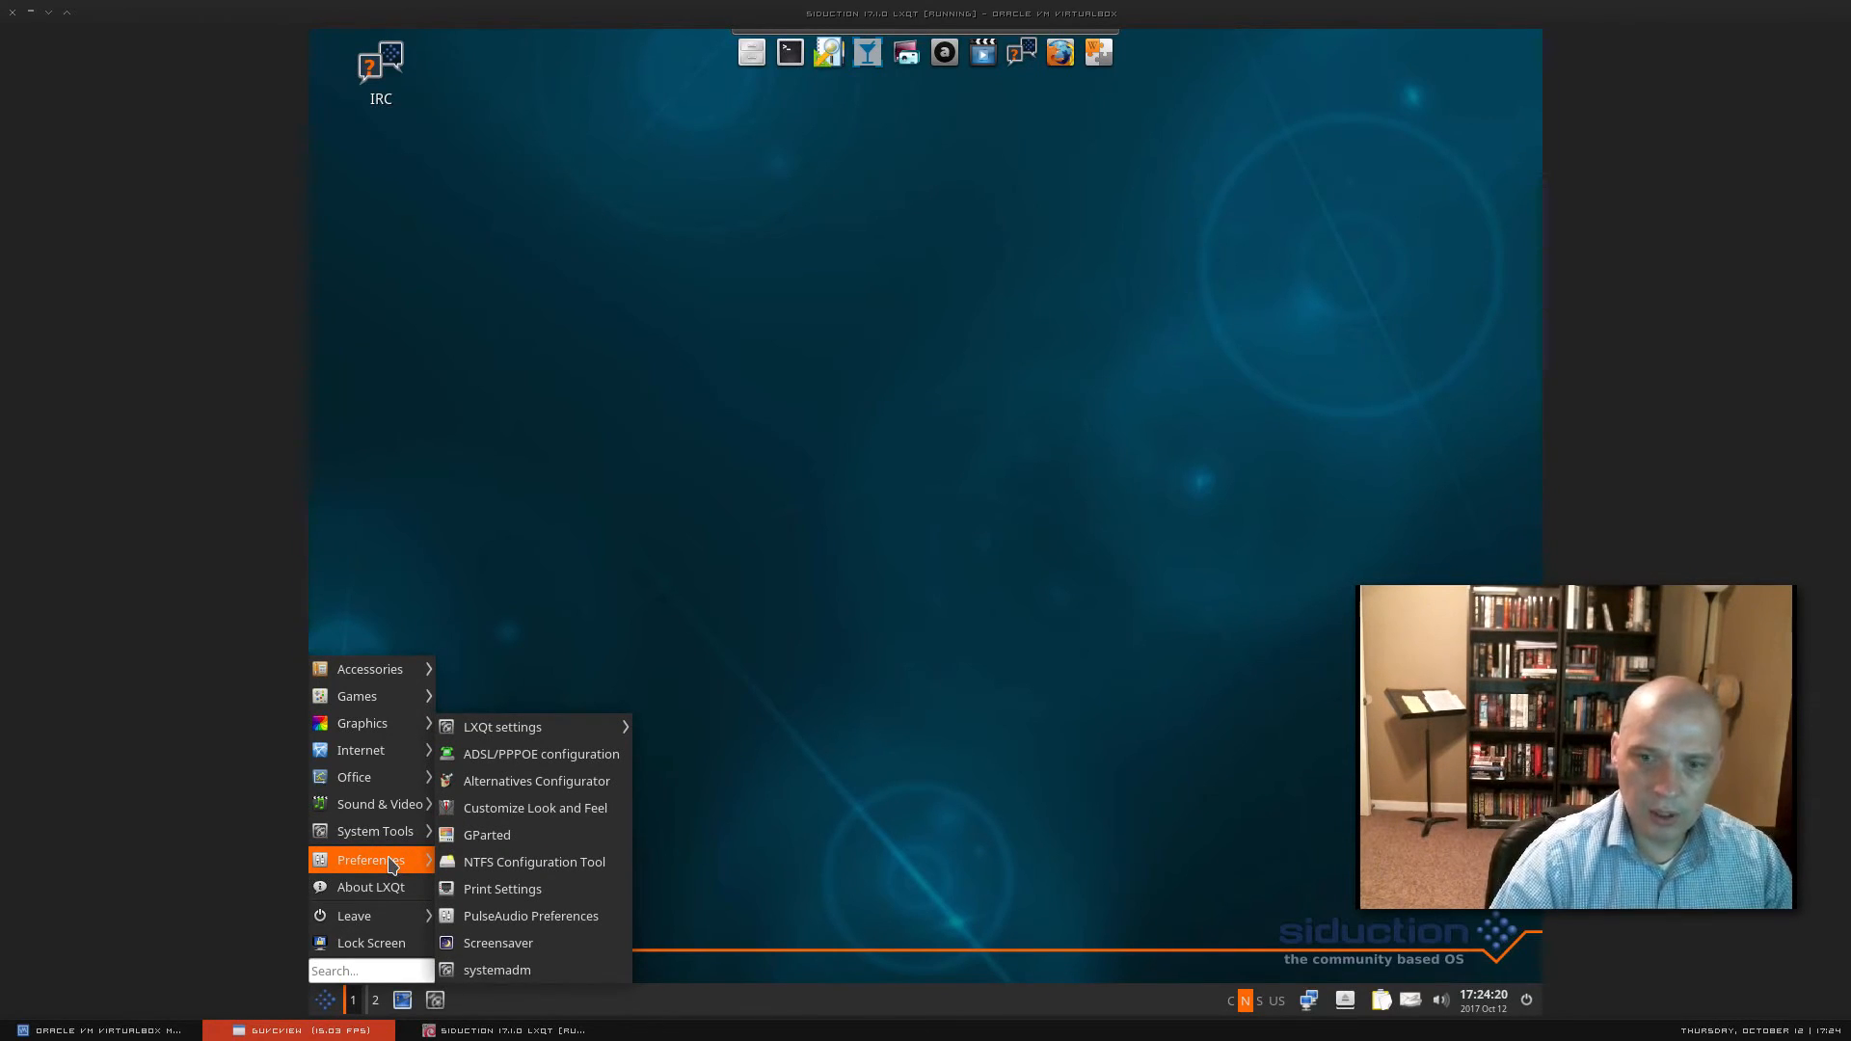
pyautogui.moveTo(561, 835)
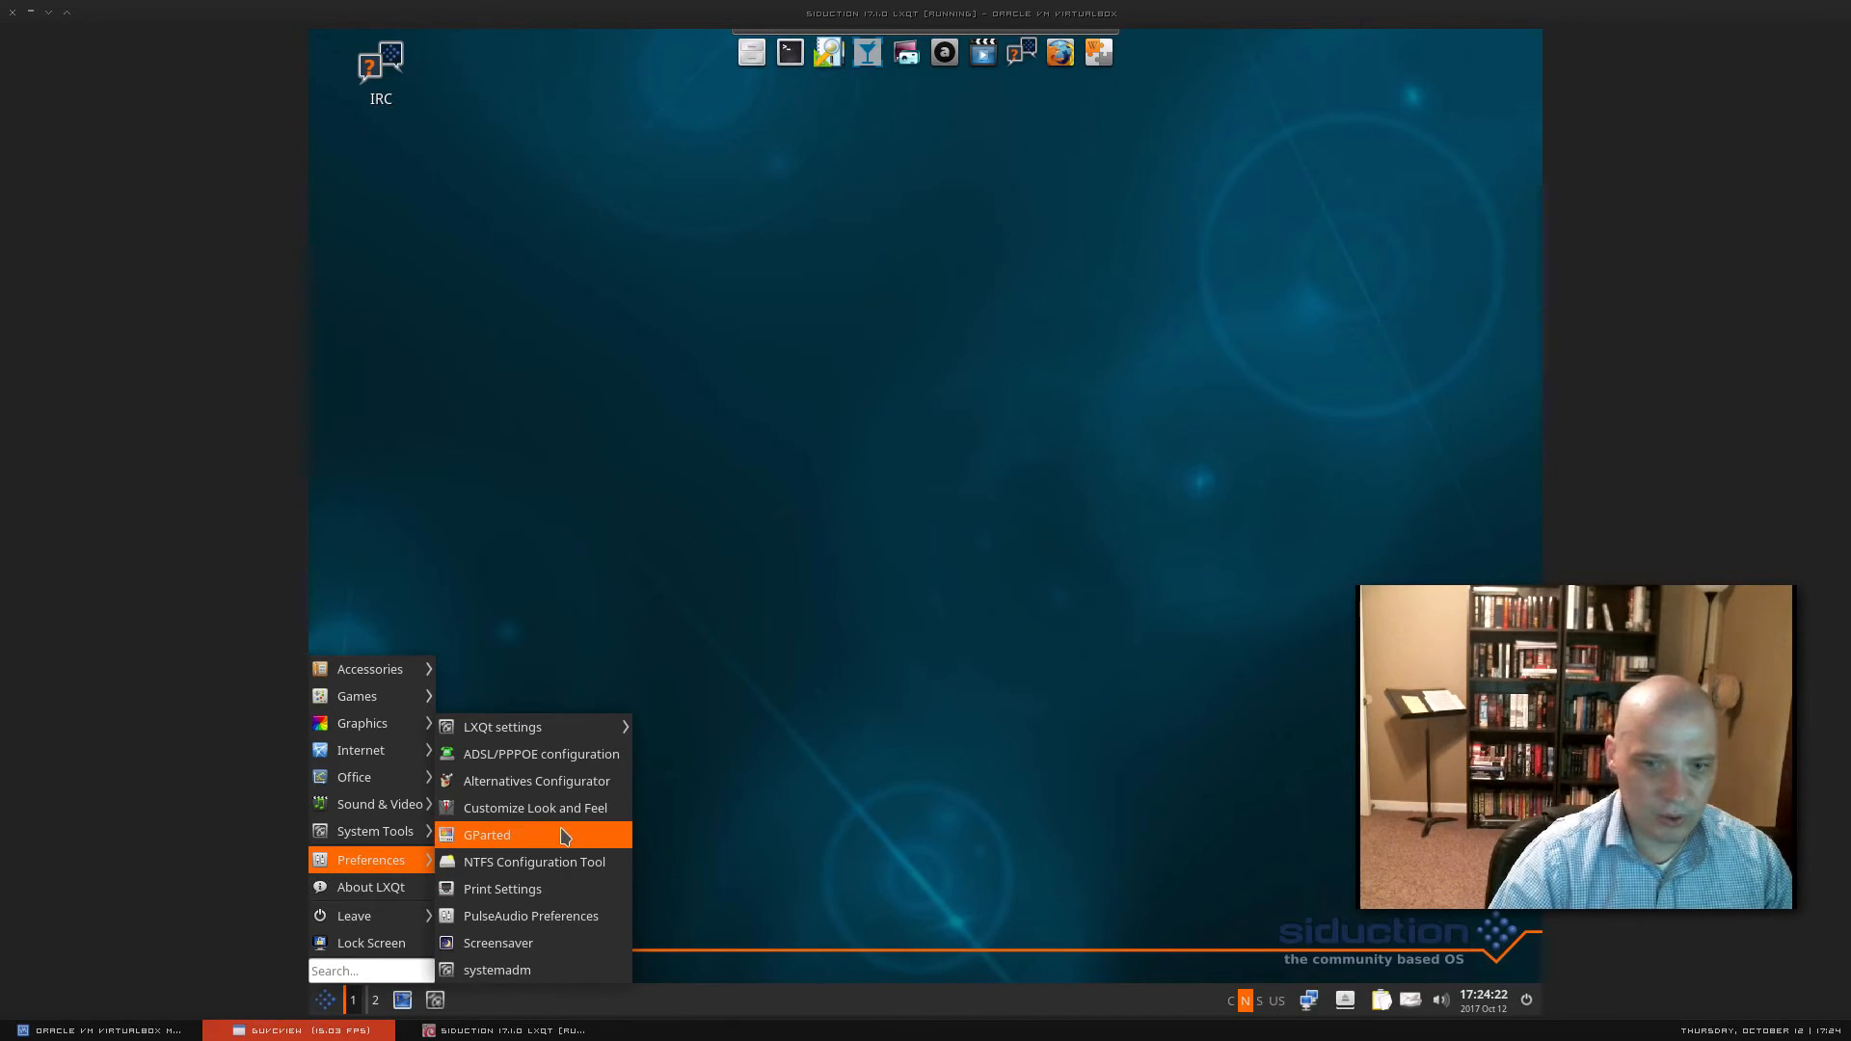
pyautogui.moveTo(541, 754)
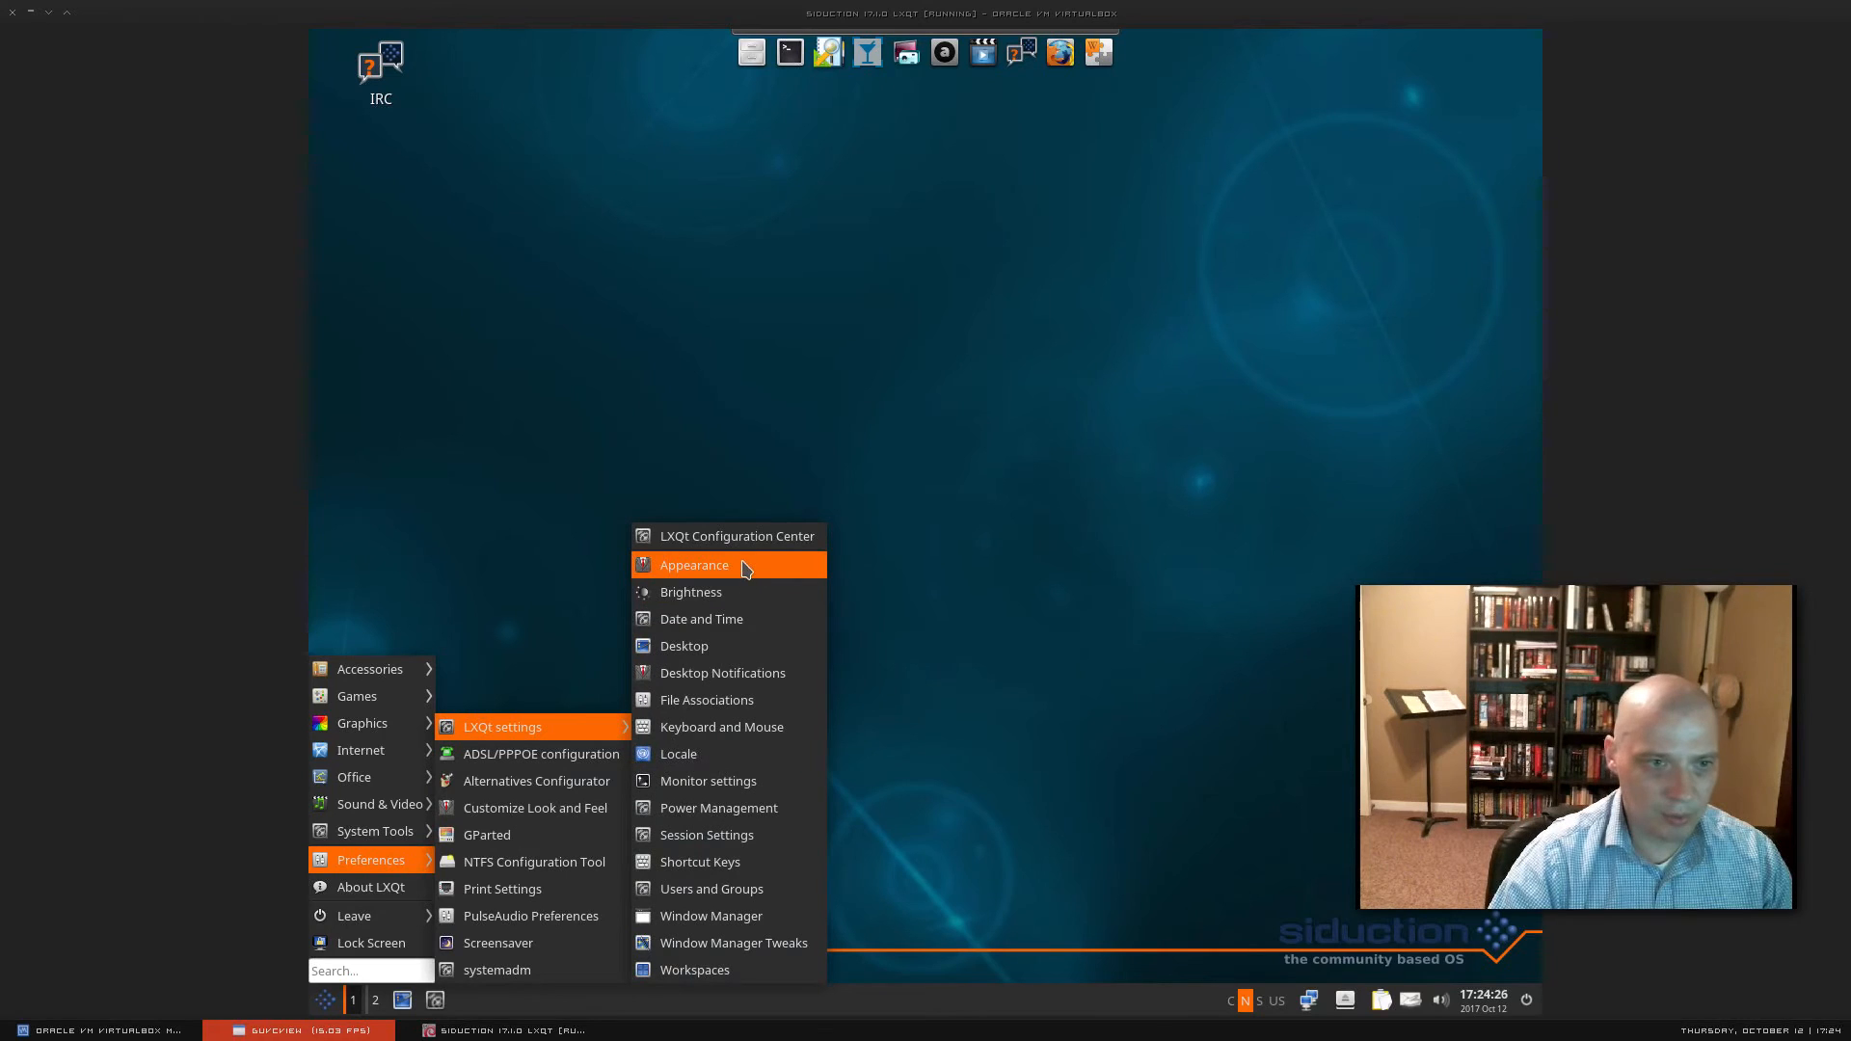
pyautogui.moveTo(729, 646)
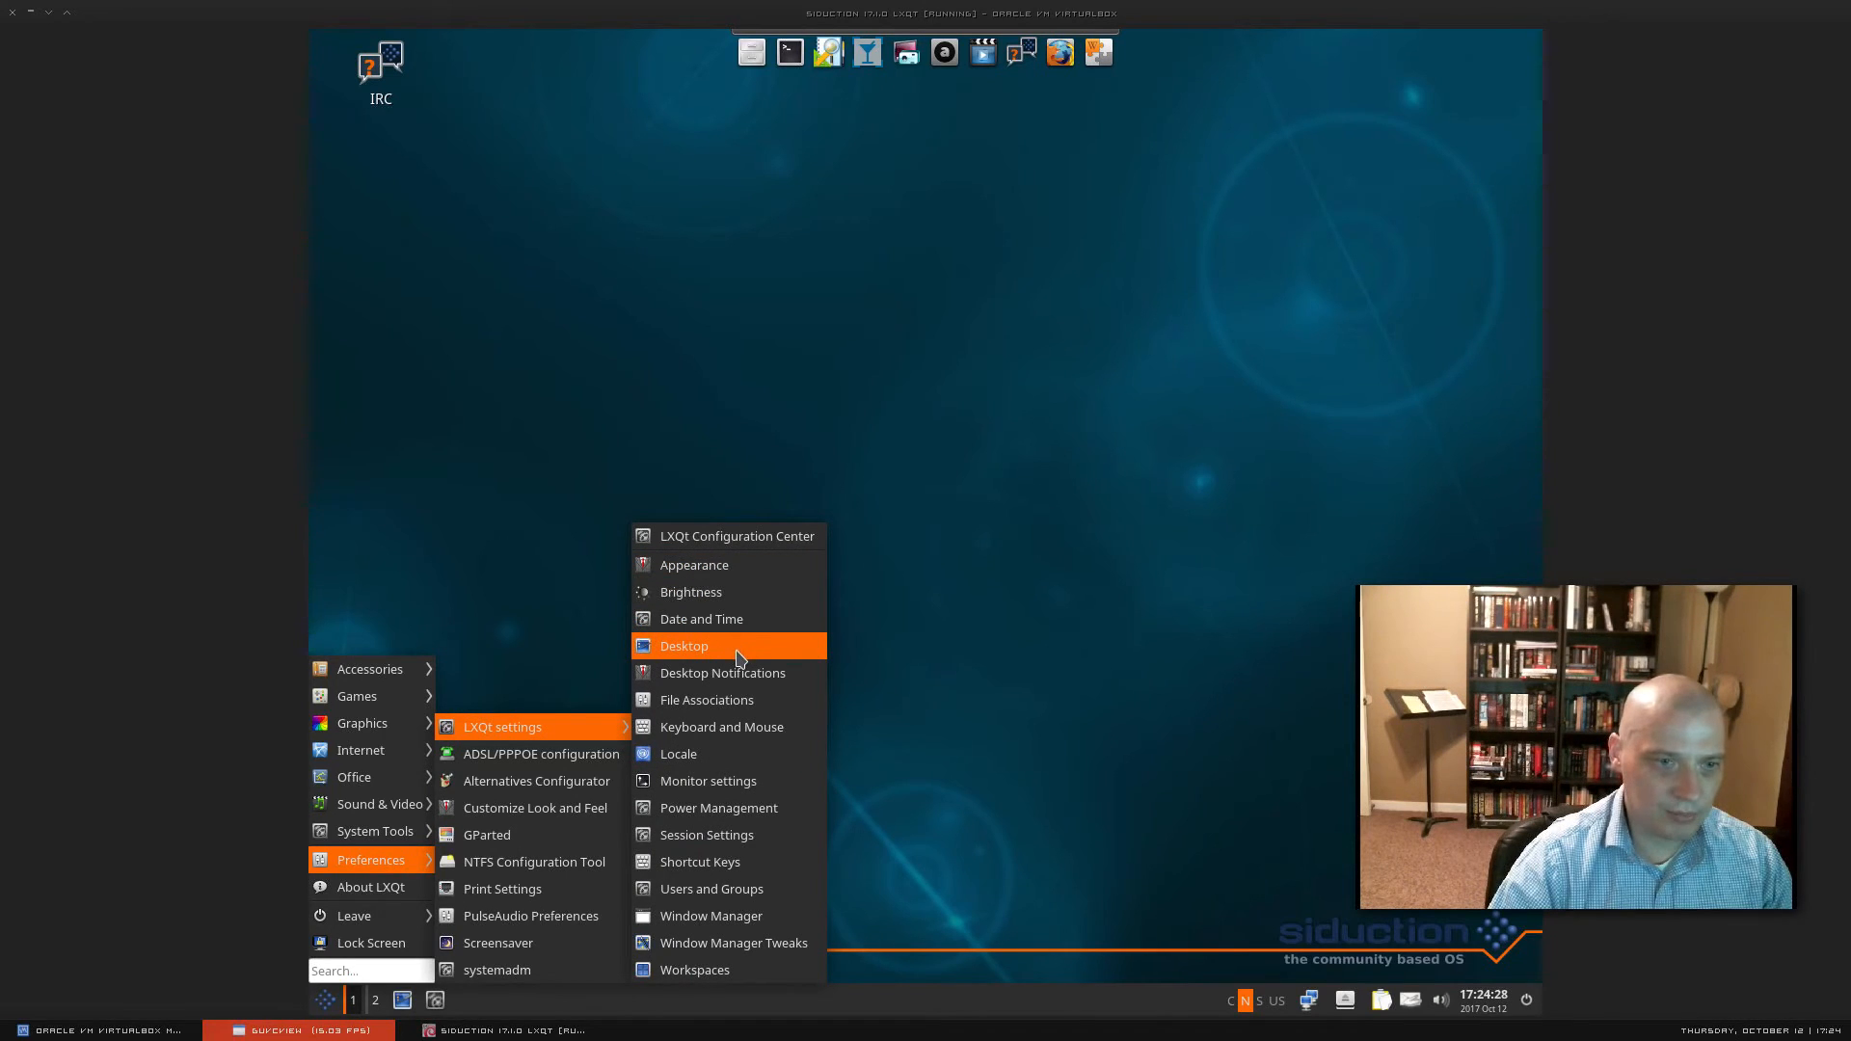
pyautogui.moveTo(722, 727)
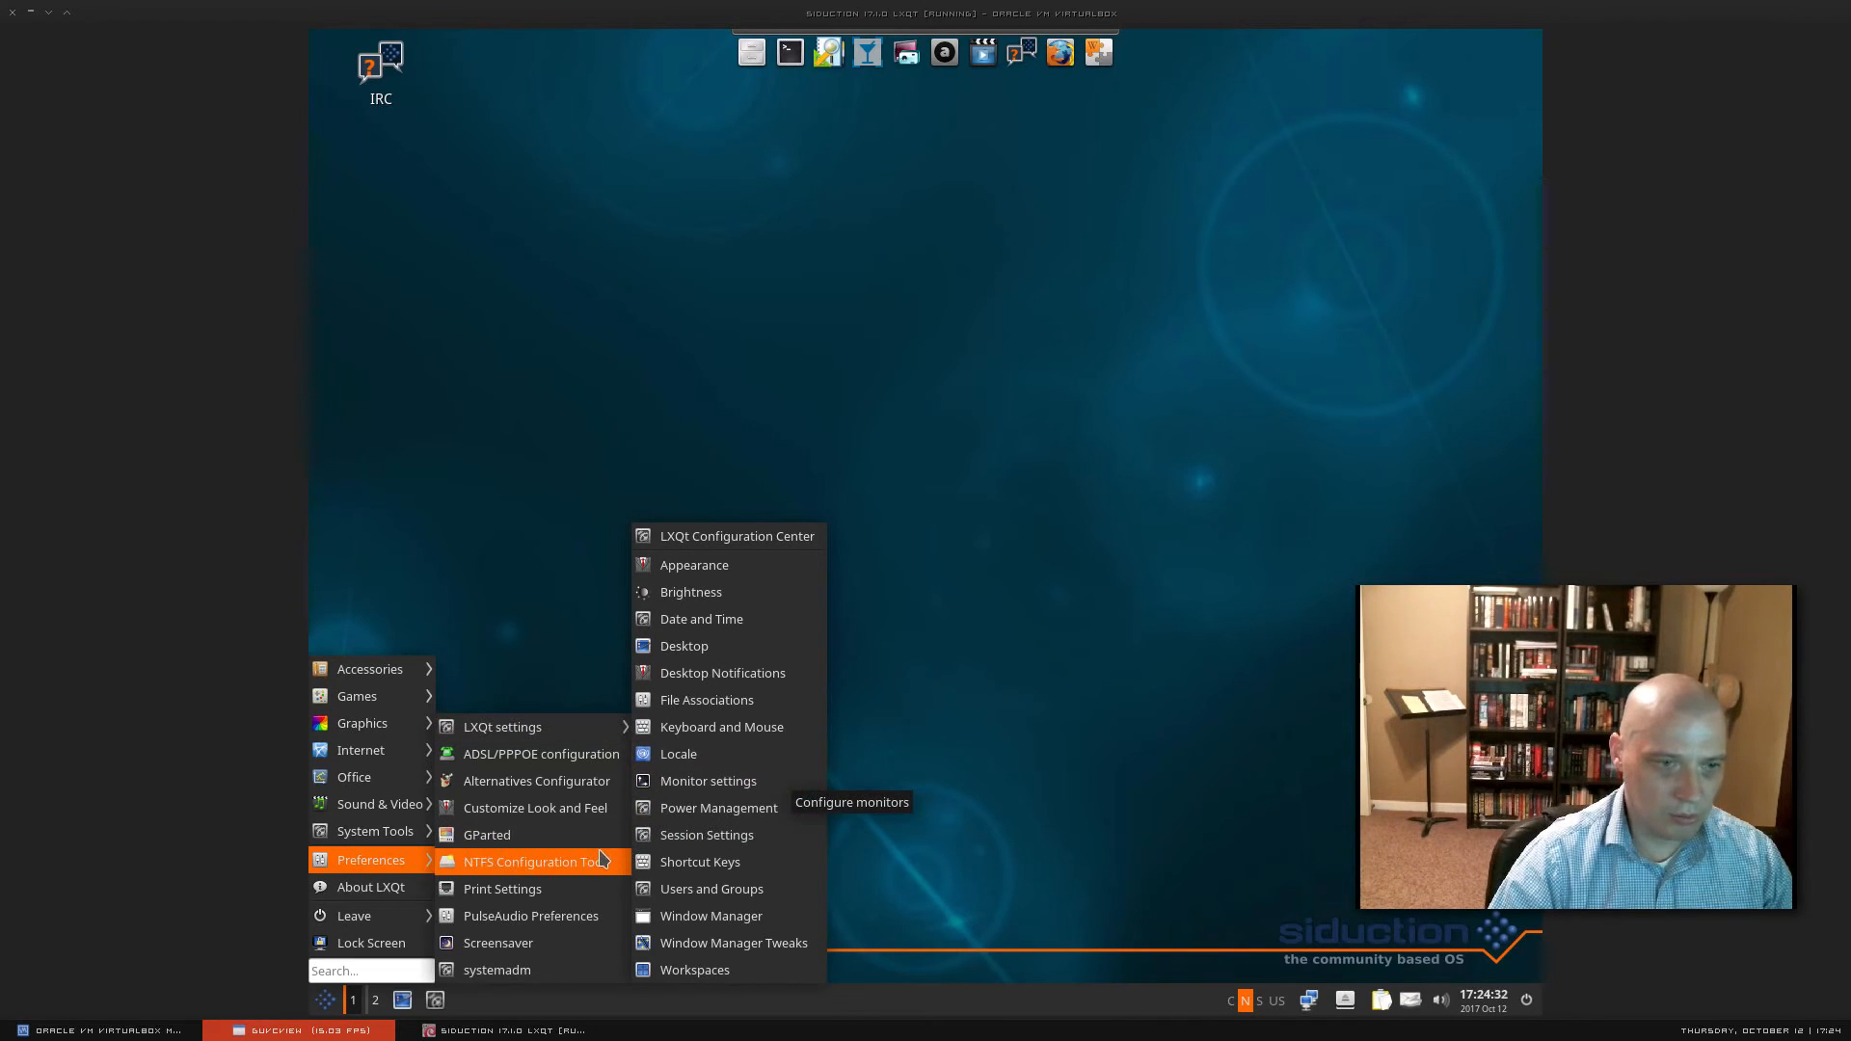
pyautogui.moveTo(486, 835)
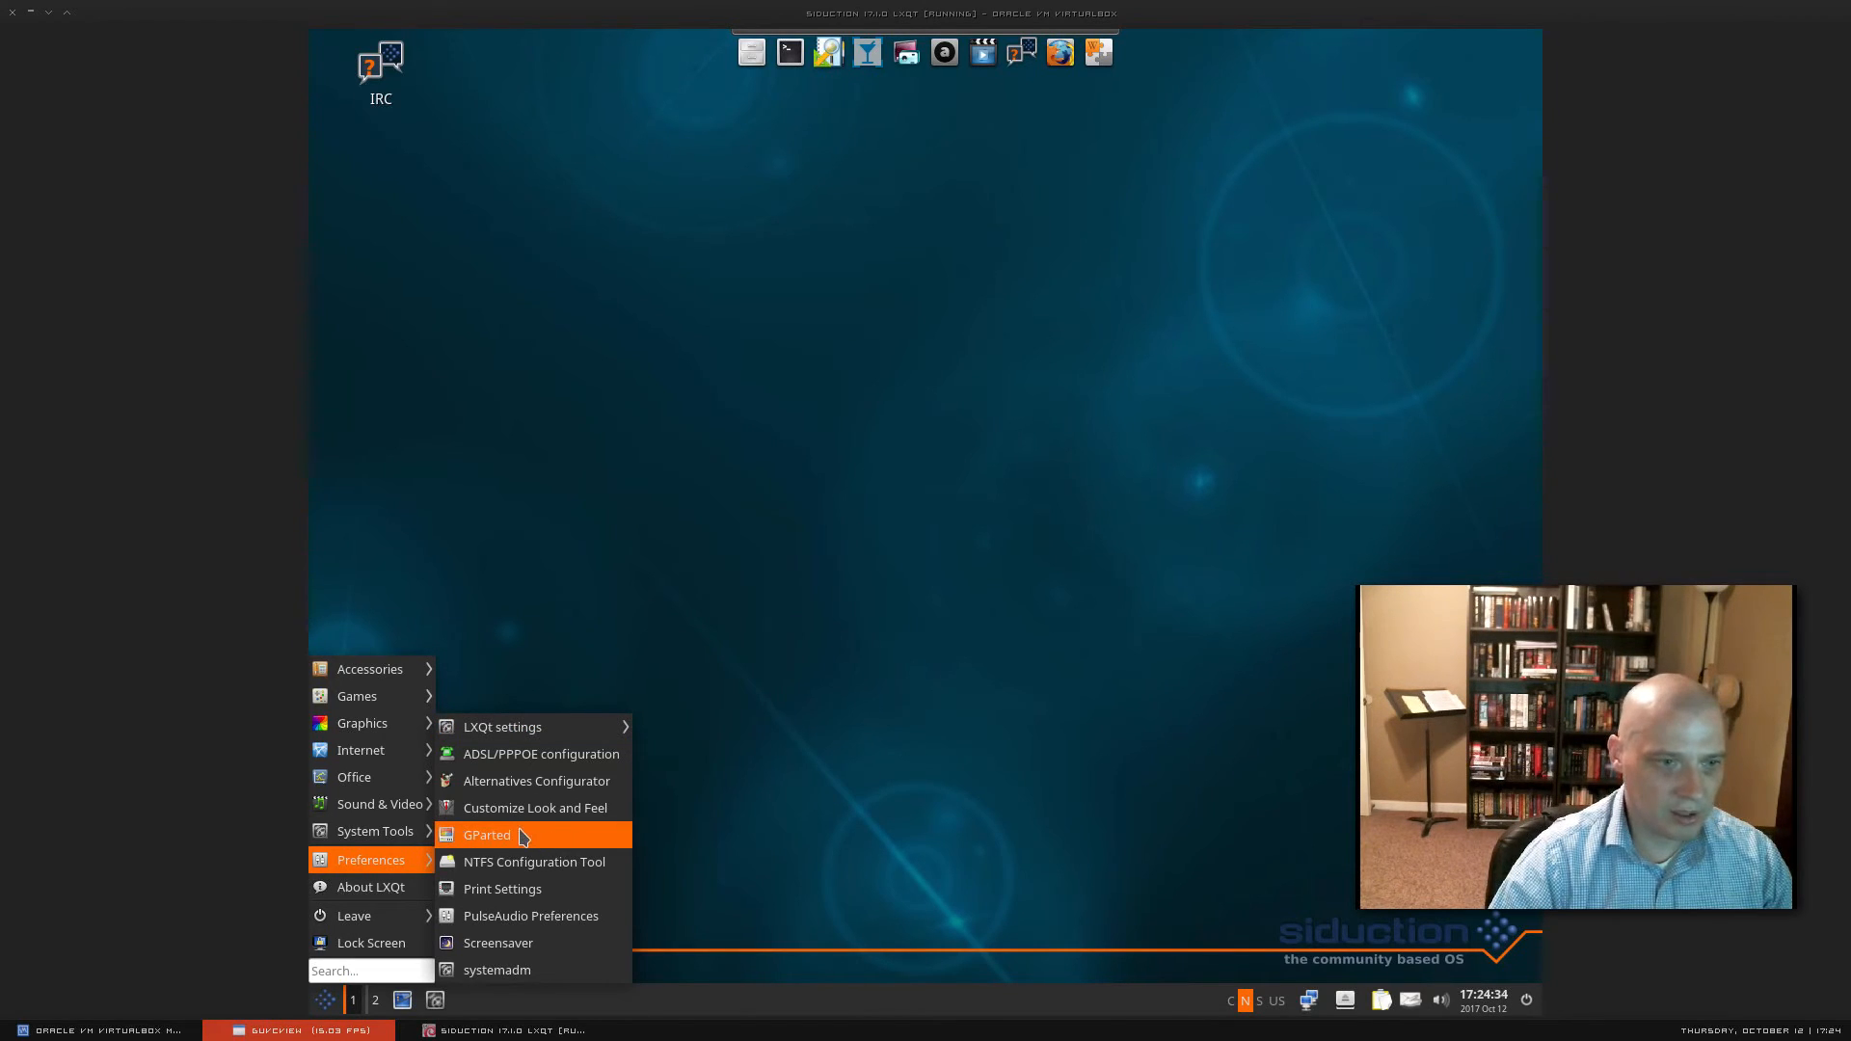
pyautogui.moveTo(541, 754)
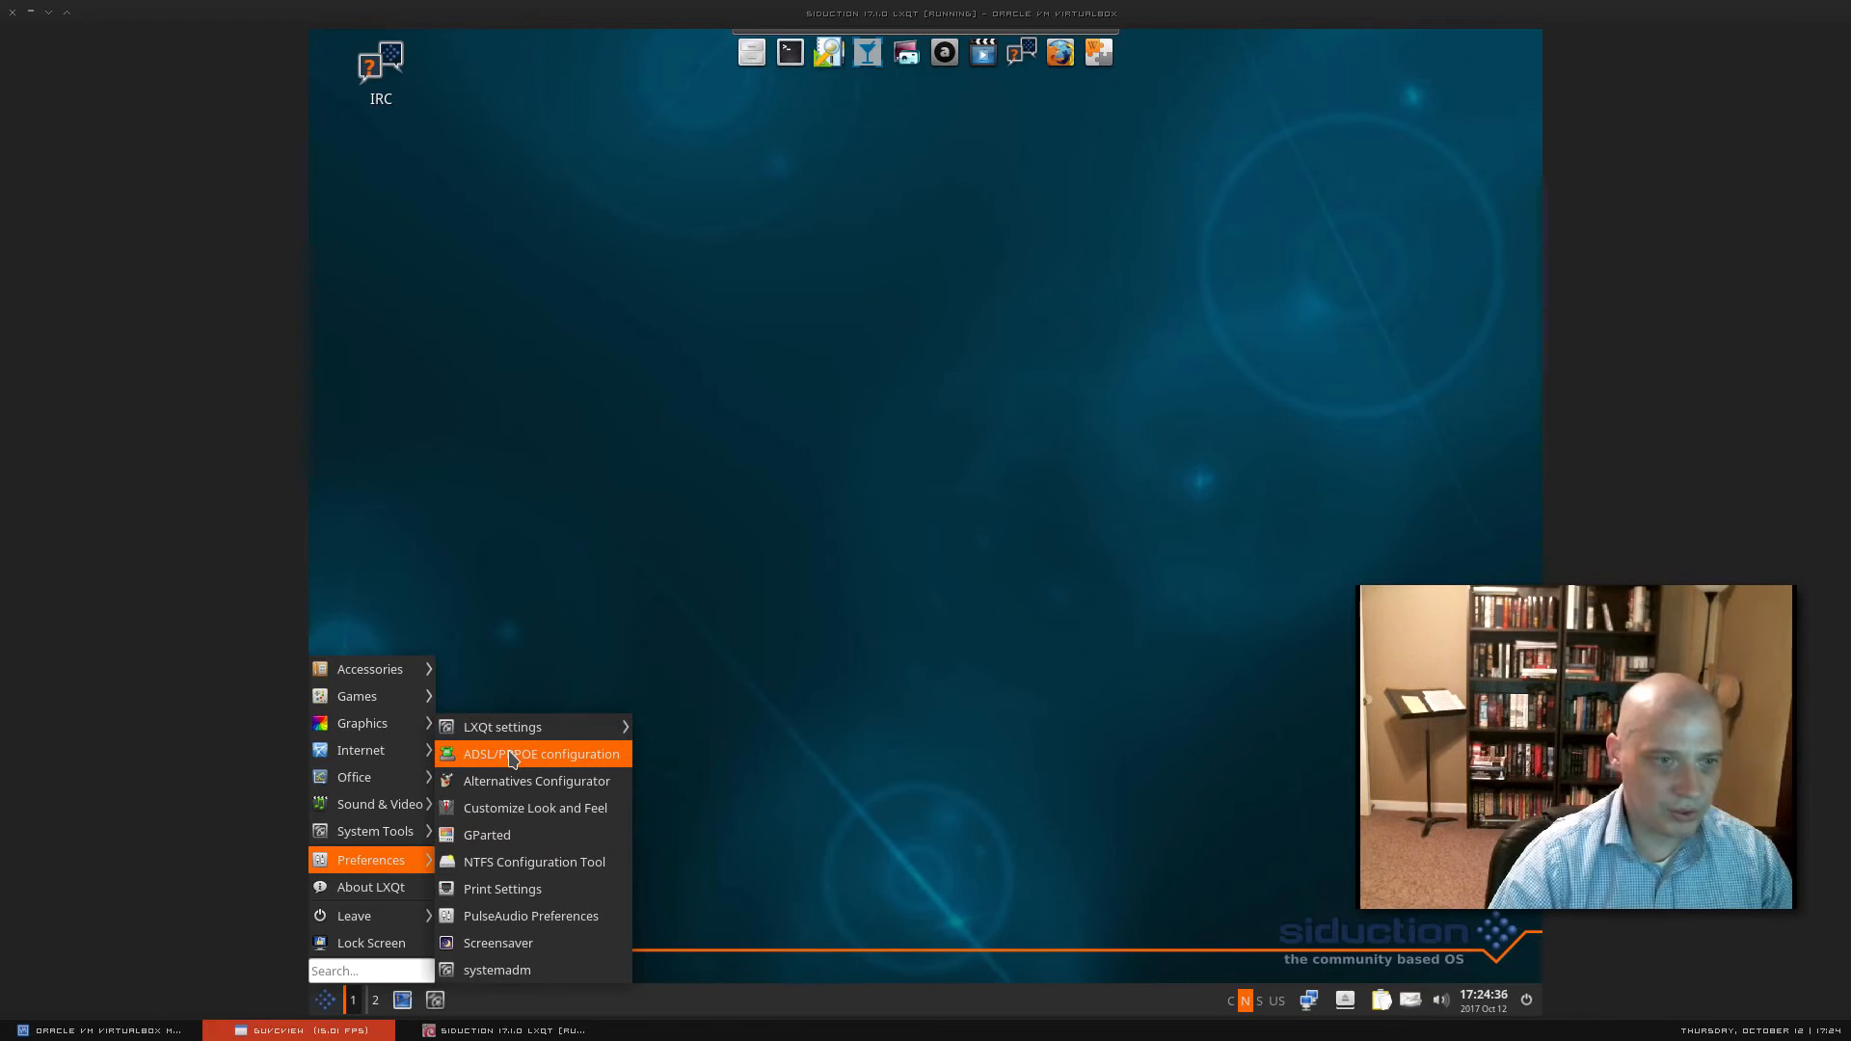
pyautogui.moveTo(532, 835)
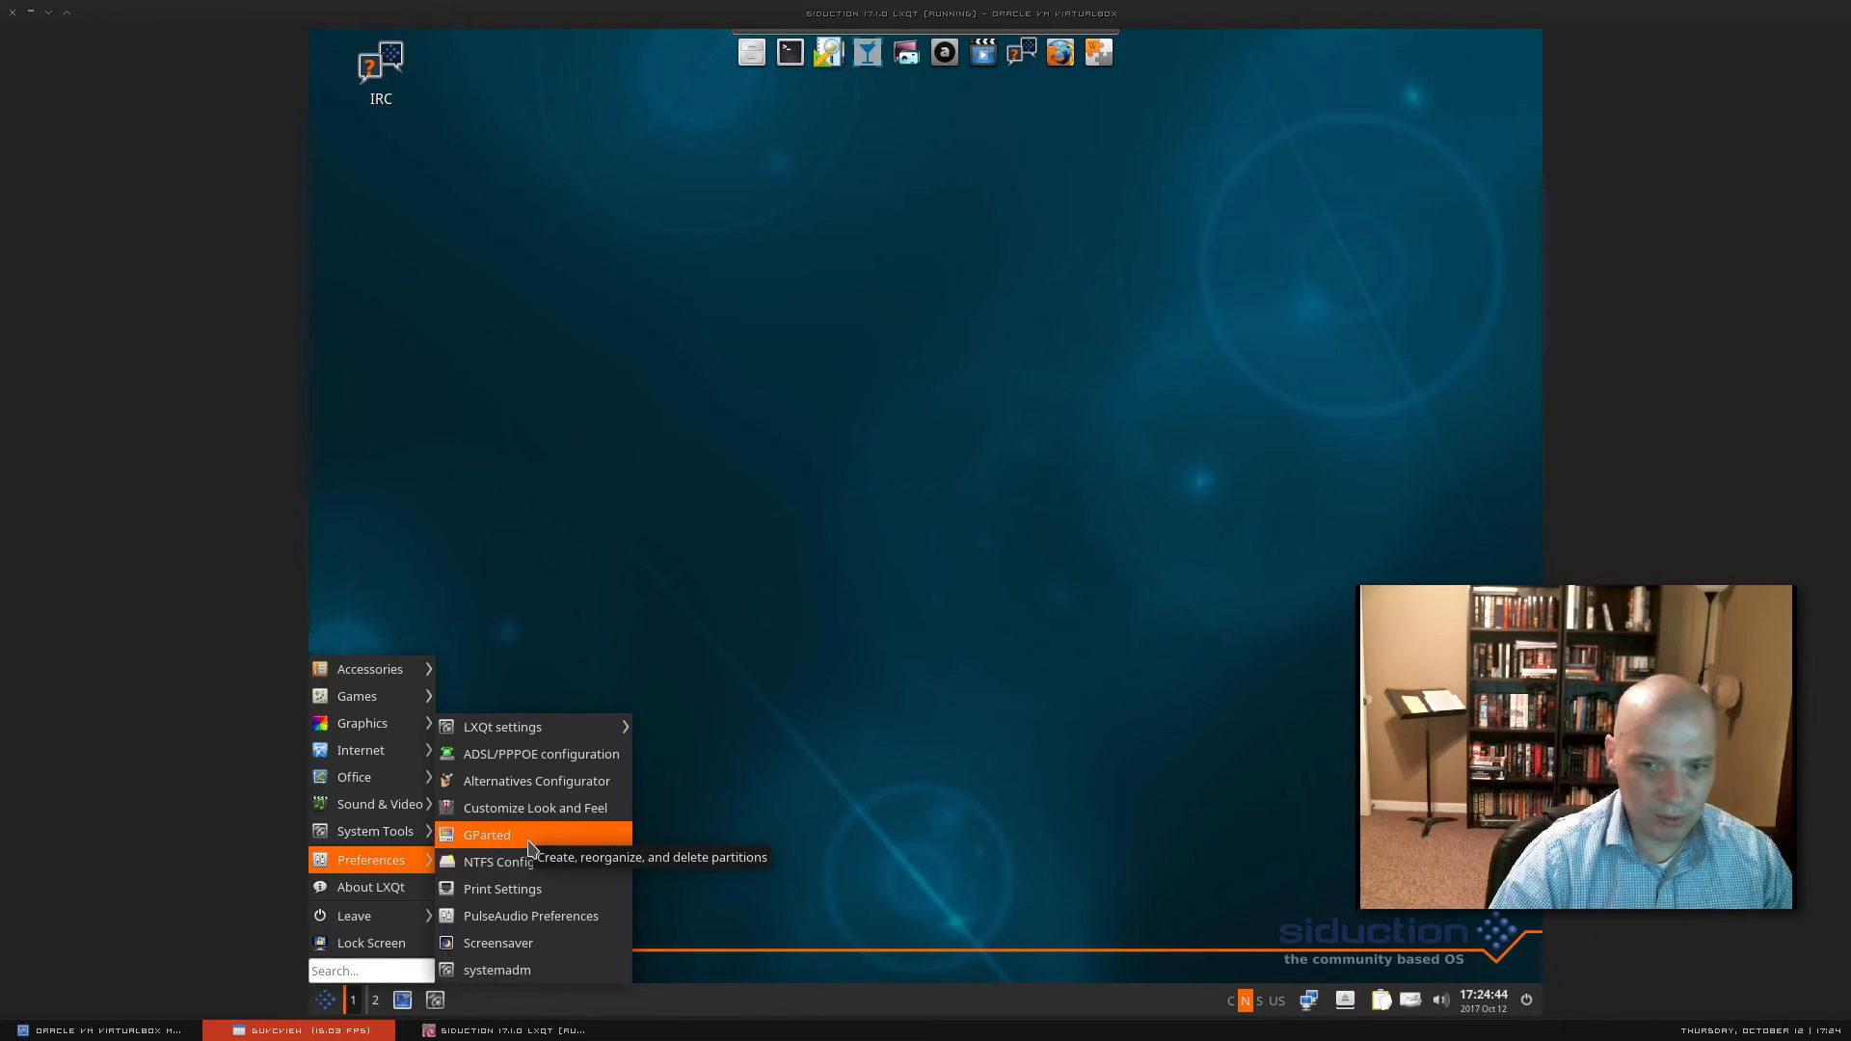
pyautogui.moveTo(546, 927)
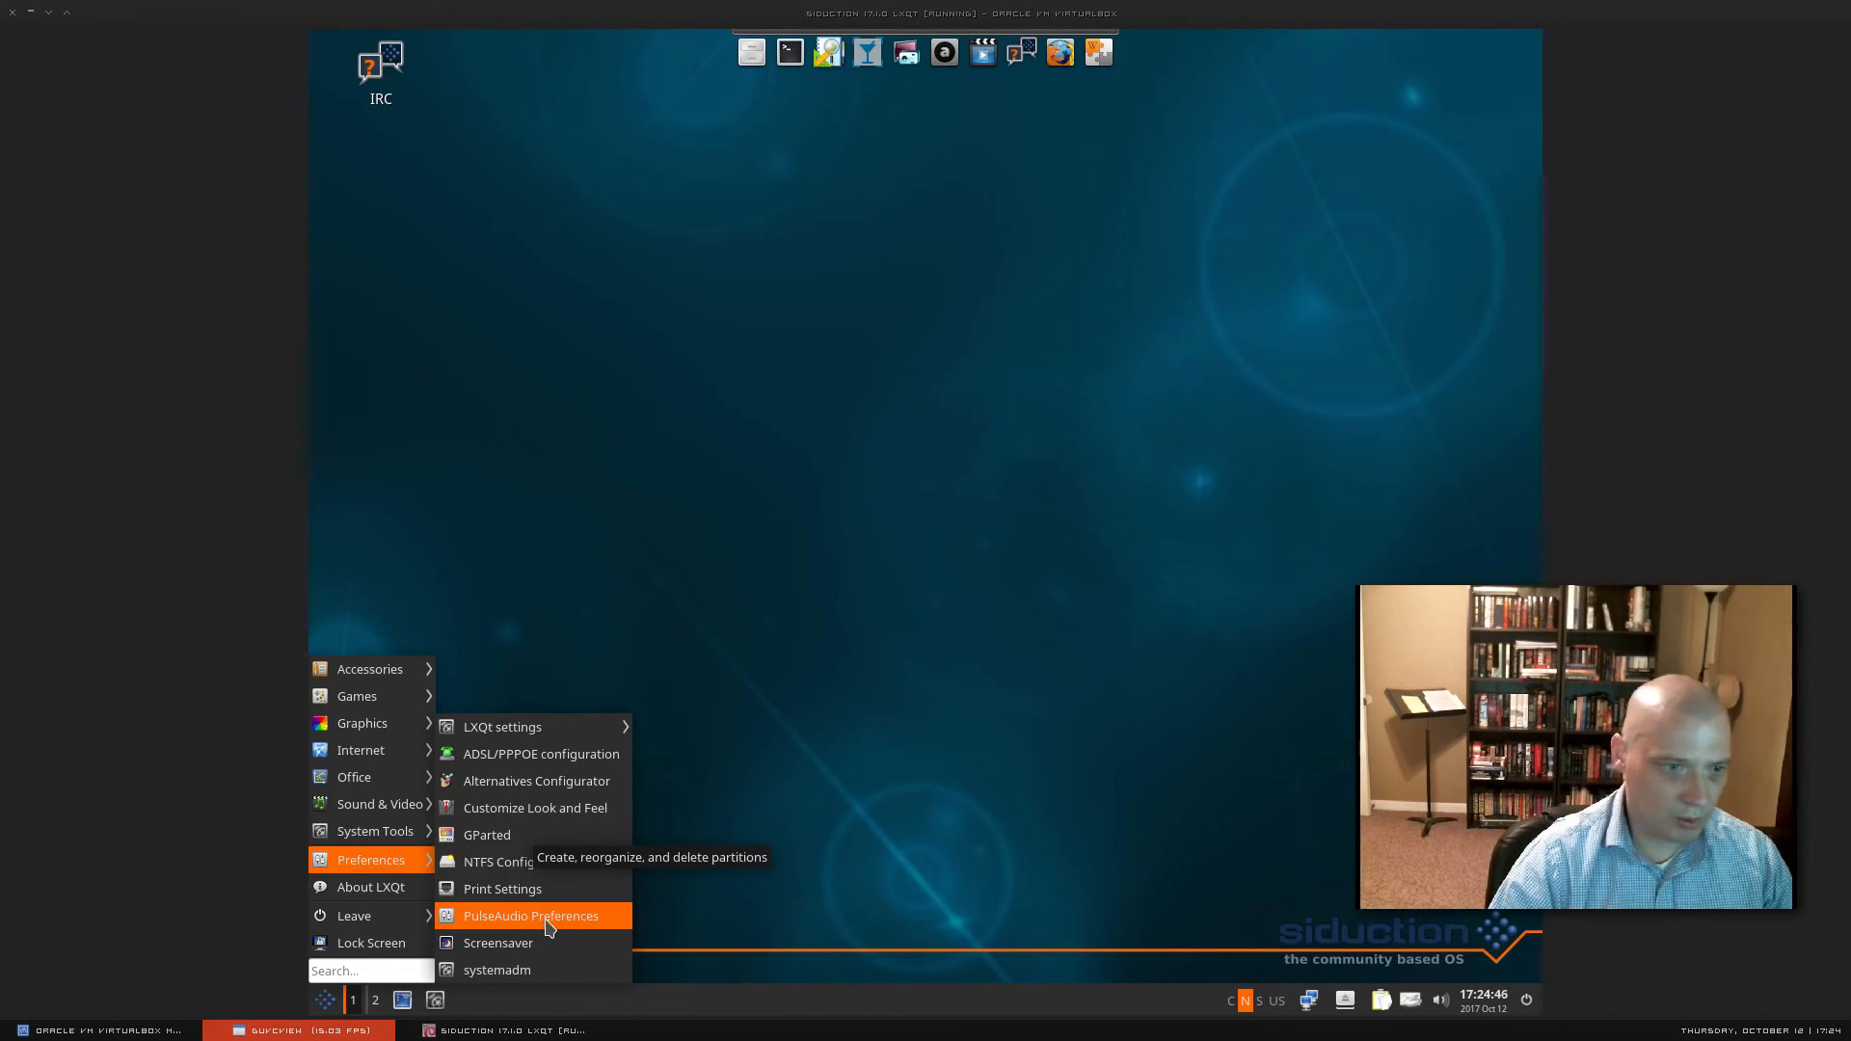
pyautogui.moveTo(532, 914)
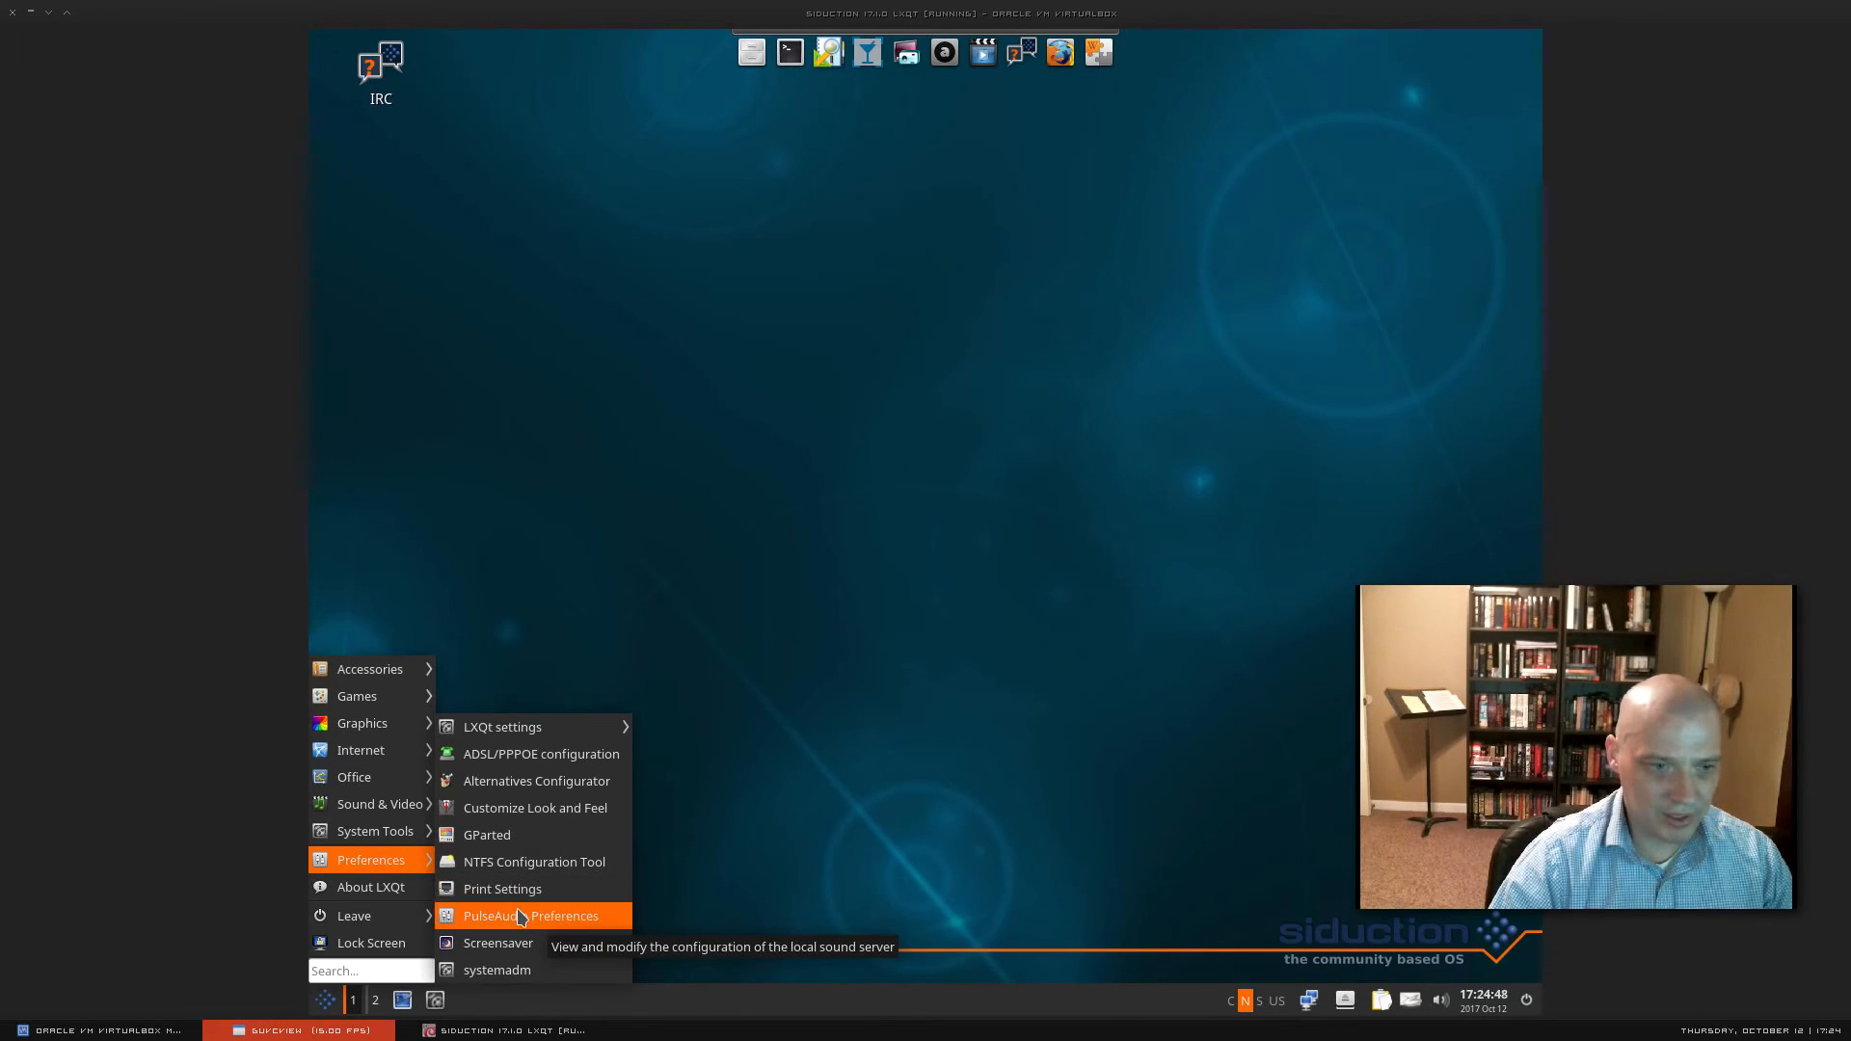
pyautogui.moveTo(498, 943)
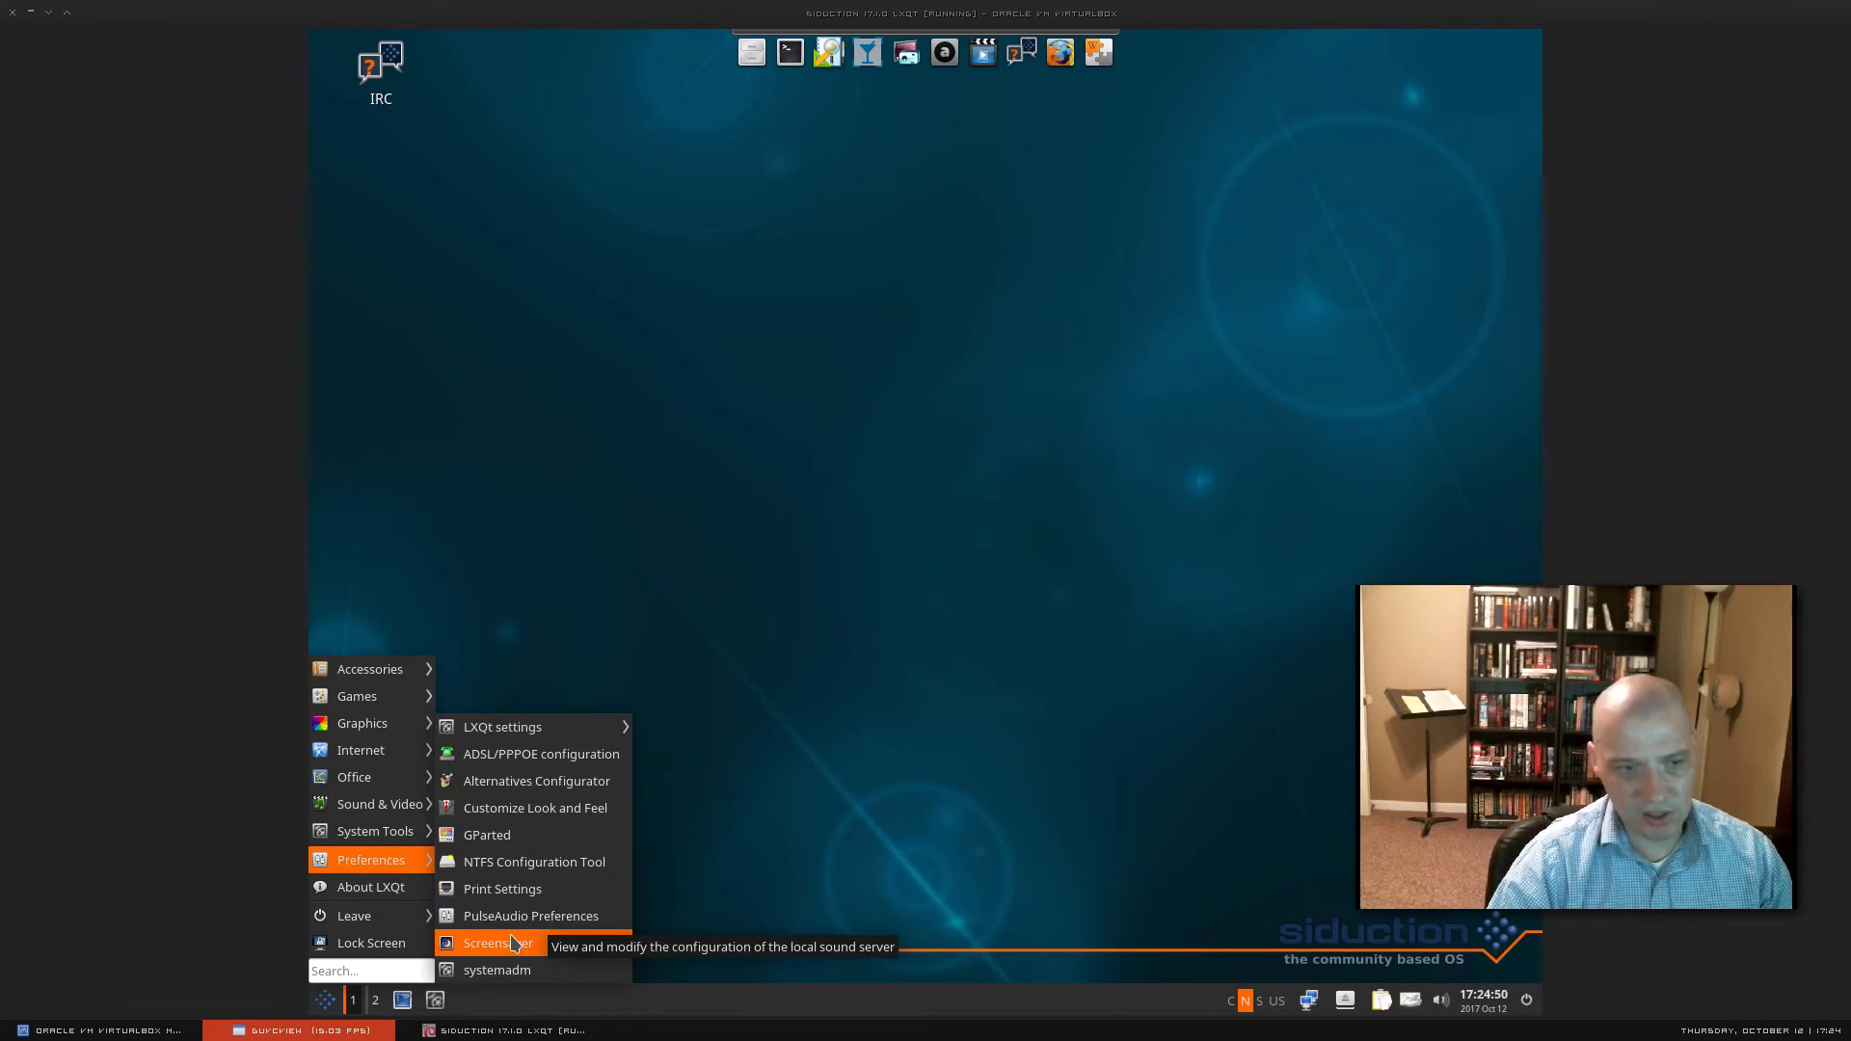
pyautogui.moveTo(496, 970)
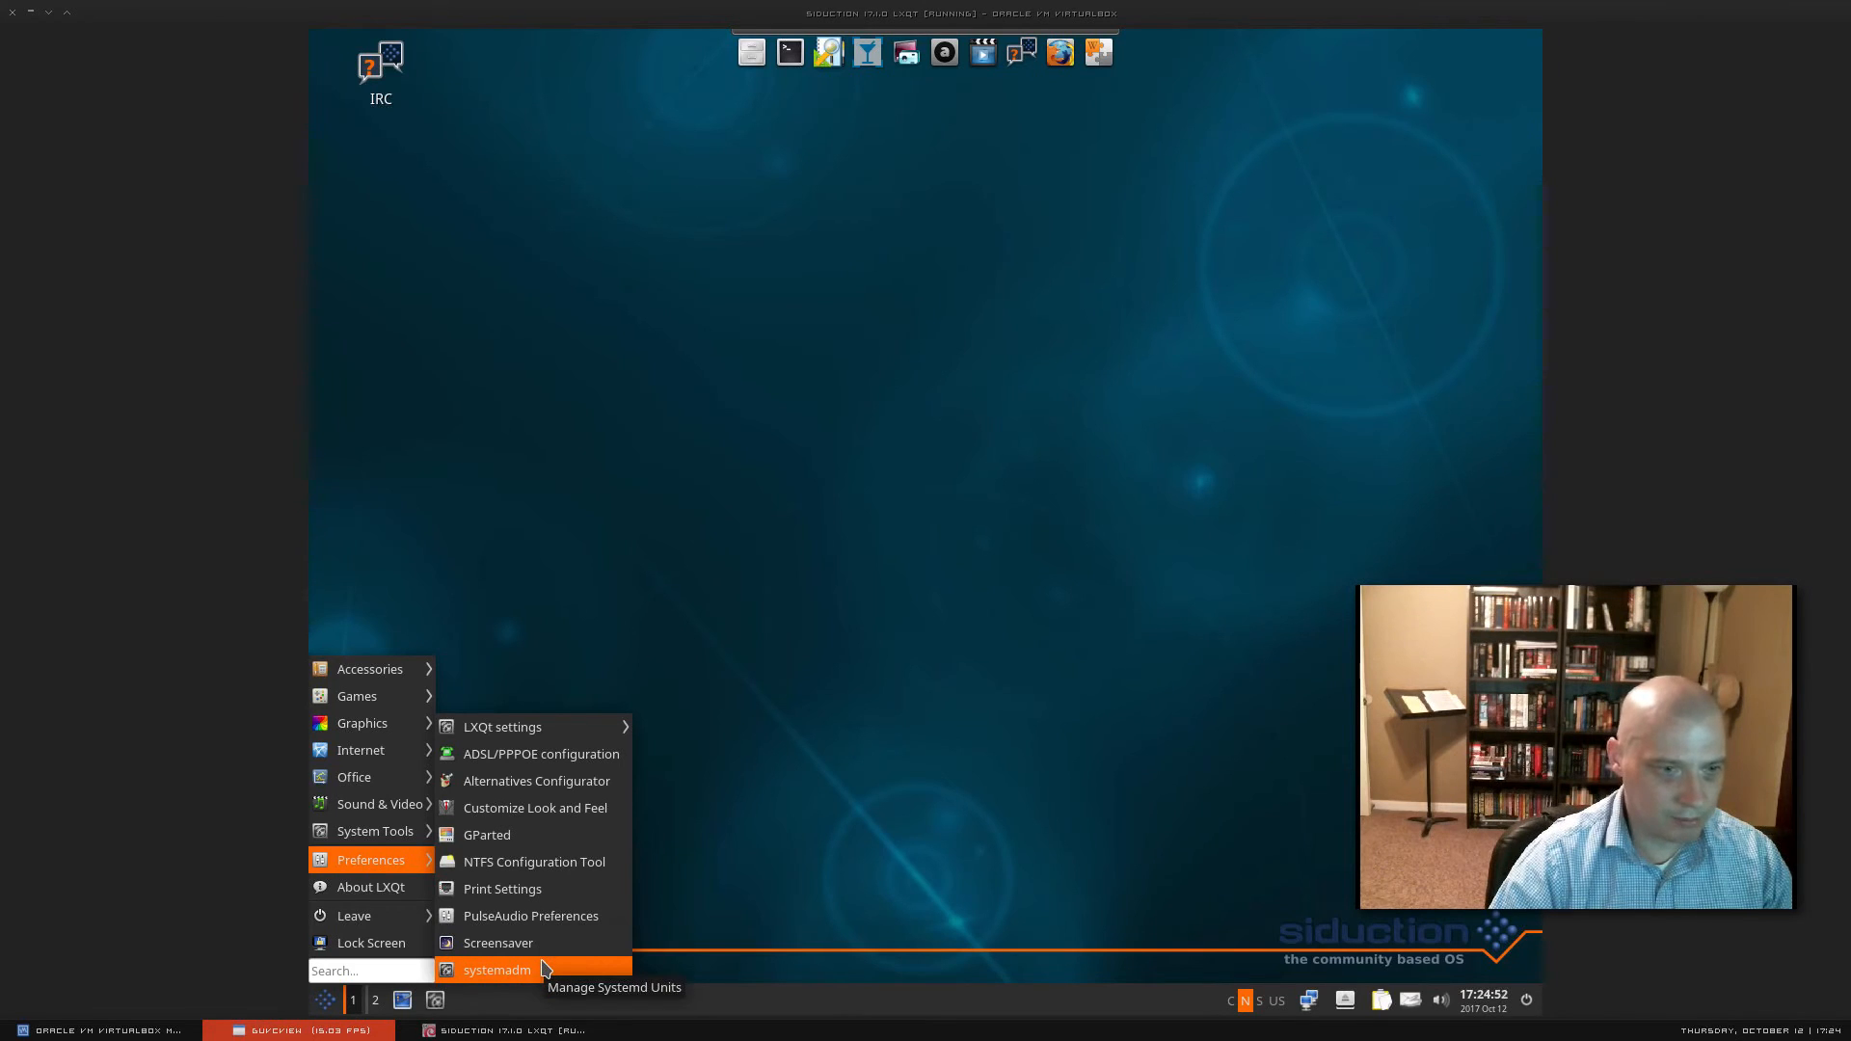
pyautogui.moveTo(378, 895)
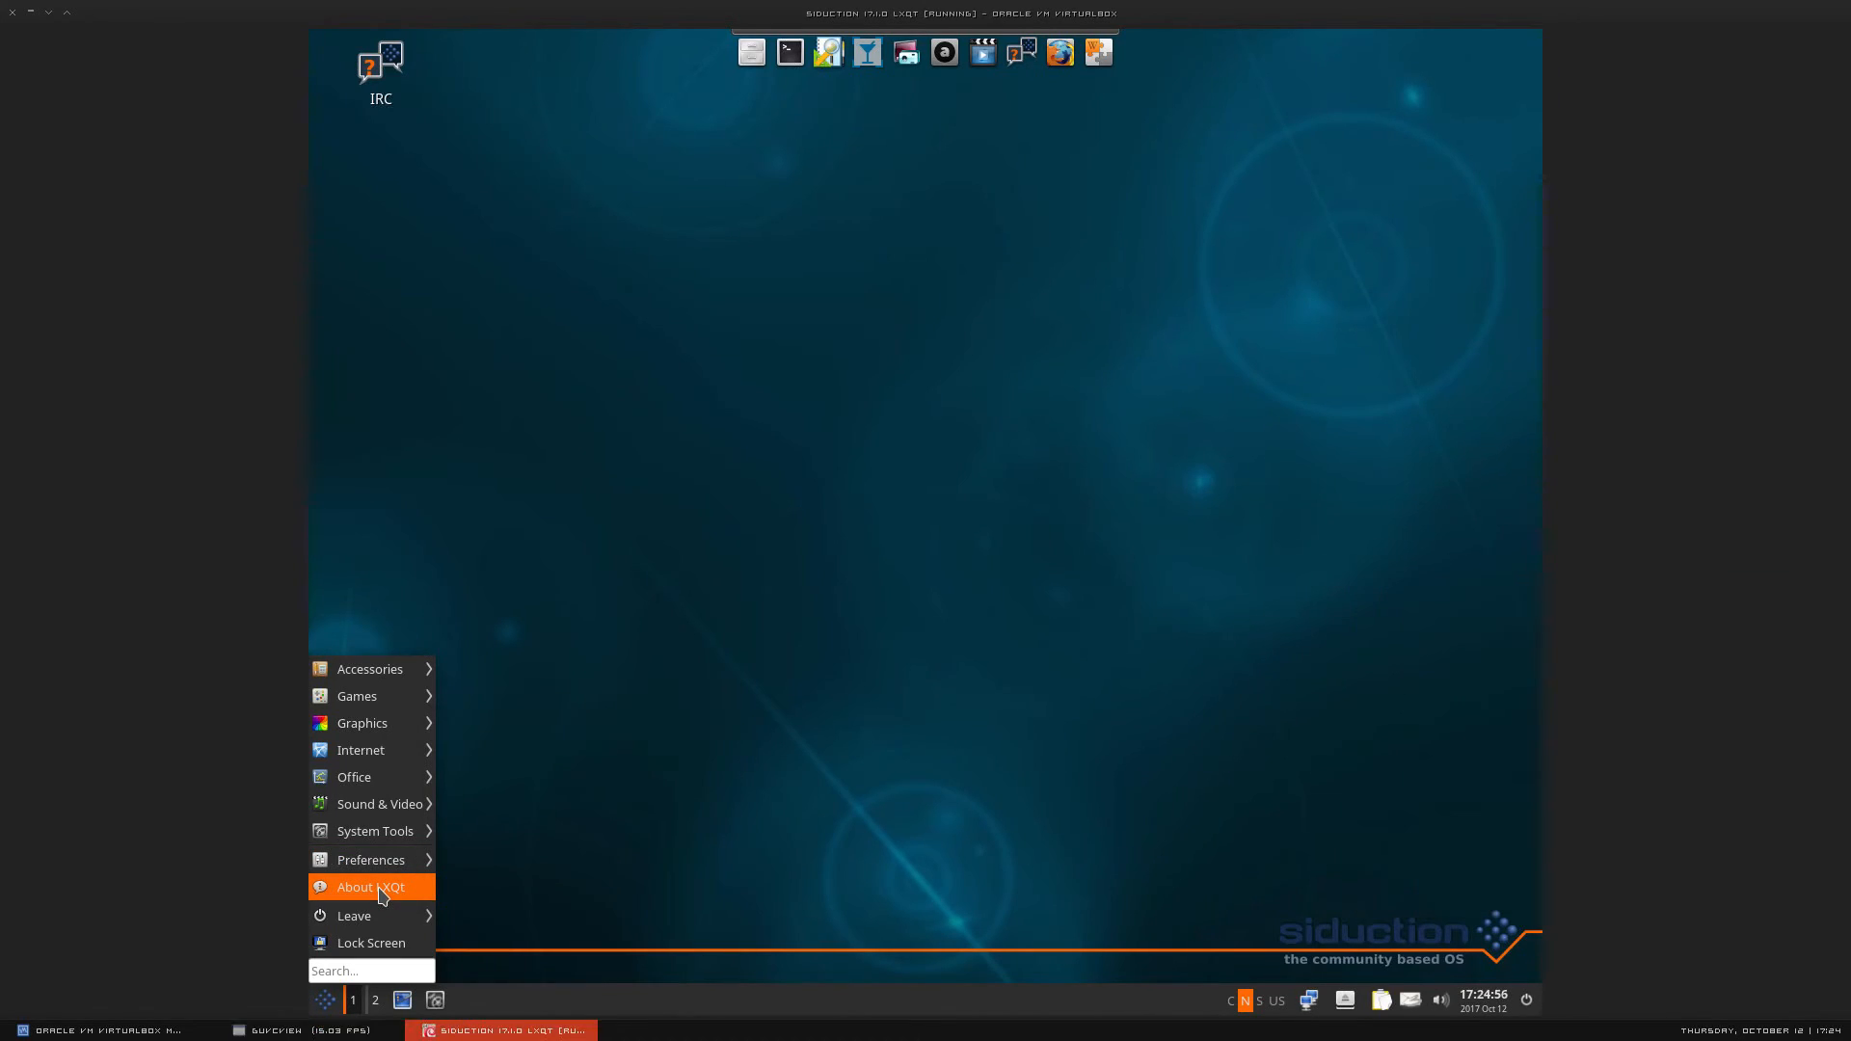
# Show About LXQt 0.11.1 and browse its Authors, Translations and Technical Info pages.
pyautogui.click(370, 887)
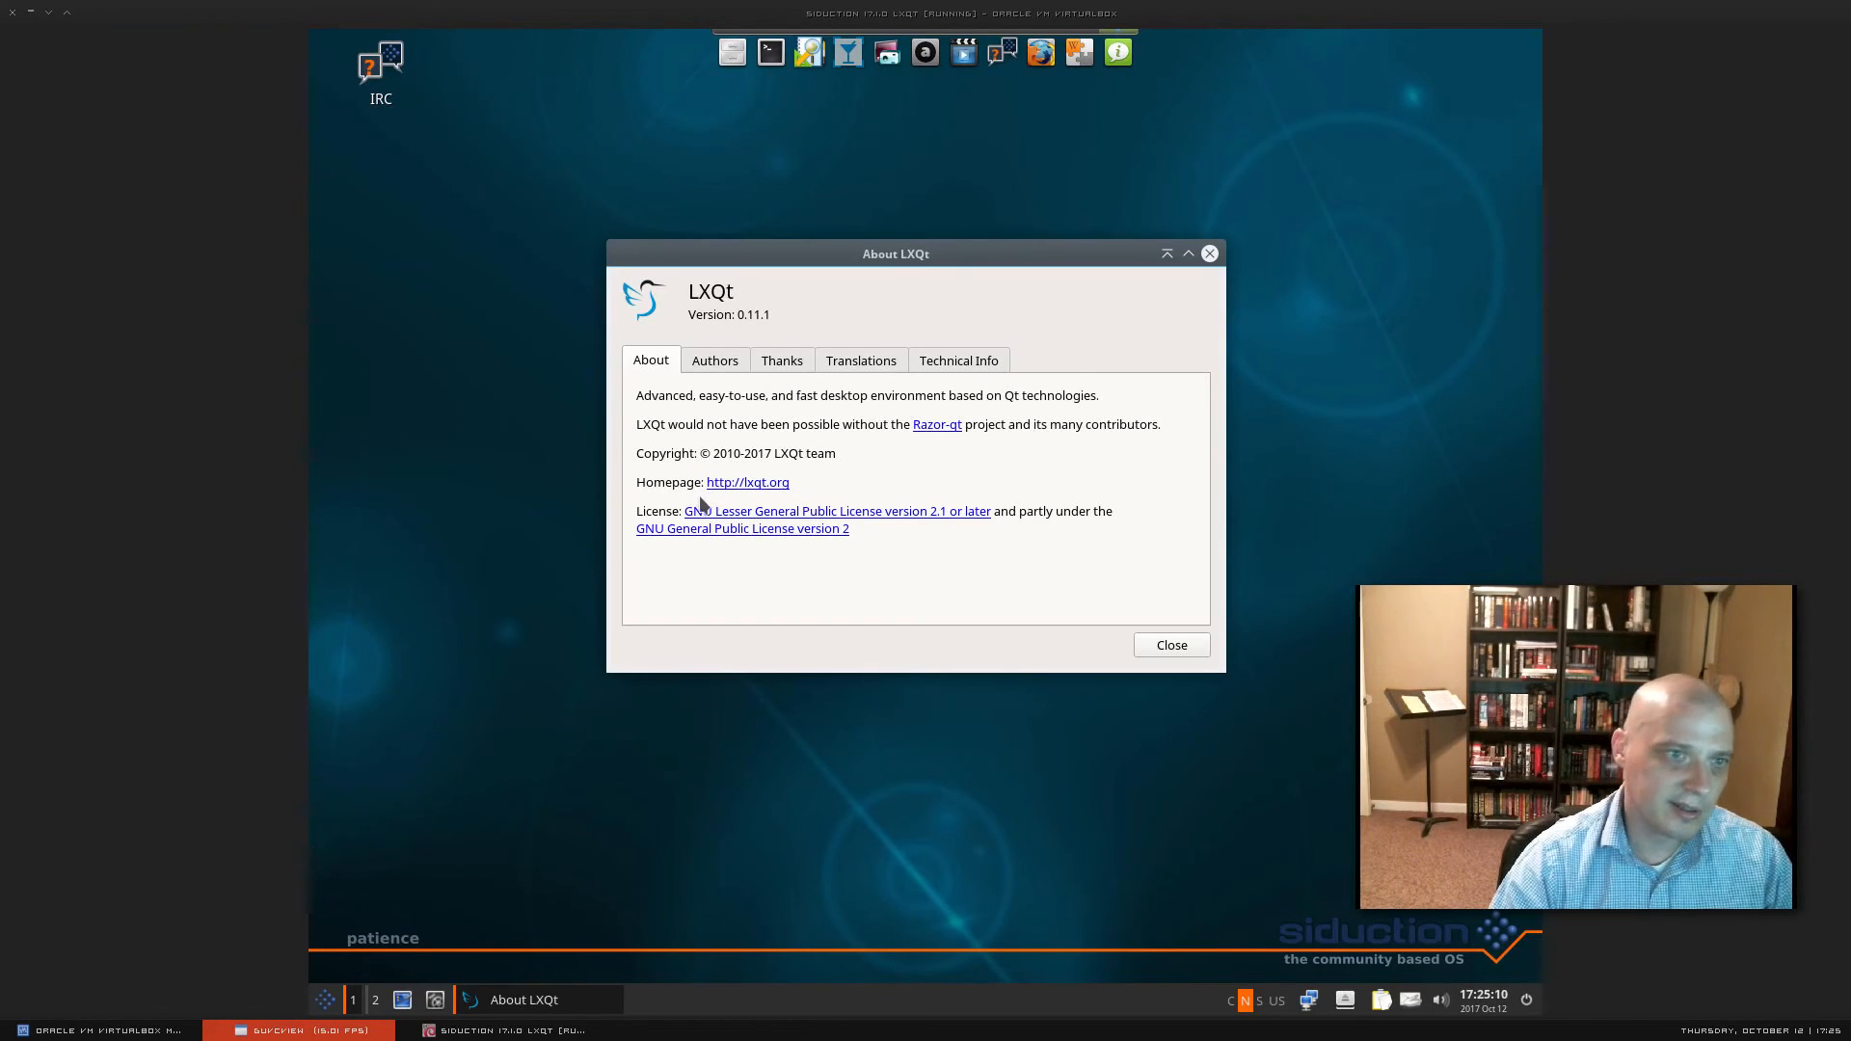
pyautogui.moveTo(706, 546)
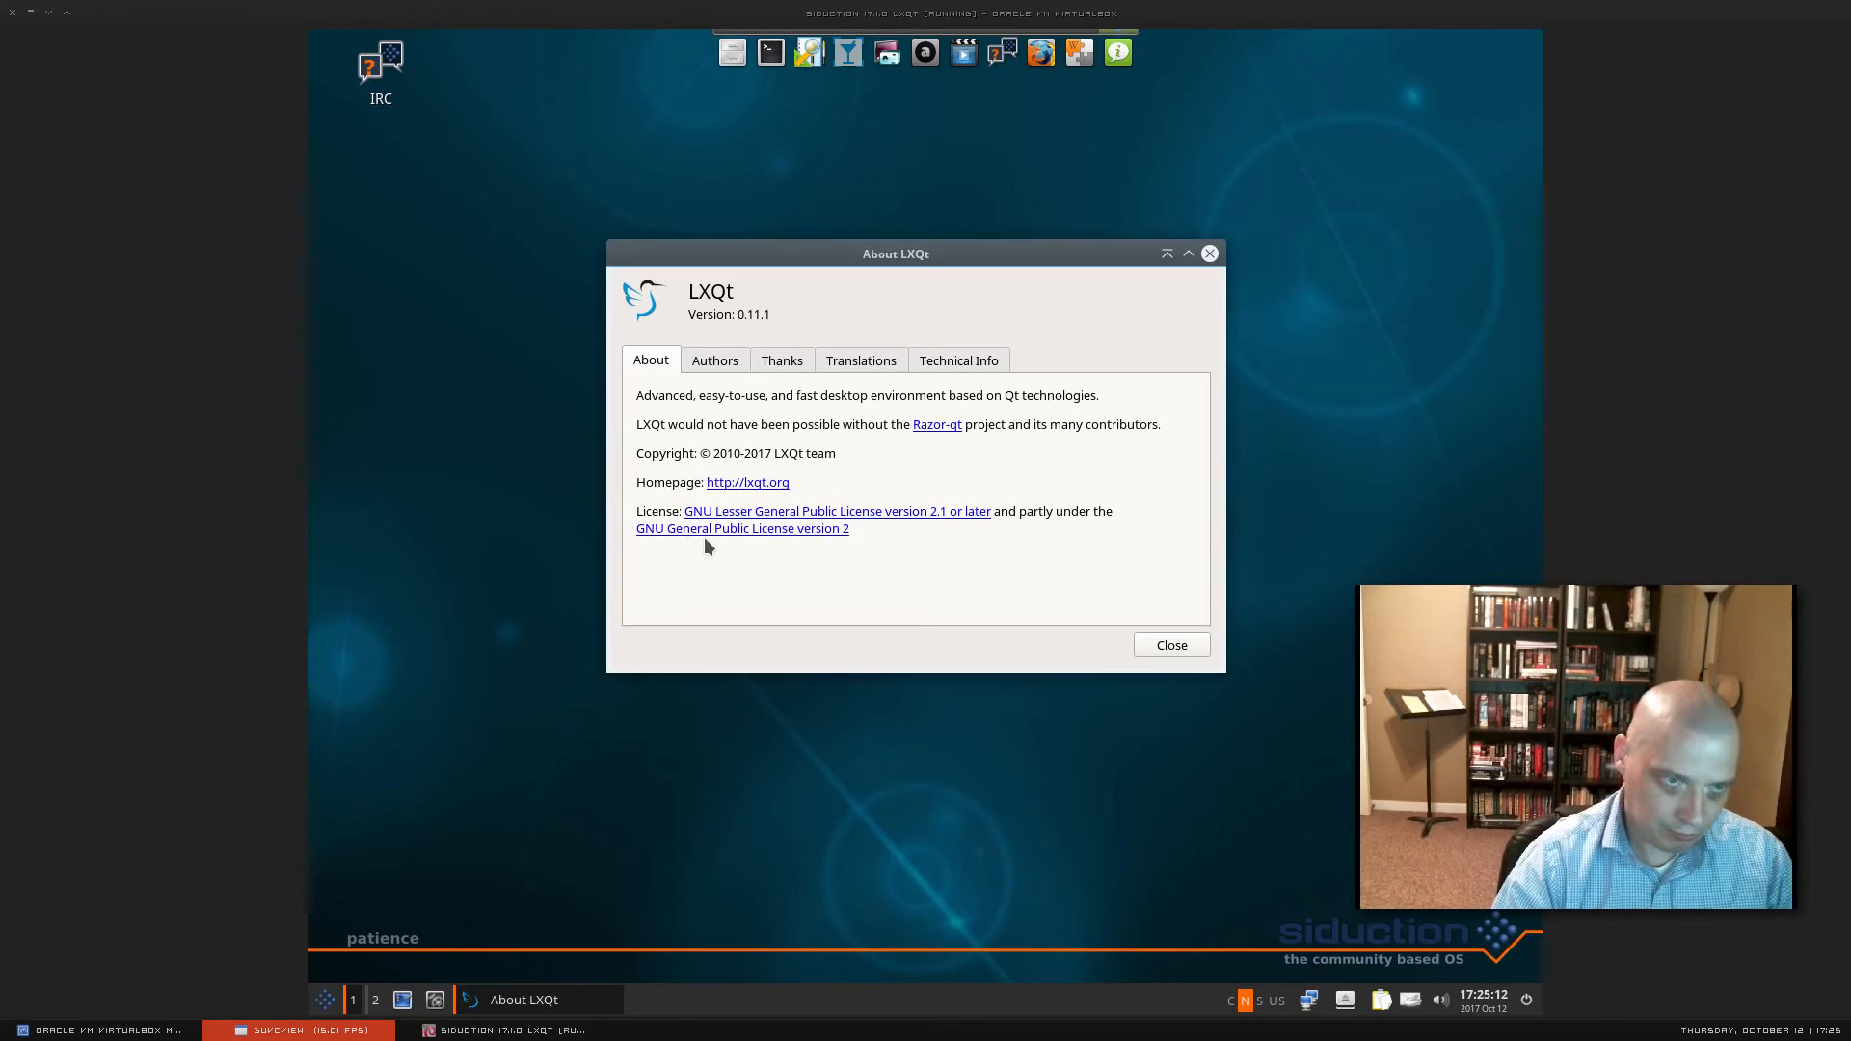
pyautogui.moveTo(914, 474)
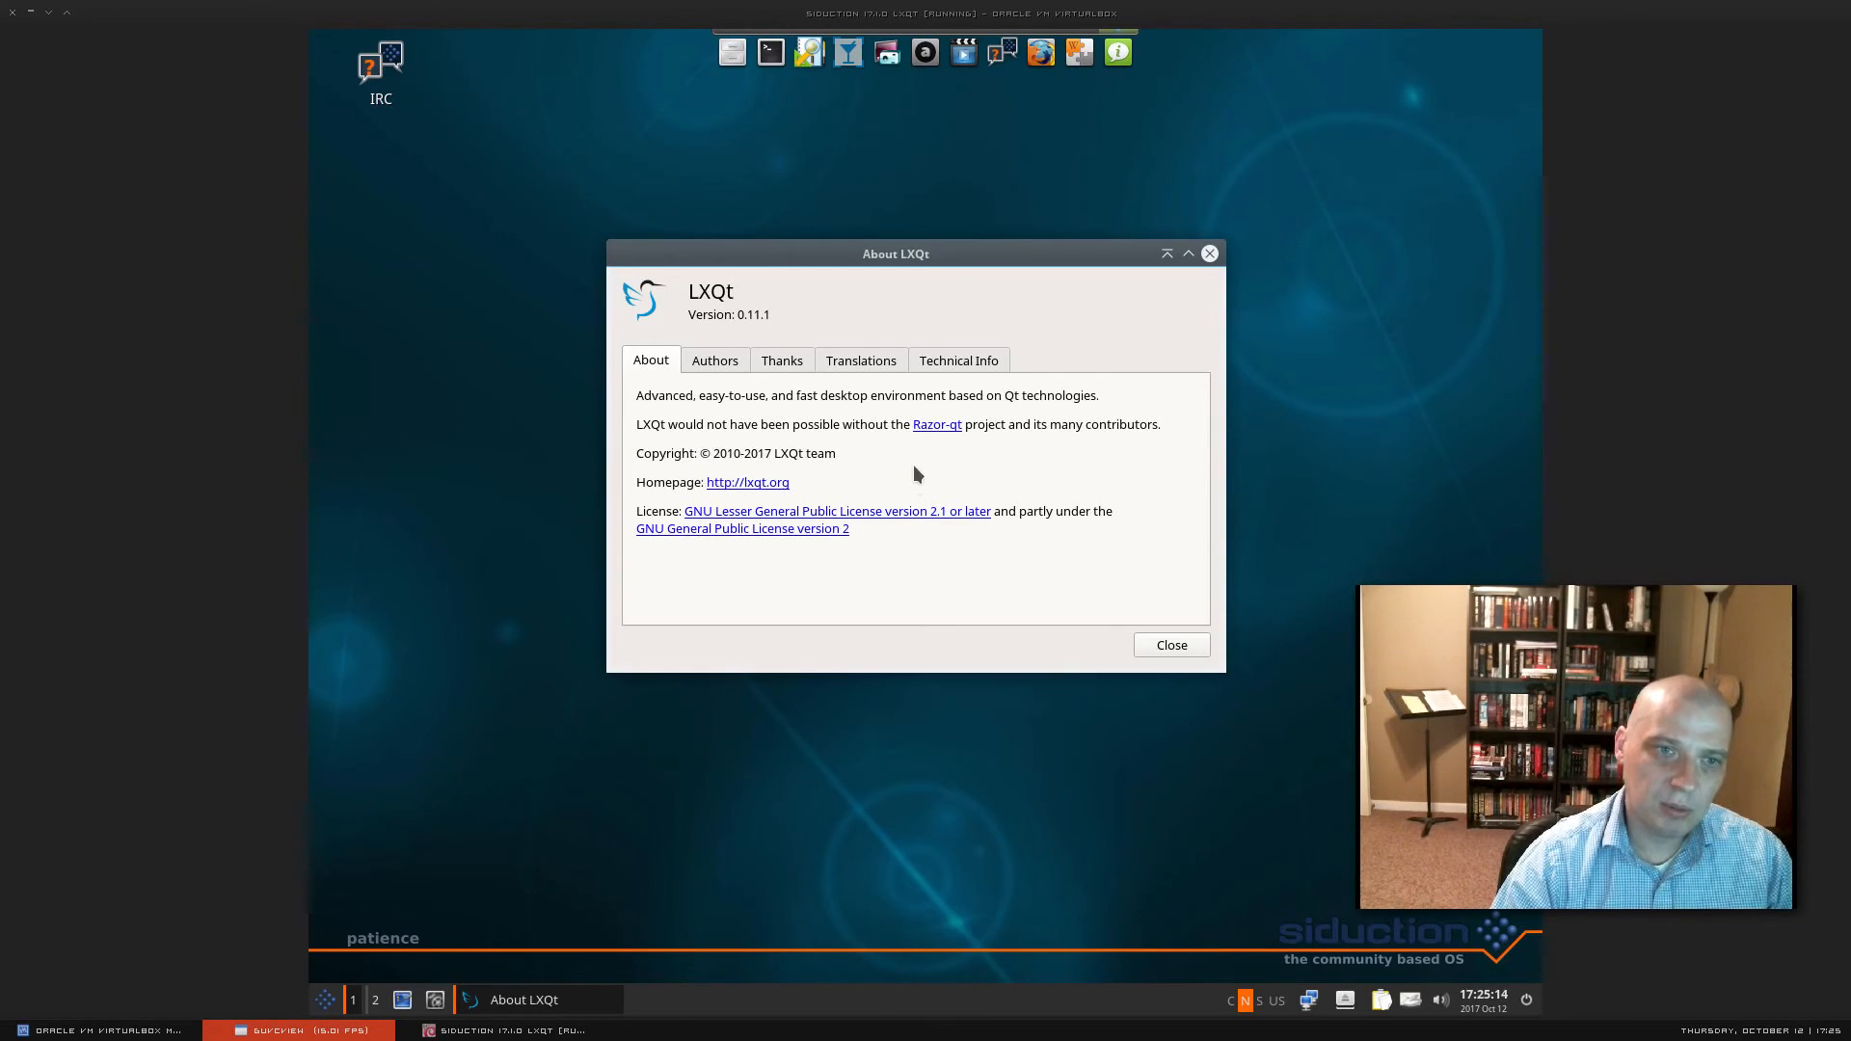
pyautogui.moveTo(963, 428)
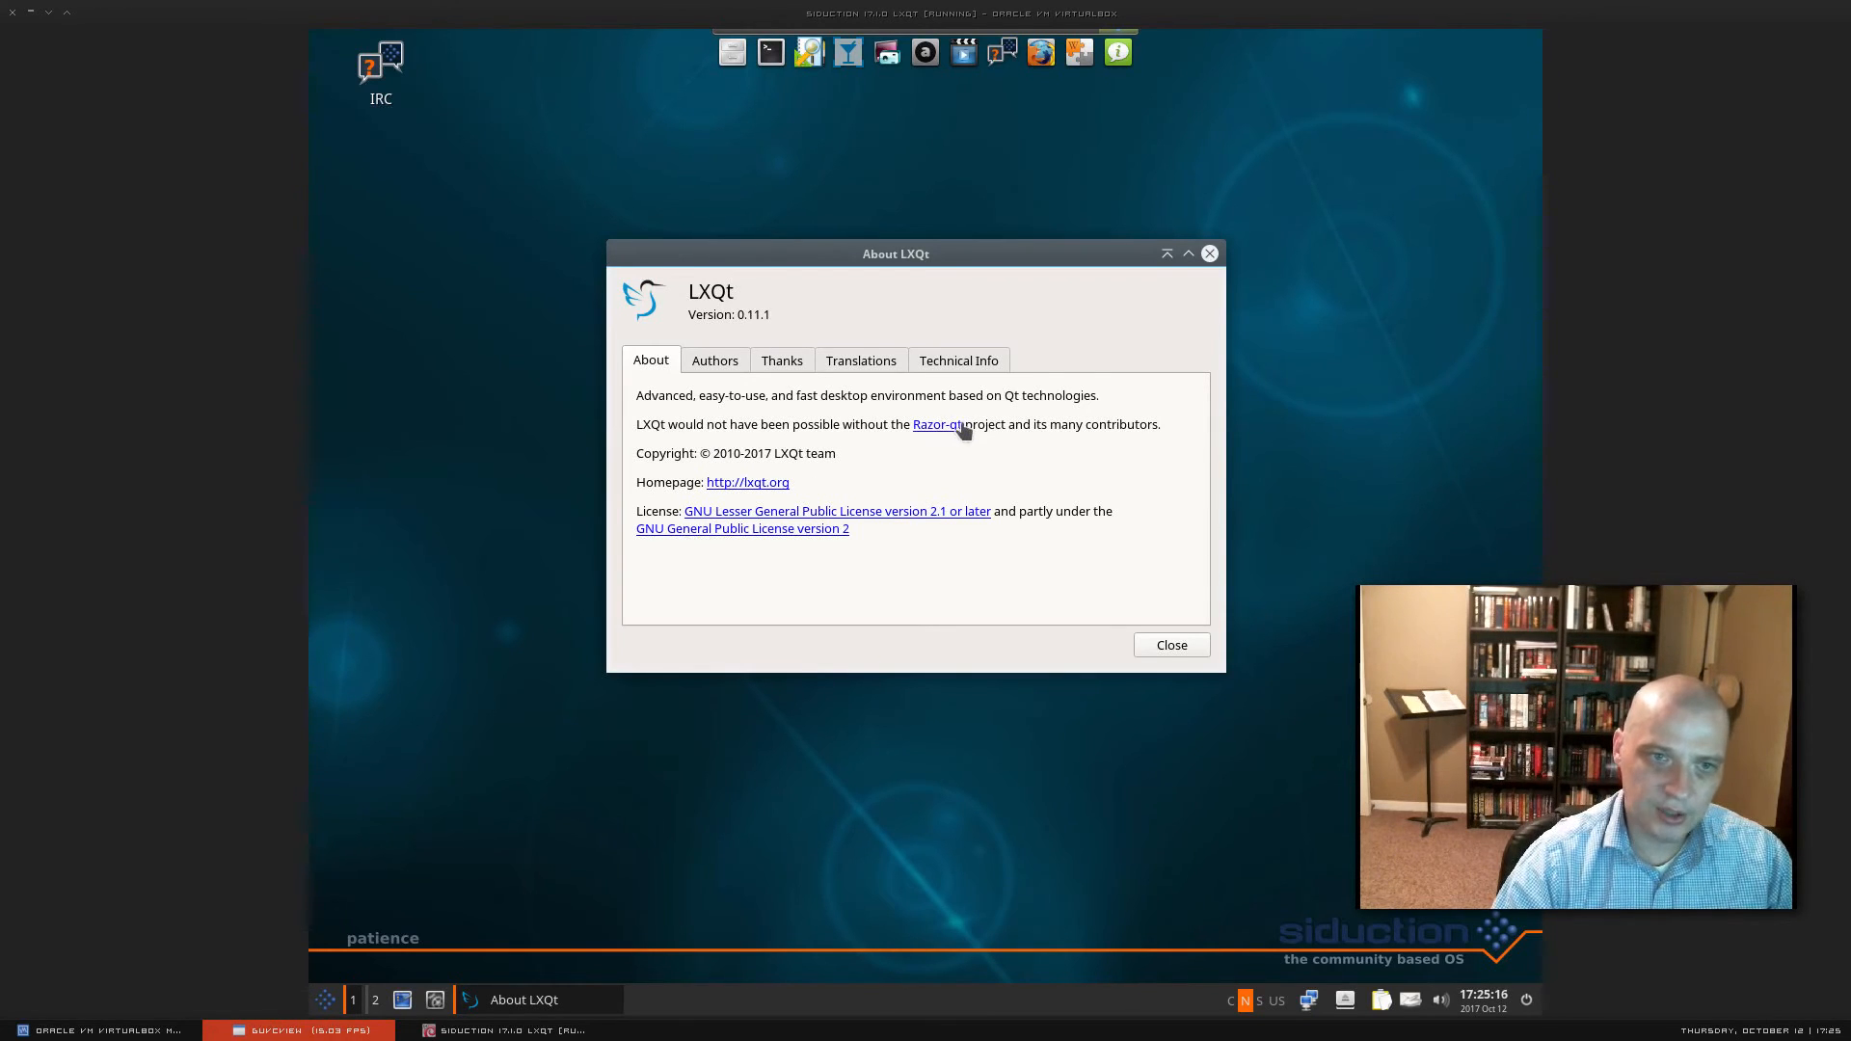
pyautogui.moveTo(1134, 493)
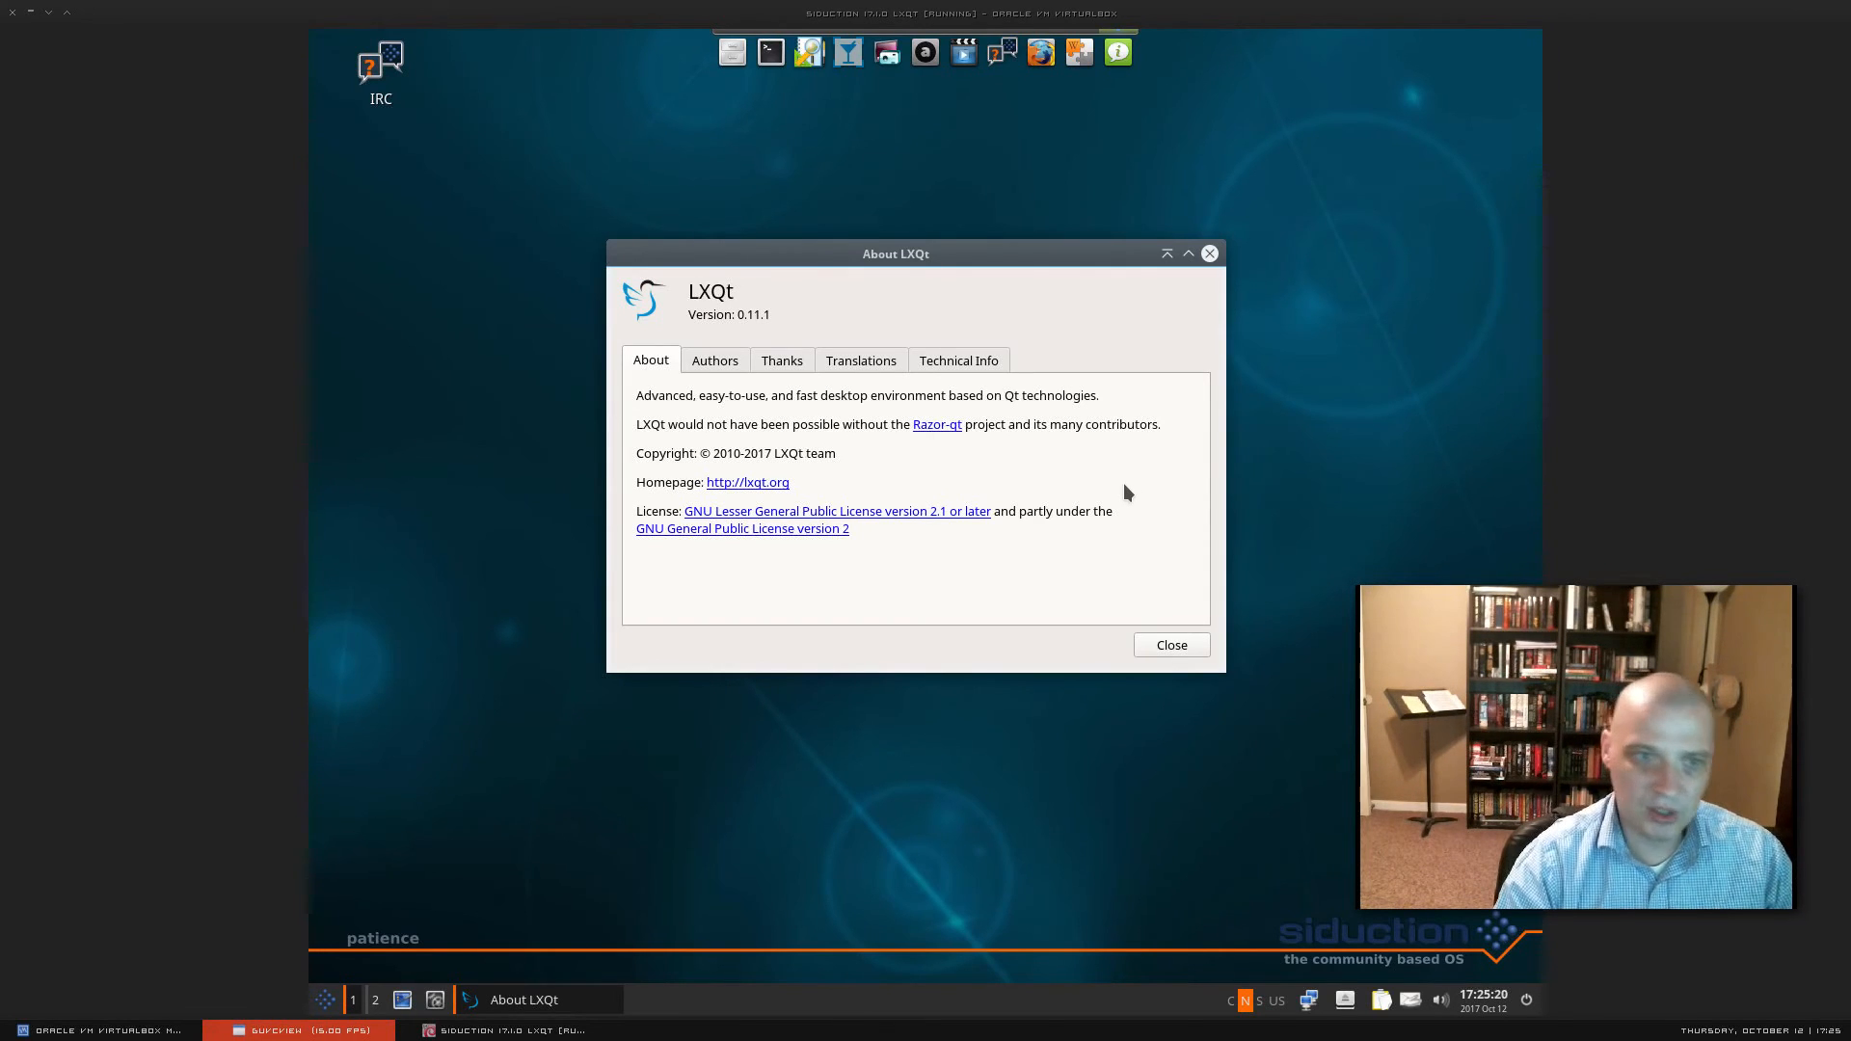
pyautogui.moveTo(988, 452)
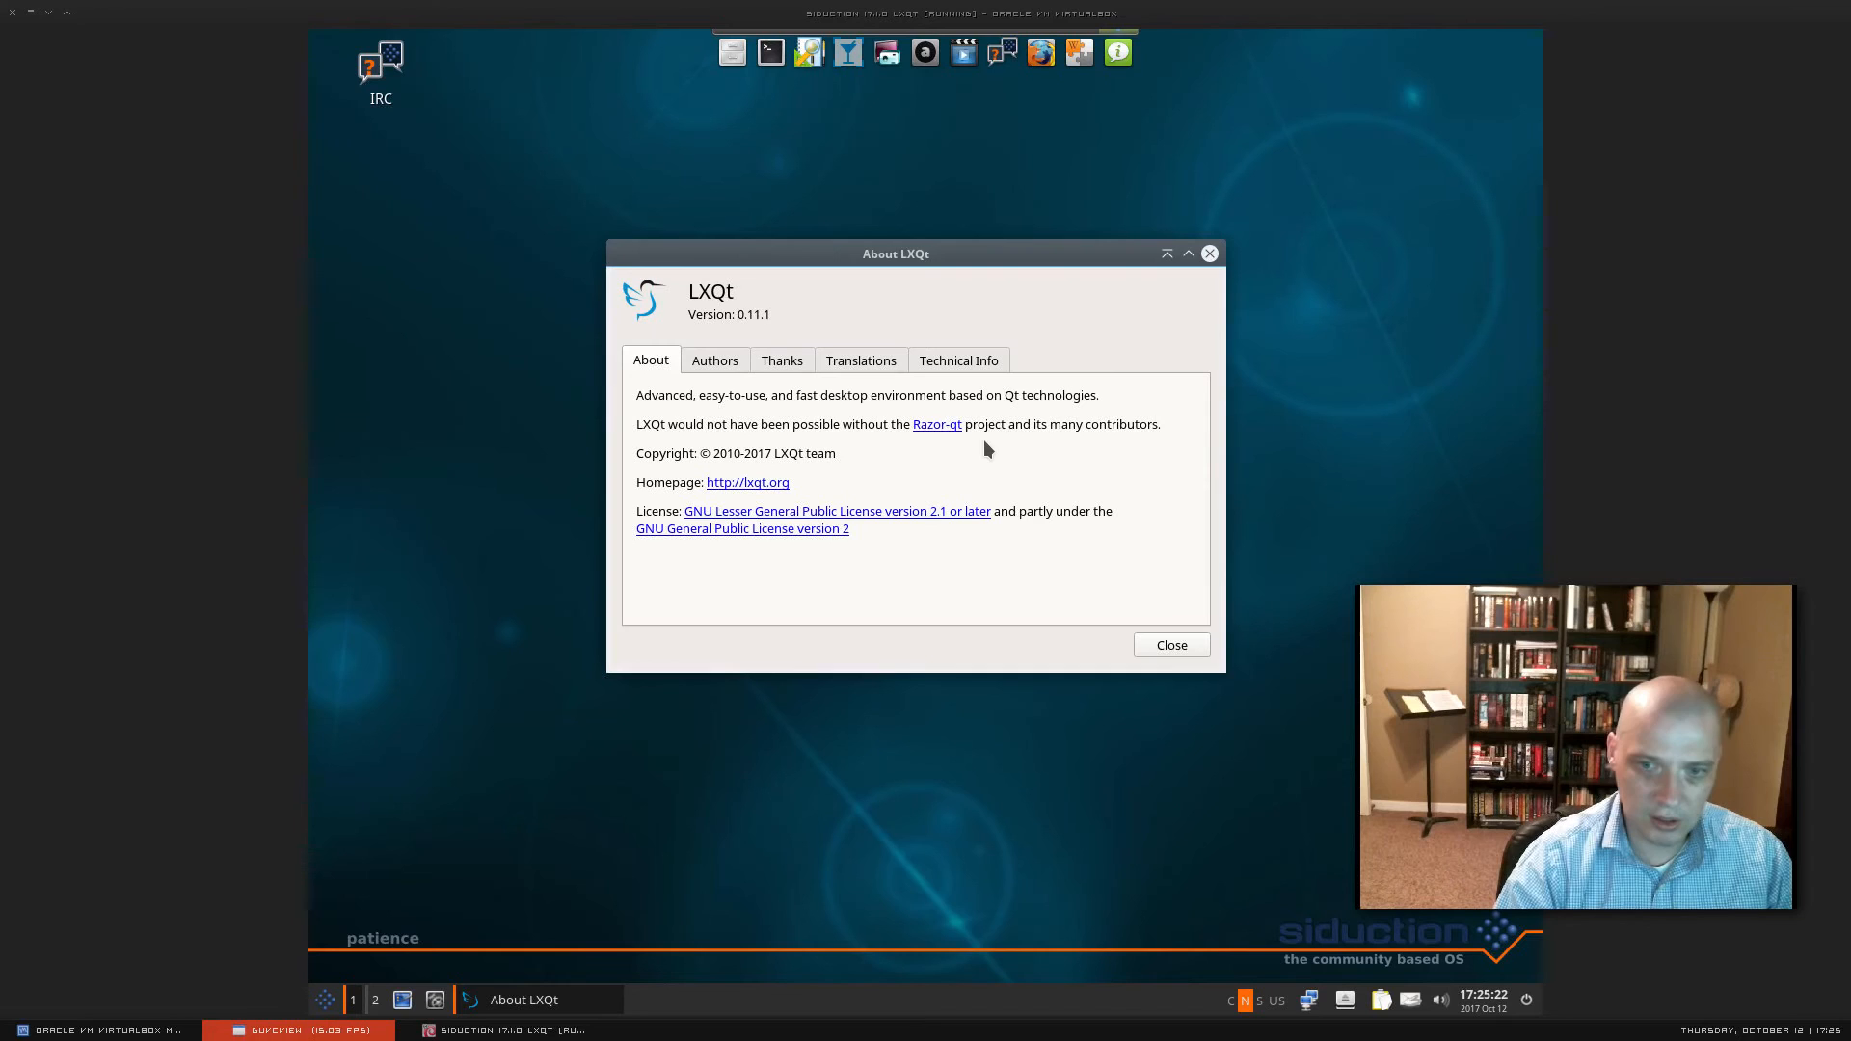
pyautogui.moveTo(714, 361)
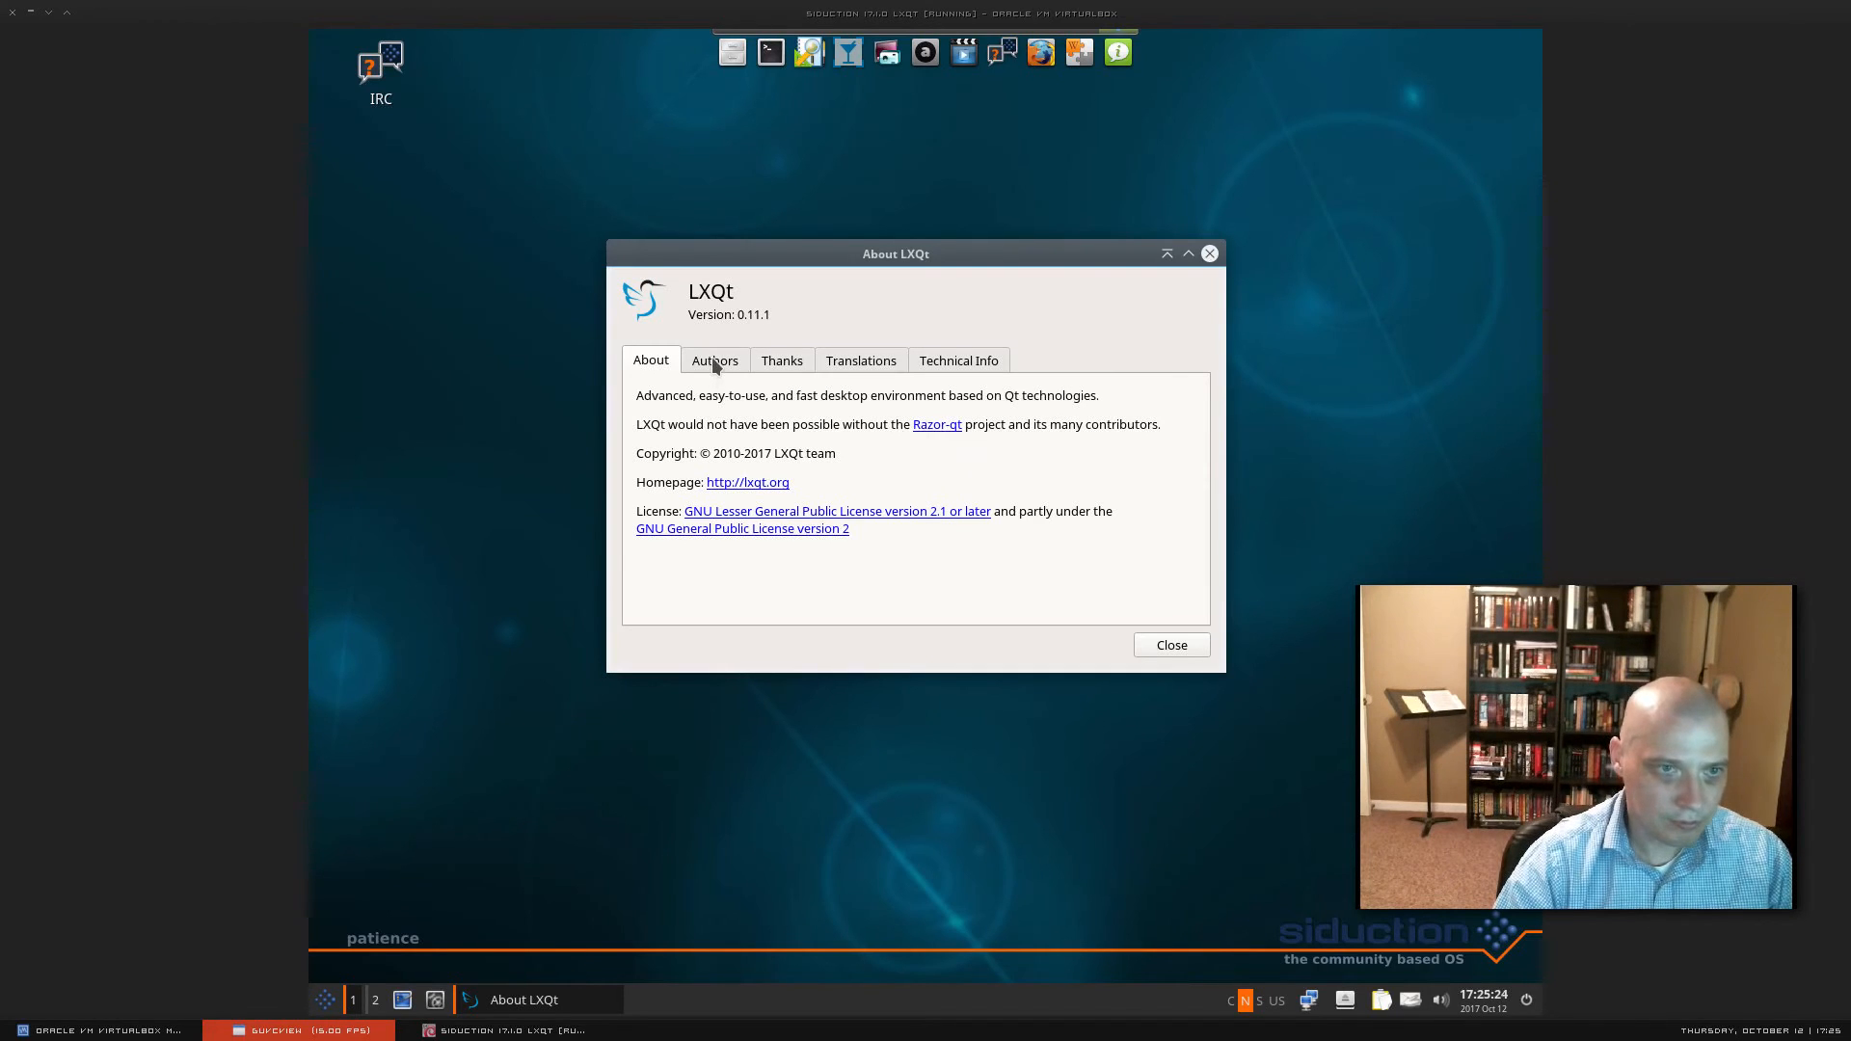
pyautogui.click(714, 361)
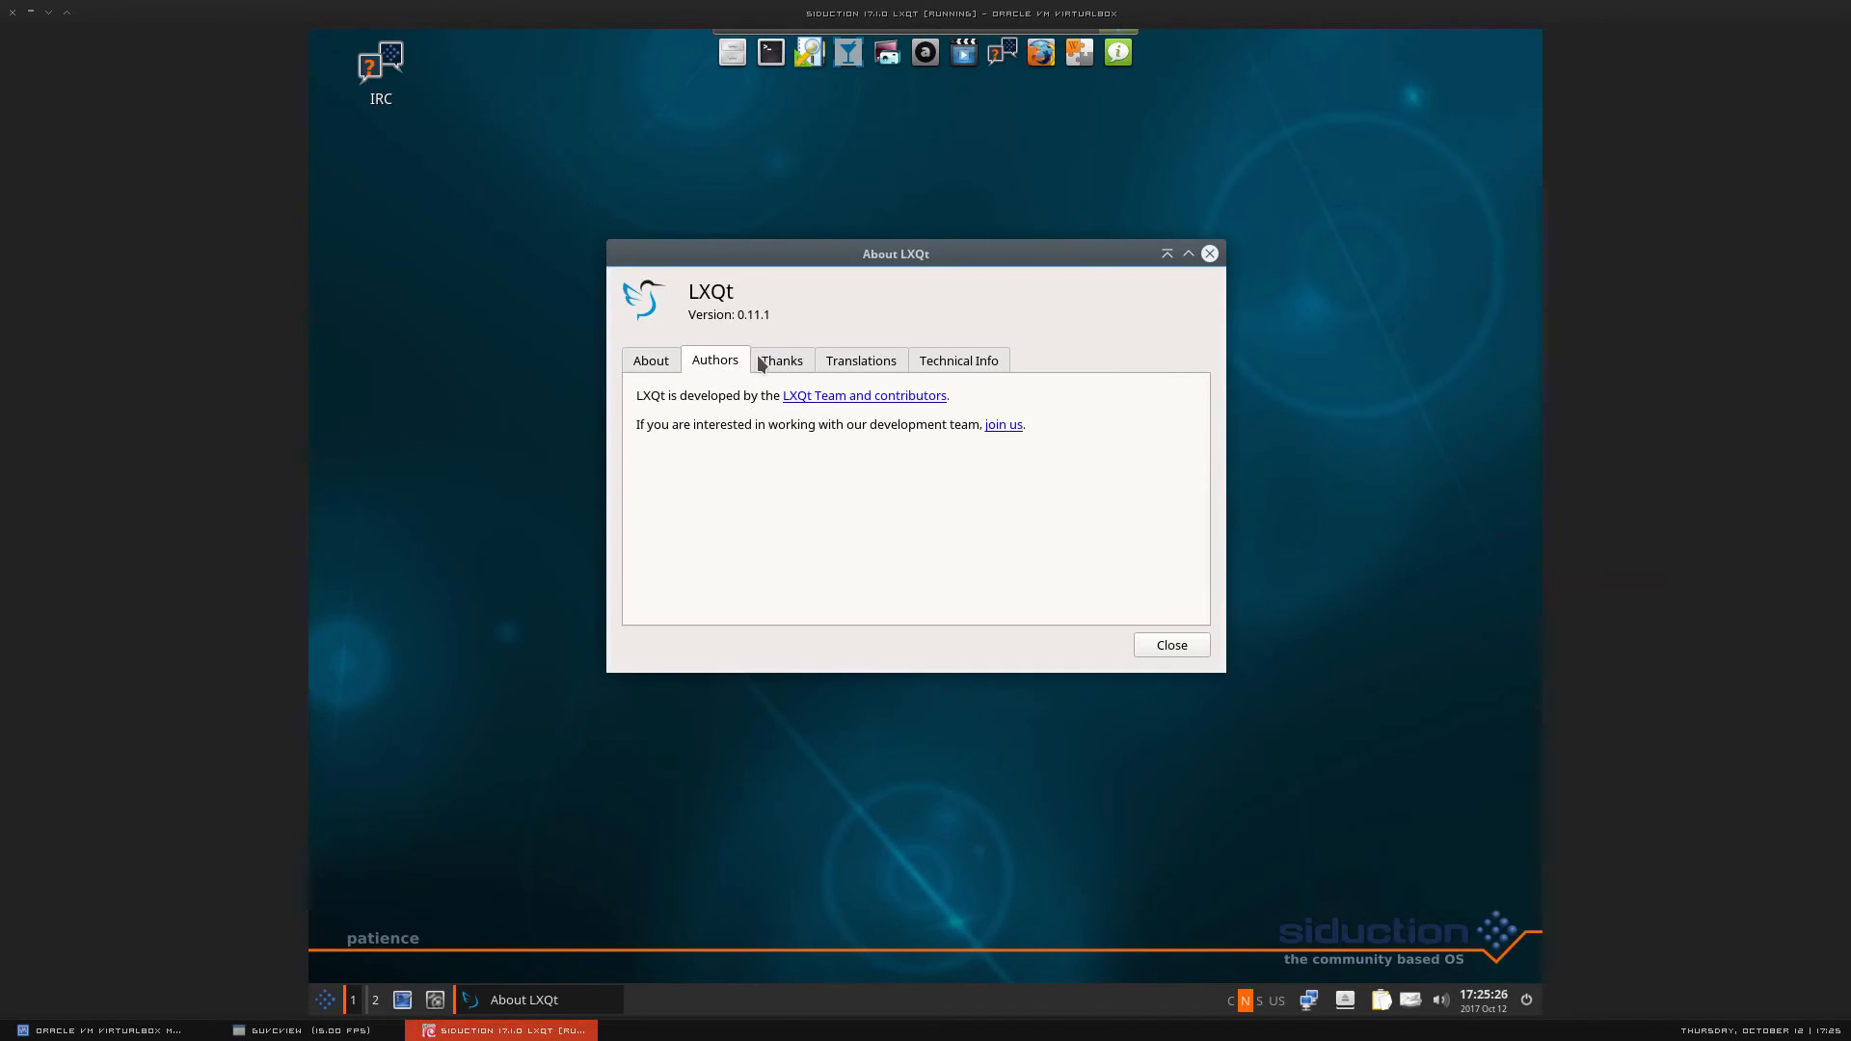
pyautogui.click(860, 360)
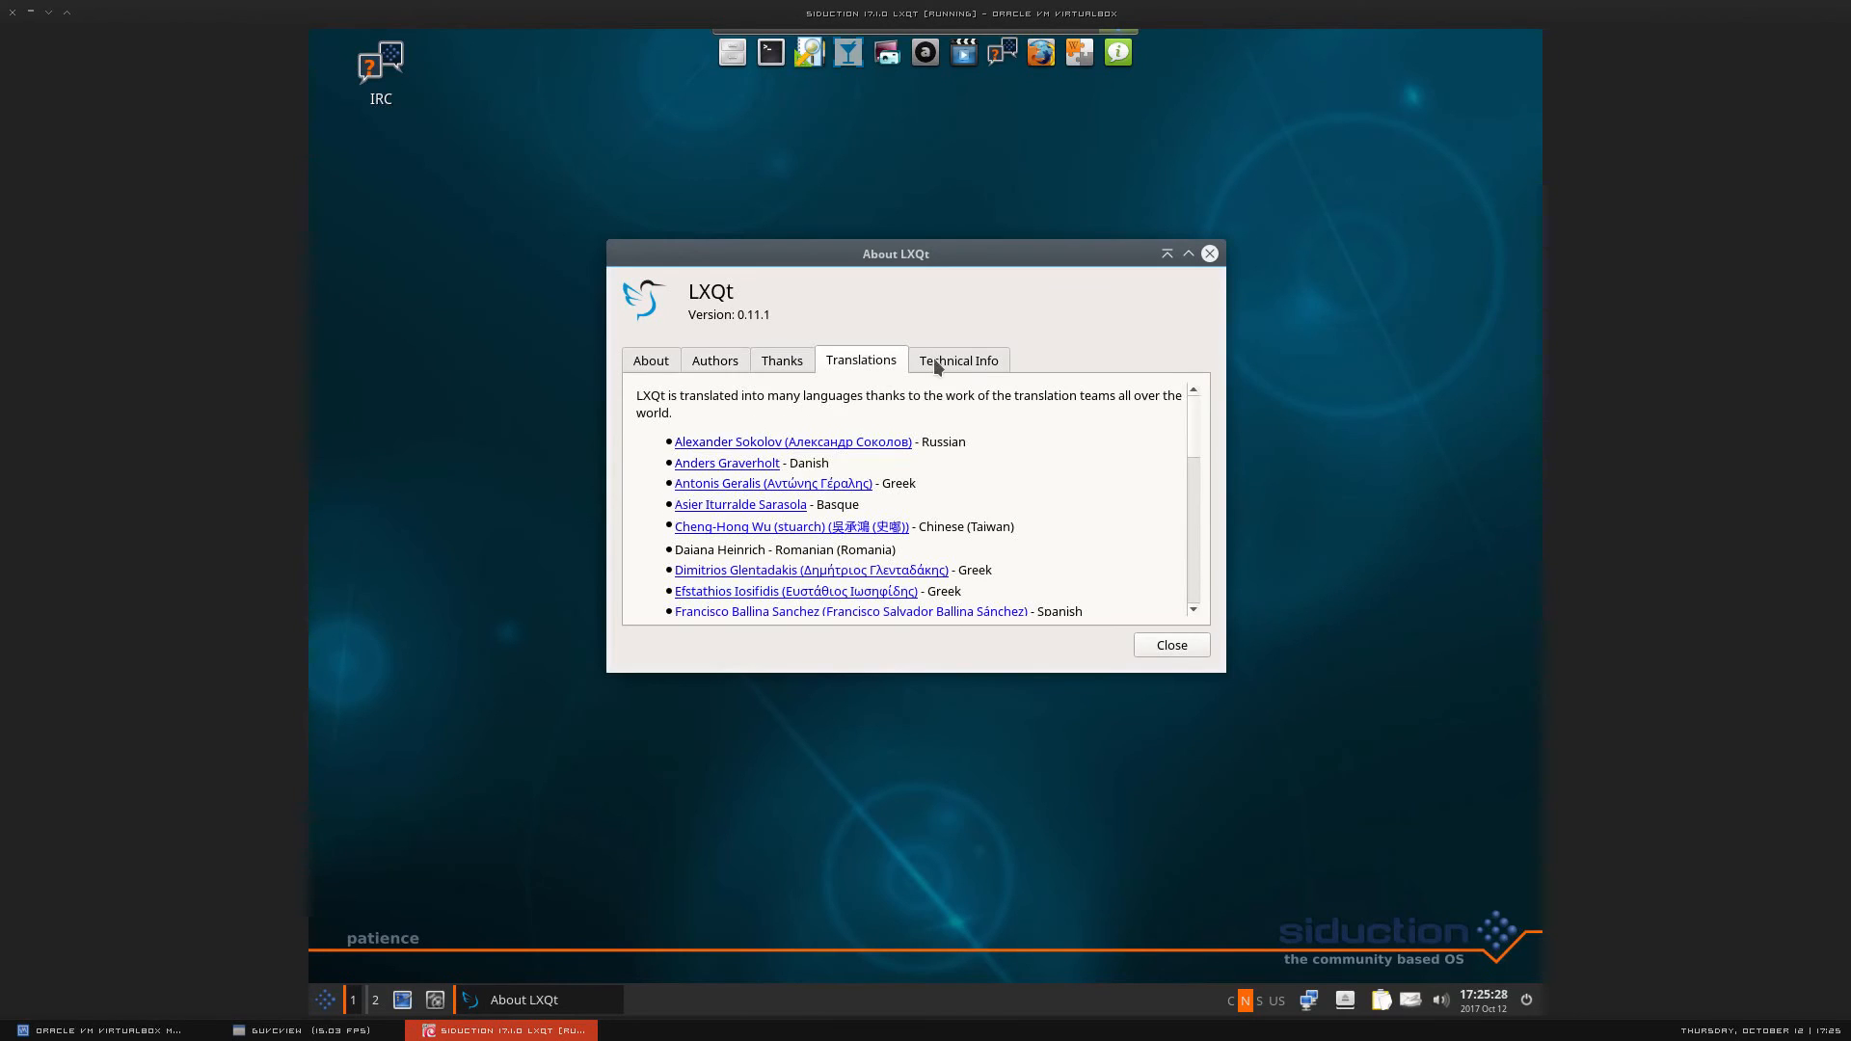
pyautogui.click(959, 361)
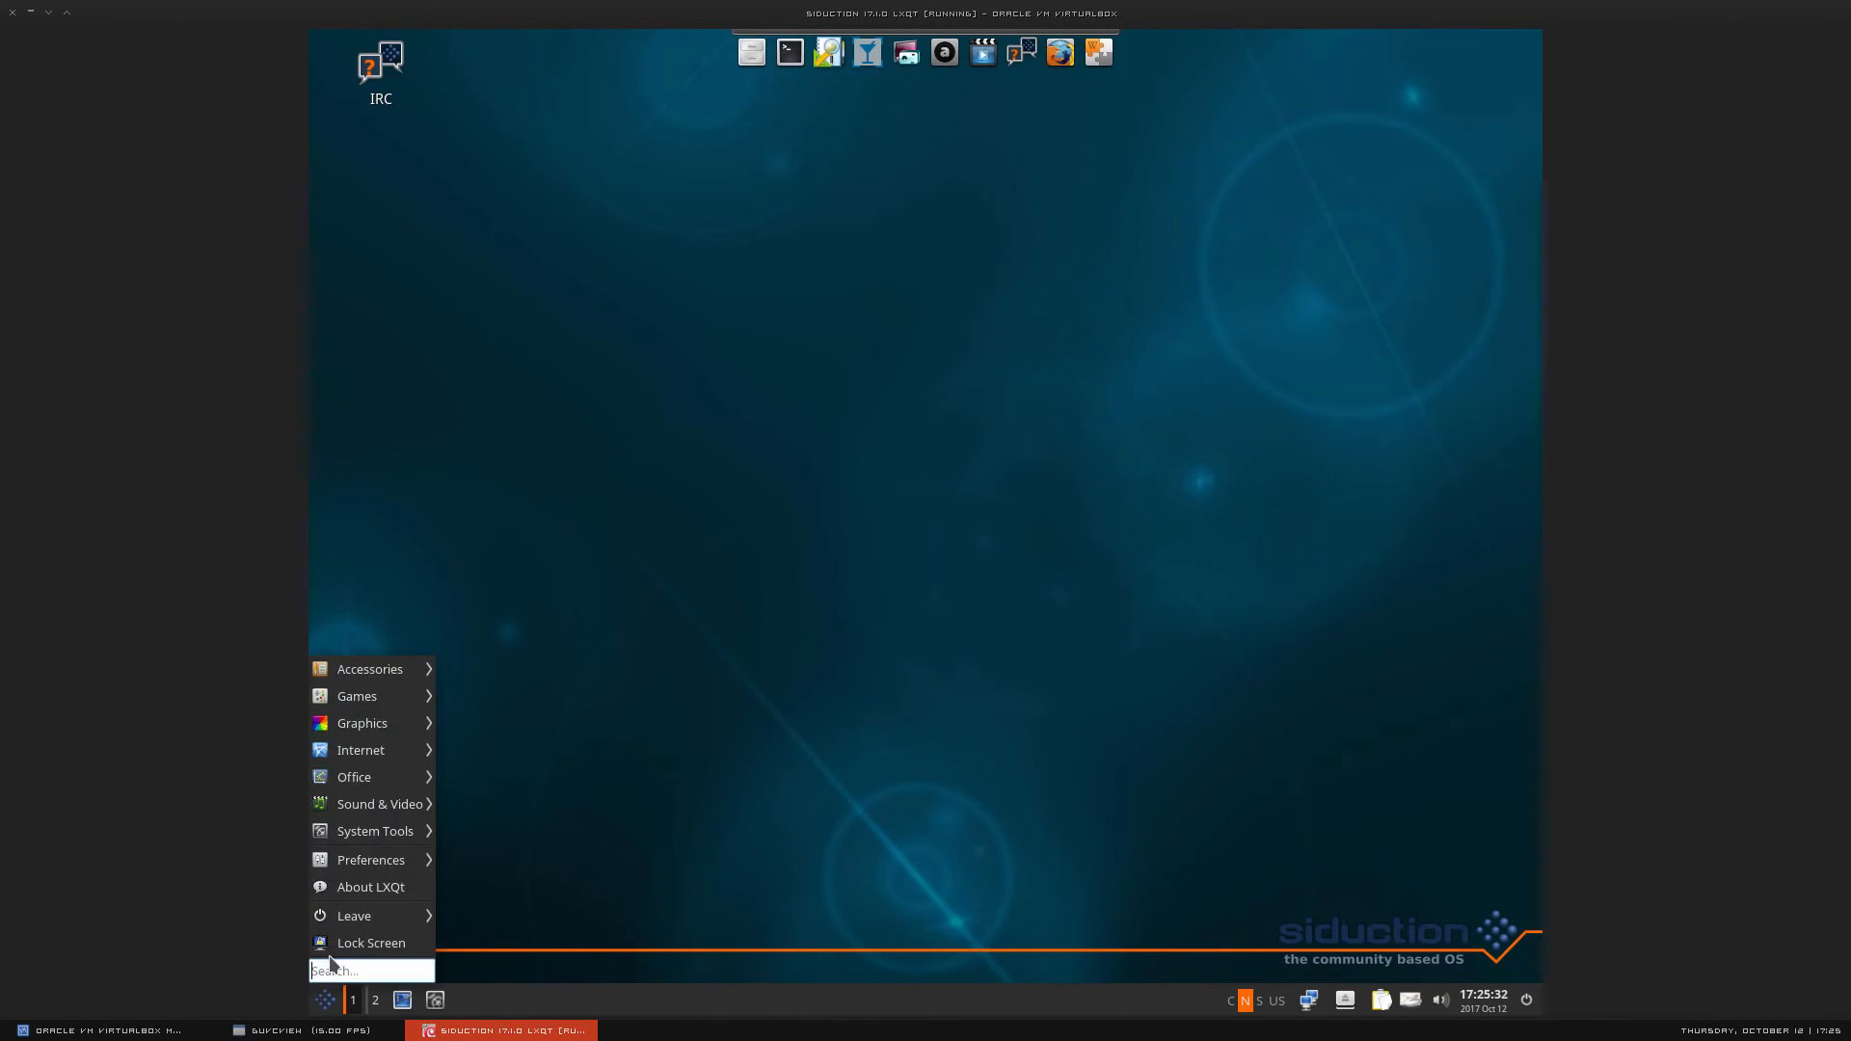
pyautogui.moveTo(761, 883)
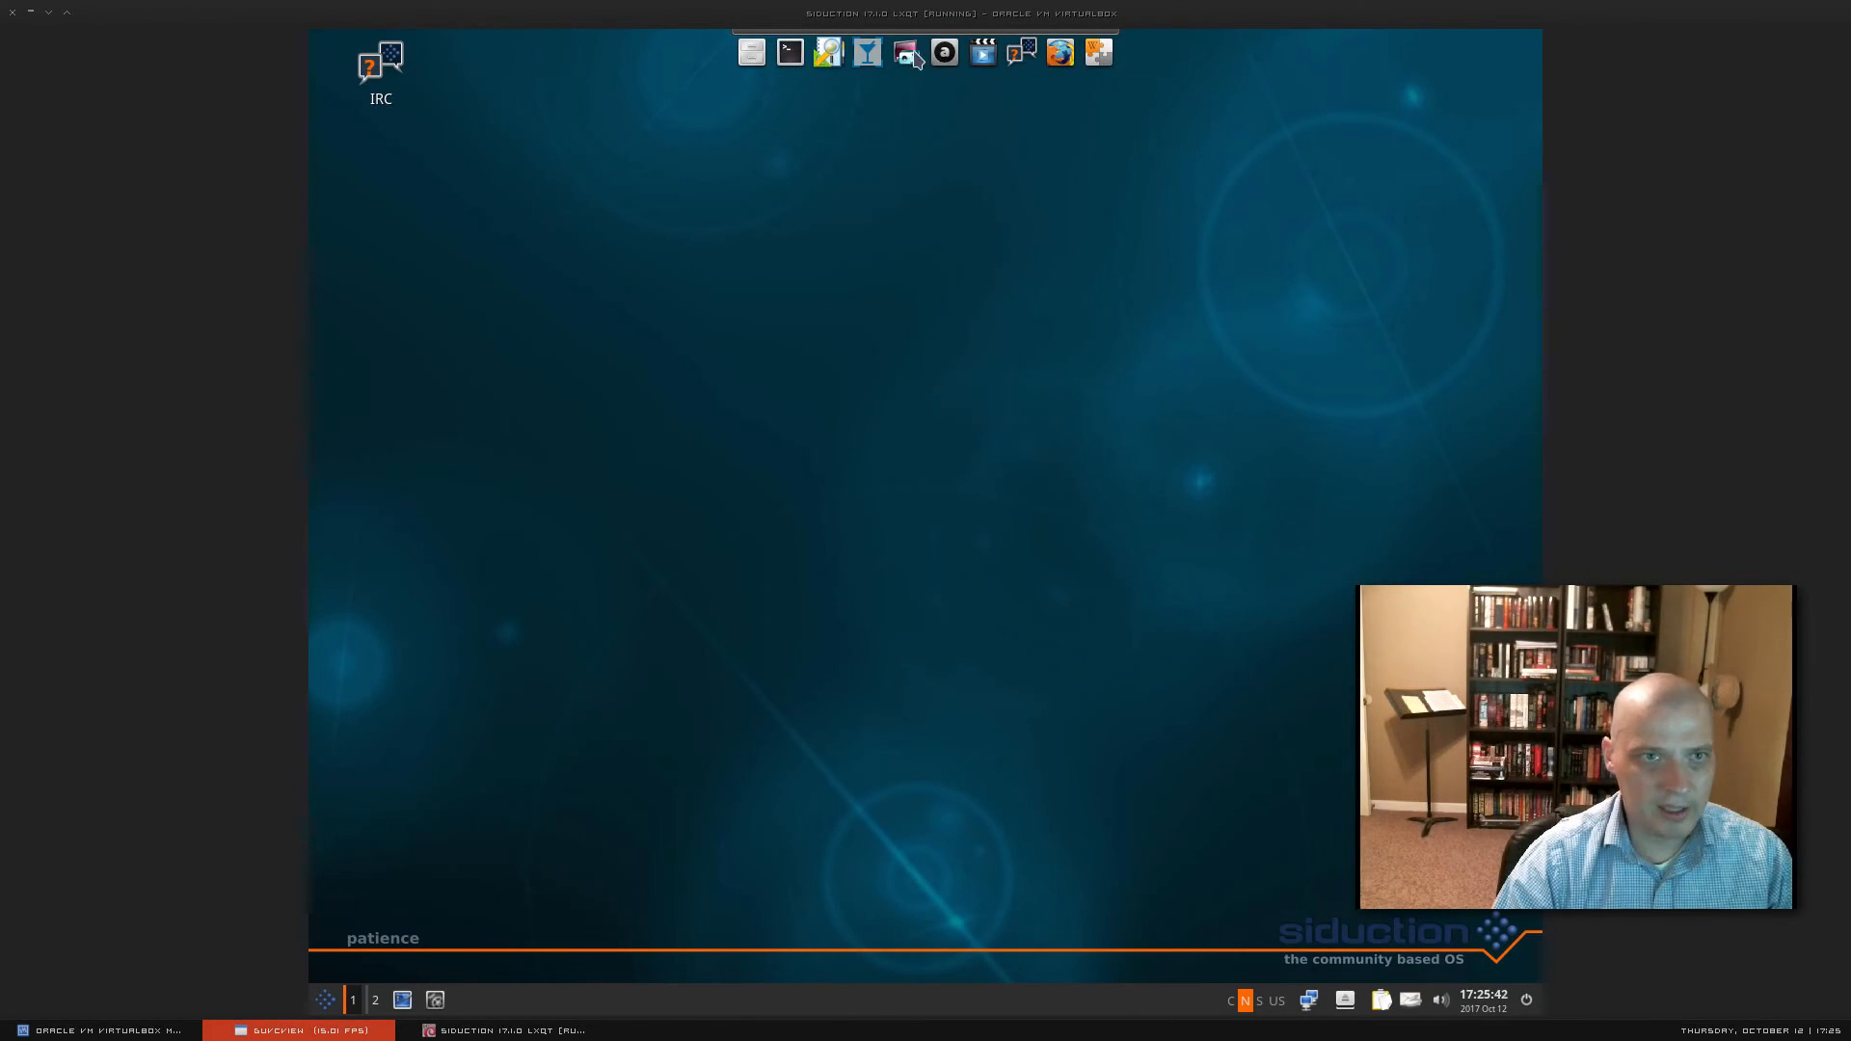
pyautogui.moveTo(827, 52)
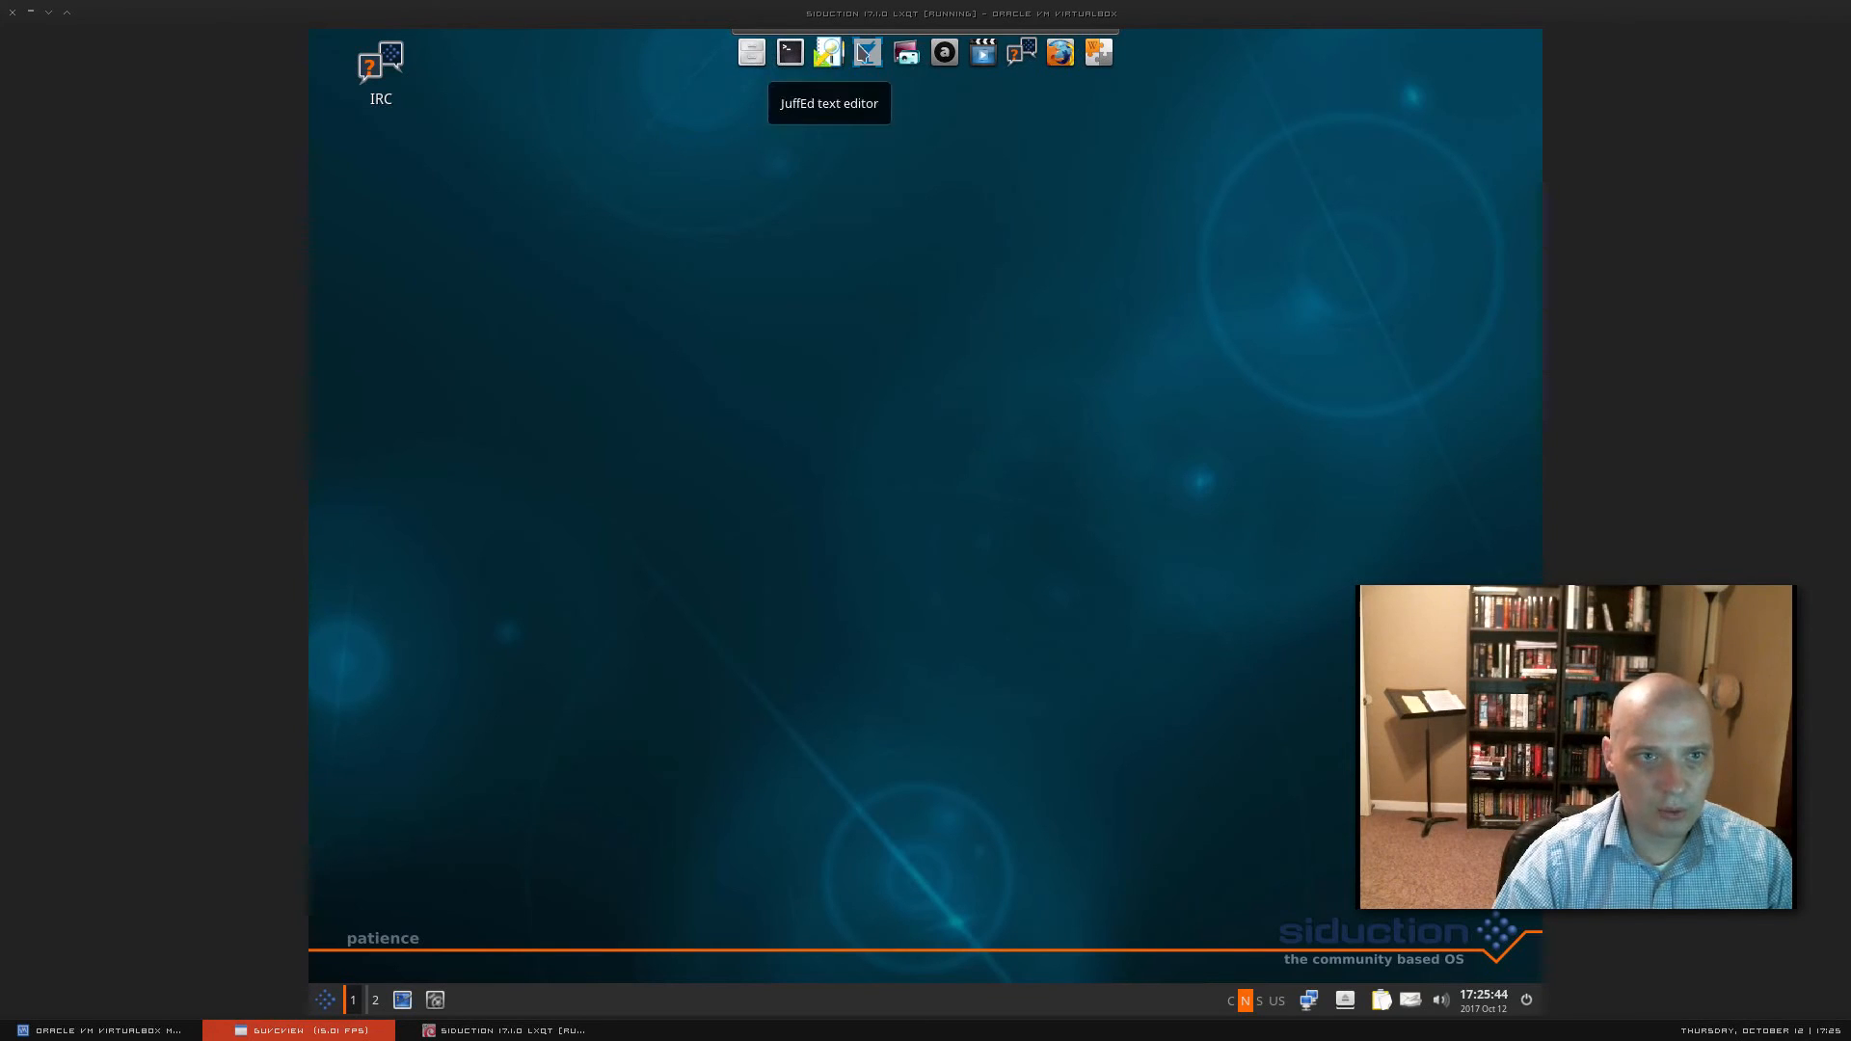
pyautogui.moveTo(740, 418)
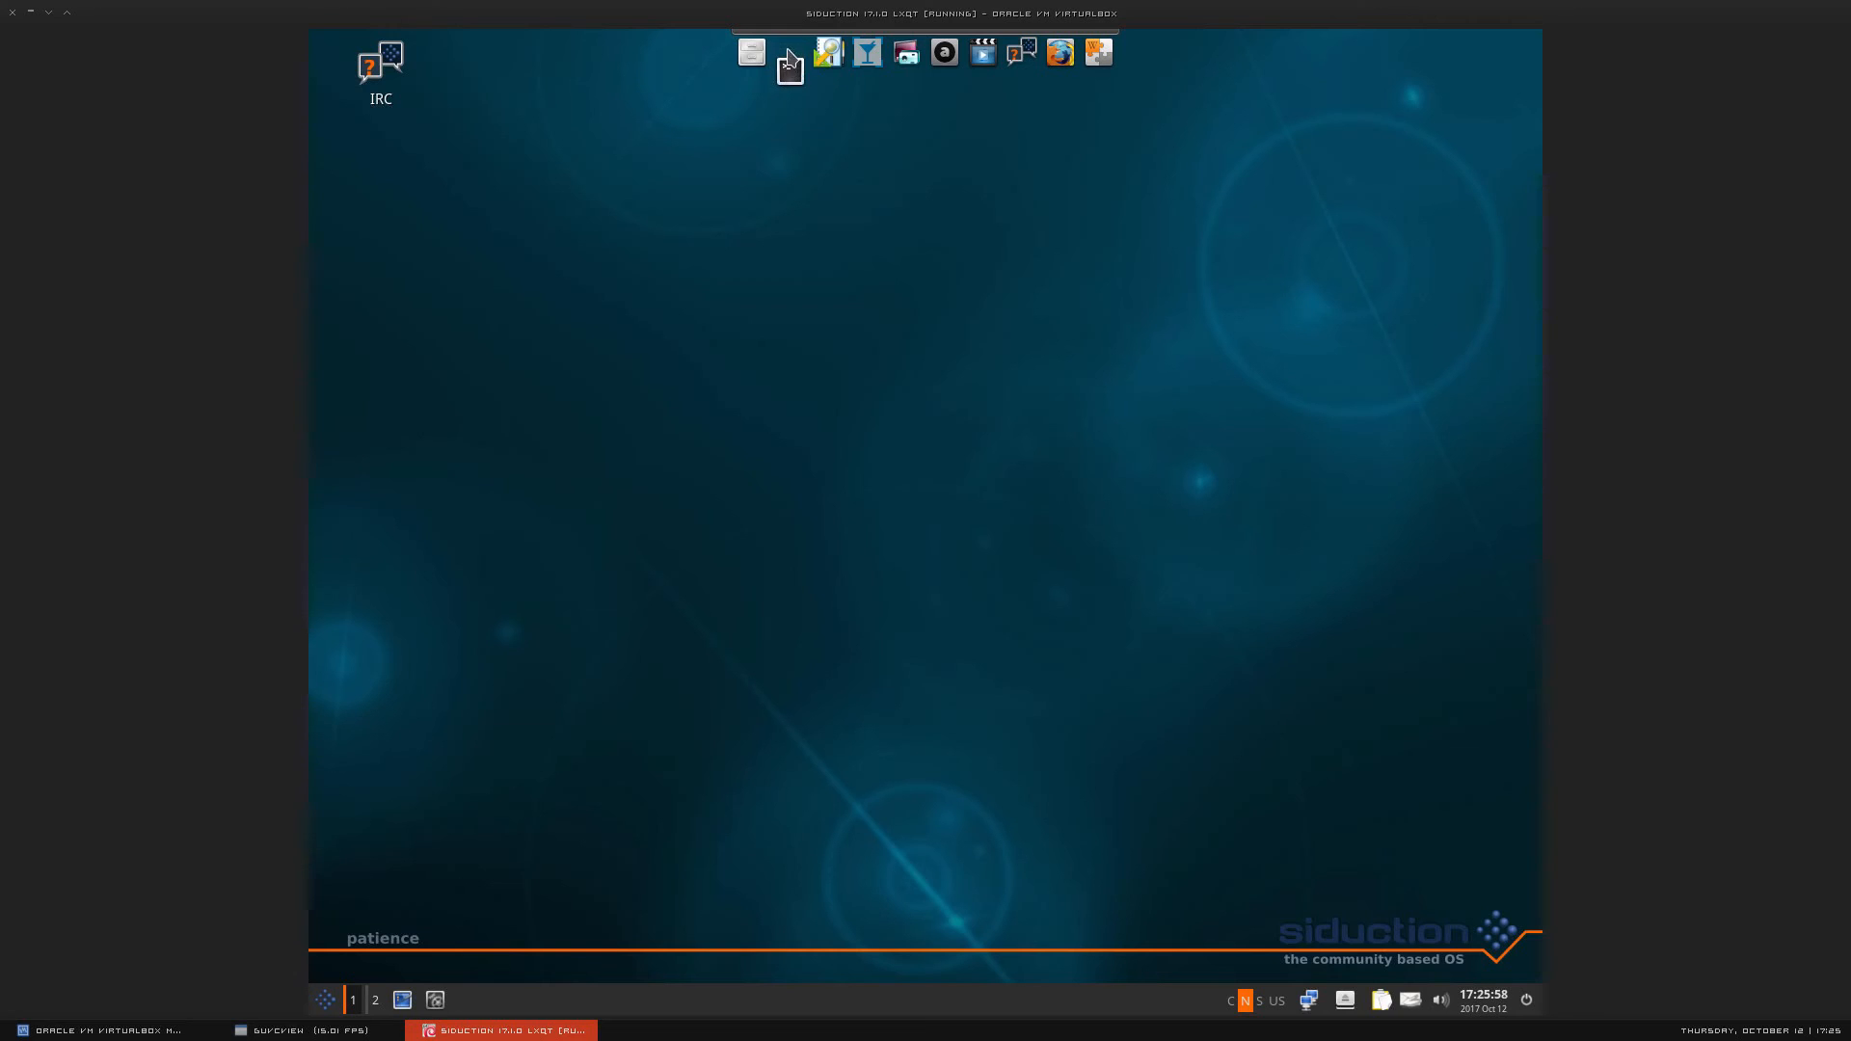
# Start QTerminal from the dock, switch to desktop 2, then close it and confirm Yes.
pyautogui.click(789, 52)
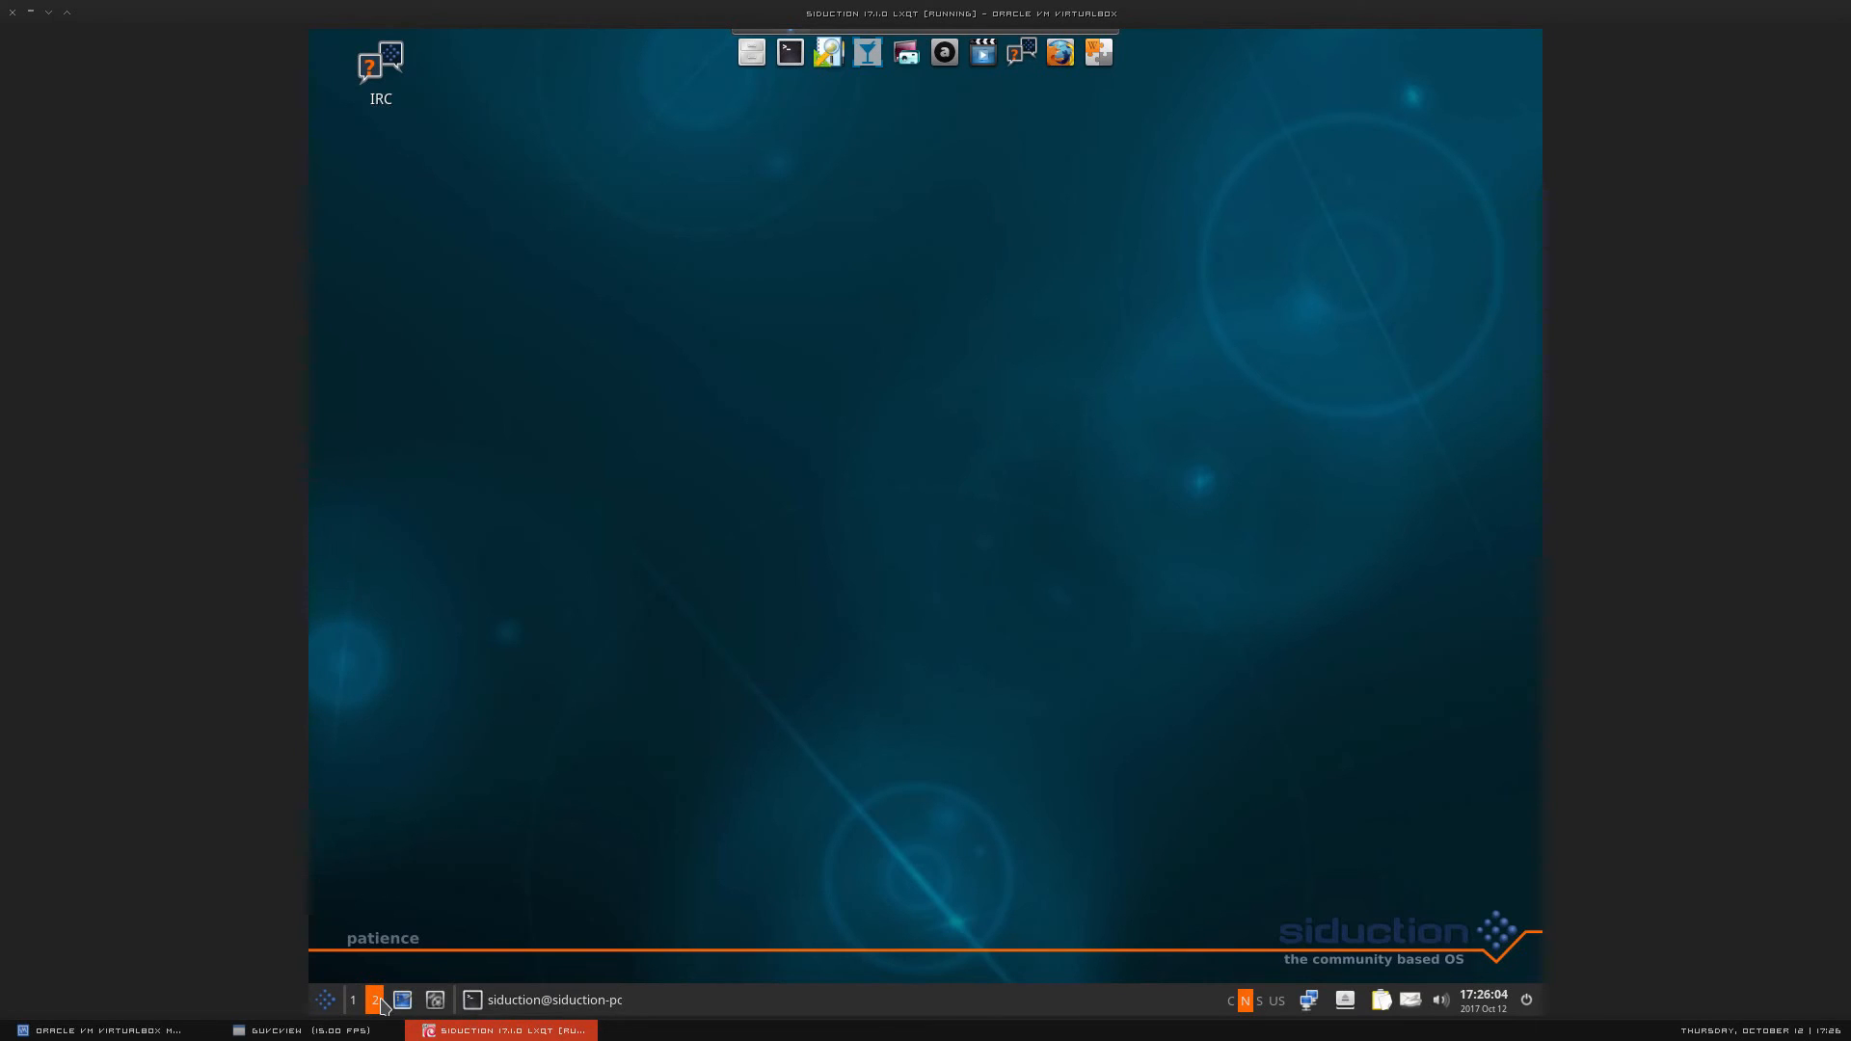
pyautogui.click(789, 50)
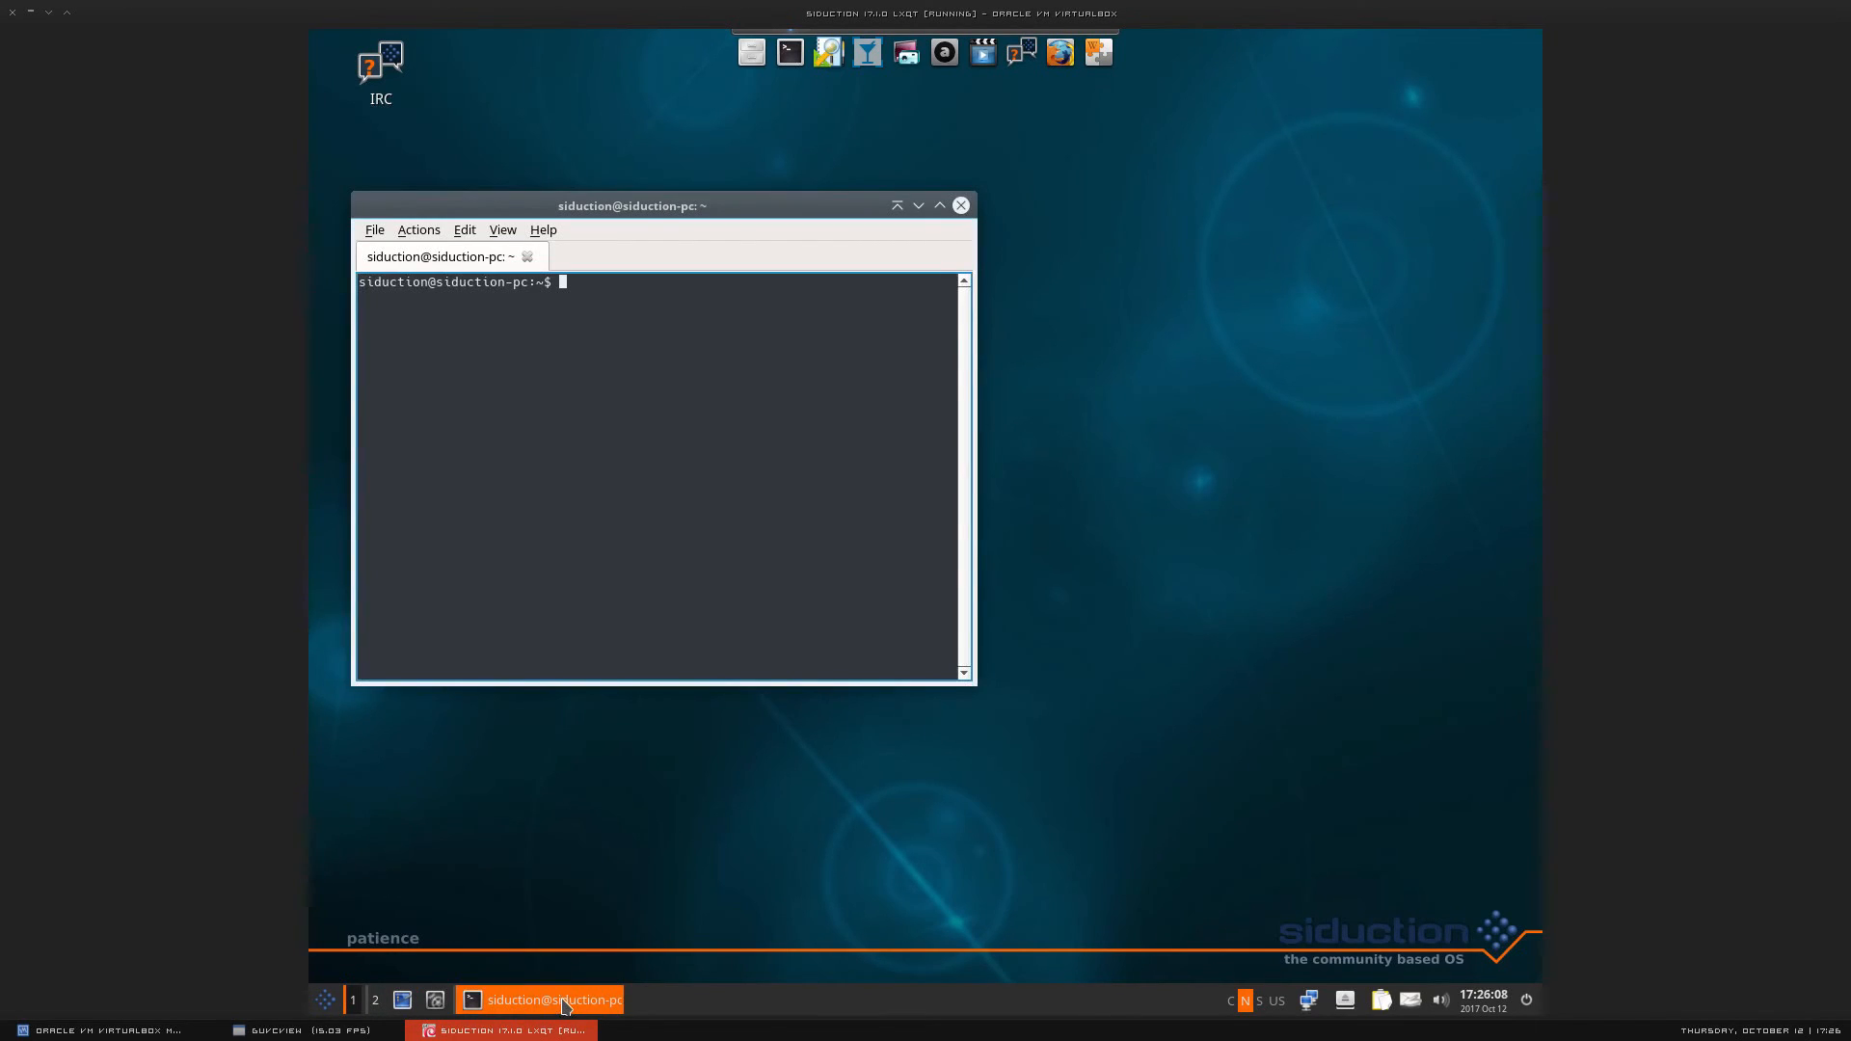
pyautogui.click(960, 204)
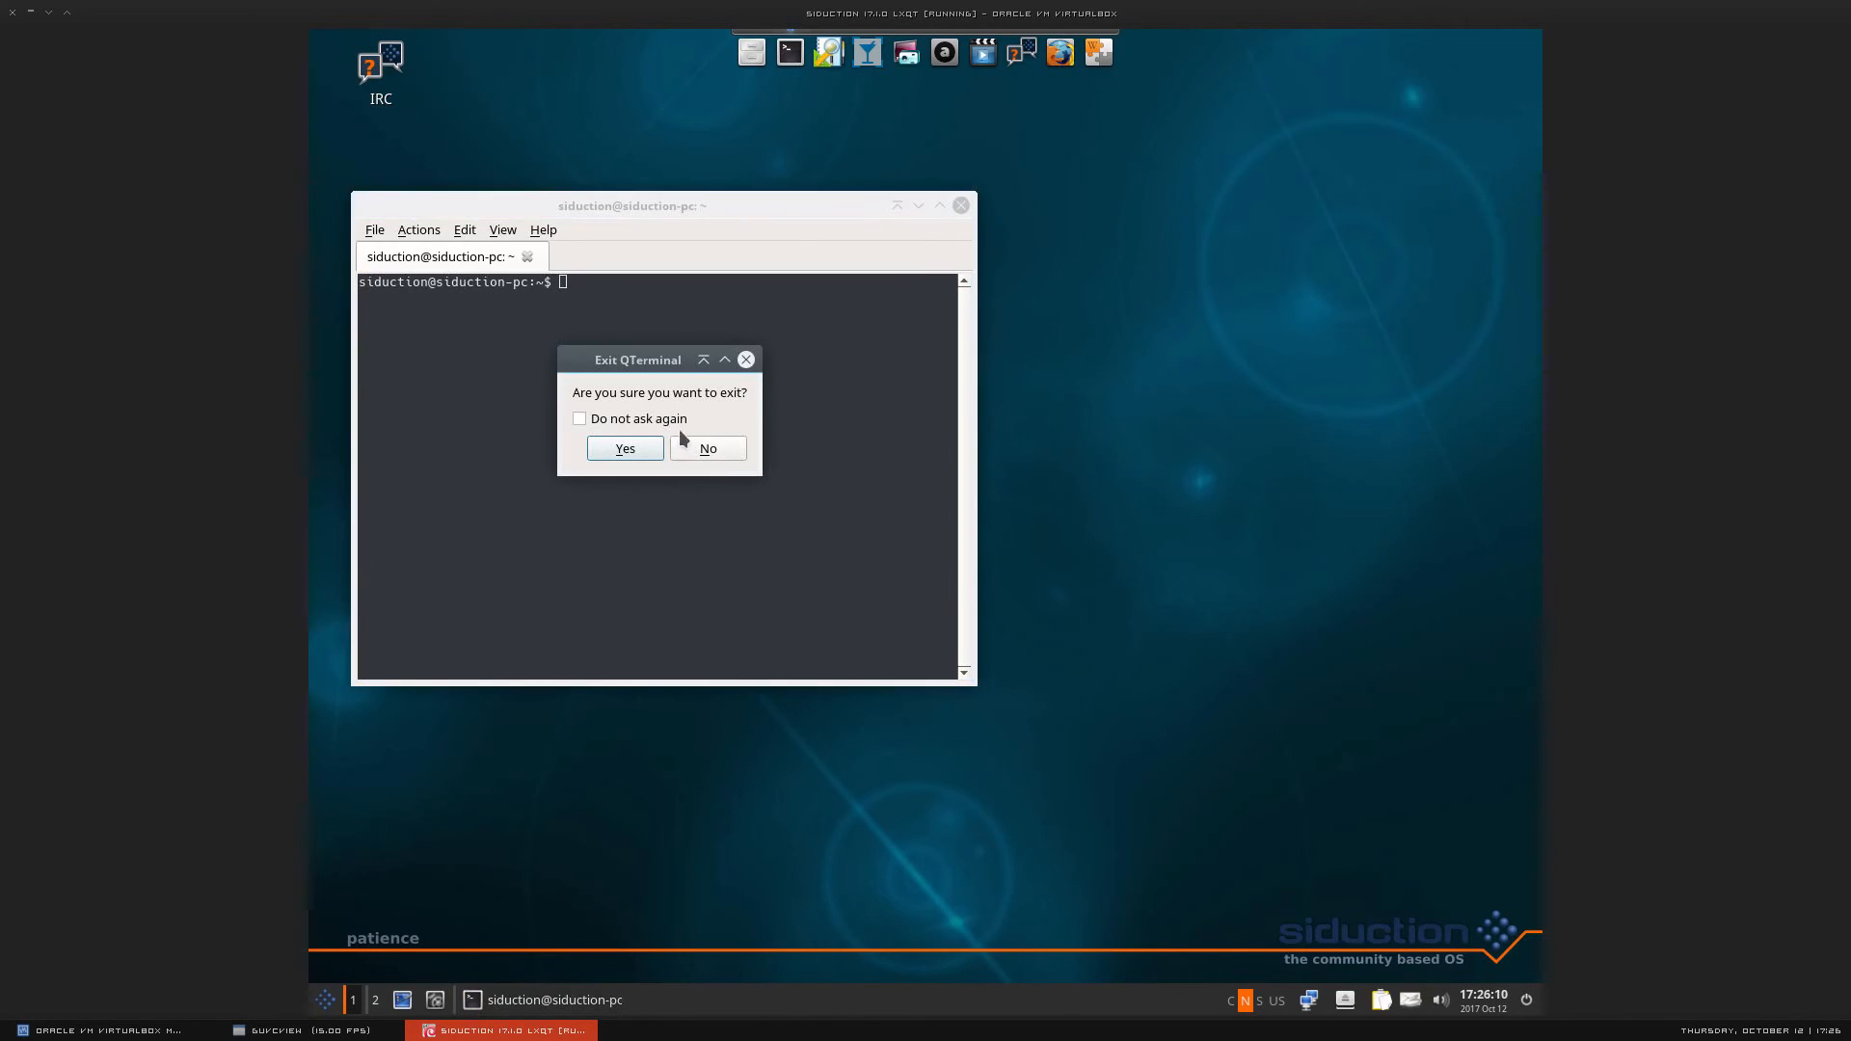
pyautogui.click(623, 447)
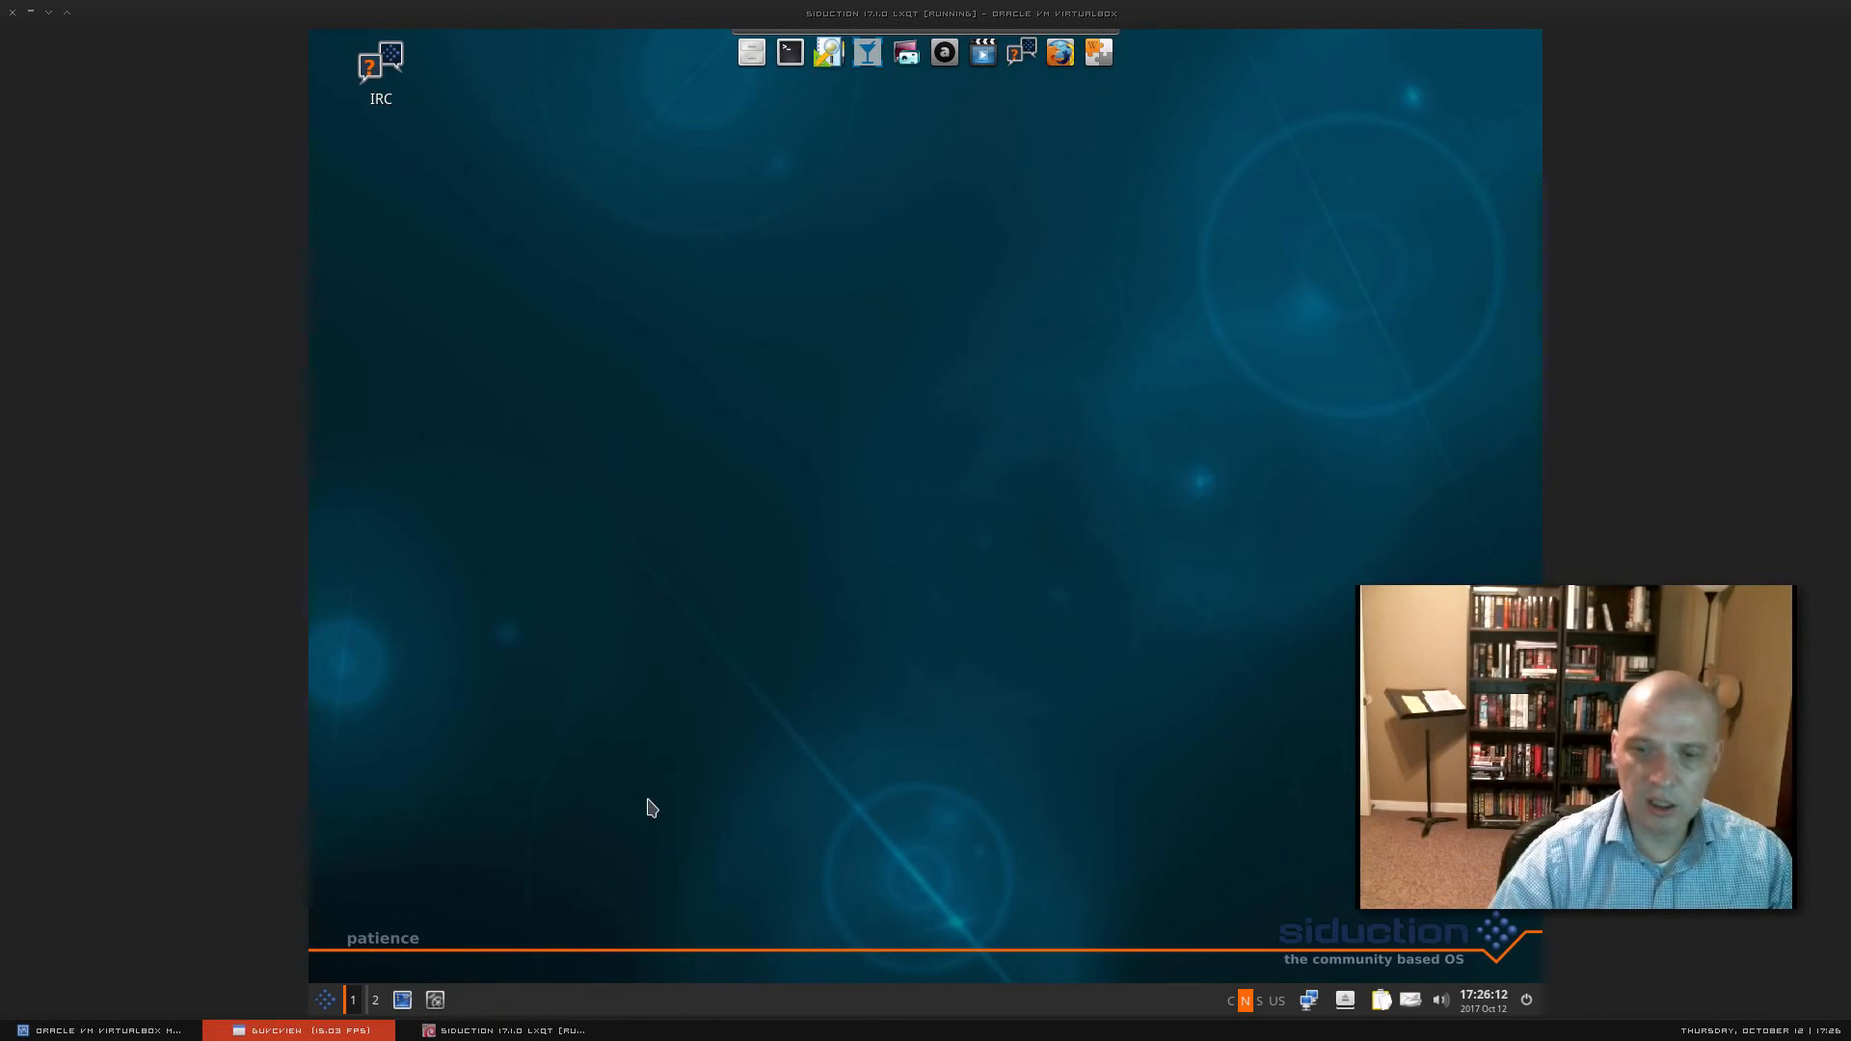